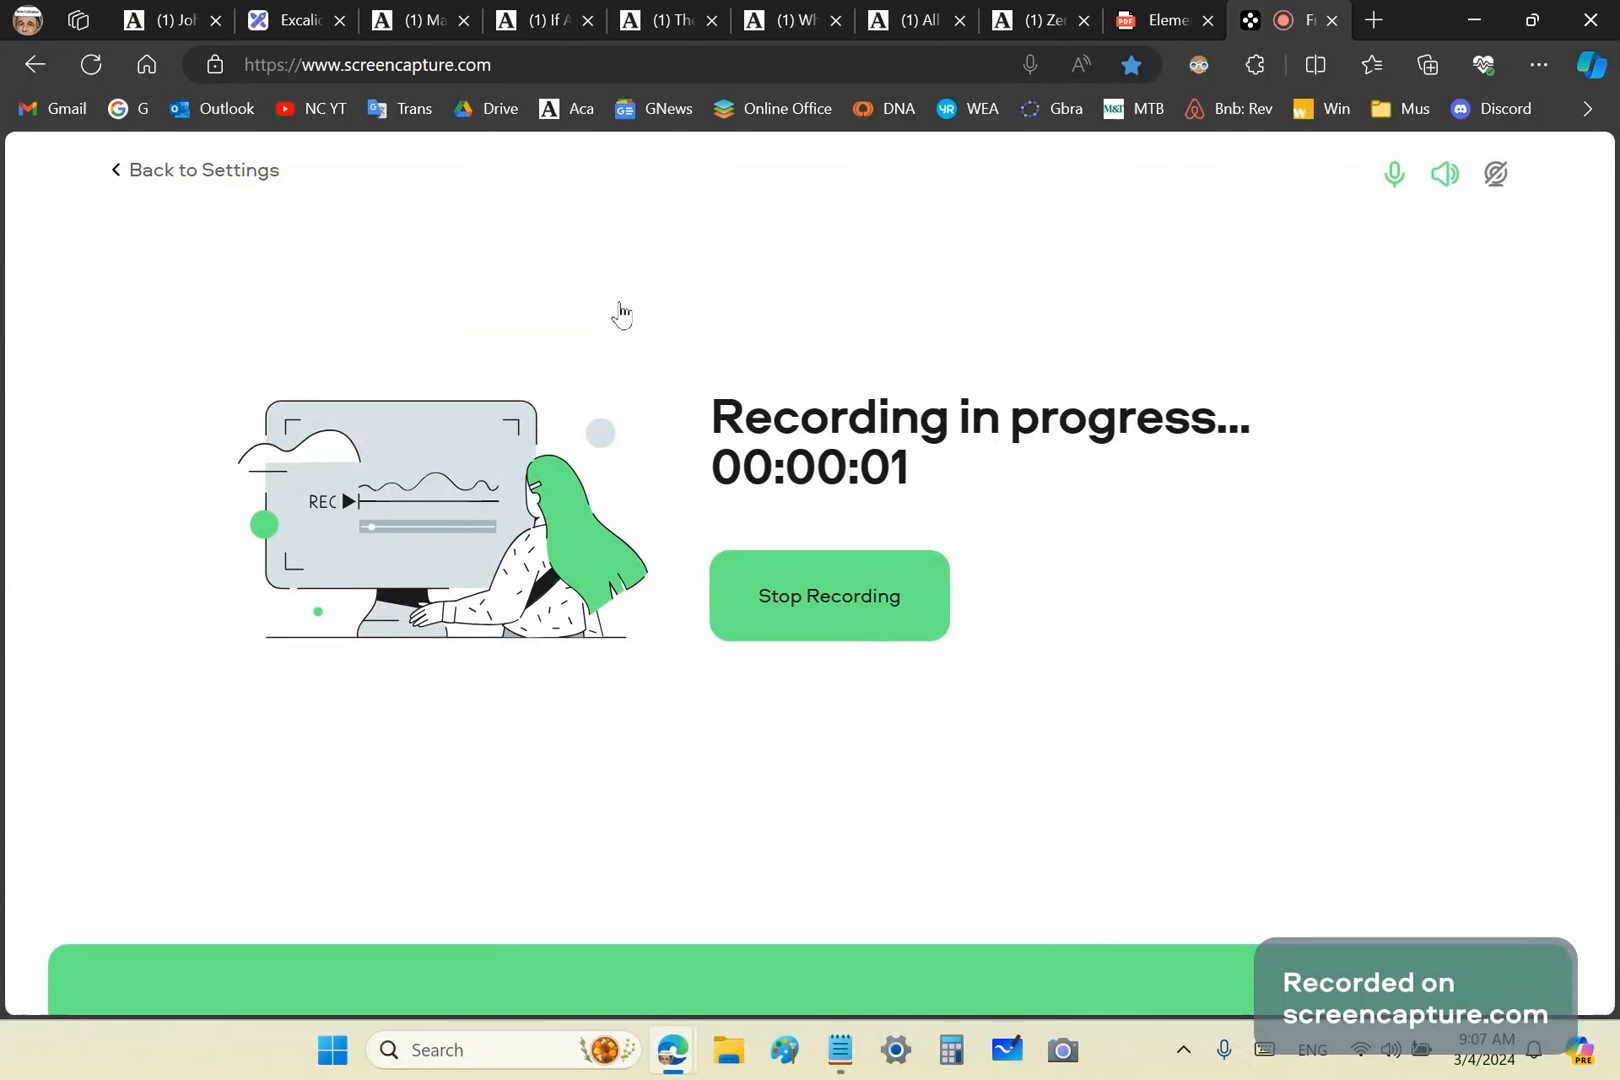
{"action": "mouse_move", "coordinate": [406, 20]}
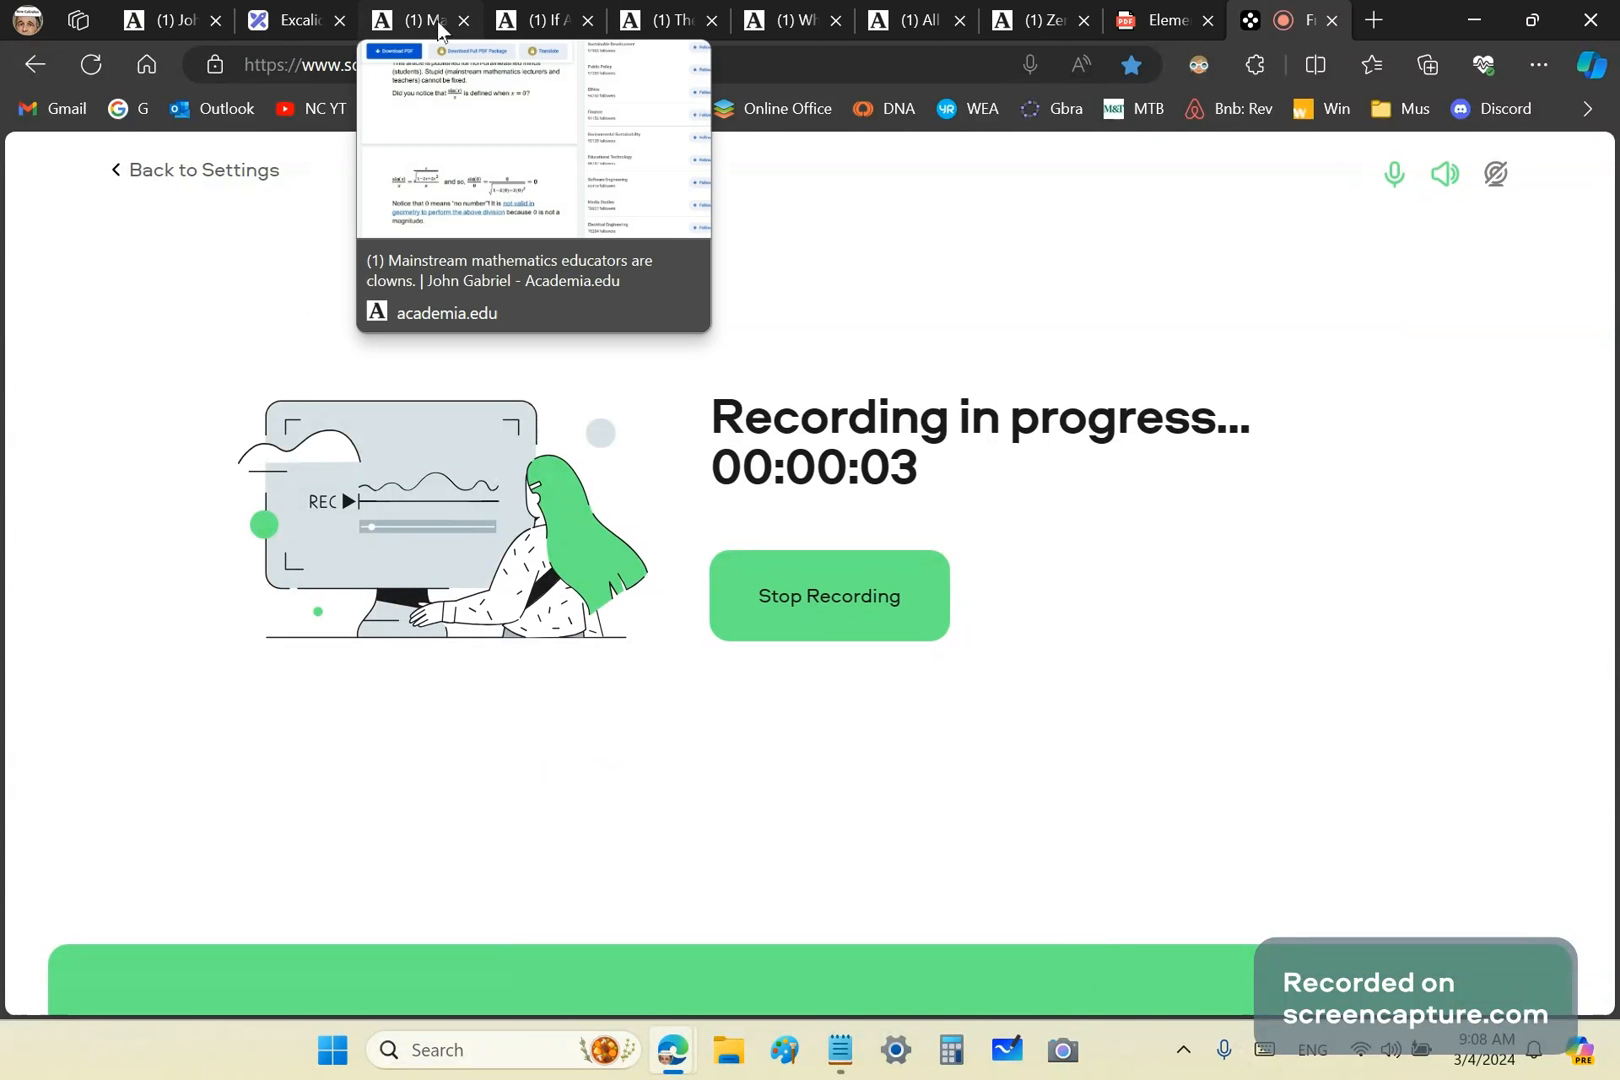
Switch to the Academia.edu article 'Mainstream mathematics educators are clowns'.
{"action": "left_click", "coordinate": [412, 20]}
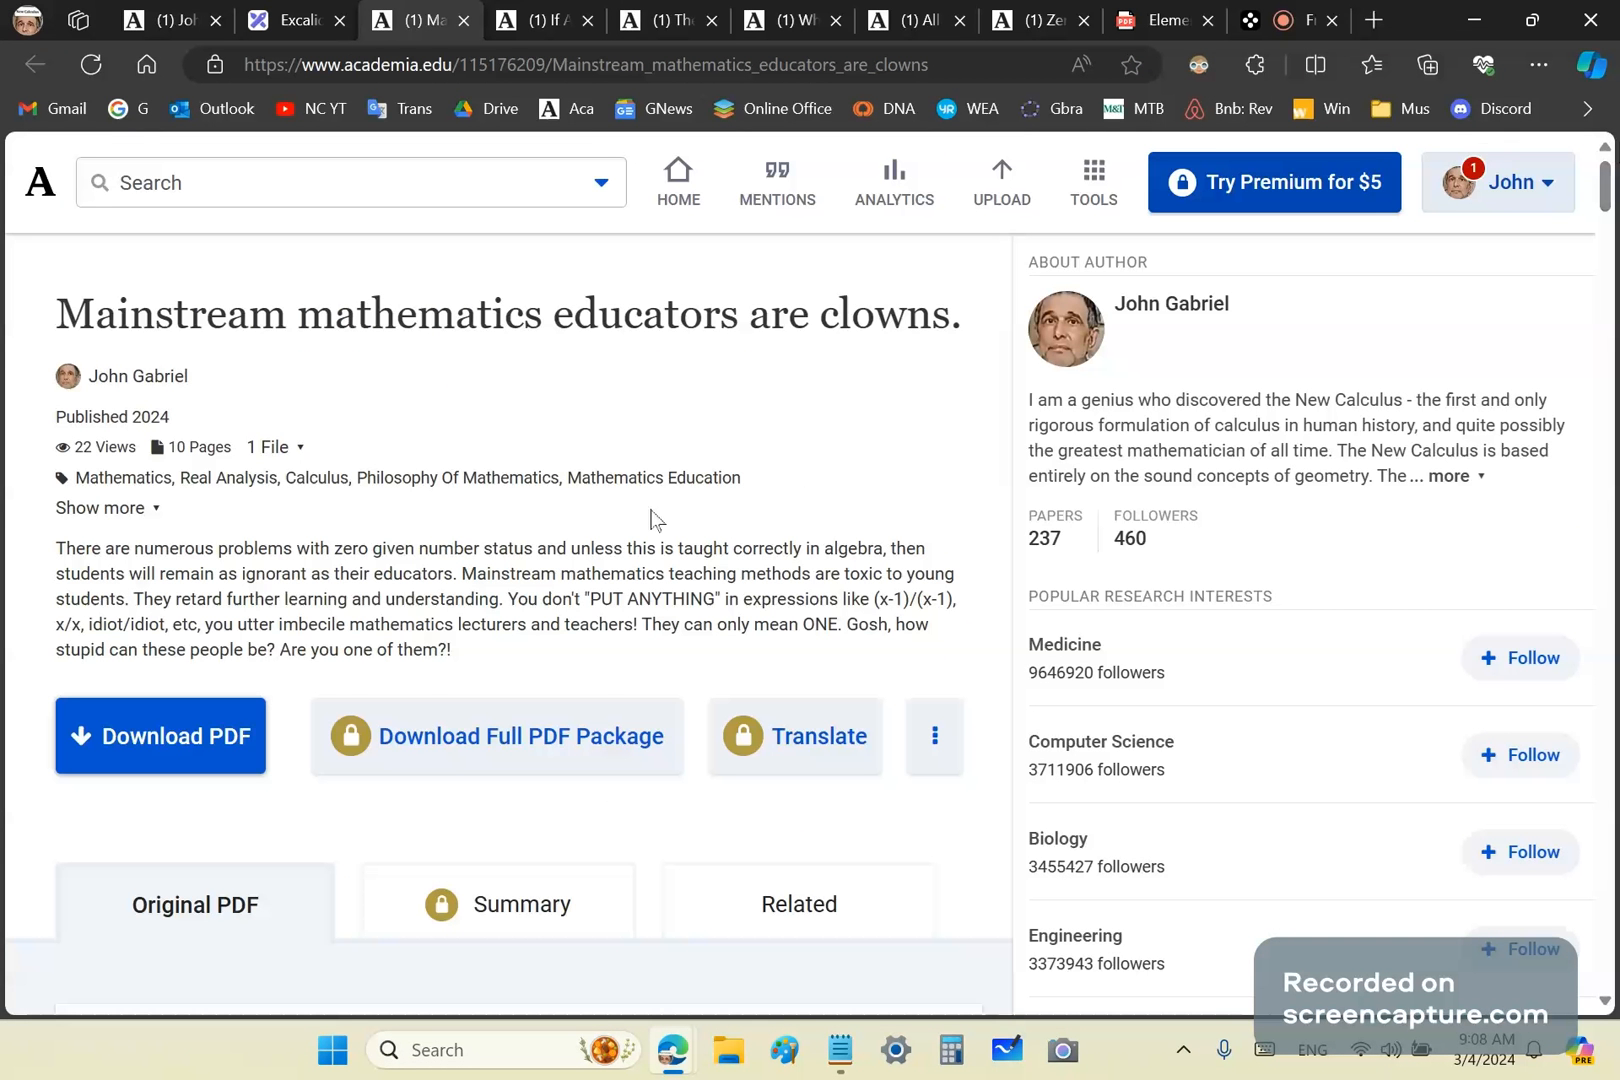
{"action": "mouse_move", "coordinate": [654, 532]}
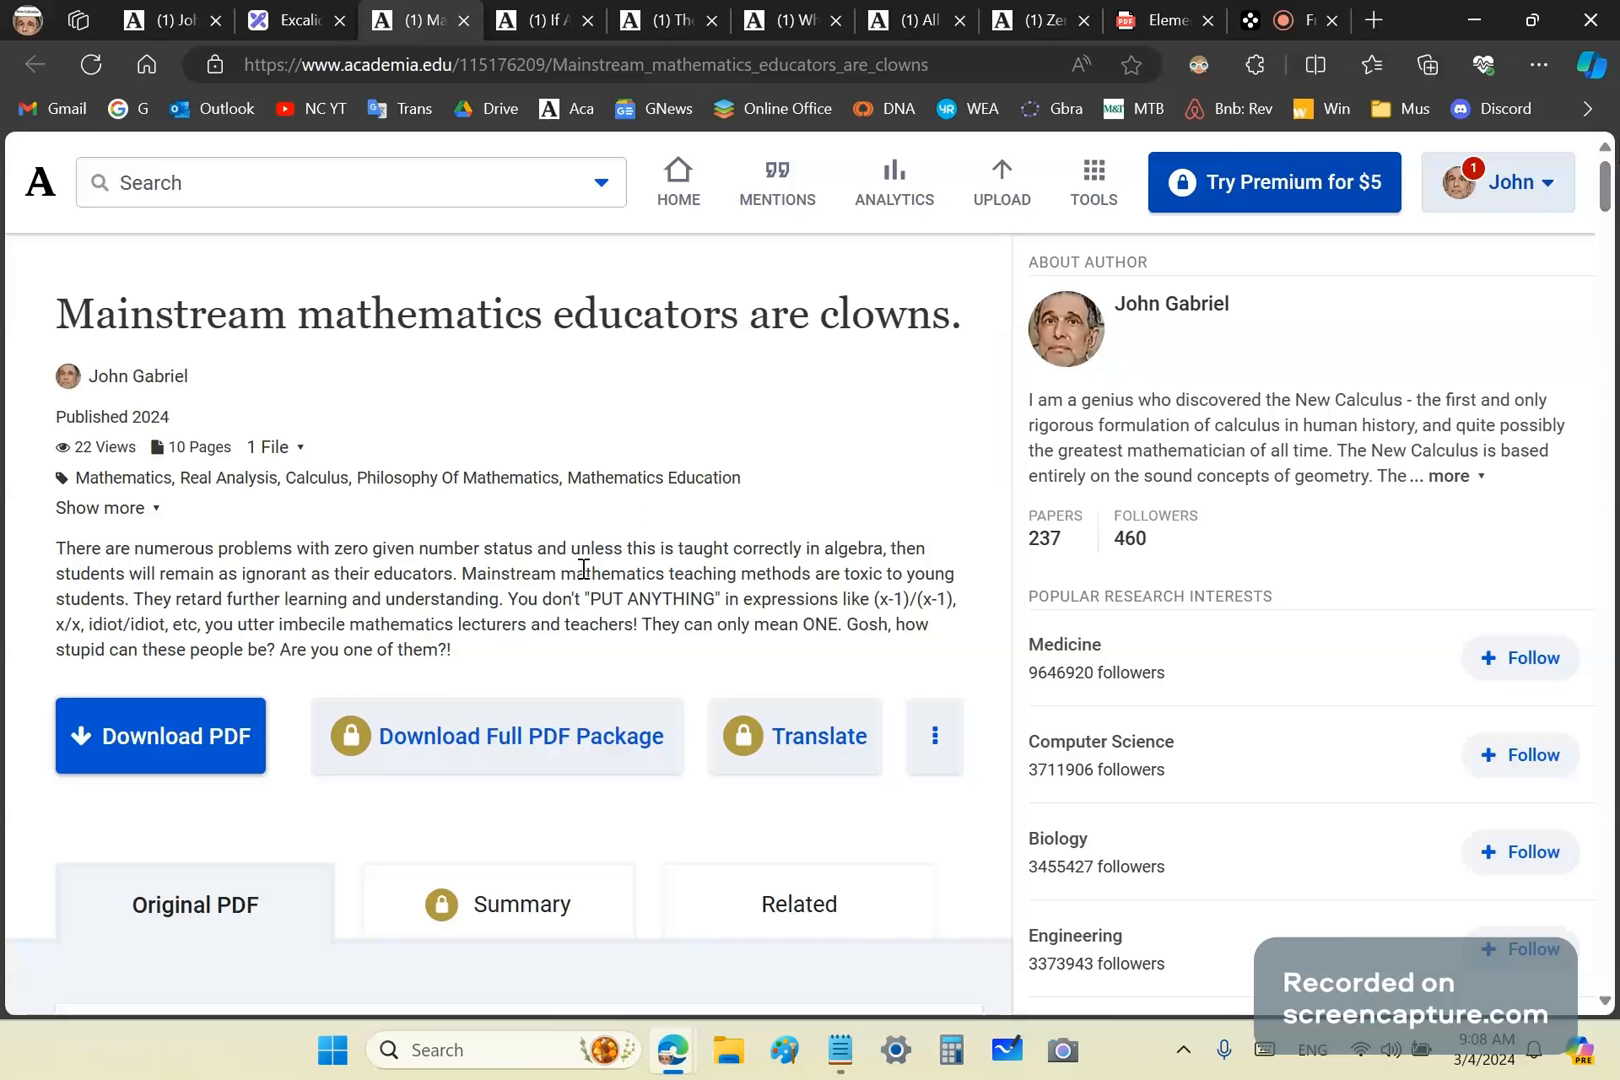
{"action": "mouse_move", "coordinate": [562, 578]}
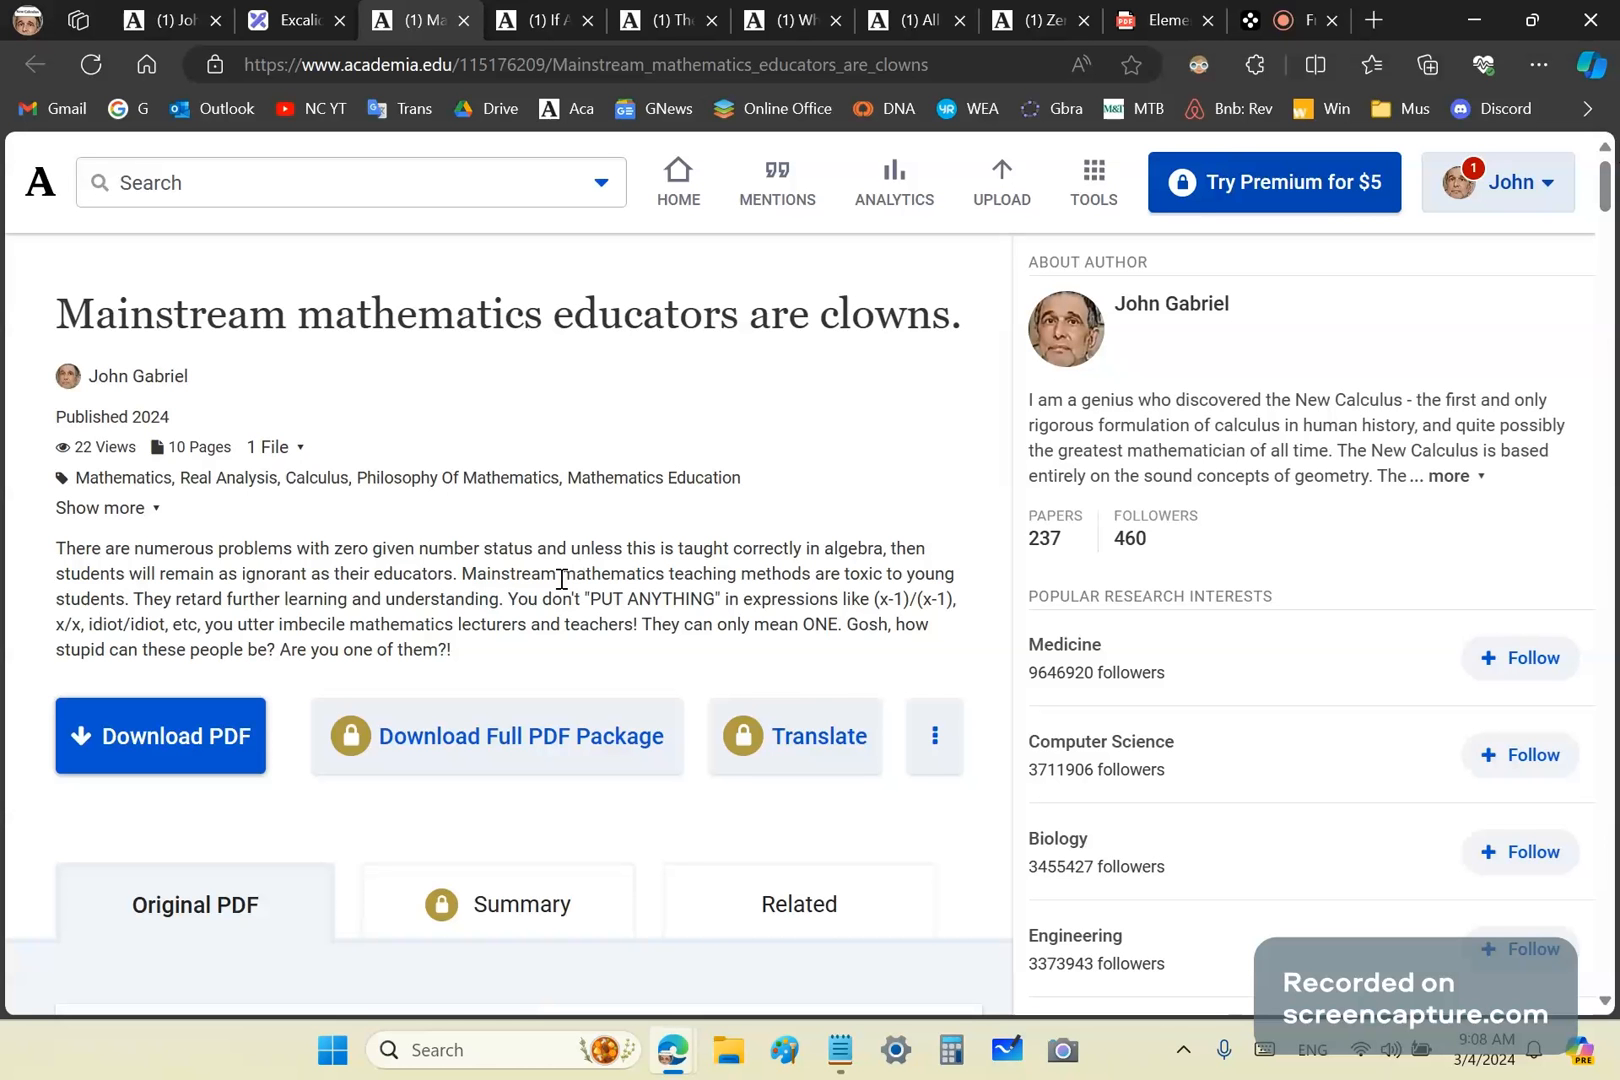
{"action": "mouse_move", "coordinate": [306, 504]}
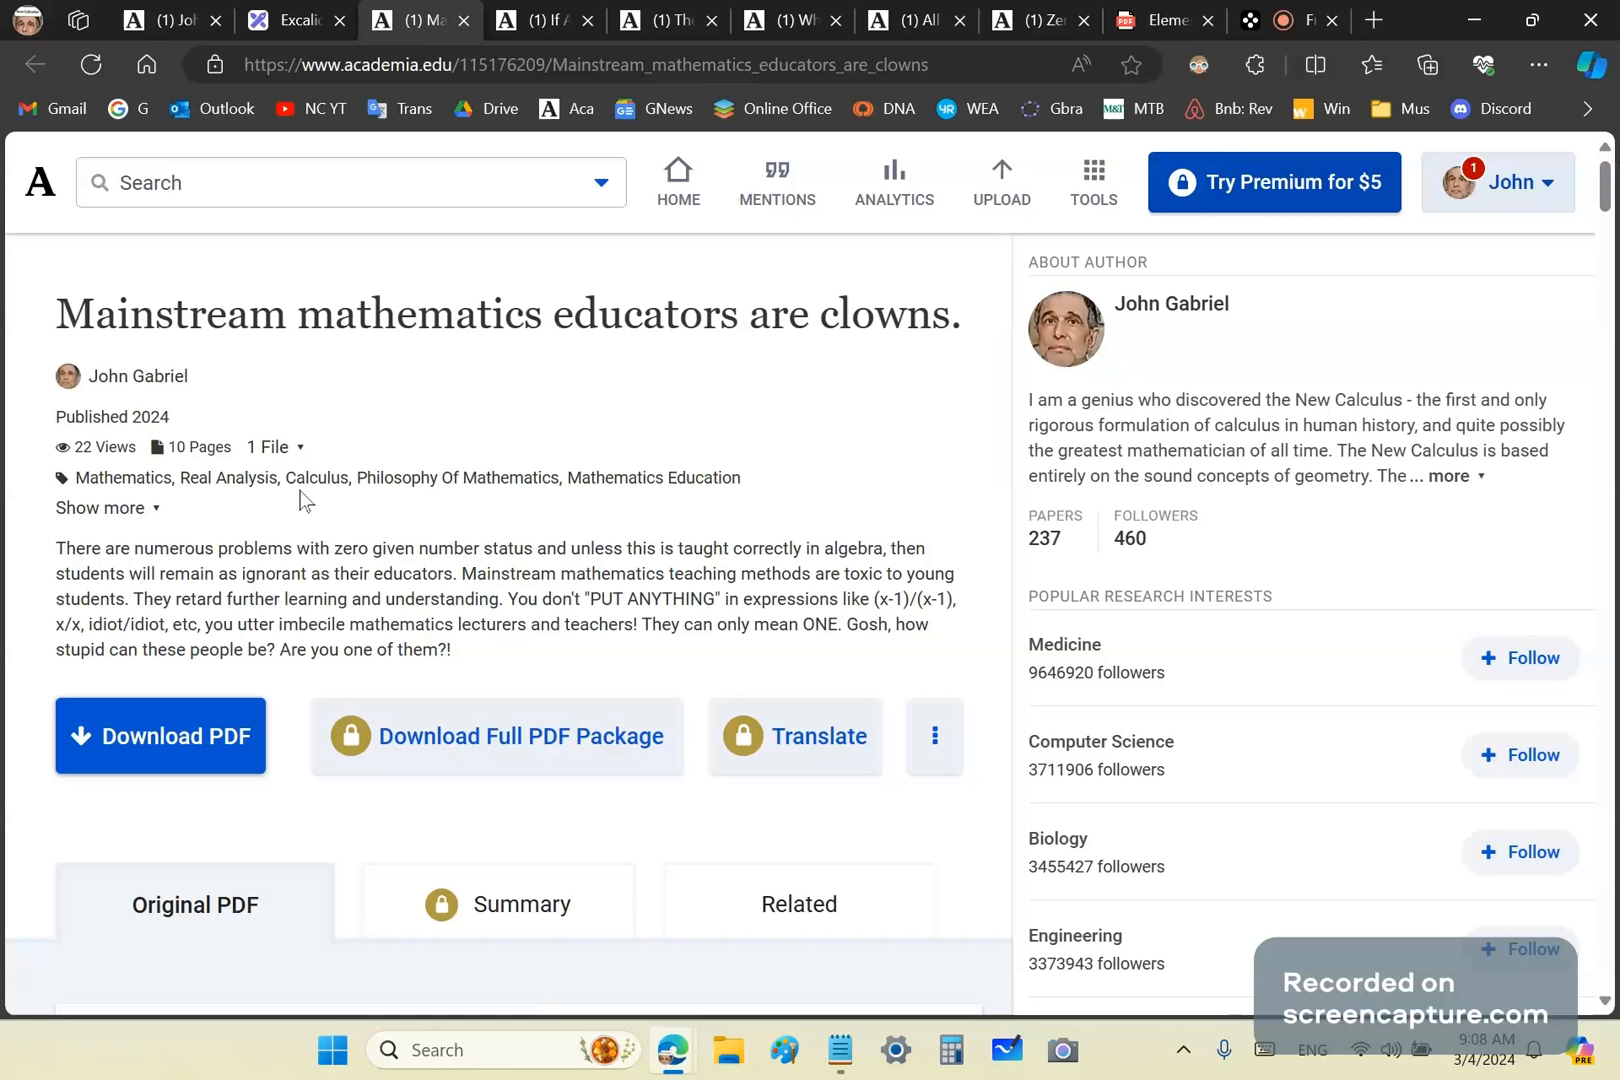
{"action": "mouse_move", "coordinate": [414, 476]}
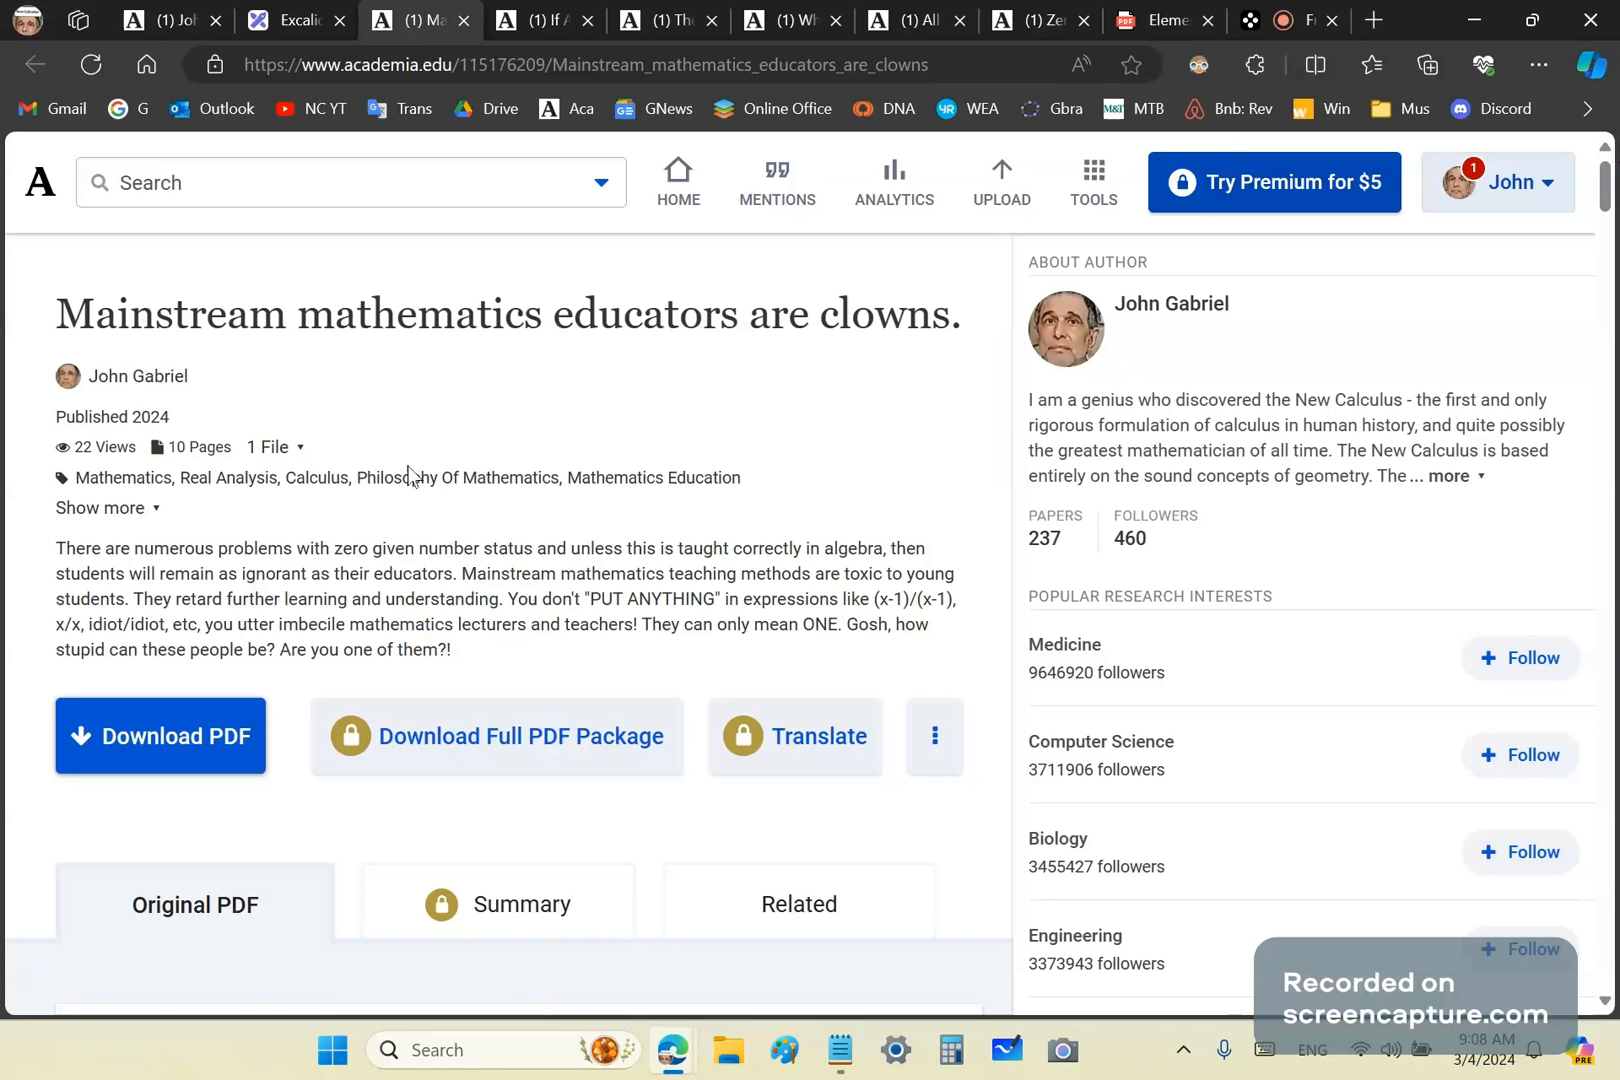
{"action": "mouse_move", "coordinate": [432, 602]}
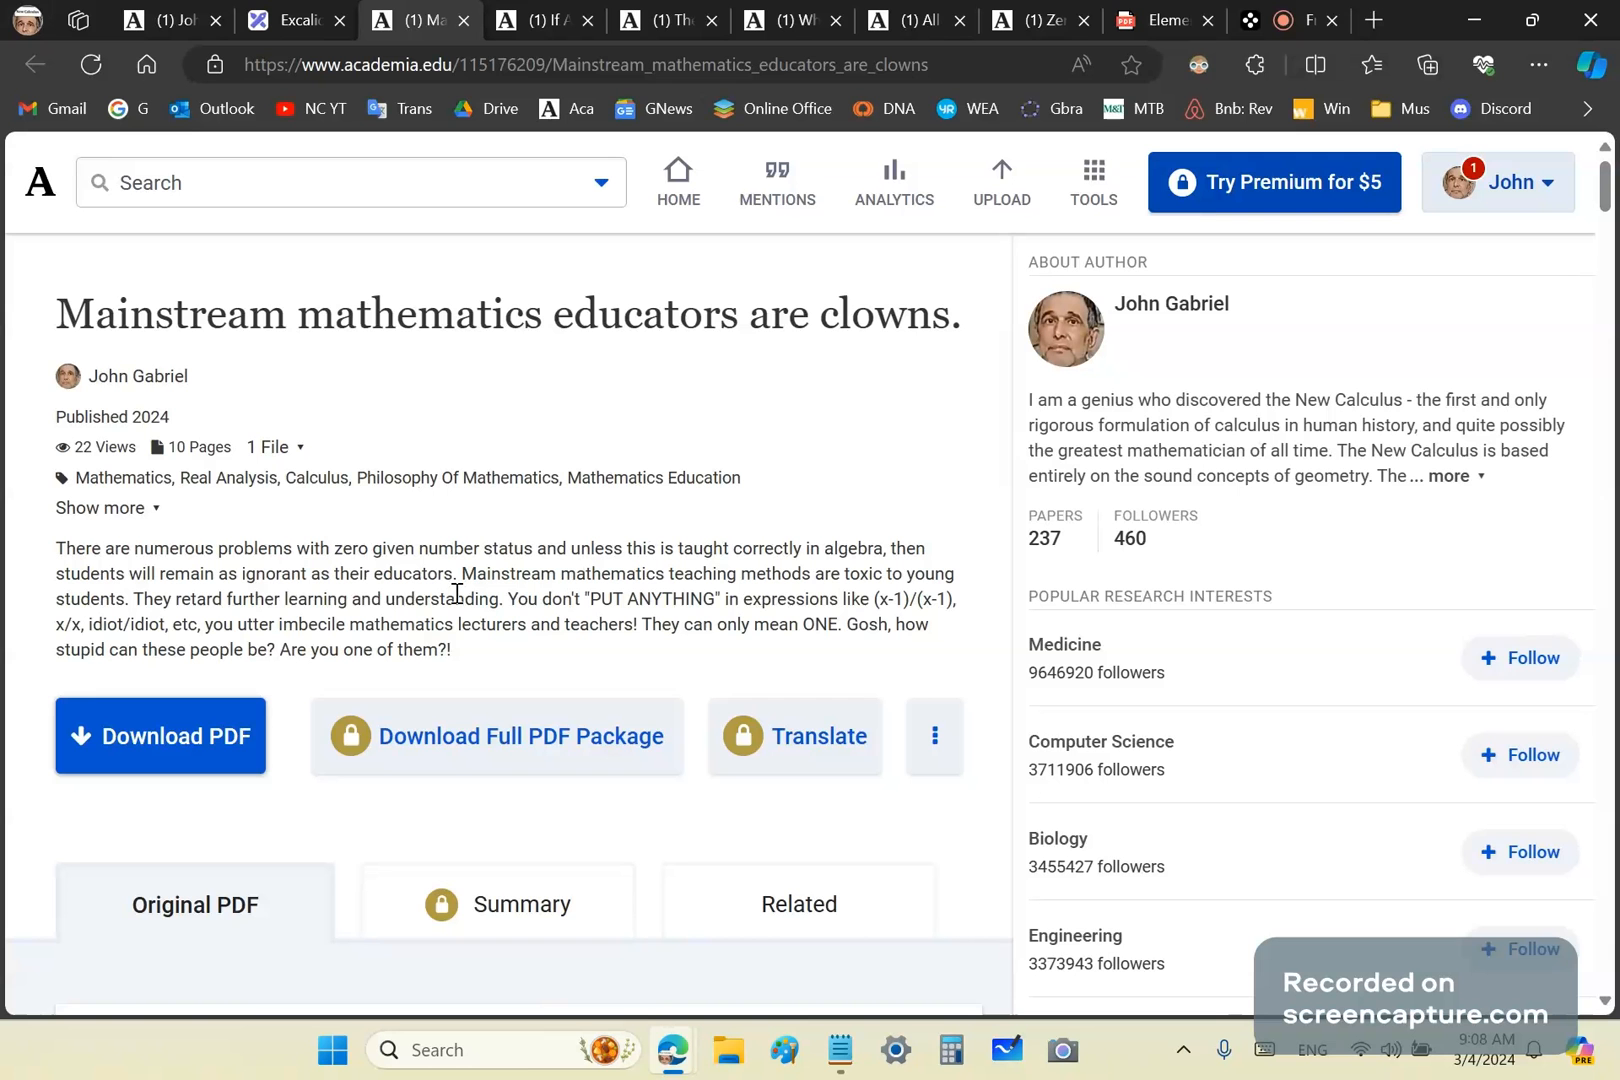
{"action": "mouse_move", "coordinate": [492, 662]}
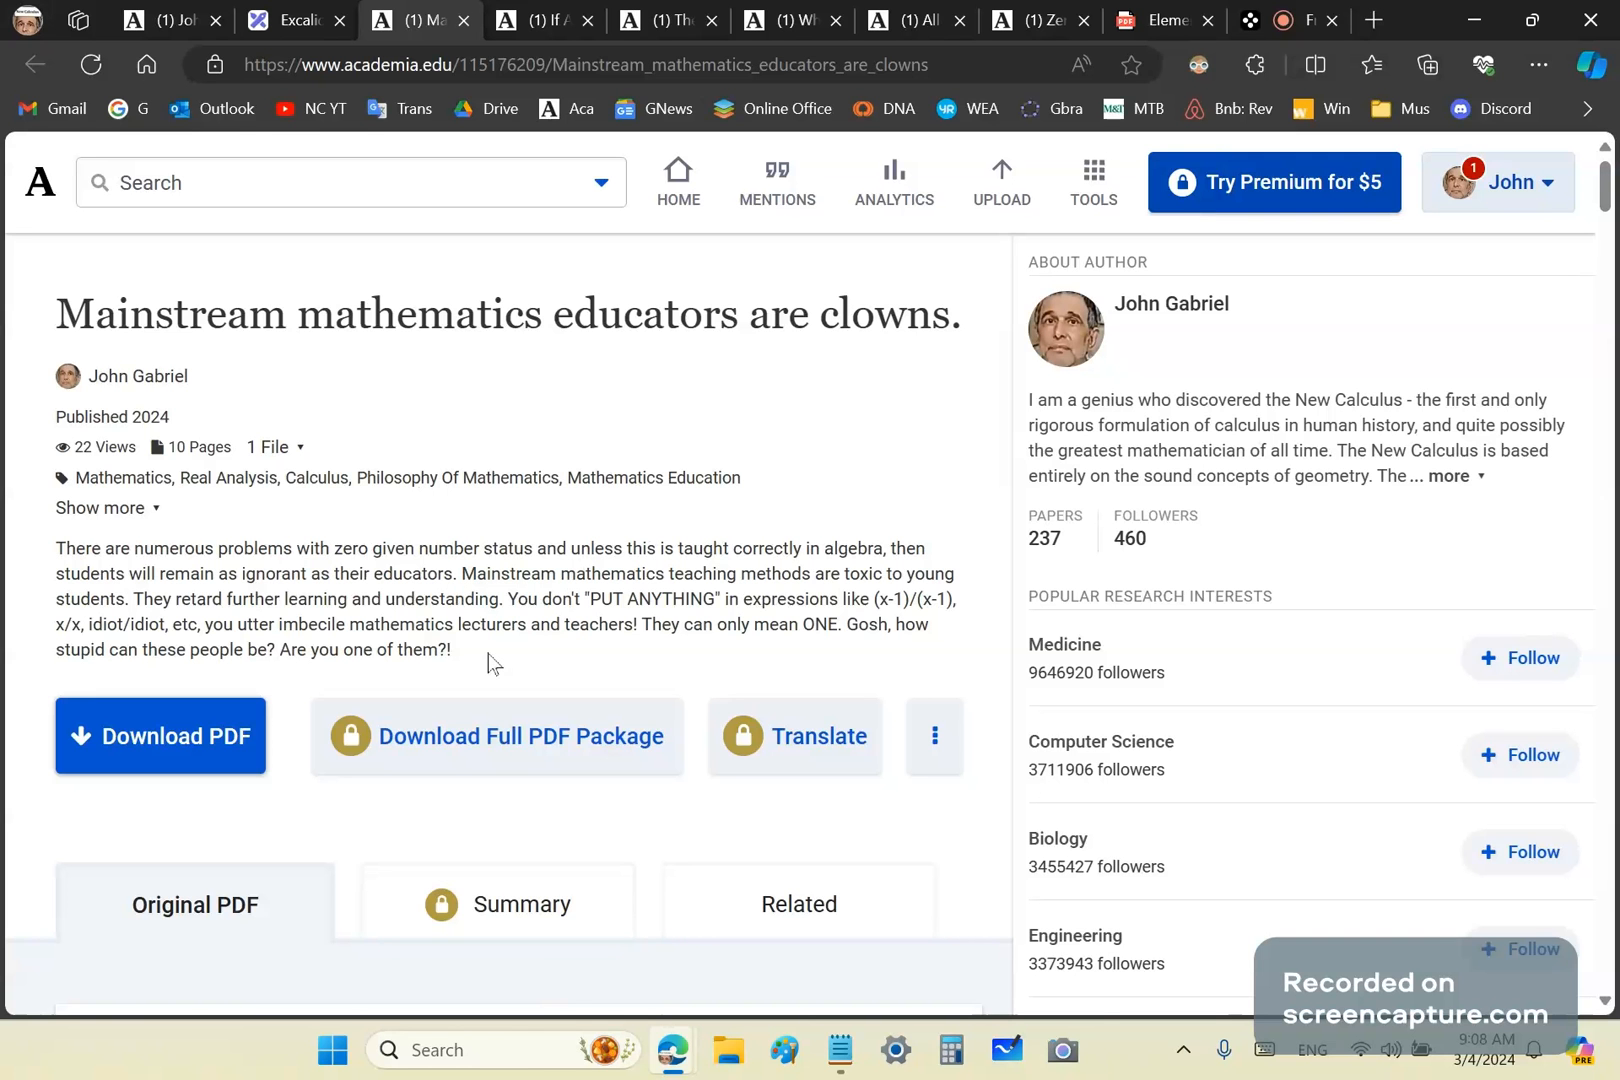
{"action": "mouse_move", "coordinate": [724, 430]}
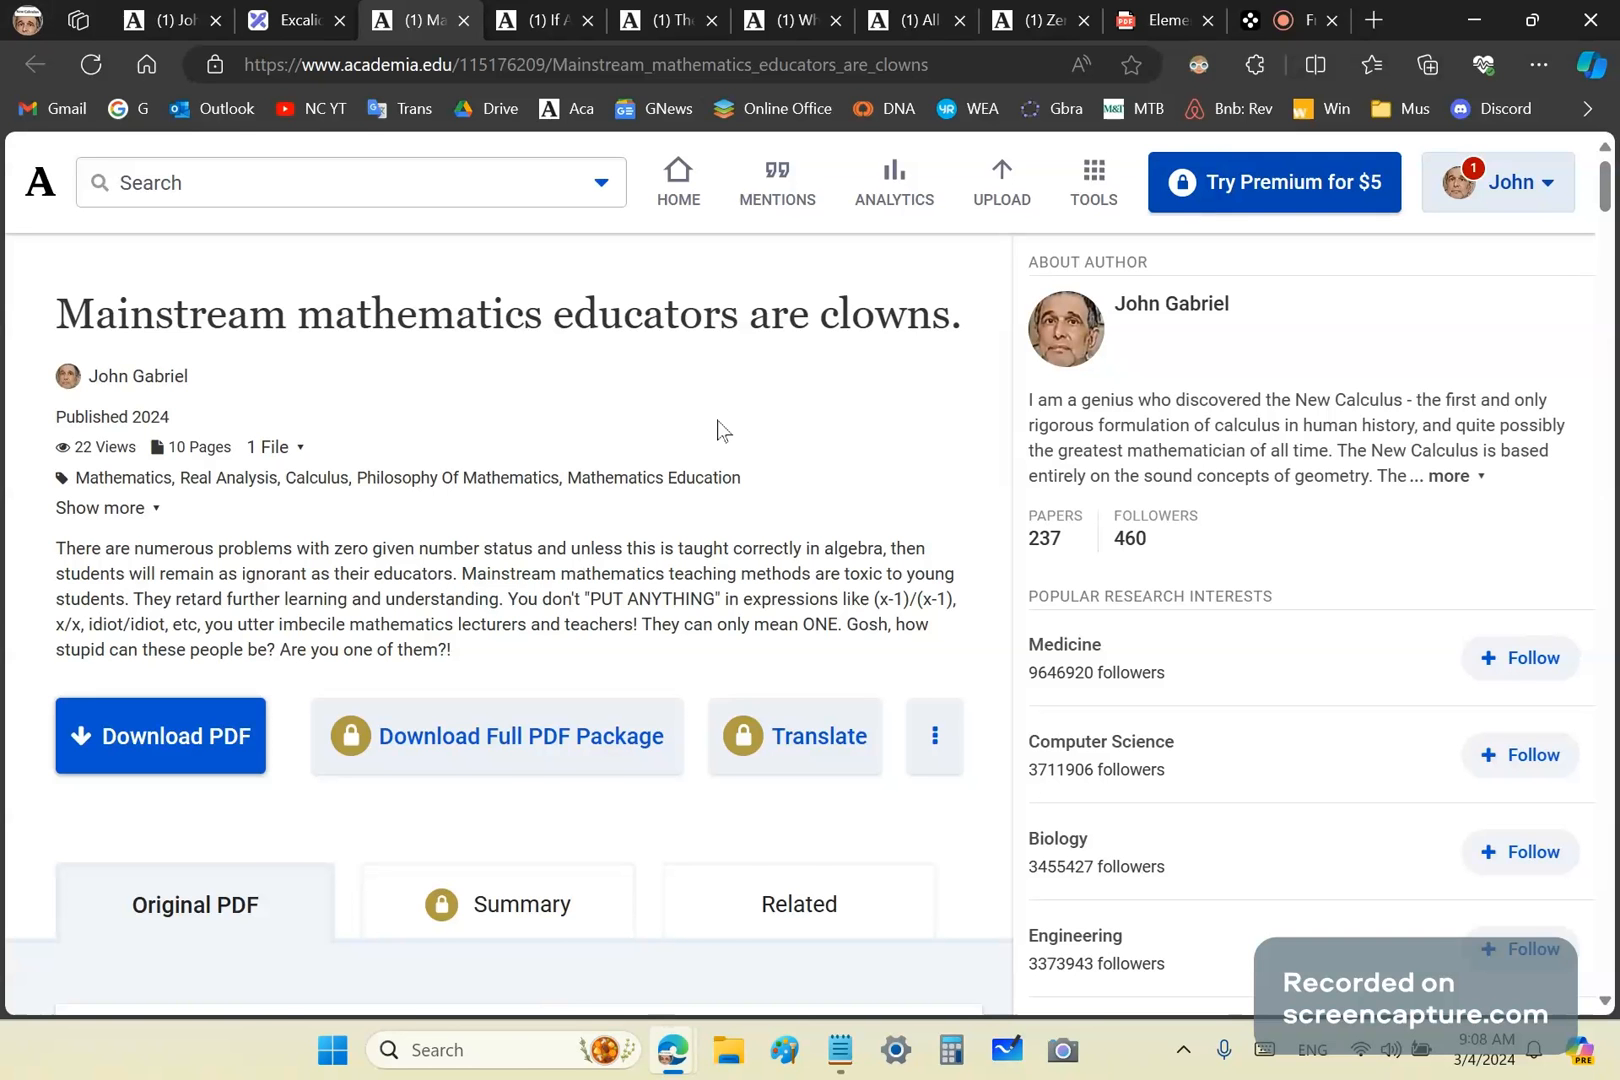
Scroll the article down to the zero-division example and the (x-1)/(x-1) comment screenshot.
{"action": "scroll", "scroll_direction": "down", "scroll_amount": 3}
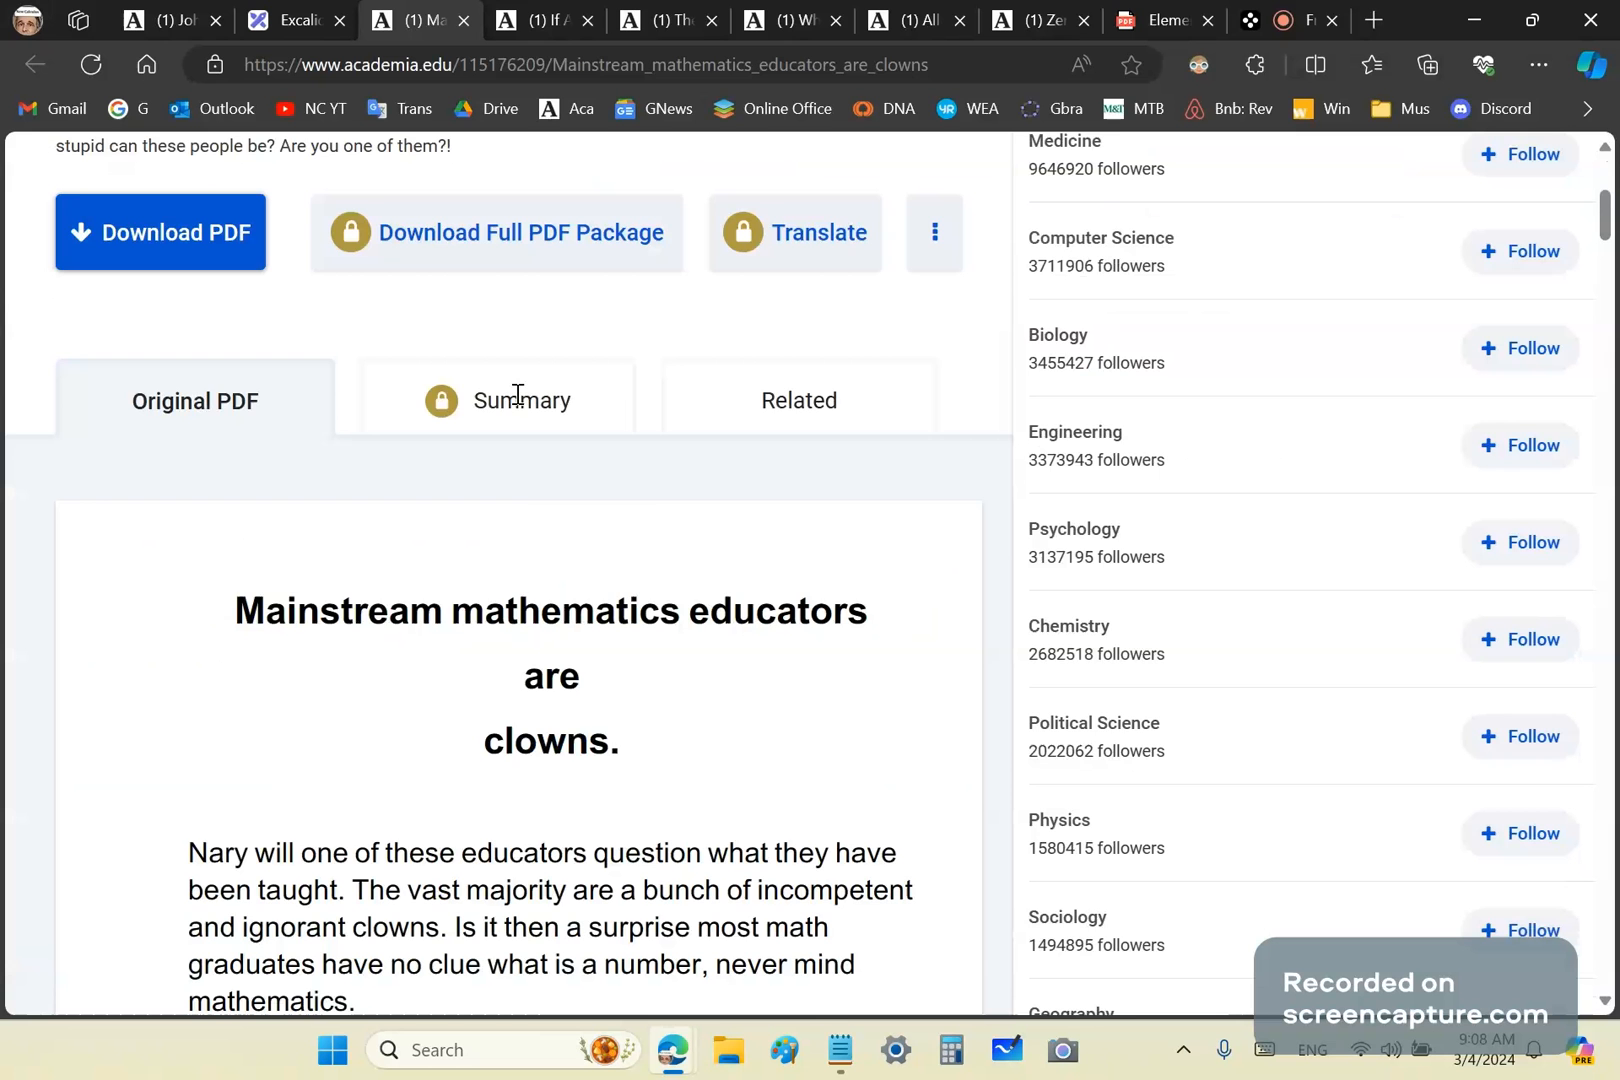
{"action": "scroll", "scroll_direction": "down", "scroll_amount": 3}
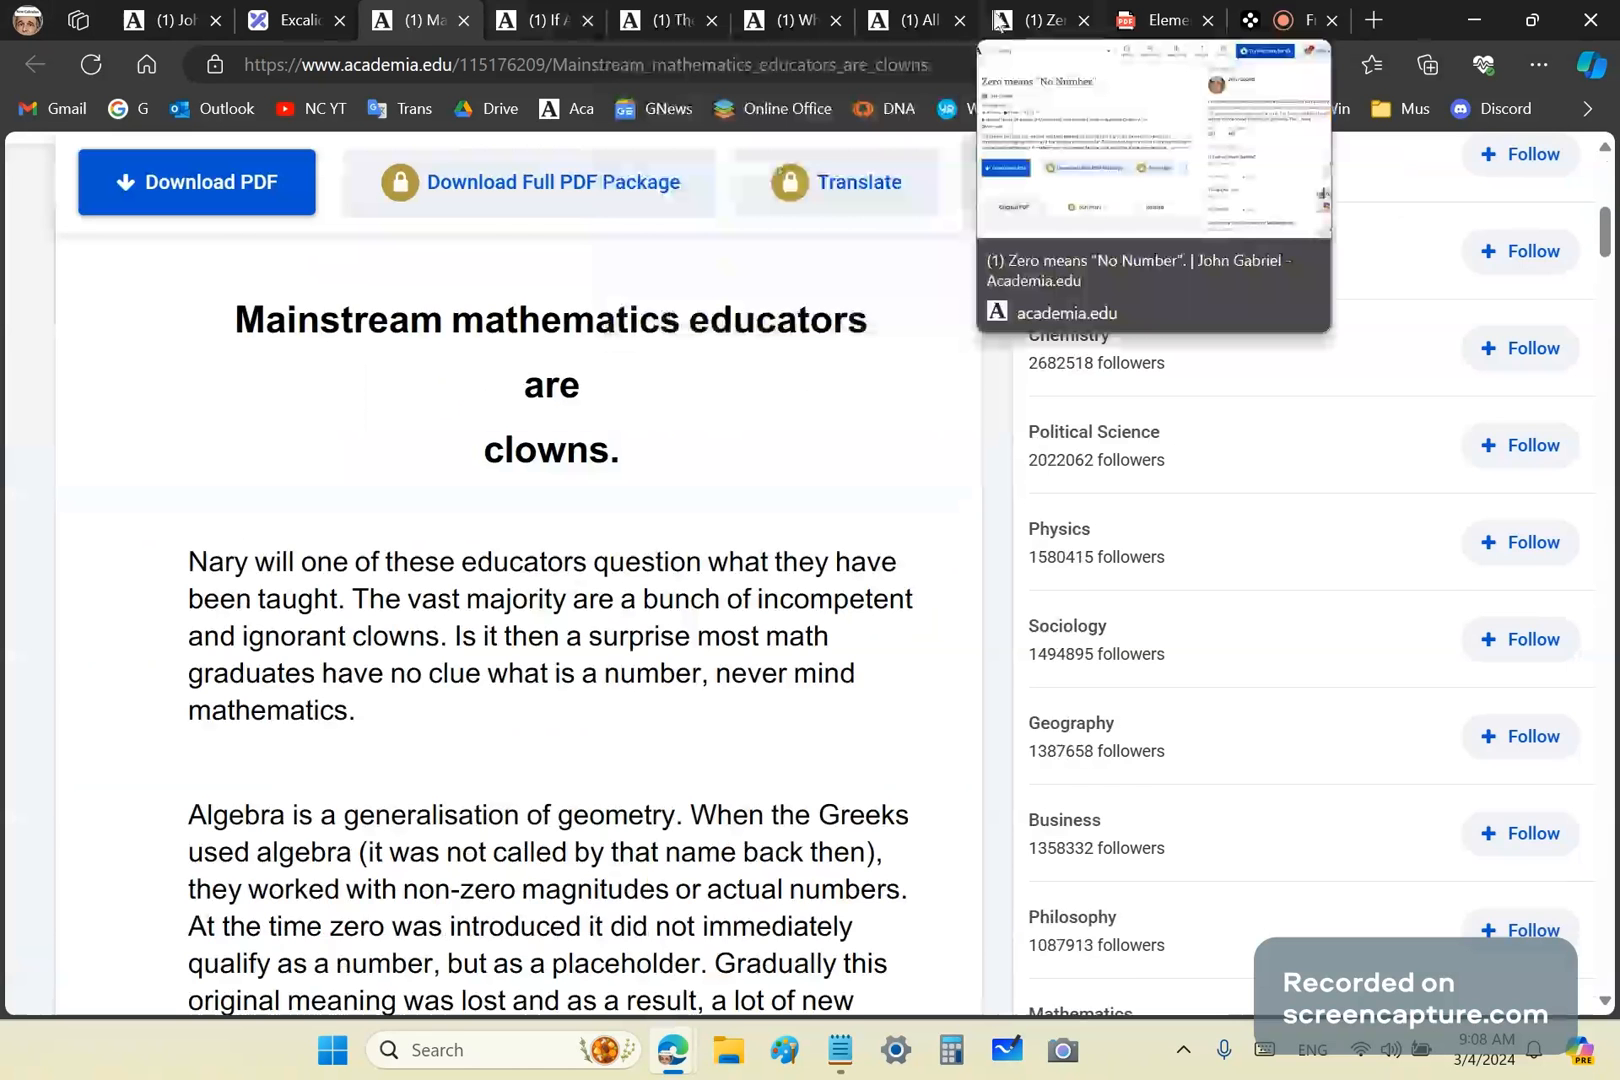
{"action": "scroll", "scroll_direction": "down", "scroll_amount": 3}
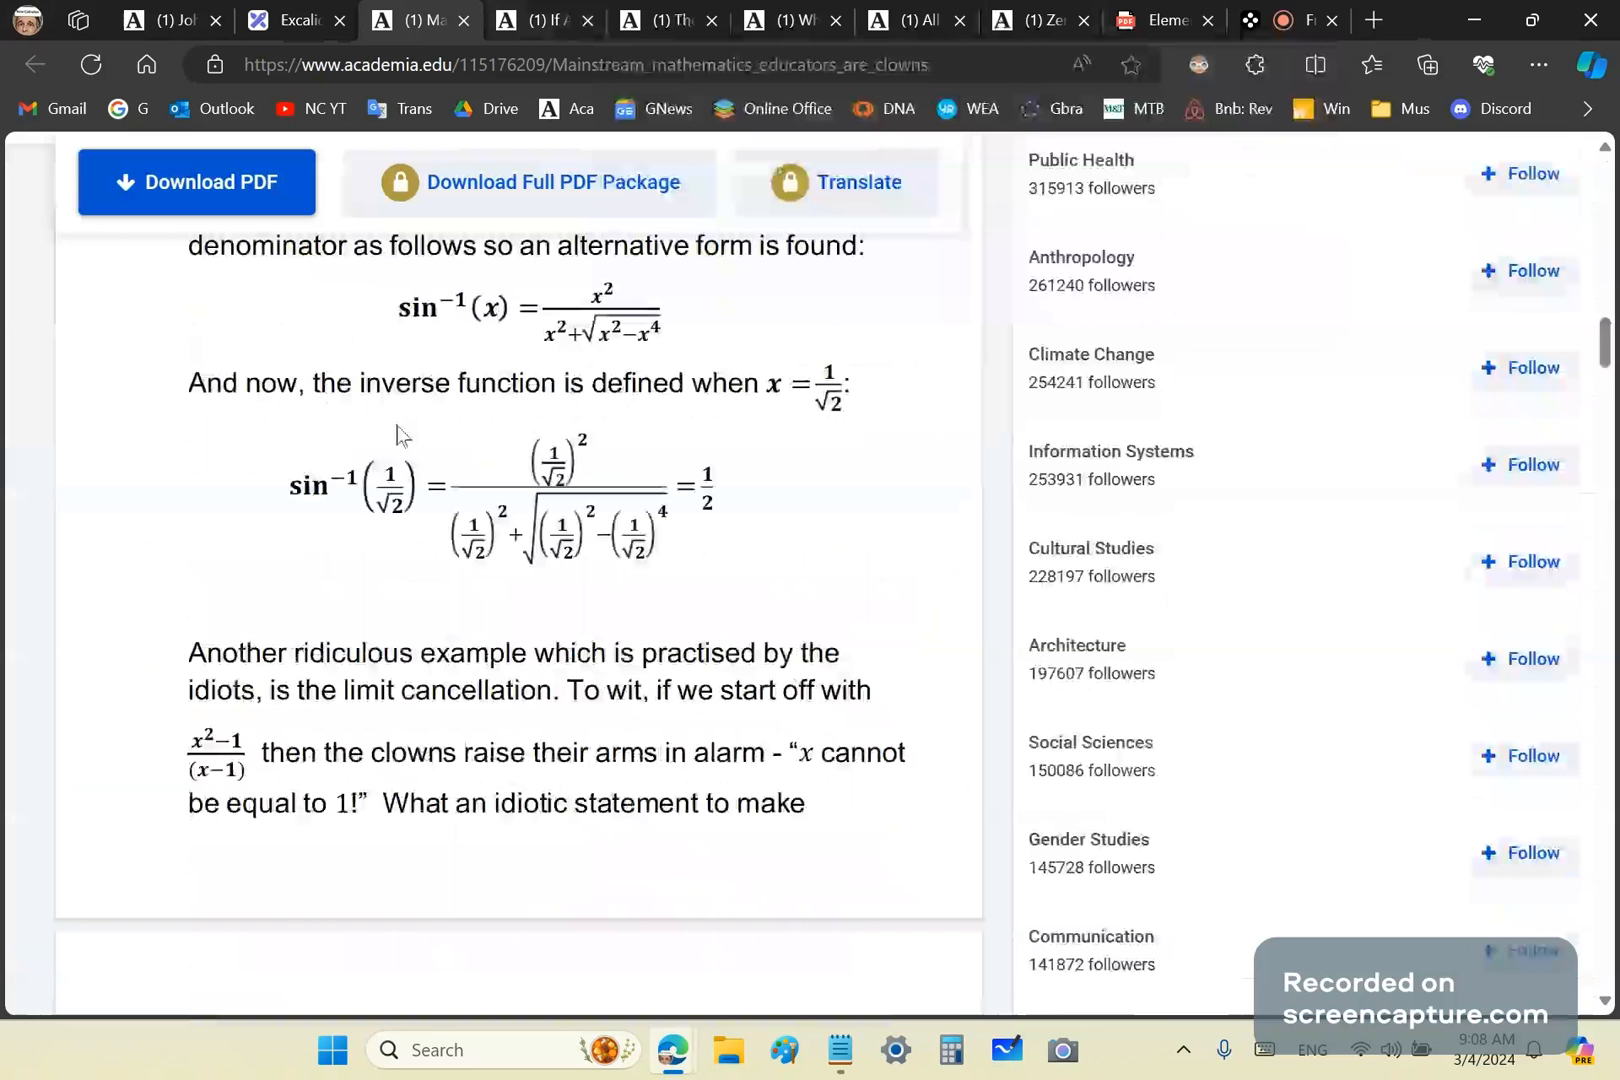
{"action": "scroll", "scroll_direction": "down", "scroll_amount": 3}
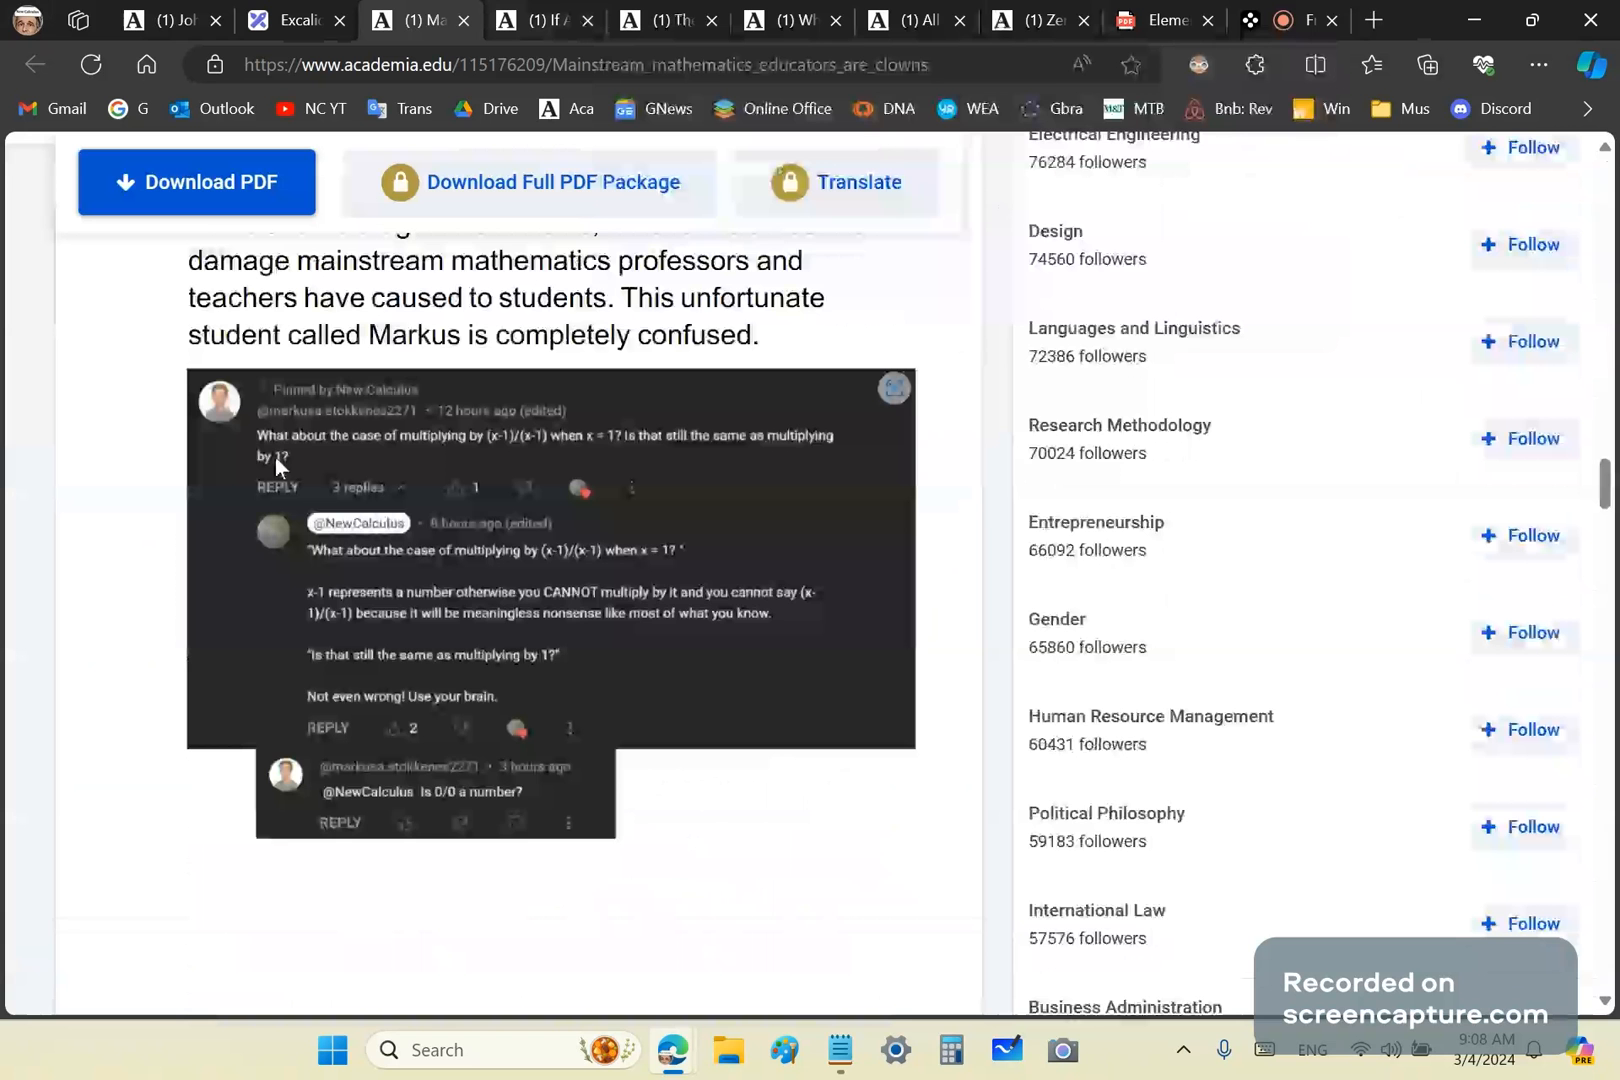
{"action": "scroll", "scroll_direction": "down", "scroll_amount": 3}
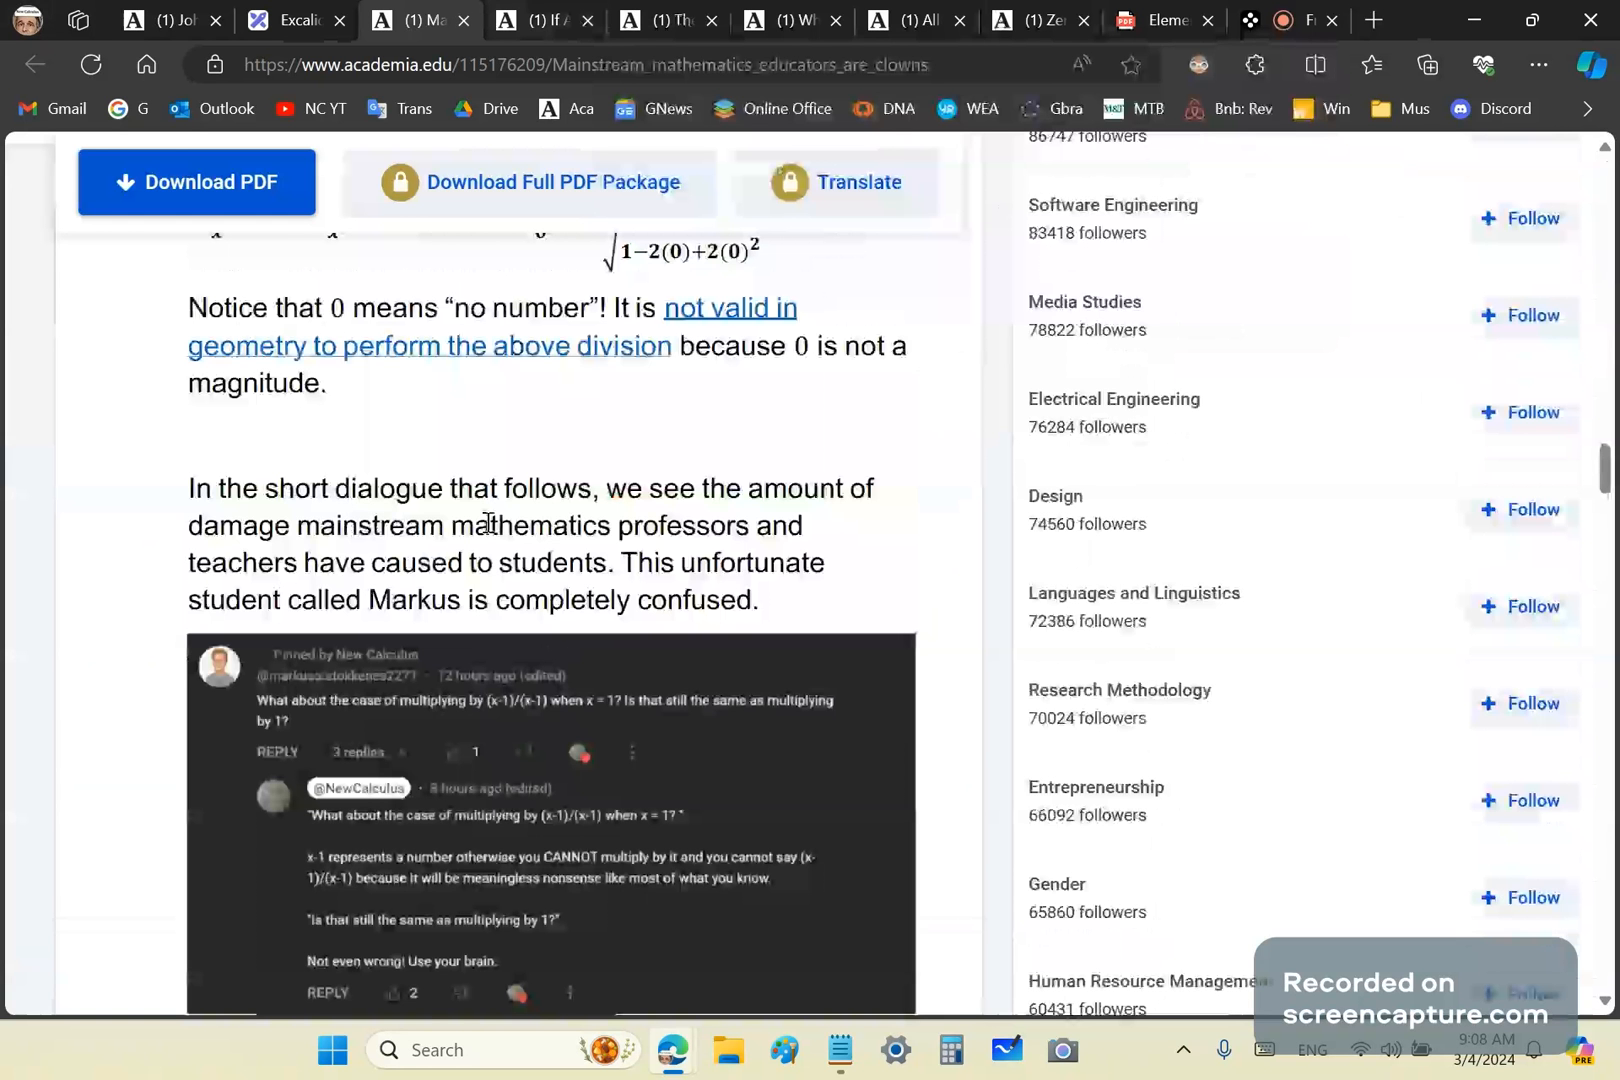
{"action": "mouse_move", "coordinate": [762, 600]}
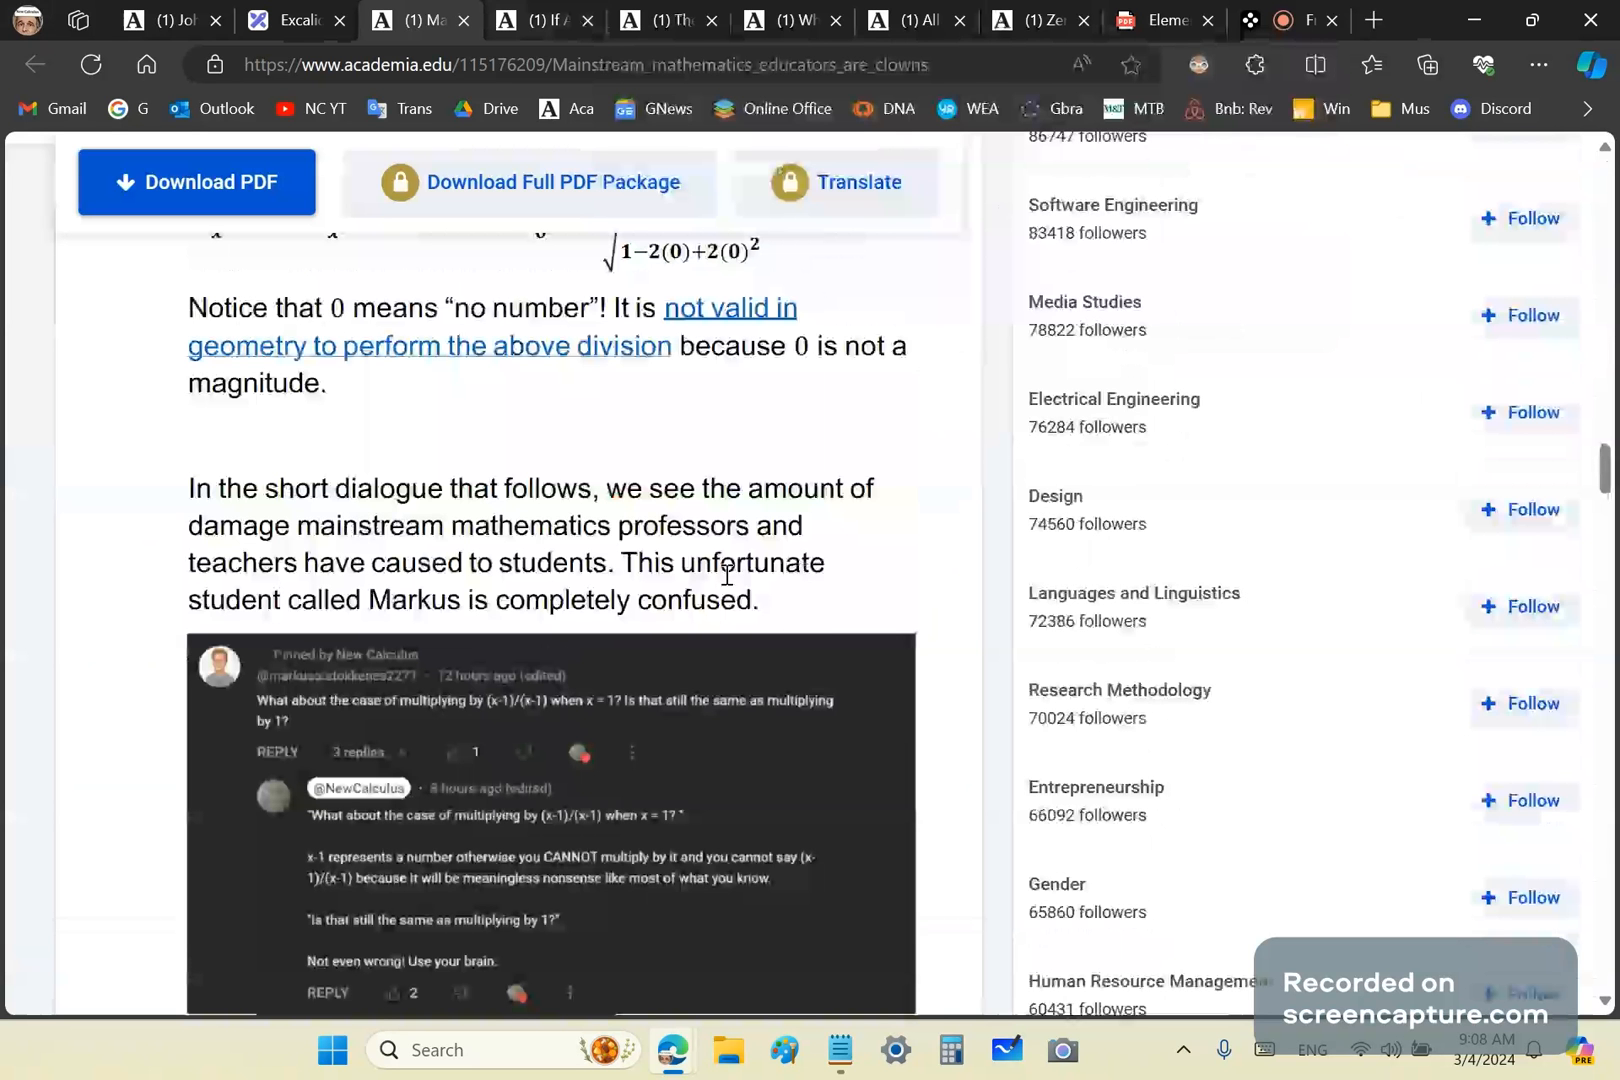
{"action": "mouse_move", "coordinate": [772, 616]}
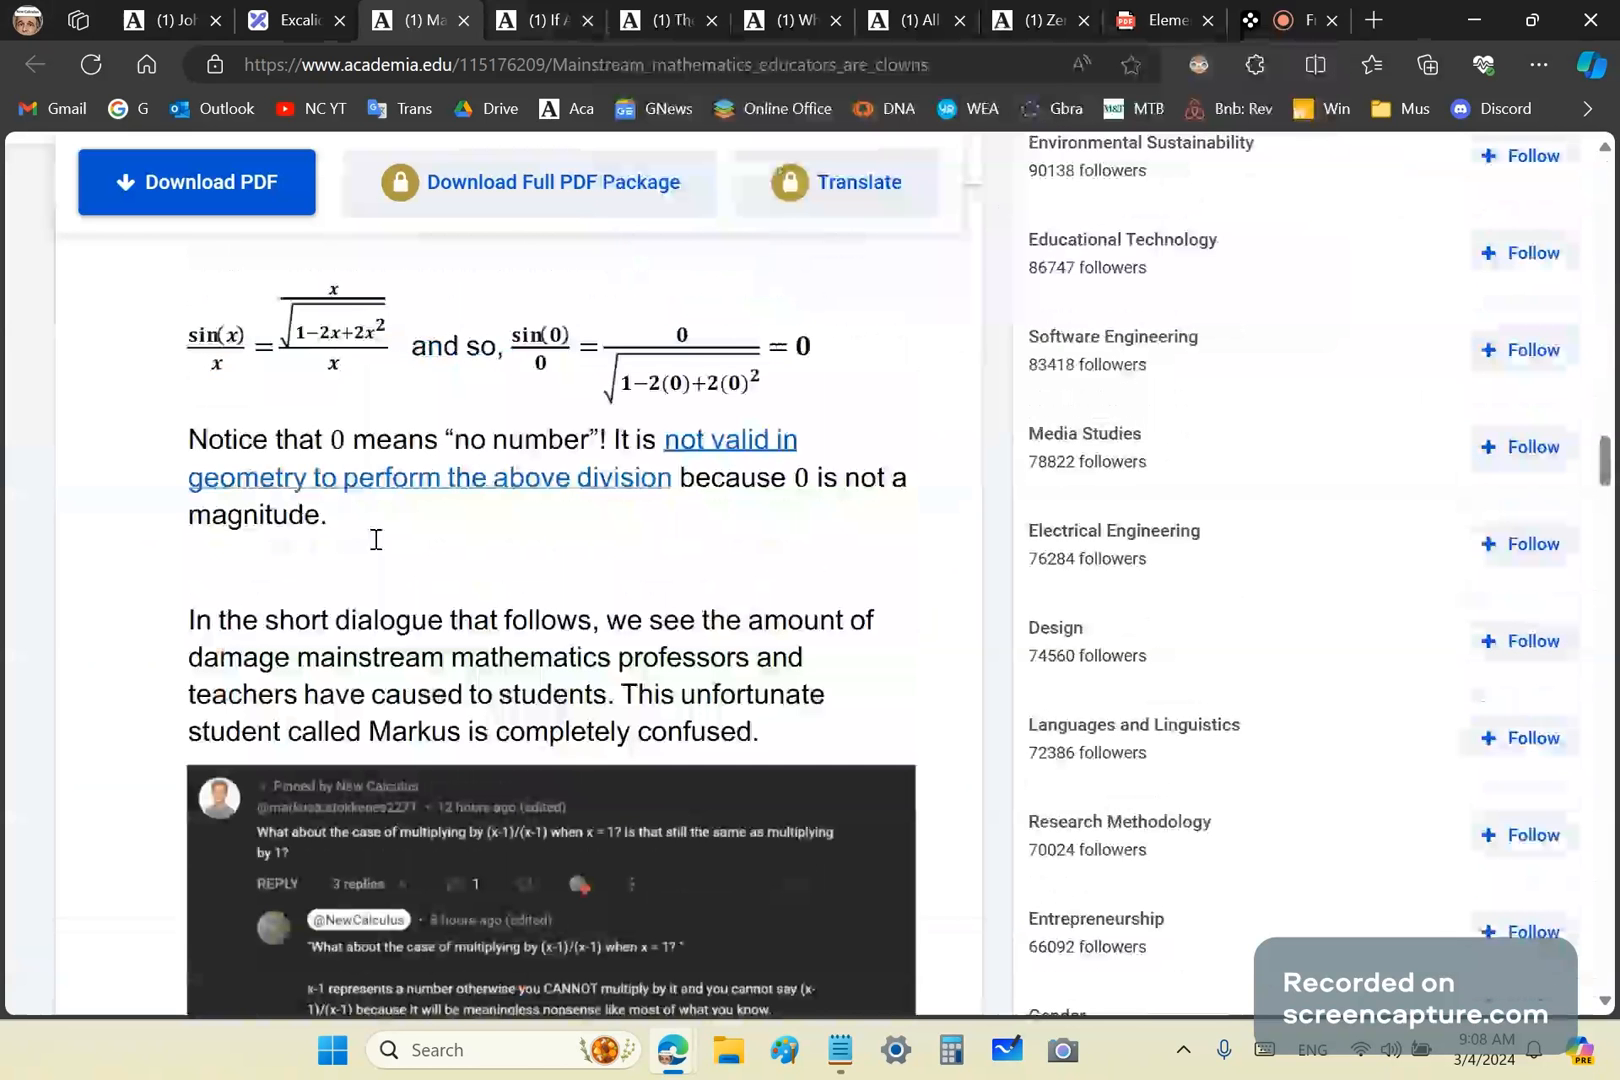
{"action": "scroll", "scroll_direction": "down", "scroll_amount": 3}
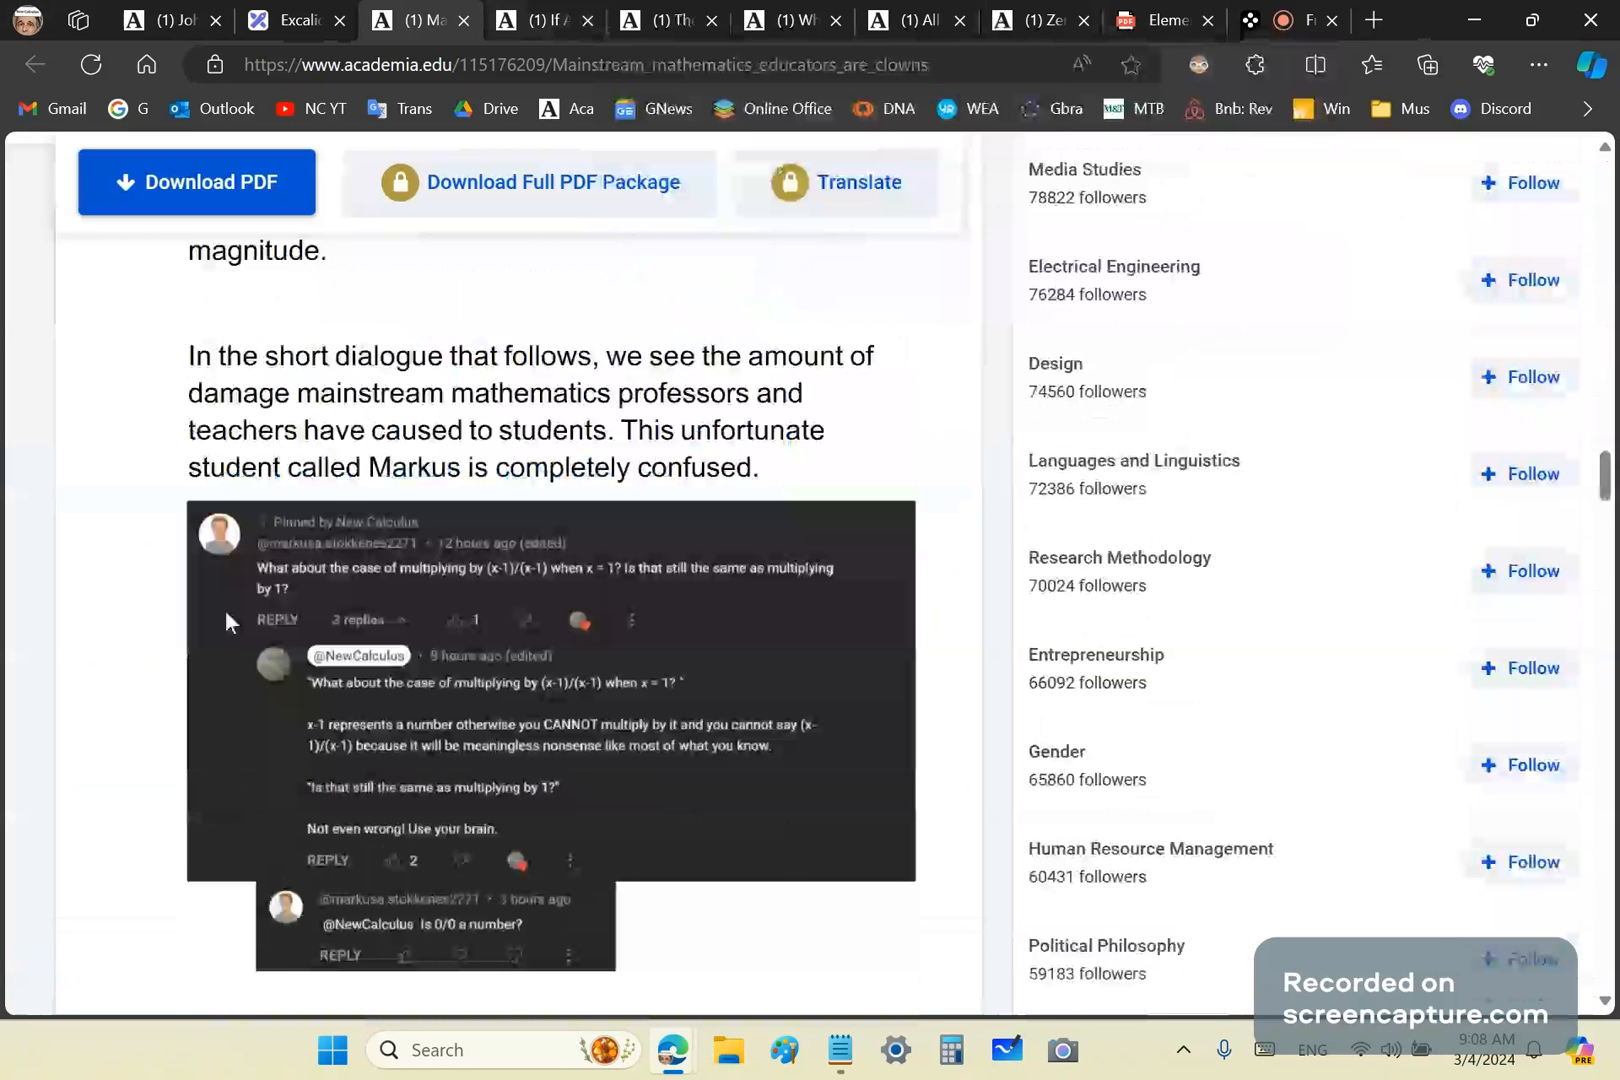
{"action": "scroll", "scroll_direction": "down", "scroll_amount": 3}
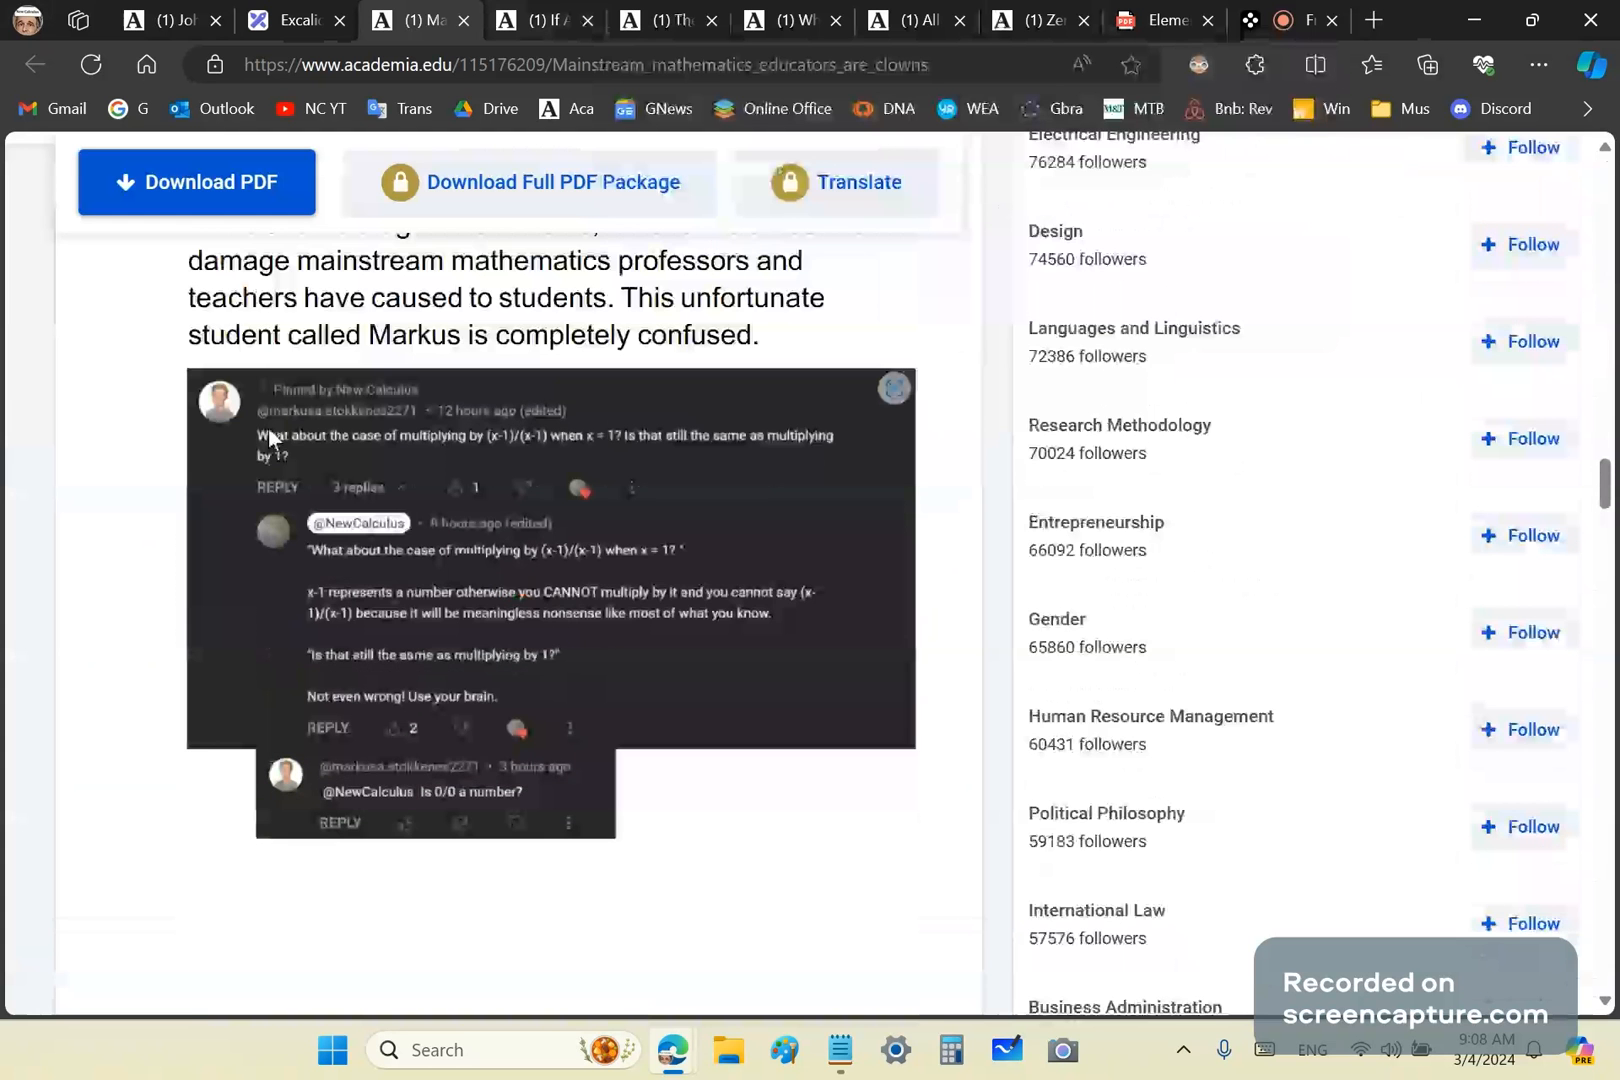
{"action": "mouse_move", "coordinate": [294, 450]}
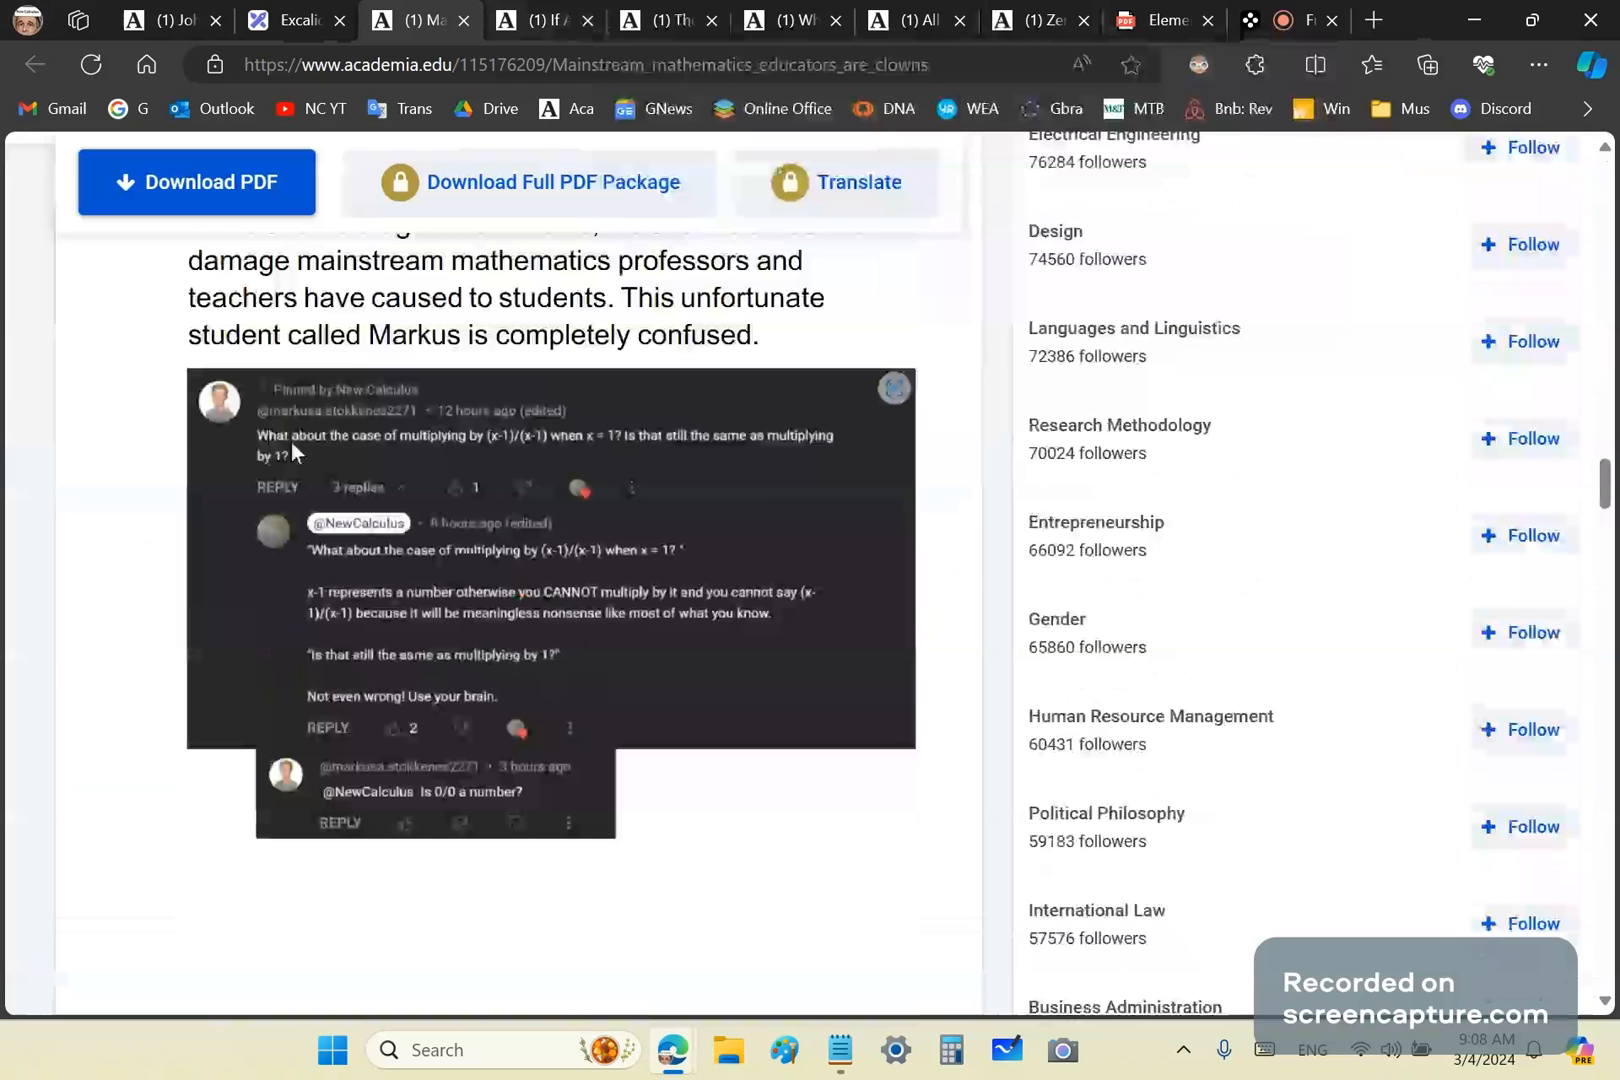
{"action": "mouse_move", "coordinate": [310, 542]}
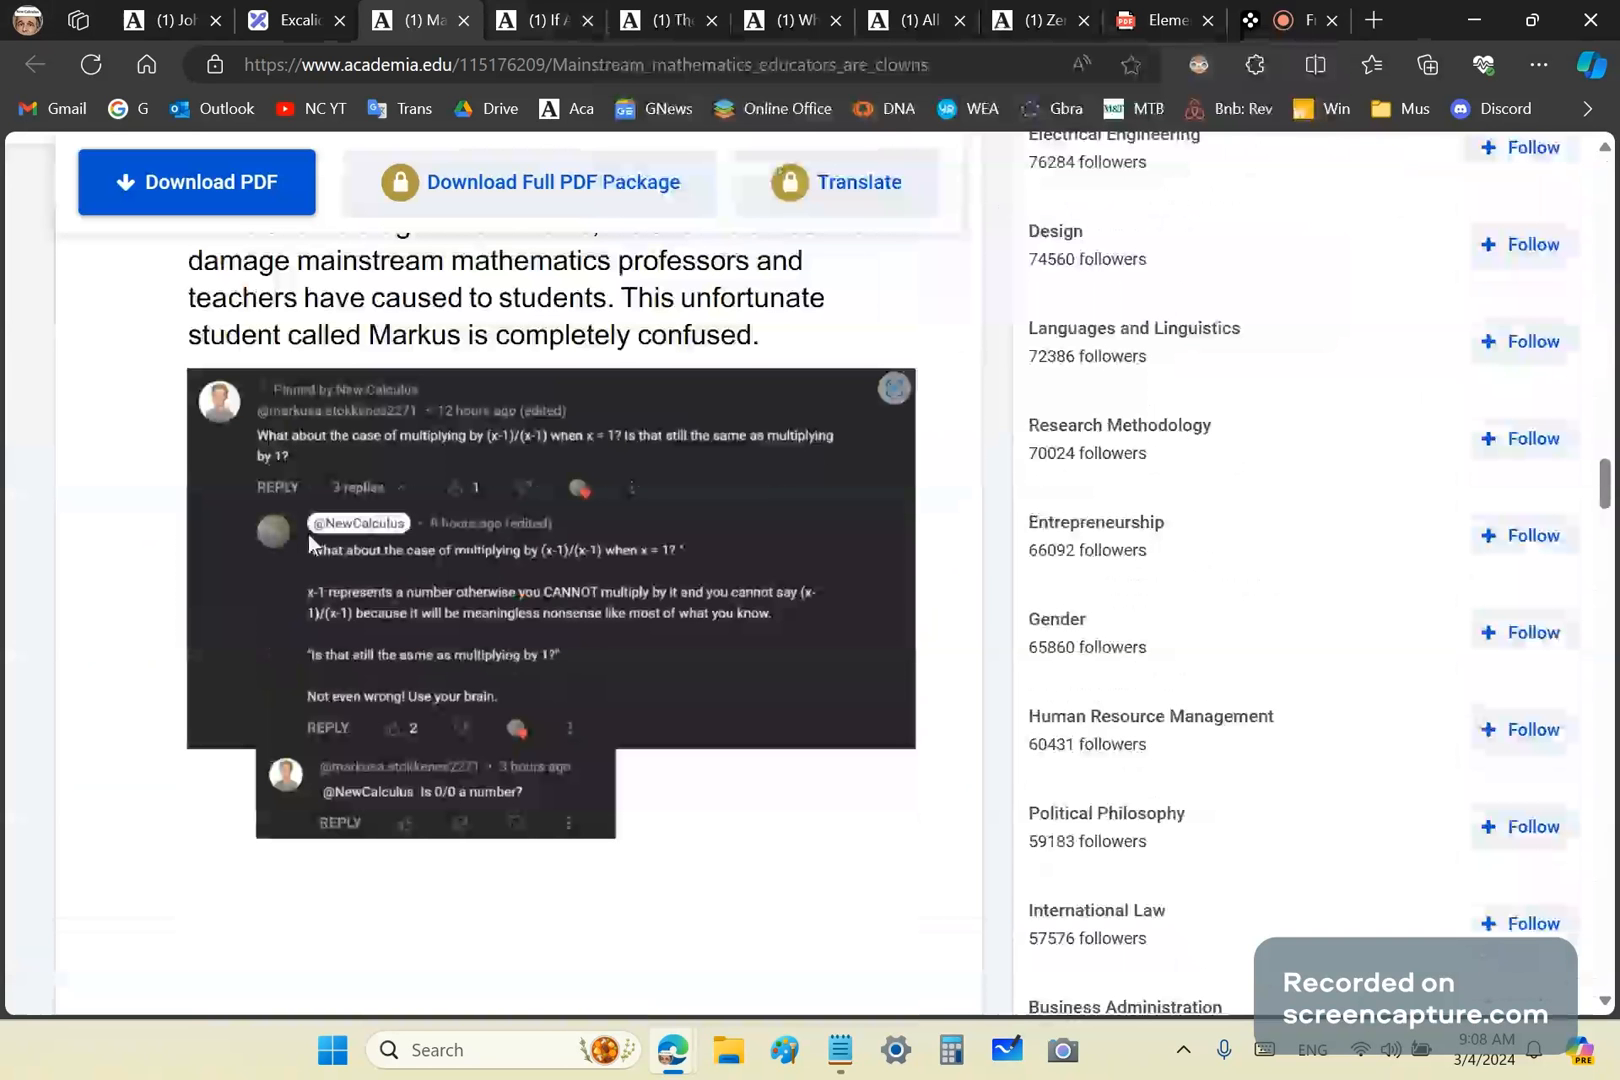
{"action": "mouse_move", "coordinate": [390, 592]}
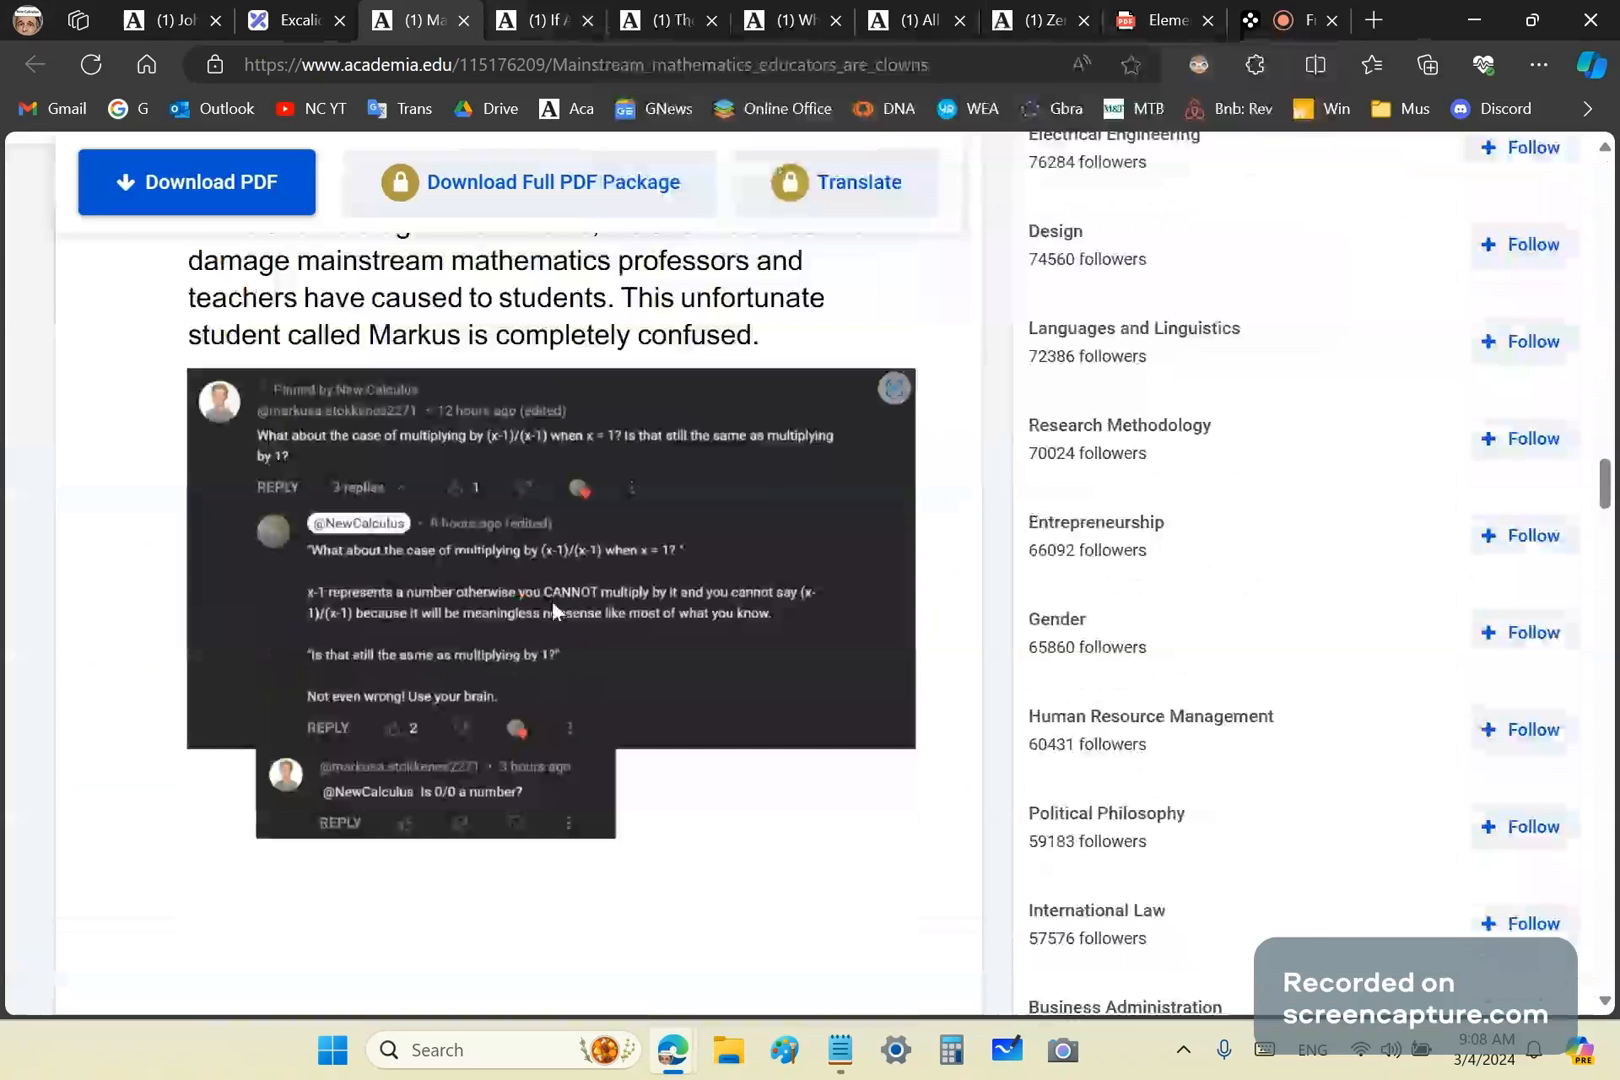
{"action": "scroll", "scroll_direction": "down", "scroll_amount": 3}
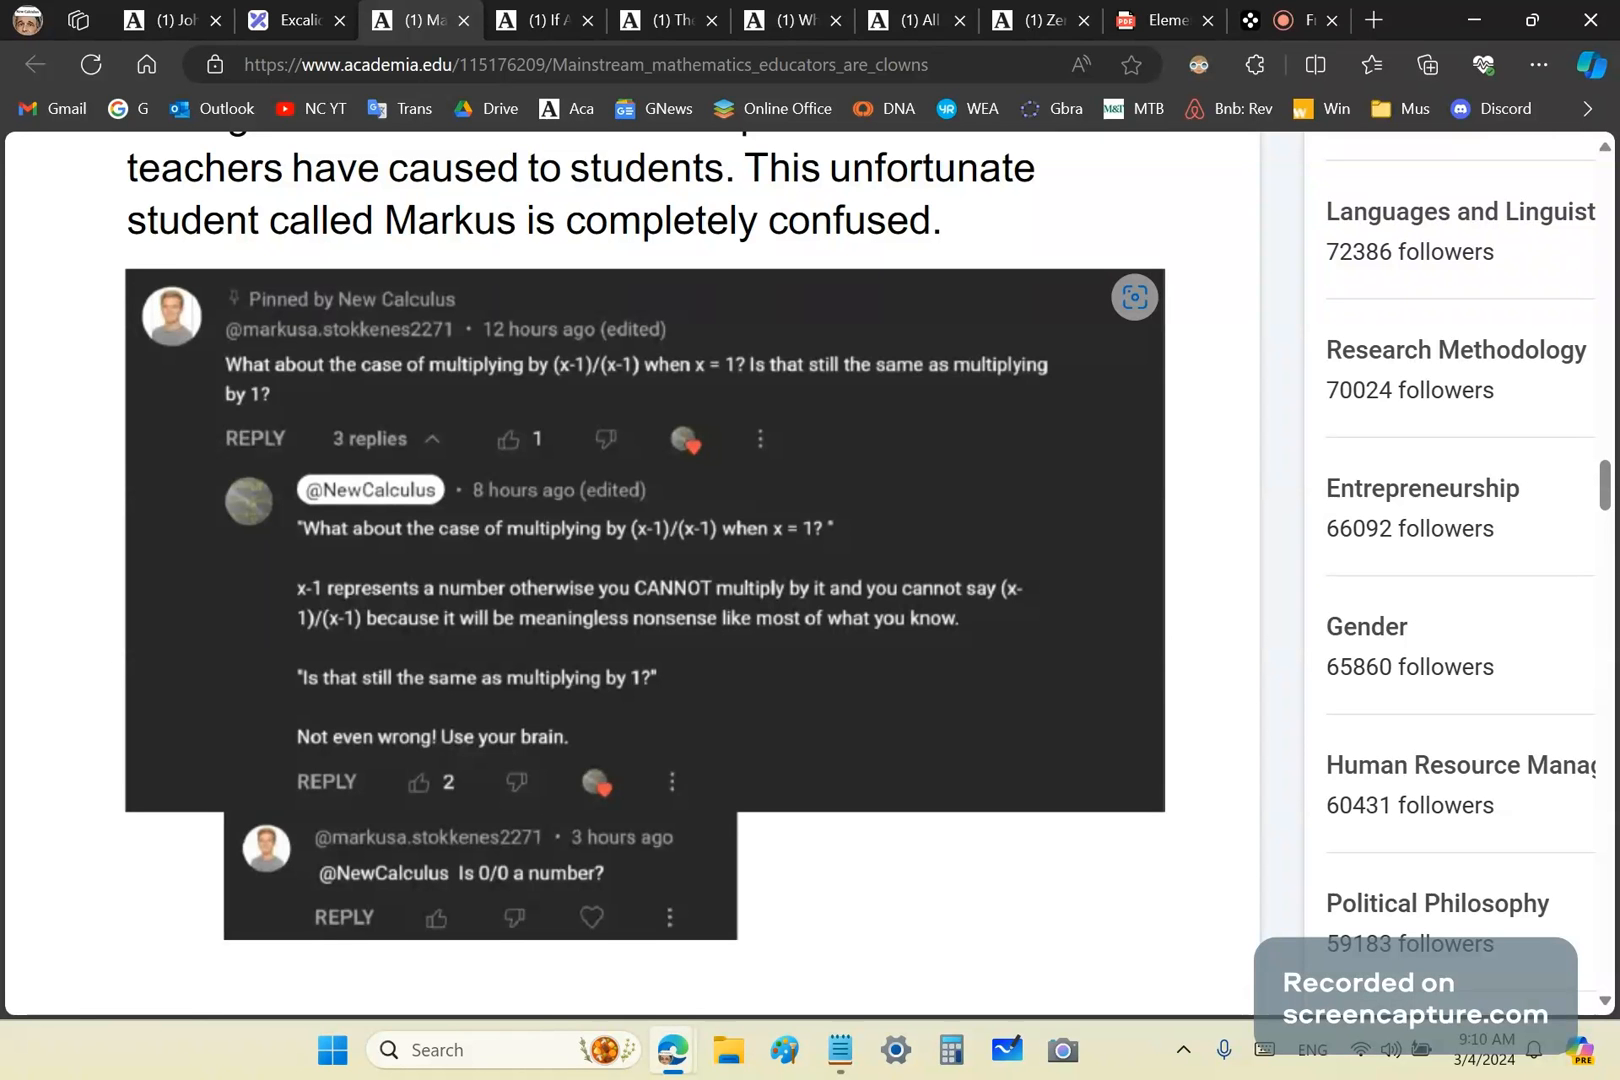
{"action": "mouse_move", "coordinate": [986, 114]}
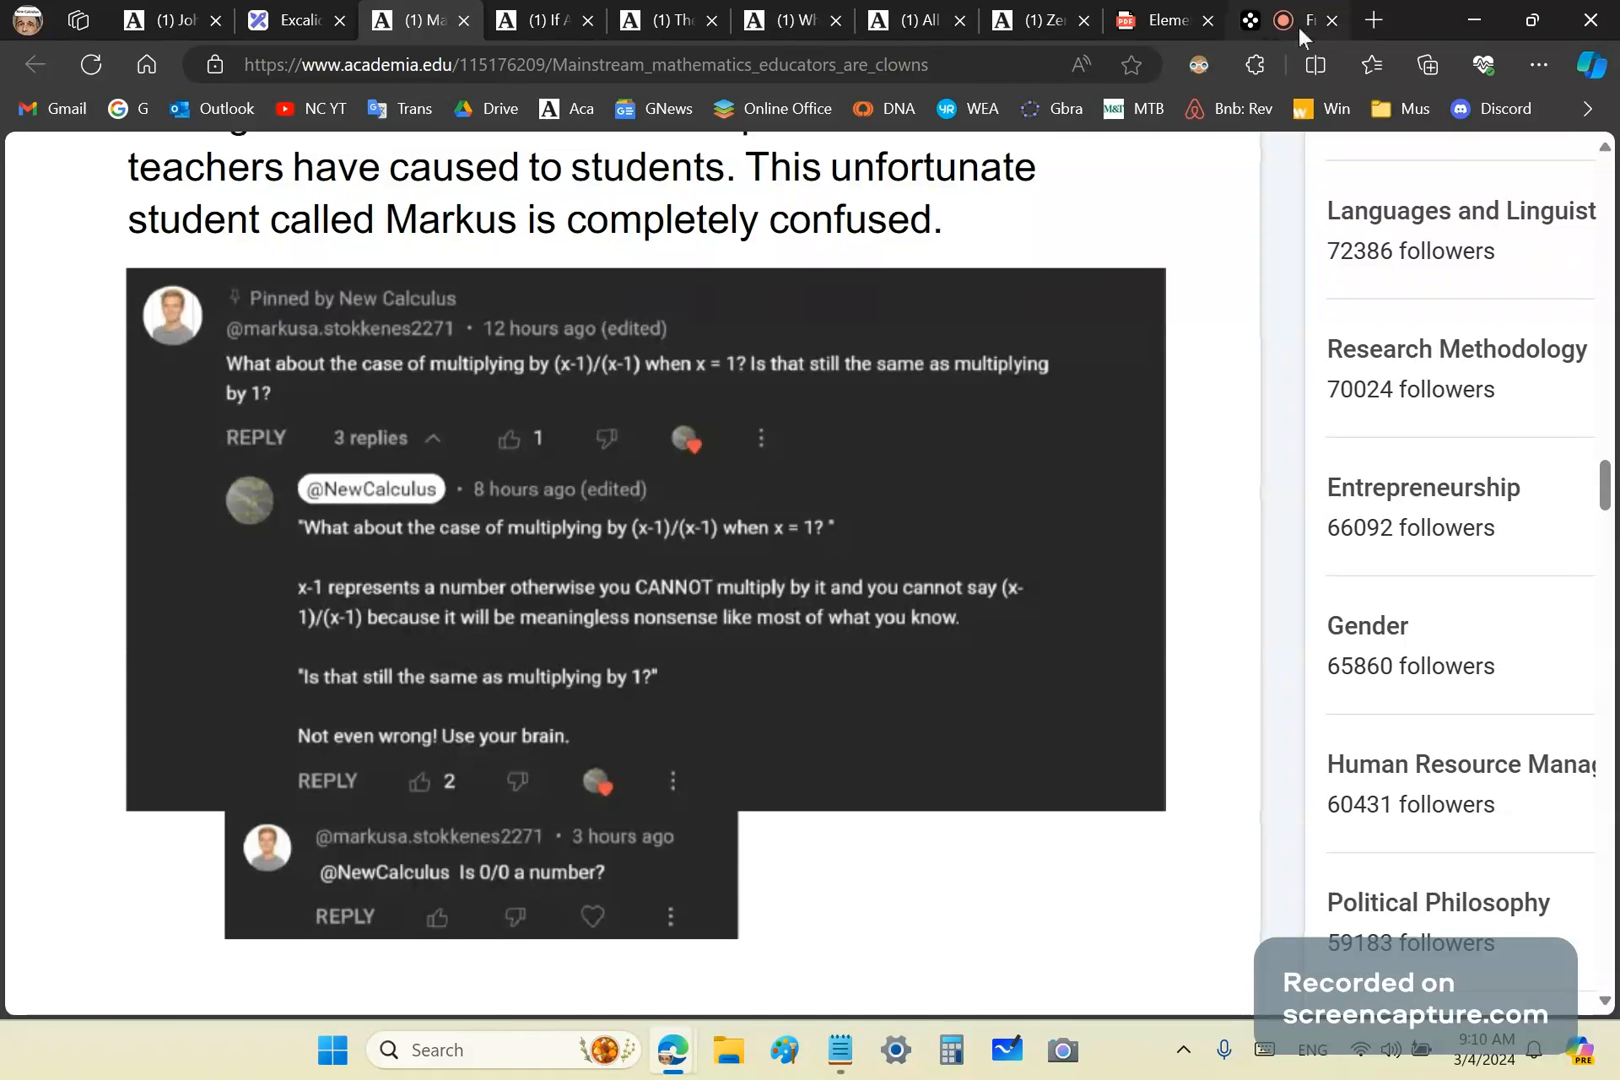
Show the blank Excalidraw canvas, then switch to the Elements.pdf document.
{"action": "left_click", "coordinate": [296, 20]}
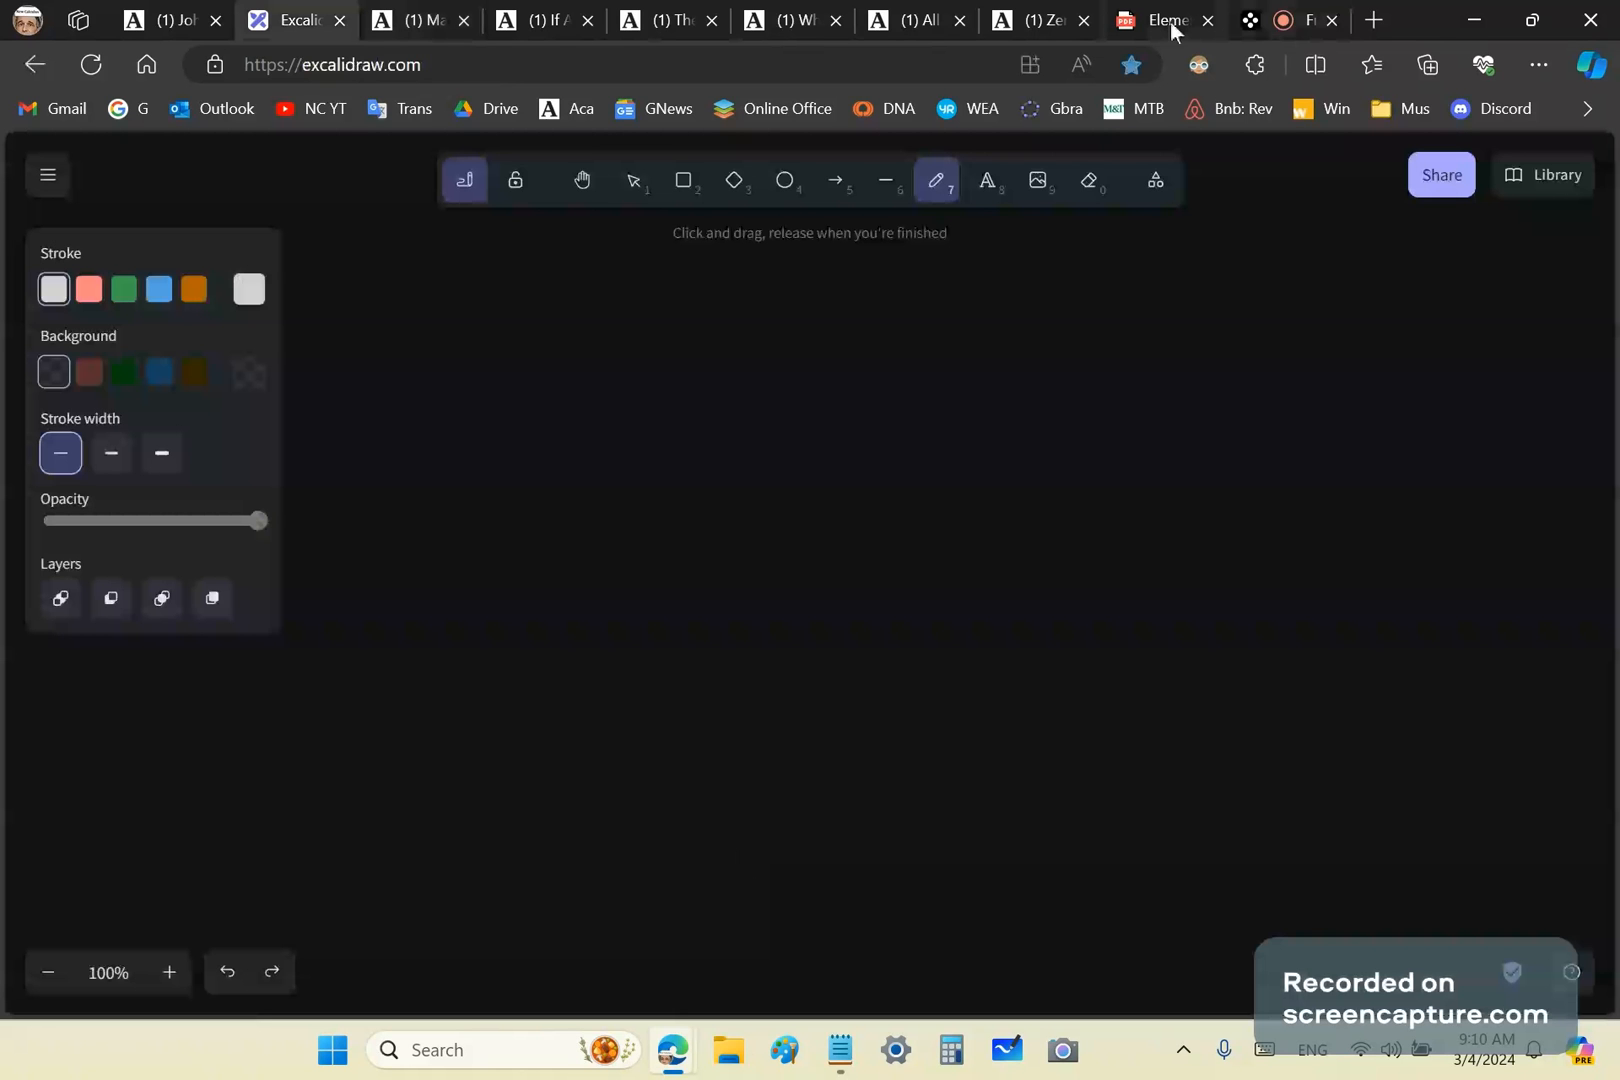
{"action": "mouse_move", "coordinate": [1158, 20]}
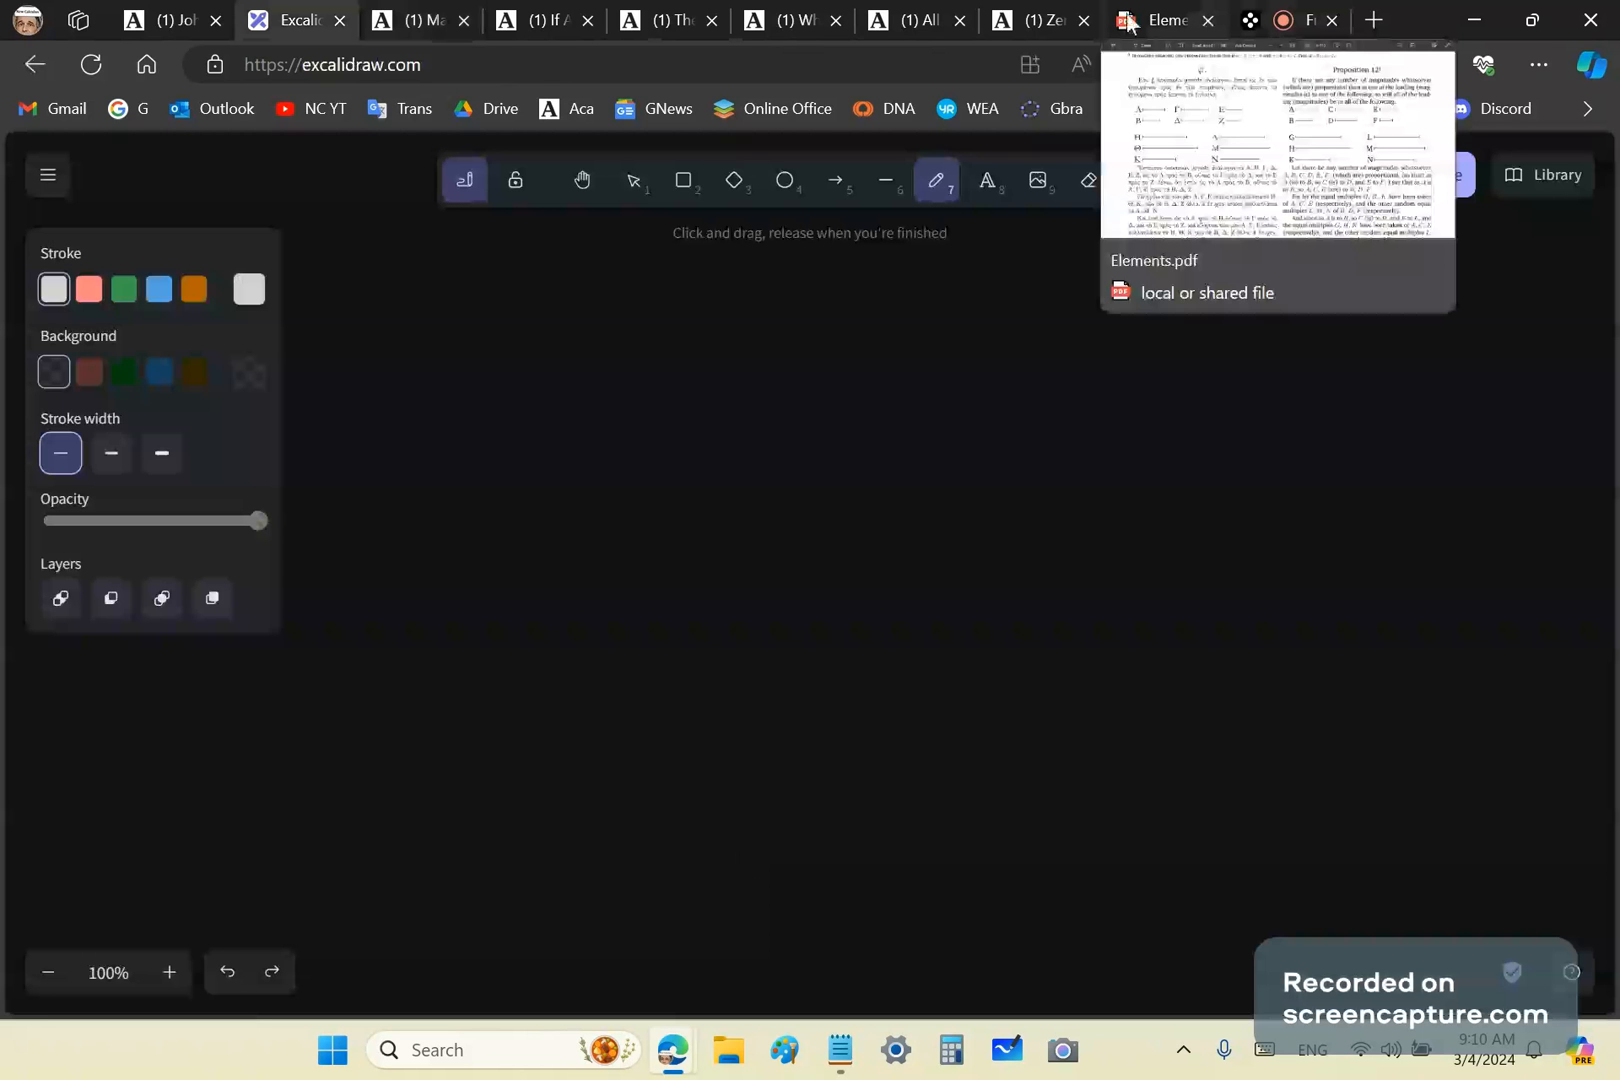
{"action": "mouse_move", "coordinate": [1158, 24]}
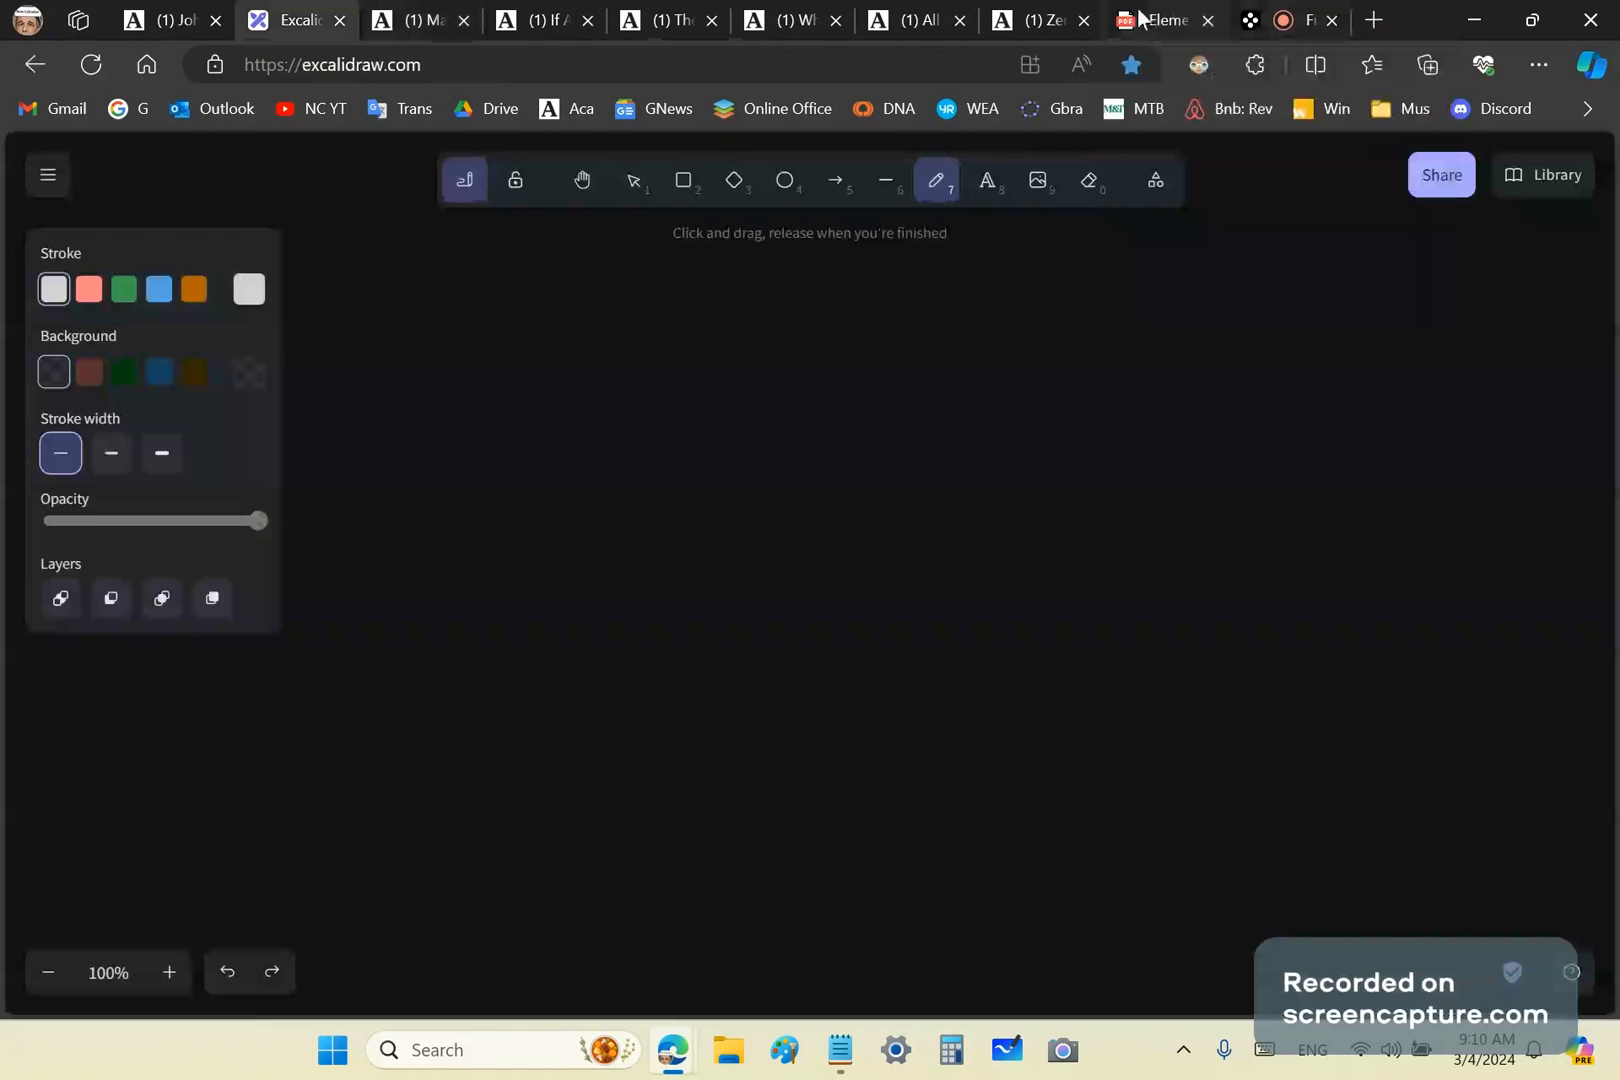
{"action": "left_click", "coordinate": [1160, 20]}
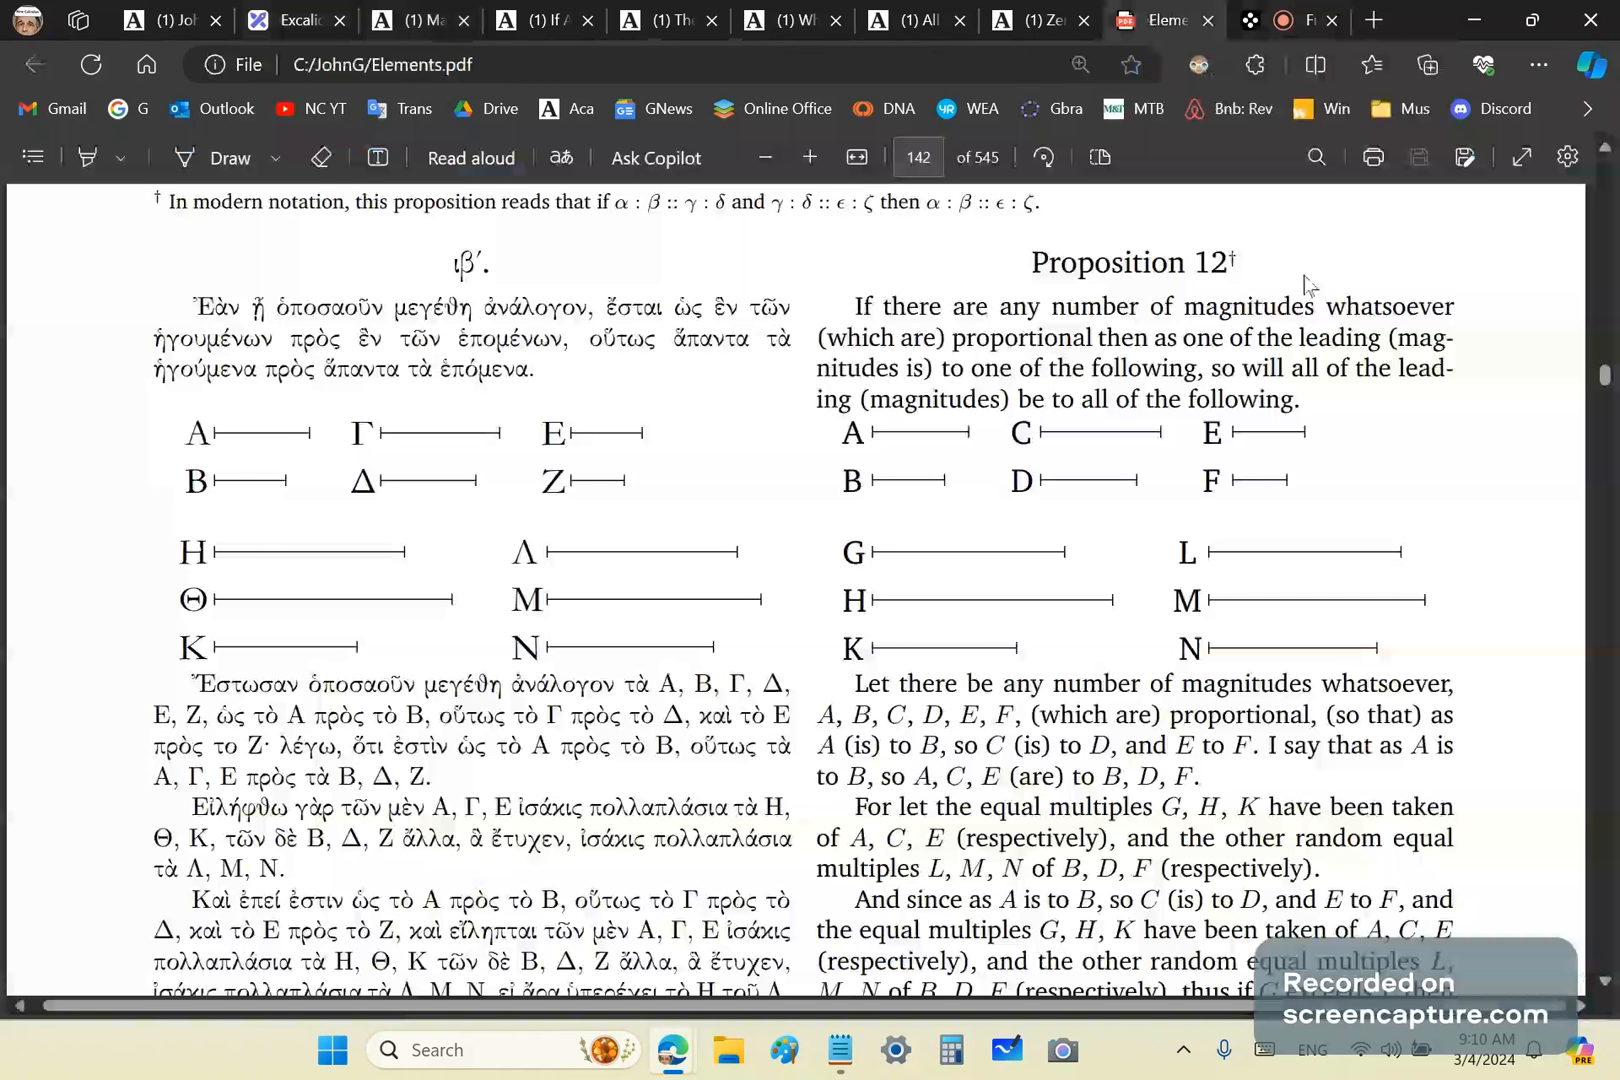
{"action": "mouse_move", "coordinate": [58, 402]}
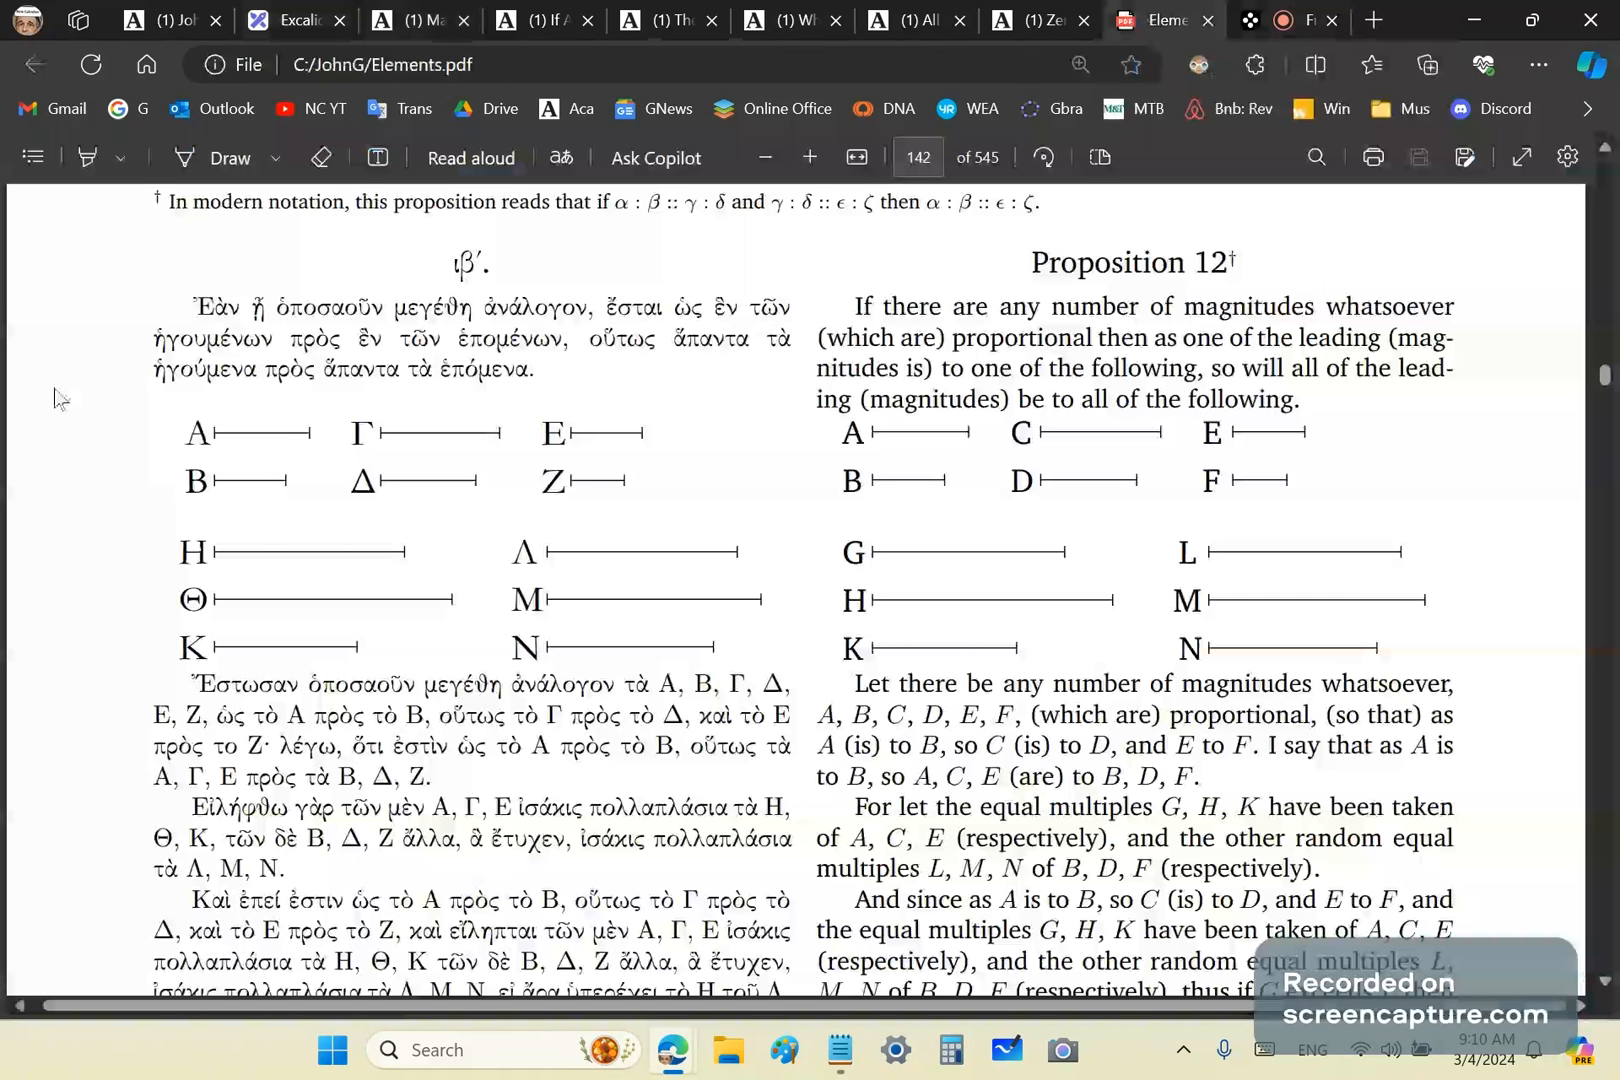
{"action": "mouse_move", "coordinate": [1078, 288]}
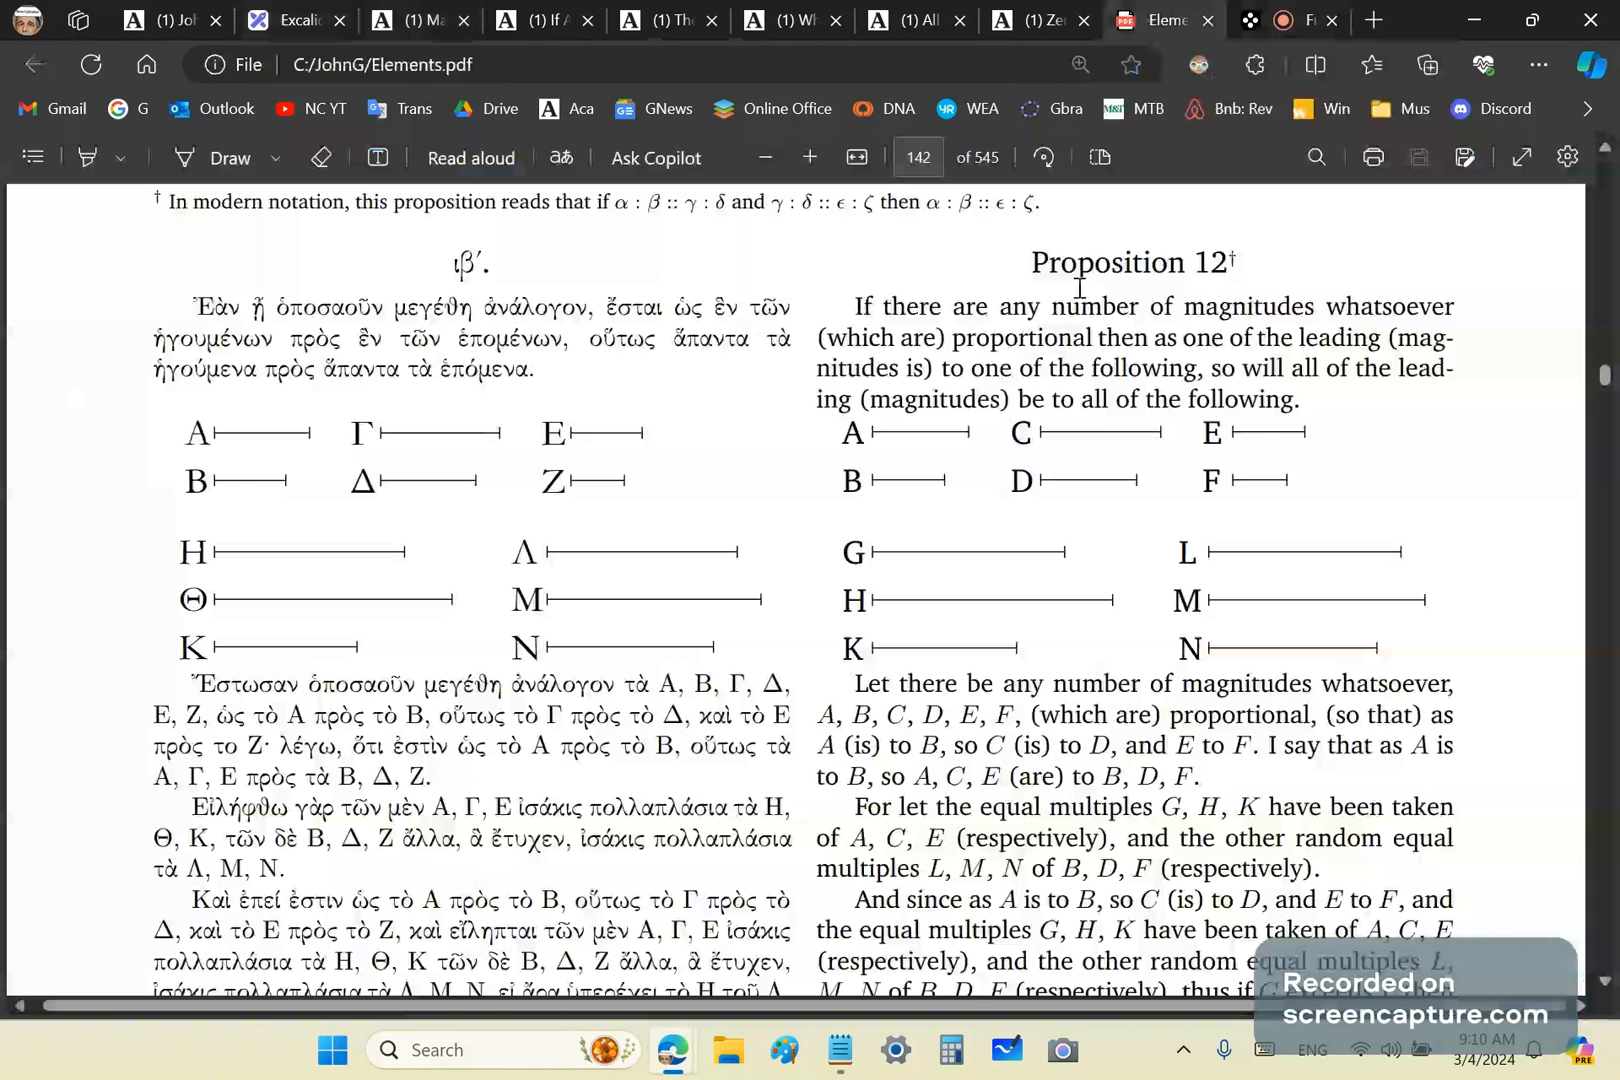
Select the Proposition 12 heading and opening paragraph in the Elements PDF.
{"action": "left_click_drag", "start_coordinate": [1078, 286], "coordinate": [1354, 472]}
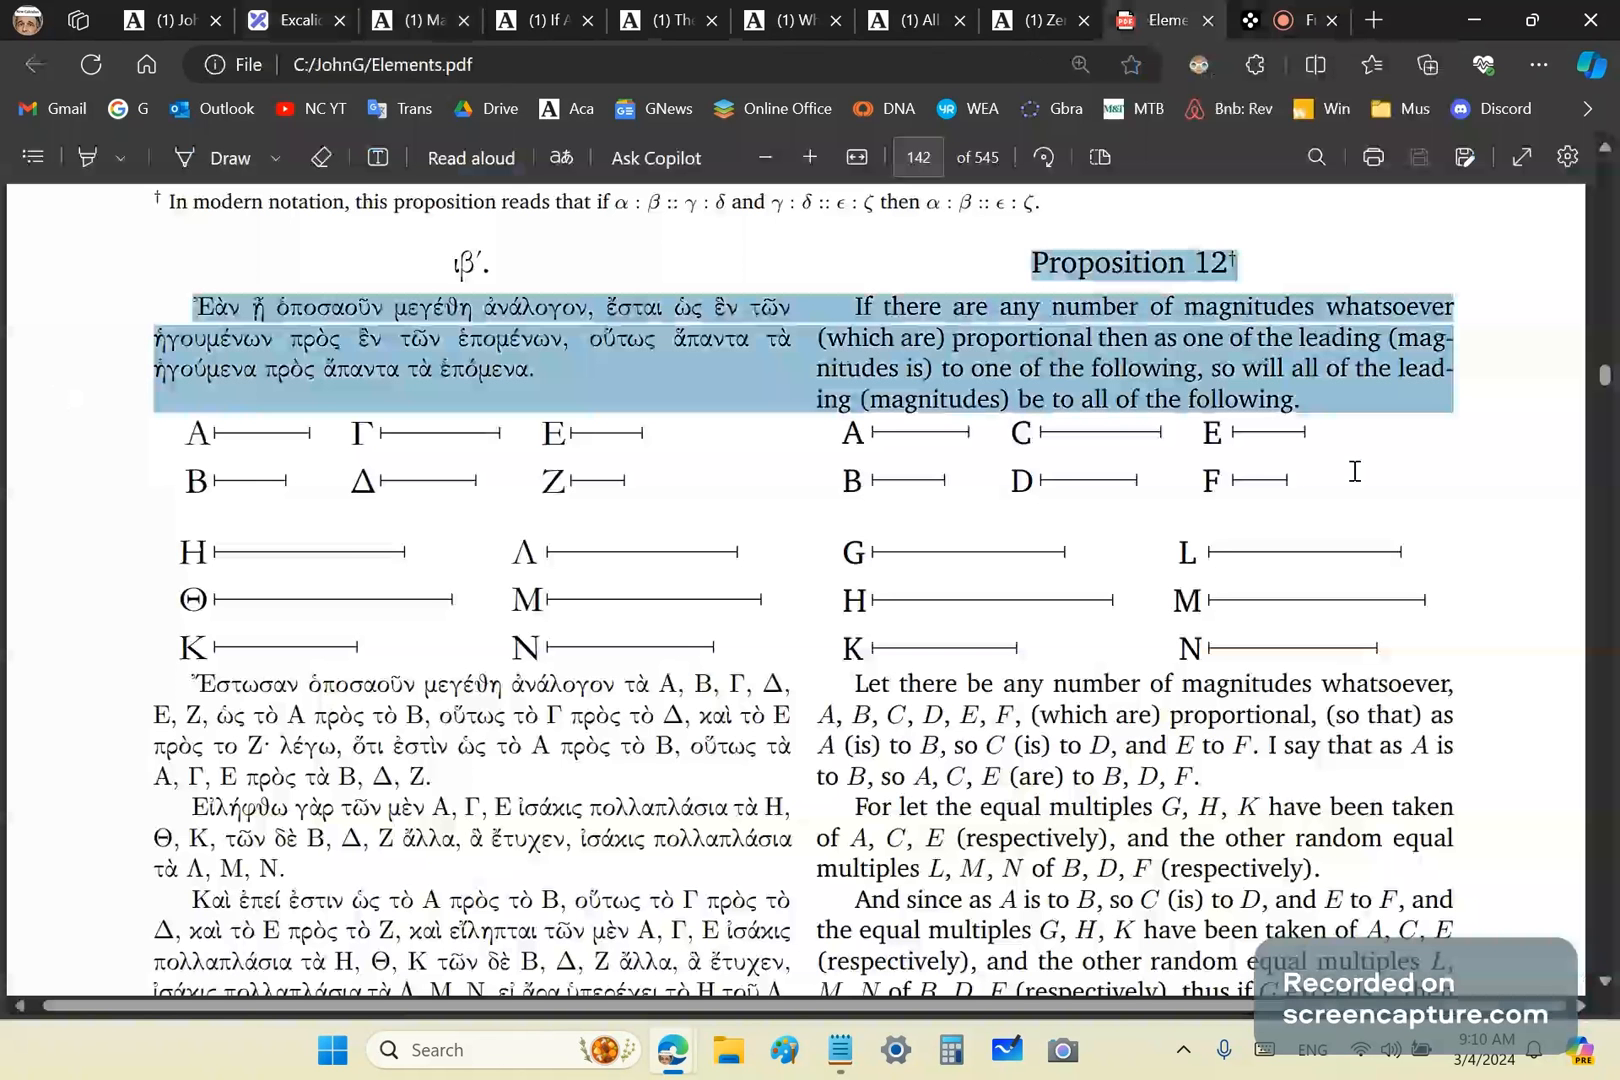
{"action": "mouse_move", "coordinate": [1512, 350]}
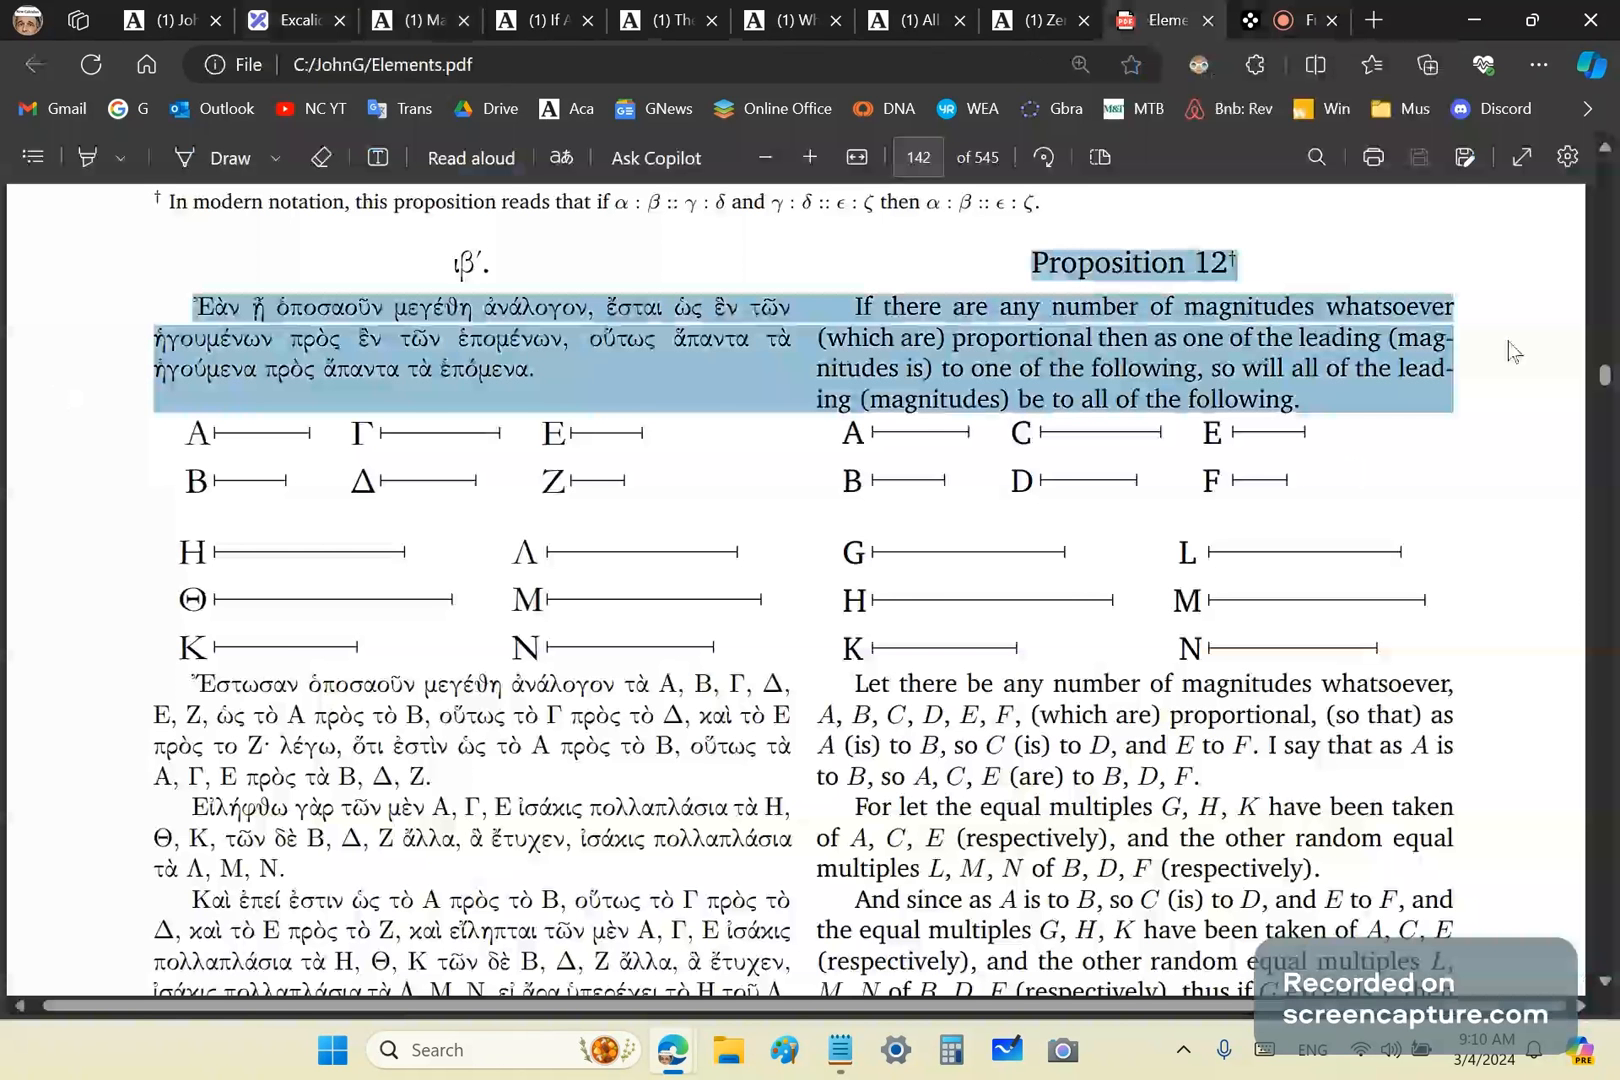
{"action": "left_click", "coordinate": [1096, 566]}
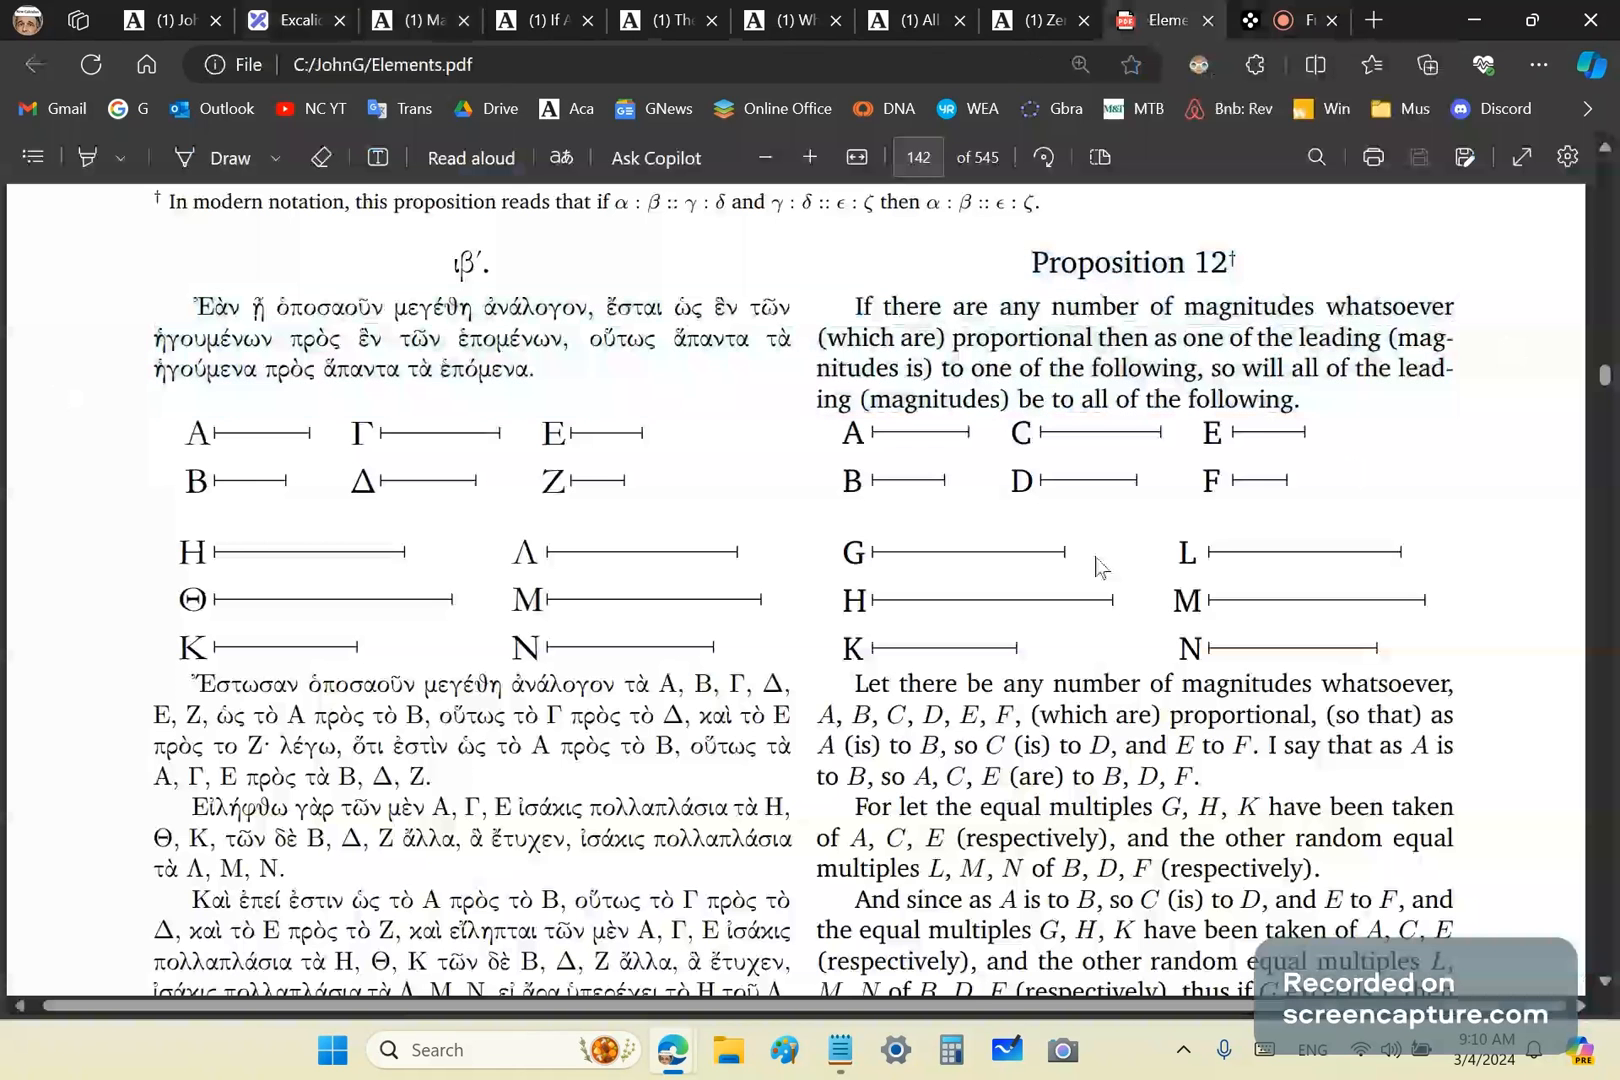
{"action": "mouse_move", "coordinate": [1110, 758]}
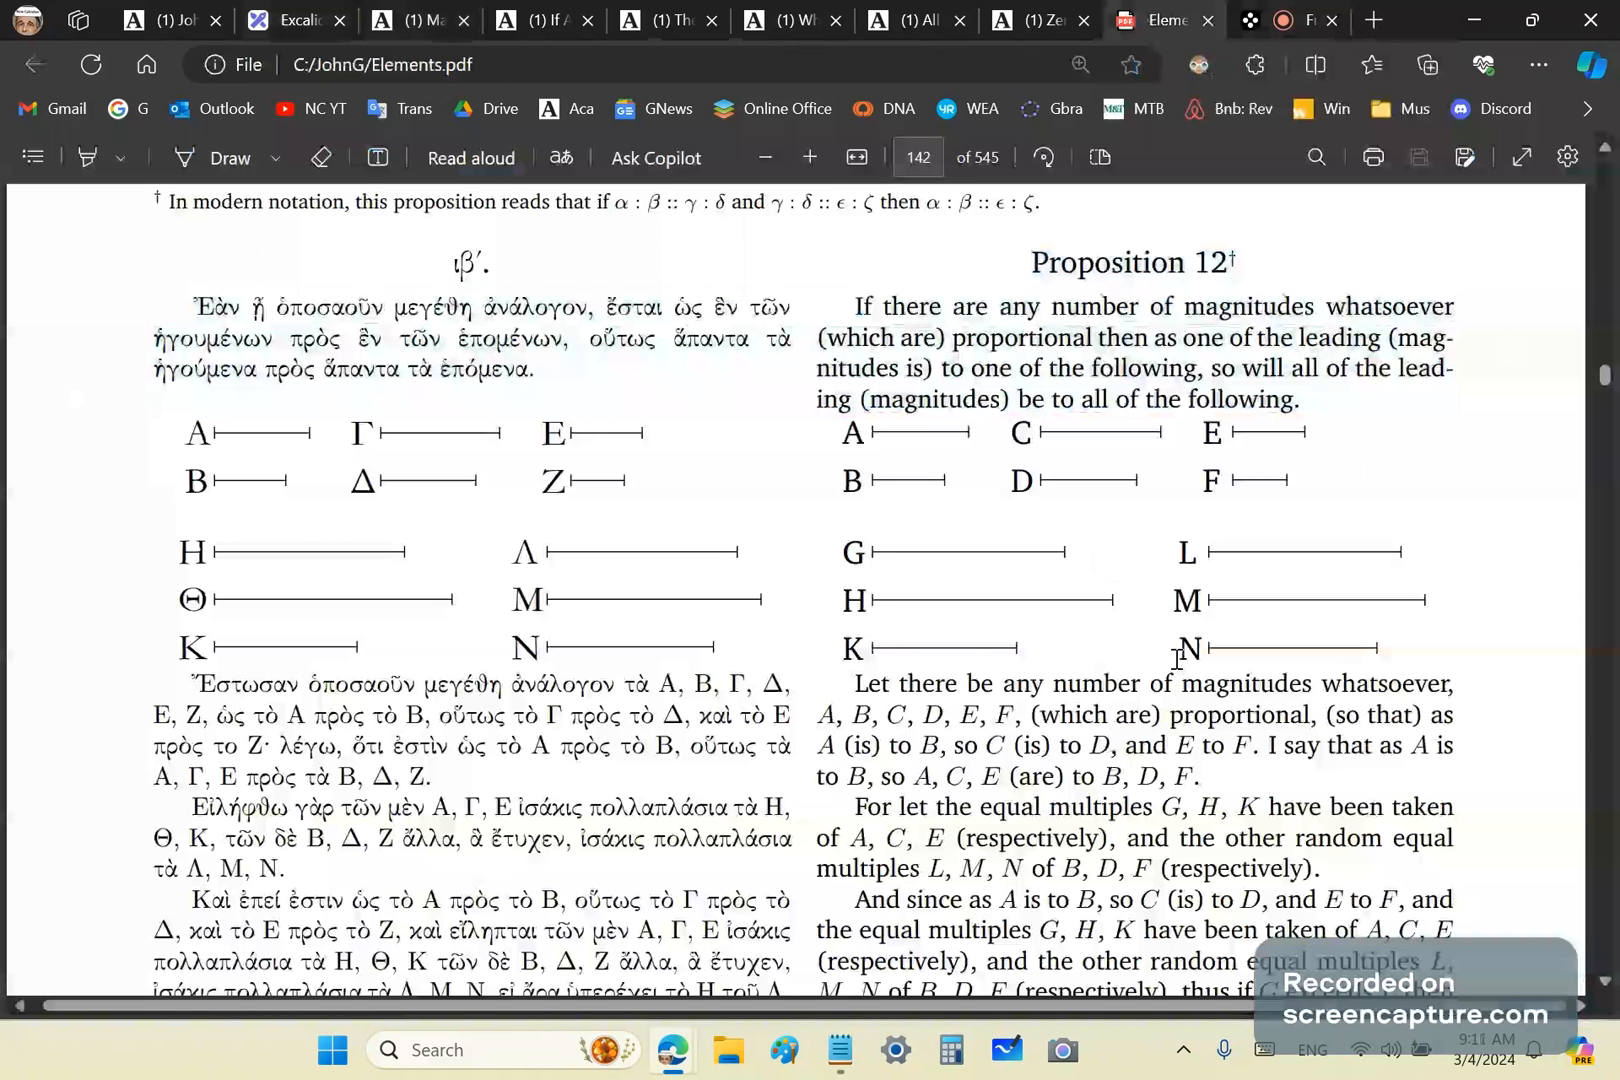
{"action": "mouse_move", "coordinate": [1268, 628]}
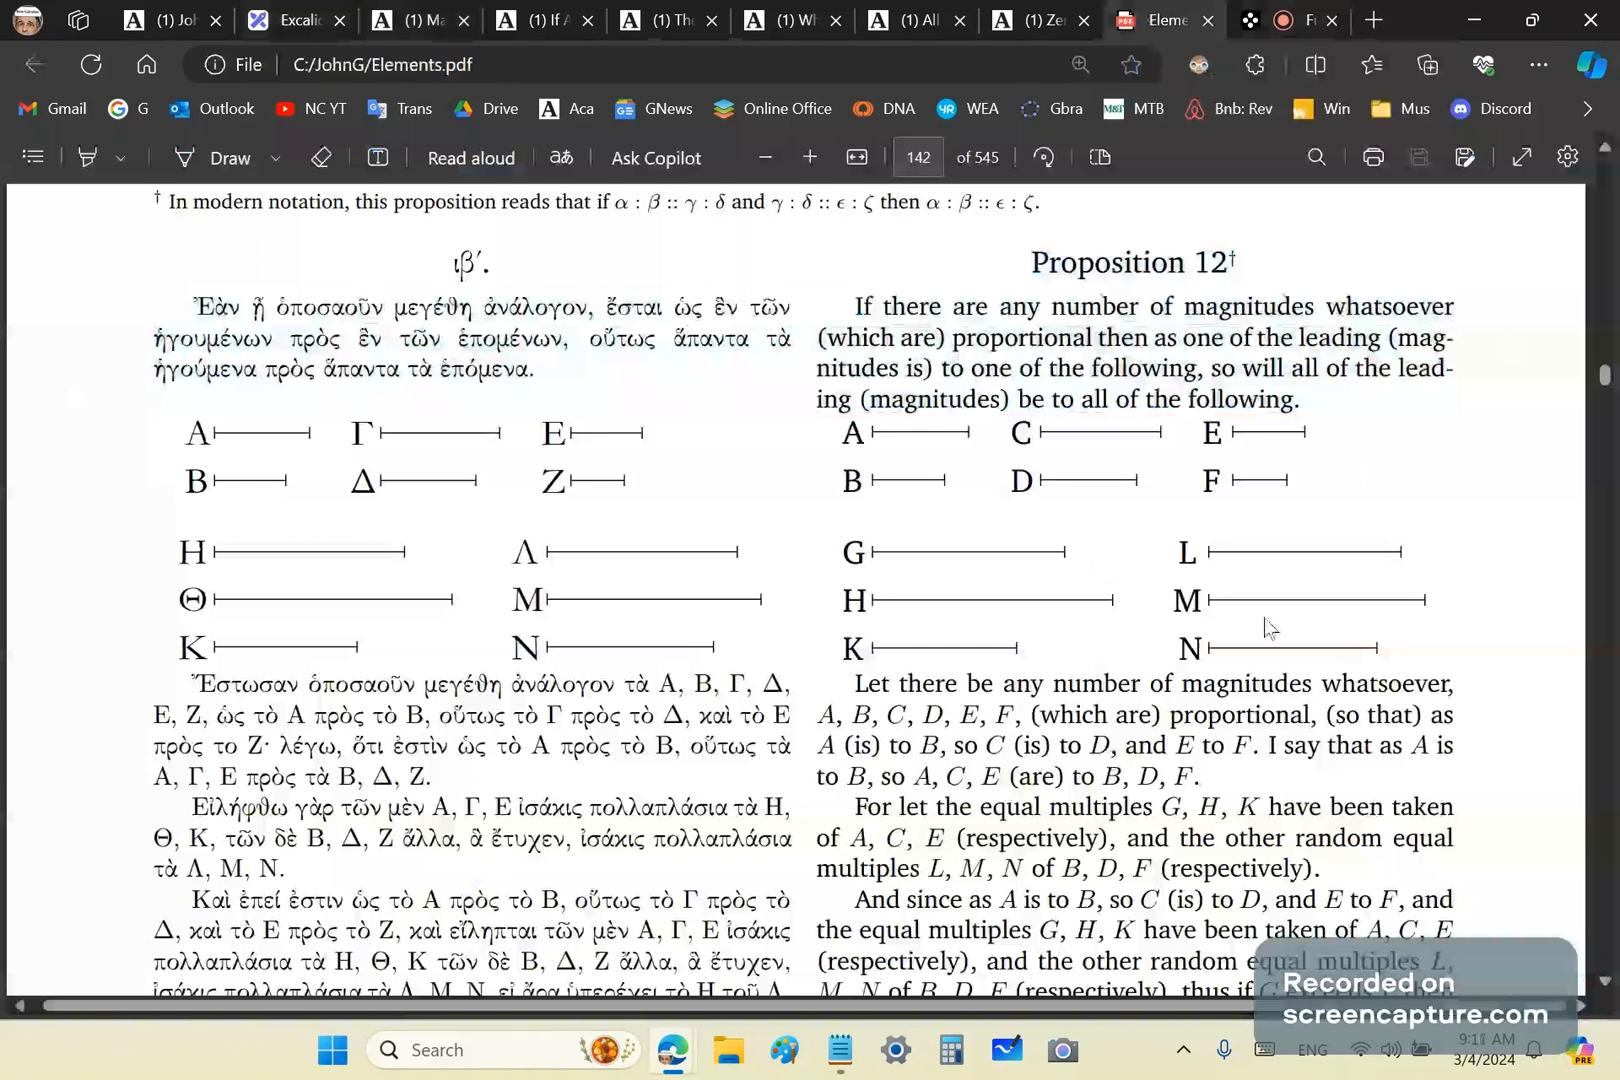
{"action": "mouse_move", "coordinate": [1182, 566]}
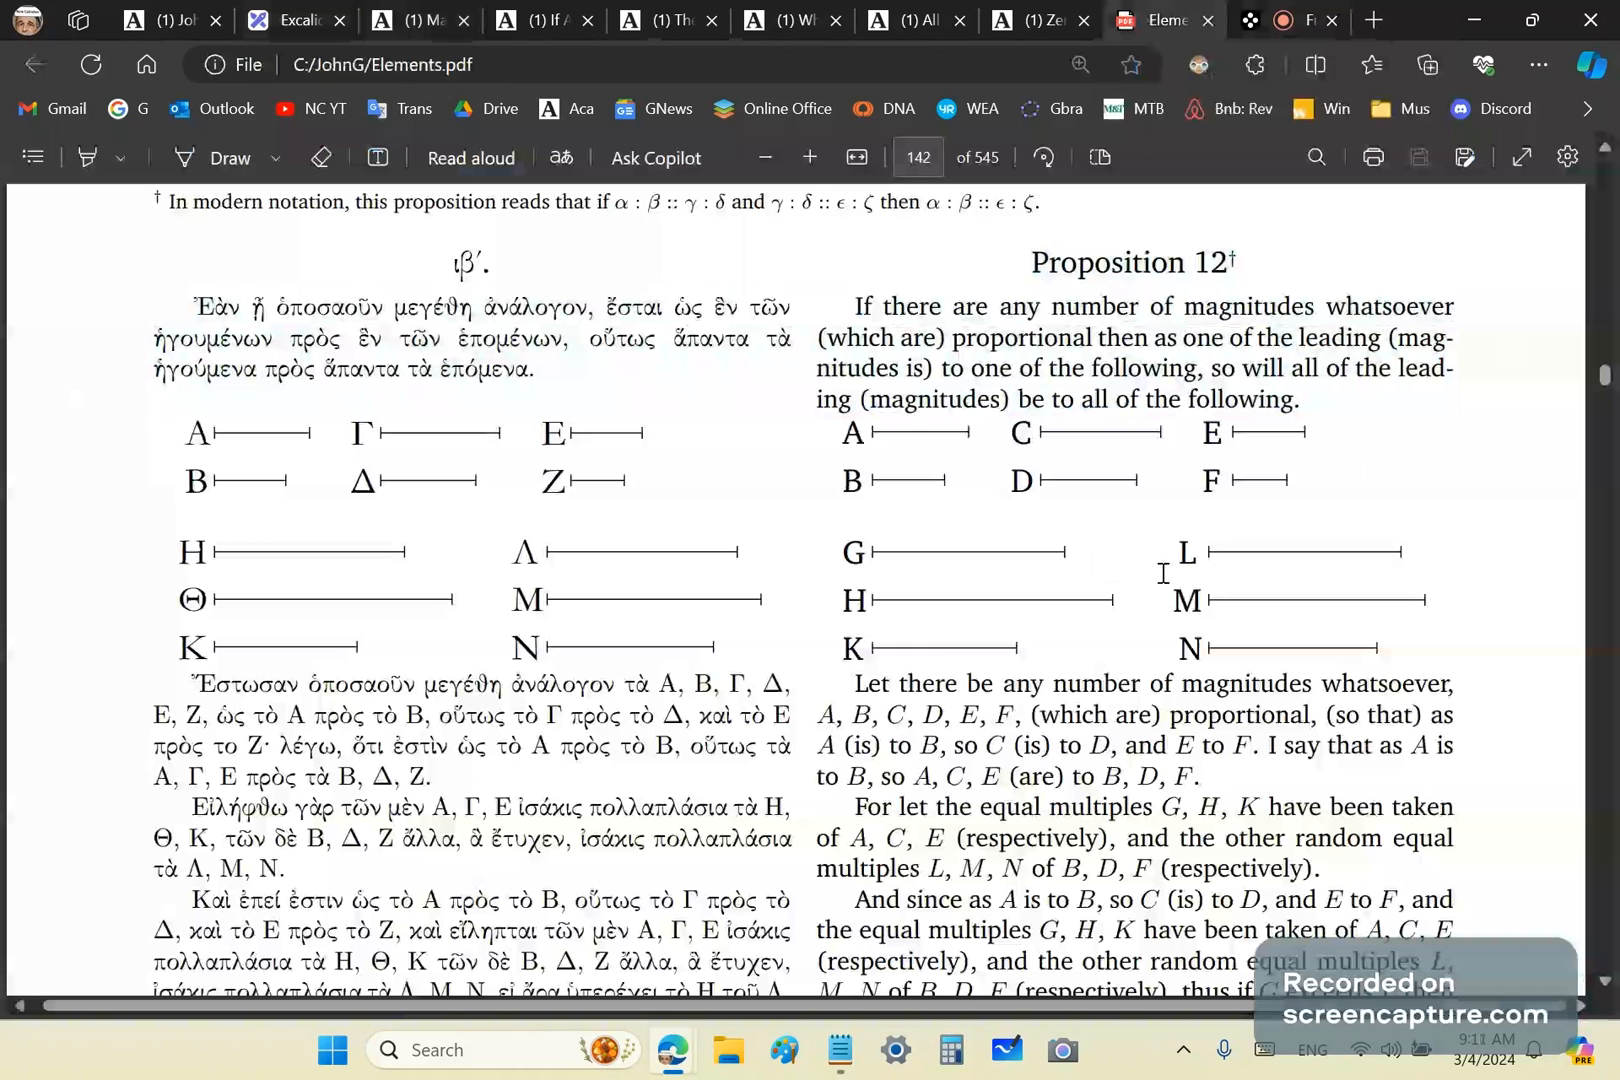
{"action": "mouse_move", "coordinate": [1394, 624]}
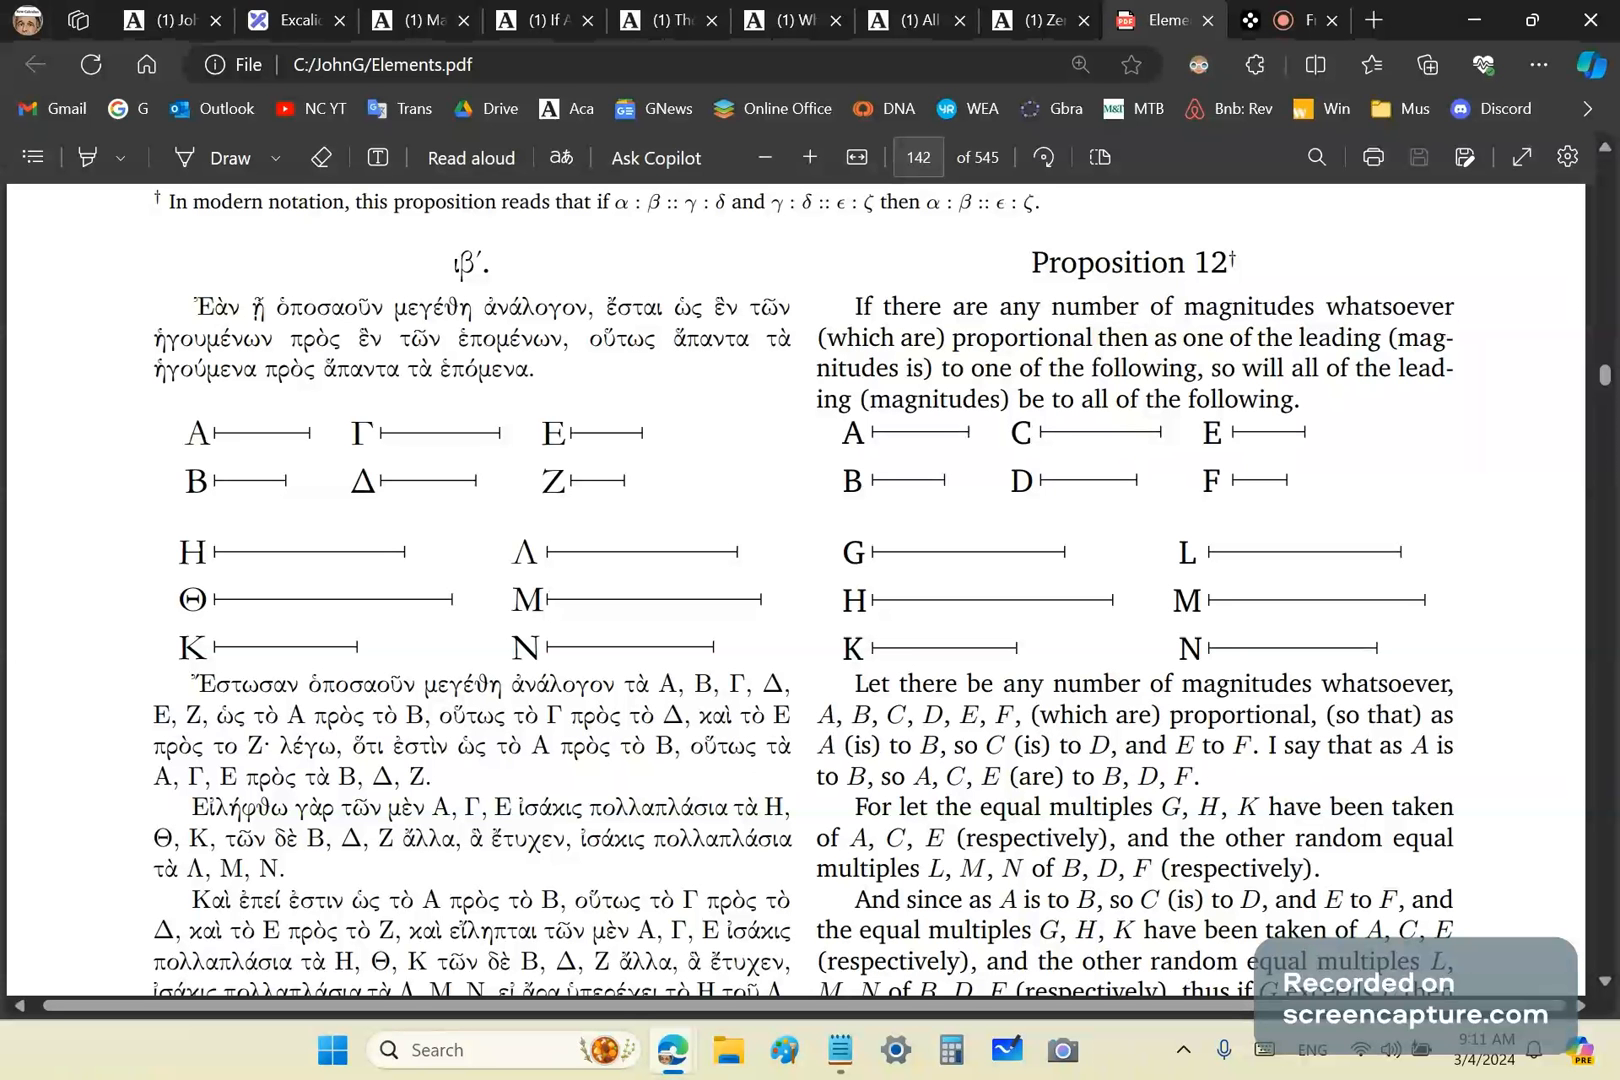
{"action": "mouse_move", "coordinate": [1142, 784]}
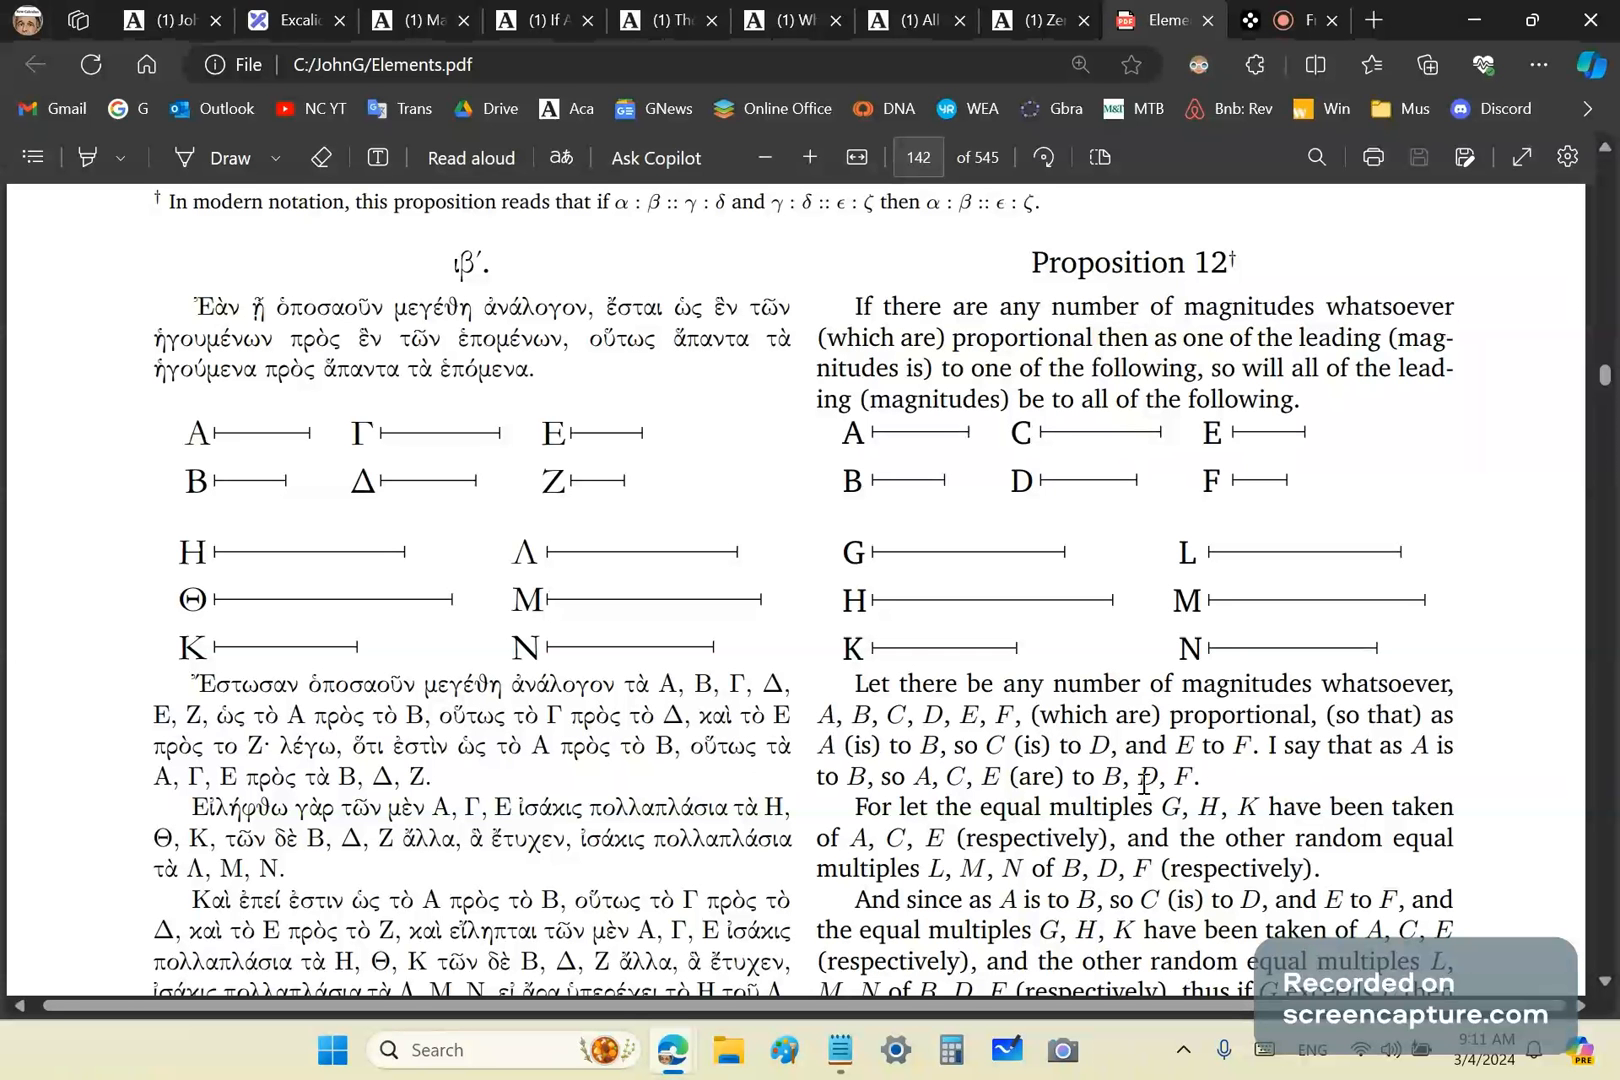
{"action": "mouse_move", "coordinate": [984, 766]}
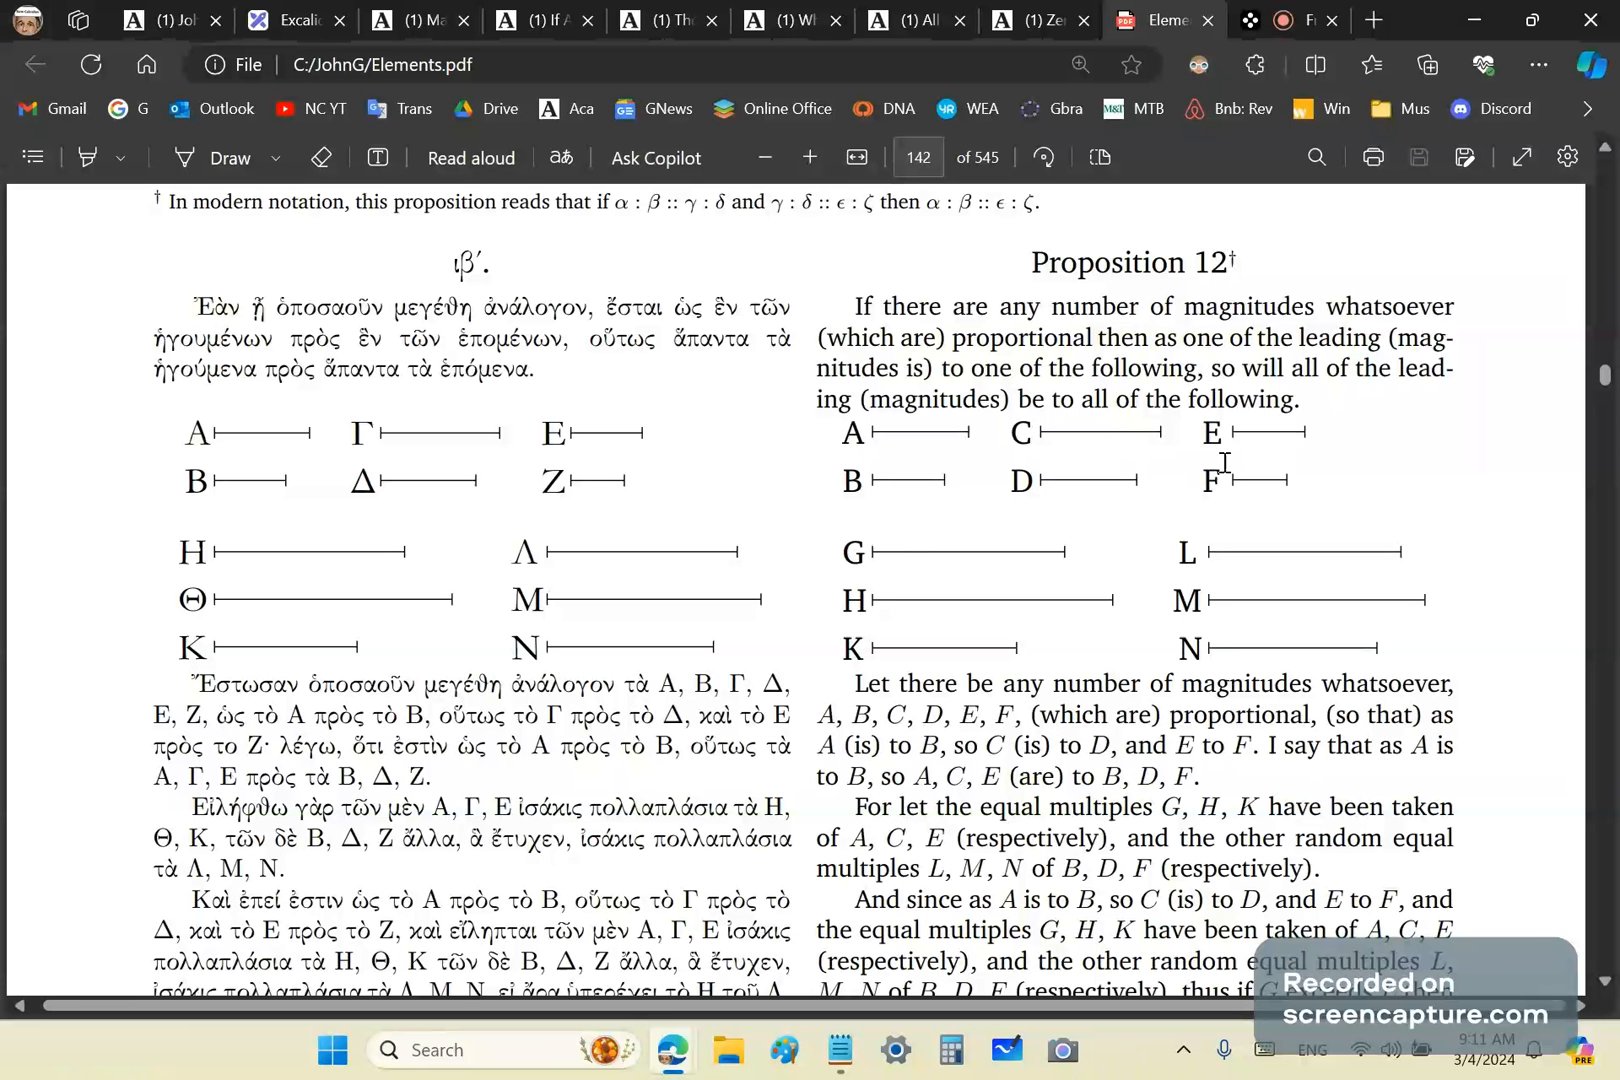
{"action": "mouse_move", "coordinate": [980, 474]}
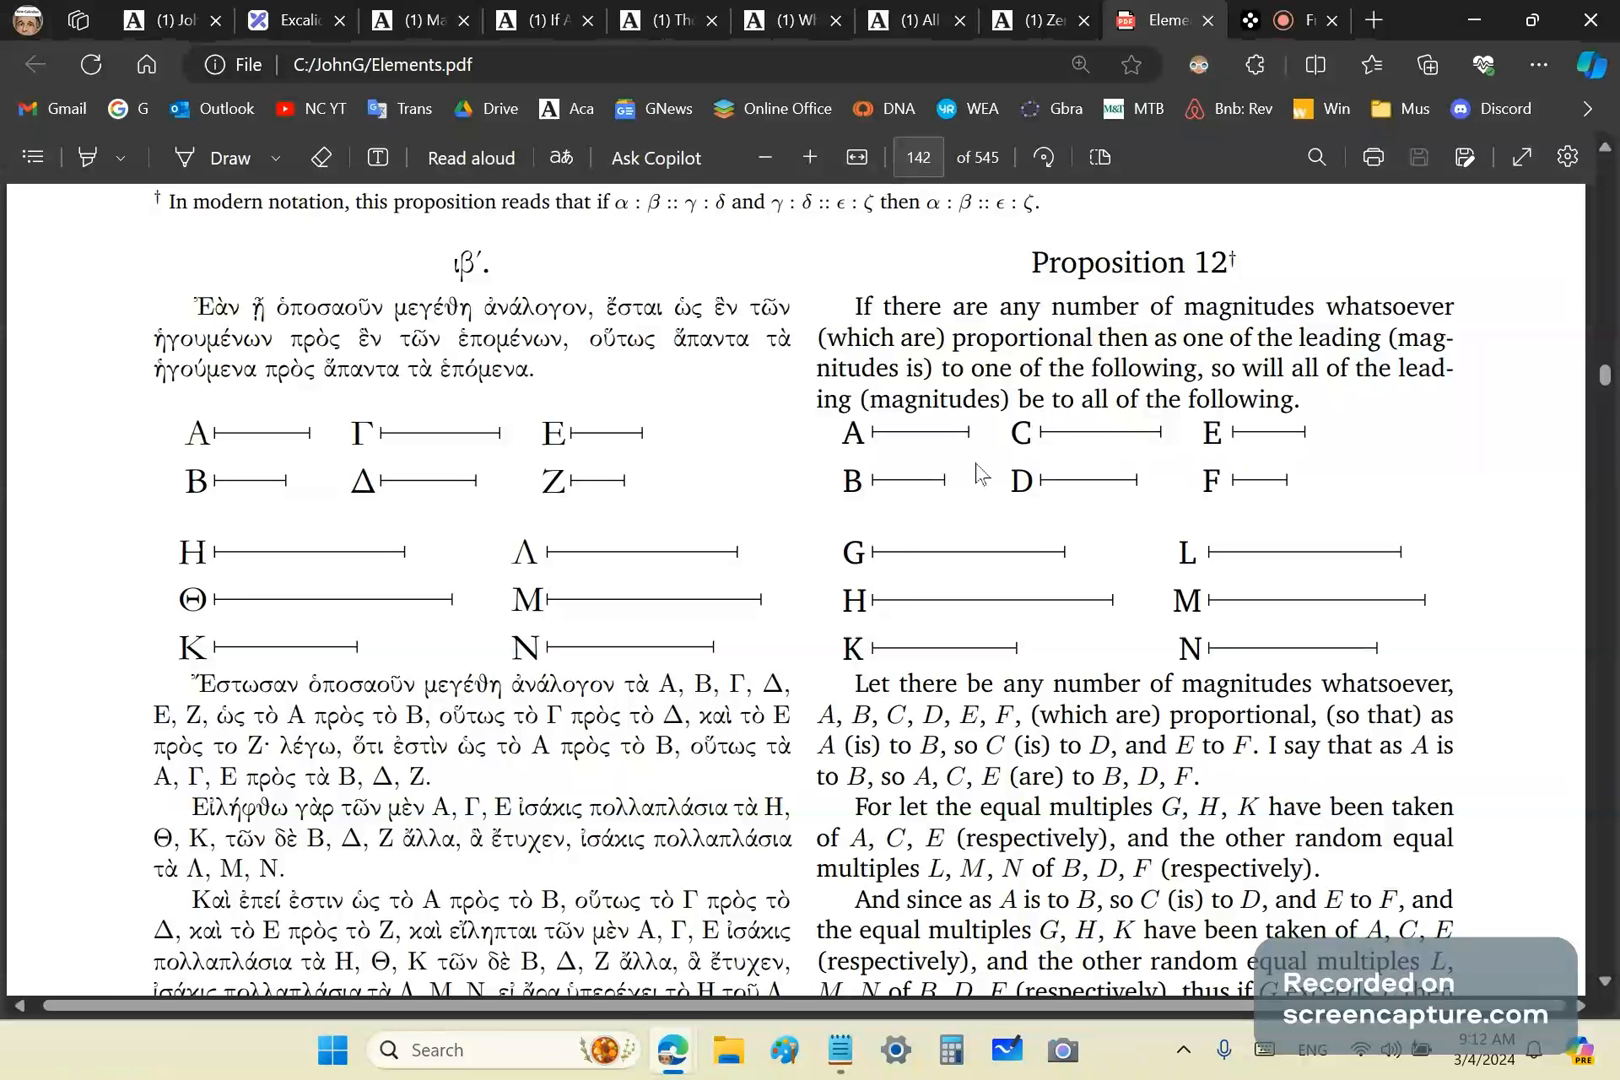
{"action": "mouse_move", "coordinate": [1094, 664]}
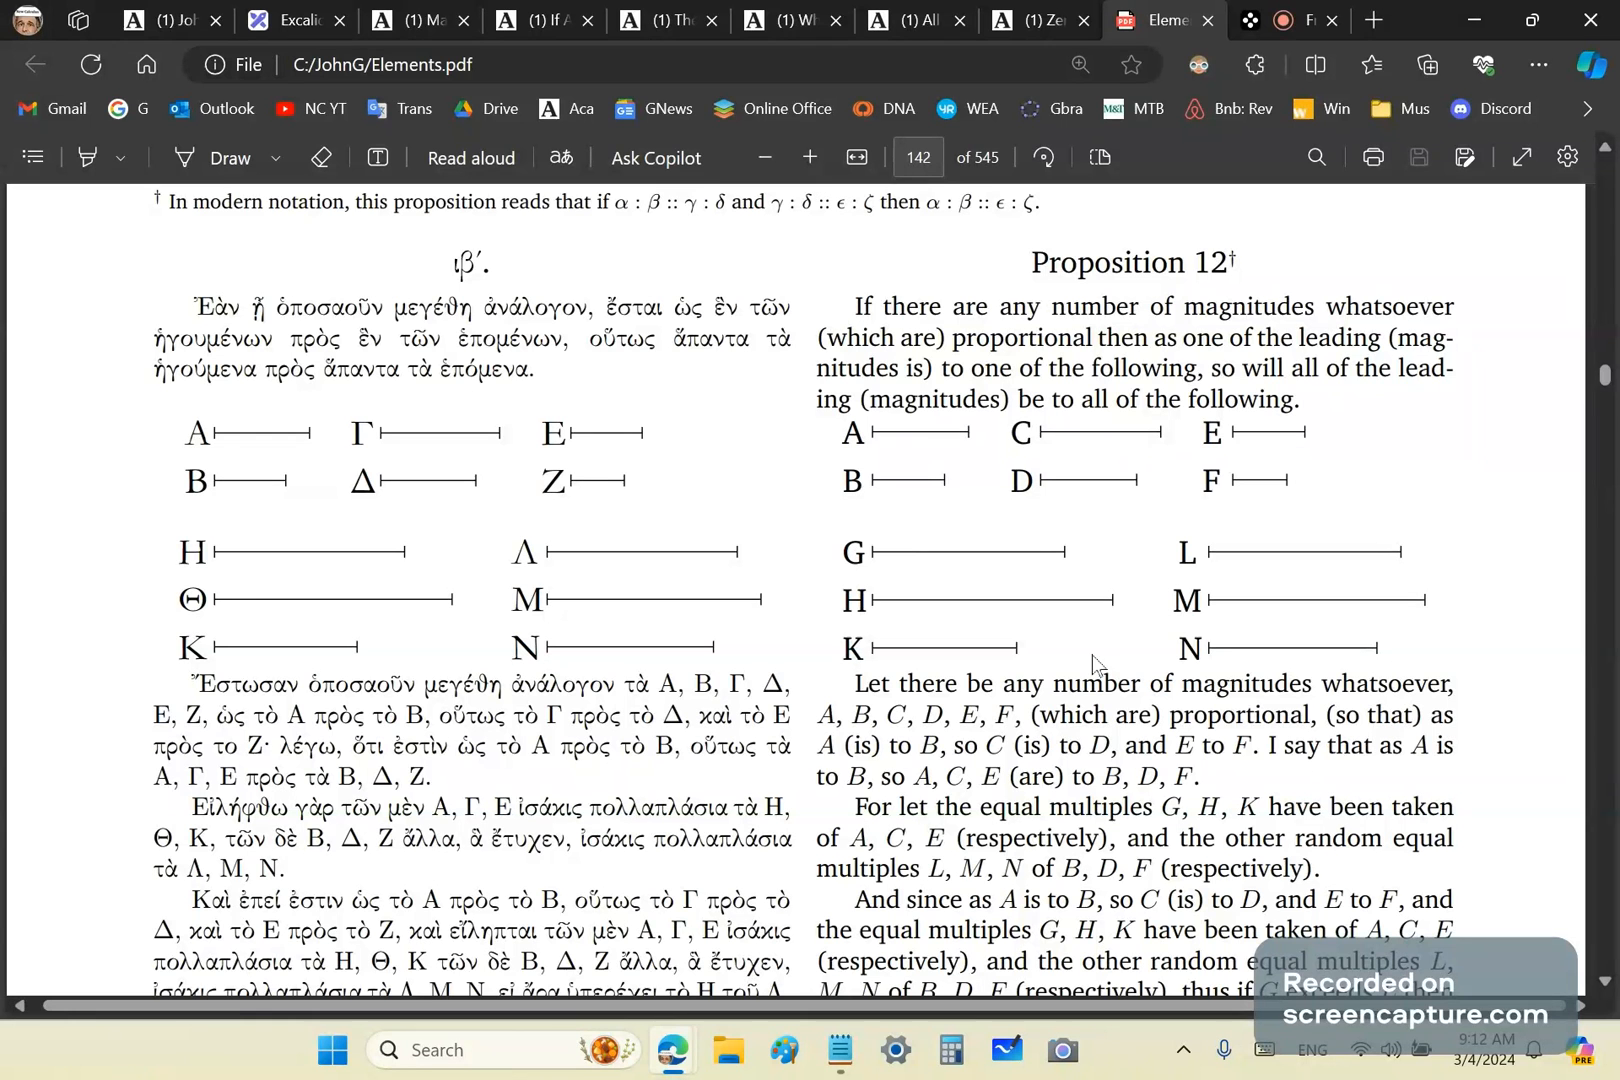
{"action": "mouse_move", "coordinate": [1230, 546]}
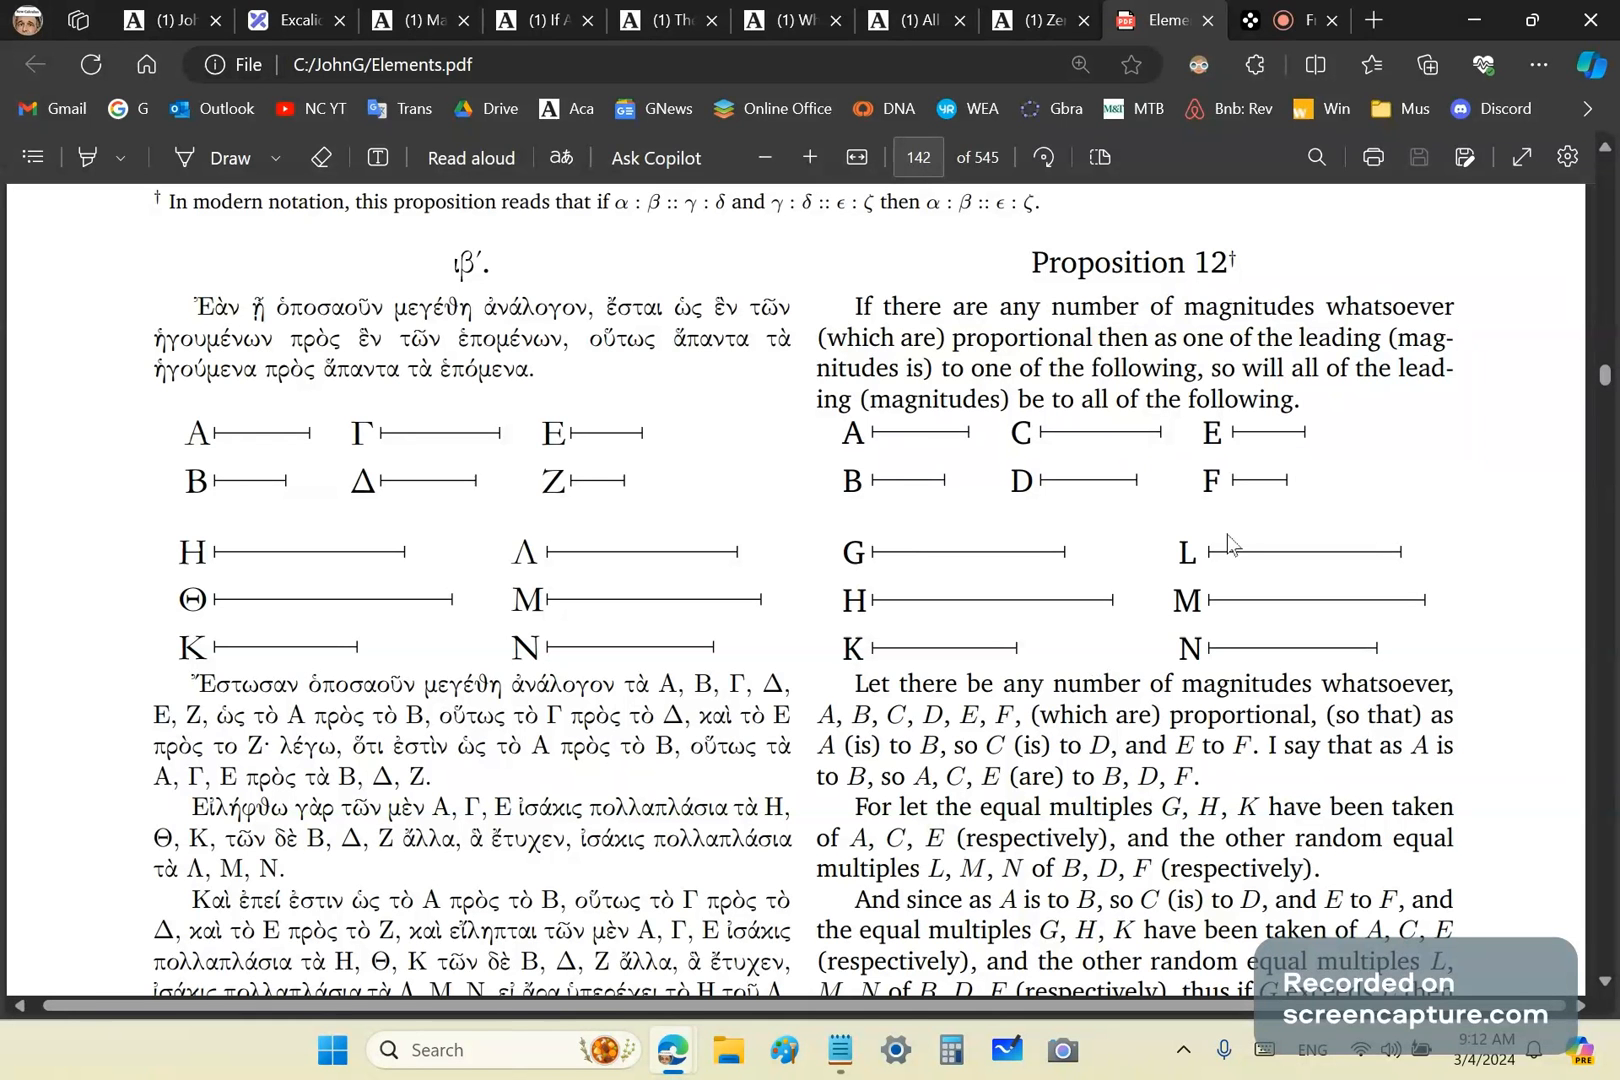
Back on the canvas, draw a line across the triangle, label the right side 2 and tick the slanted side.
{"action": "left_click", "coordinate": [294, 20]}
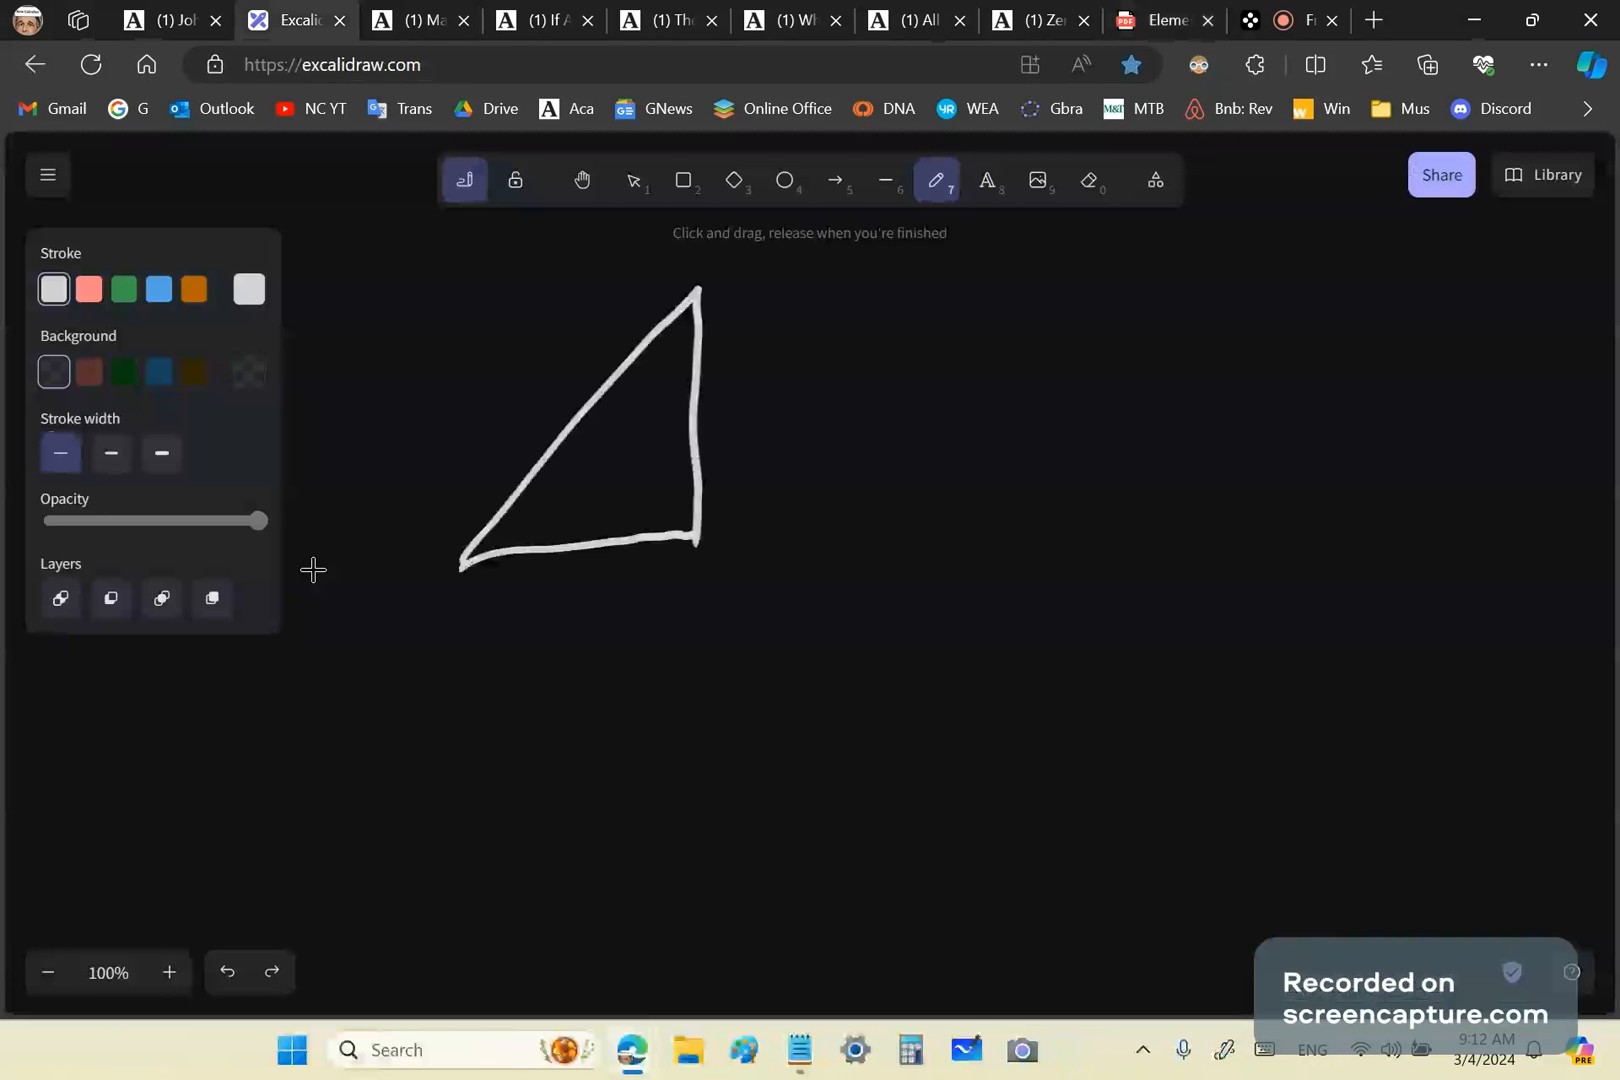
{"action": "left_click_drag", "start_coordinate": [522, 476], "coordinate": [694, 468]}
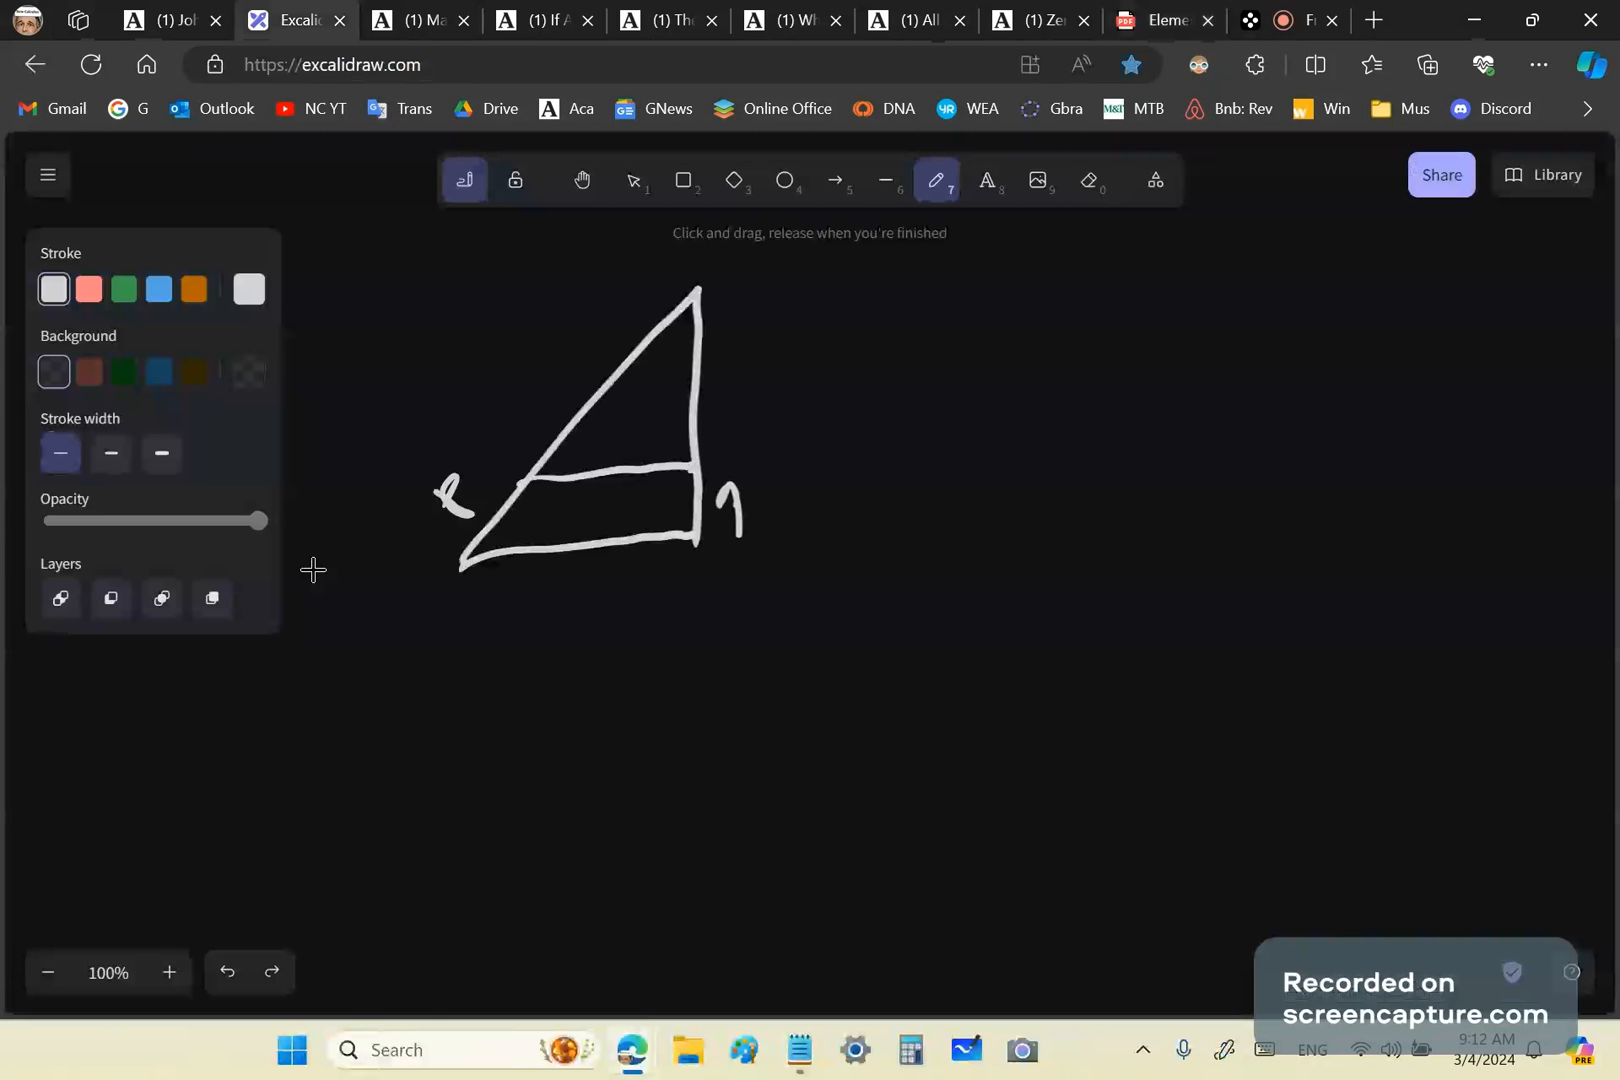
{"action": "left_click_drag", "start_coordinate": [724, 486], "coordinate": [754, 542]}
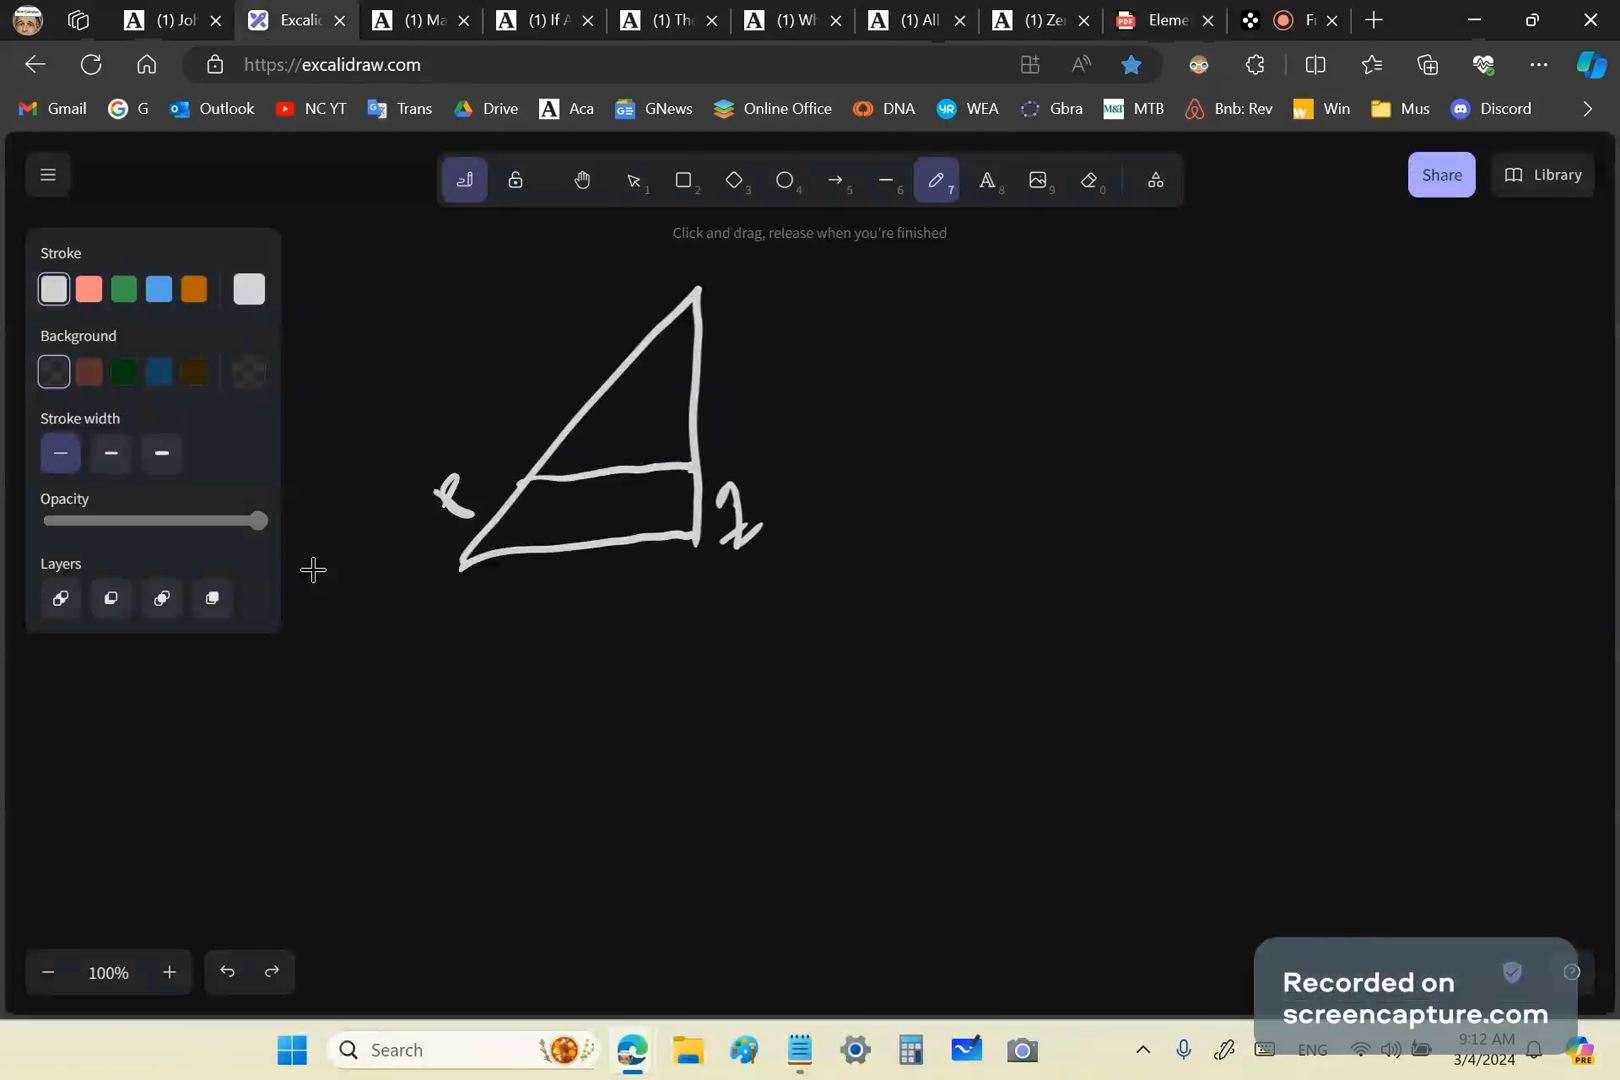
{"action": "left_click_drag", "start_coordinate": [538, 408], "coordinate": [574, 434]}
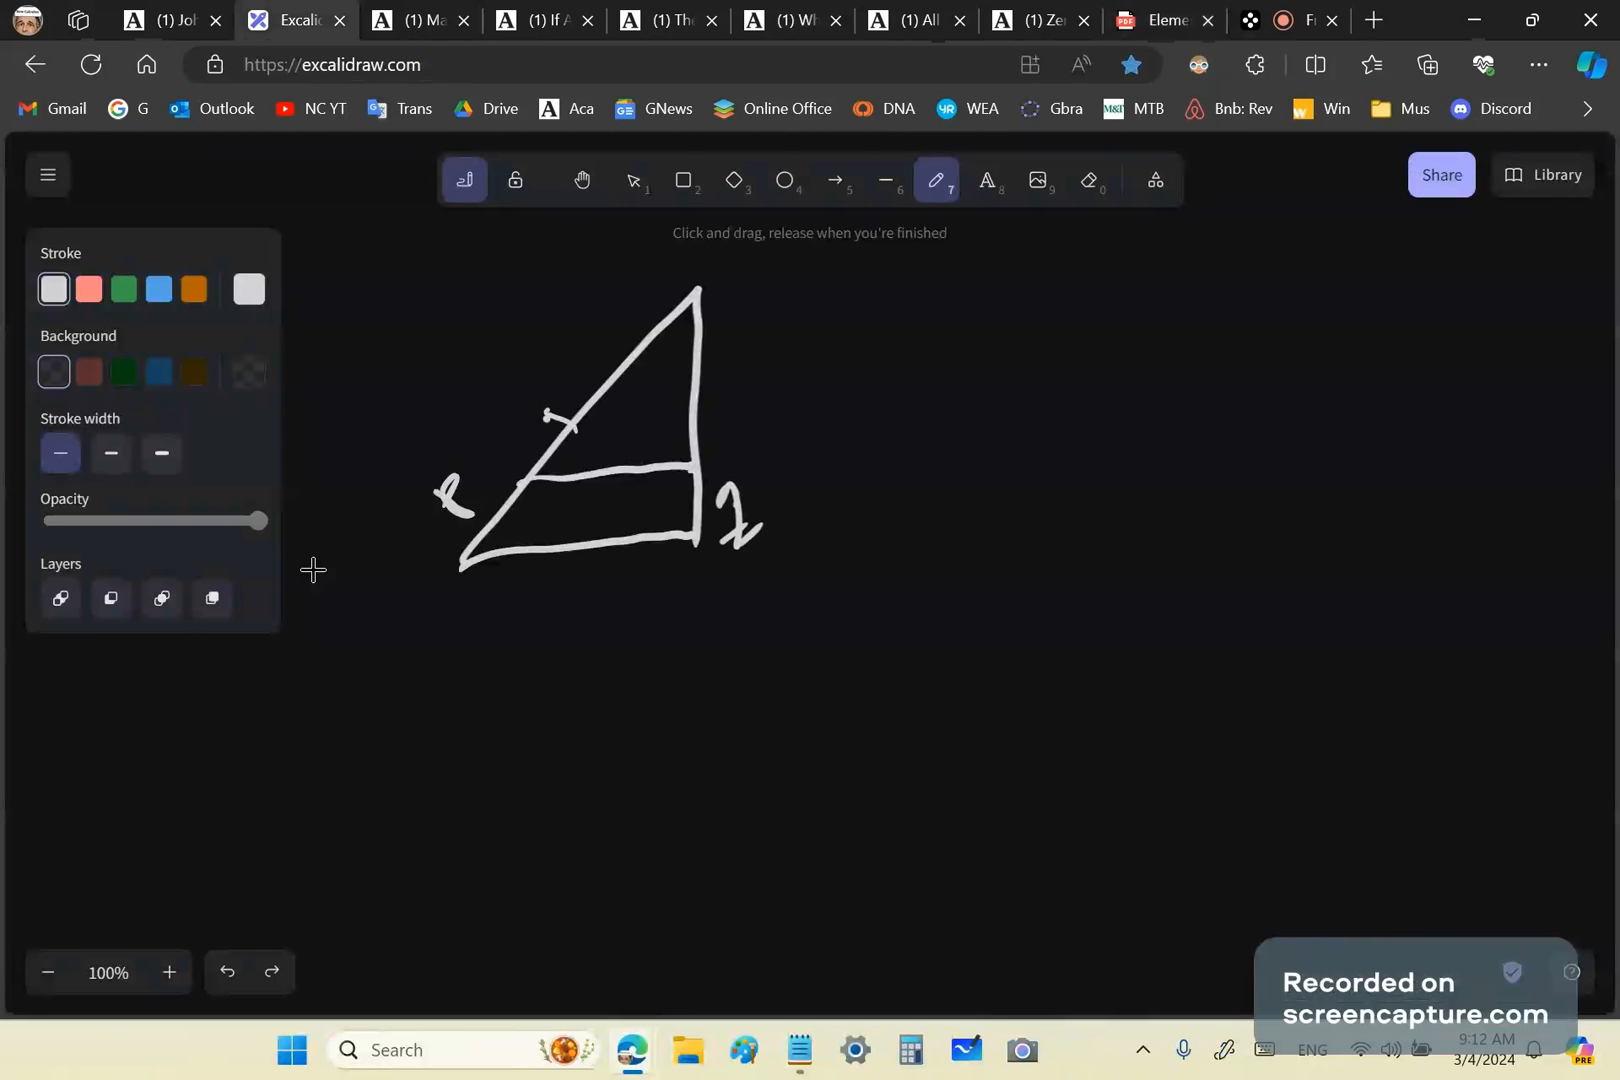
Draw a second upper line across the triangle and a small mark between the two lines.
{"action": "left_click_drag", "start_coordinate": [552, 424], "coordinate": [620, 422]}
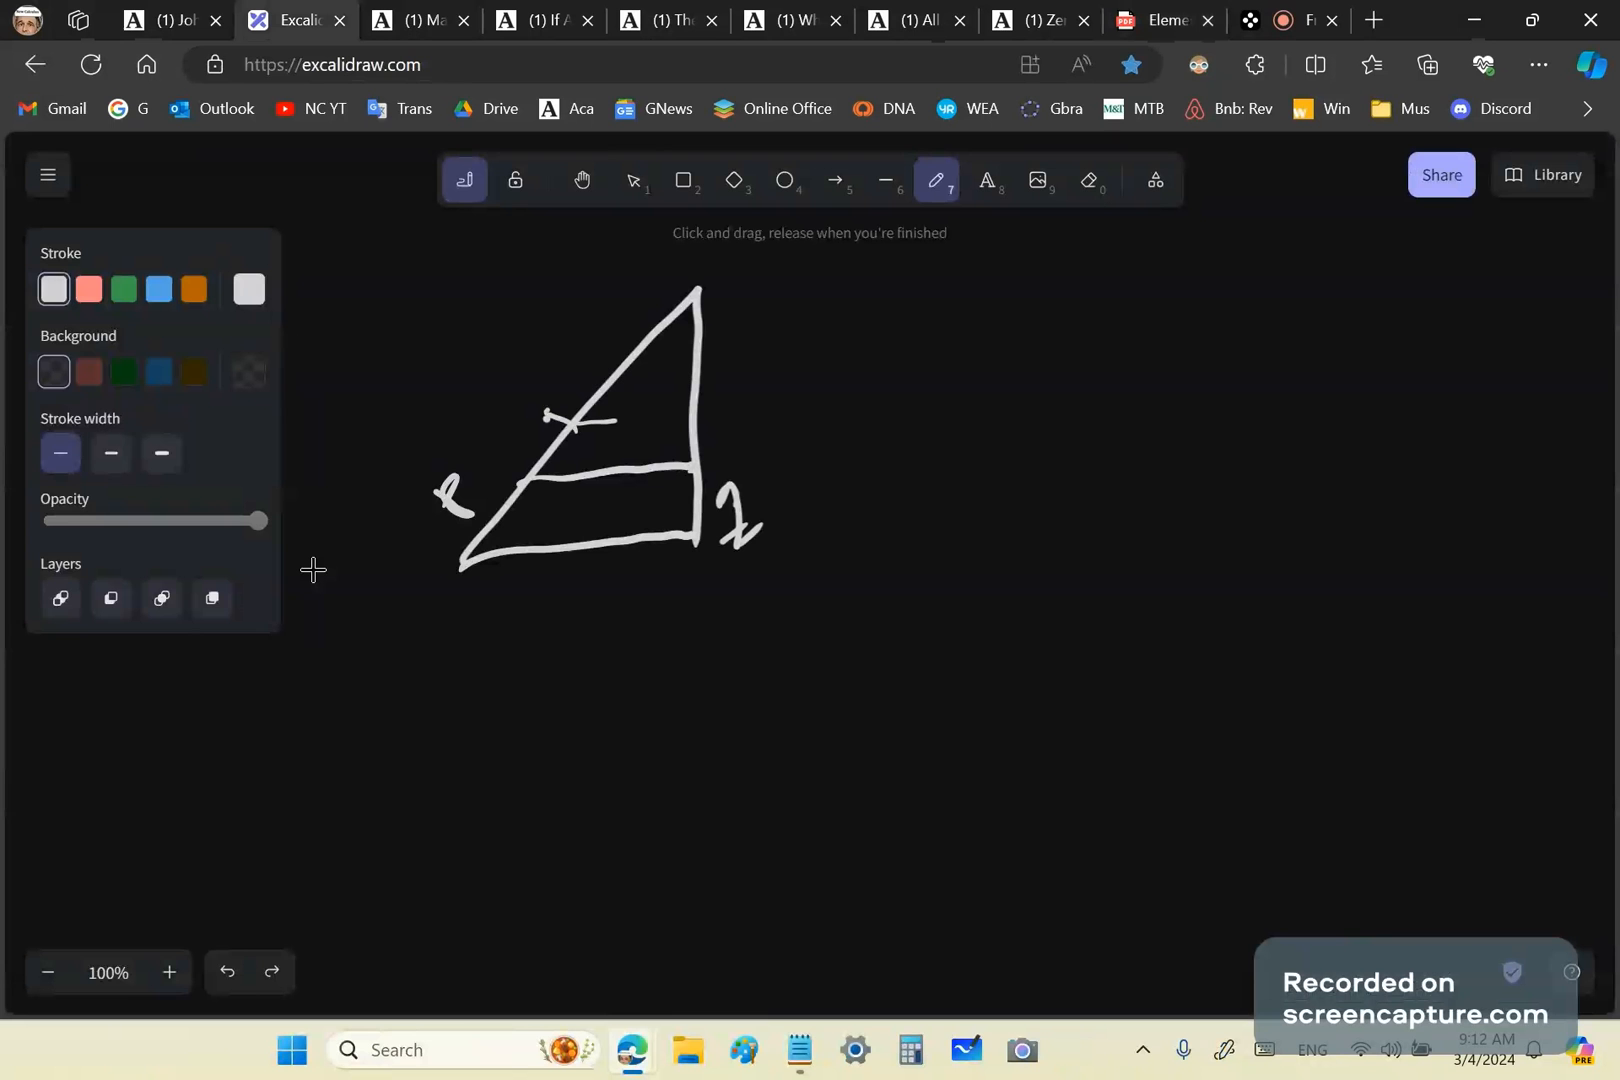
{"action": "left_click_drag", "start_coordinate": [604, 420], "coordinate": [688, 416]}
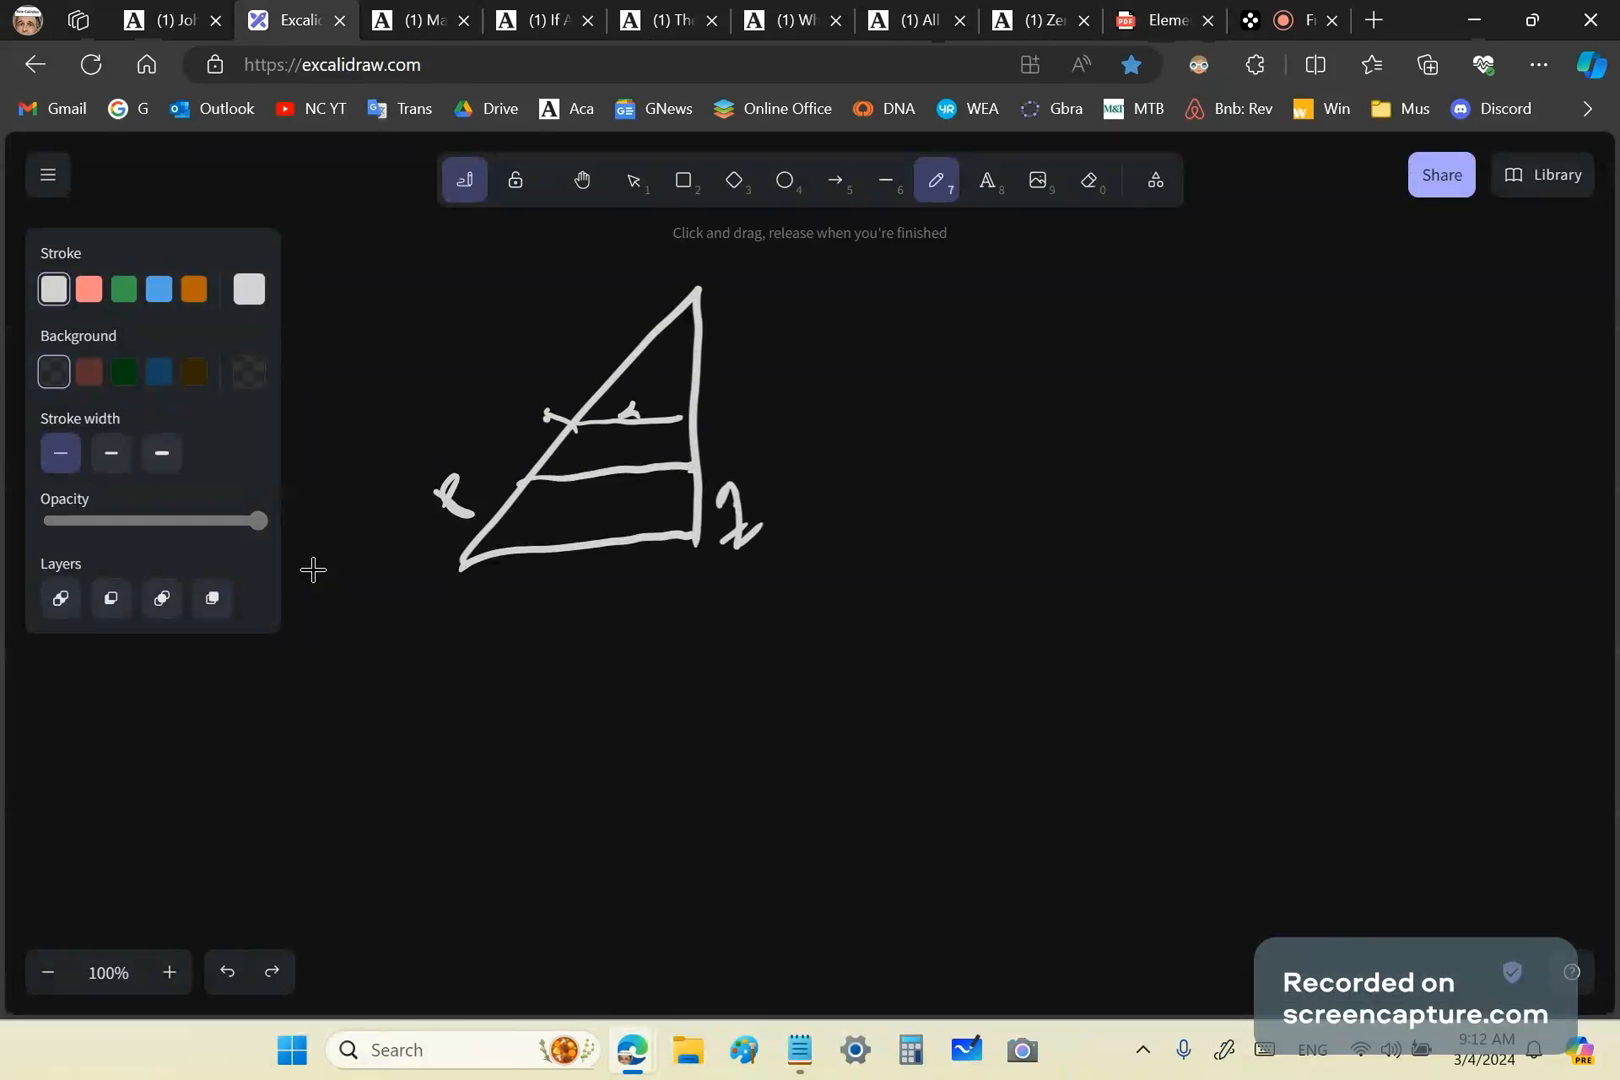
{"action": "left_click_drag", "start_coordinate": [620, 424], "coordinate": [620, 470]}
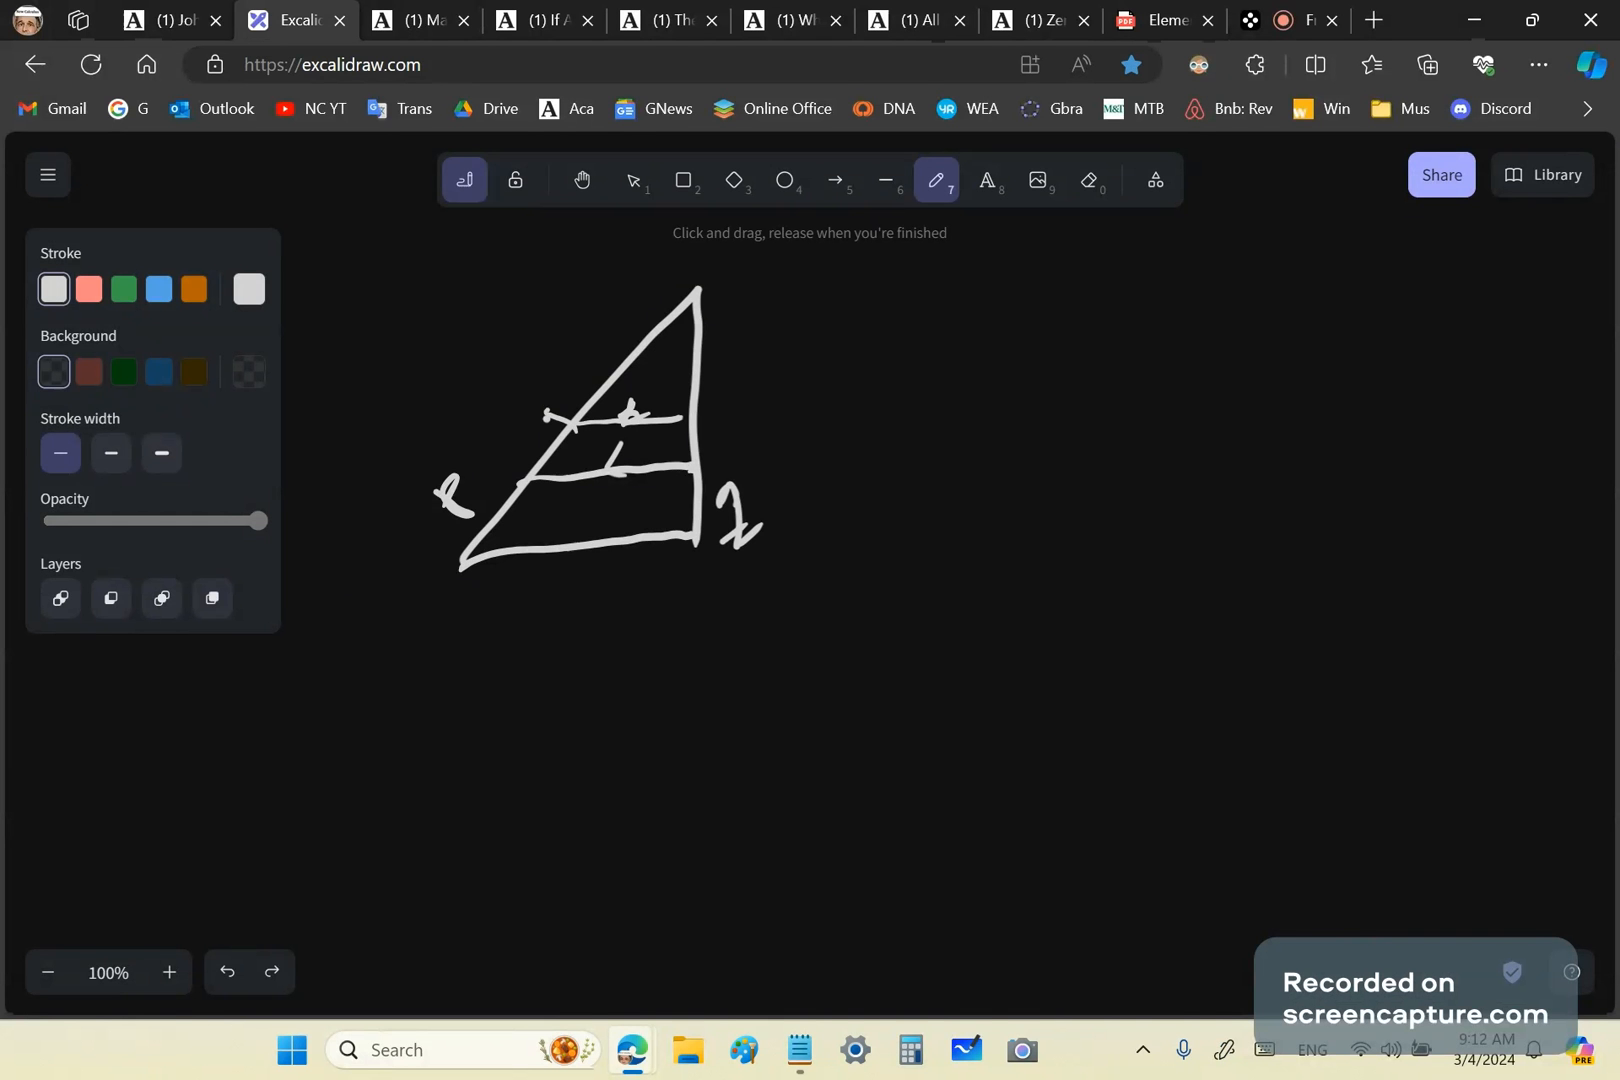
{"action": "mouse_move", "coordinate": [314, 568]}
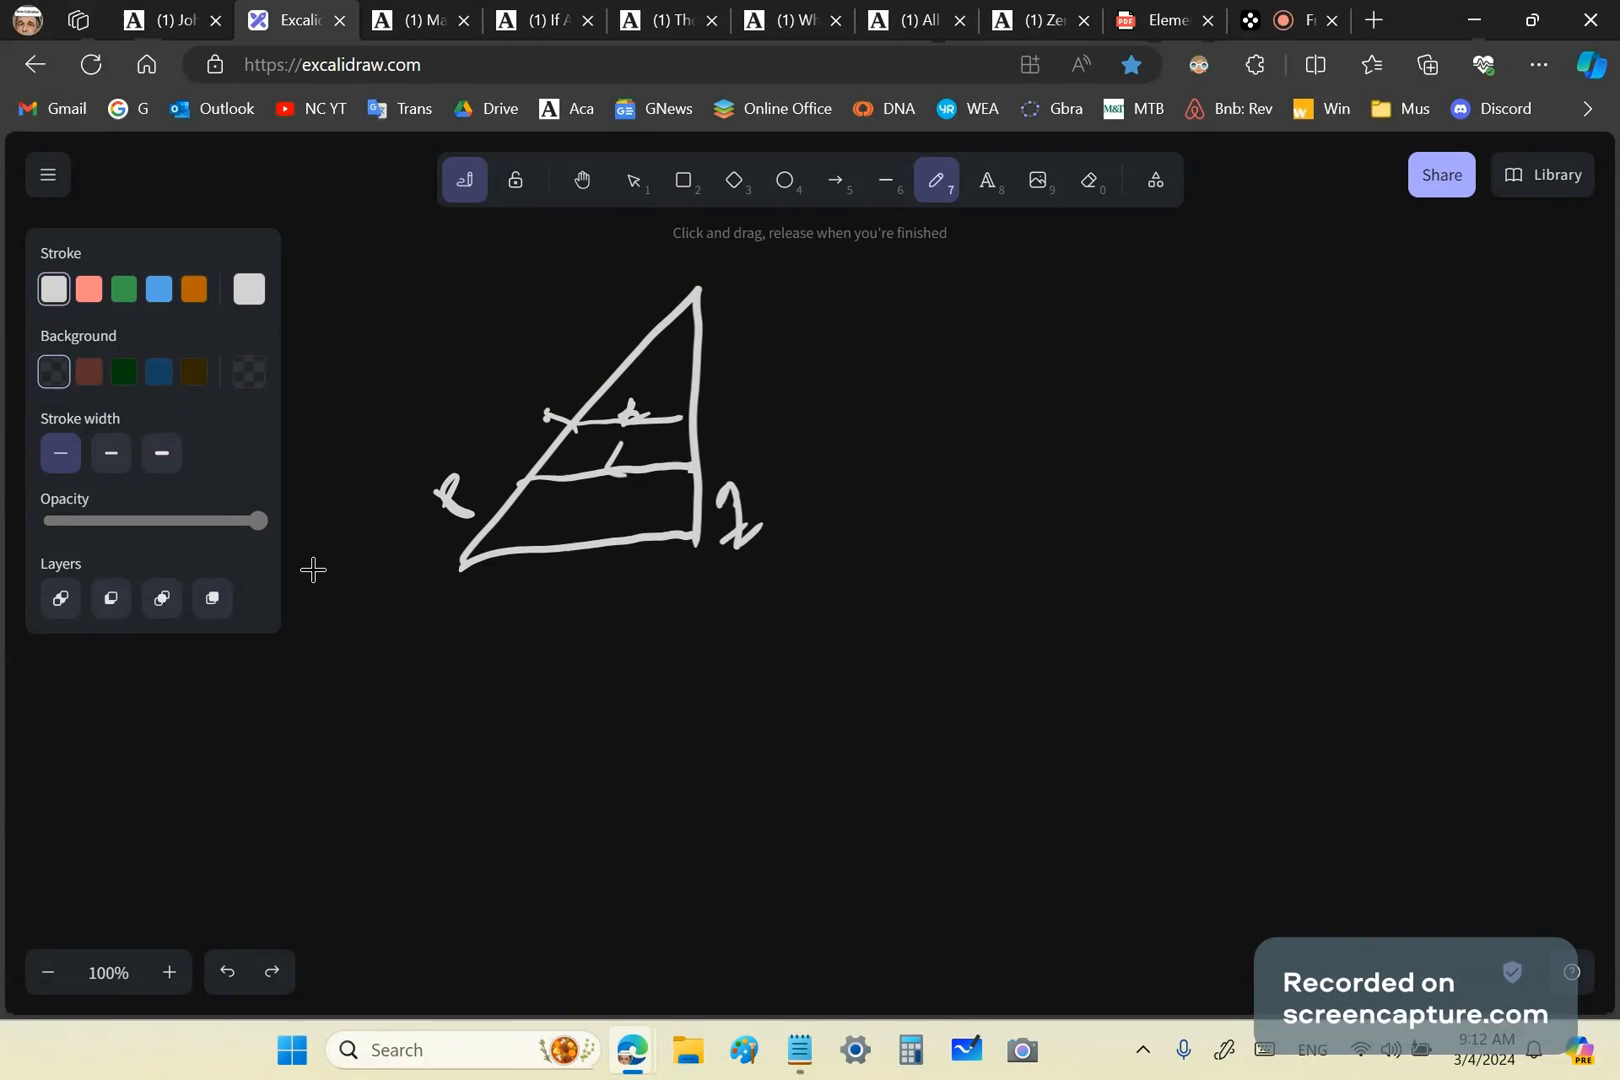
Handwrite 9/12 = 9/12 beside the triangle and lengthen the second fraction's bar.
{"action": "left_click_drag", "start_coordinate": [876, 372], "coordinate": [936, 294]}
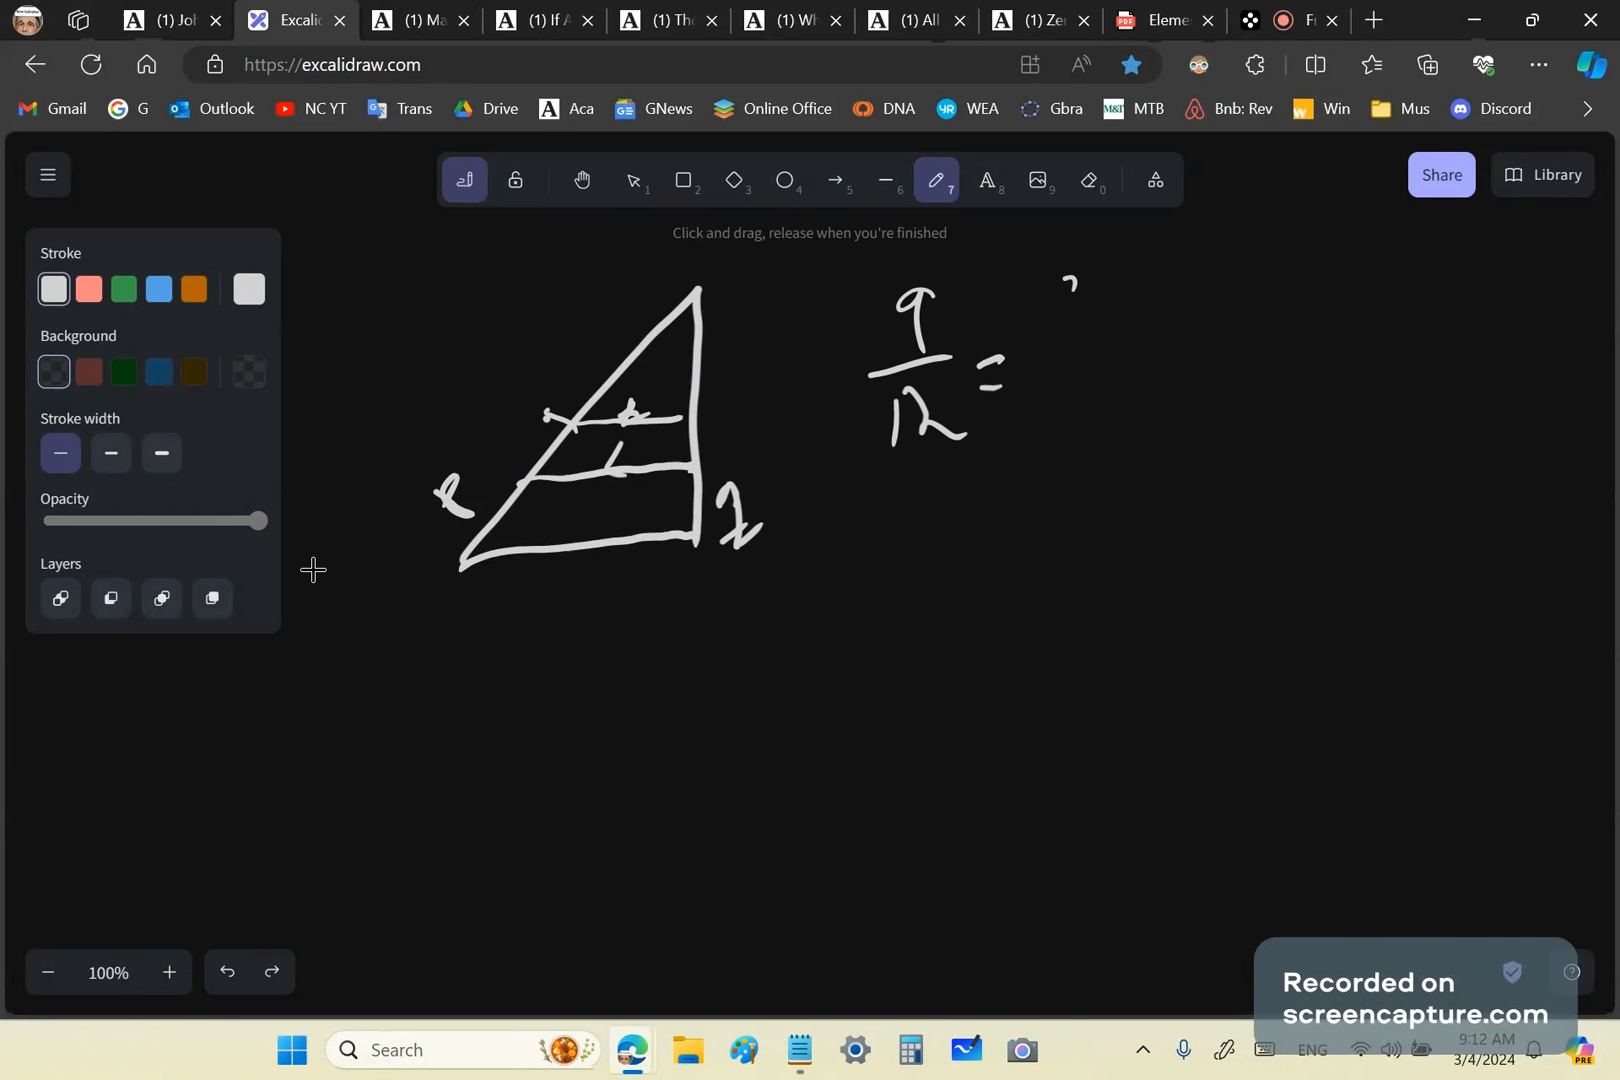
{"action": "left_click_drag", "start_coordinate": [1064, 290], "coordinate": [1096, 434]}
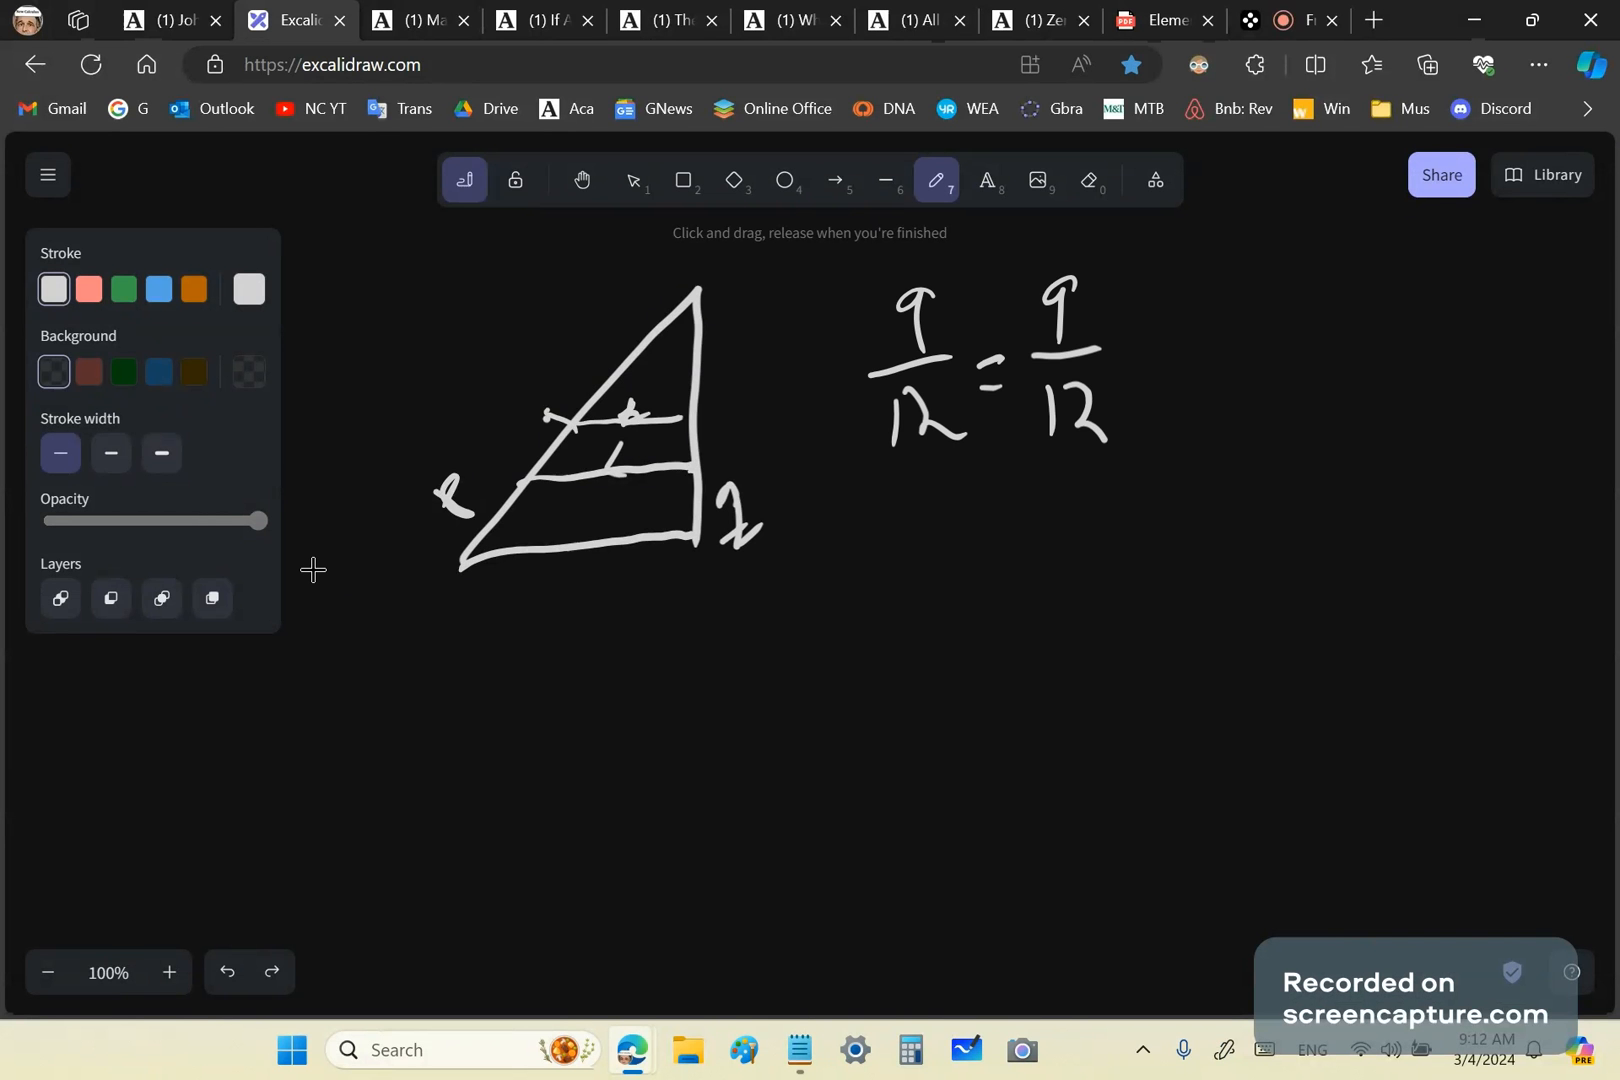
{"action": "left_click_drag", "start_coordinate": [1110, 330], "coordinate": [1158, 346]}
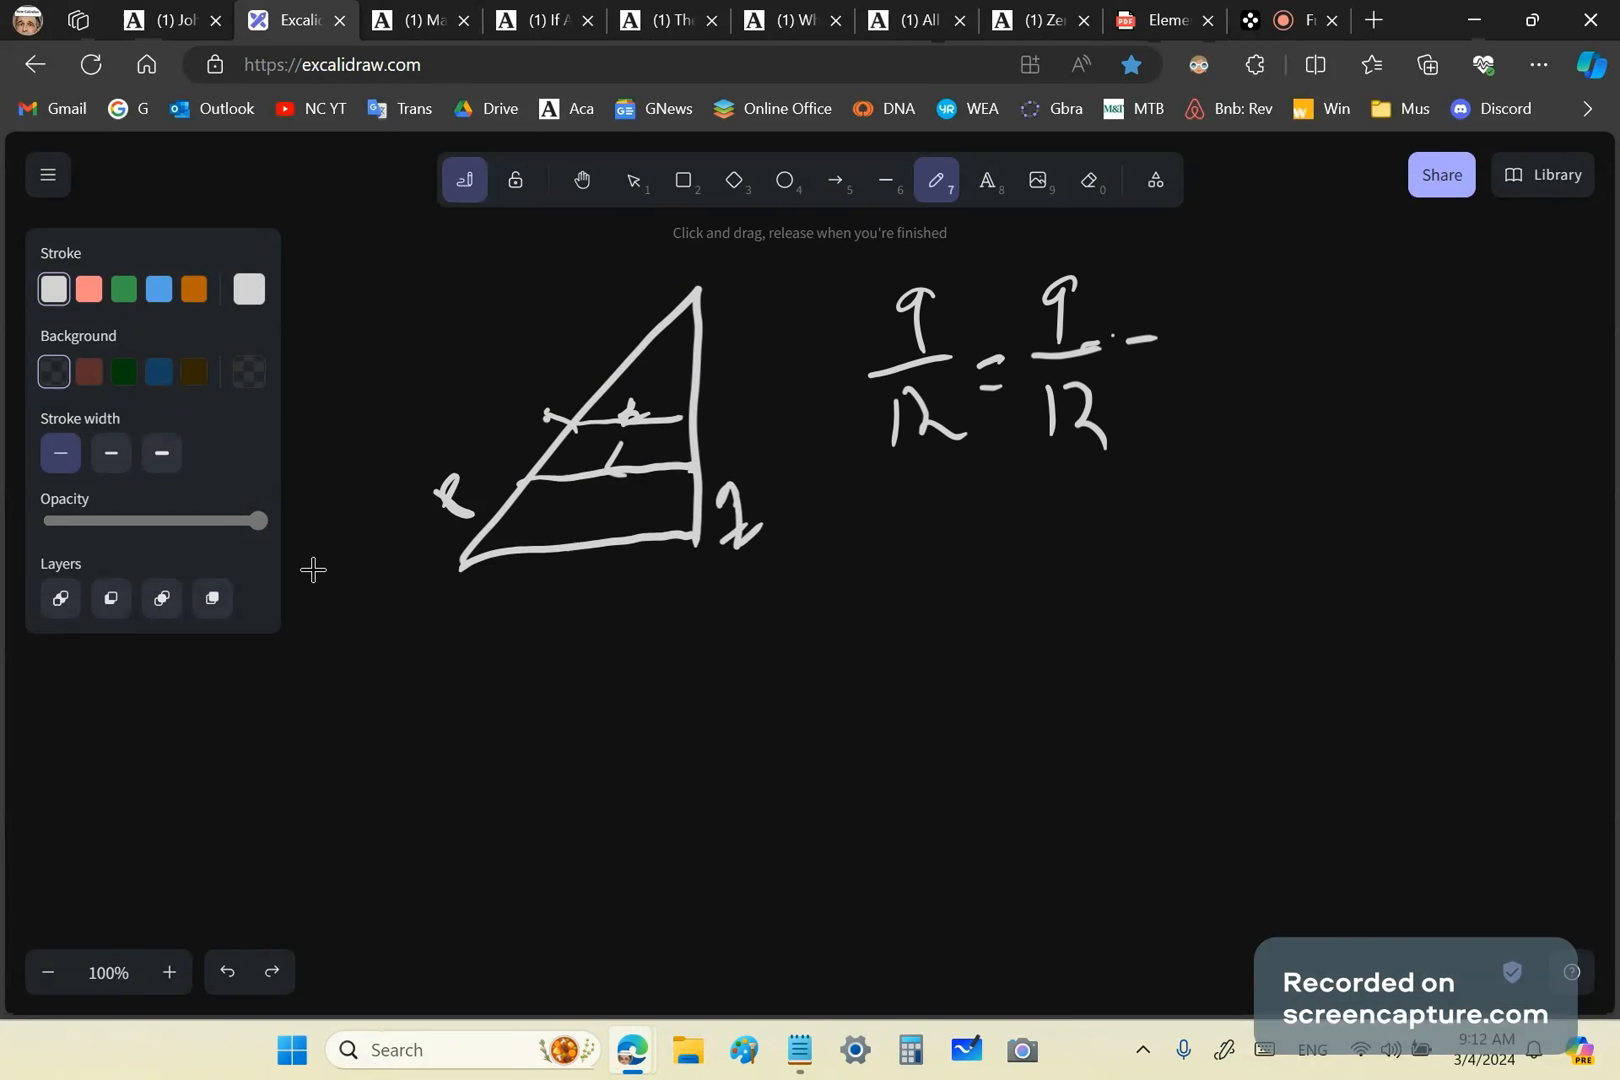
{"action": "left_click_drag", "start_coordinate": [1110, 342], "coordinate": [1250, 316]}
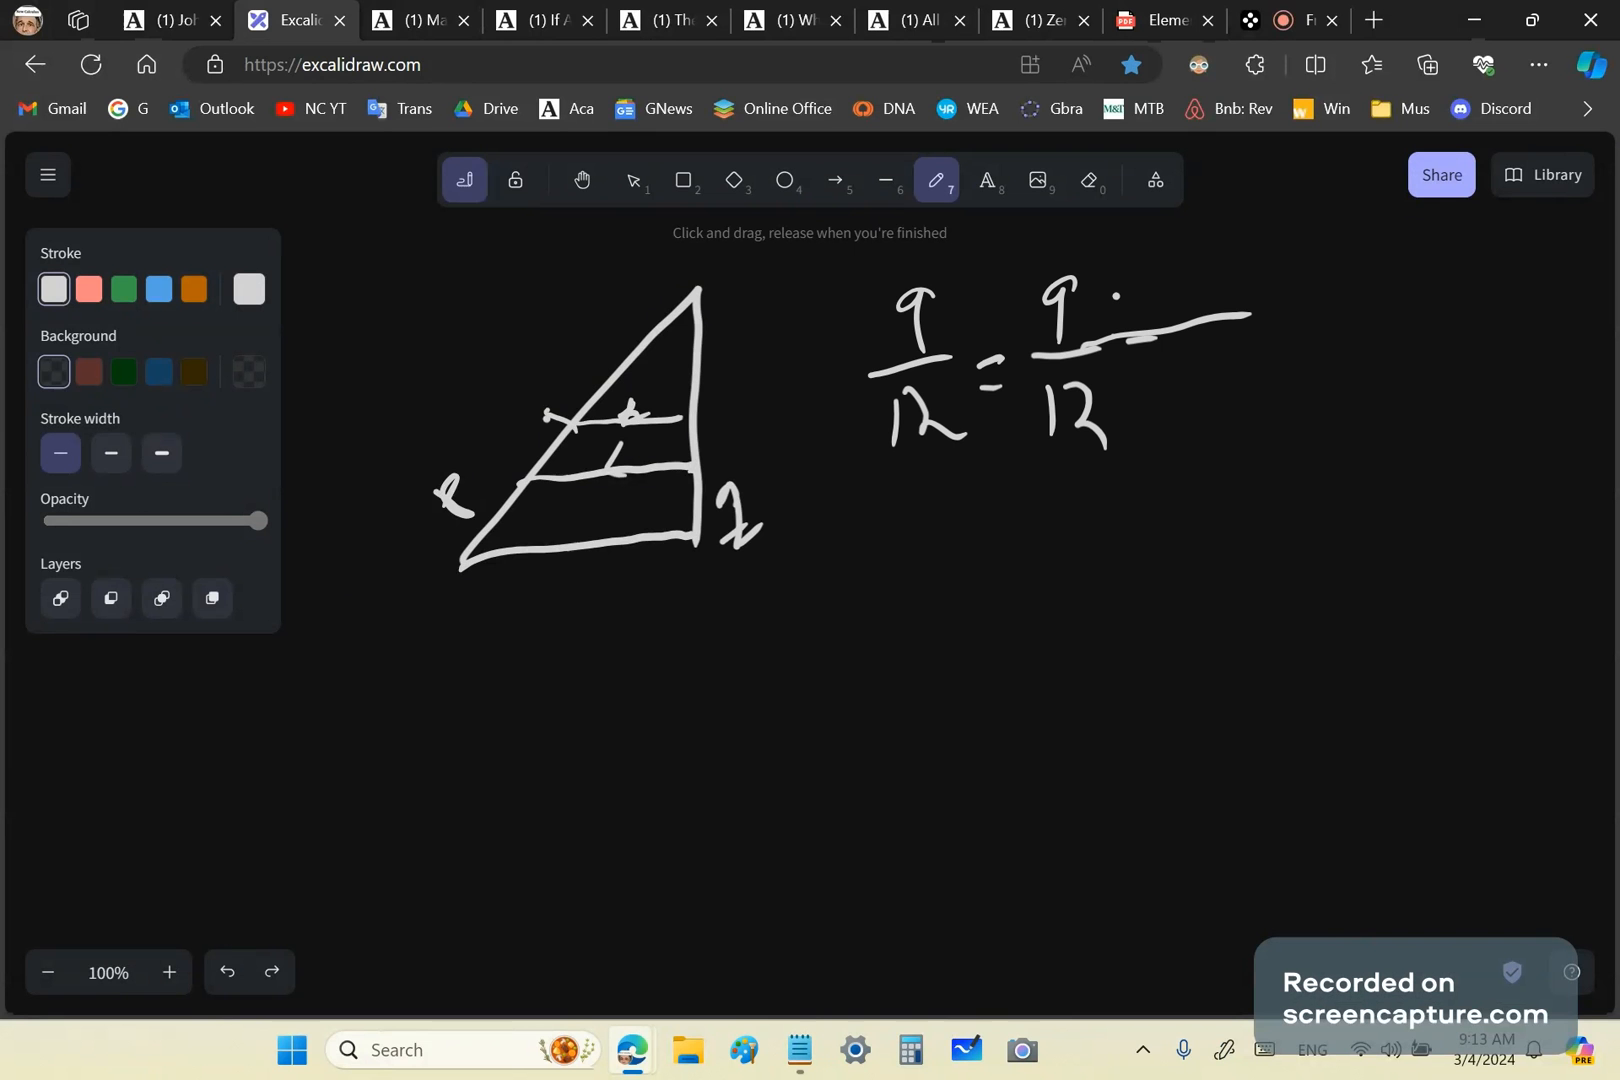
Turn the second fraction into (9−3)/(12−4) and write the result 6/8.
{"action": "left_click_drag", "start_coordinate": [1126, 300], "coordinate": [1194, 382]}
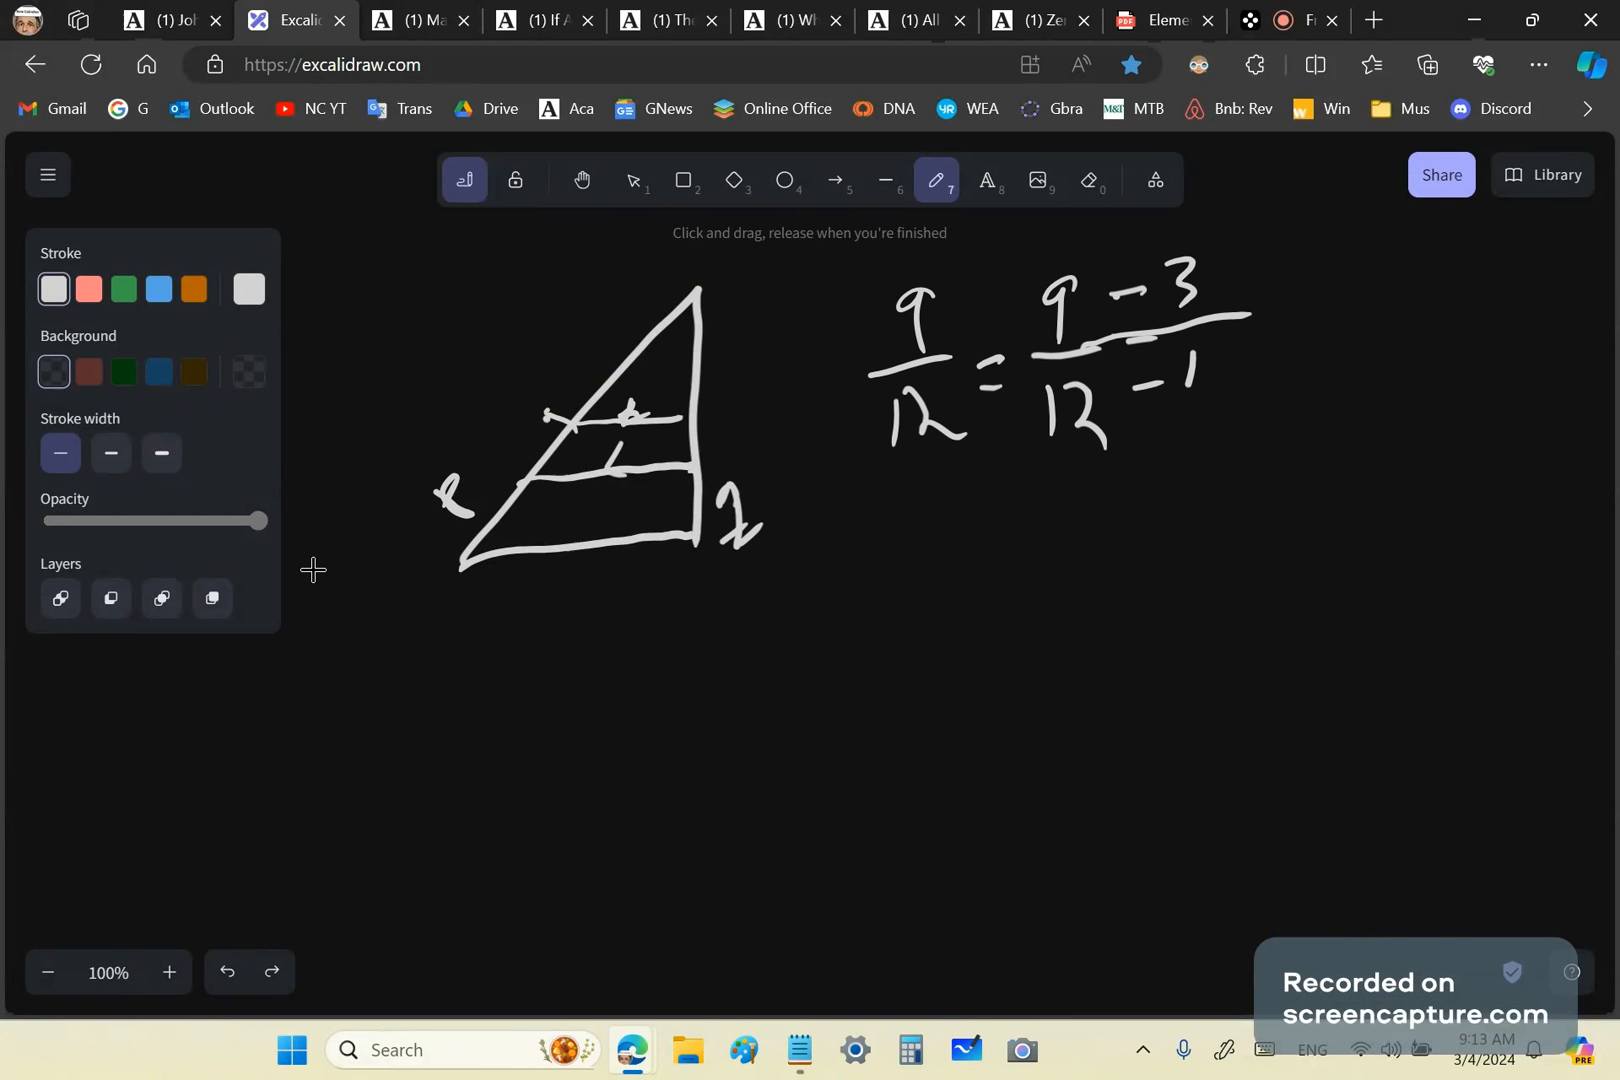
{"action": "left_click_drag", "start_coordinate": [1178, 362], "coordinate": [1230, 424]}
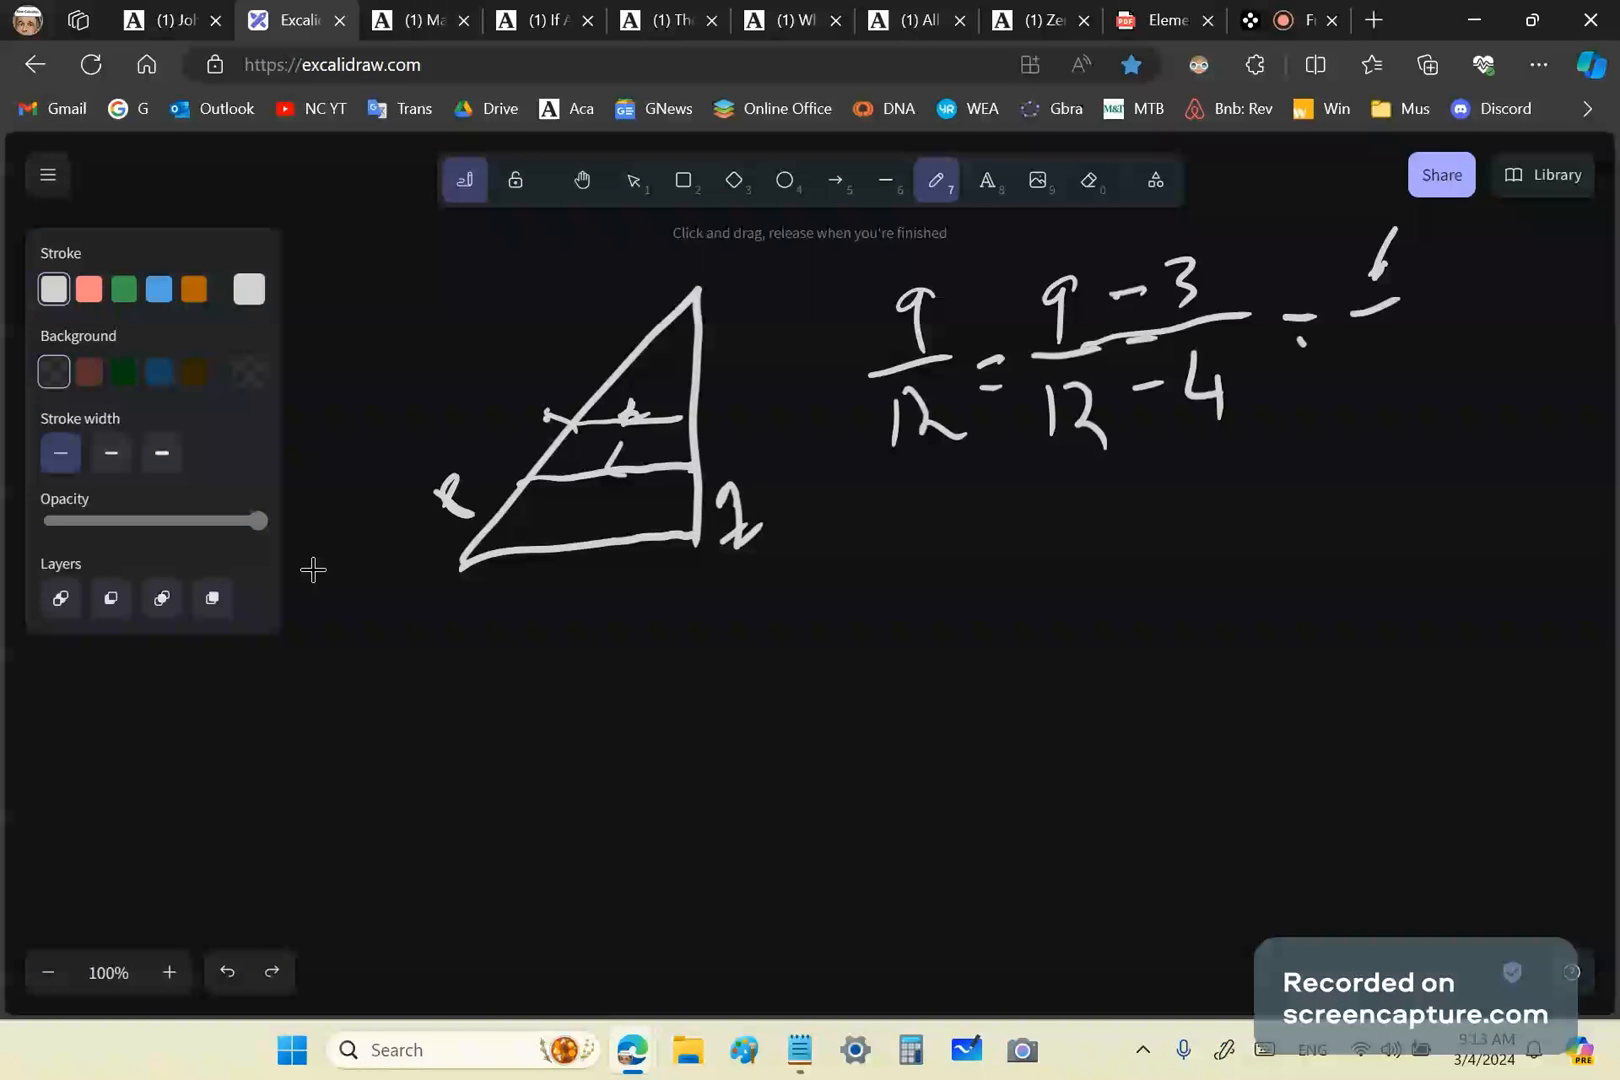
{"action": "left_click_drag", "start_coordinate": [1390, 238], "coordinate": [1390, 392]}
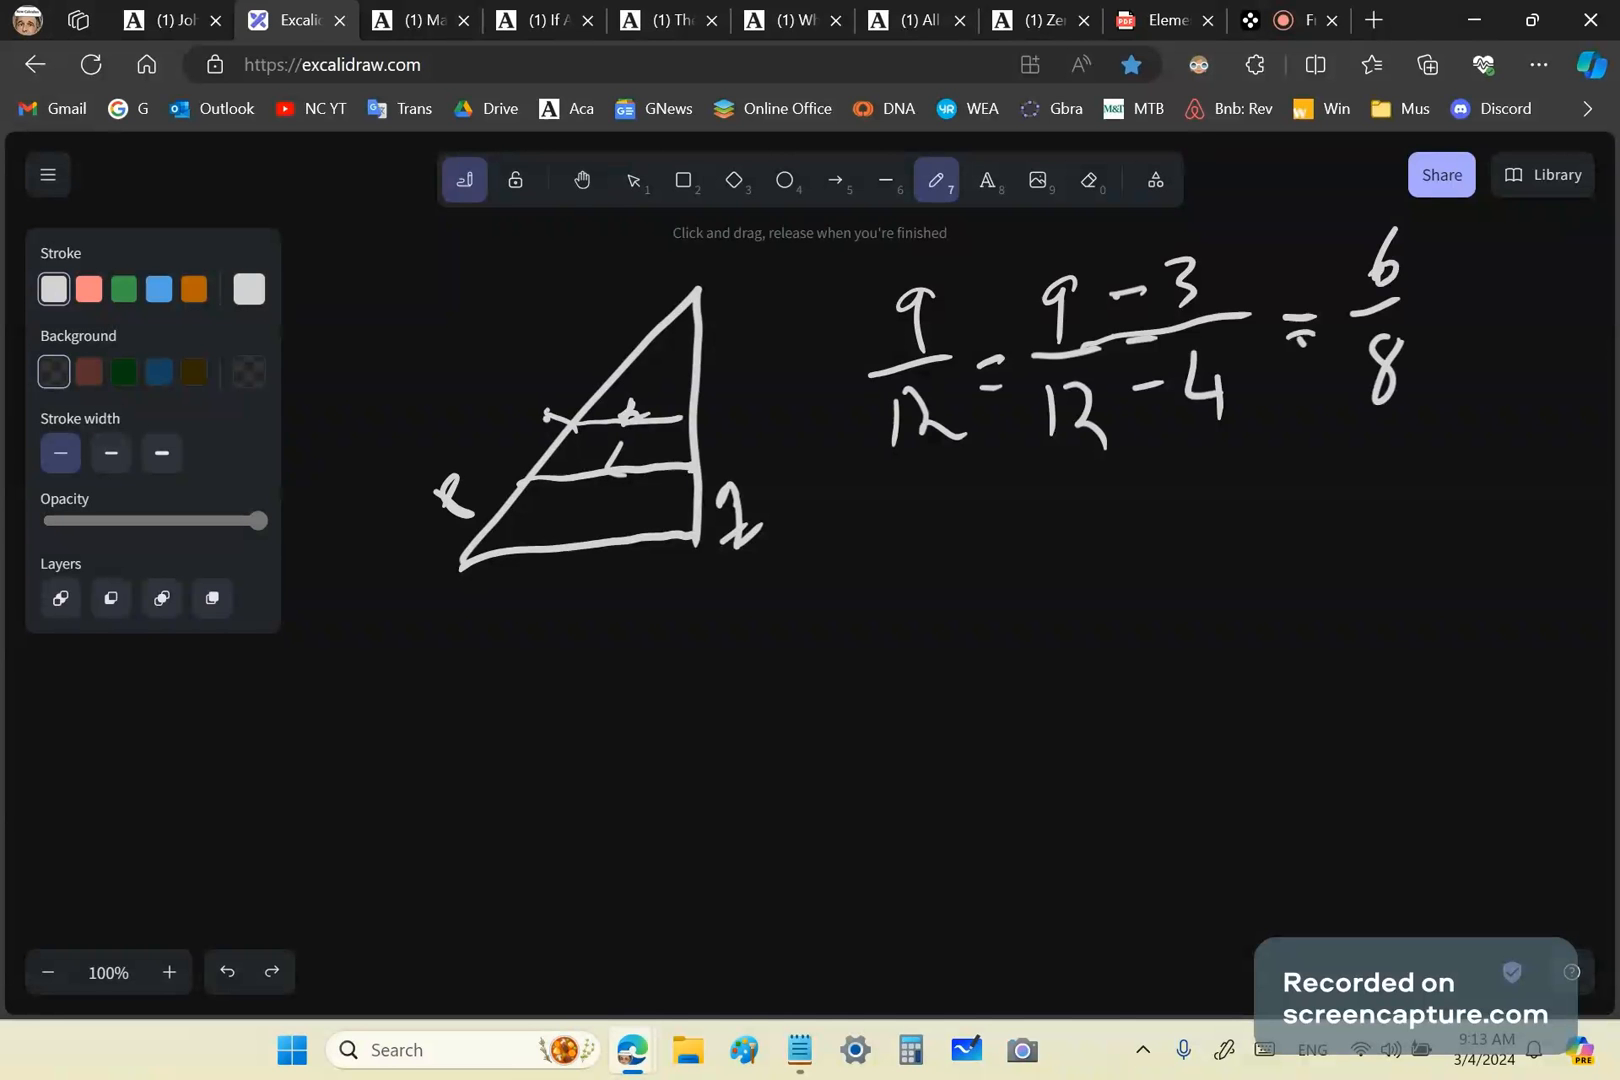
{"action": "mouse_move", "coordinate": [312, 570]}
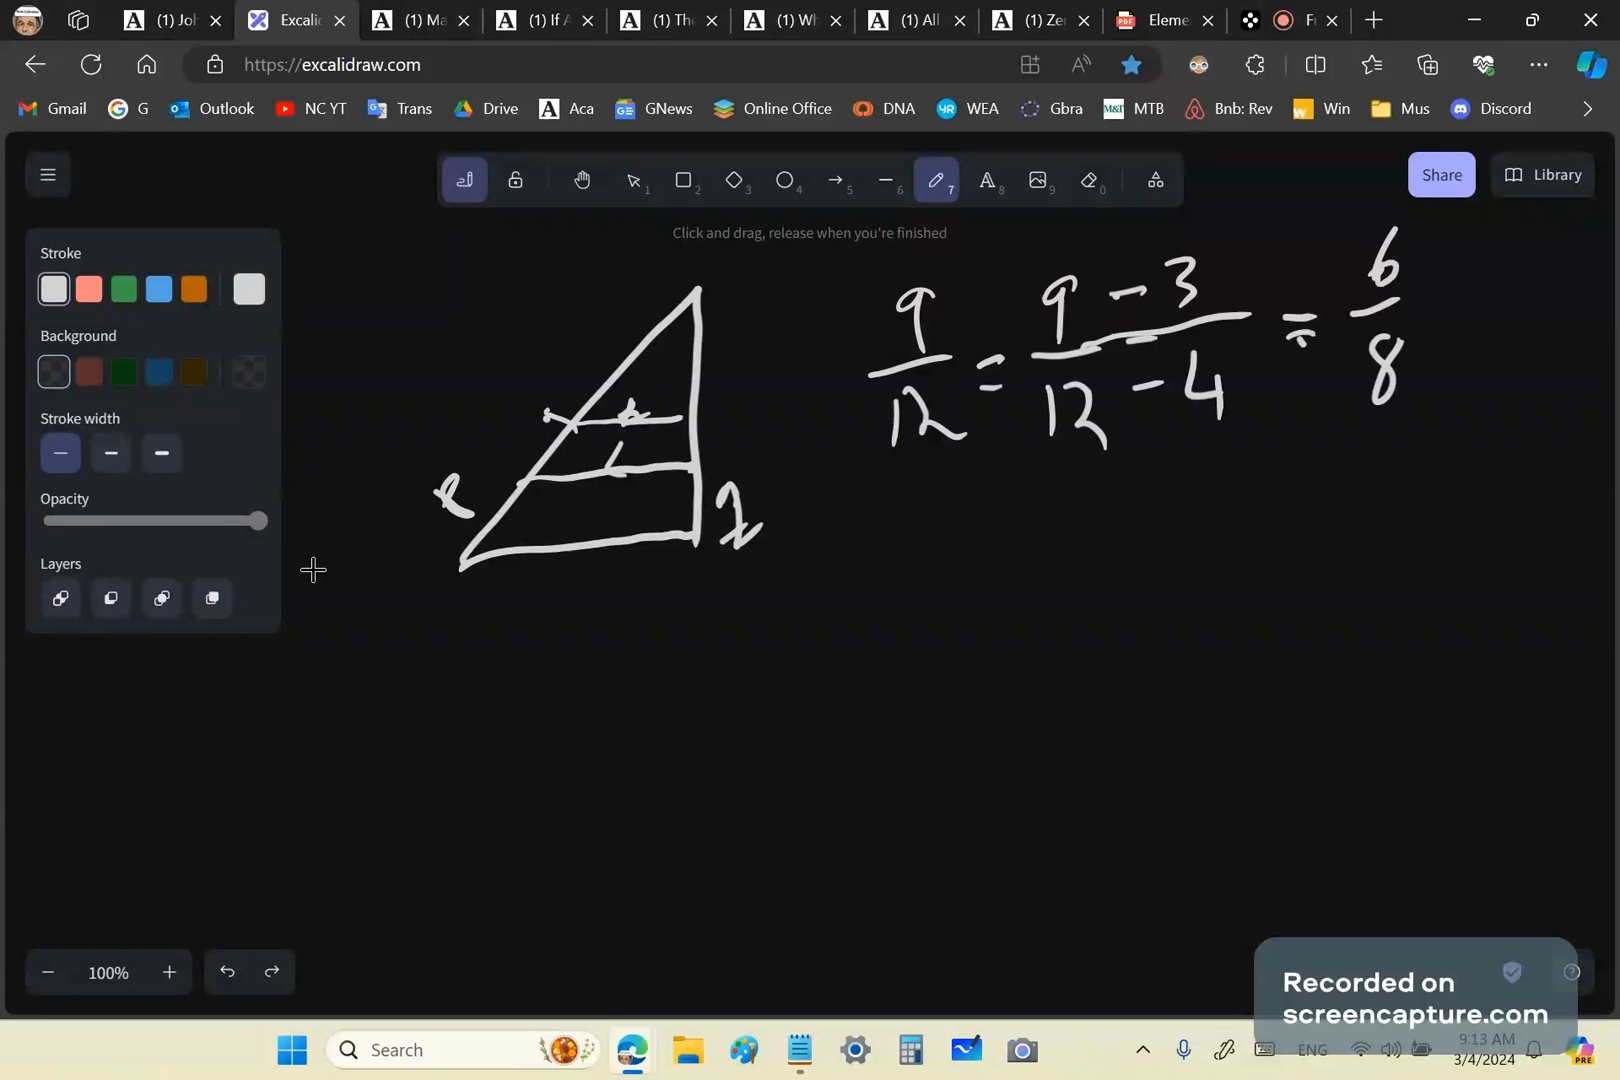
Continue the derivation to (6−3)/(8−4) = 3/4 and bracket the 9/12.
{"action": "left_click_drag", "start_coordinate": [1374, 300], "coordinate": [1540, 292]}
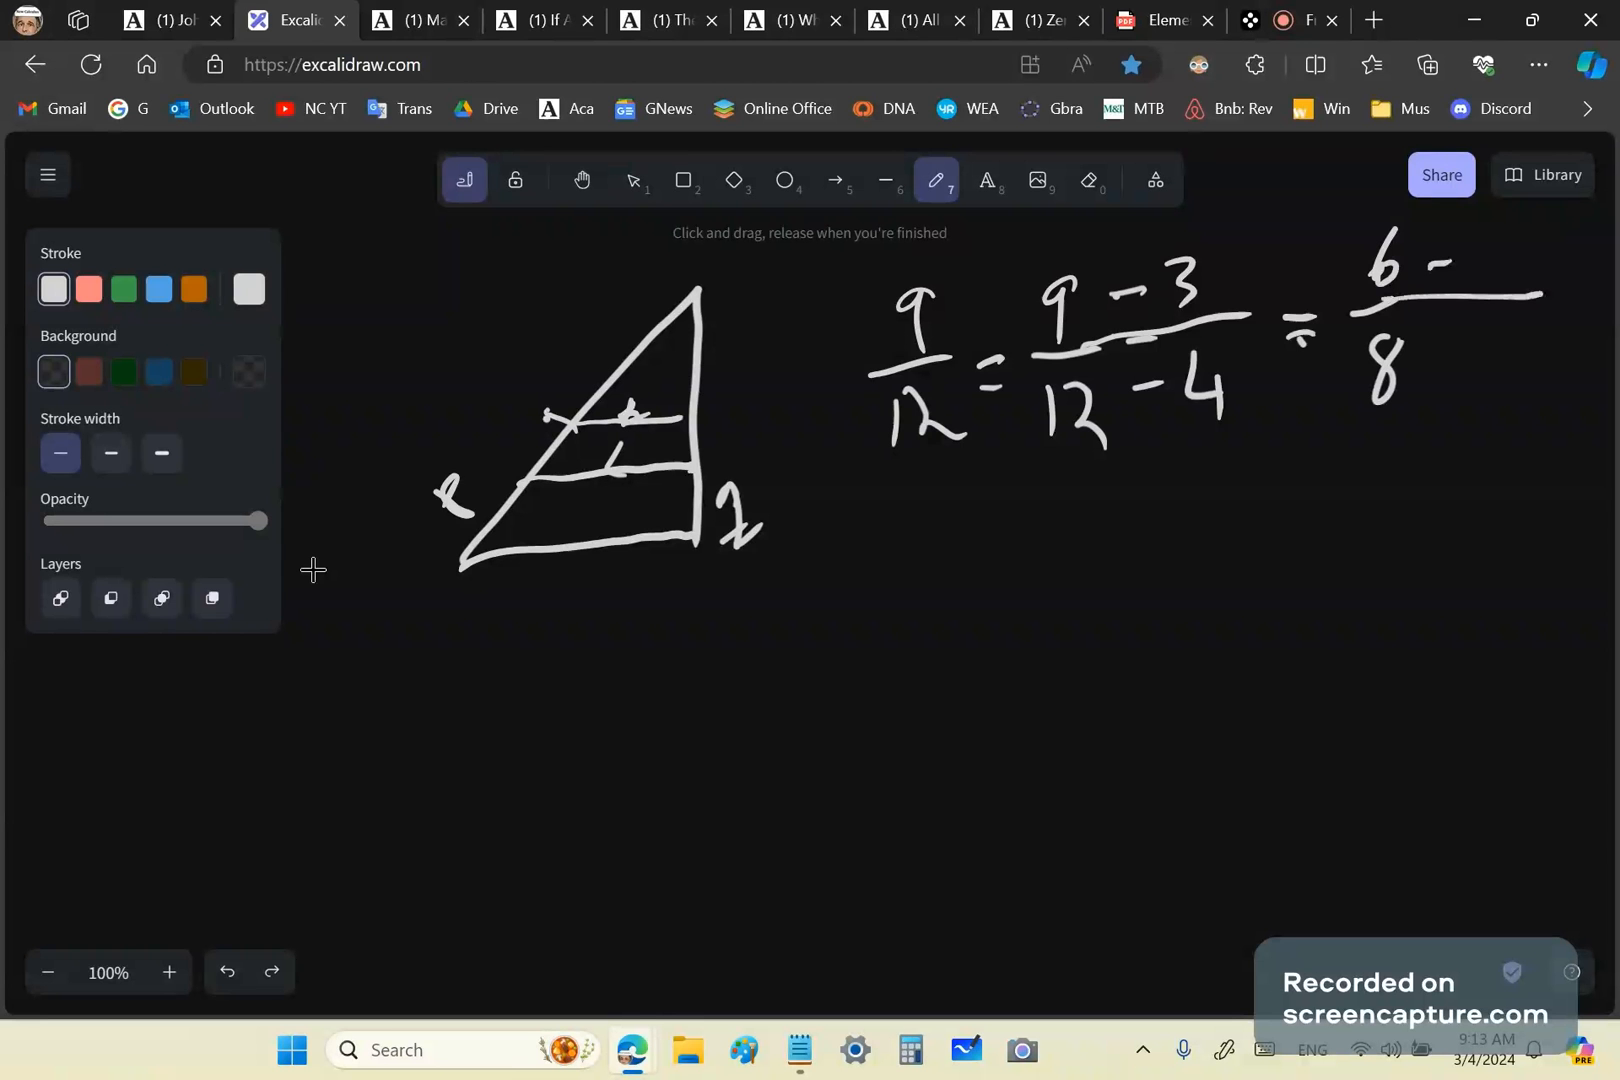
{"action": "left_click_drag", "start_coordinate": [1488, 258], "coordinate": [1488, 362]}
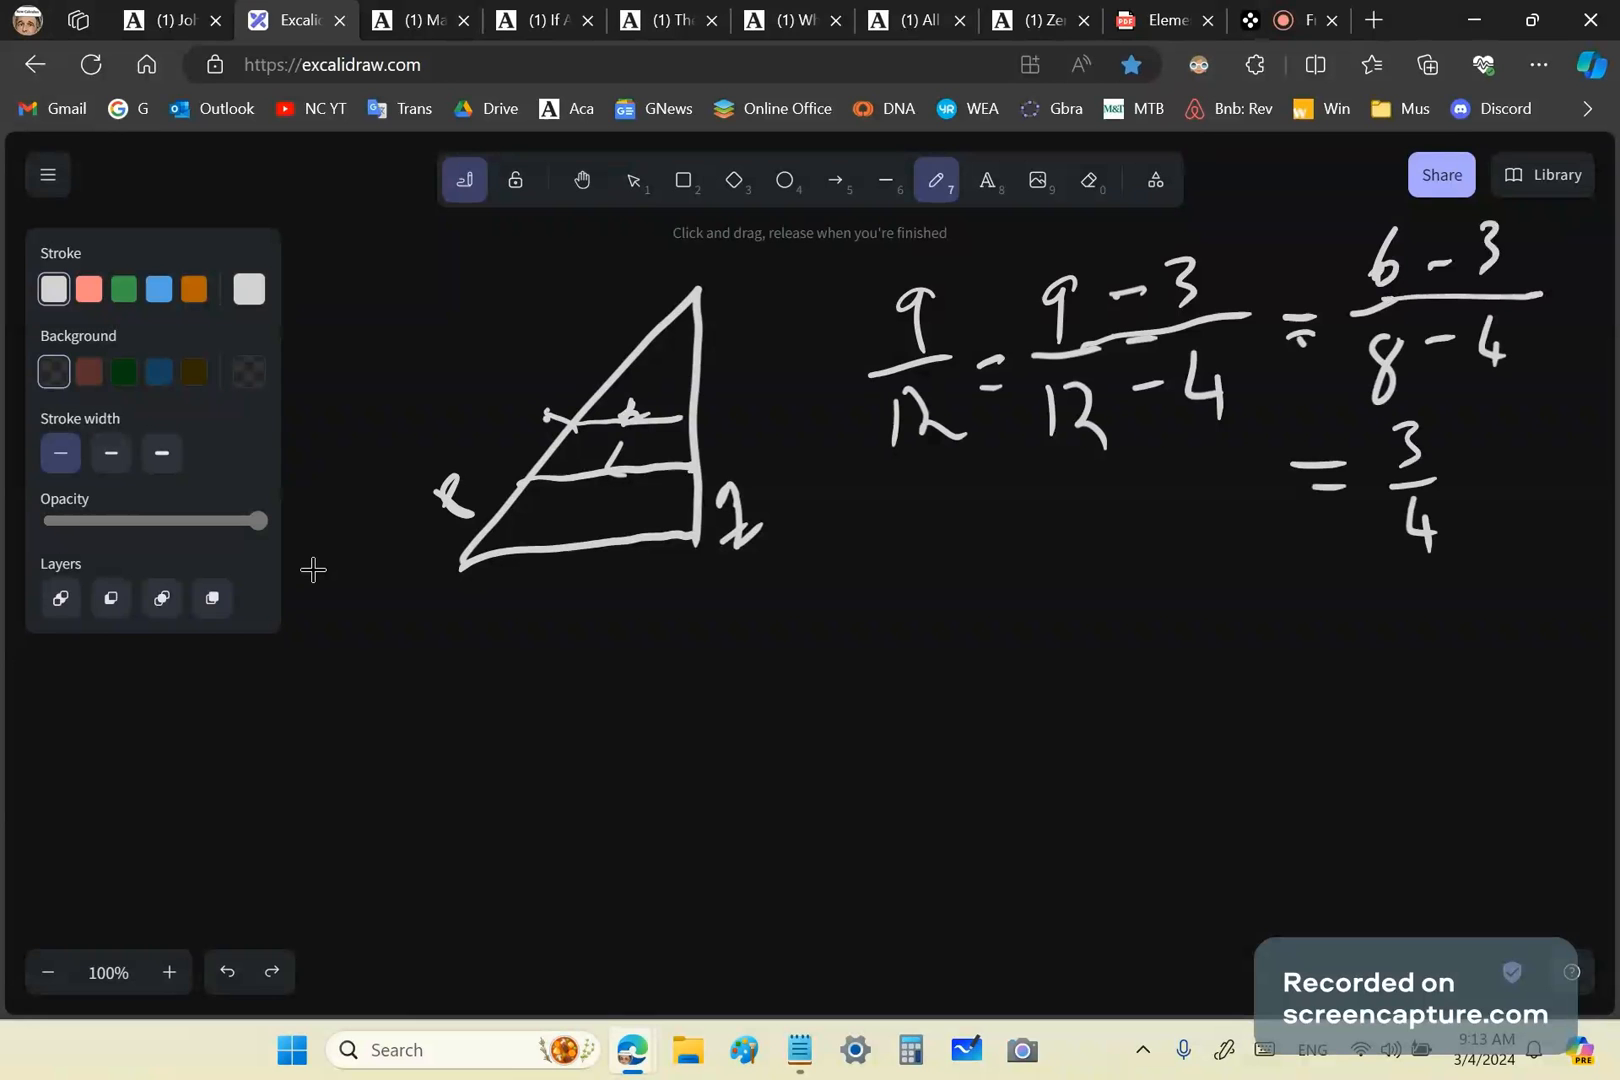
{"action": "left_click_drag", "start_coordinate": [884, 254], "coordinate": [826, 424]}
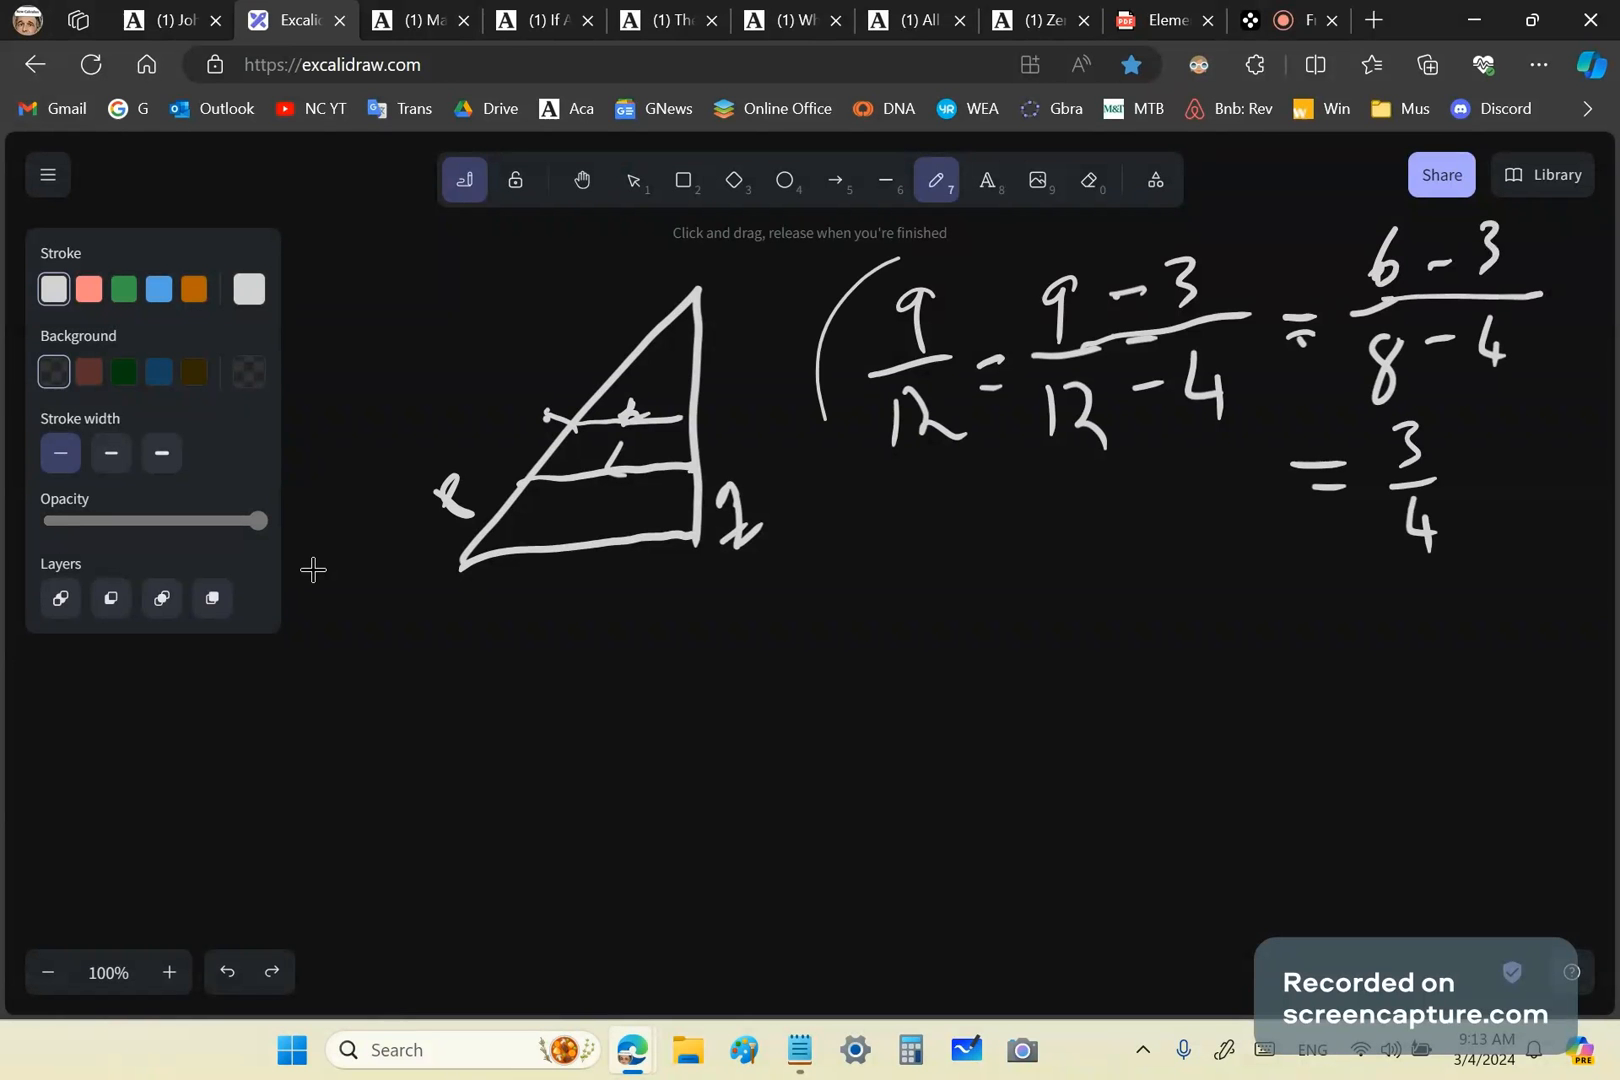
{"action": "left_click_drag", "start_coordinate": [936, 264], "coordinate": [930, 496]}
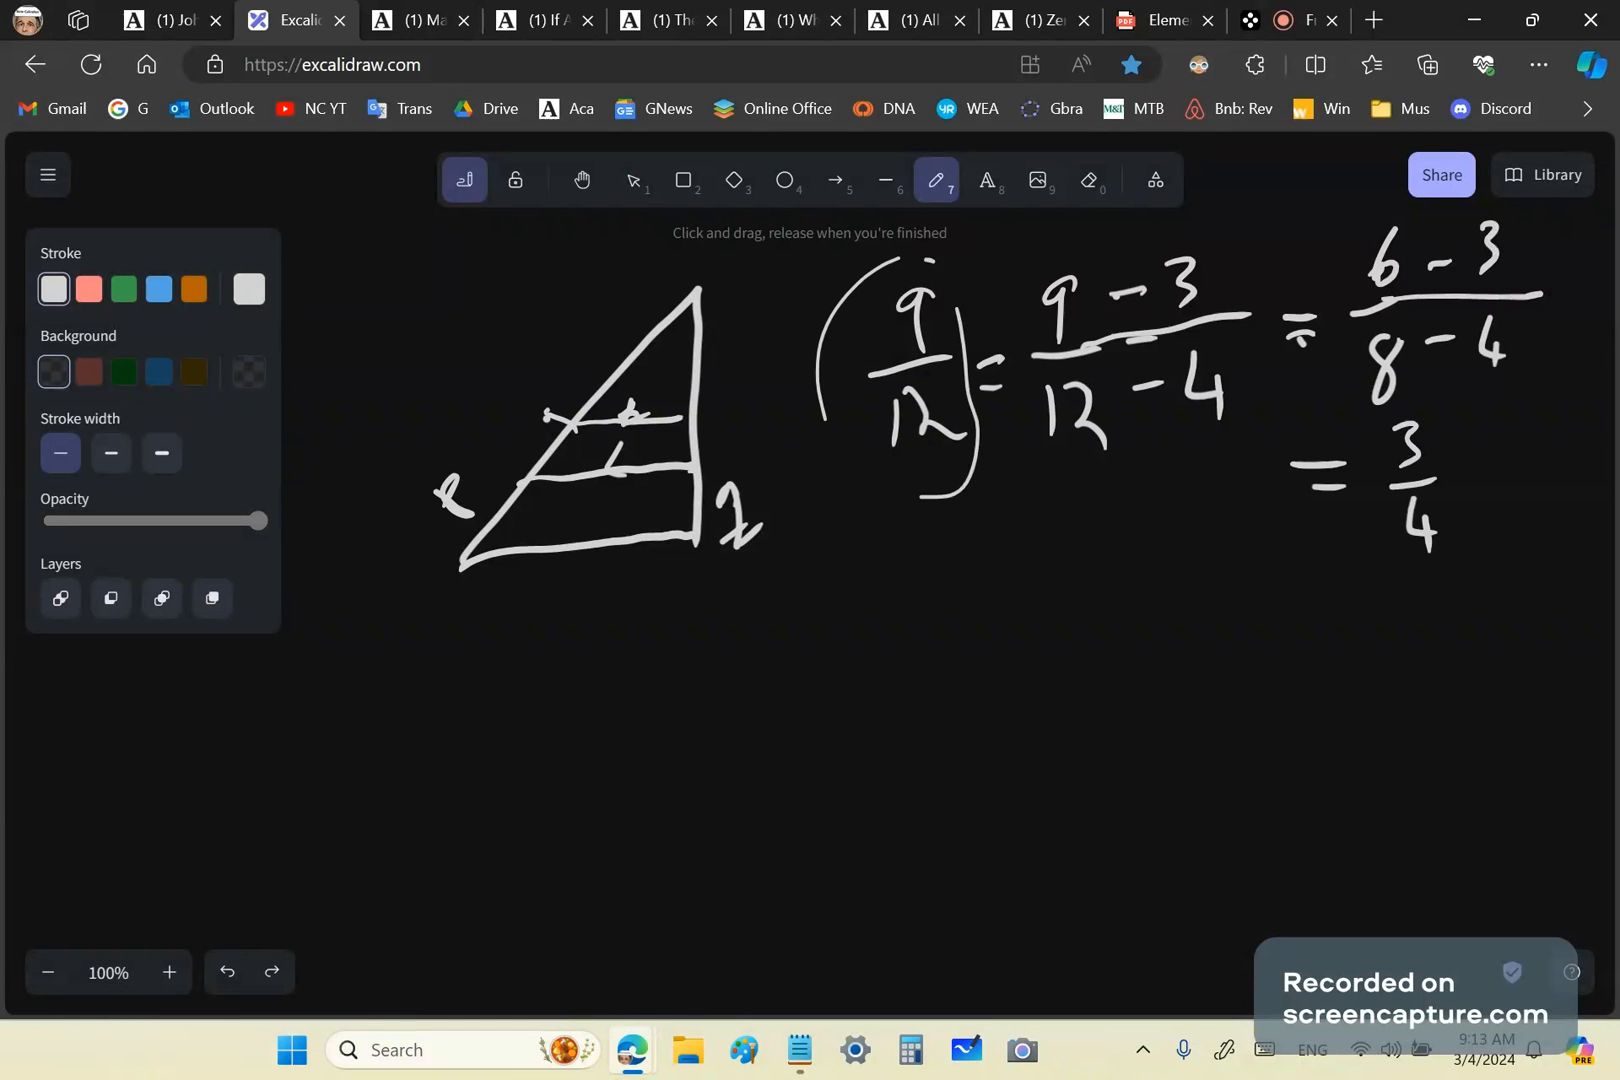
Write (3+3)/(4+4) and begin the three-term fraction below the equations.
{"action": "left_click_drag", "start_coordinate": [1436, 404], "coordinate": [1540, 486]}
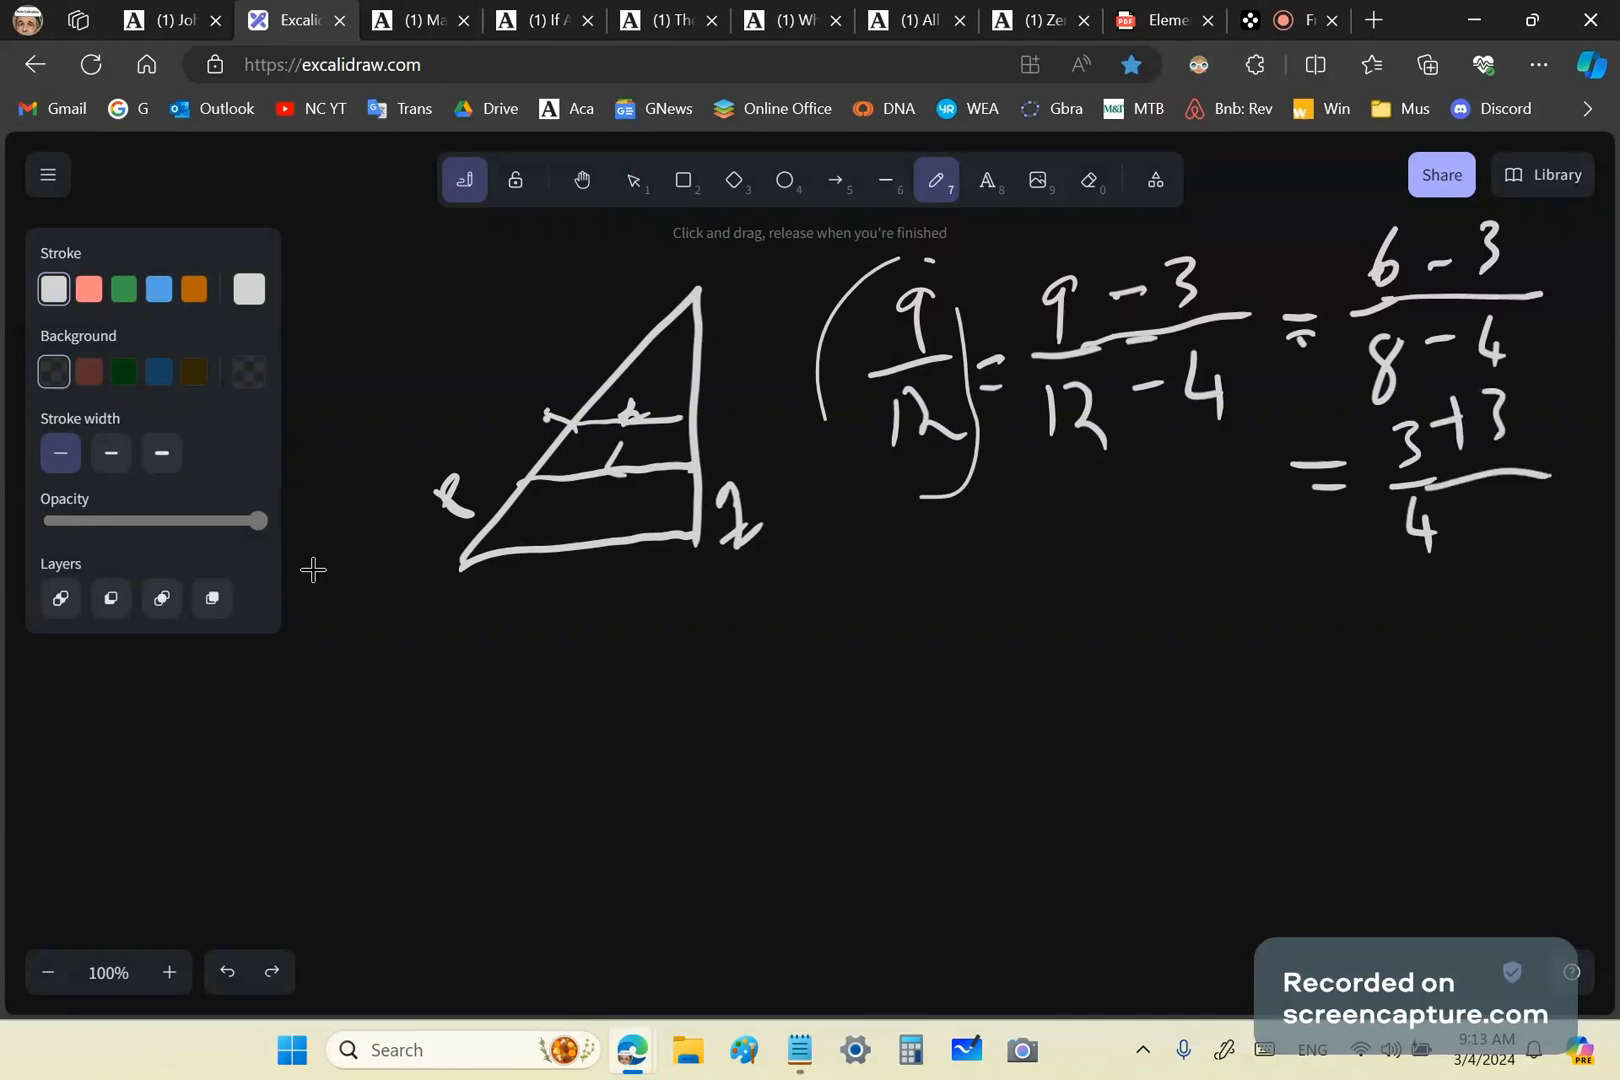
{"action": "left_click_drag", "start_coordinate": [1456, 496], "coordinate": [1540, 516]}
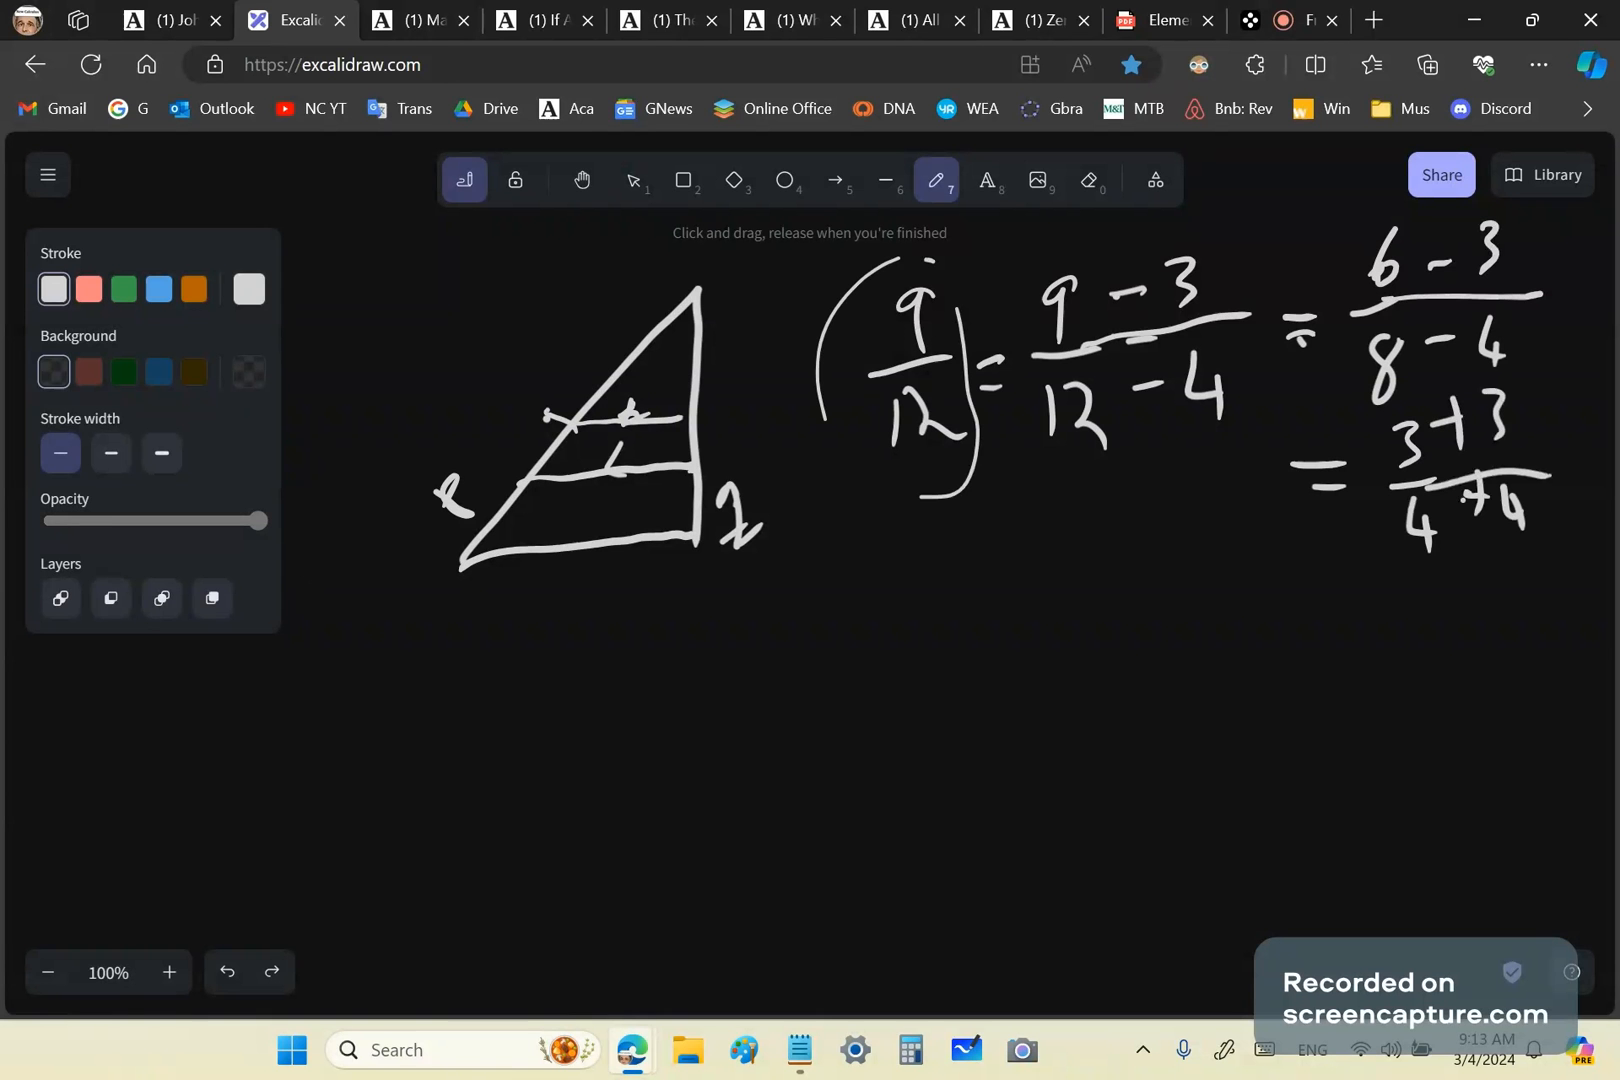
{"action": "left_click_drag", "start_coordinate": [894, 574], "coordinate": [884, 640]}
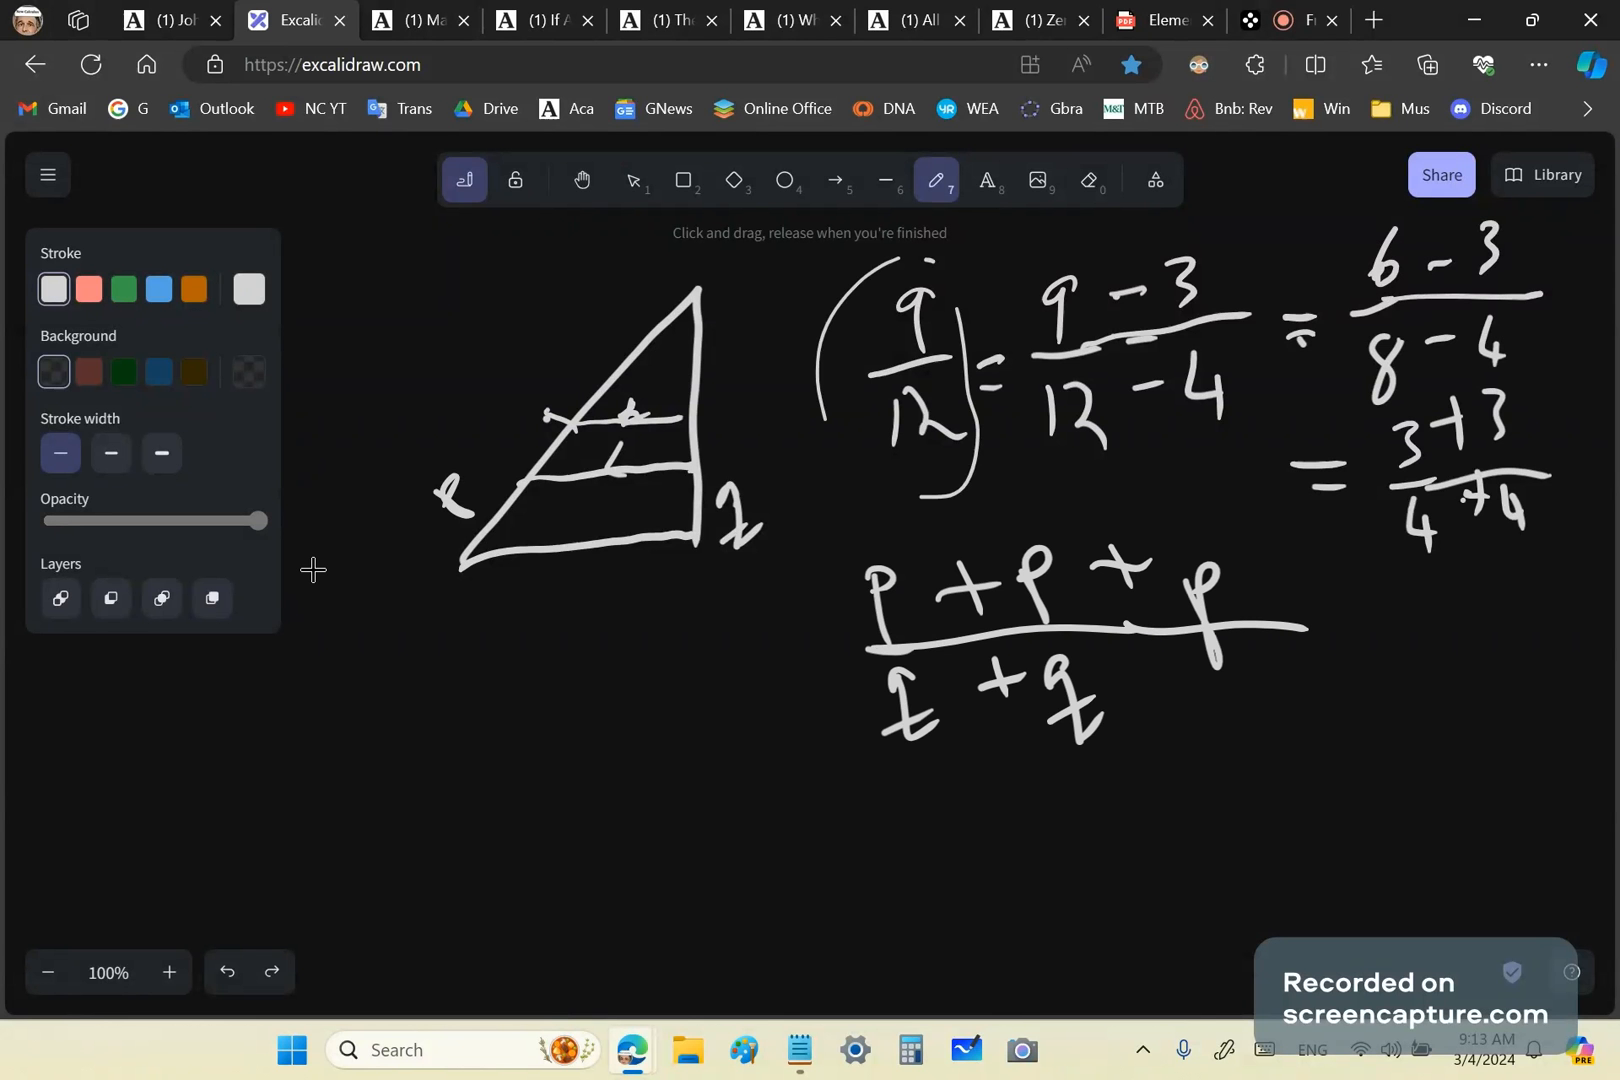
Extend the denominator to three terms, circle the fraction, and loop a curve under the triangle.
{"action": "left_click_drag", "start_coordinate": [1126, 692], "coordinate": [1162, 688]}
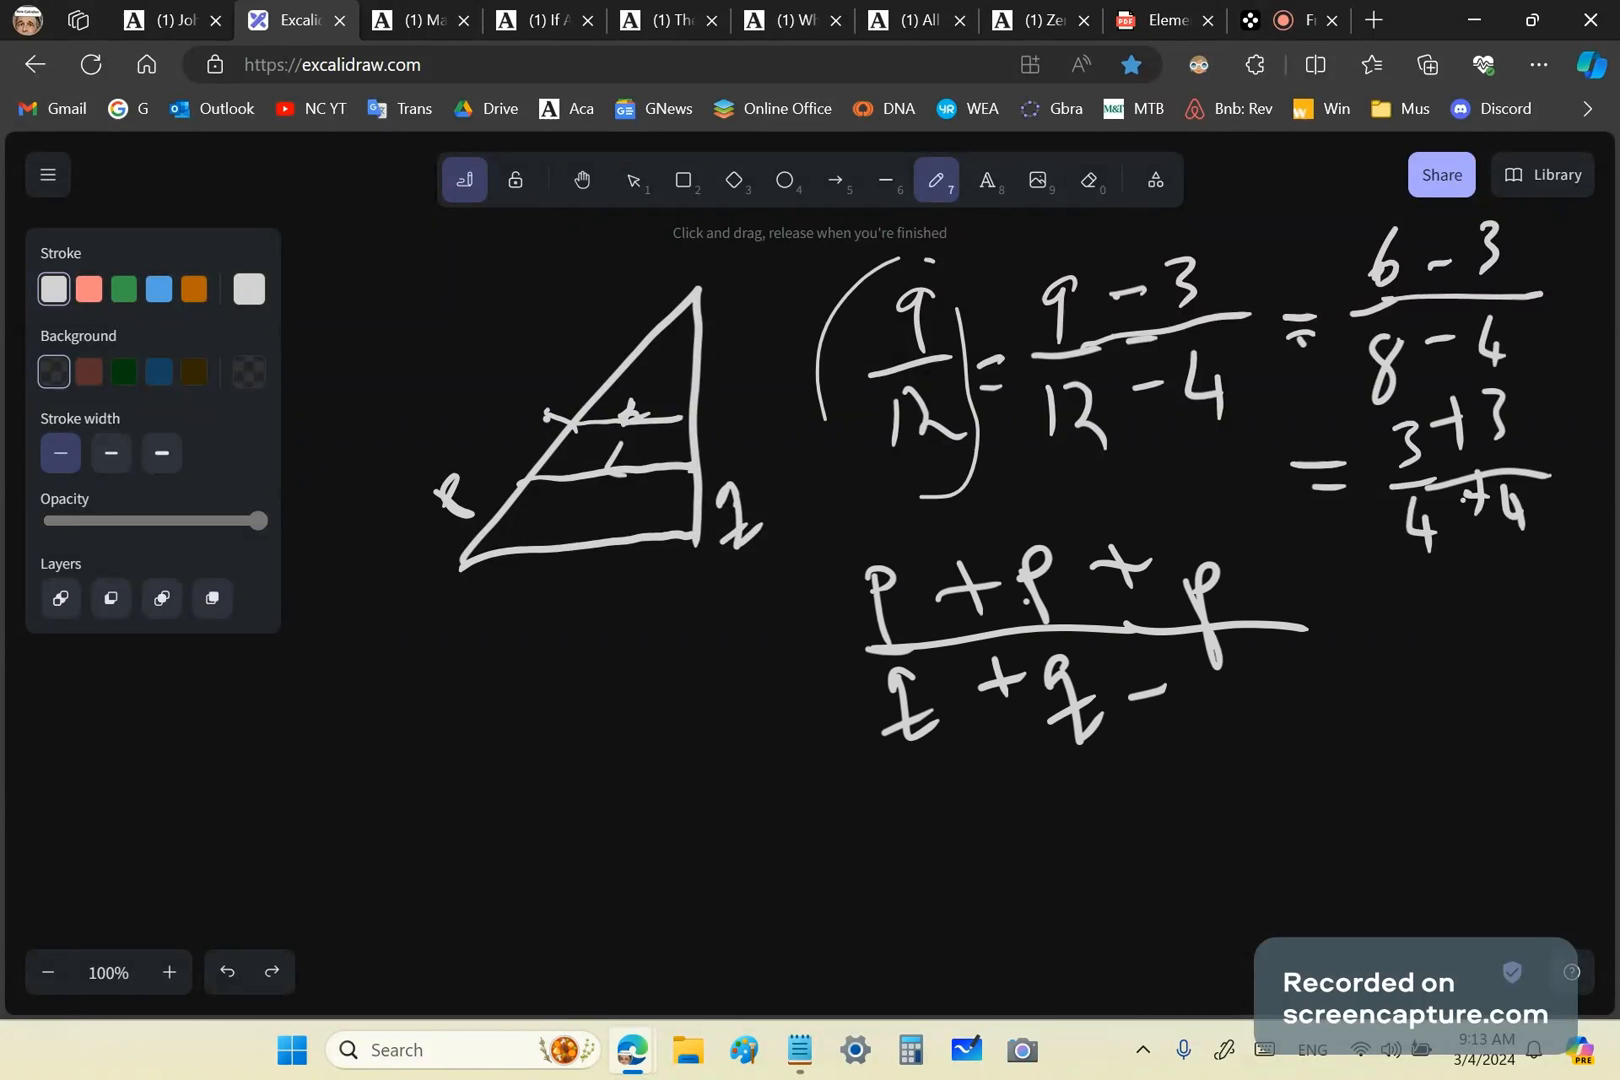
{"action": "left_click_drag", "start_coordinate": [1064, 502], "coordinate": [1312, 604]}
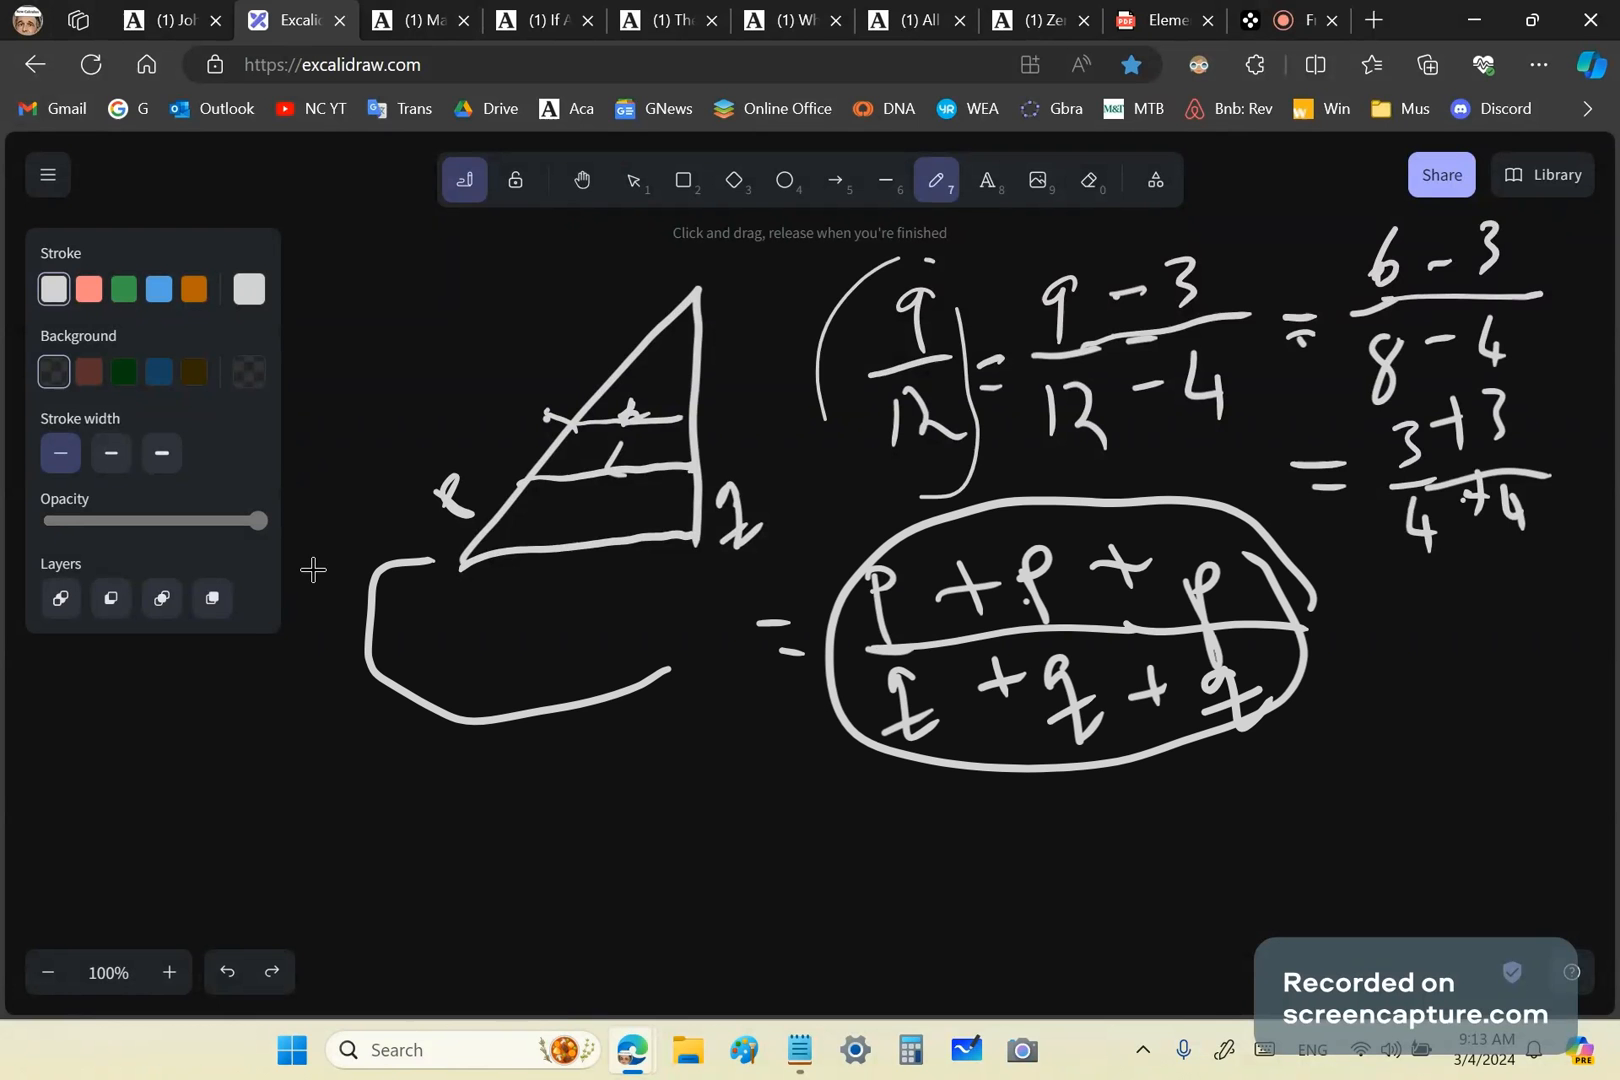
{"action": "left_click_drag", "start_coordinate": [442, 506], "coordinate": [712, 630]}
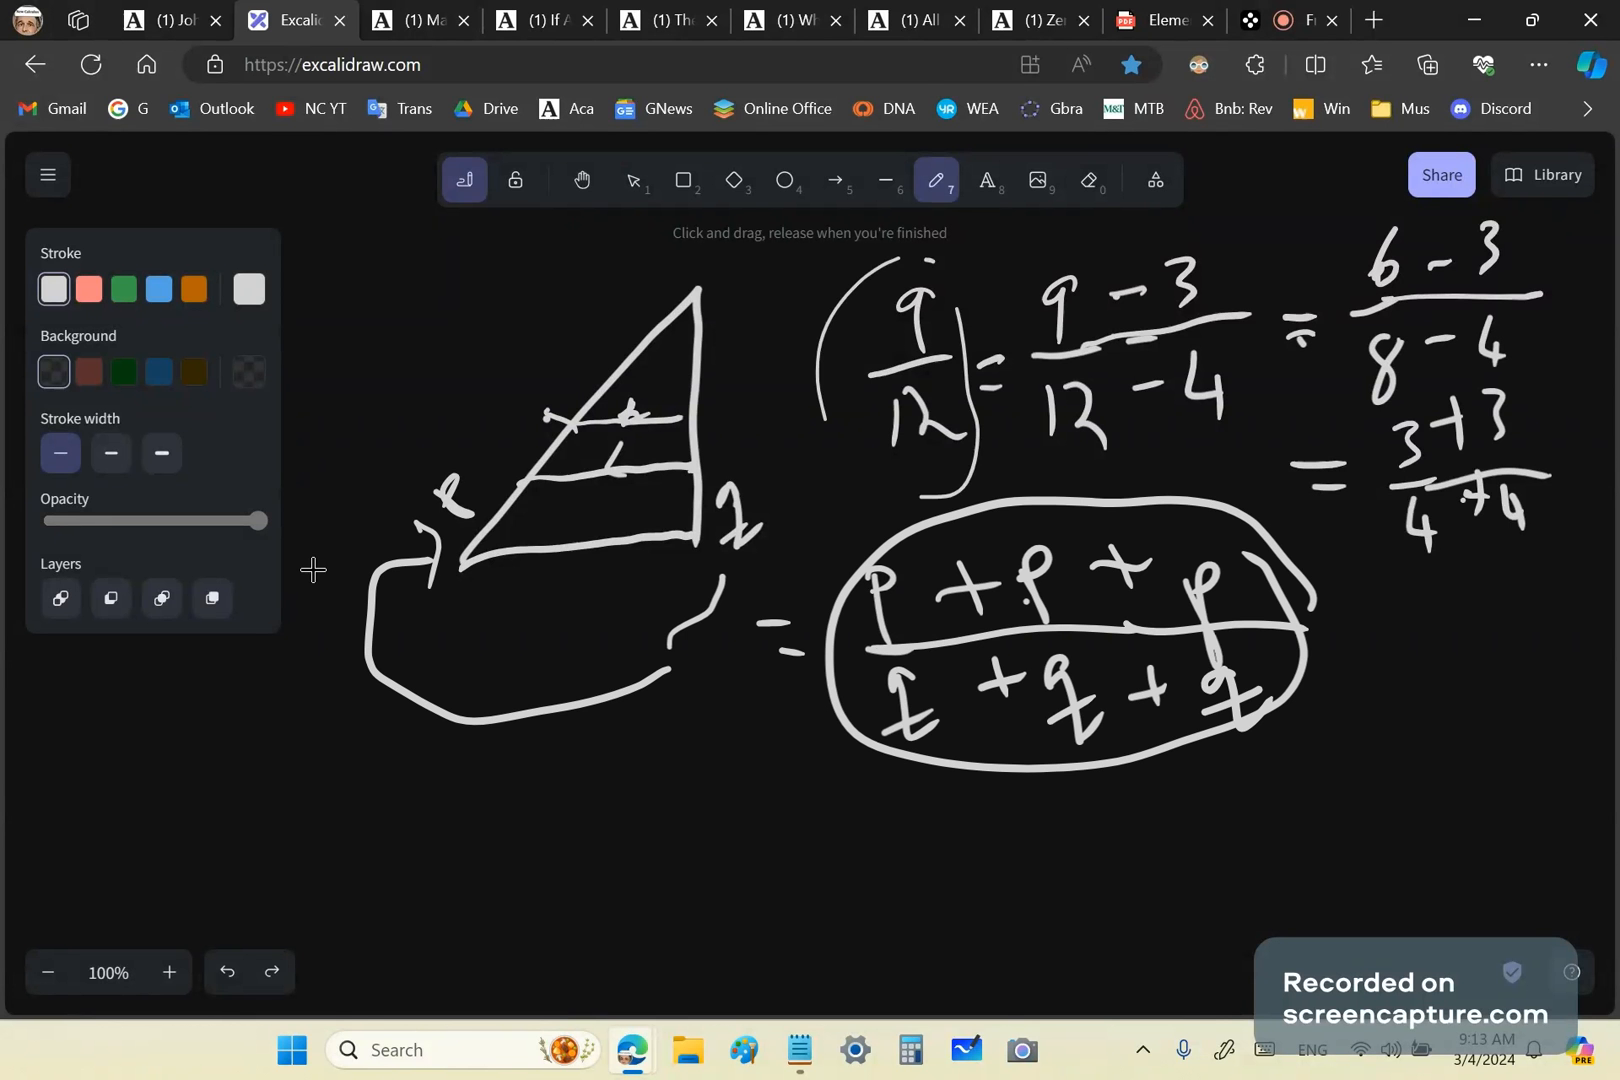
{"action": "left_click_drag", "start_coordinate": [682, 512], "coordinate": [724, 578]}
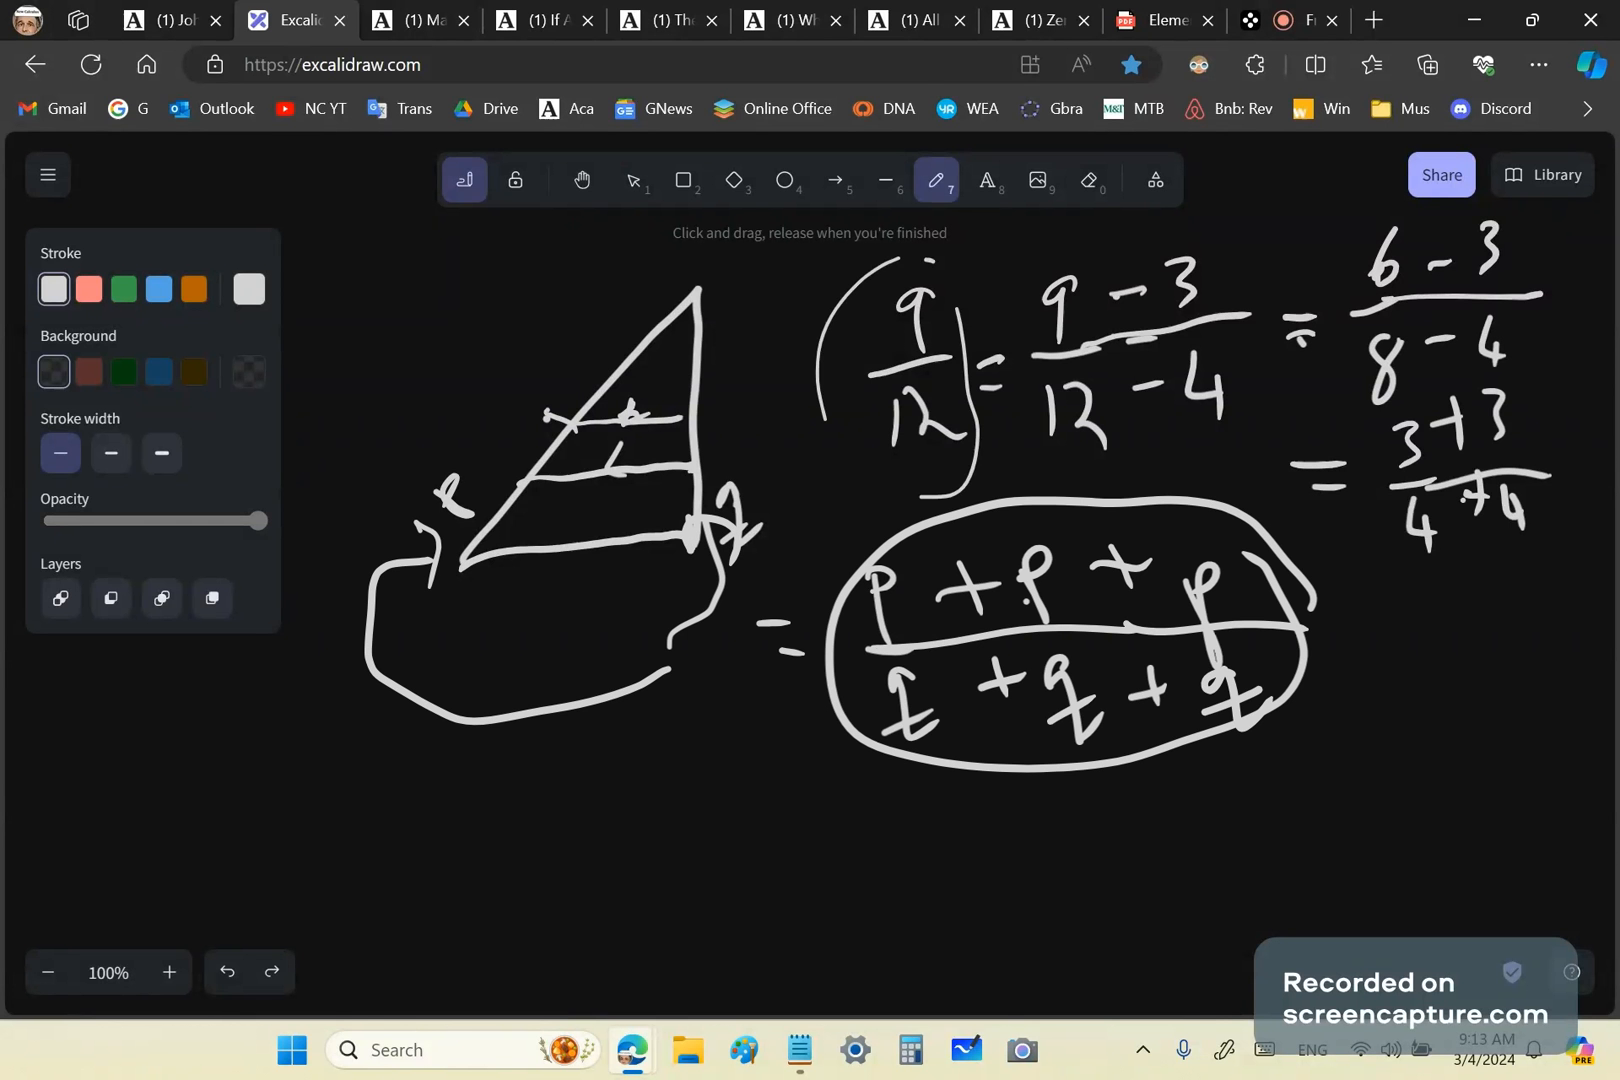
{"action": "mouse_move", "coordinate": [314, 568]}
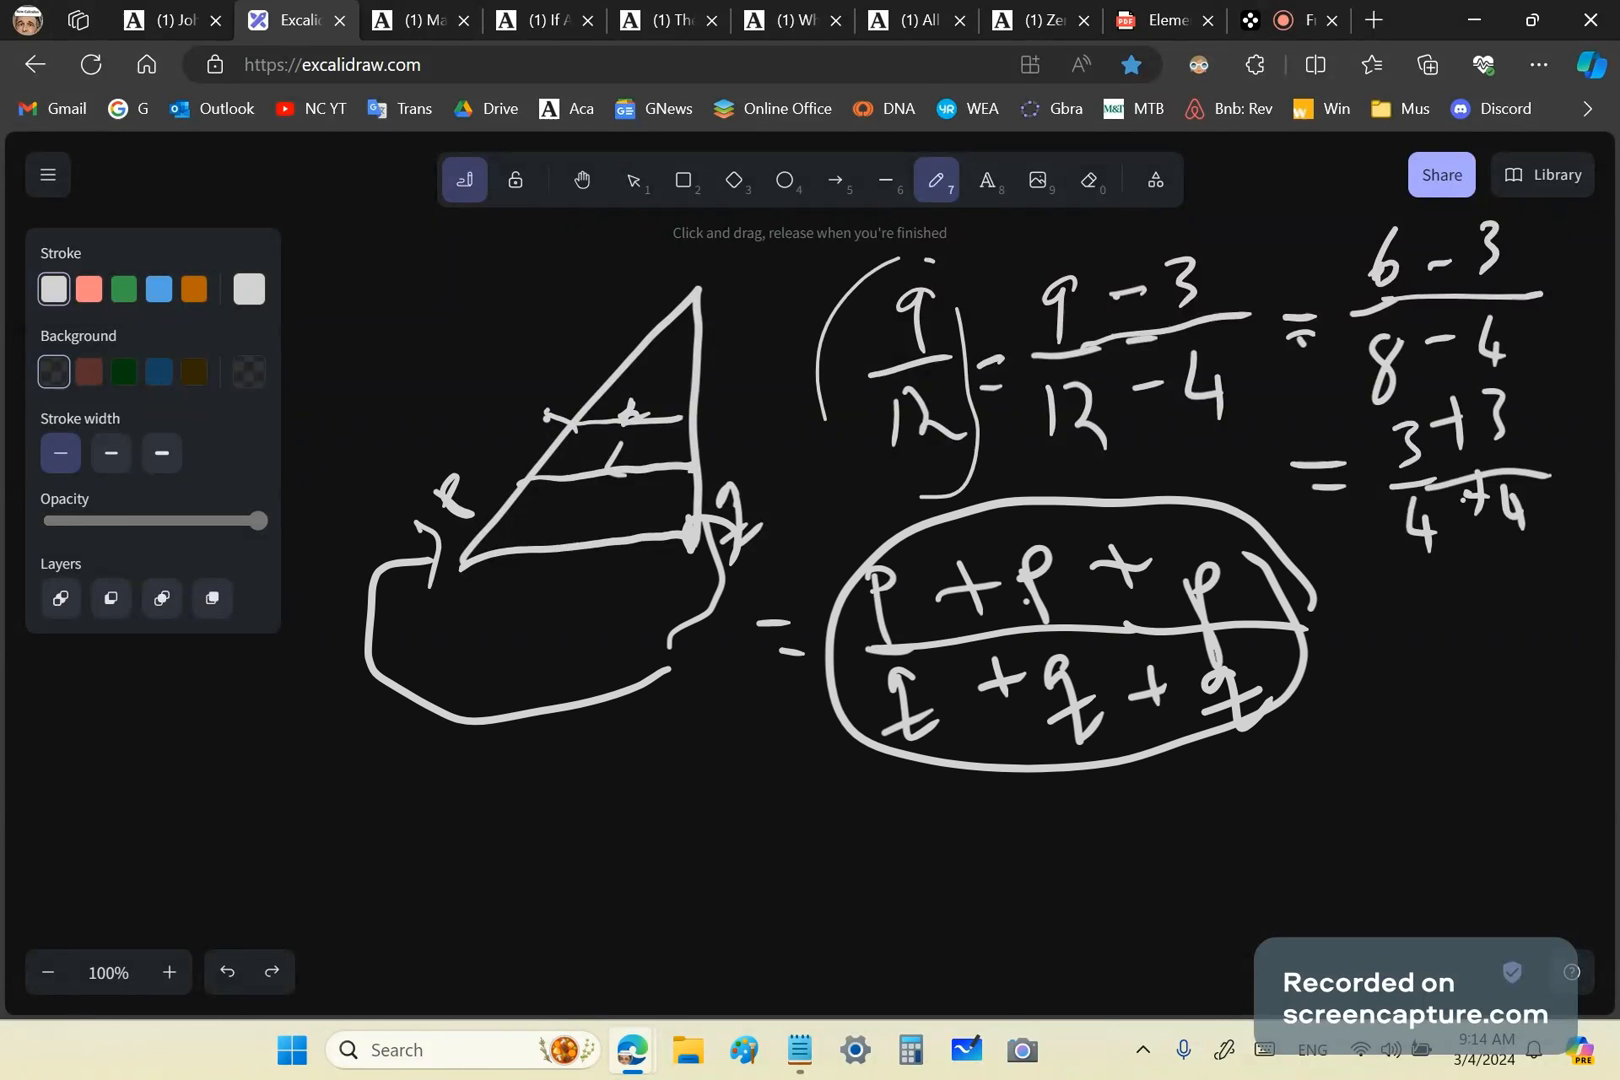
Write (3−3)/(4−4) = 0/0 beneath the circled fraction.
{"action": "left_click_drag", "start_coordinate": [620, 770], "coordinate": [666, 936]}
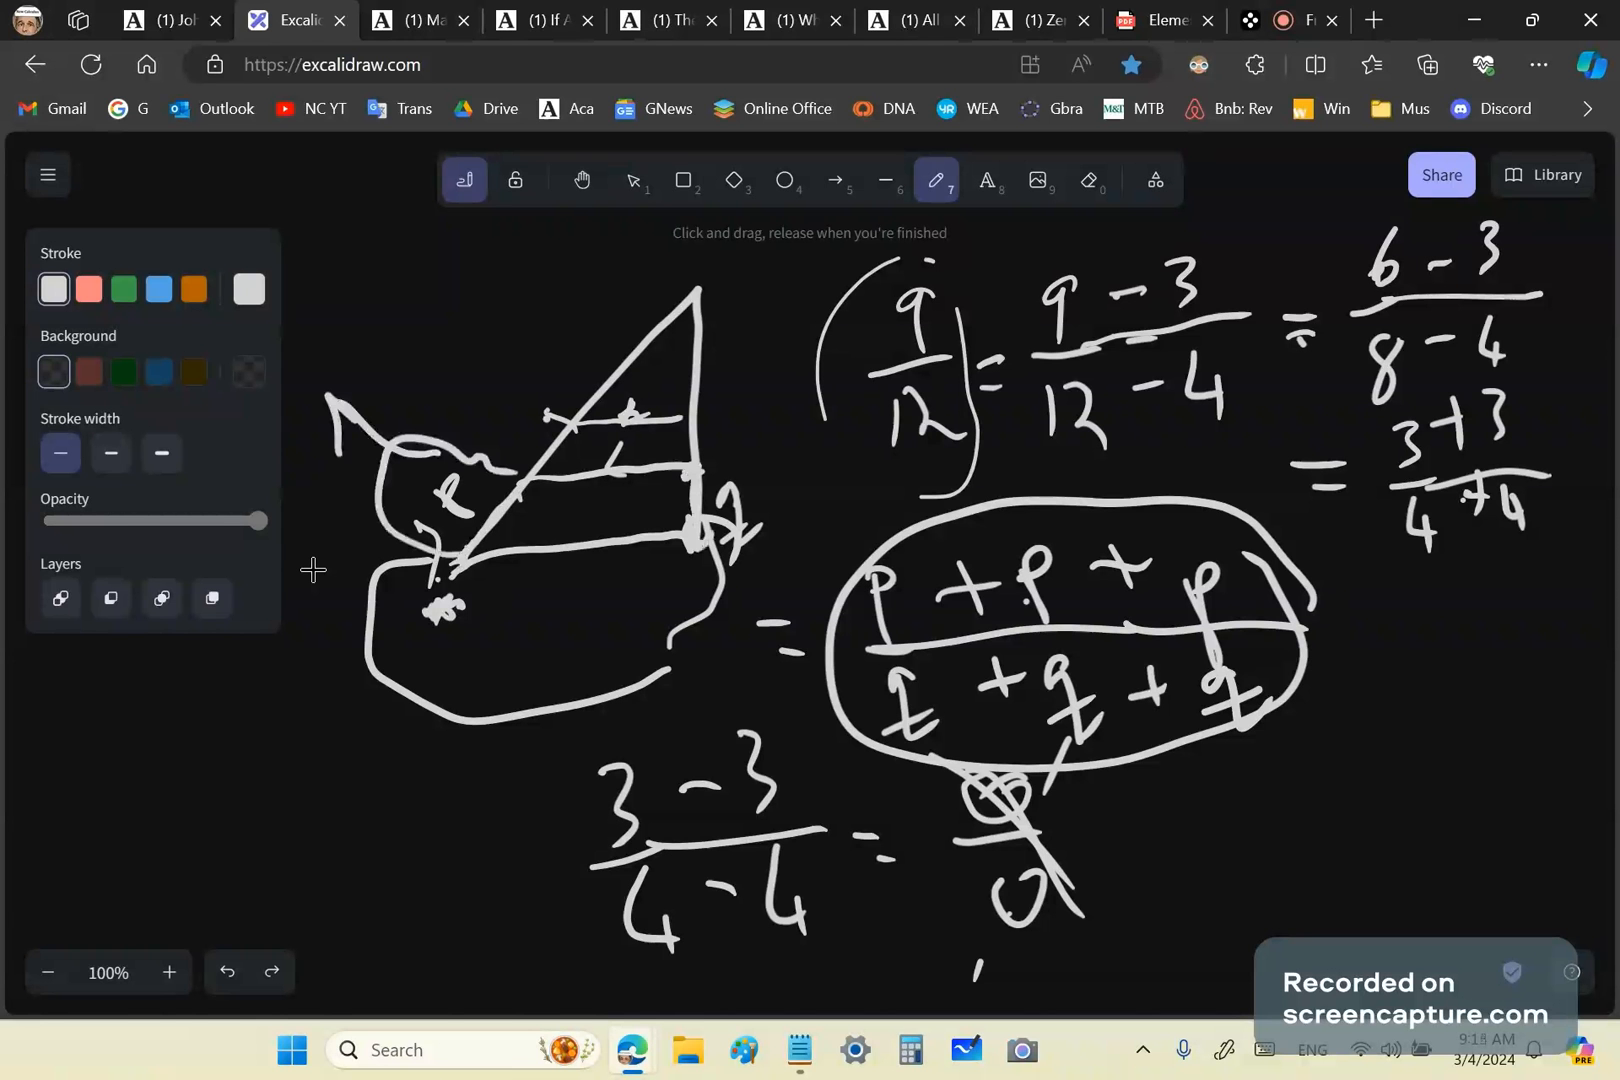
Draw a large freehand loop enclosing the whole triangle diagram.
{"action": "left_click_drag", "start_coordinate": [506, 330], "coordinate": [744, 294]}
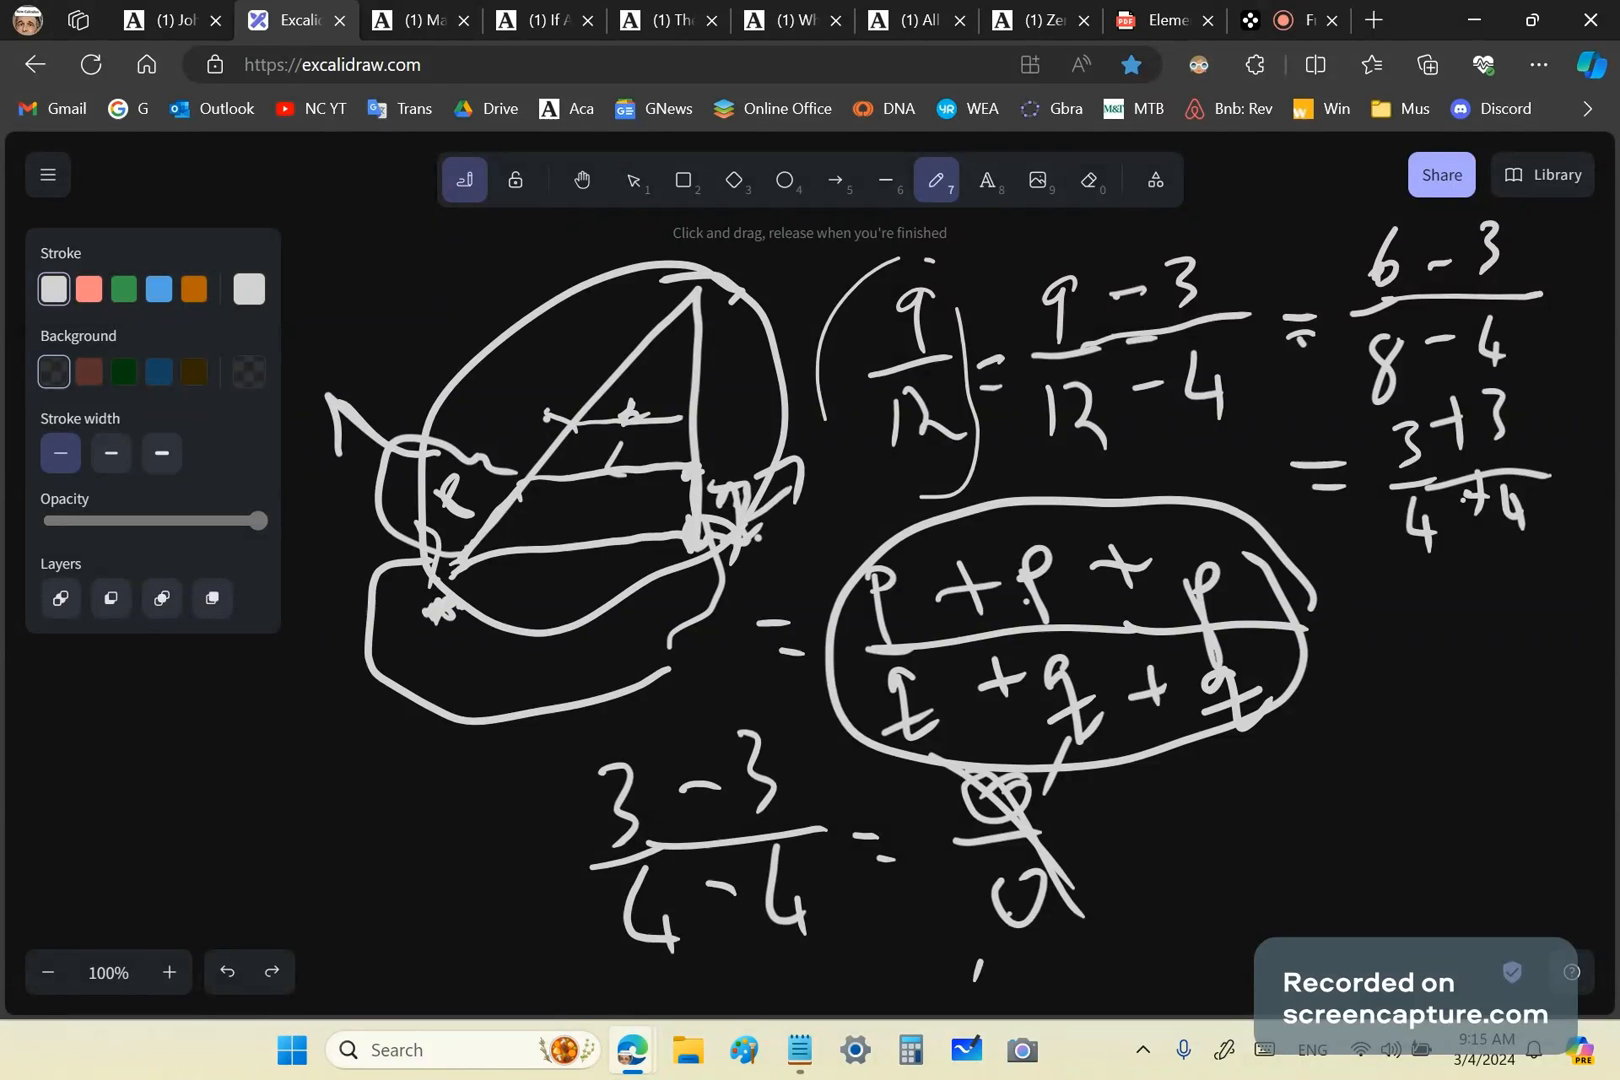
{"action": "mouse_move", "coordinate": [568, 660]}
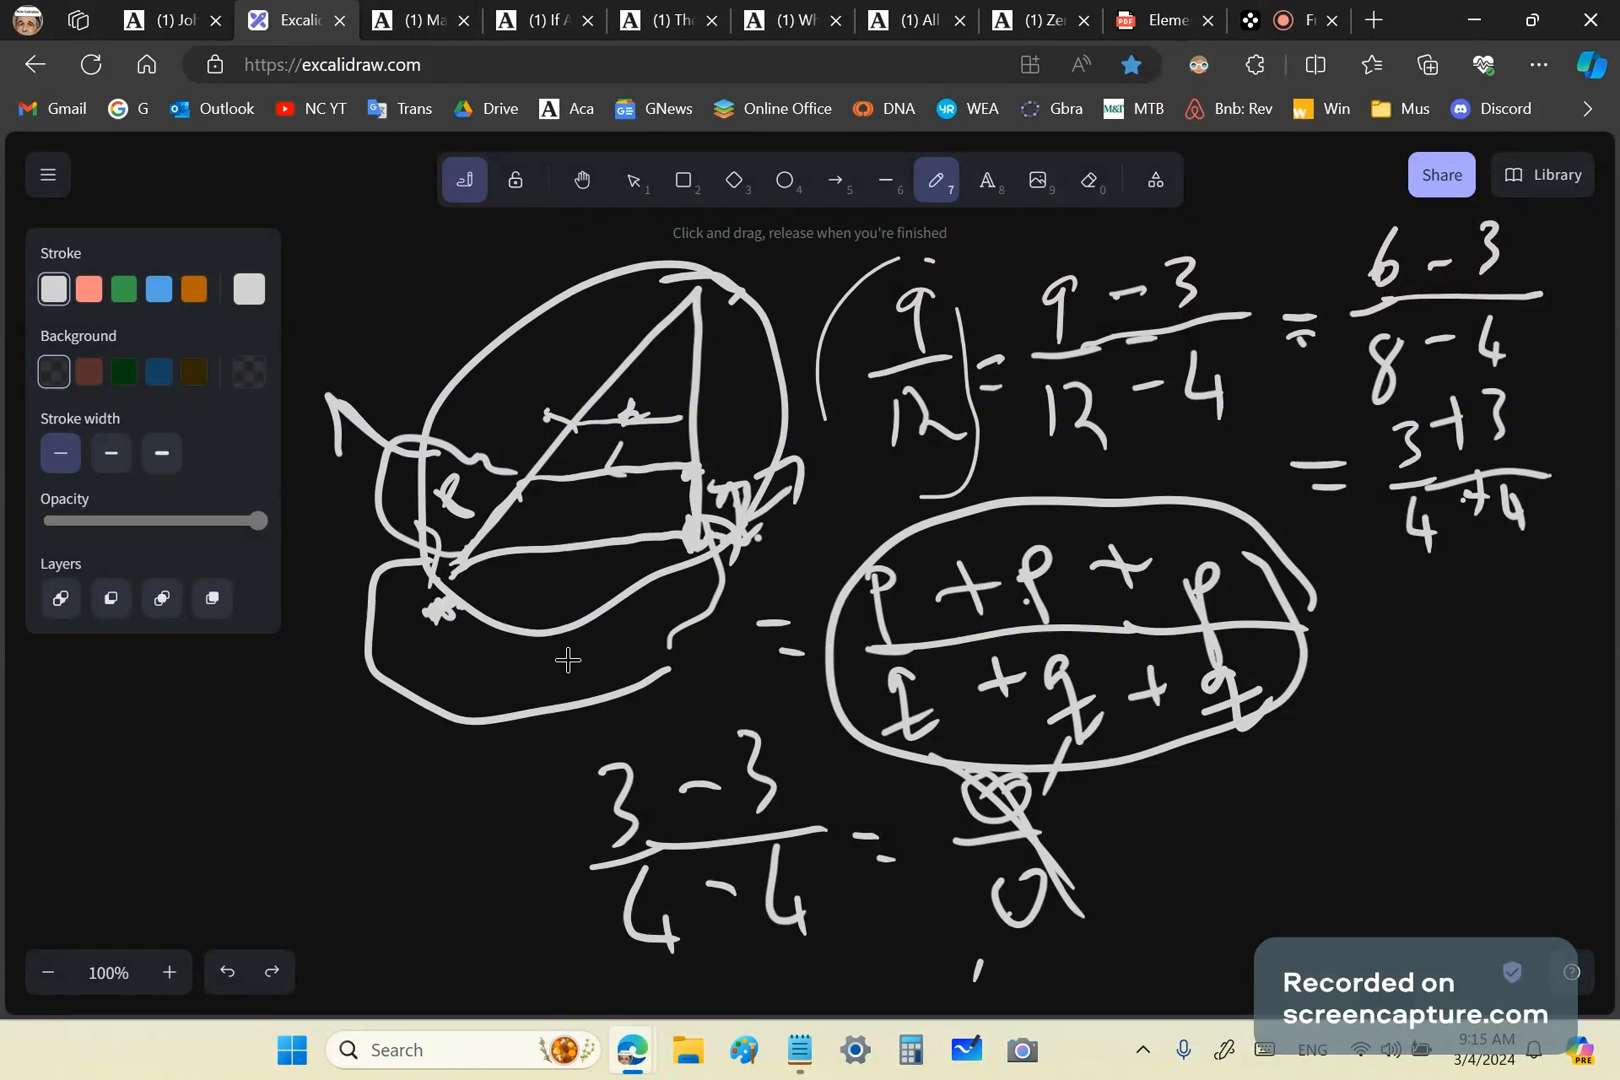
{"action": "mouse_move", "coordinate": [376, 752]}
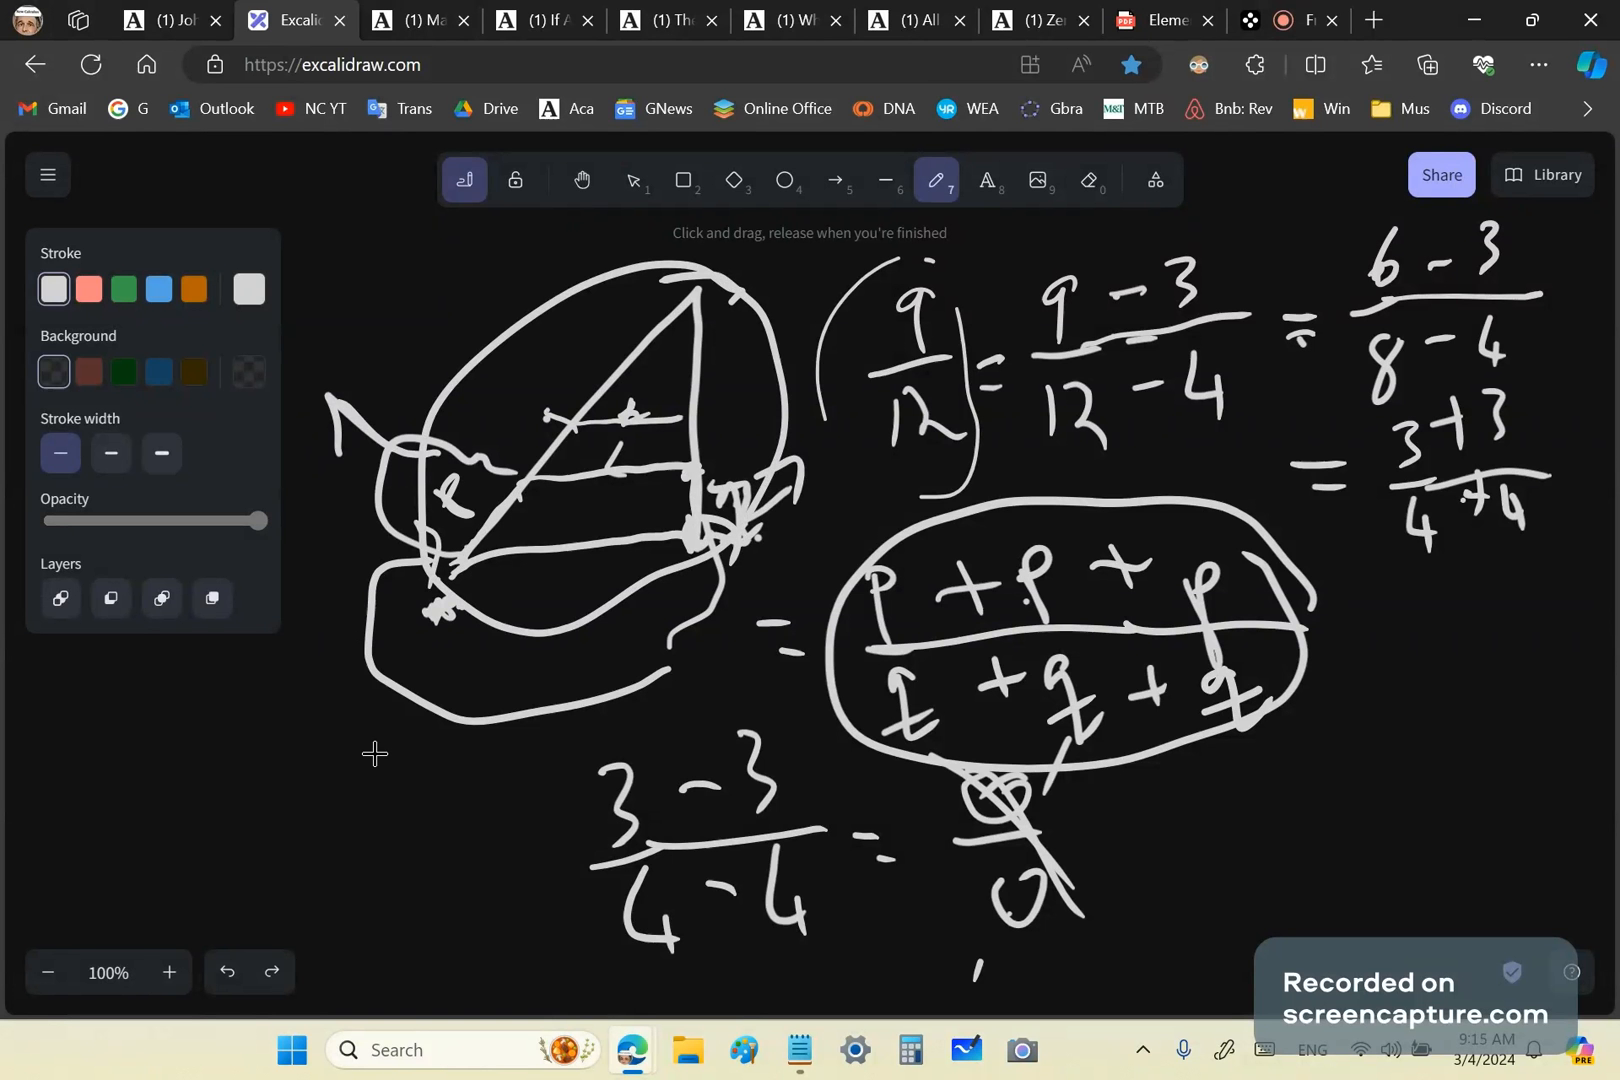
{"action": "mouse_move", "coordinate": [1032, 614]}
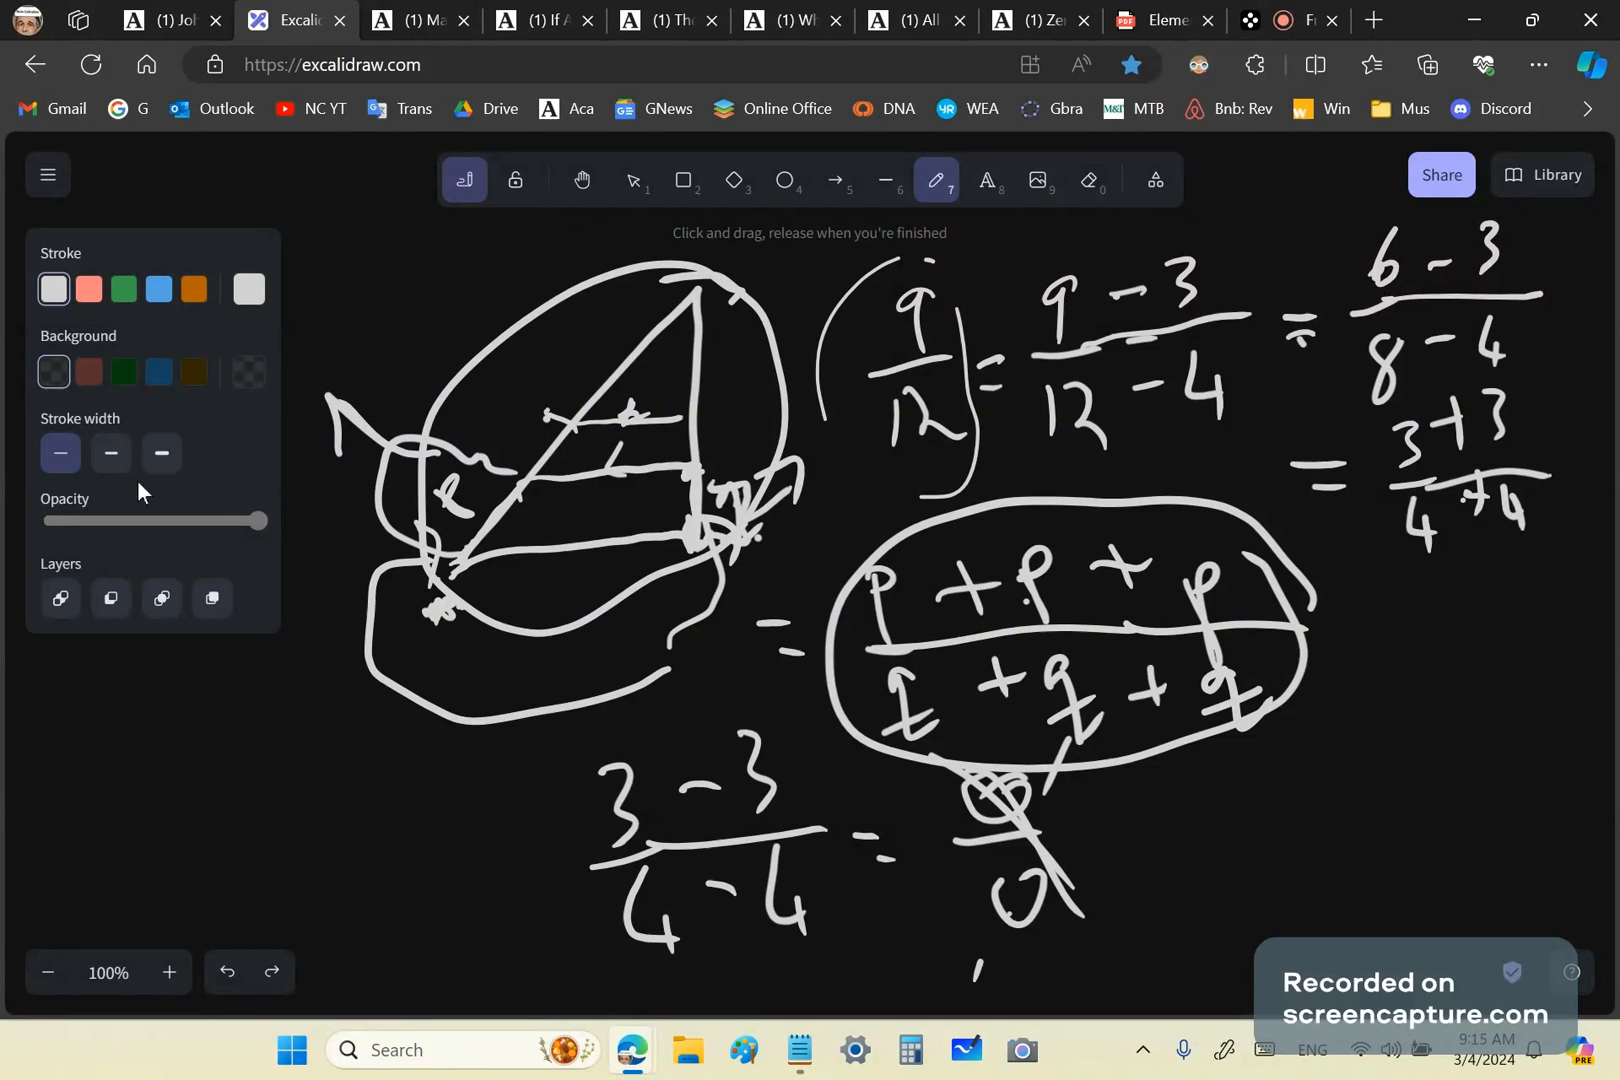
{"action": "mouse_move", "coordinate": [564, 574]}
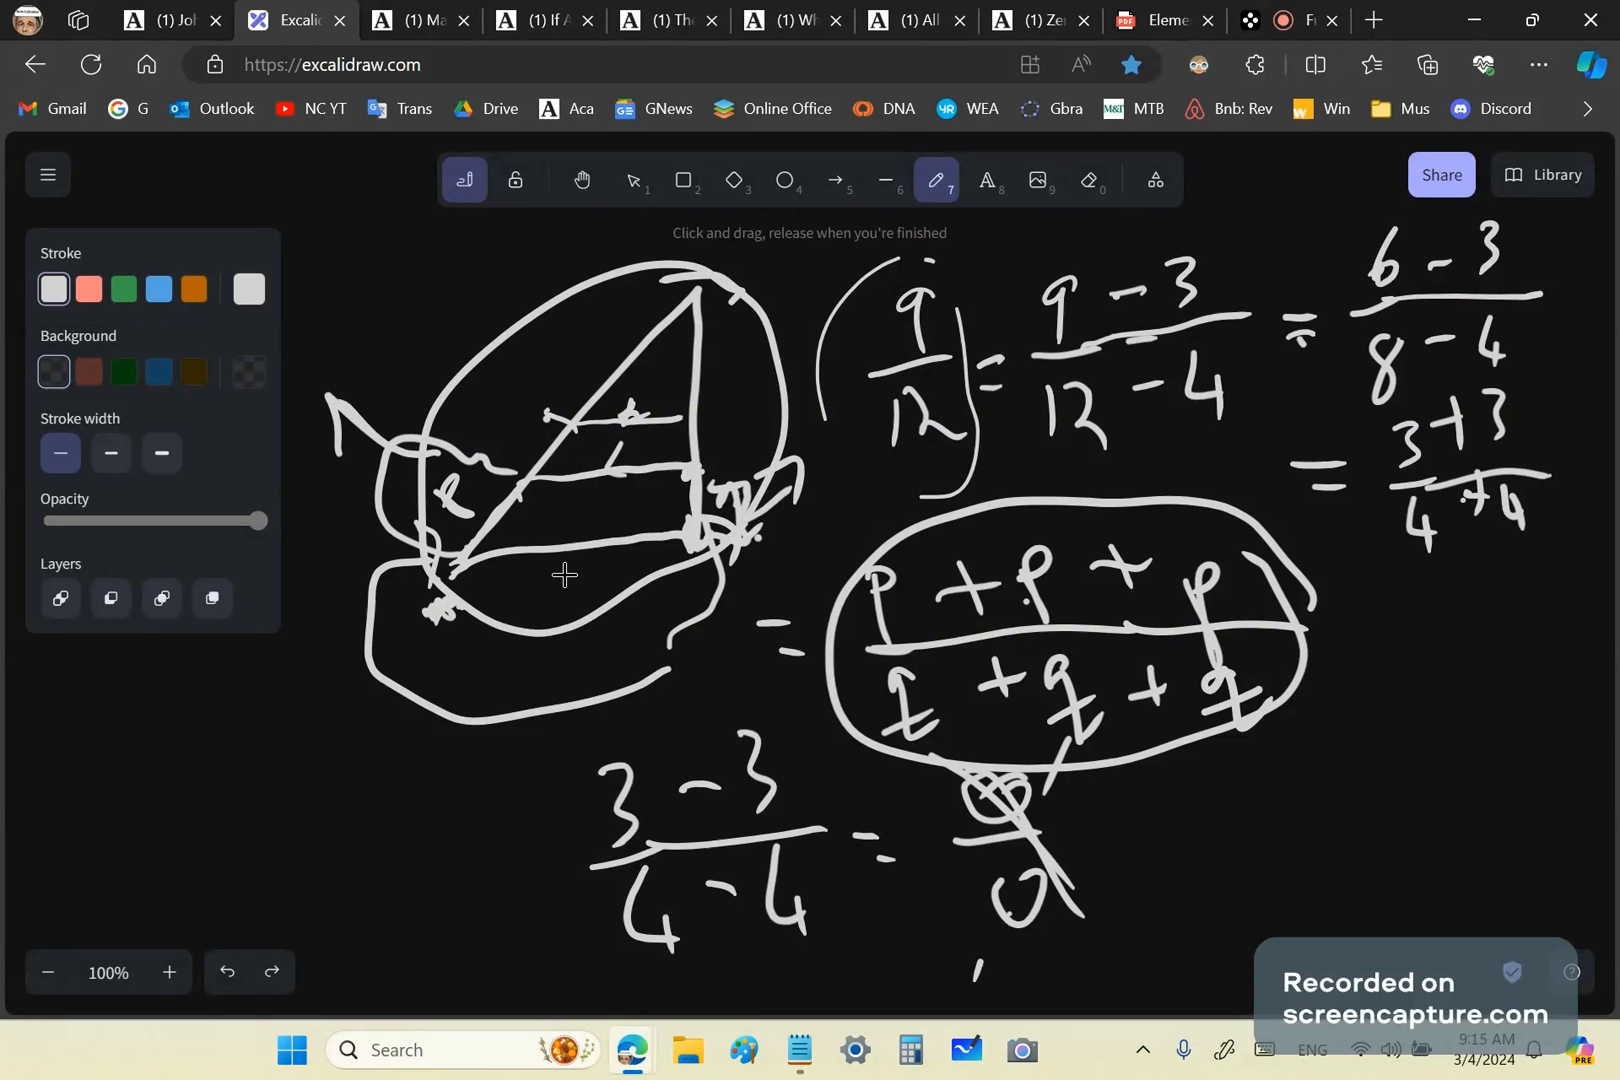
{"action": "mouse_move", "coordinate": [508, 596]}
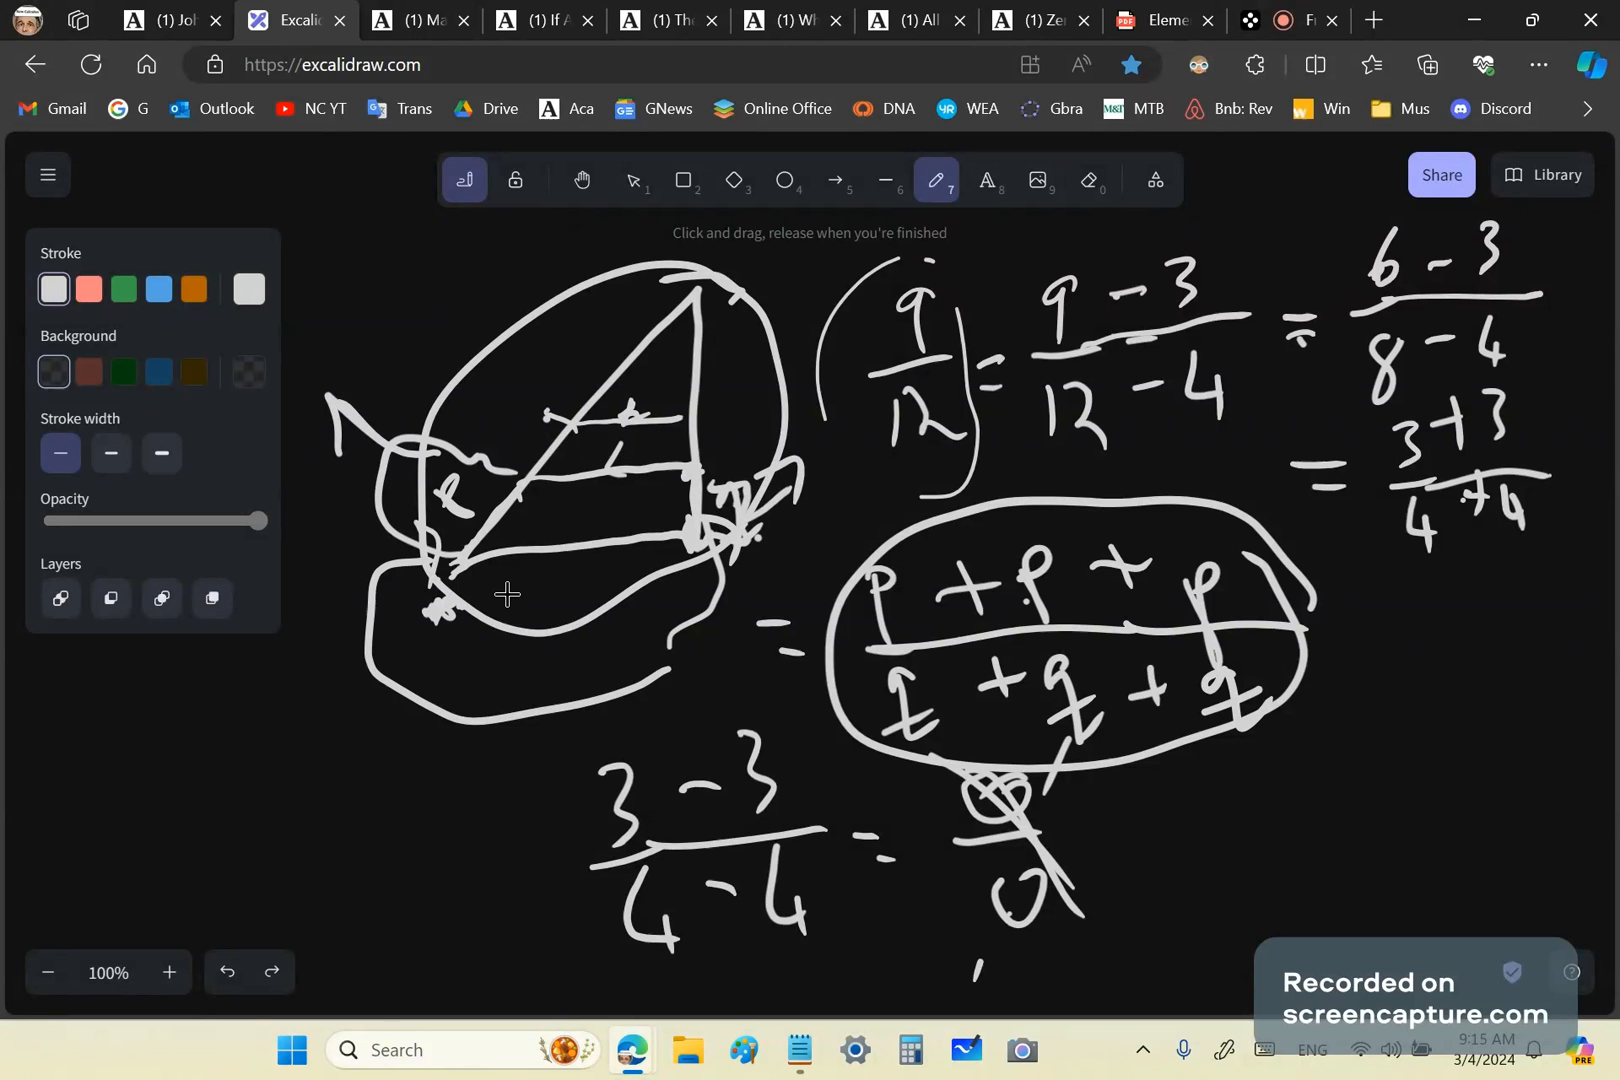
{"action": "mouse_move", "coordinate": [568, 610]}
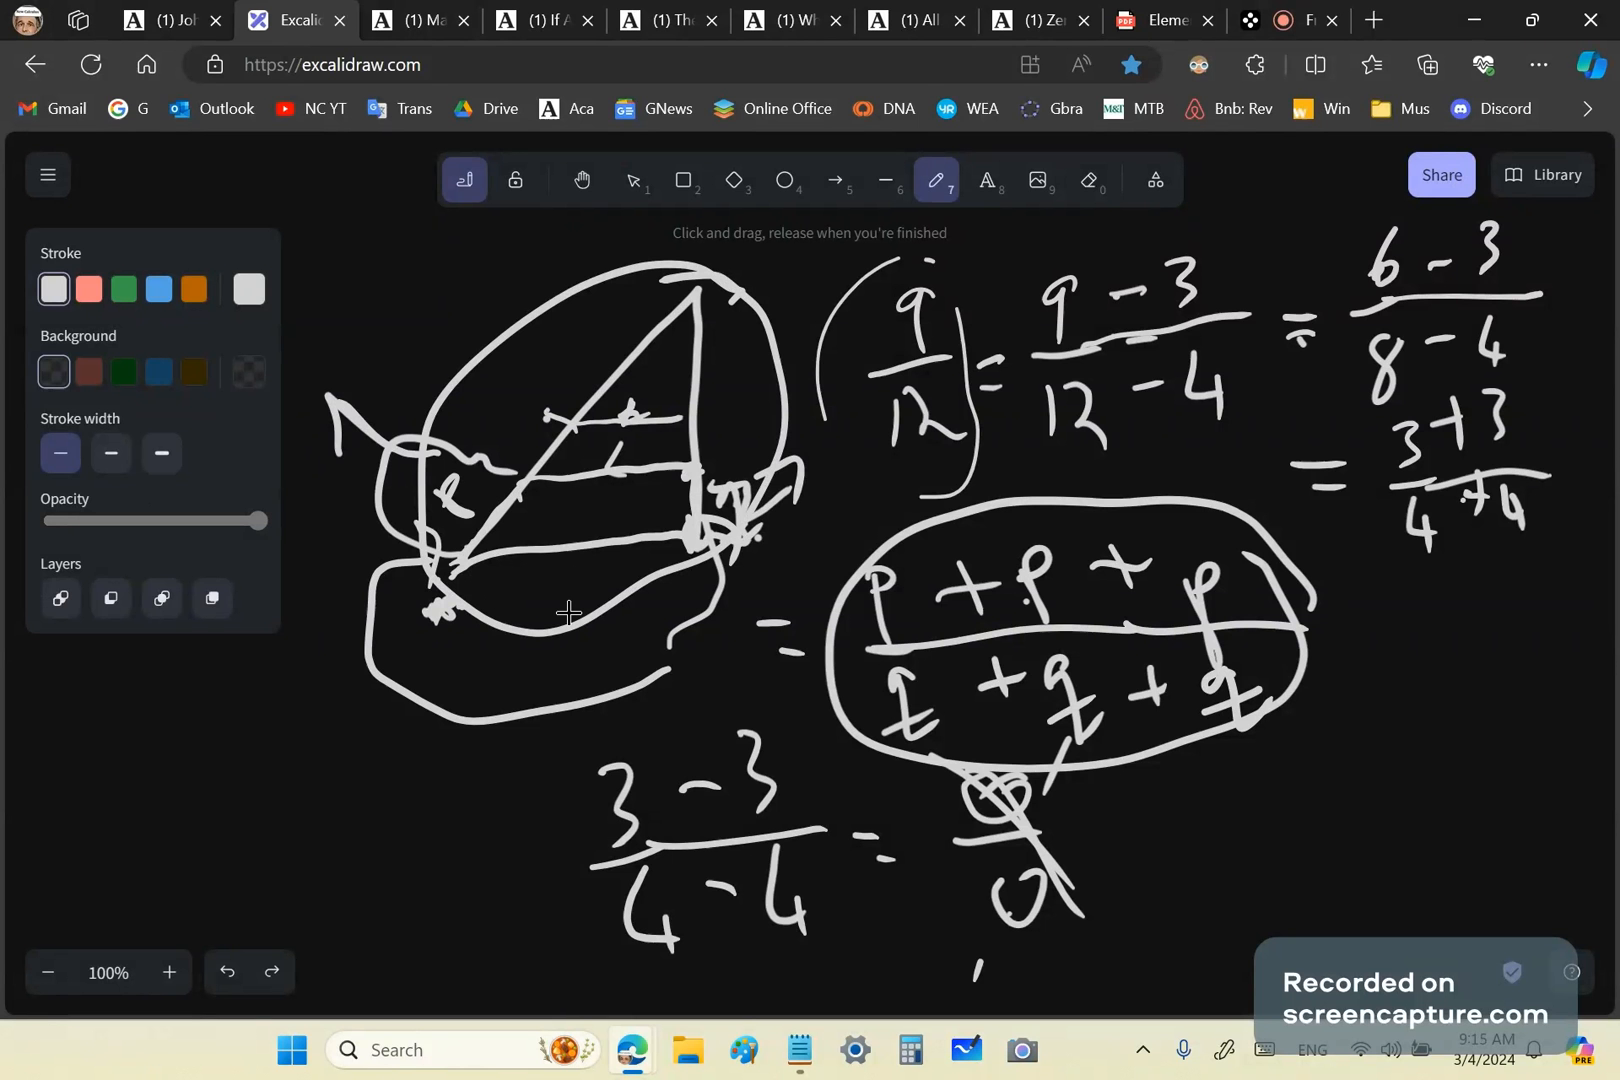
{"action": "mouse_move", "coordinate": [56, 206]}
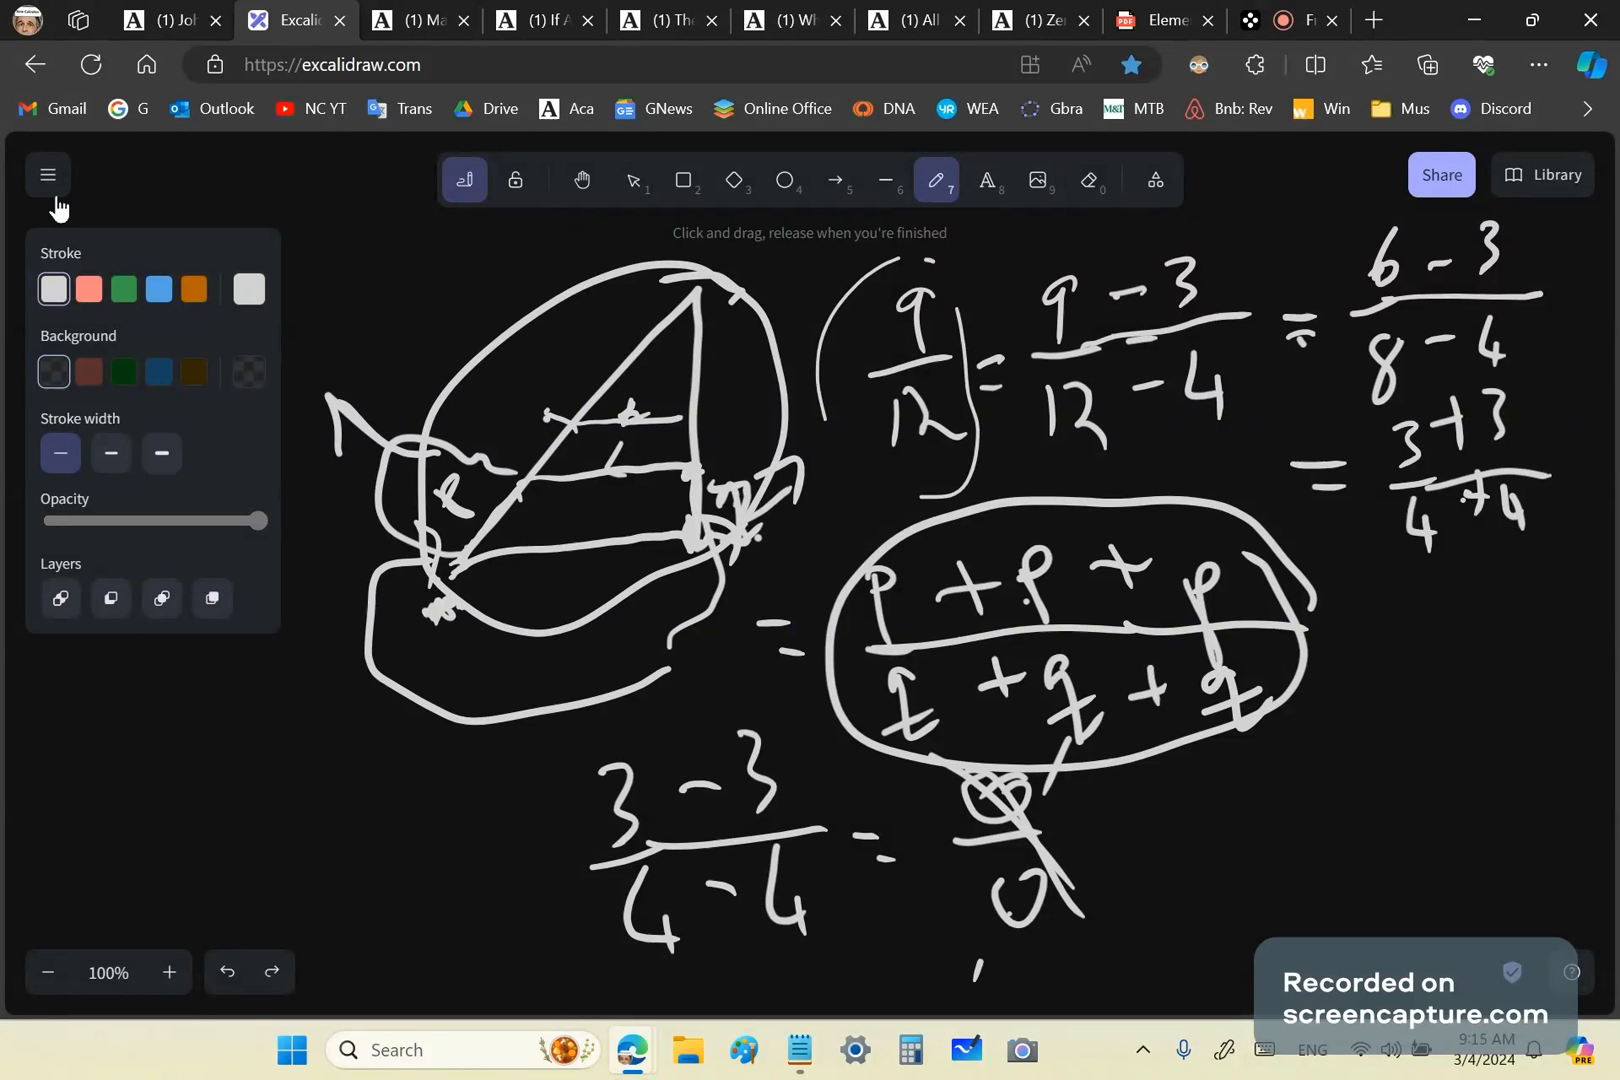
Reset the canvas to an empty dark area and choose the thin stroke width.
{"action": "left_click", "coordinate": [48, 174]}
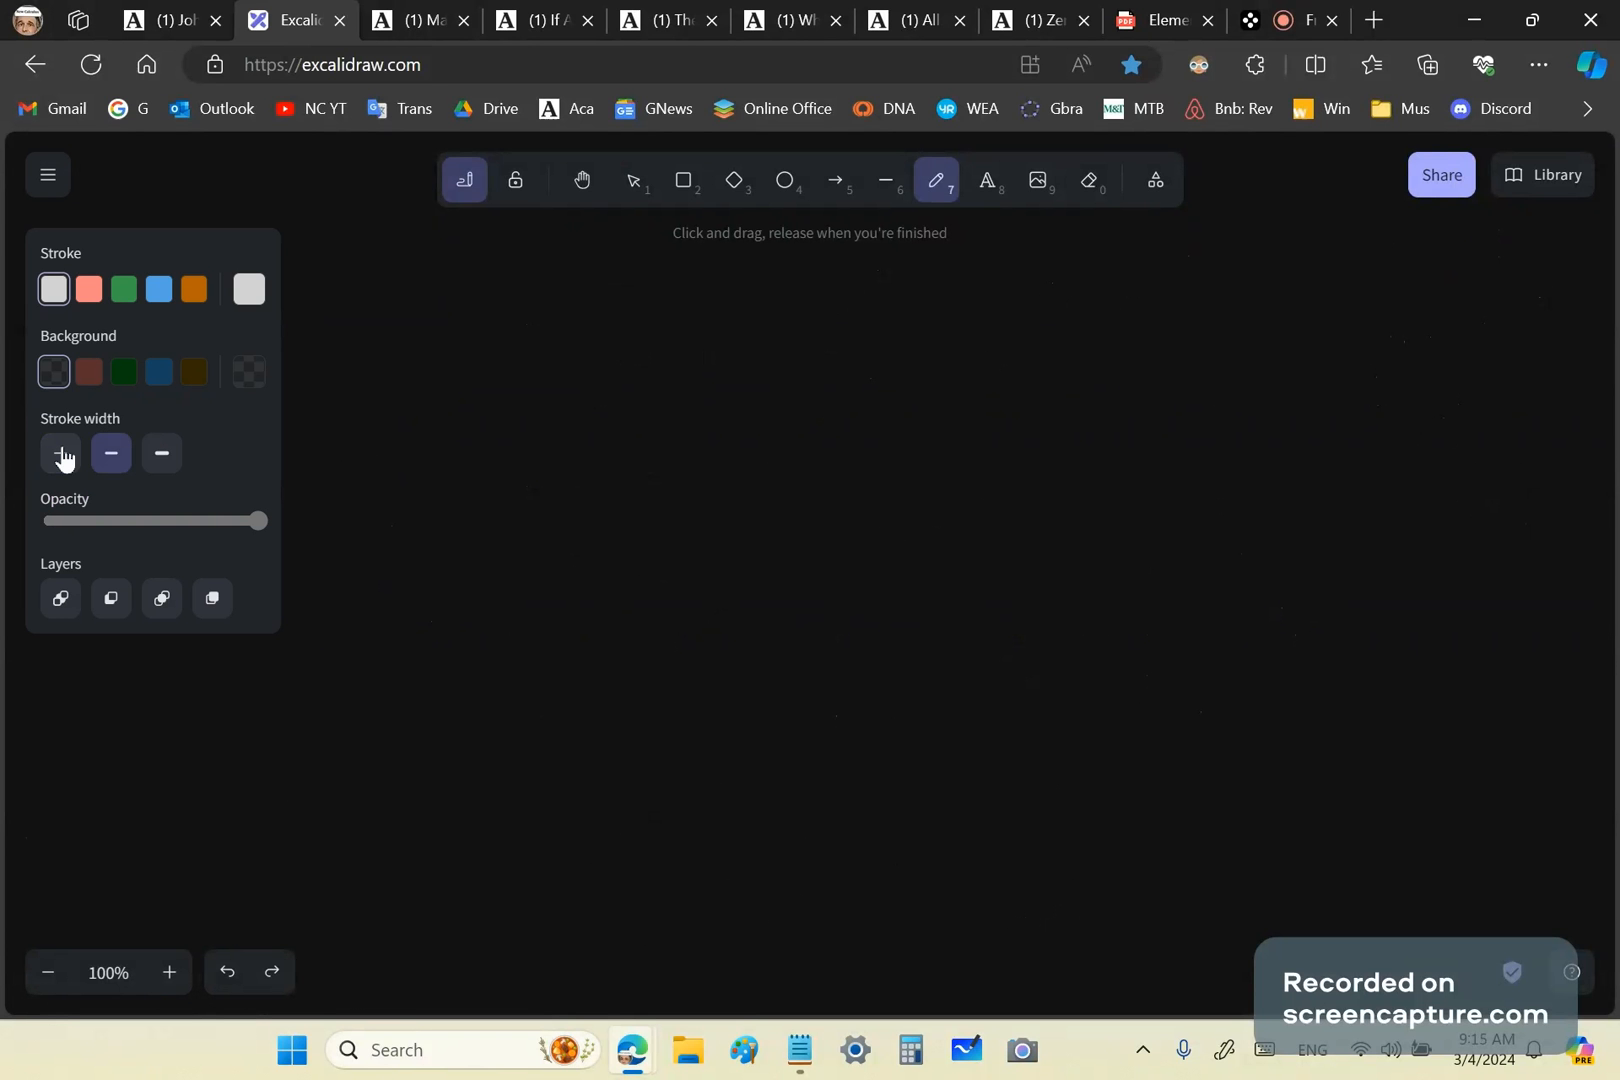
{"action": "left_click", "coordinate": [414, 20]}
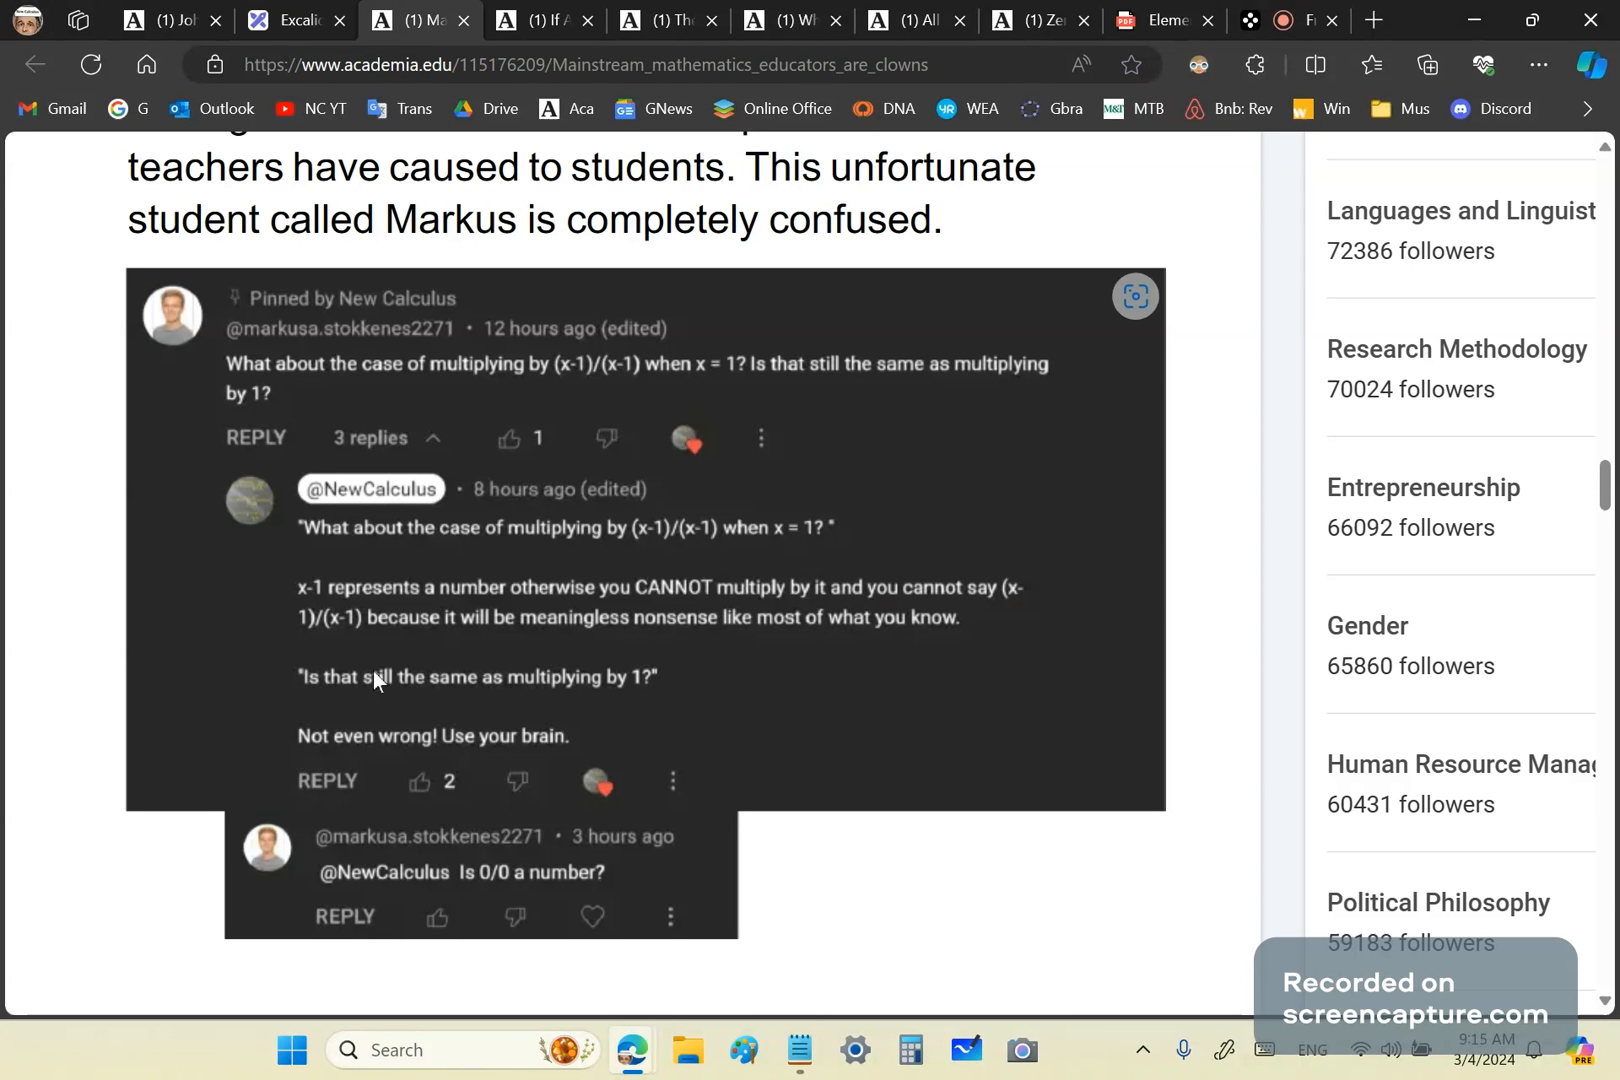
{"action": "mouse_move", "coordinate": [326, 692]}
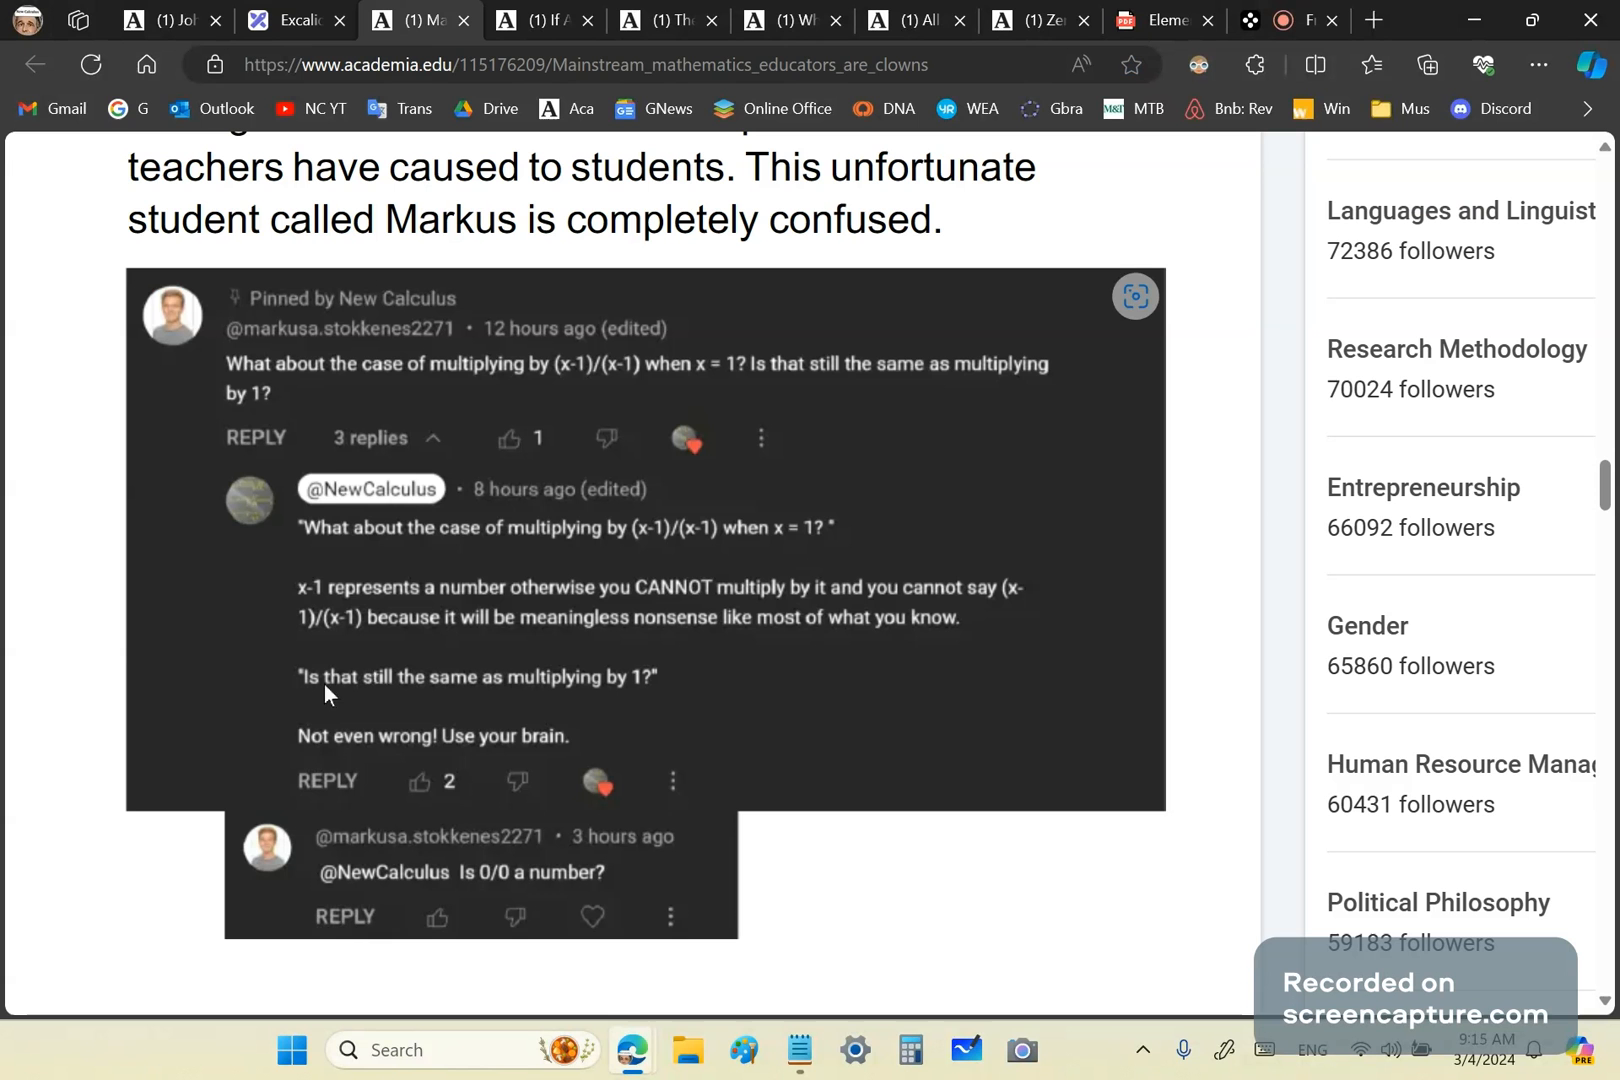
{"action": "mouse_move", "coordinate": [416, 778]}
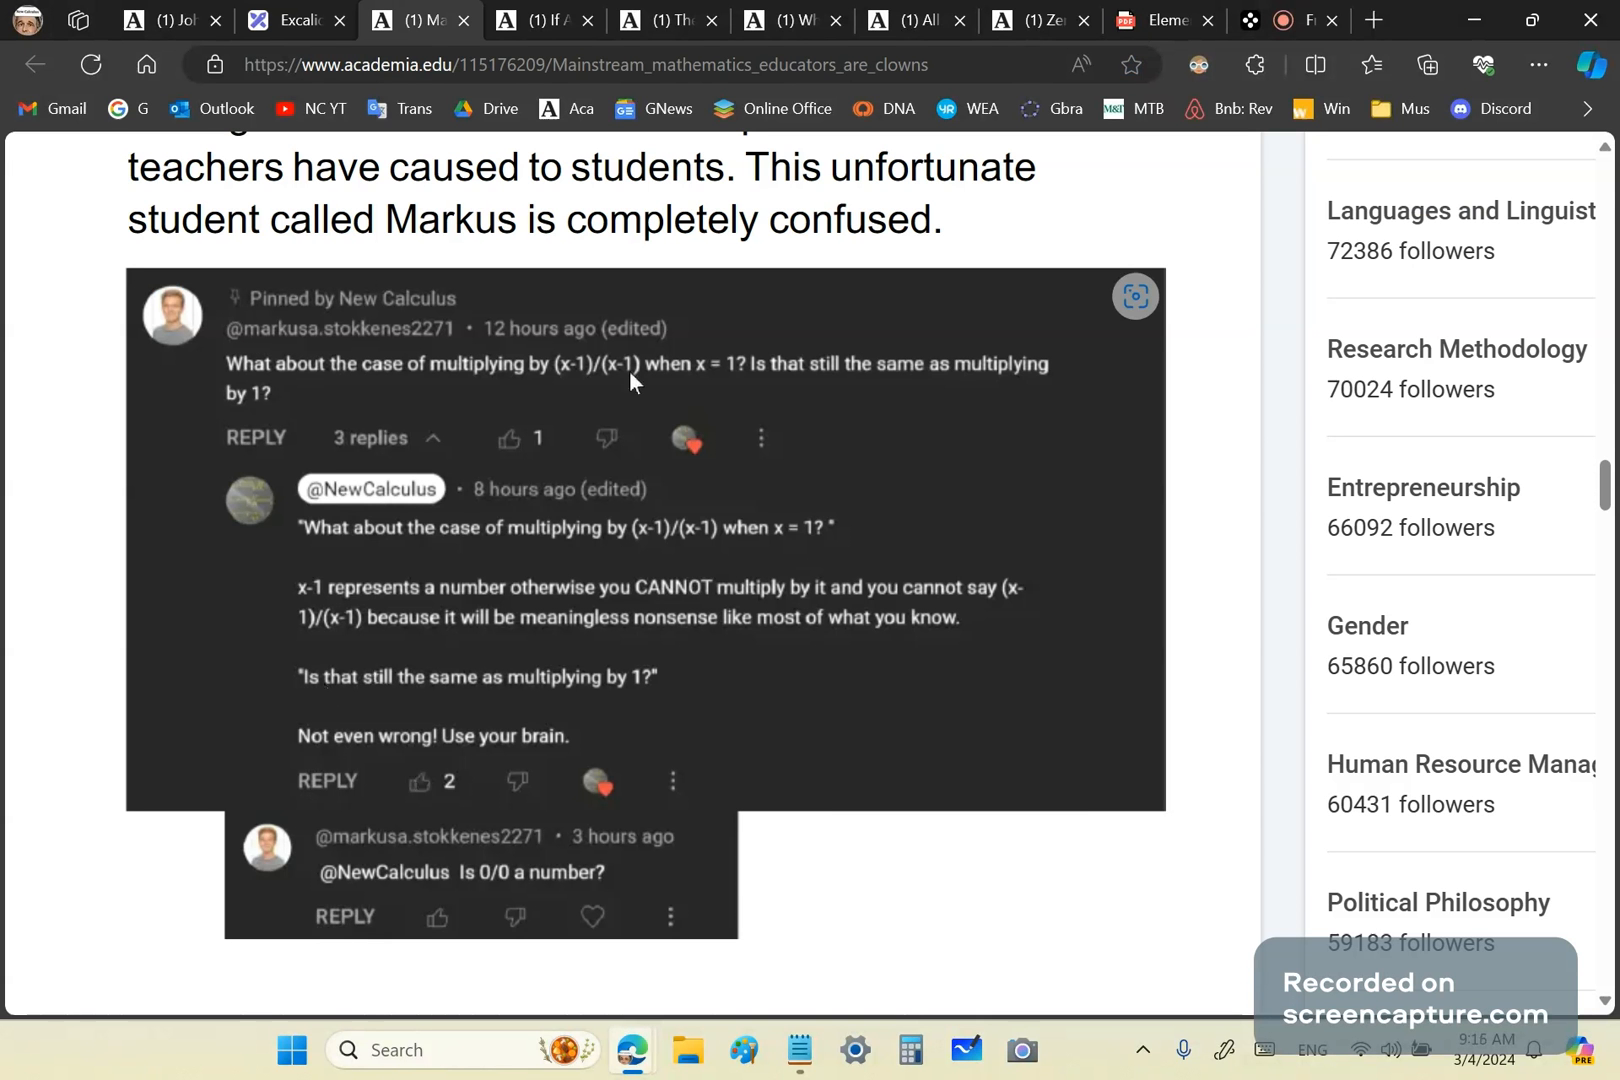
{"action": "mouse_move", "coordinate": [580, 380]}
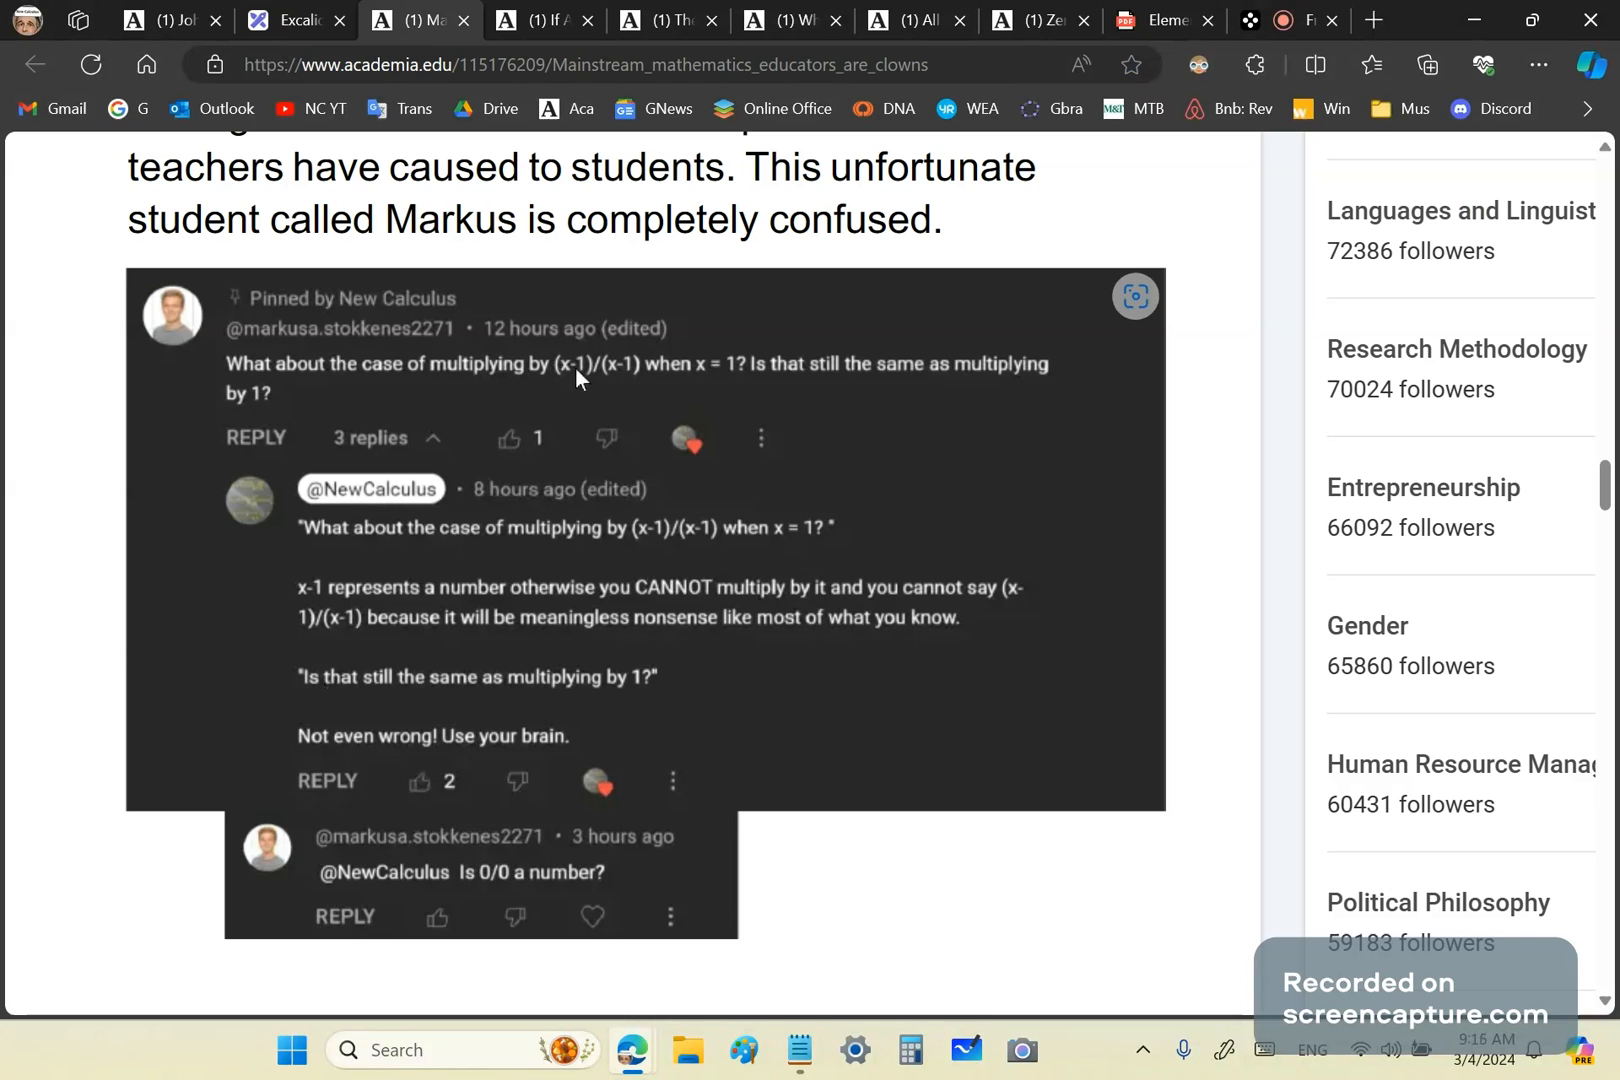
{"action": "mouse_move", "coordinate": [602, 380]}
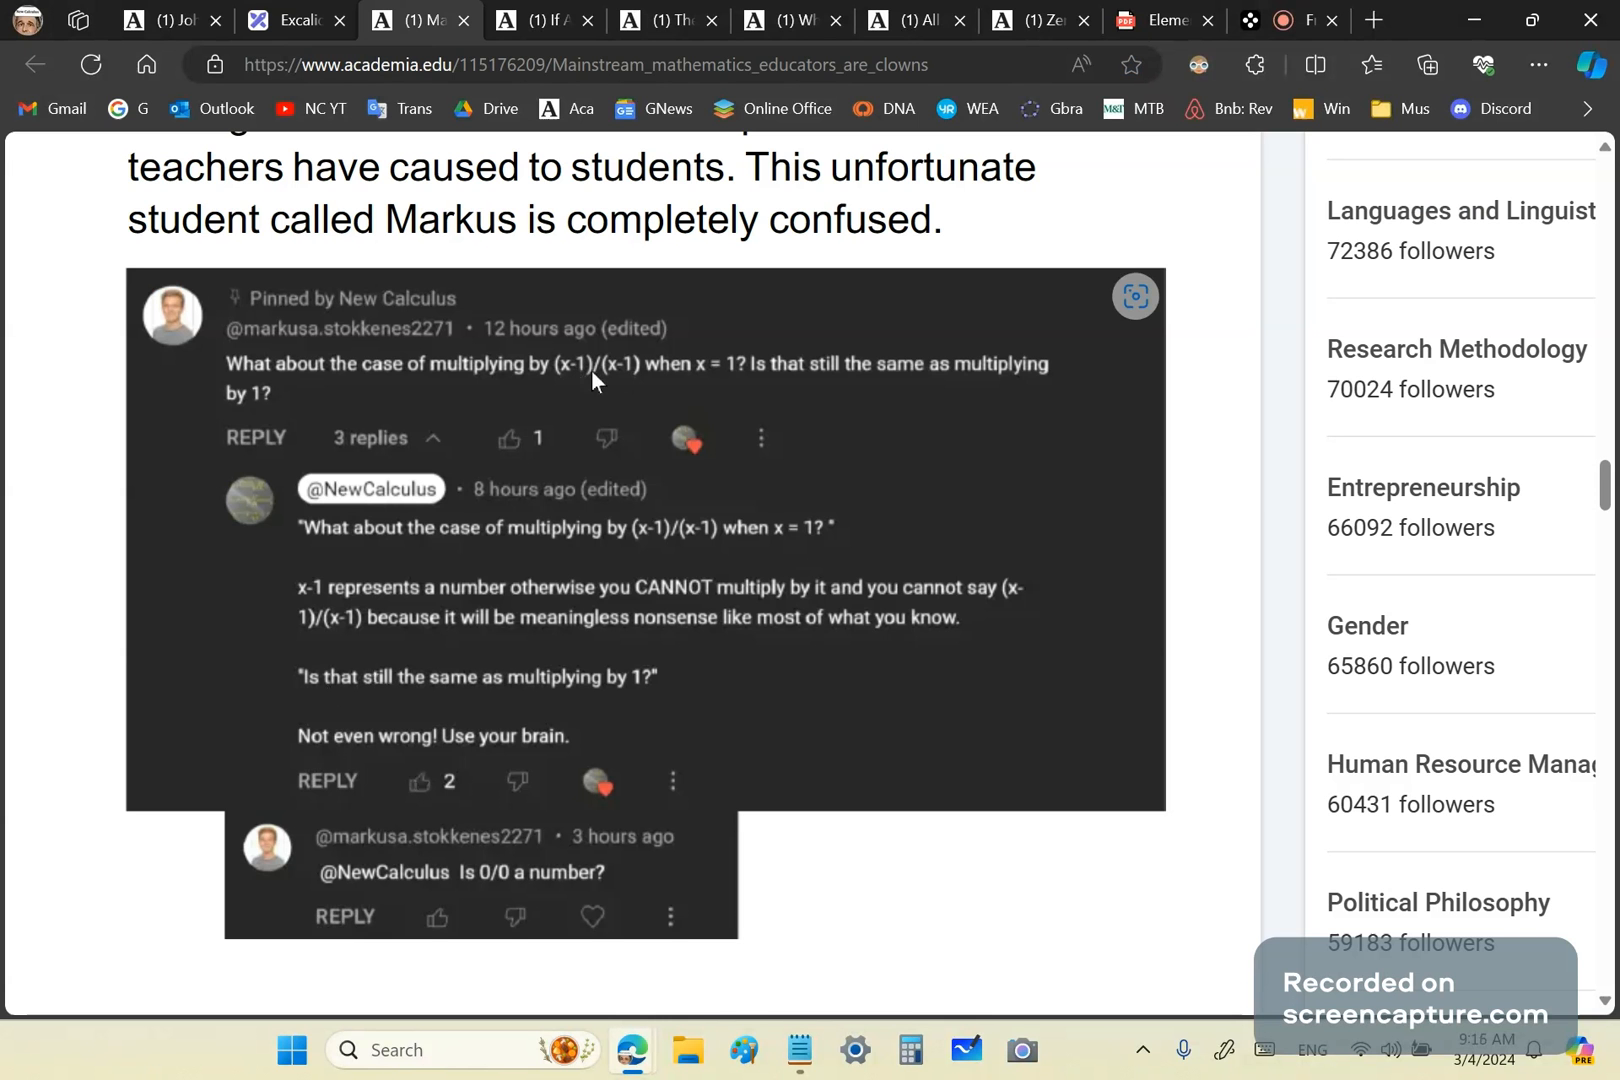
Return to the Excalidraw drawing canvas after reading the (x-1)/(x-1) comment.
{"action": "left_click", "coordinate": [294, 20]}
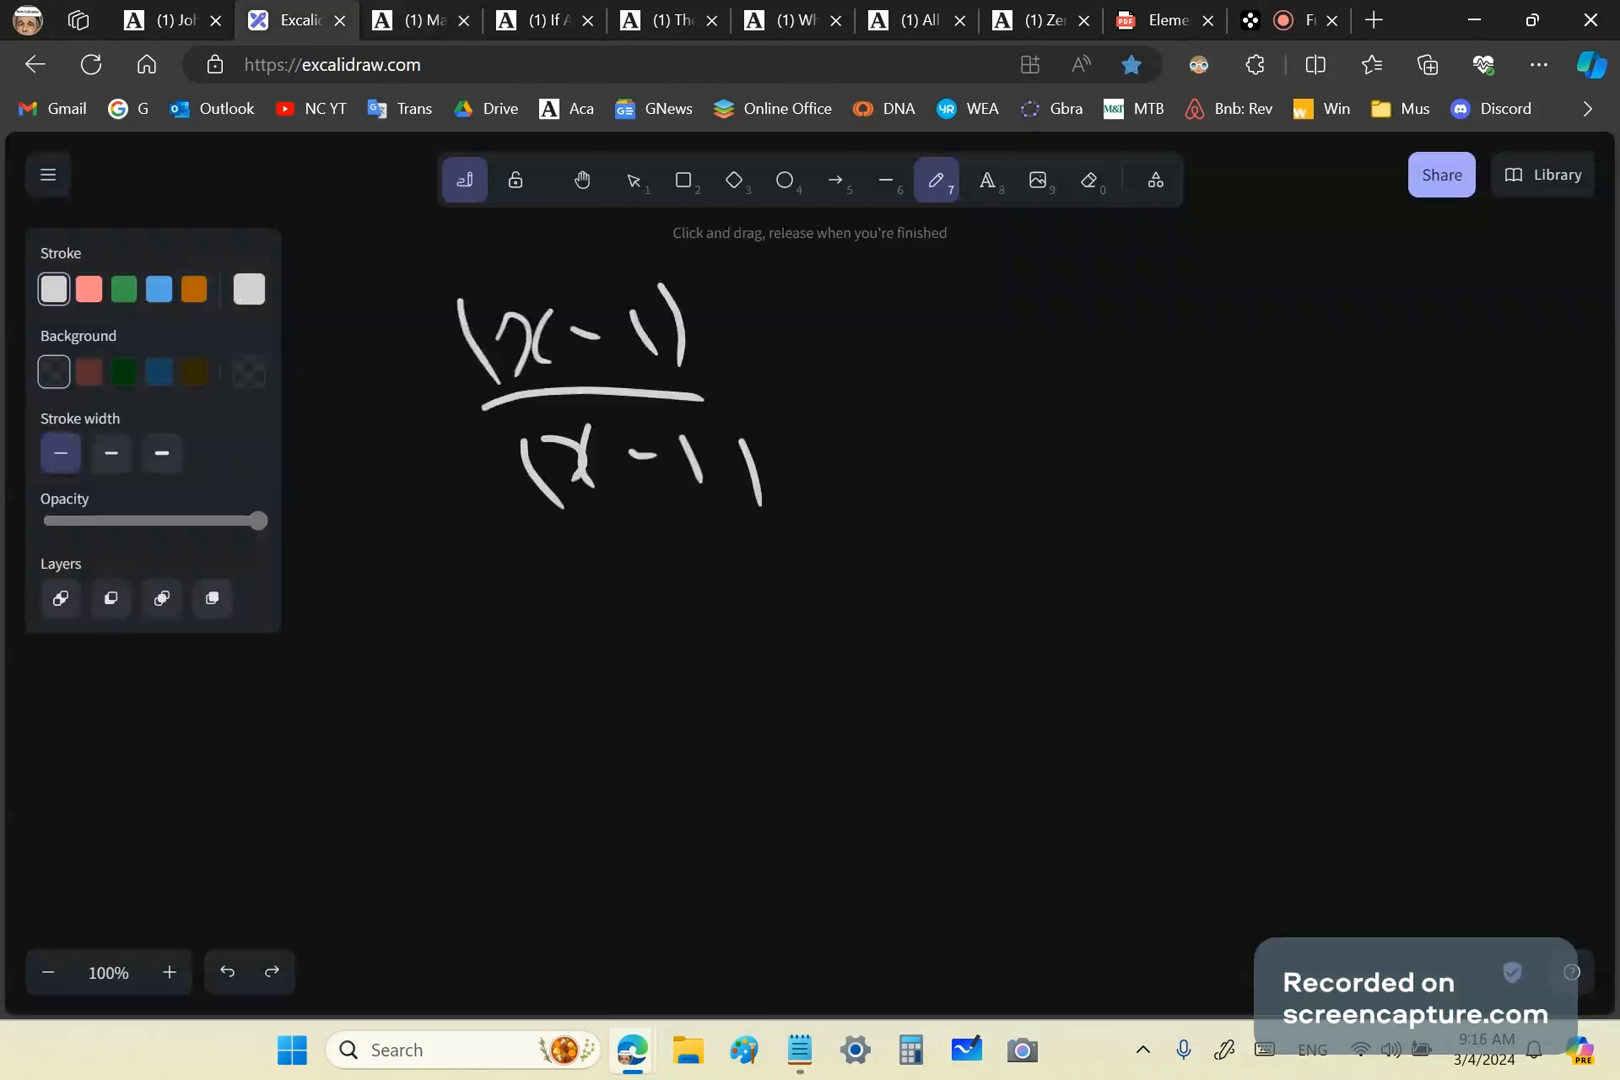
Cancel the matching (x−1) terms, add a mark below the fractions, and return to the Academia.edu article.
{"action": "left_click_drag", "start_coordinate": [476, 388], "coordinate": [734, 254]}
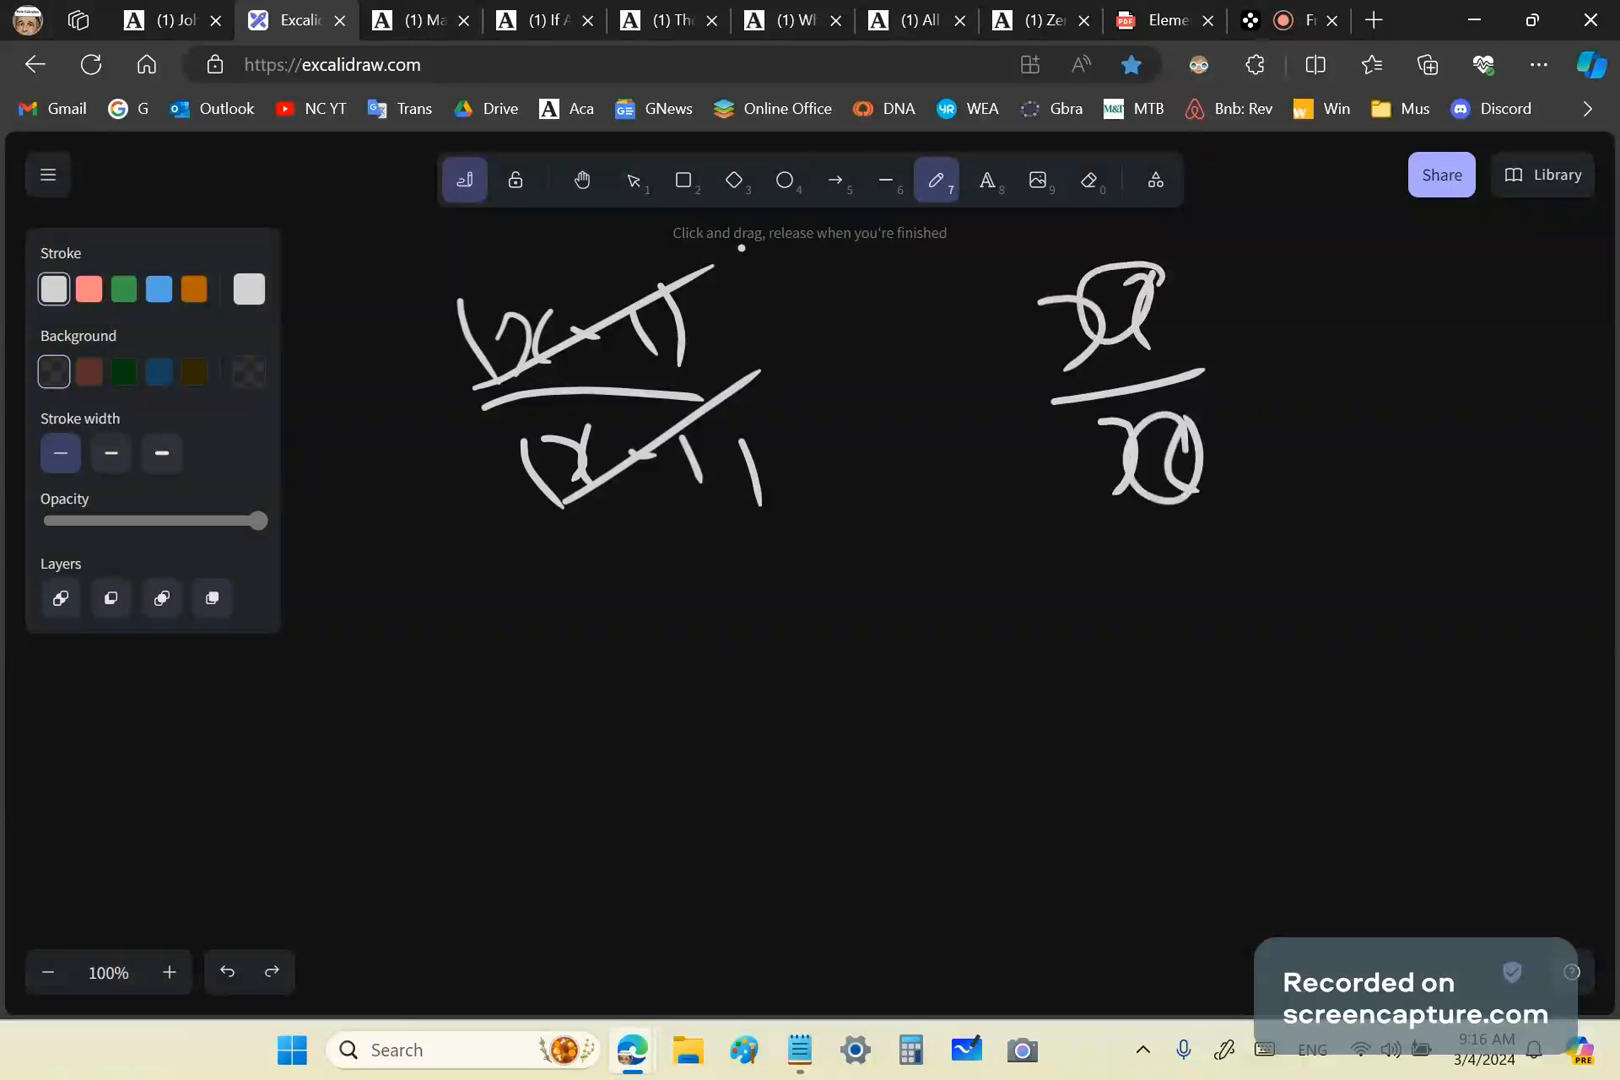
{"action": "left_click_drag", "start_coordinate": [960, 538], "coordinate": [920, 630]}
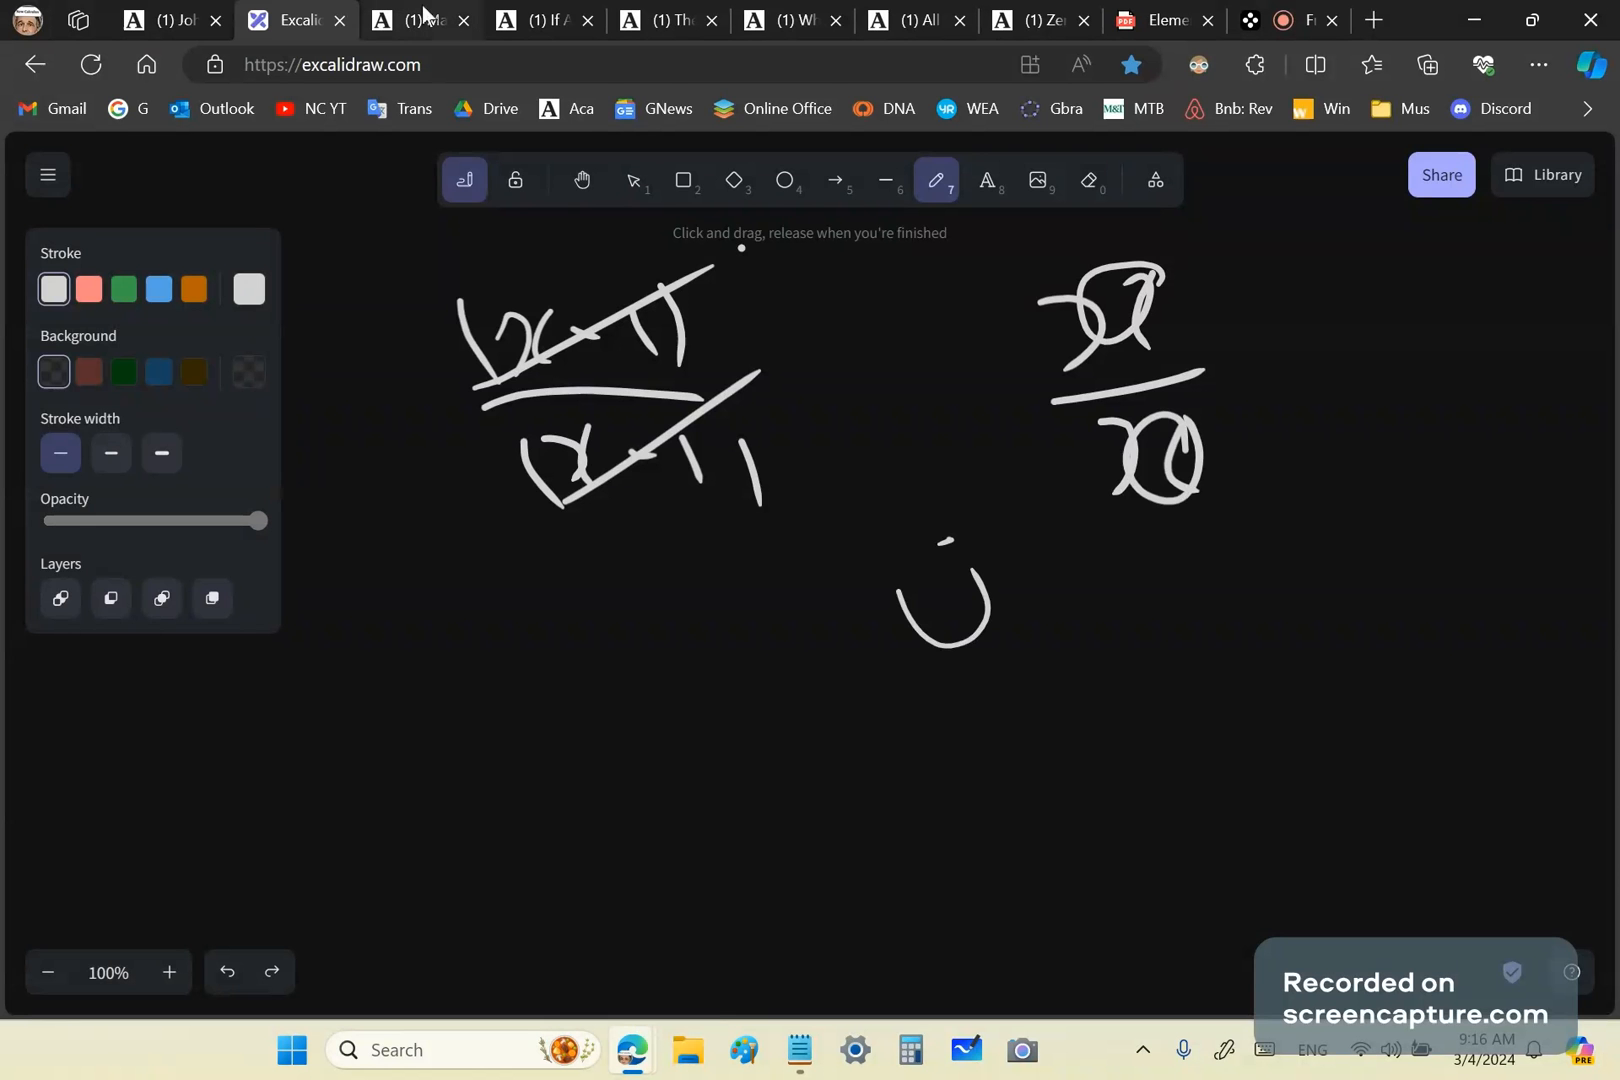
{"action": "left_click", "coordinate": [418, 20]}
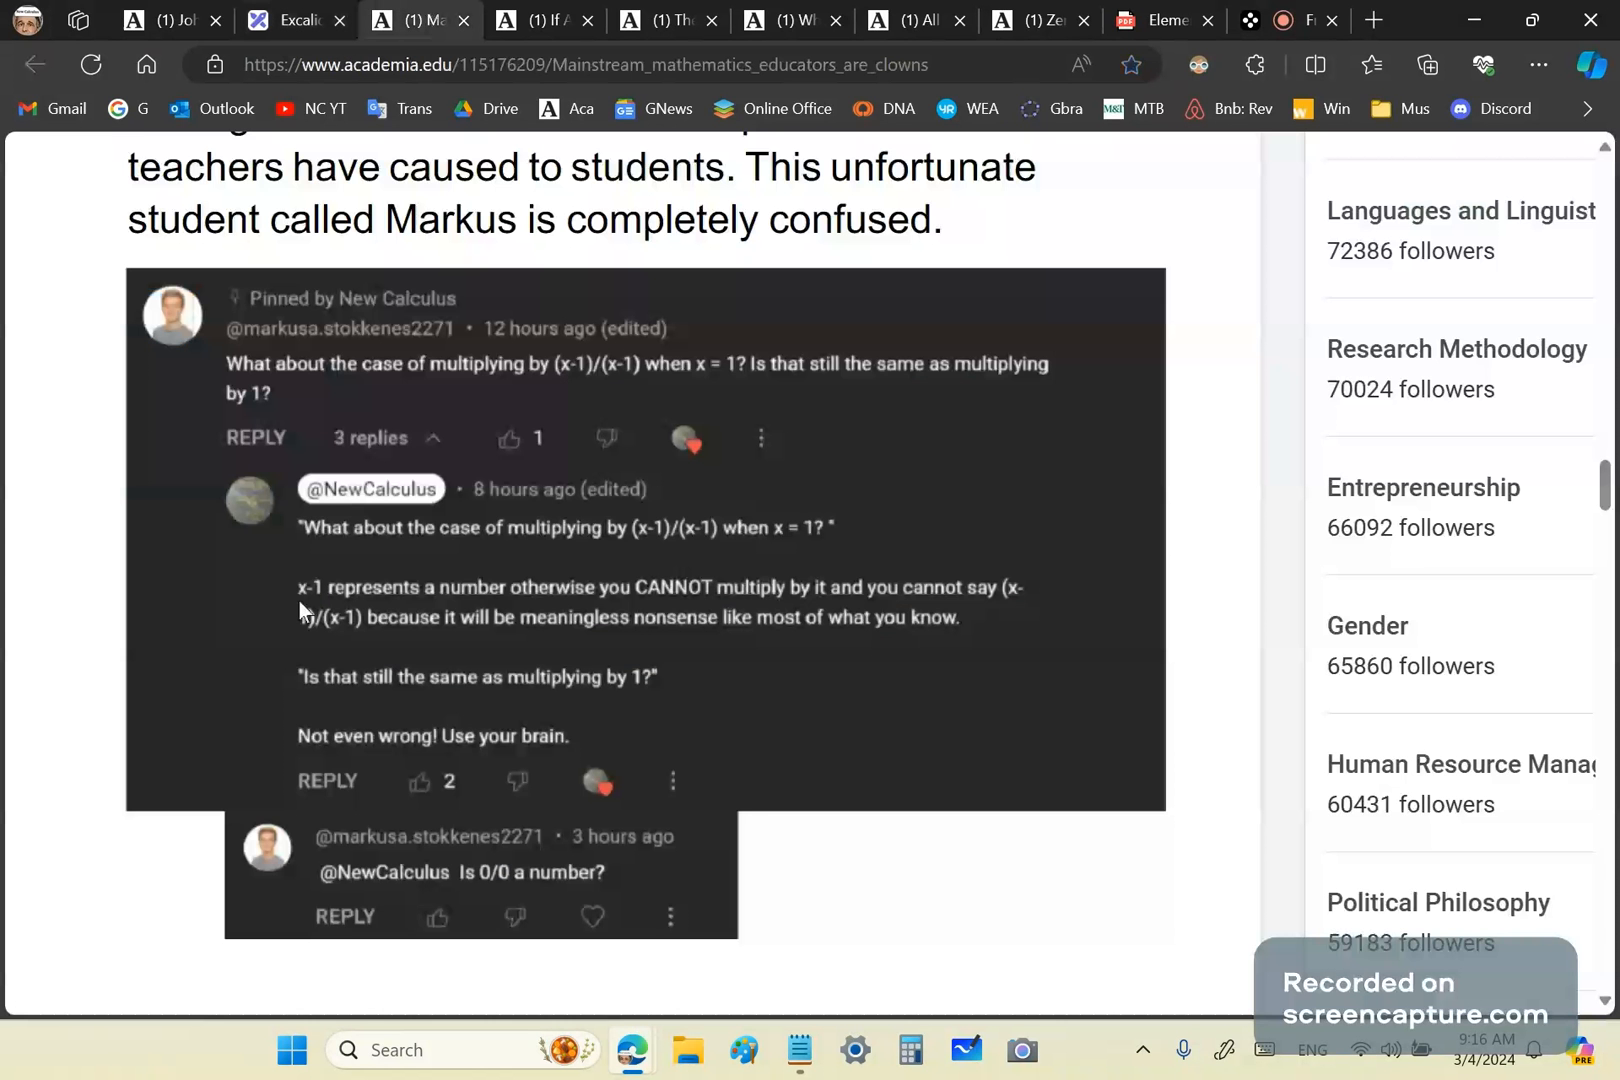
Bring the reply insisting (x−1)/(x−1) can only mean 1 into view.
{"action": "scroll", "scroll_direction": "down", "scroll_amount": 3}
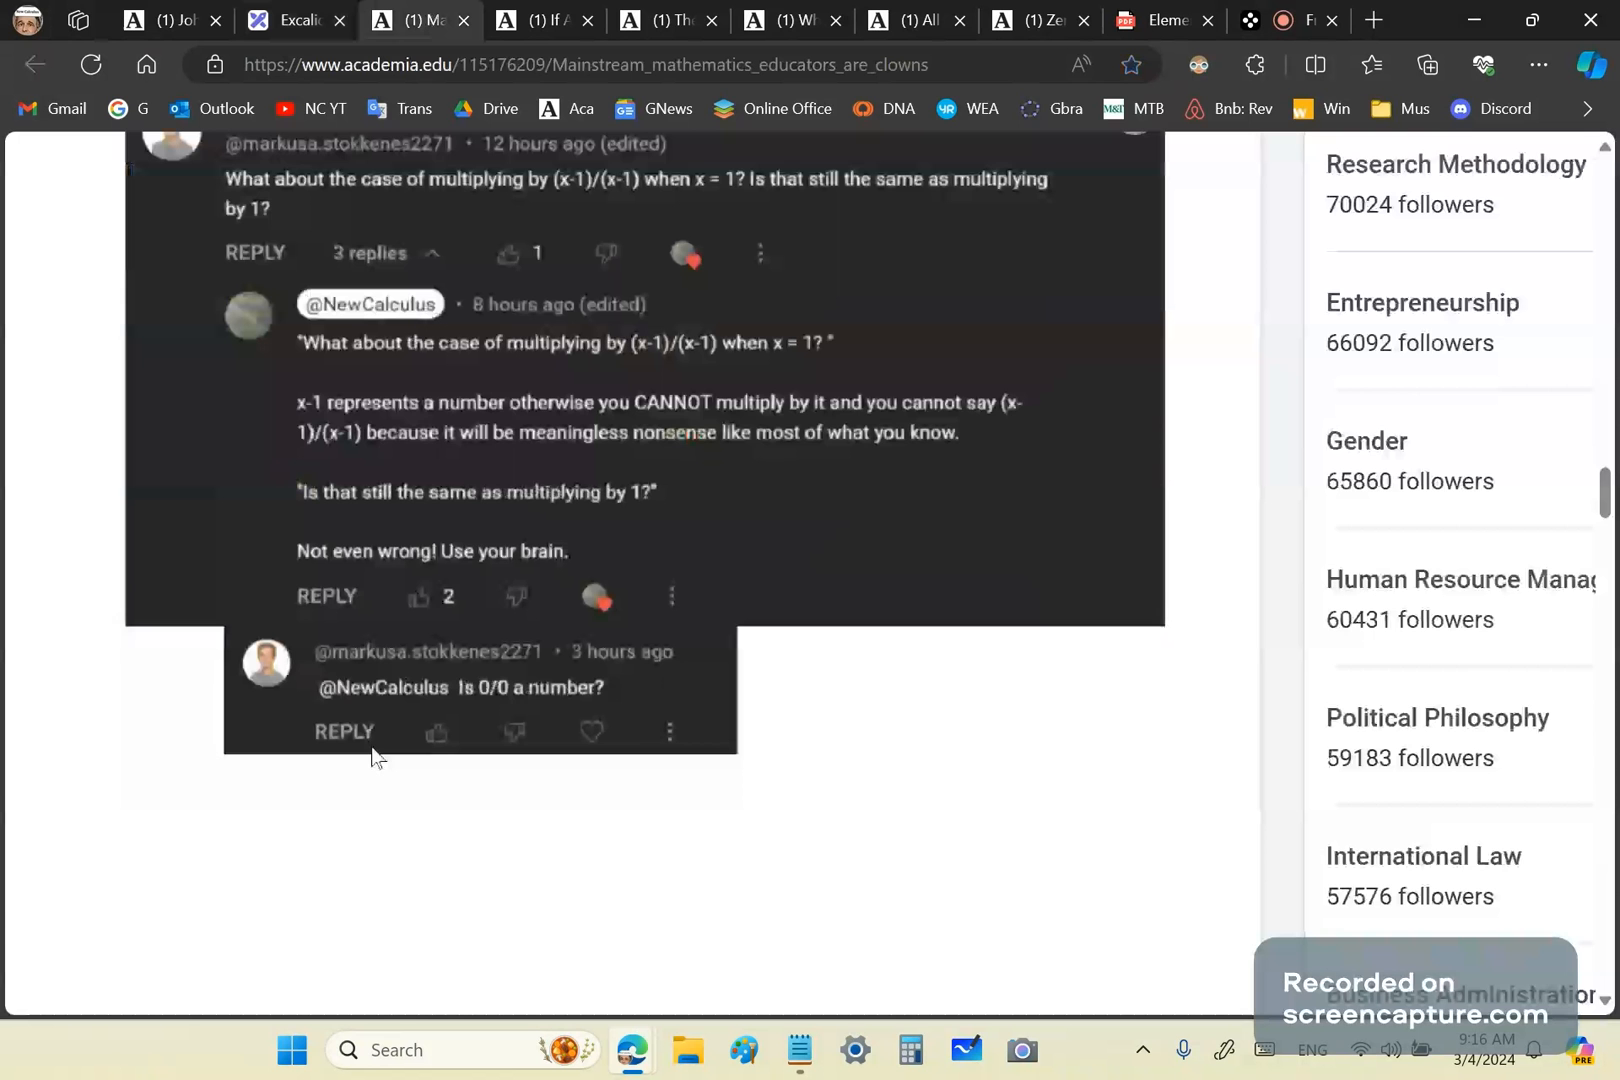
{"action": "mouse_move", "coordinate": [636, 732]}
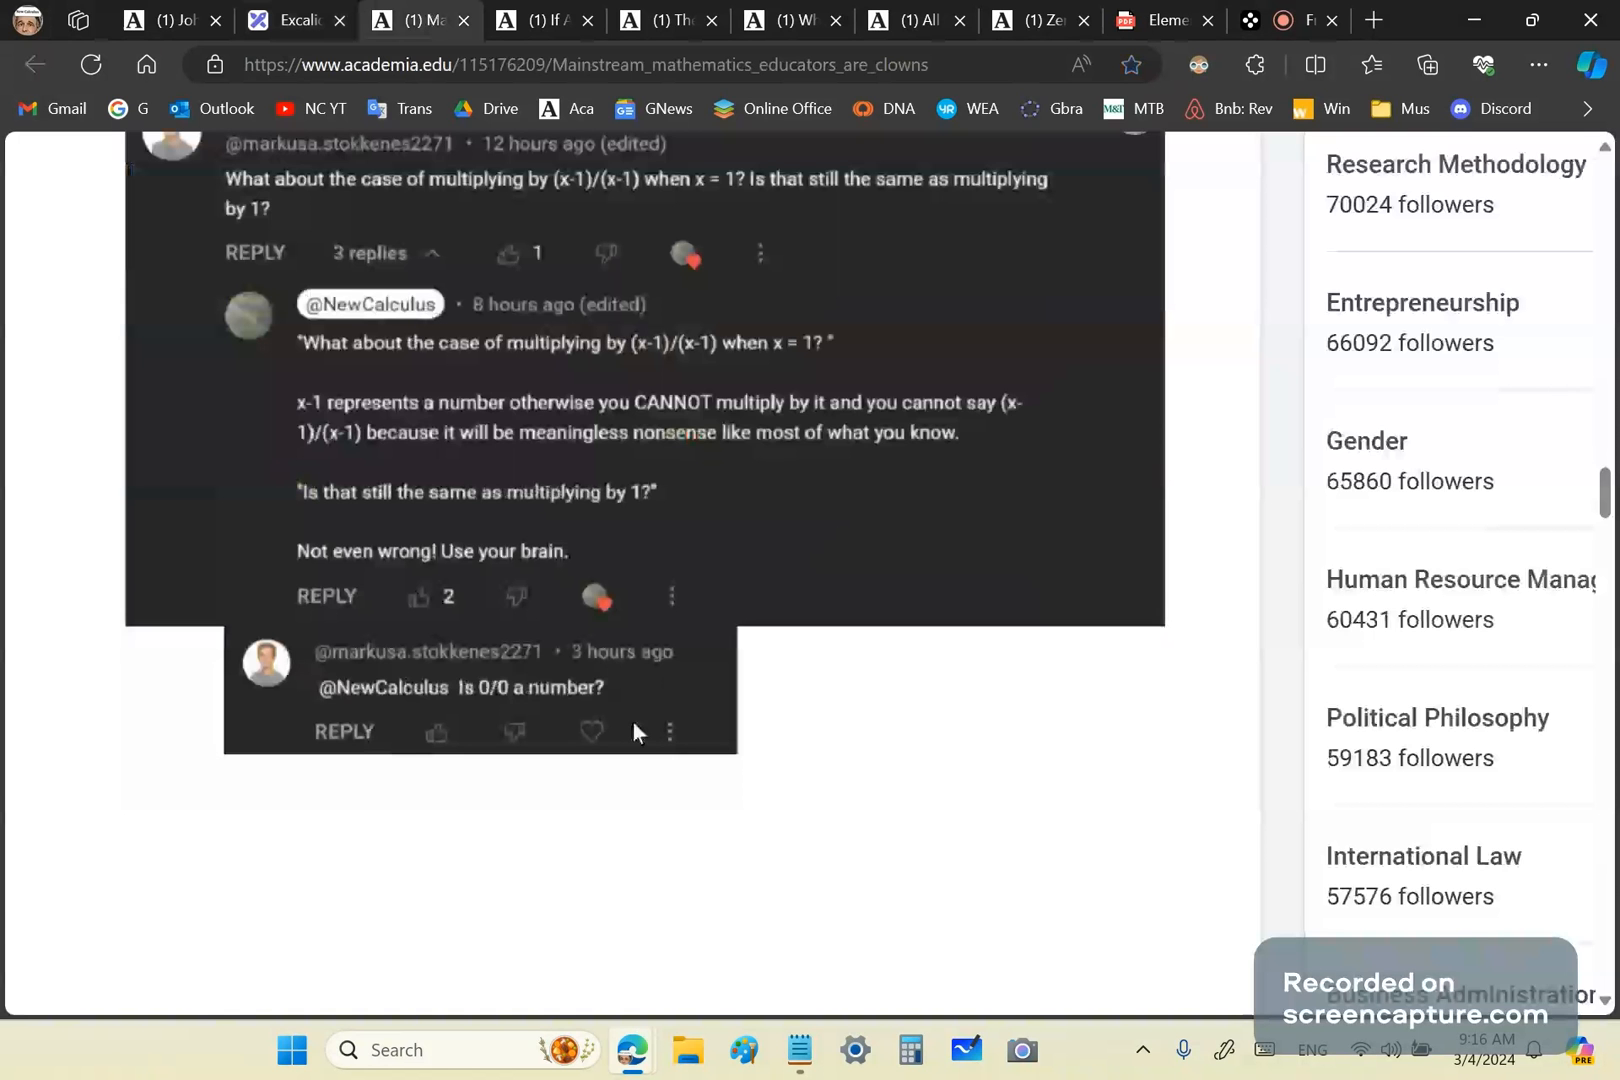
{"action": "scroll", "scroll_direction": "down", "scroll_amount": 3}
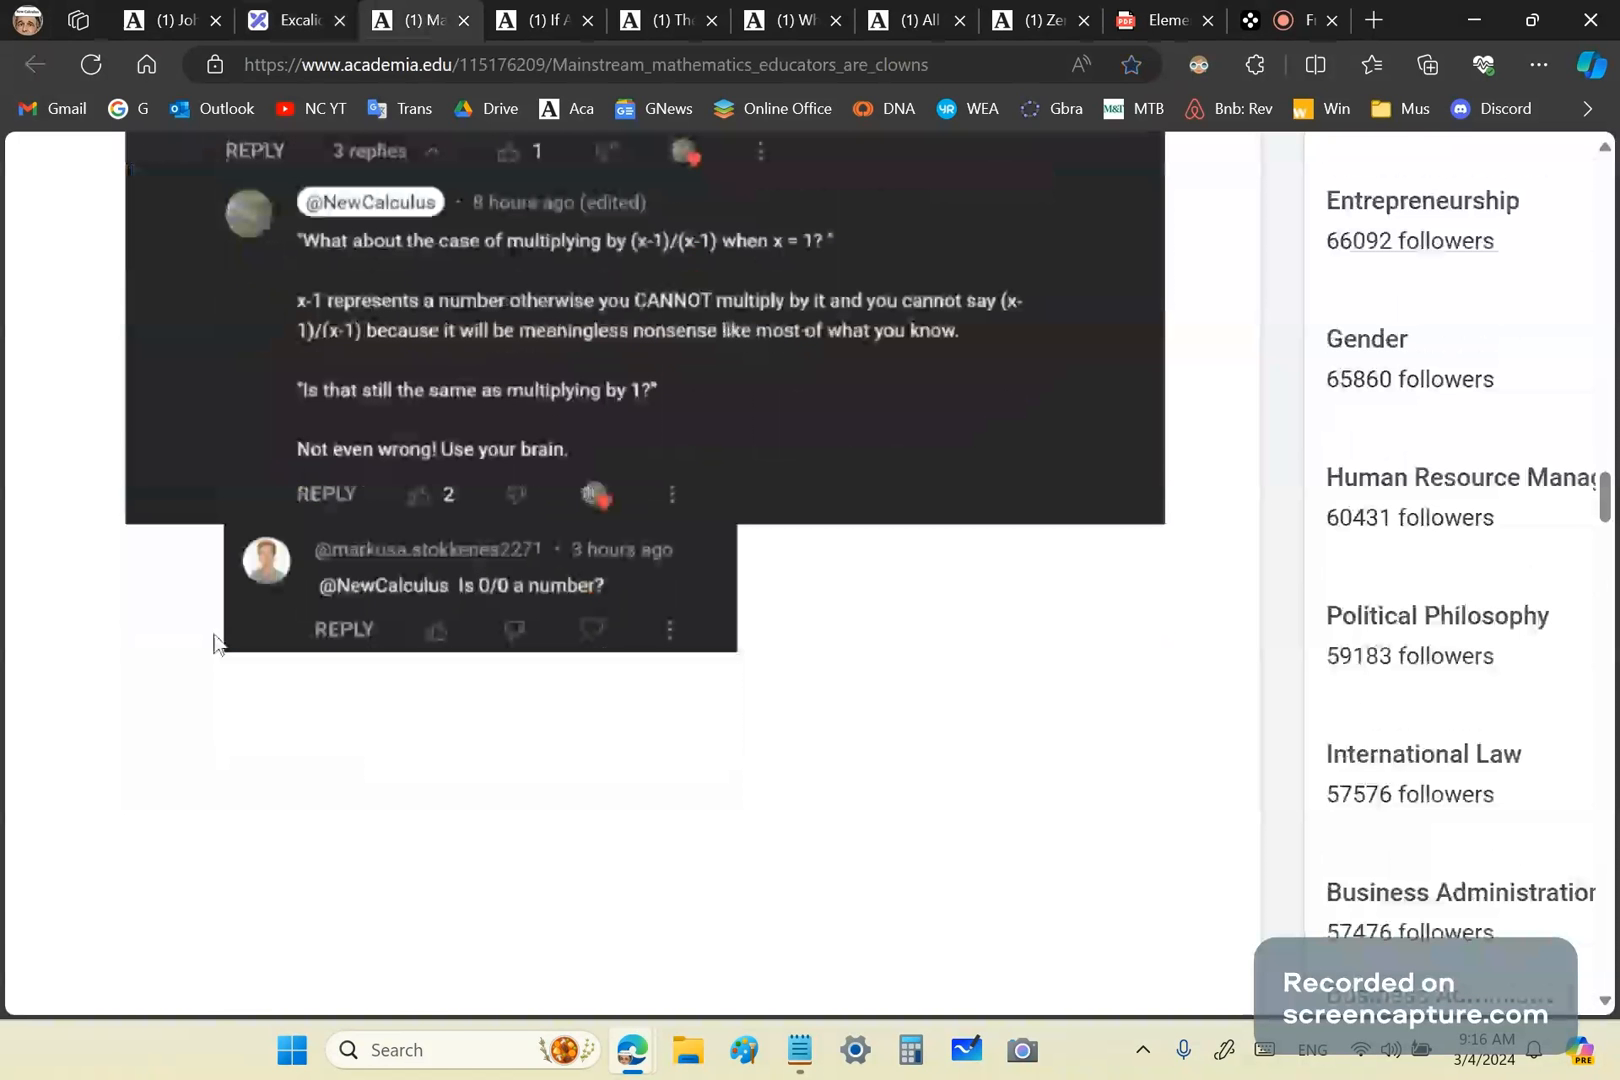
{"action": "scroll", "scroll_direction": "down", "scroll_amount": 3}
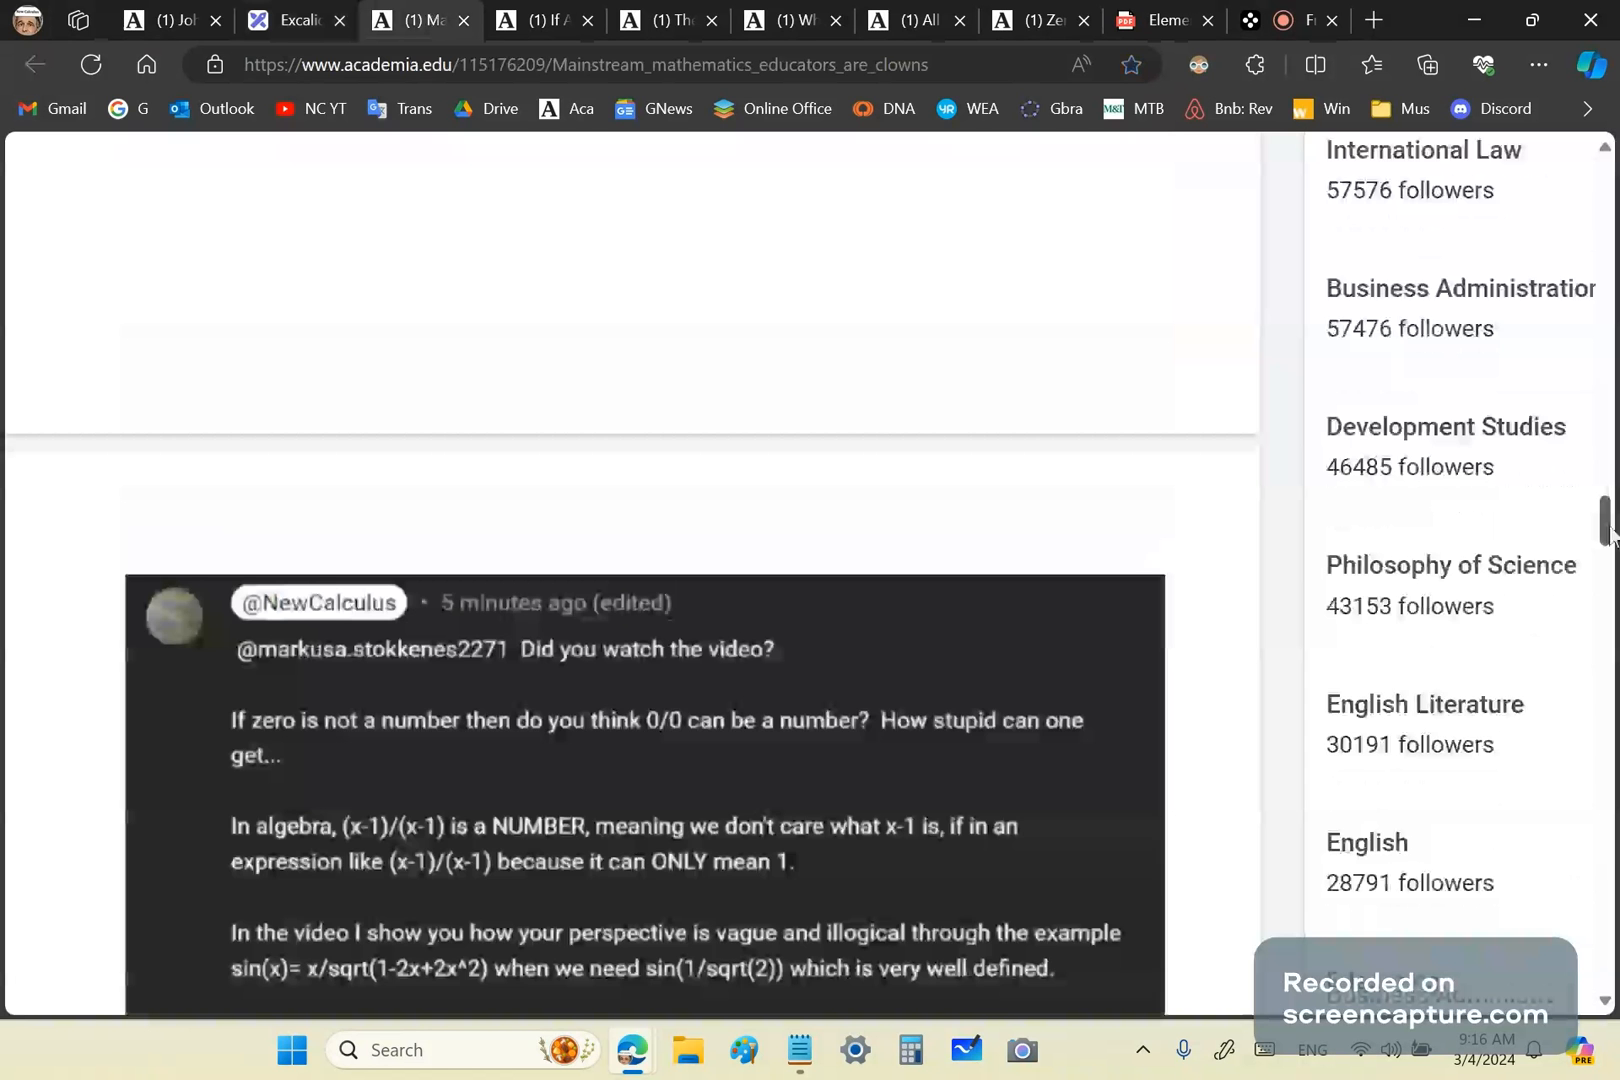
{"action": "scroll", "scroll_direction": "down", "scroll_amount": 3}
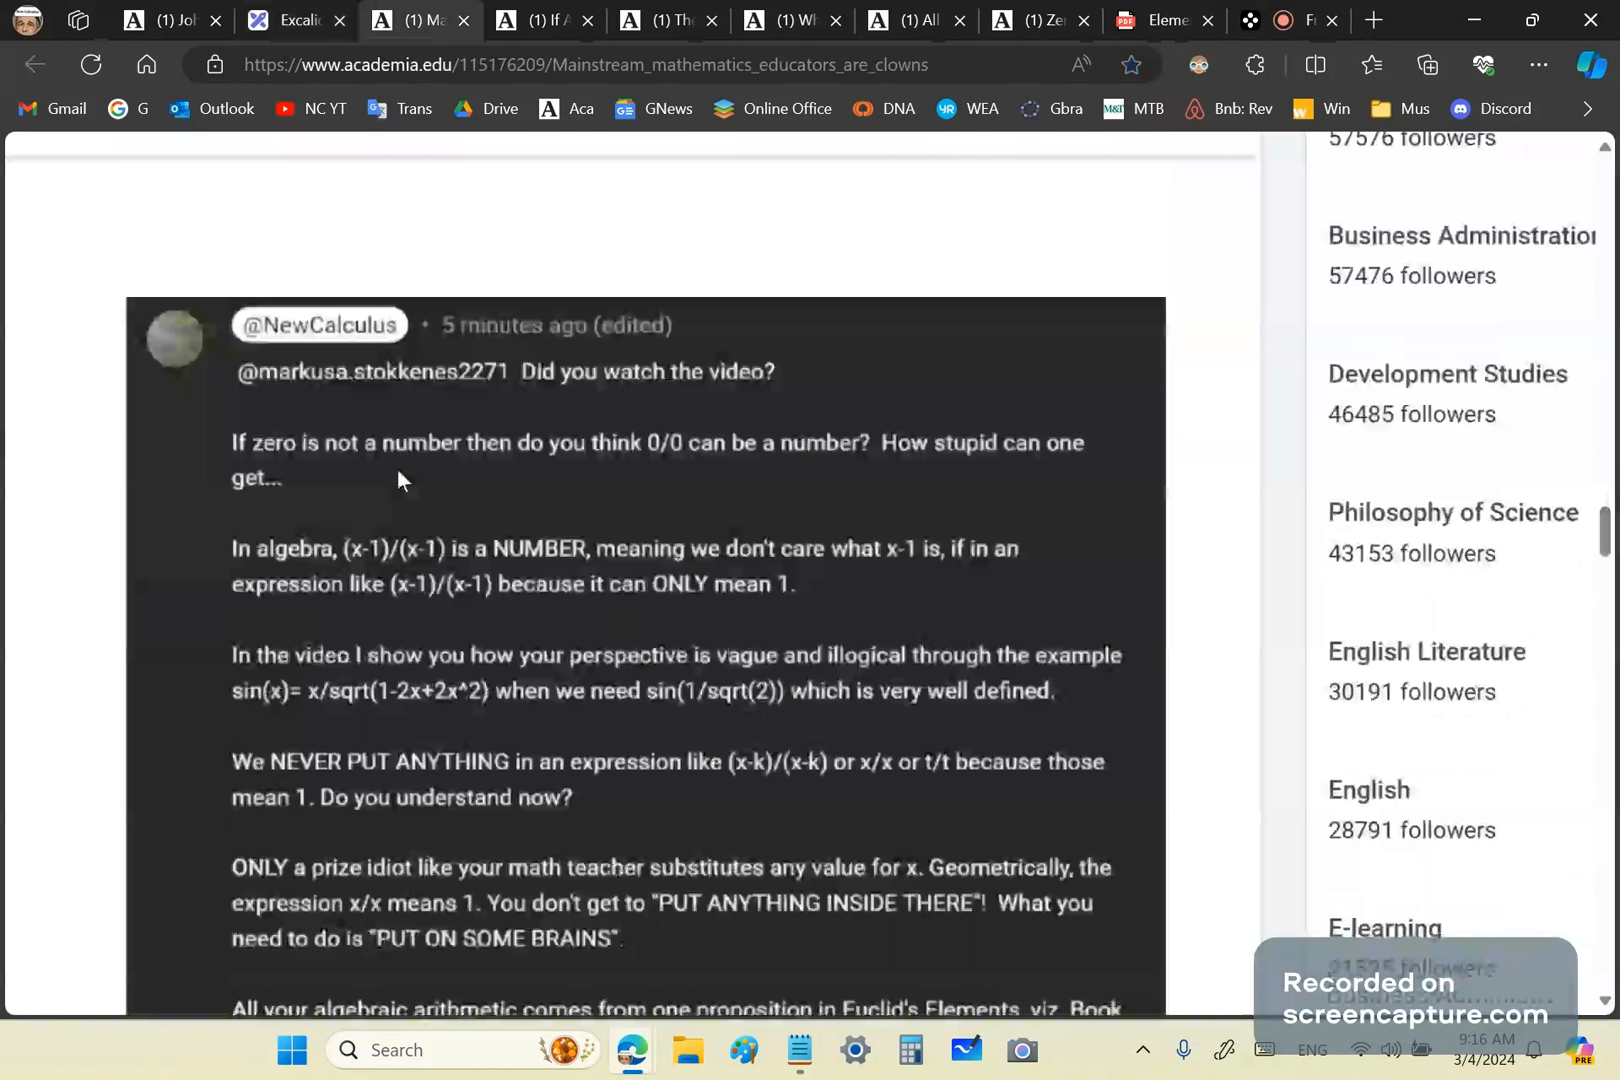
{"action": "mouse_move", "coordinate": [760, 398]}
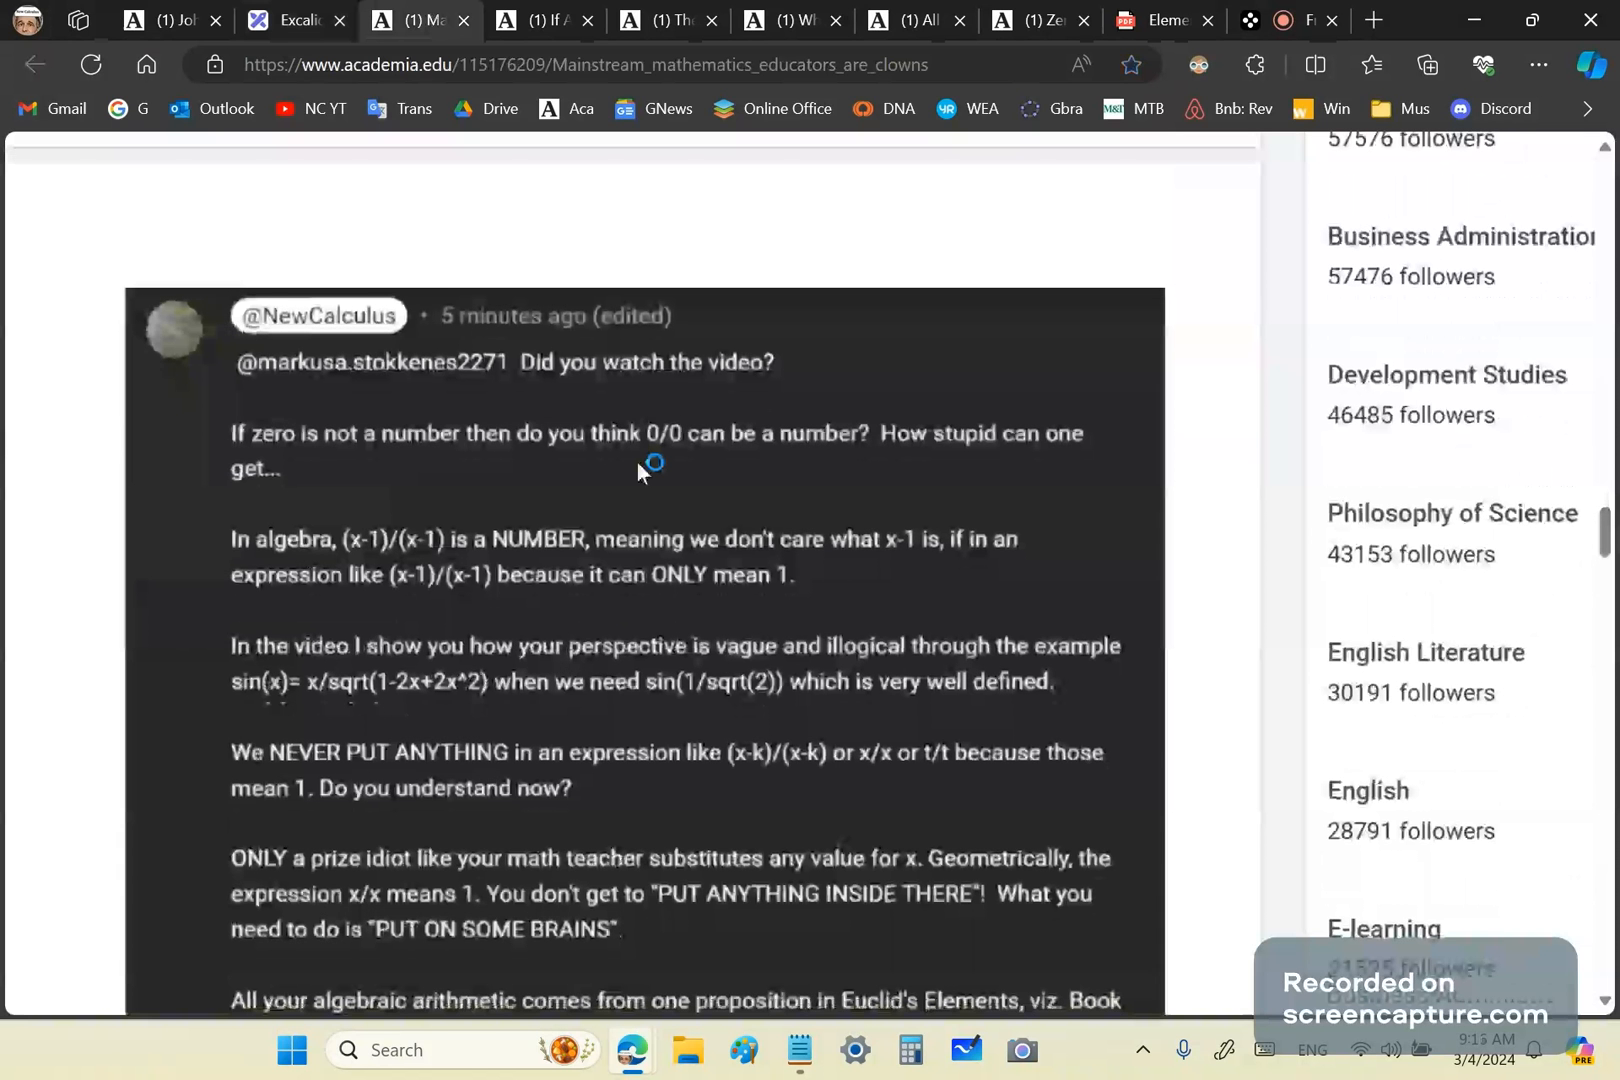
Continue down to the reply's final line citing Euclid's Elements, Book V, Proposition 12.
{"action": "left_click", "coordinate": [966, 1050]}
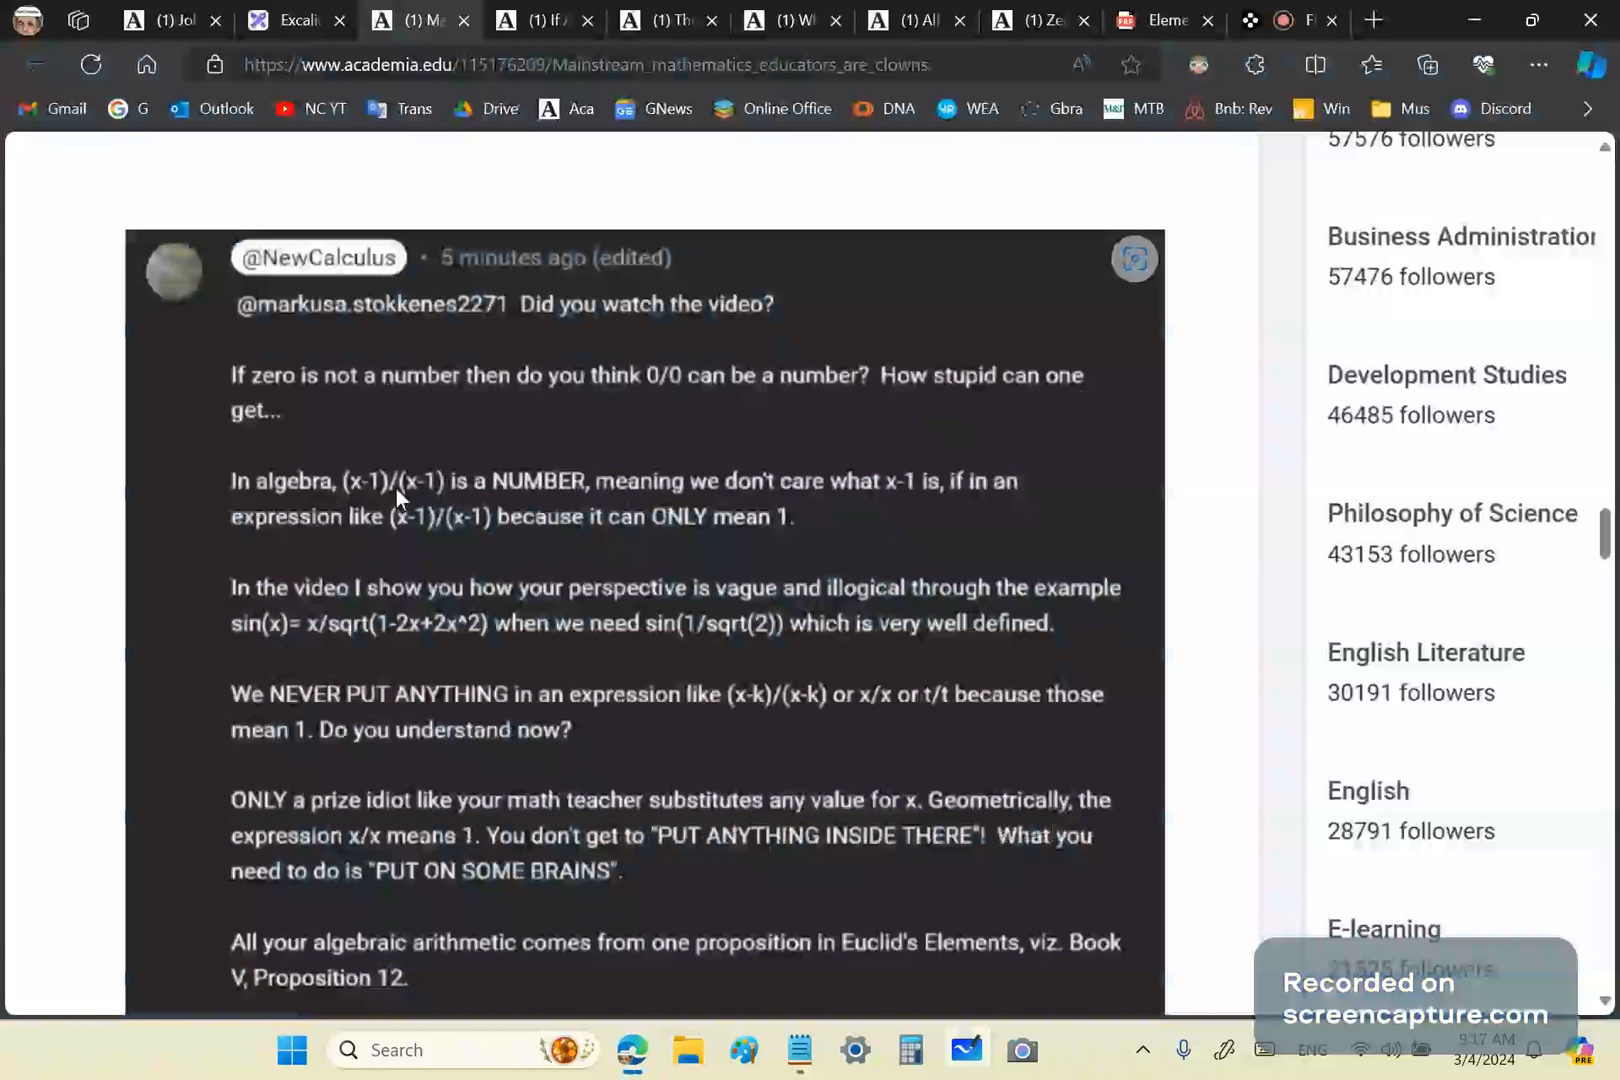
{"action": "mouse_move", "coordinate": [410, 504]}
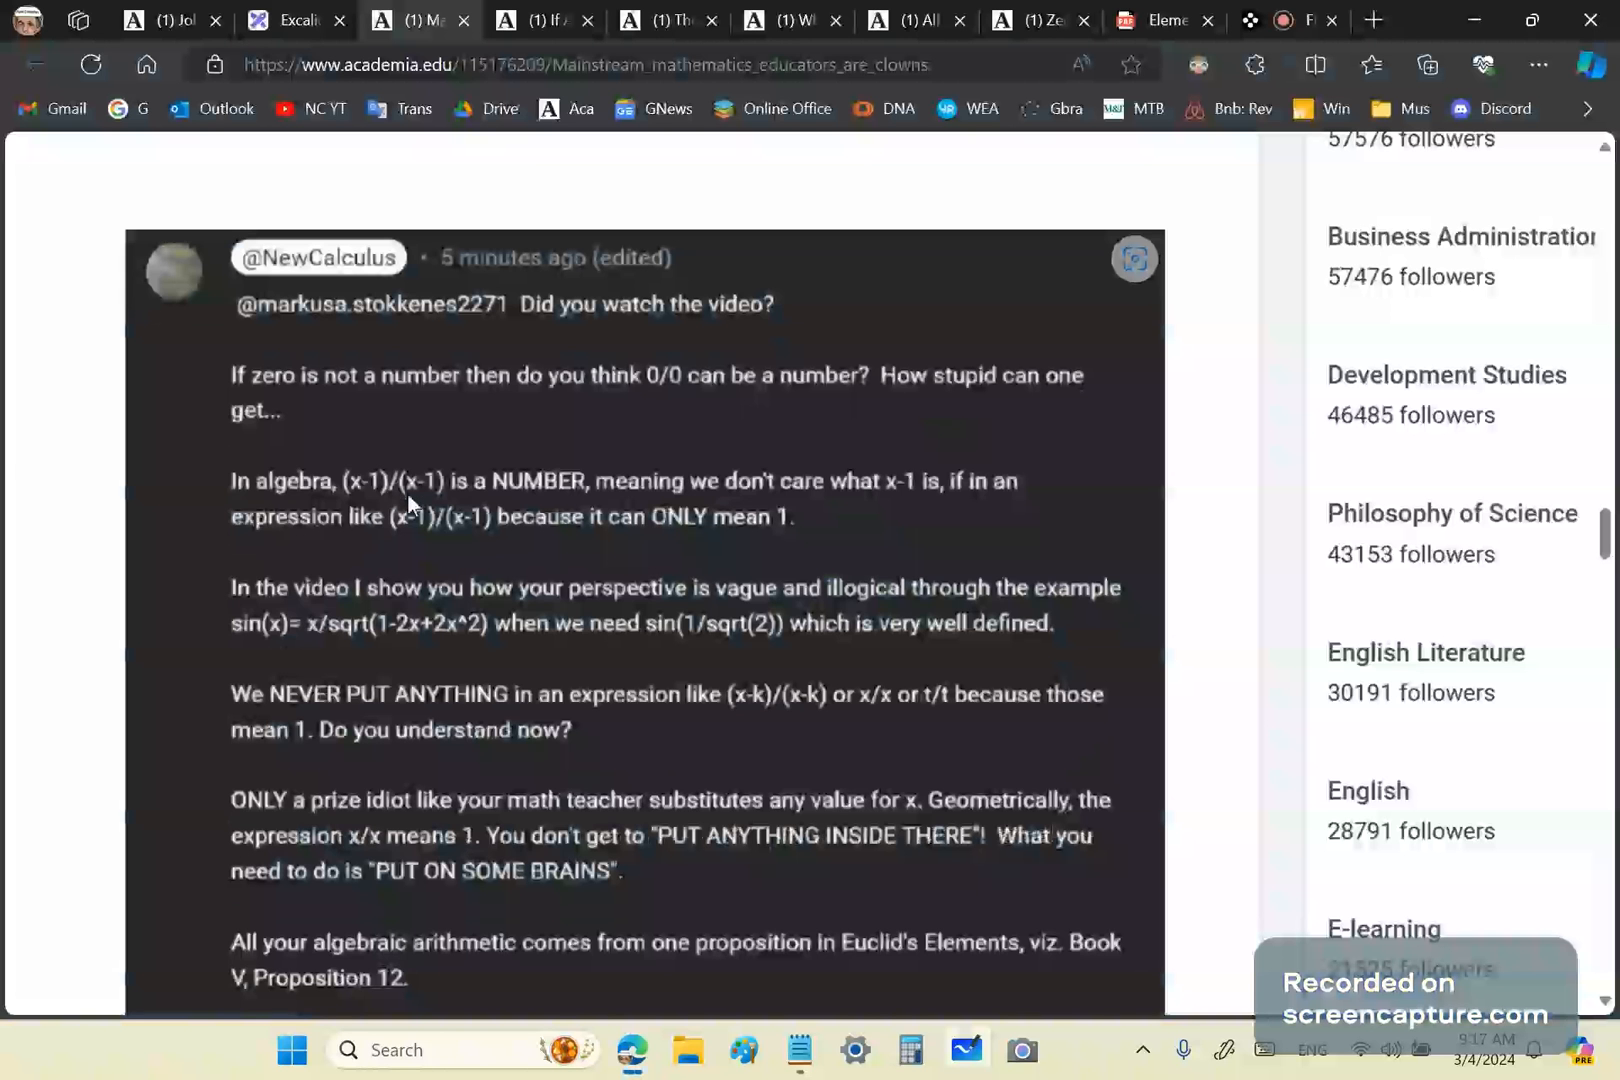
{"action": "mouse_move", "coordinate": [404, 514]}
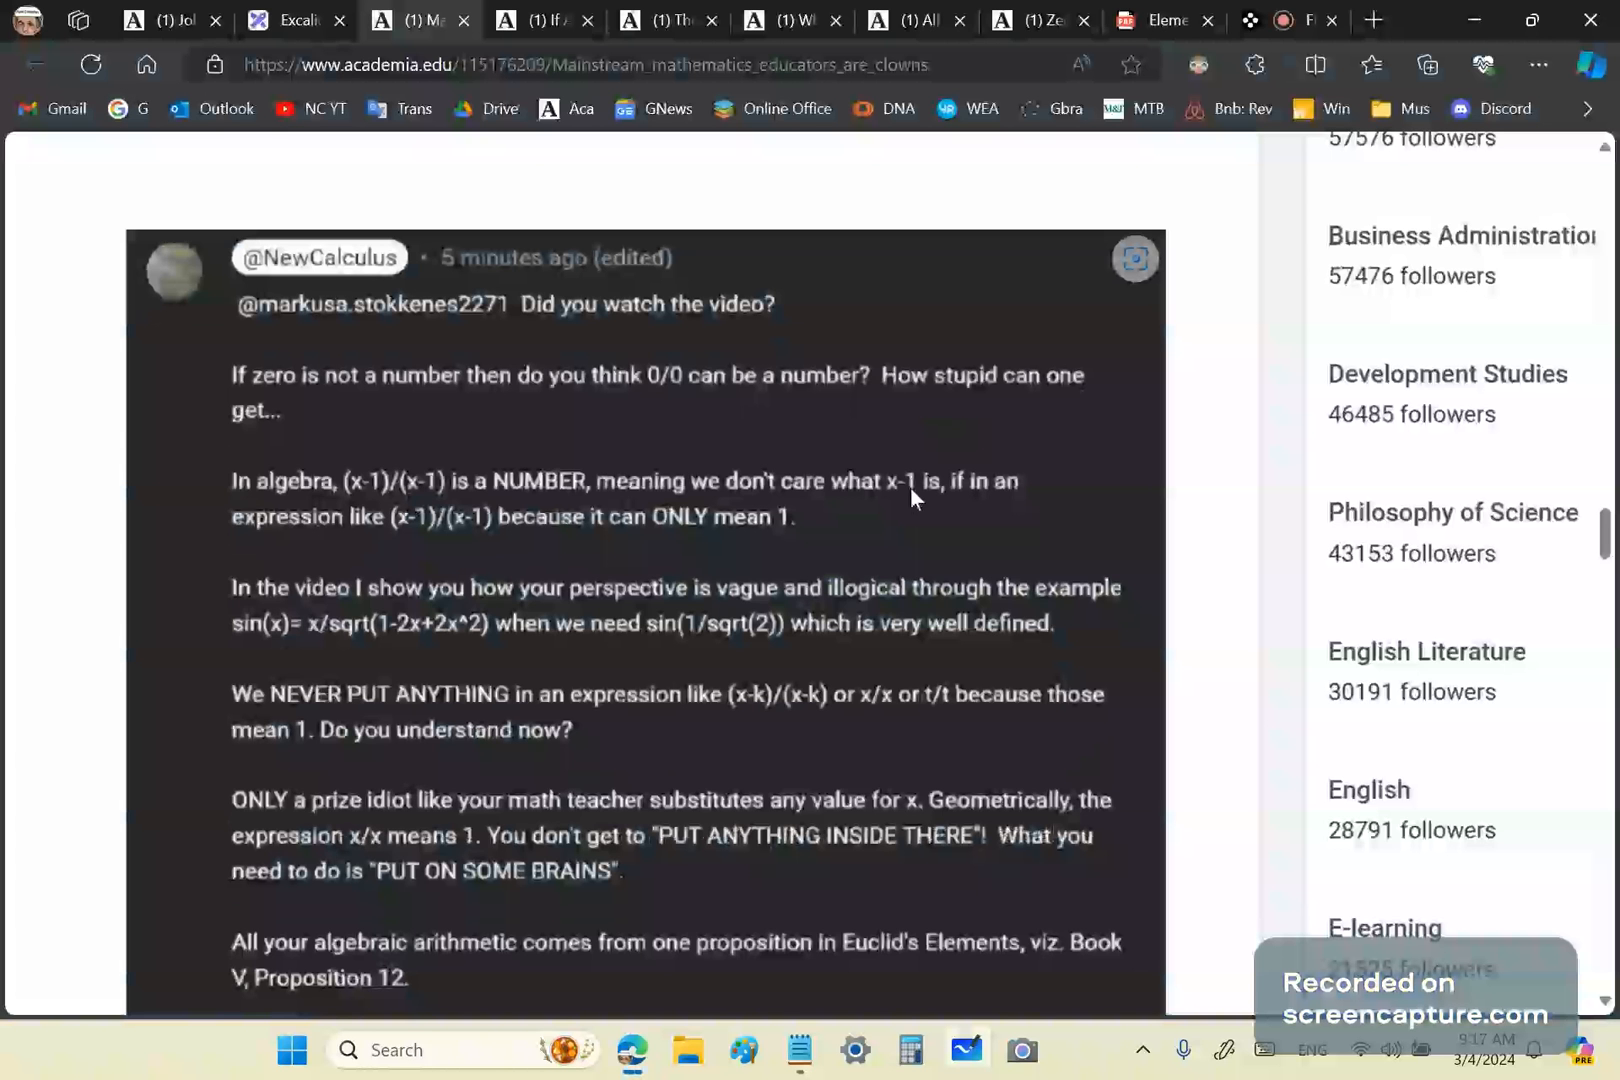
{"action": "mouse_move", "coordinate": [914, 500]}
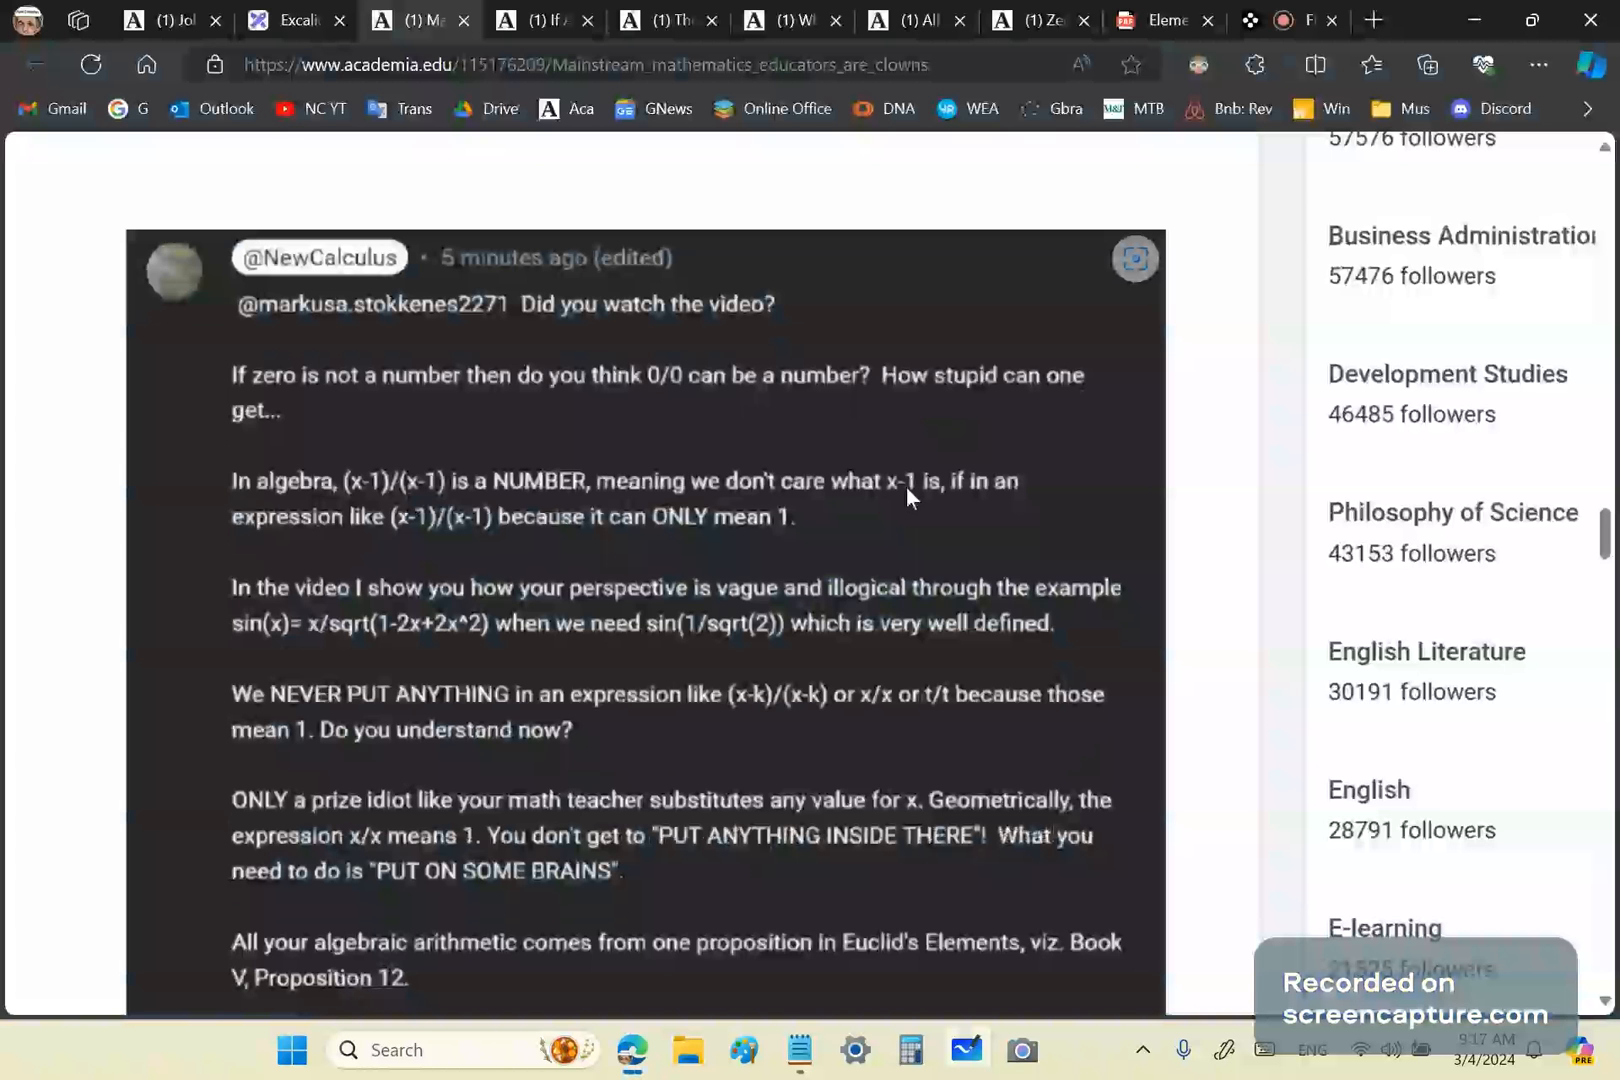
{"action": "mouse_move", "coordinate": [522, 598]}
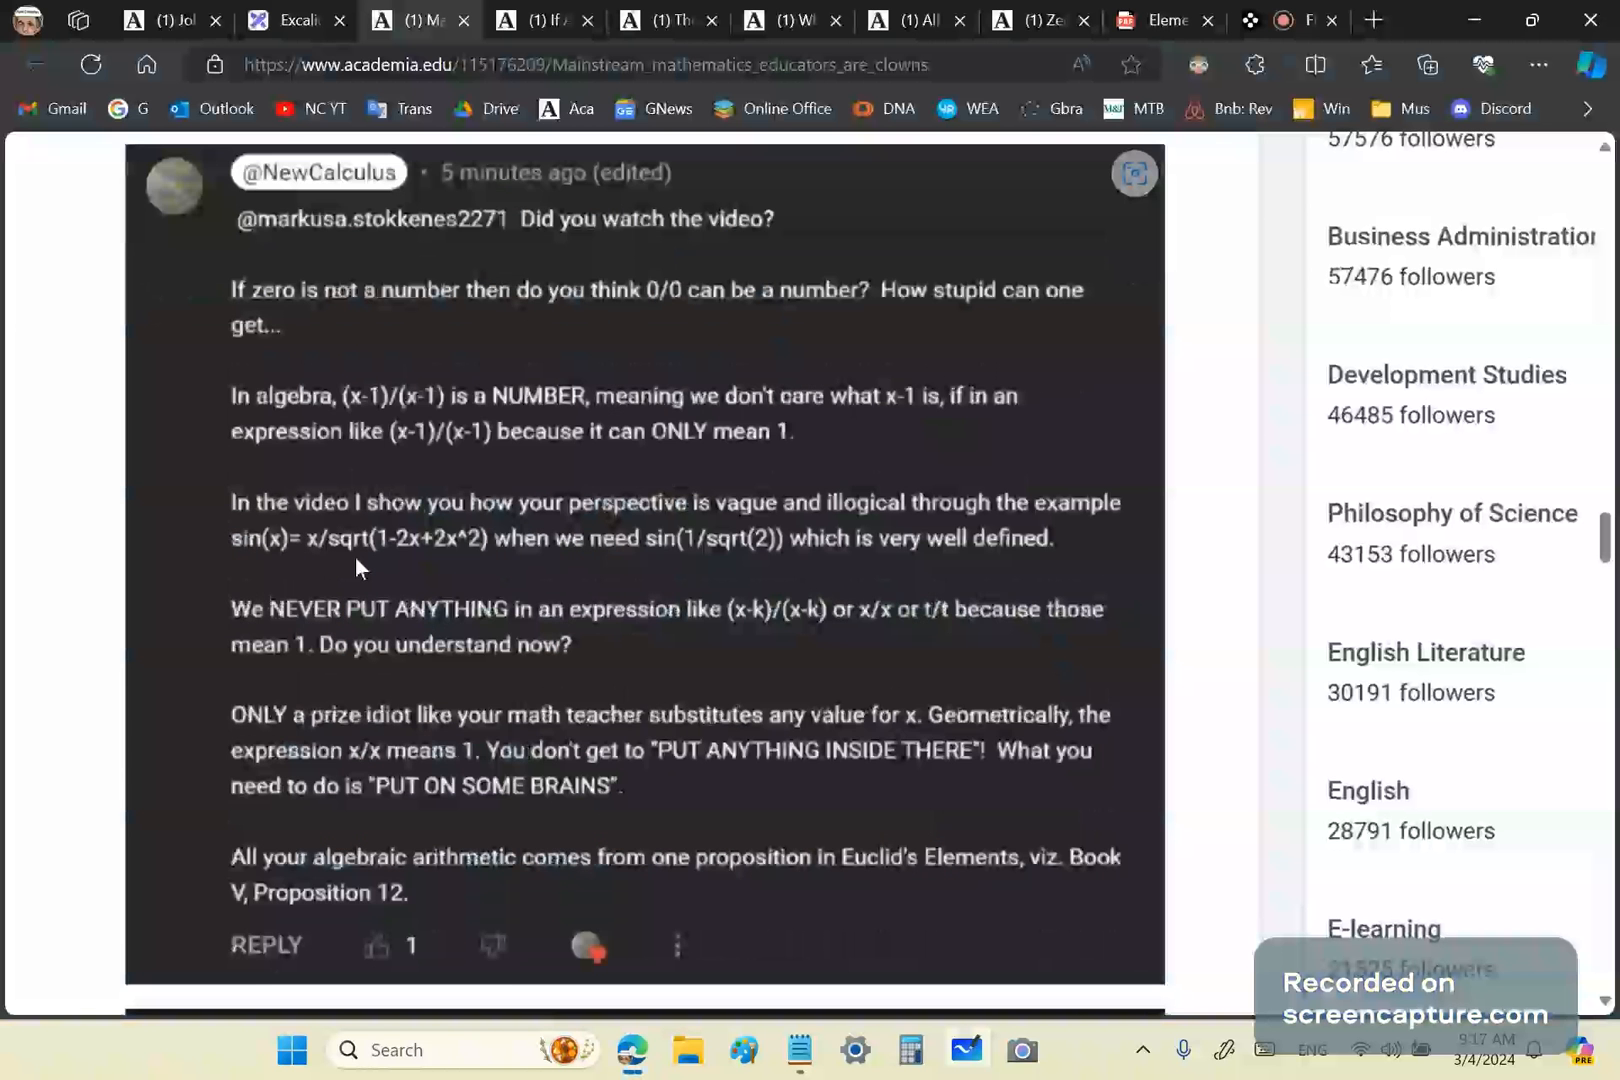
{"action": "scroll", "scroll_direction": "down", "scroll_amount": 3}
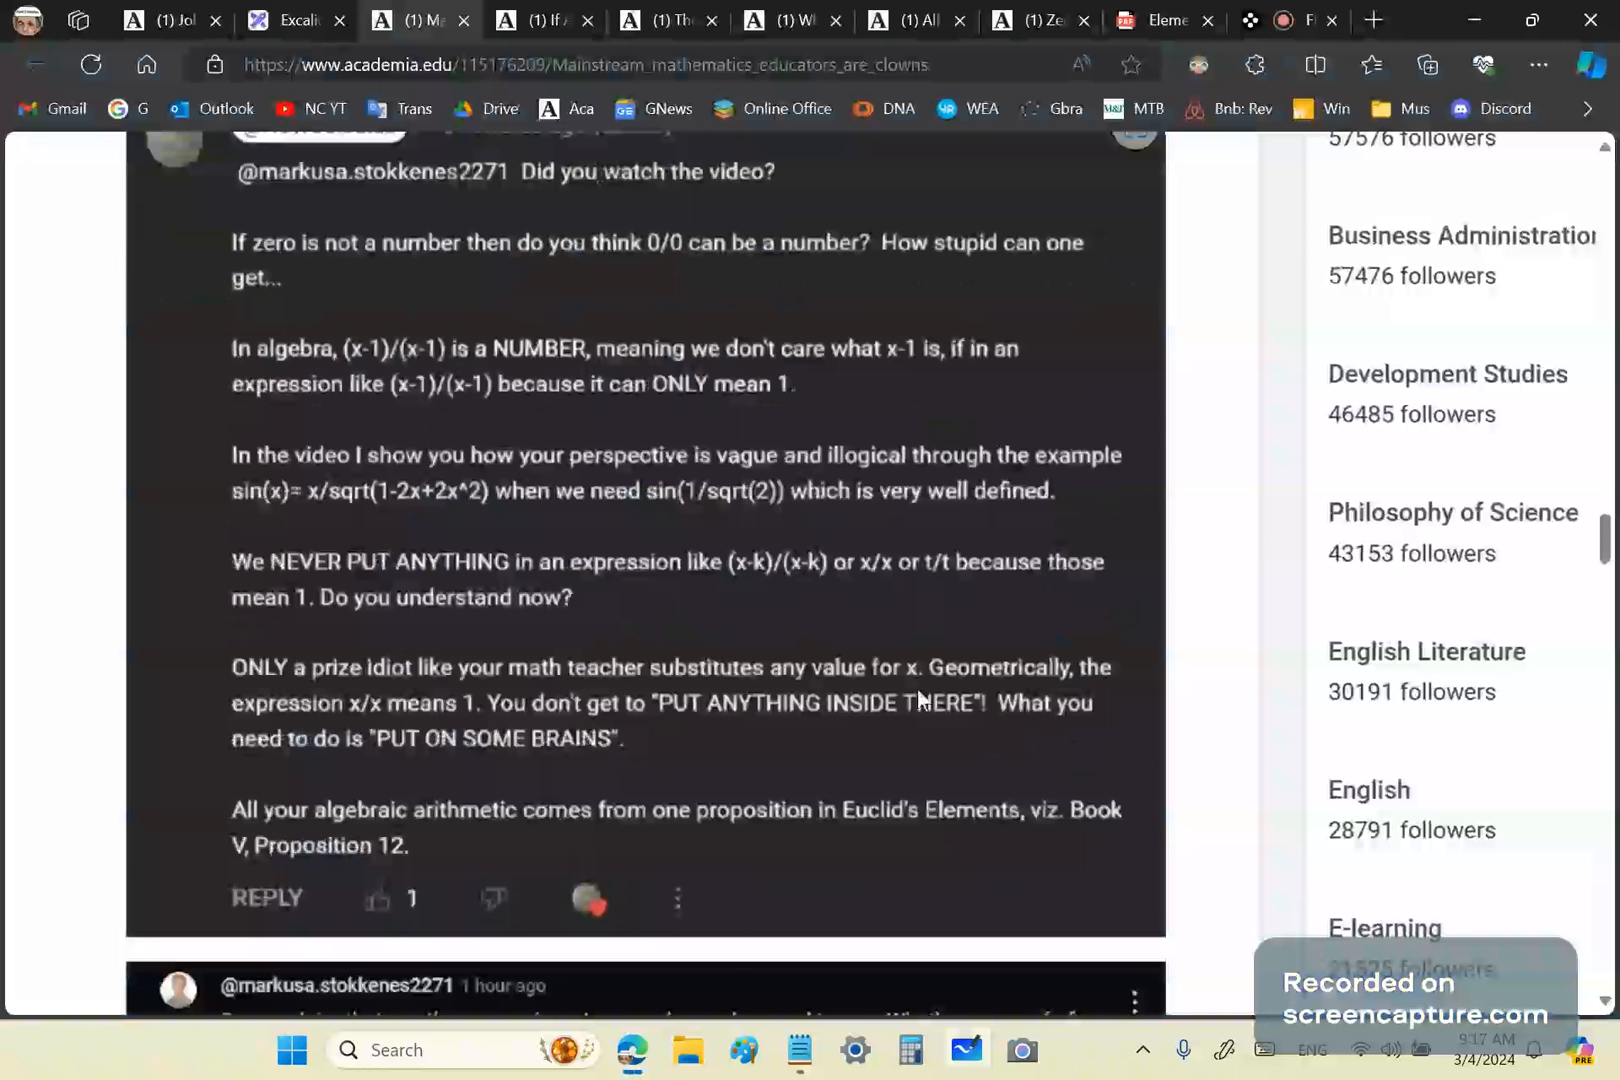
{"action": "scroll", "scroll_direction": "down", "scroll_amount": 3}
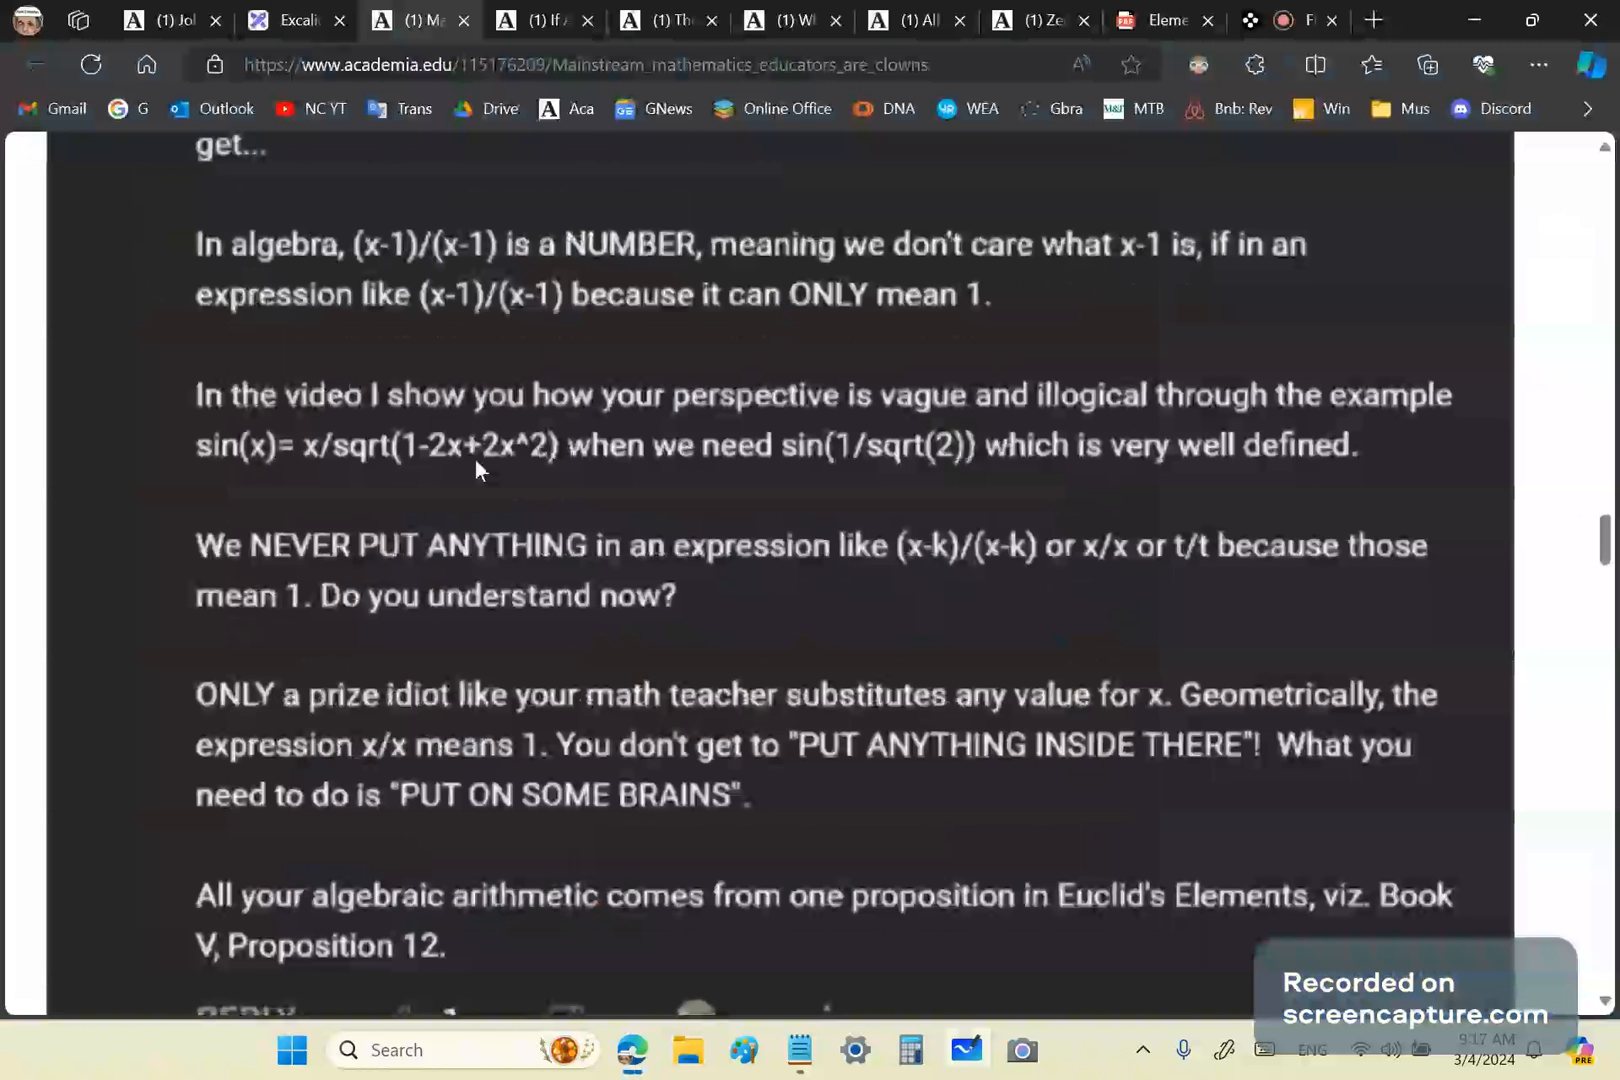
{"action": "mouse_move", "coordinate": [564, 470]}
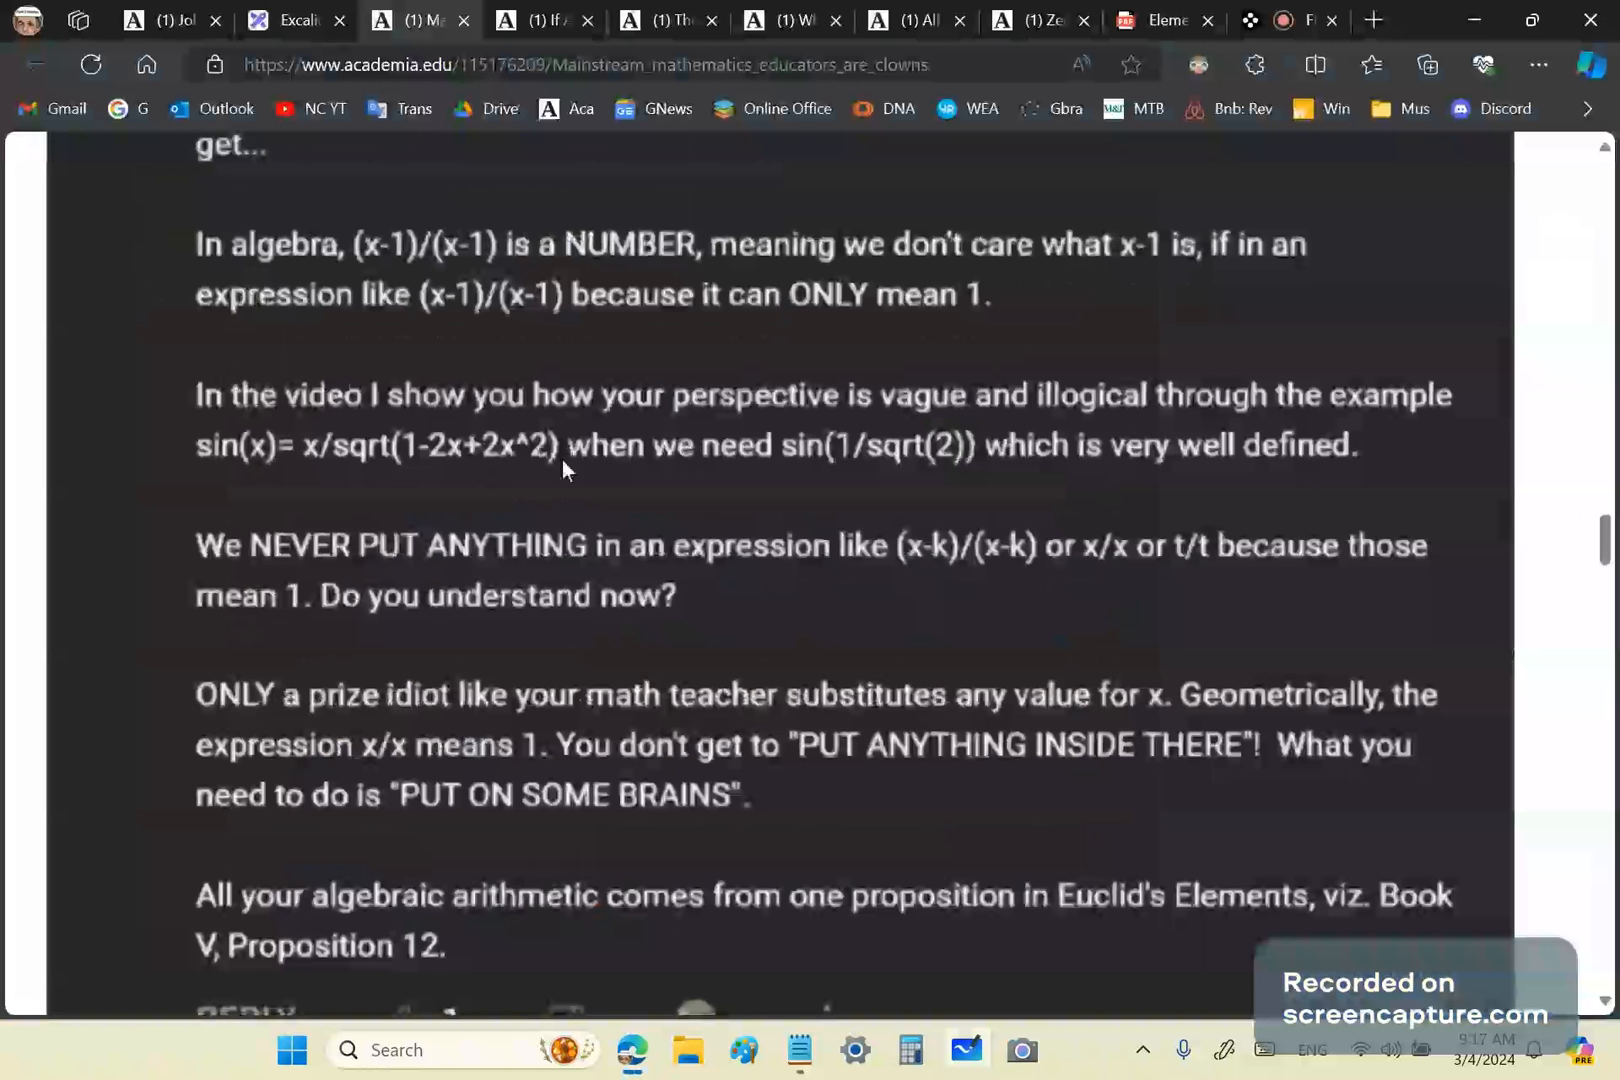
{"action": "mouse_move", "coordinate": [414, 460]}
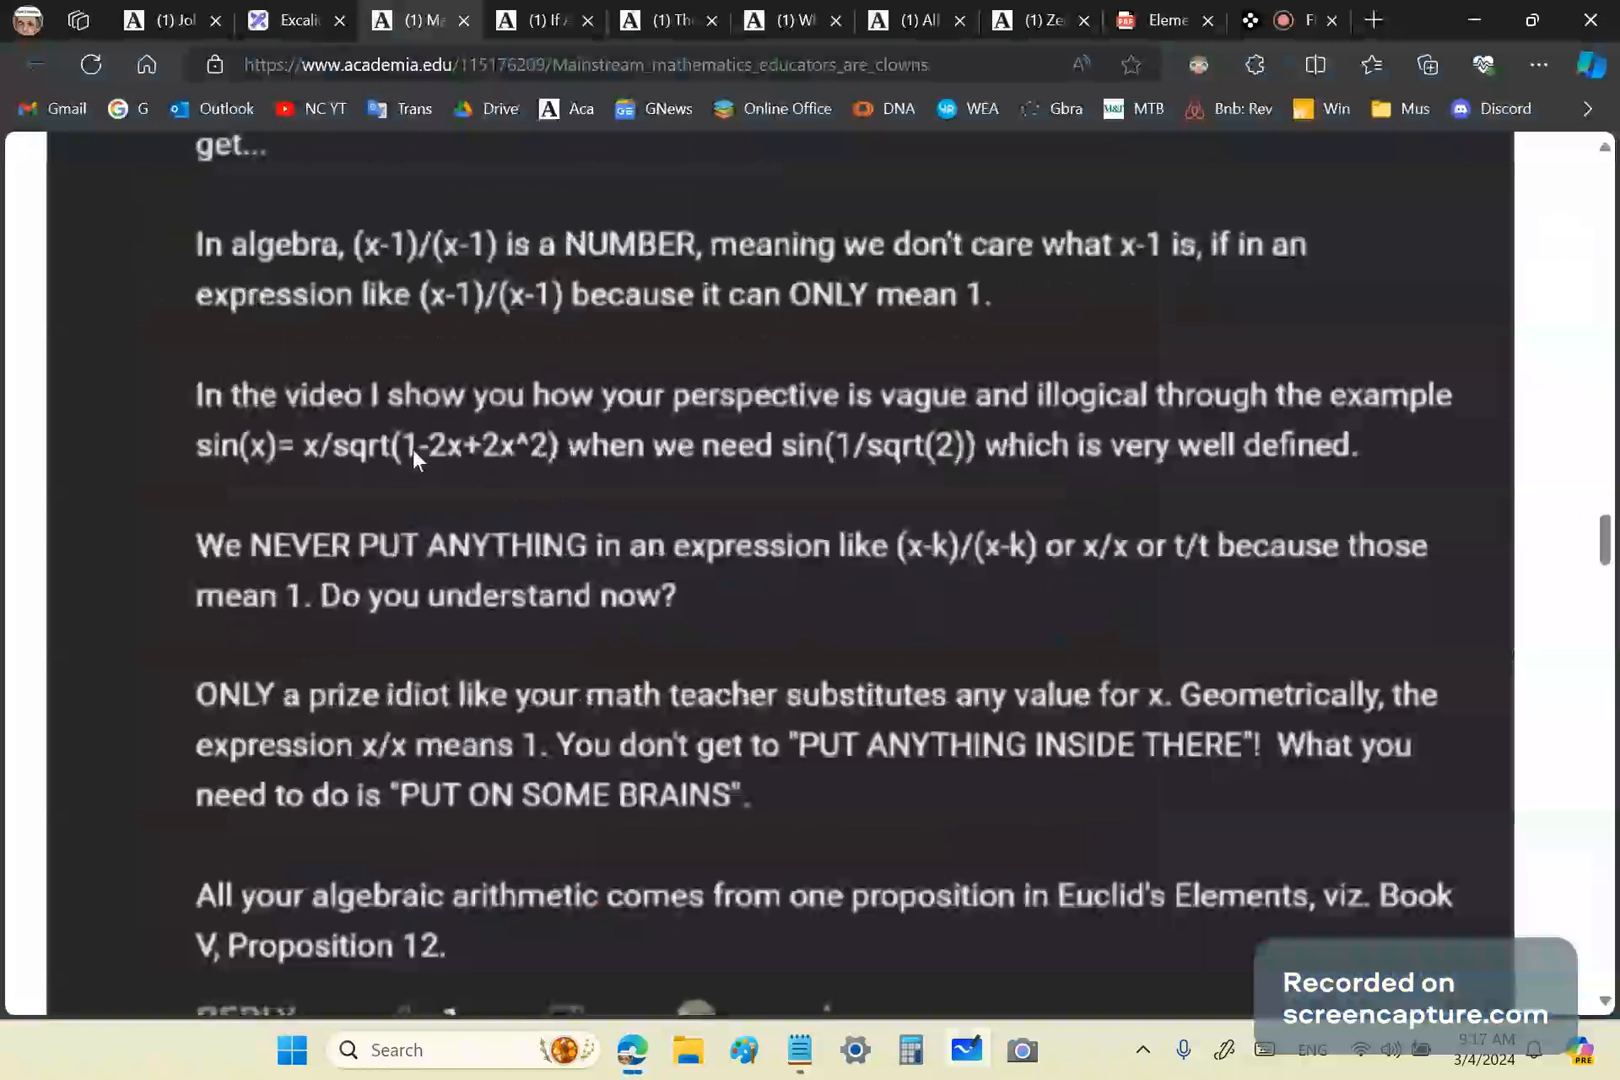
{"action": "mouse_move", "coordinate": [502, 476]}
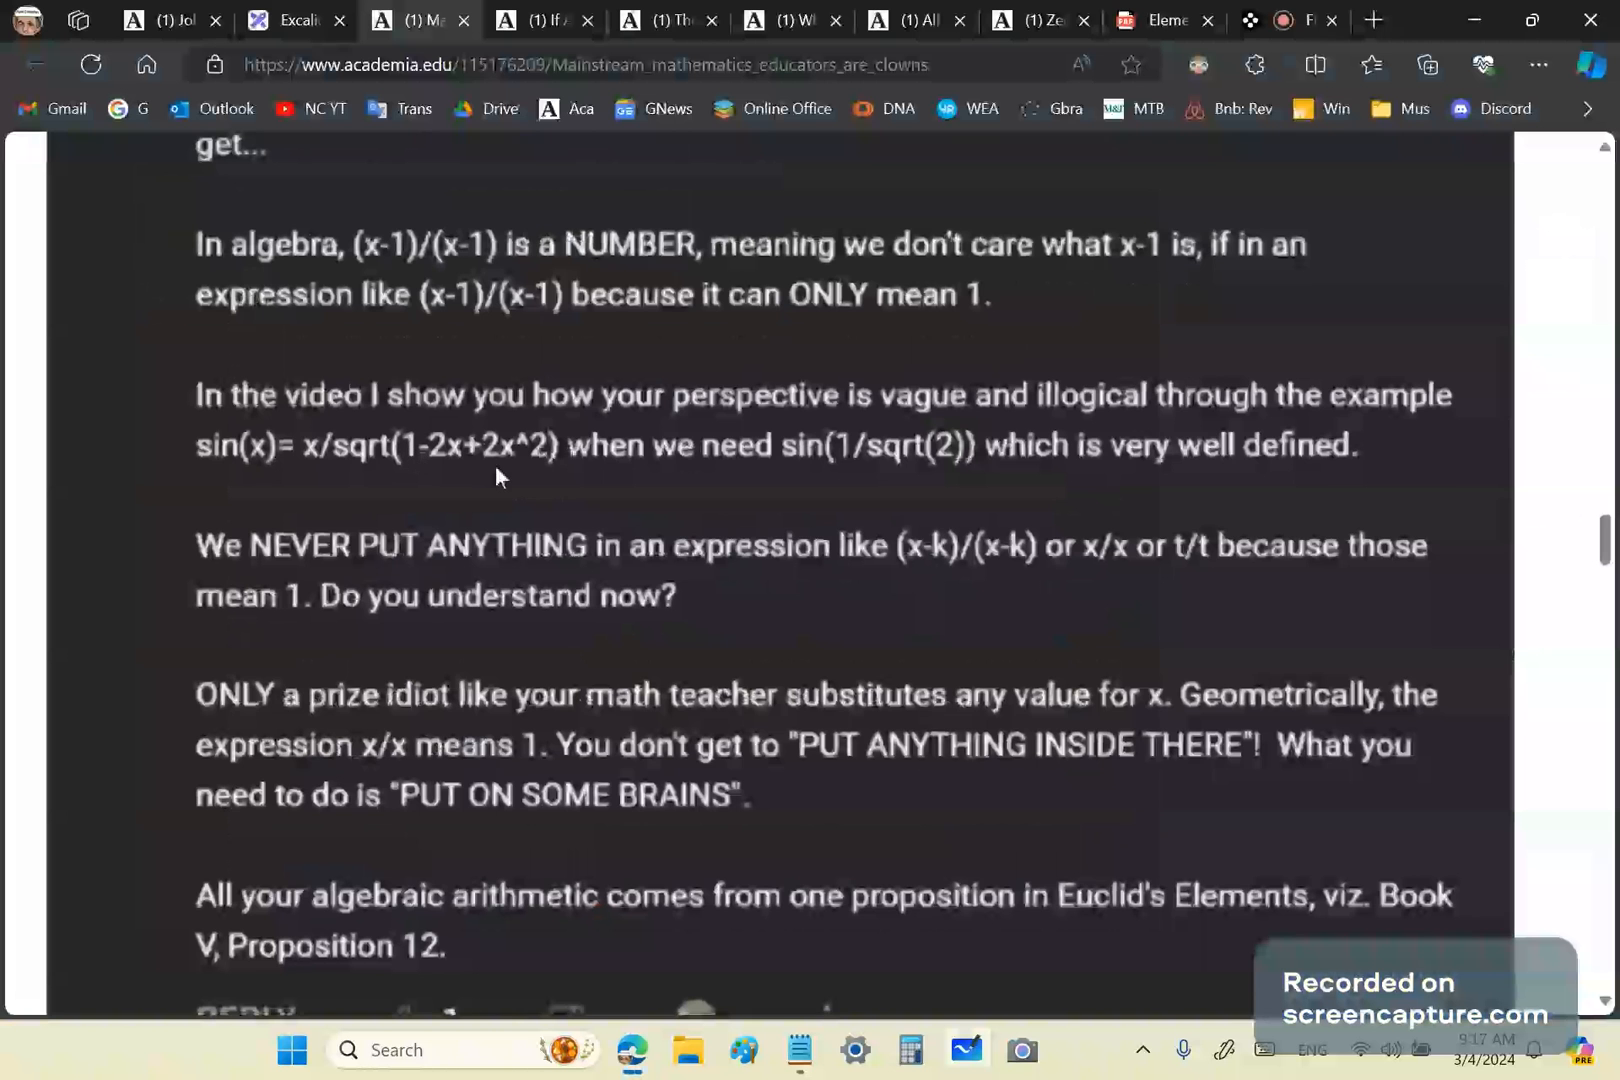
{"action": "mouse_move", "coordinate": [506, 466]}
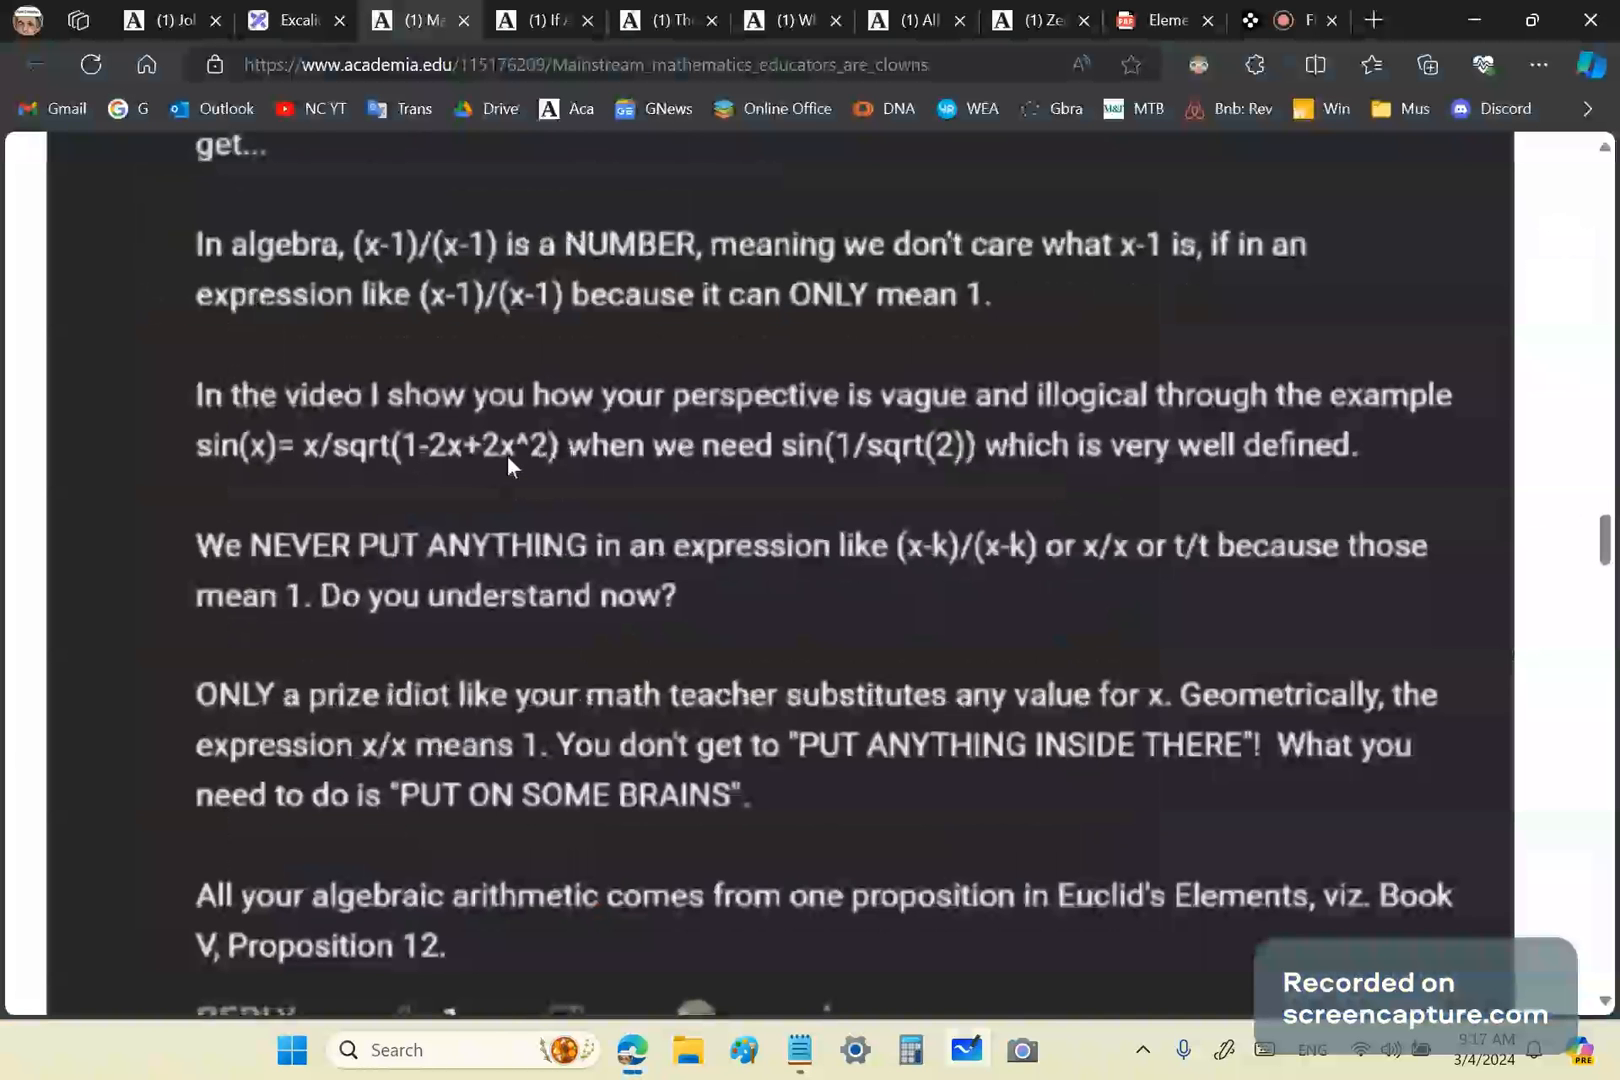
{"action": "mouse_move", "coordinate": [546, 502]}
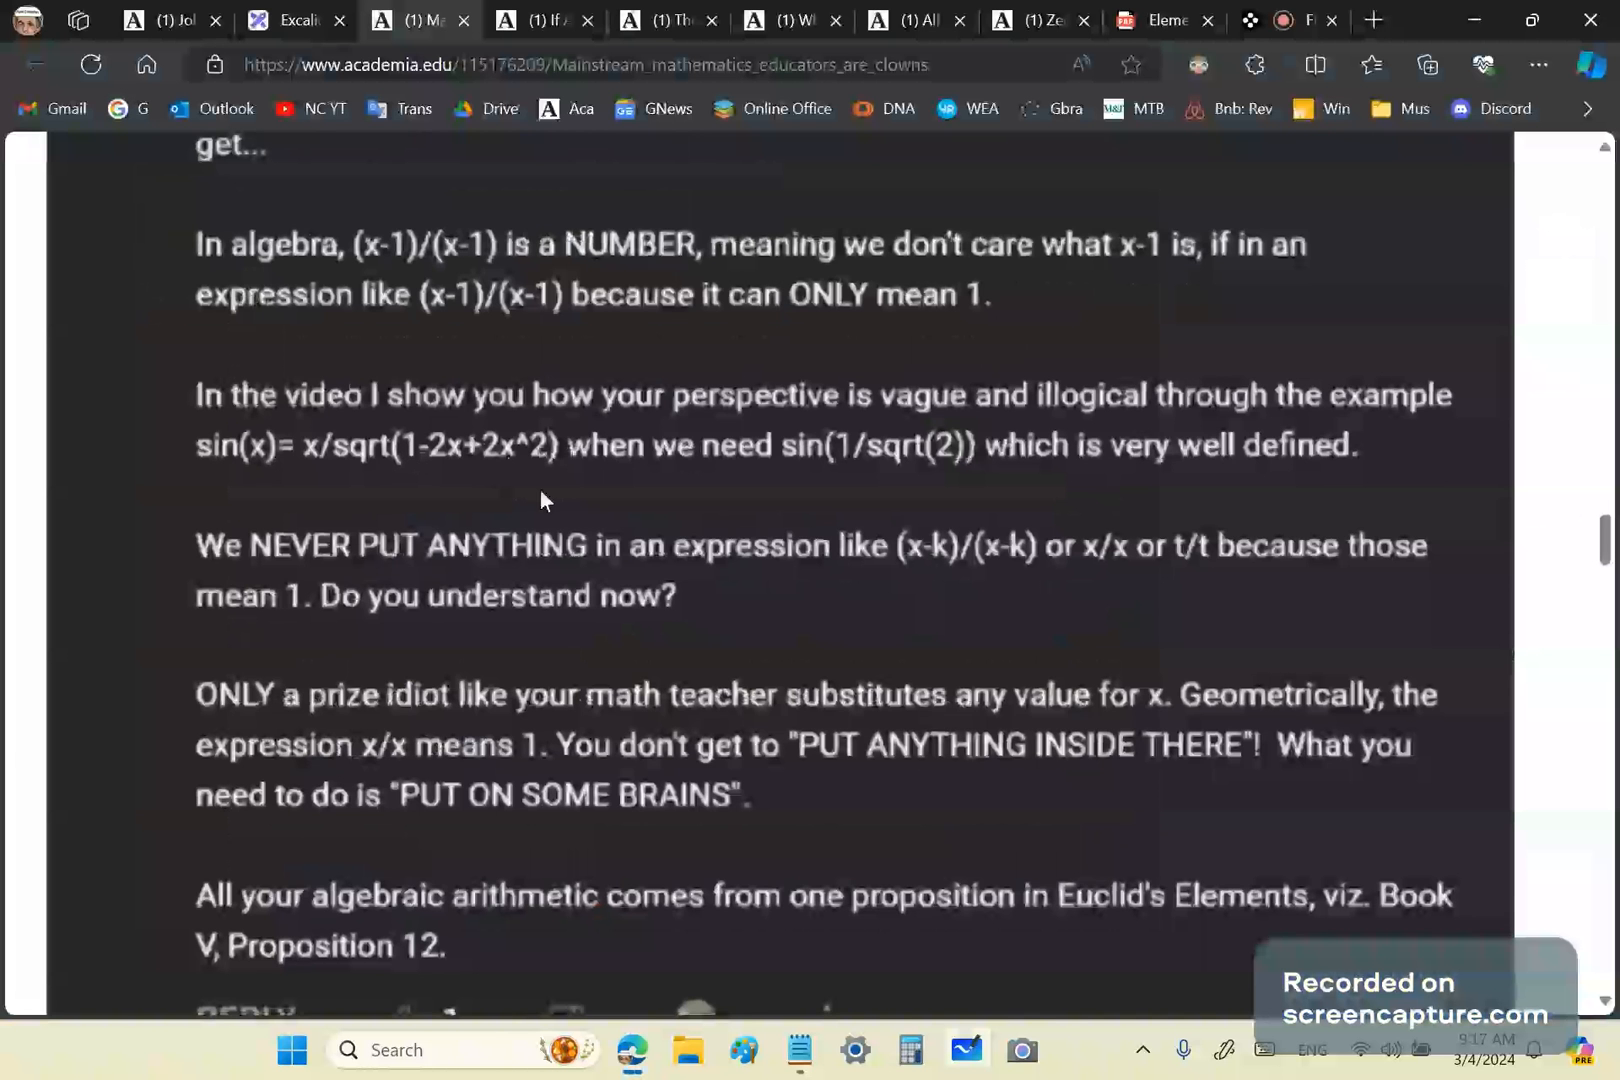
{"action": "mouse_move", "coordinate": [592, 548]}
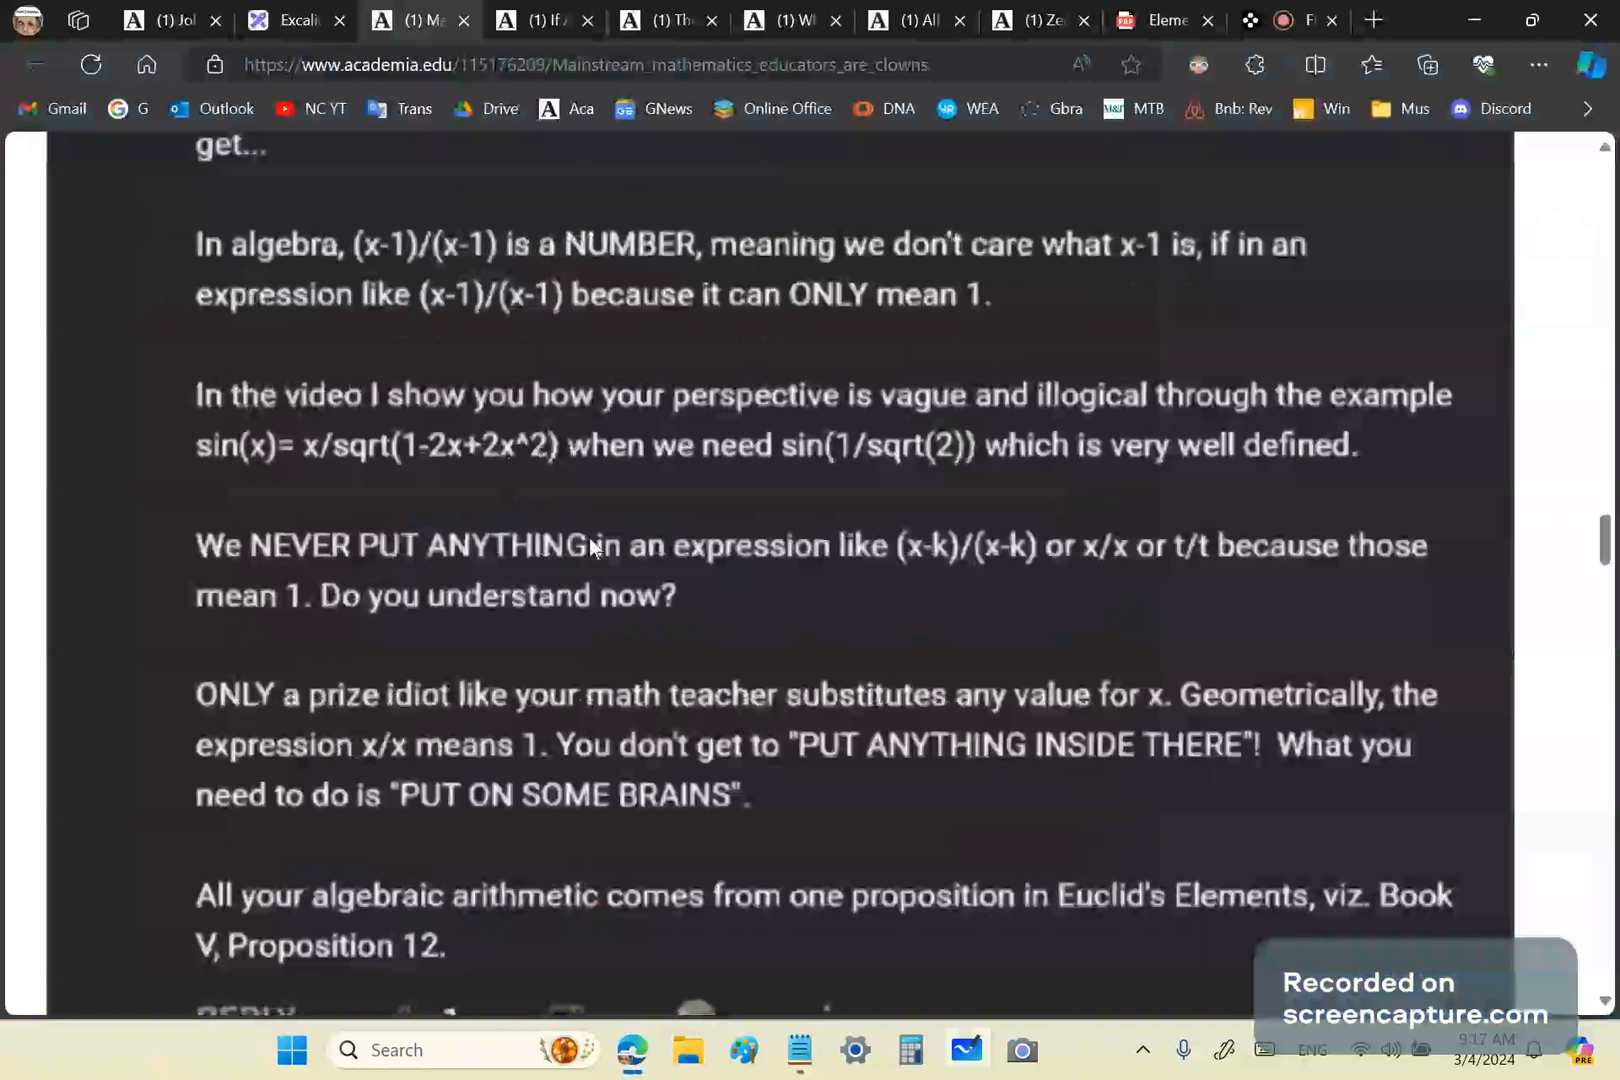
{"action": "mouse_move", "coordinate": [550, 486]}
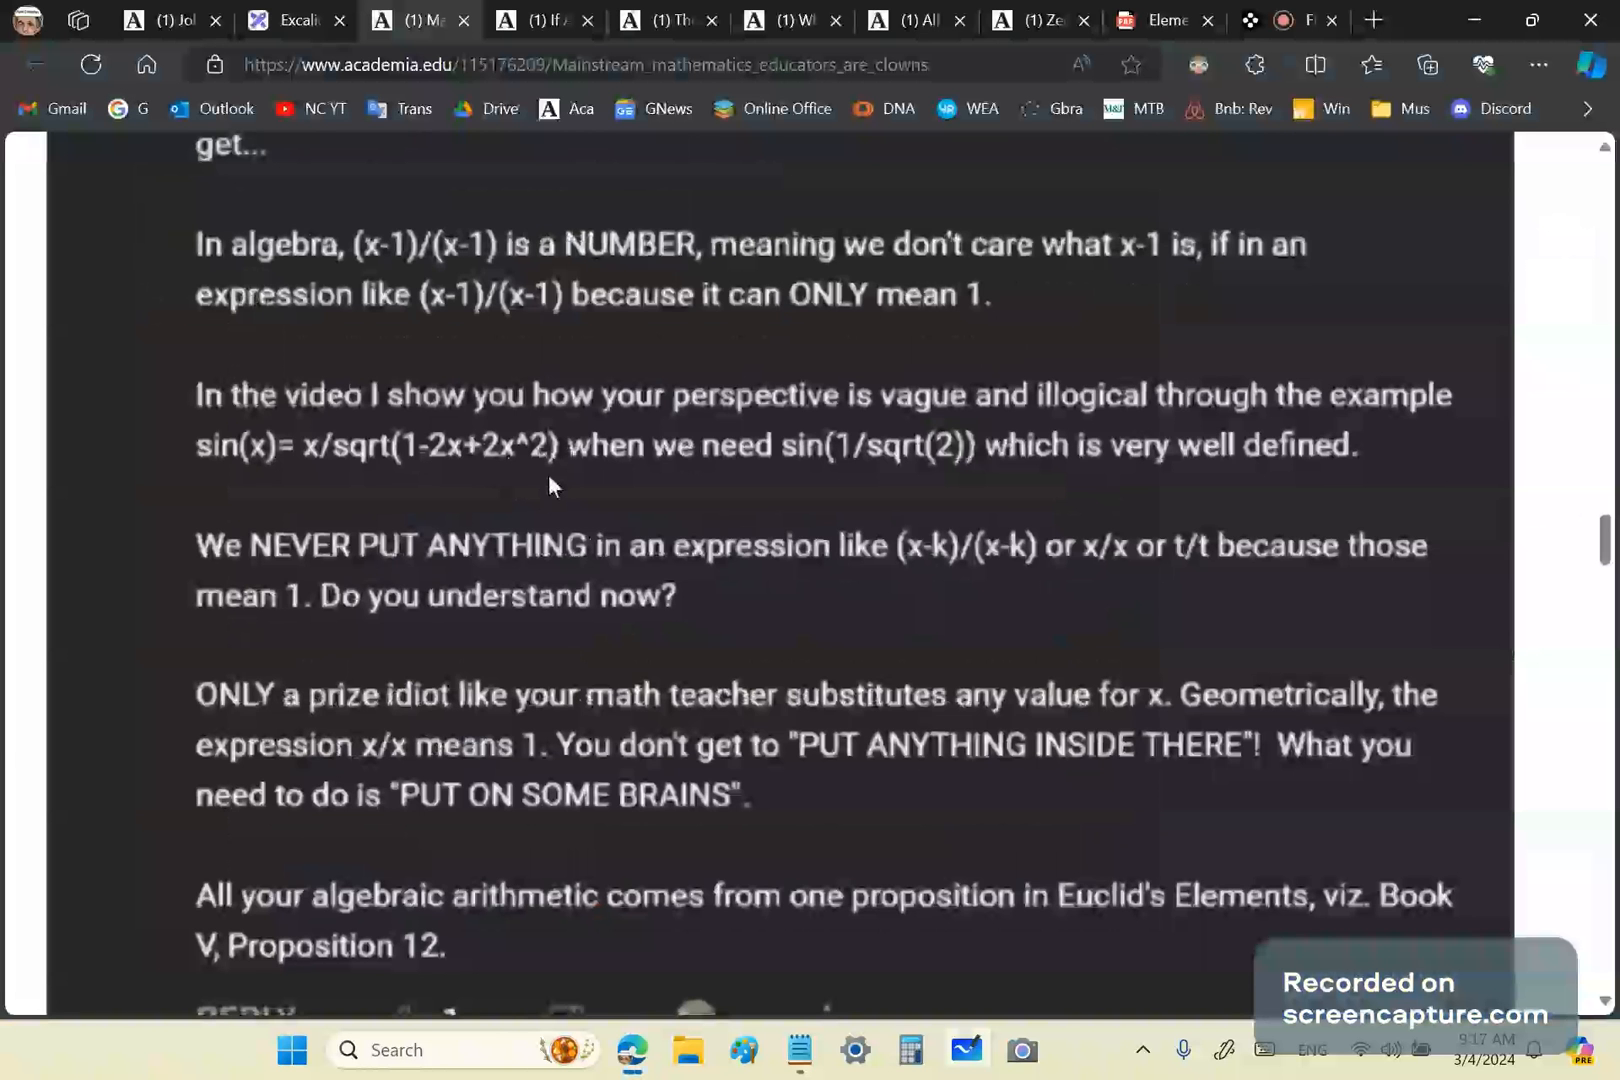
{"action": "mouse_move", "coordinate": [562, 488]}
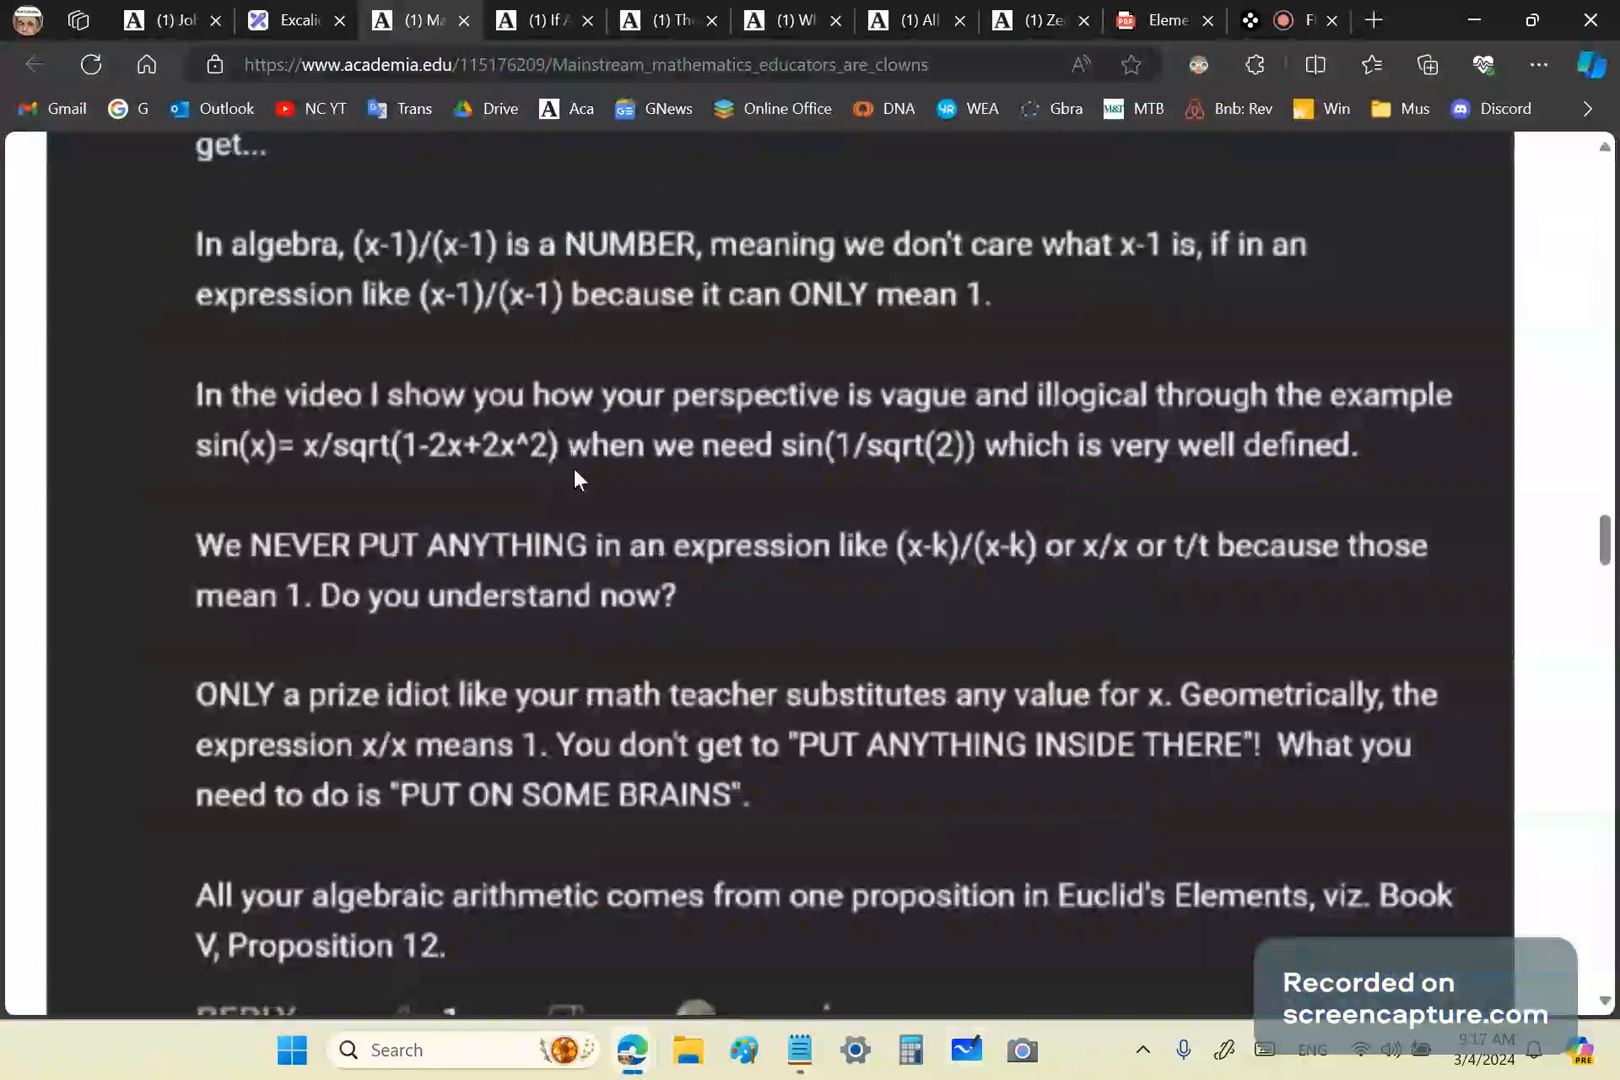
{"action": "mouse_move", "coordinate": [370, 530]}
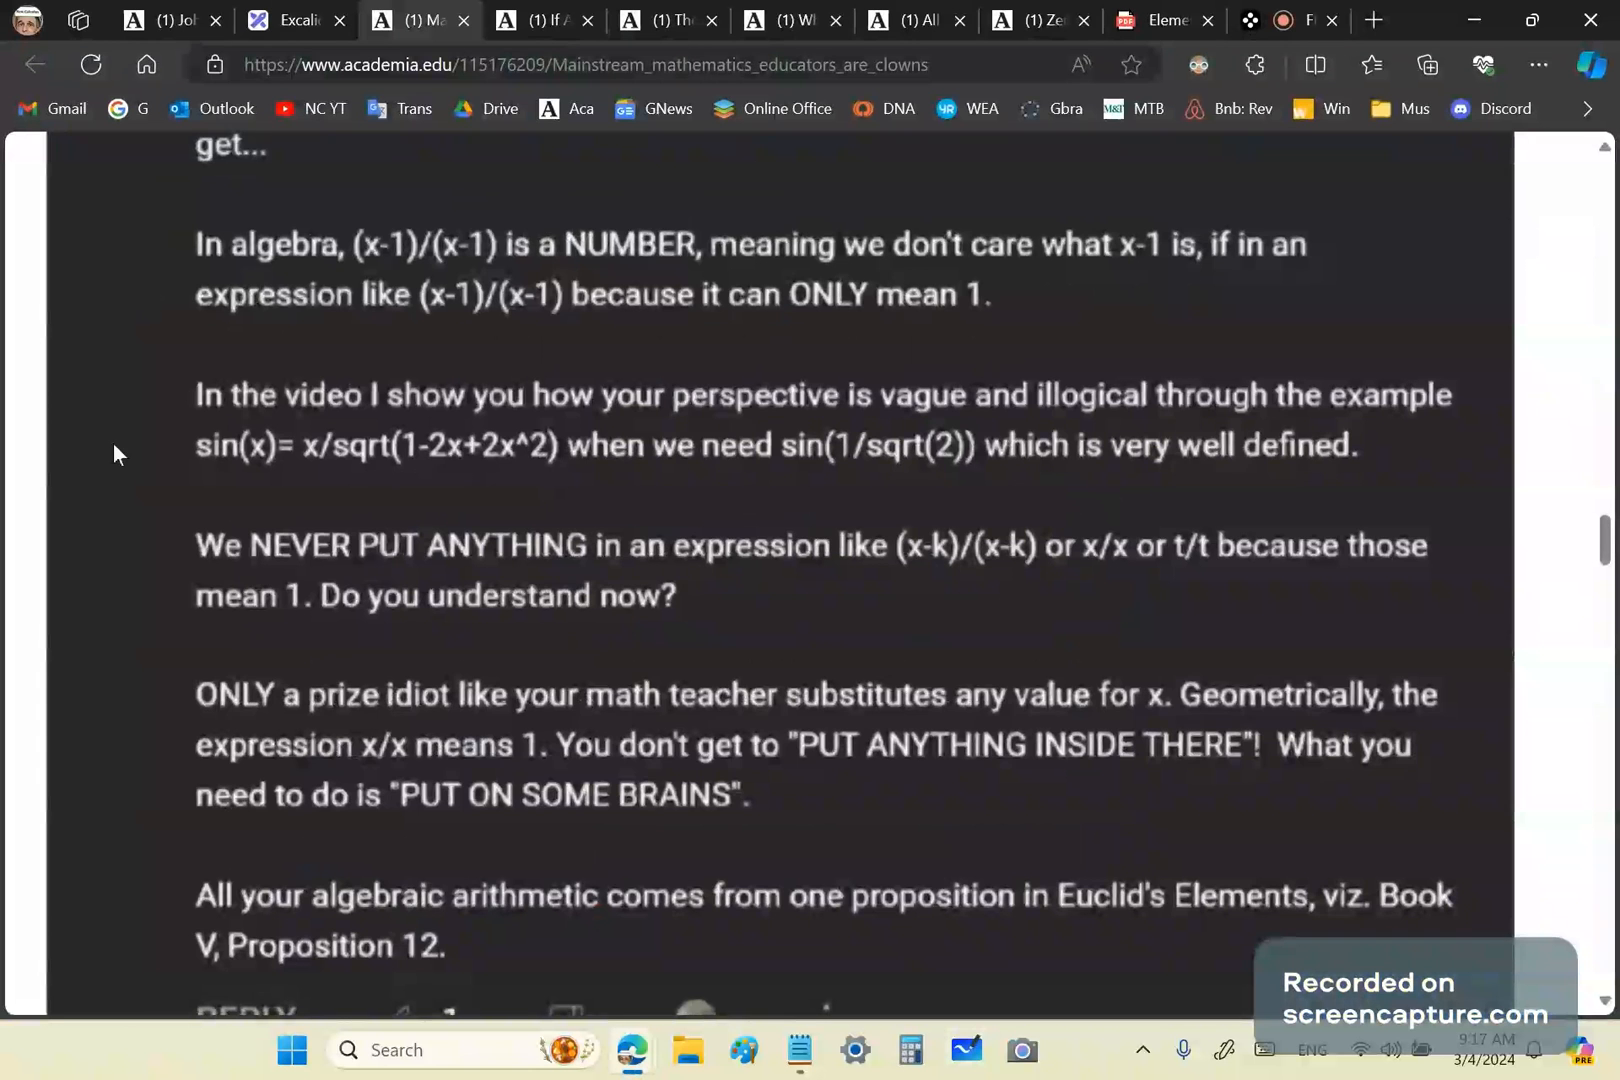
{"action": "scroll", "scroll_direction": "down", "scroll_amount": 3}
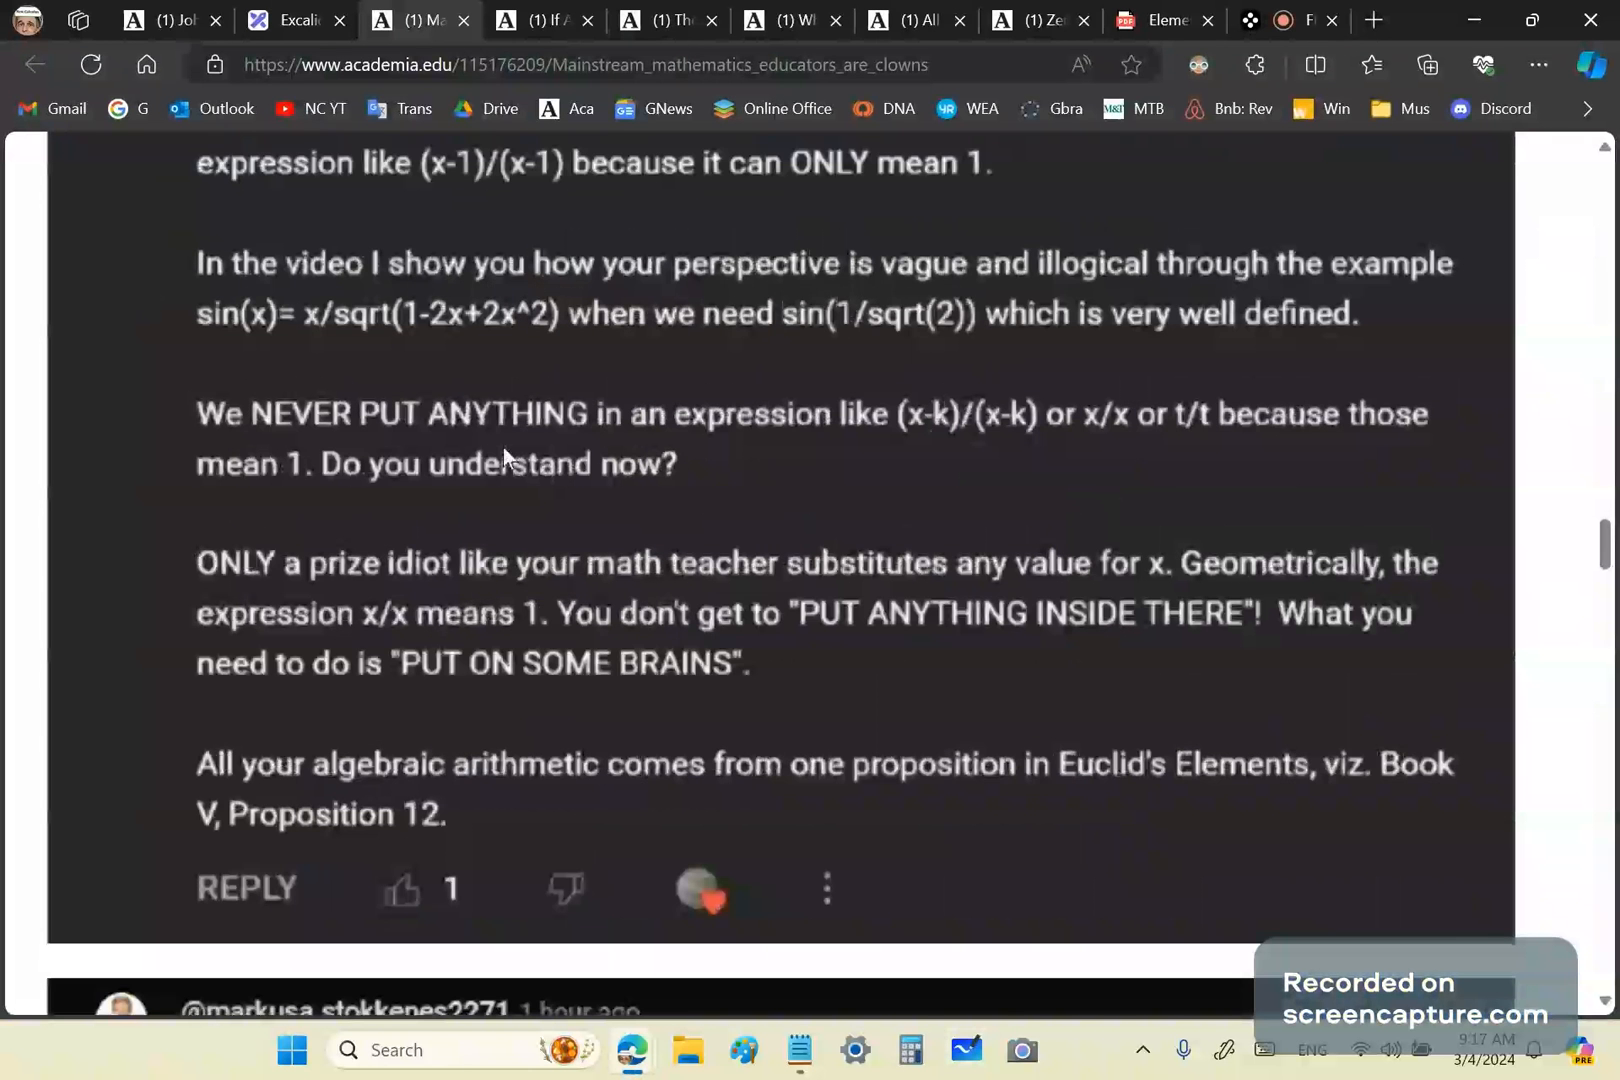
Bring the comment asking for proof that x/x equals one, and its mocking reply, into view.
{"action": "scroll", "scroll_direction": "down", "scroll_amount": 3}
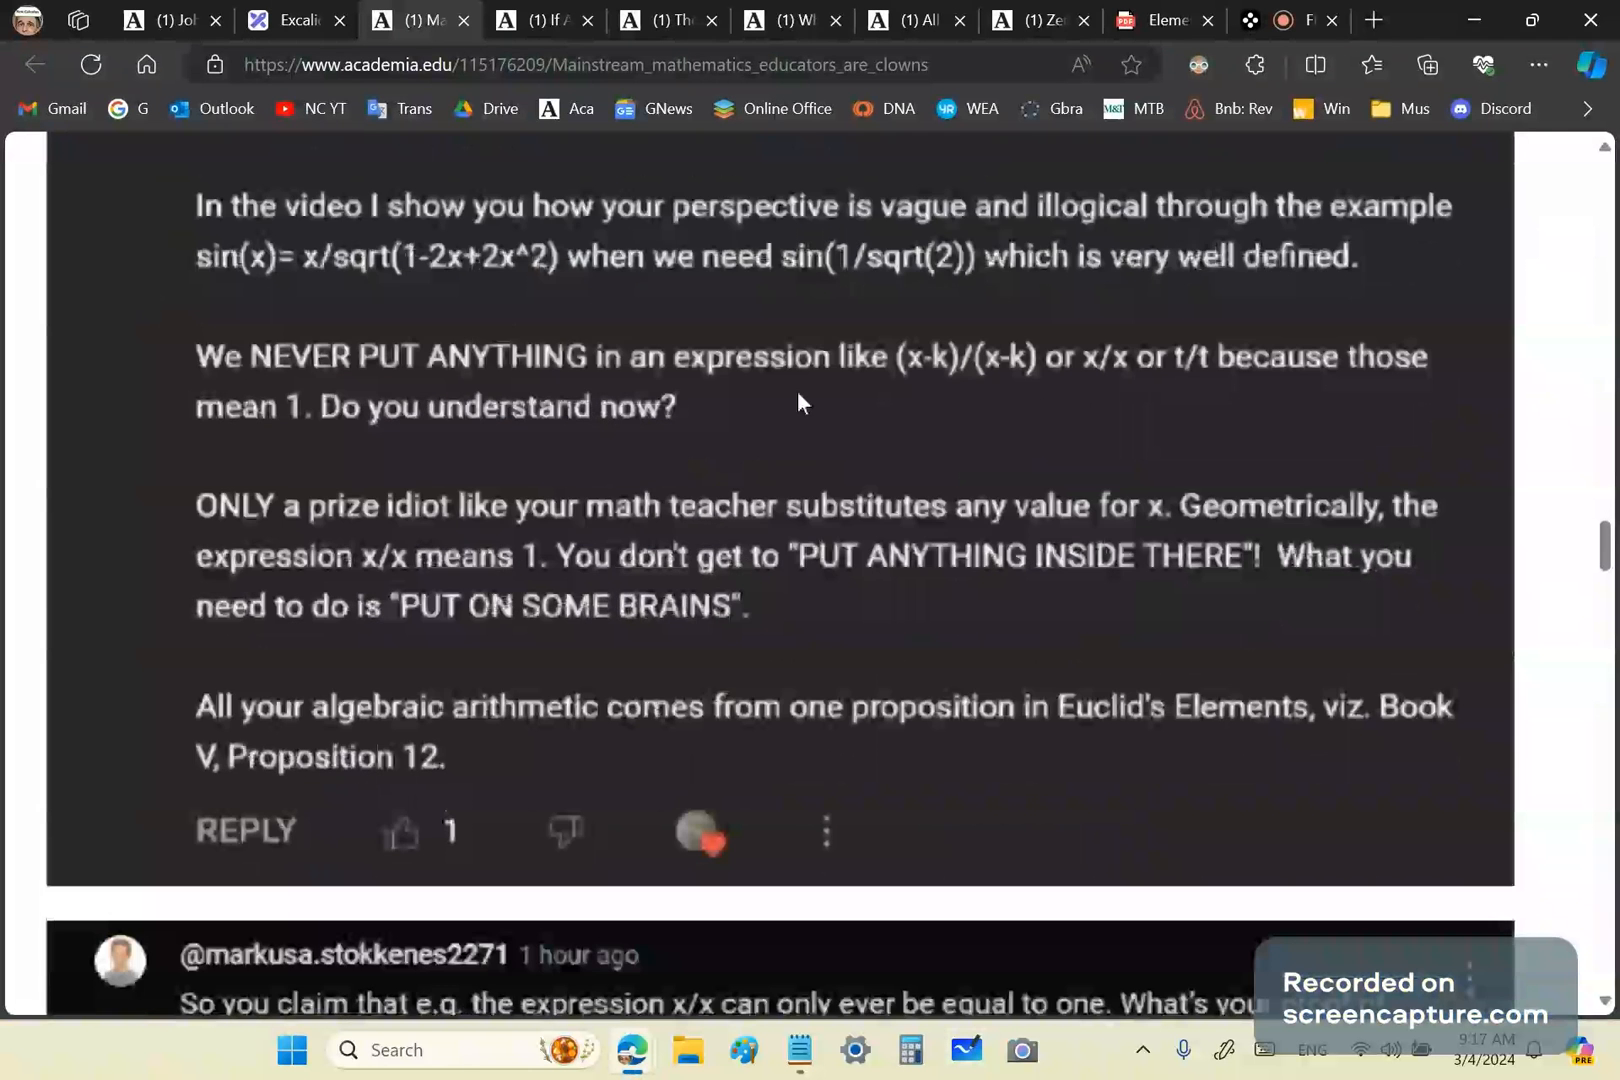
{"action": "mouse_move", "coordinate": [1018, 376]}
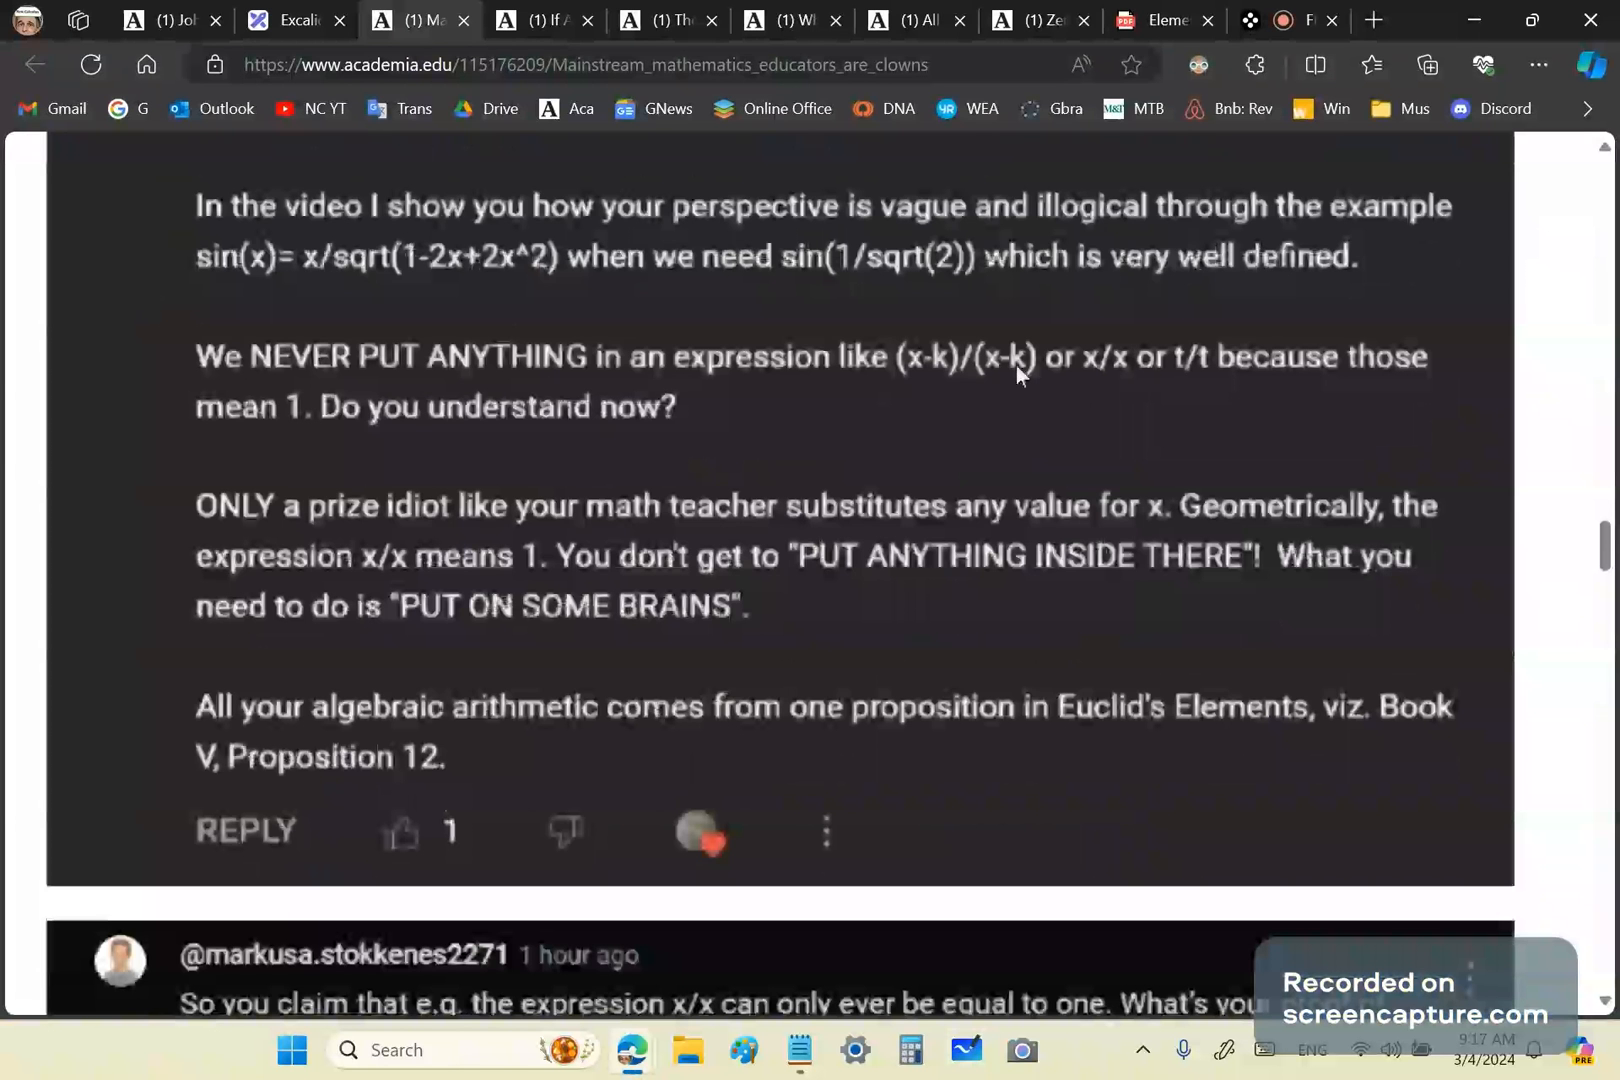
{"action": "mouse_move", "coordinate": [978, 476]}
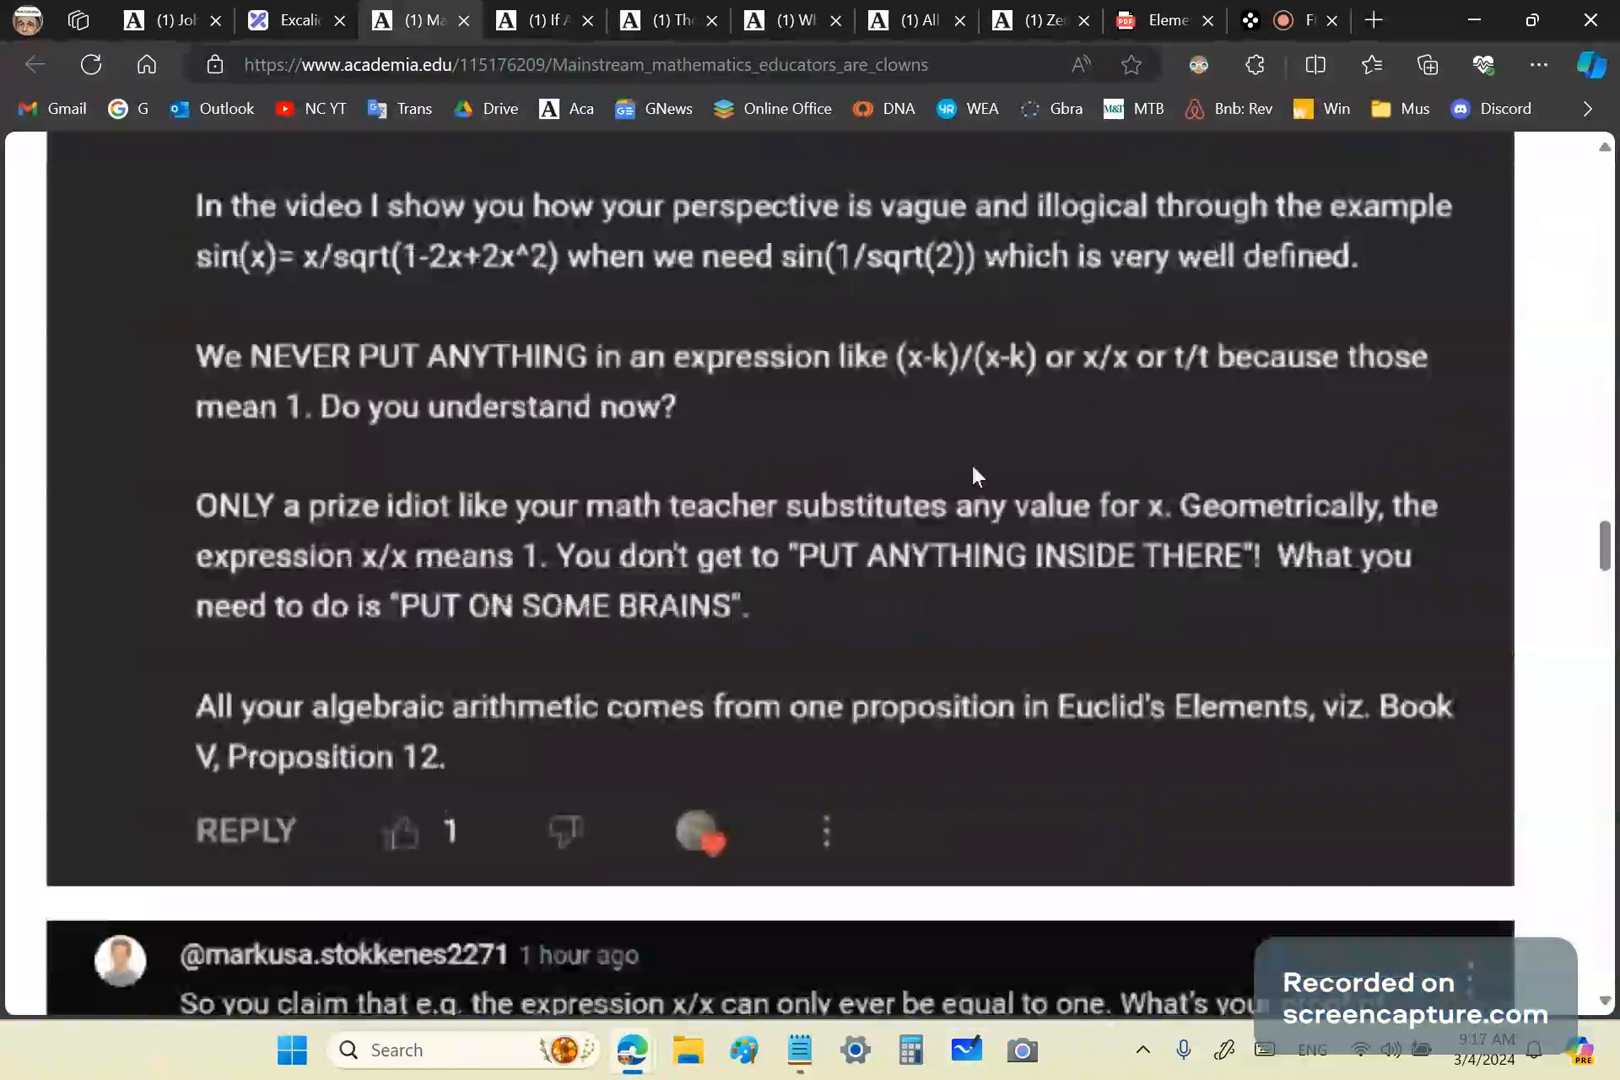
{"action": "mouse_move", "coordinate": [566, 656]}
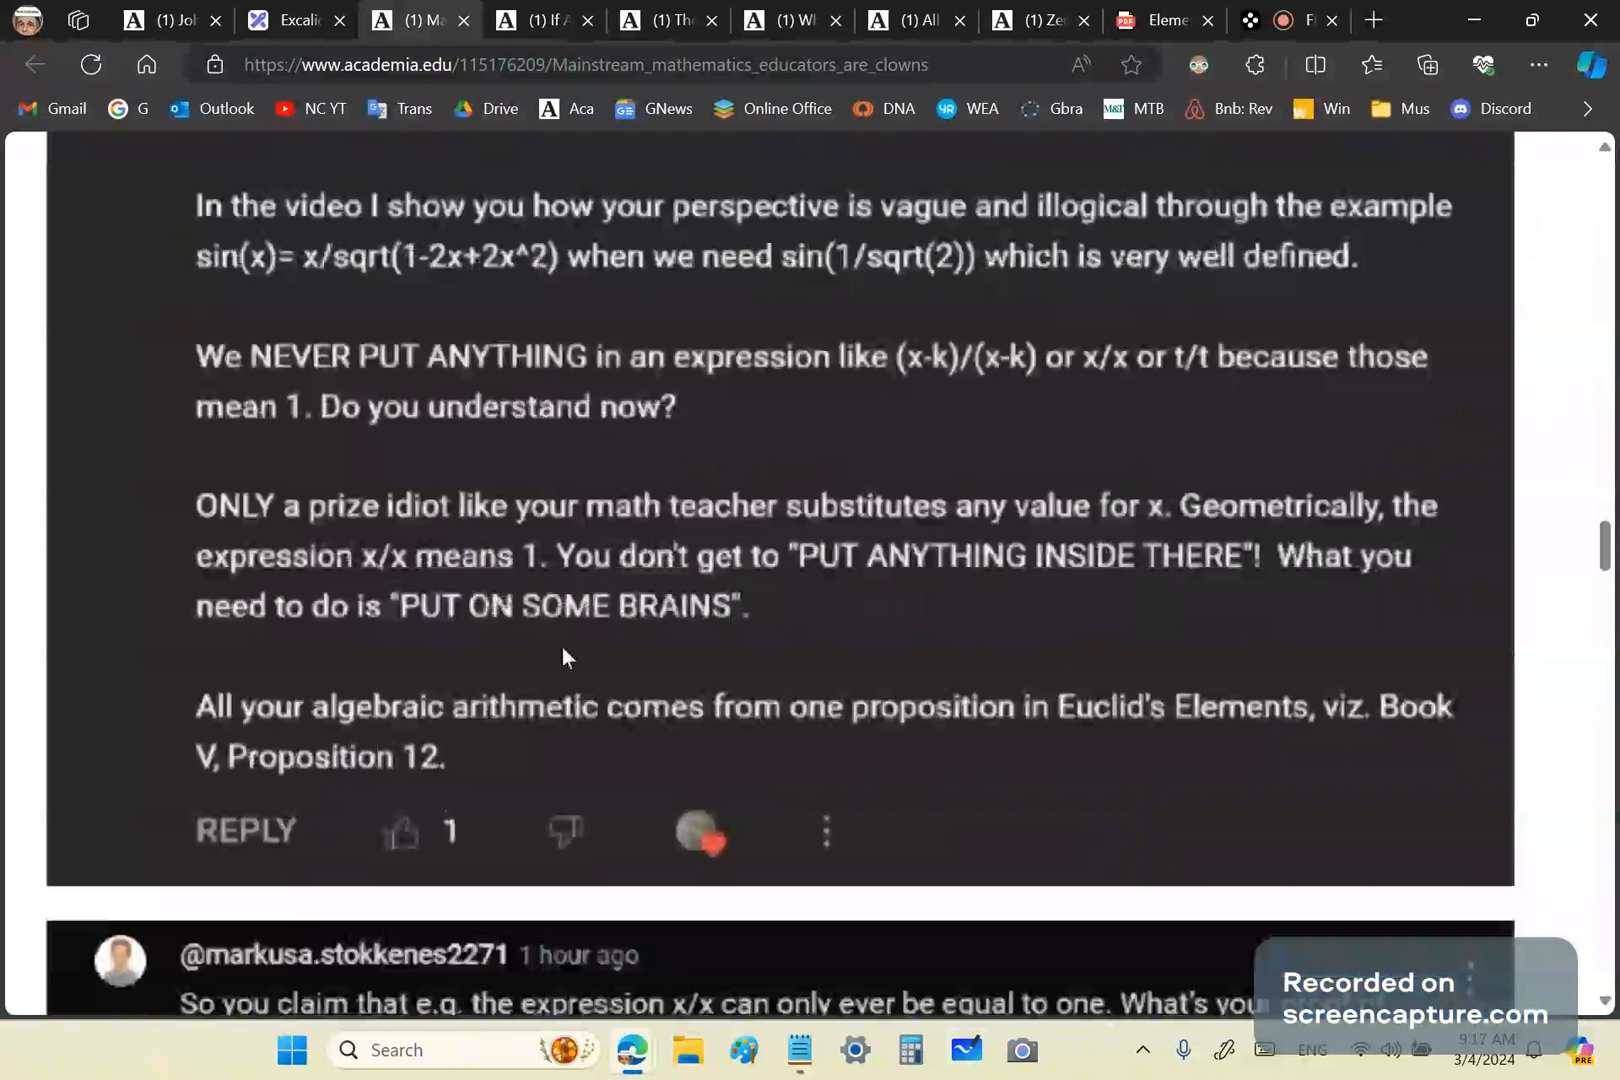
{"action": "mouse_move", "coordinate": [422, 566]}
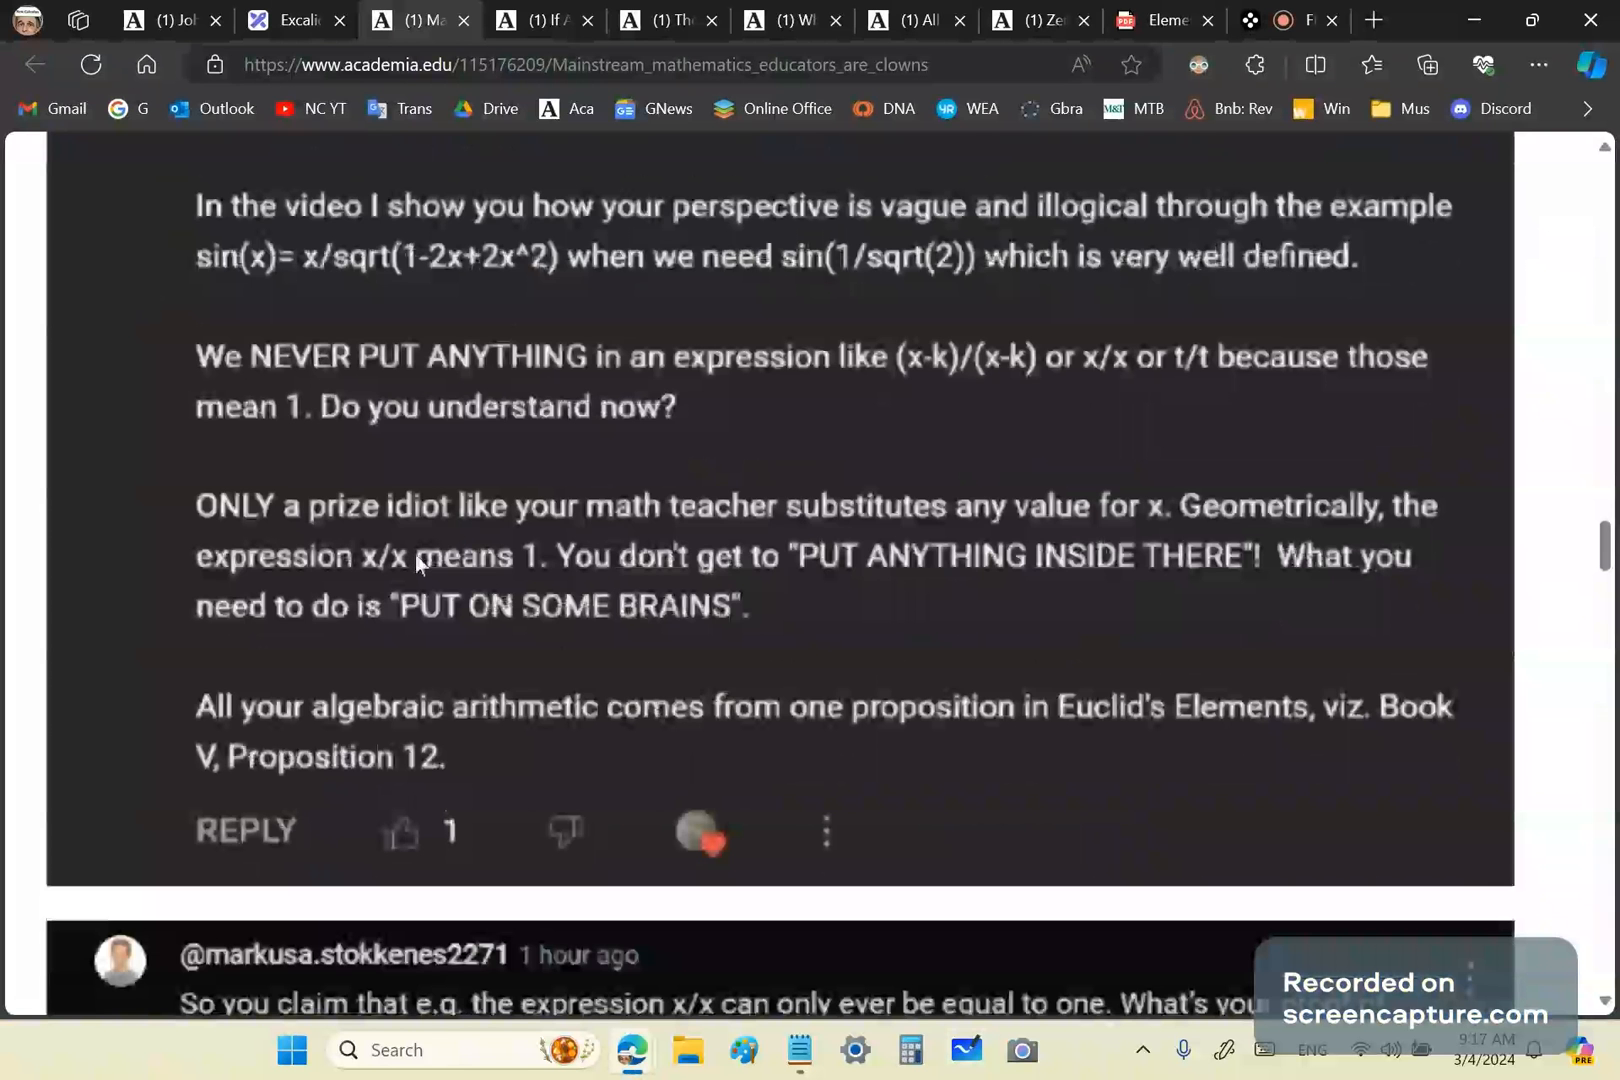
{"action": "scroll", "scroll_direction": "down", "scroll_amount": 3}
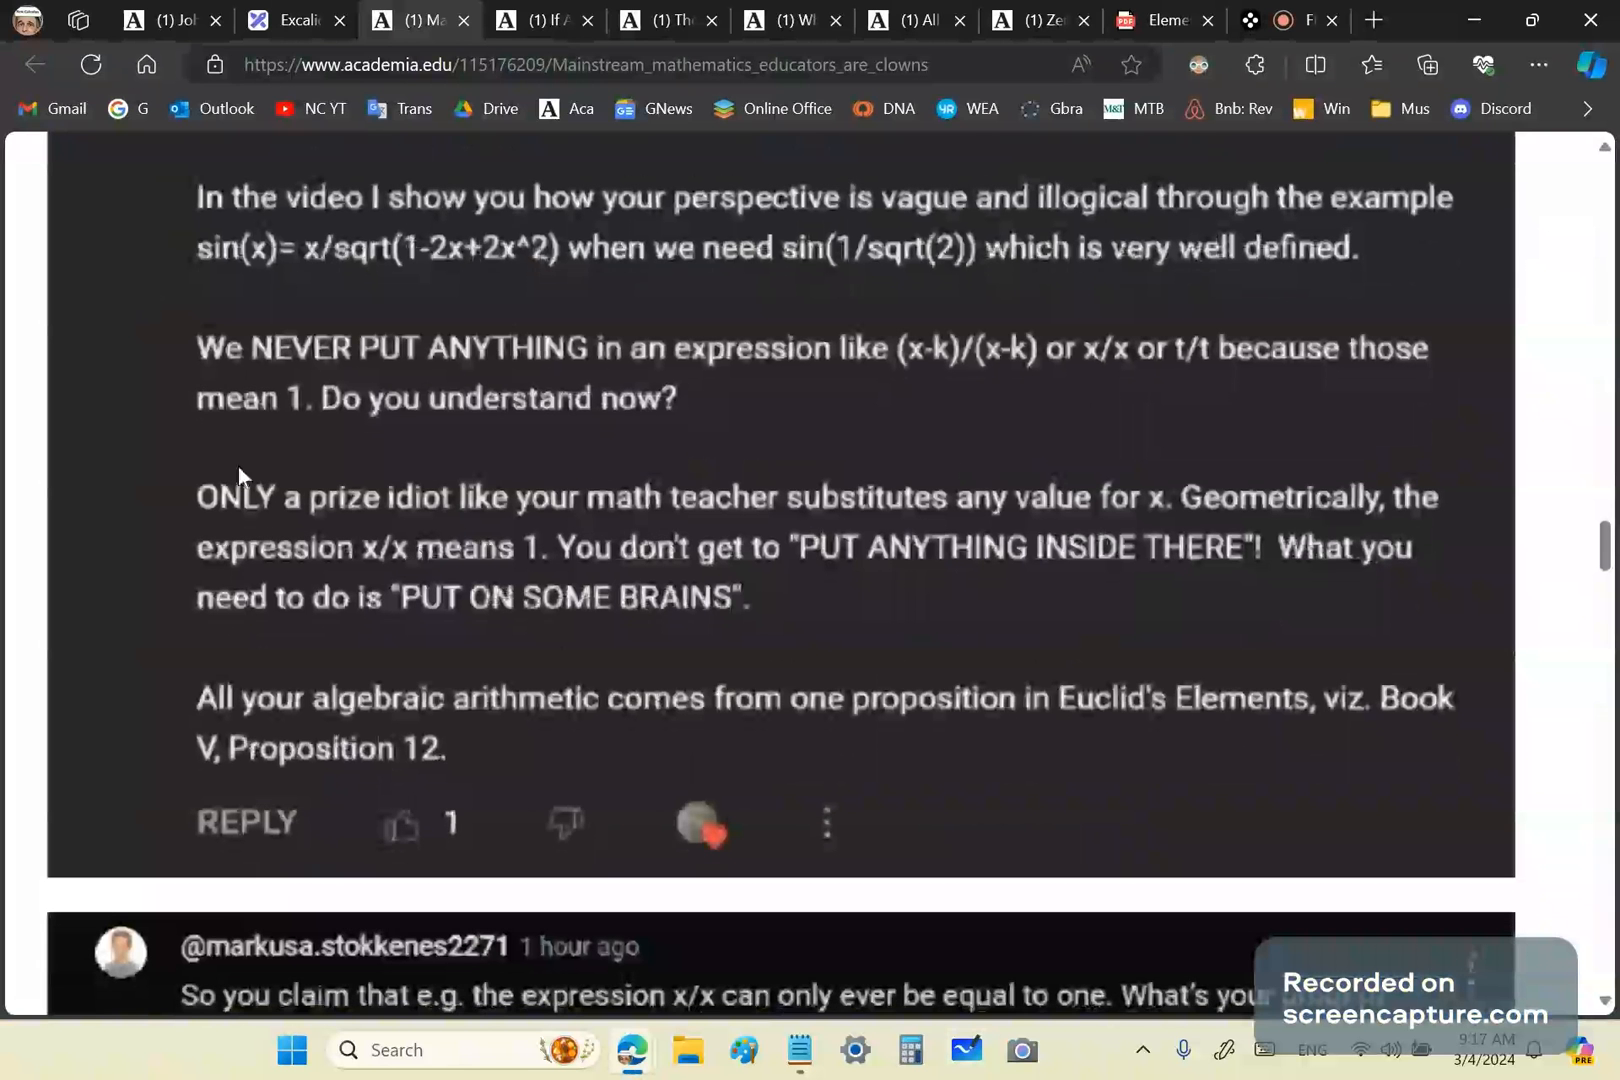
{"action": "scroll", "scroll_direction": "down", "scroll_amount": 3}
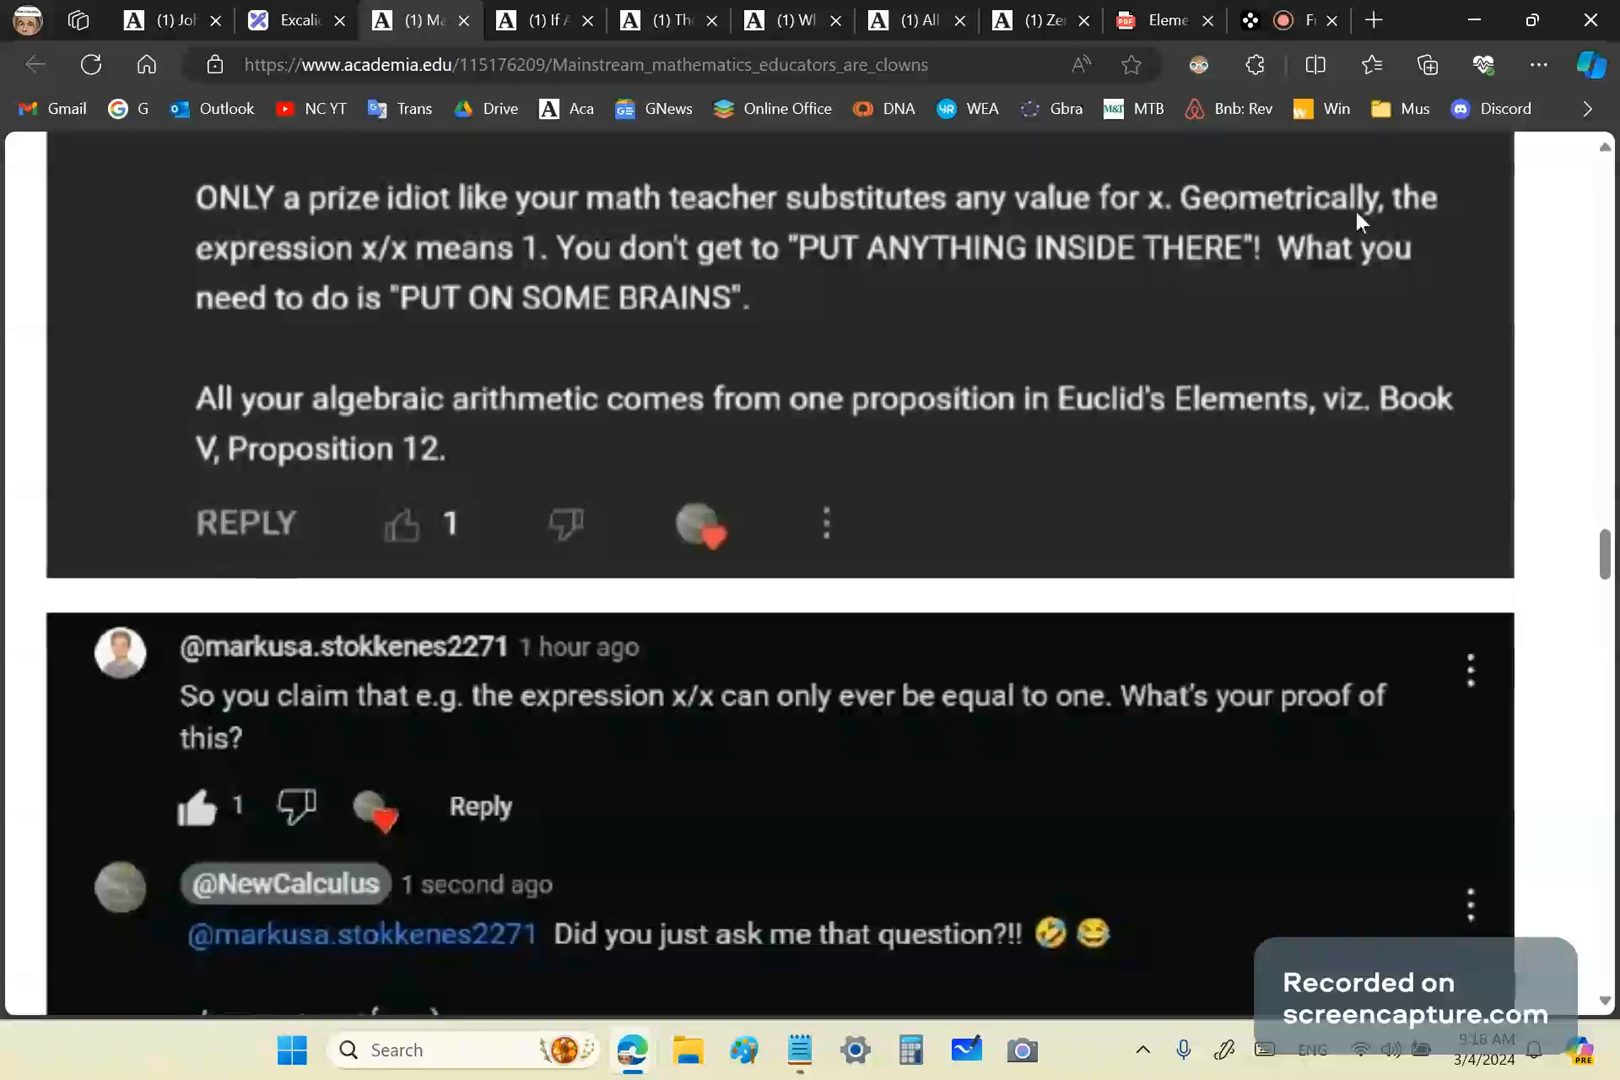
{"action": "mouse_move", "coordinate": [400, 292]}
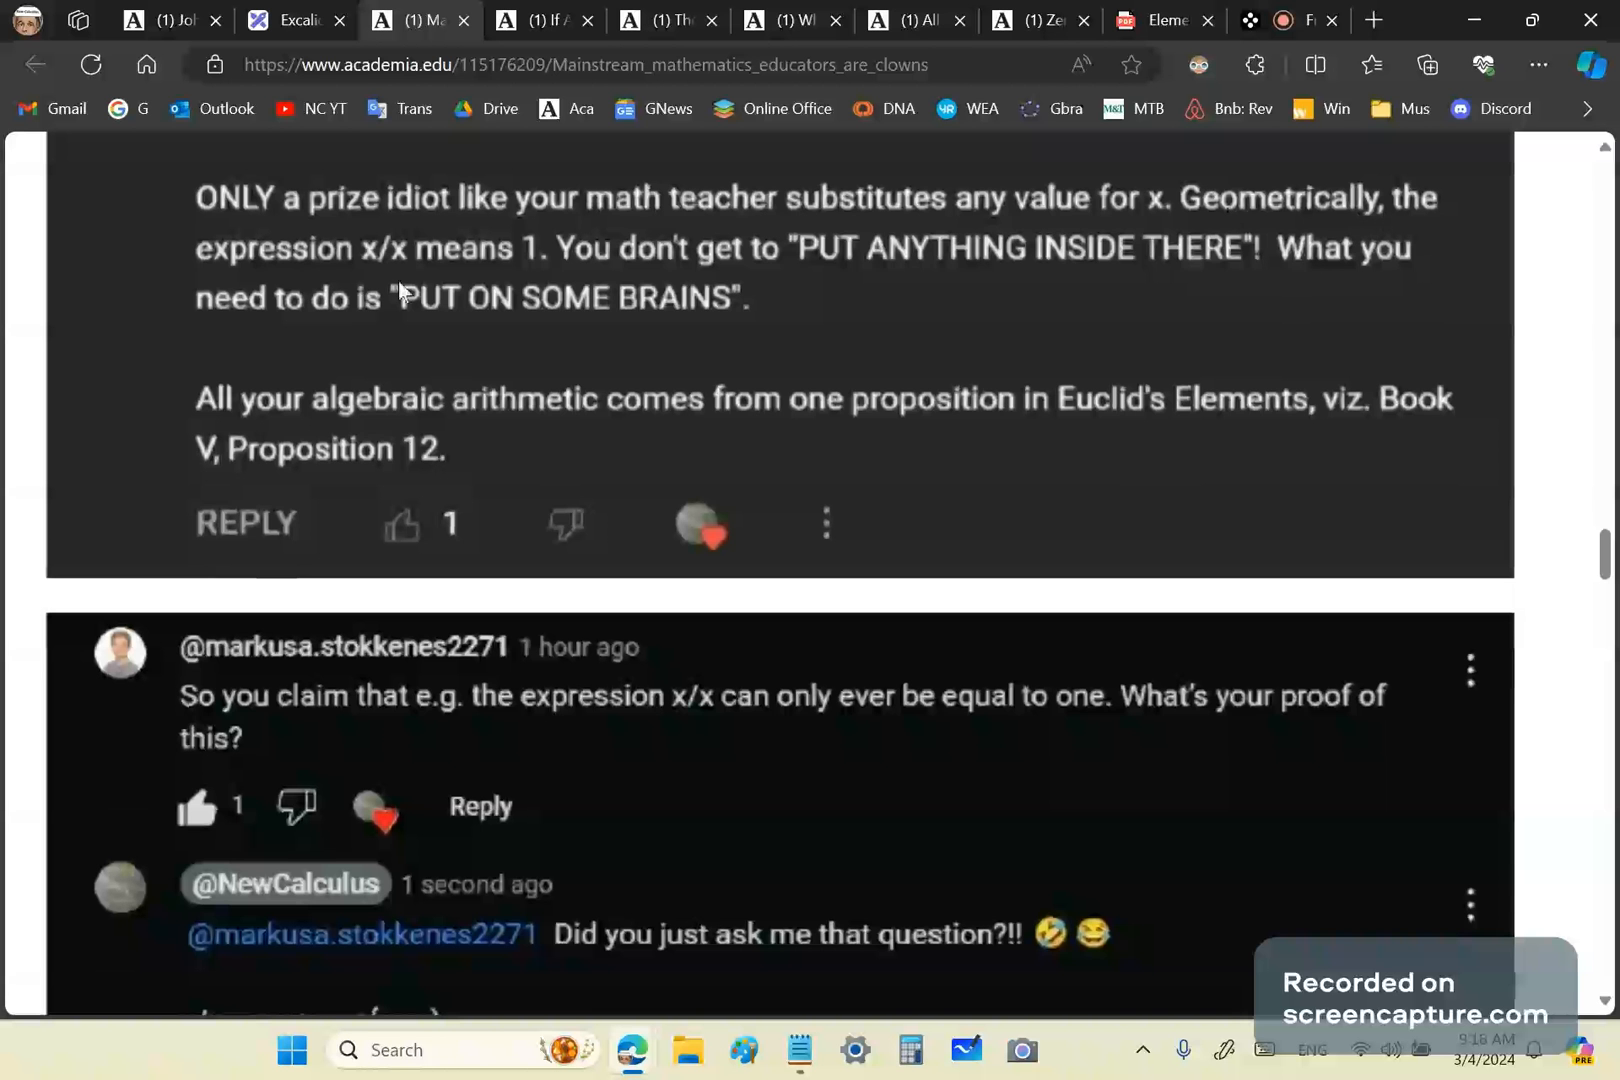
{"action": "mouse_move", "coordinate": [544, 270]}
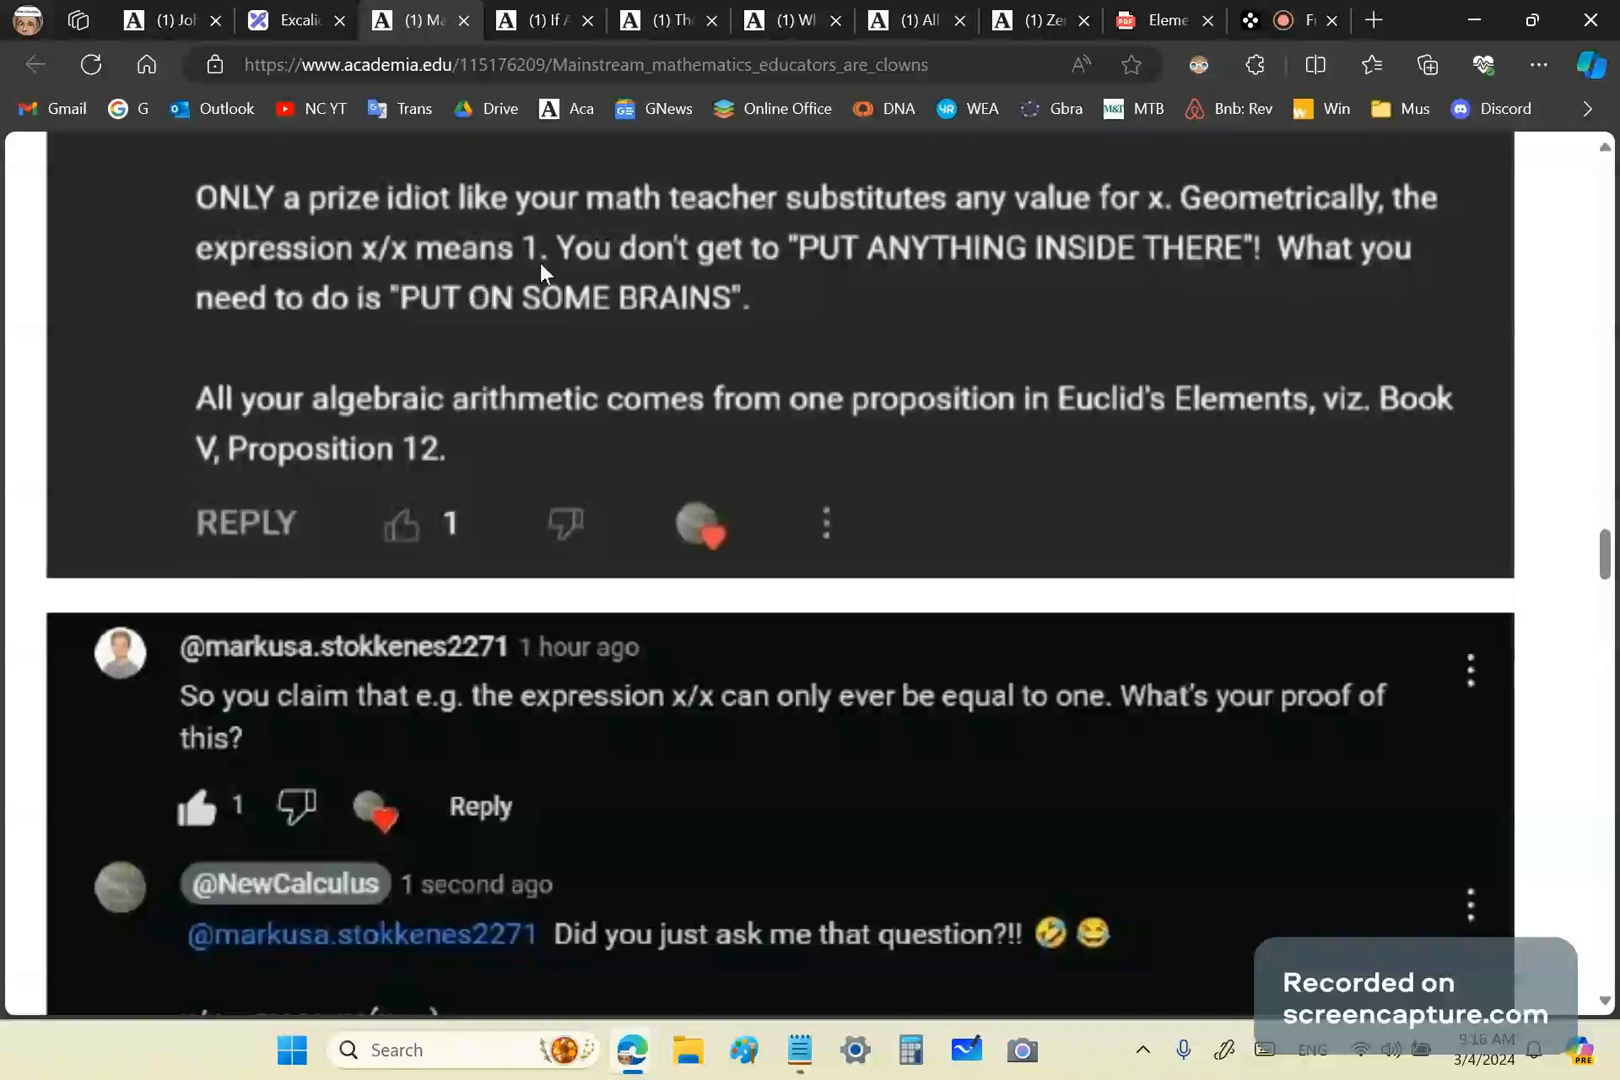
{"action": "mouse_move", "coordinate": [604, 290]}
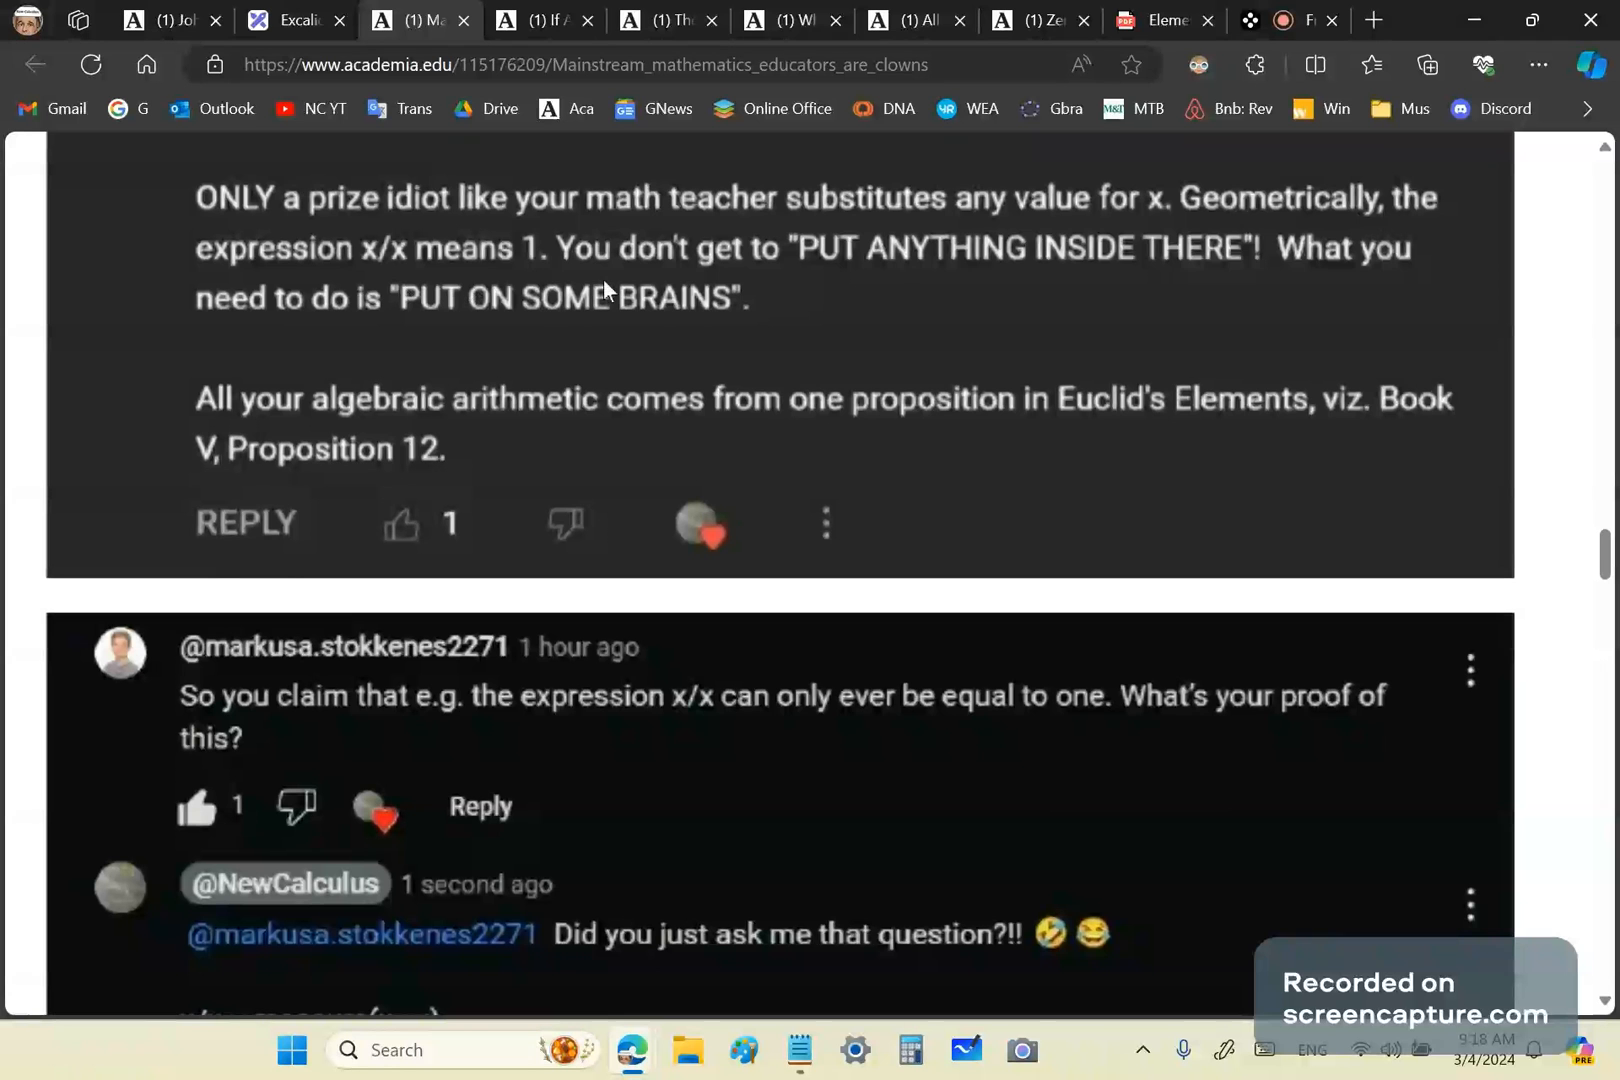
{"action": "mouse_move", "coordinate": [1240, 276]}
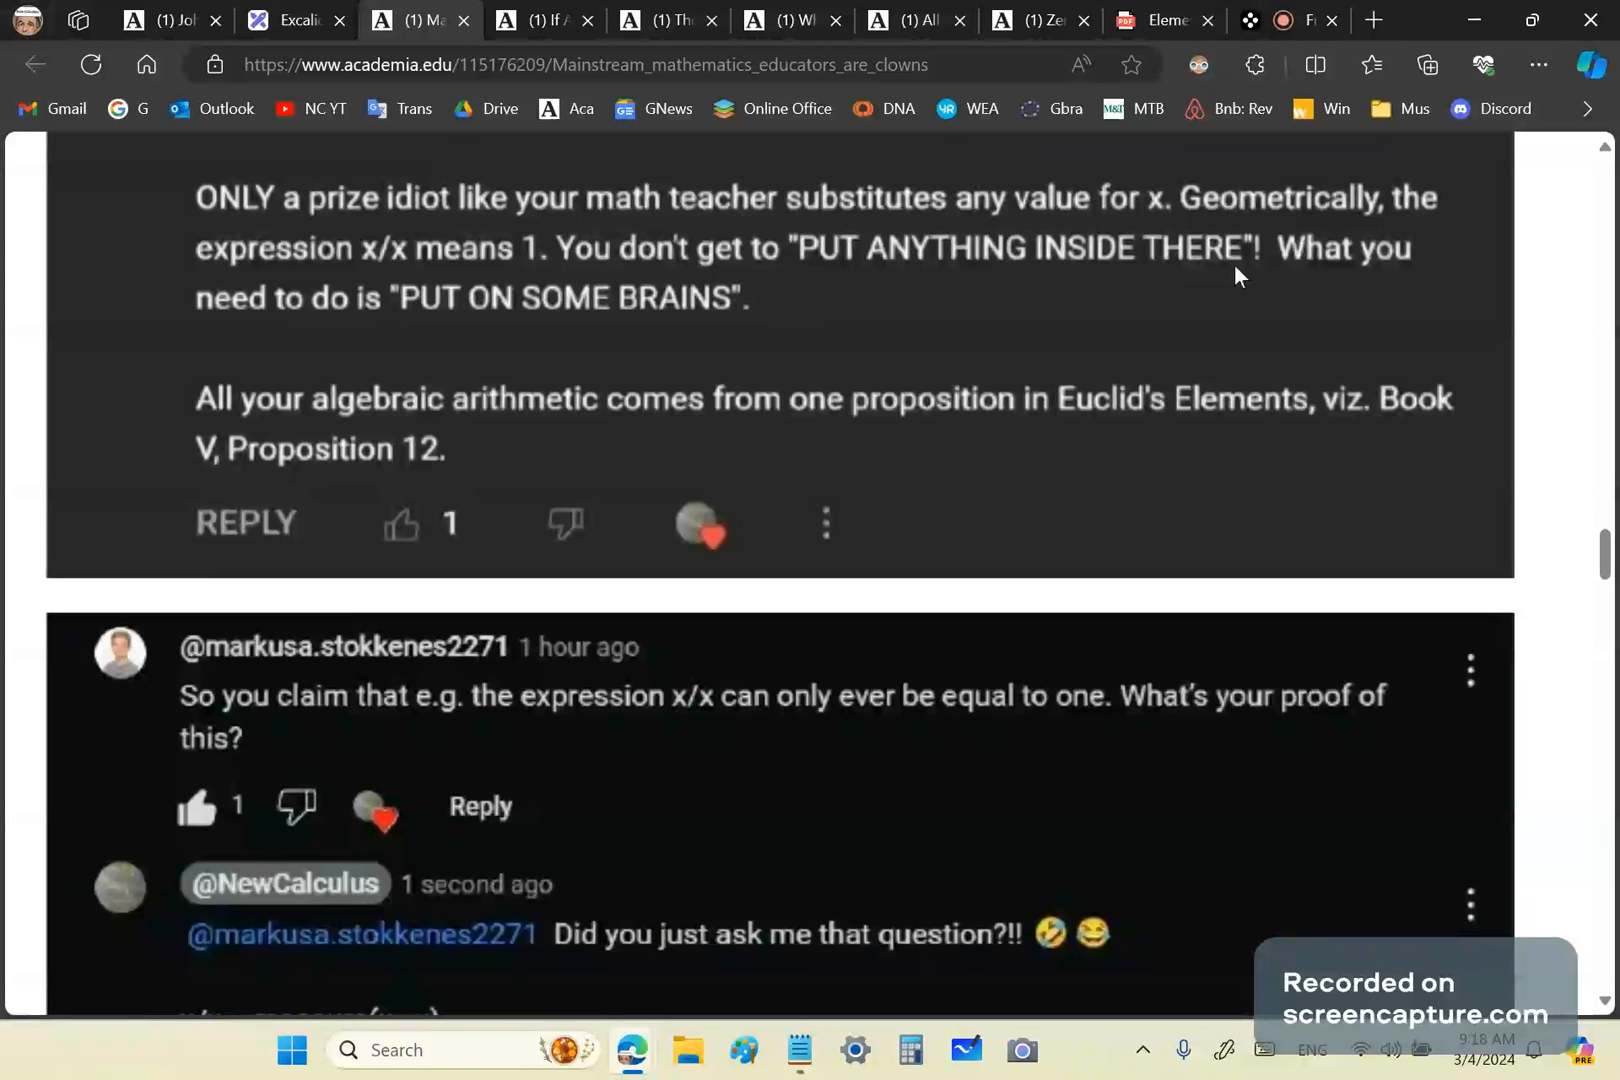
{"action": "mouse_move", "coordinate": [216, 312]}
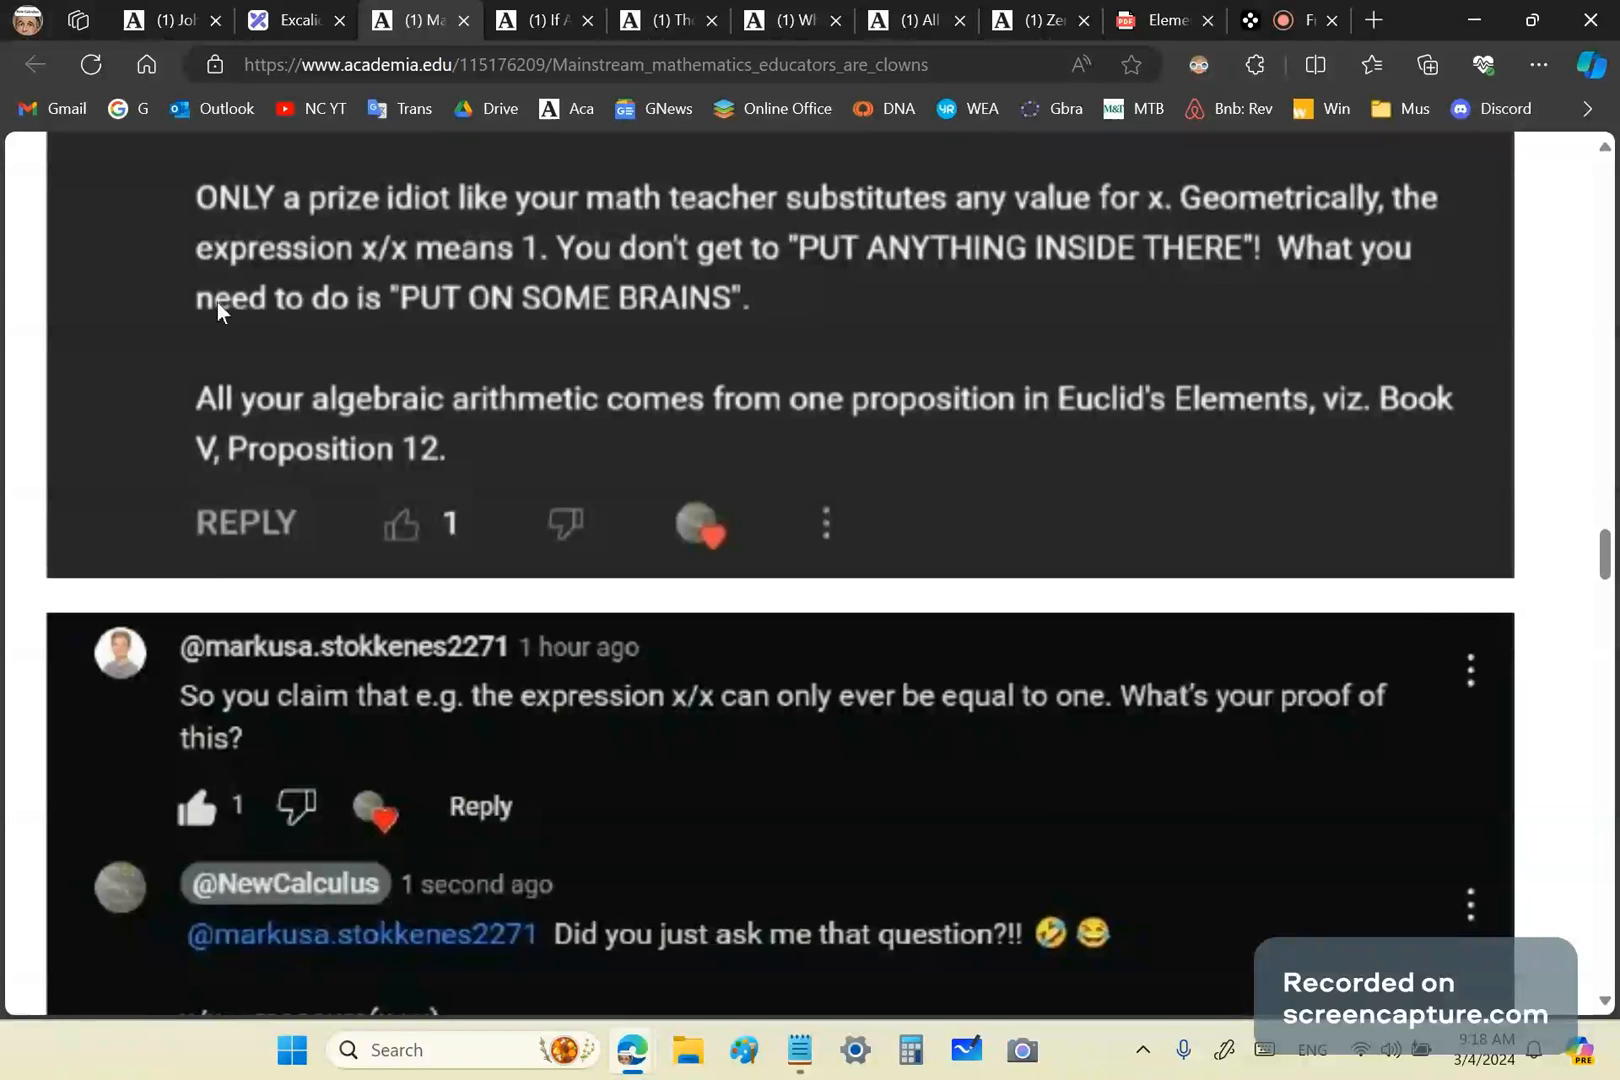
{"action": "mouse_move", "coordinate": [744, 342]}
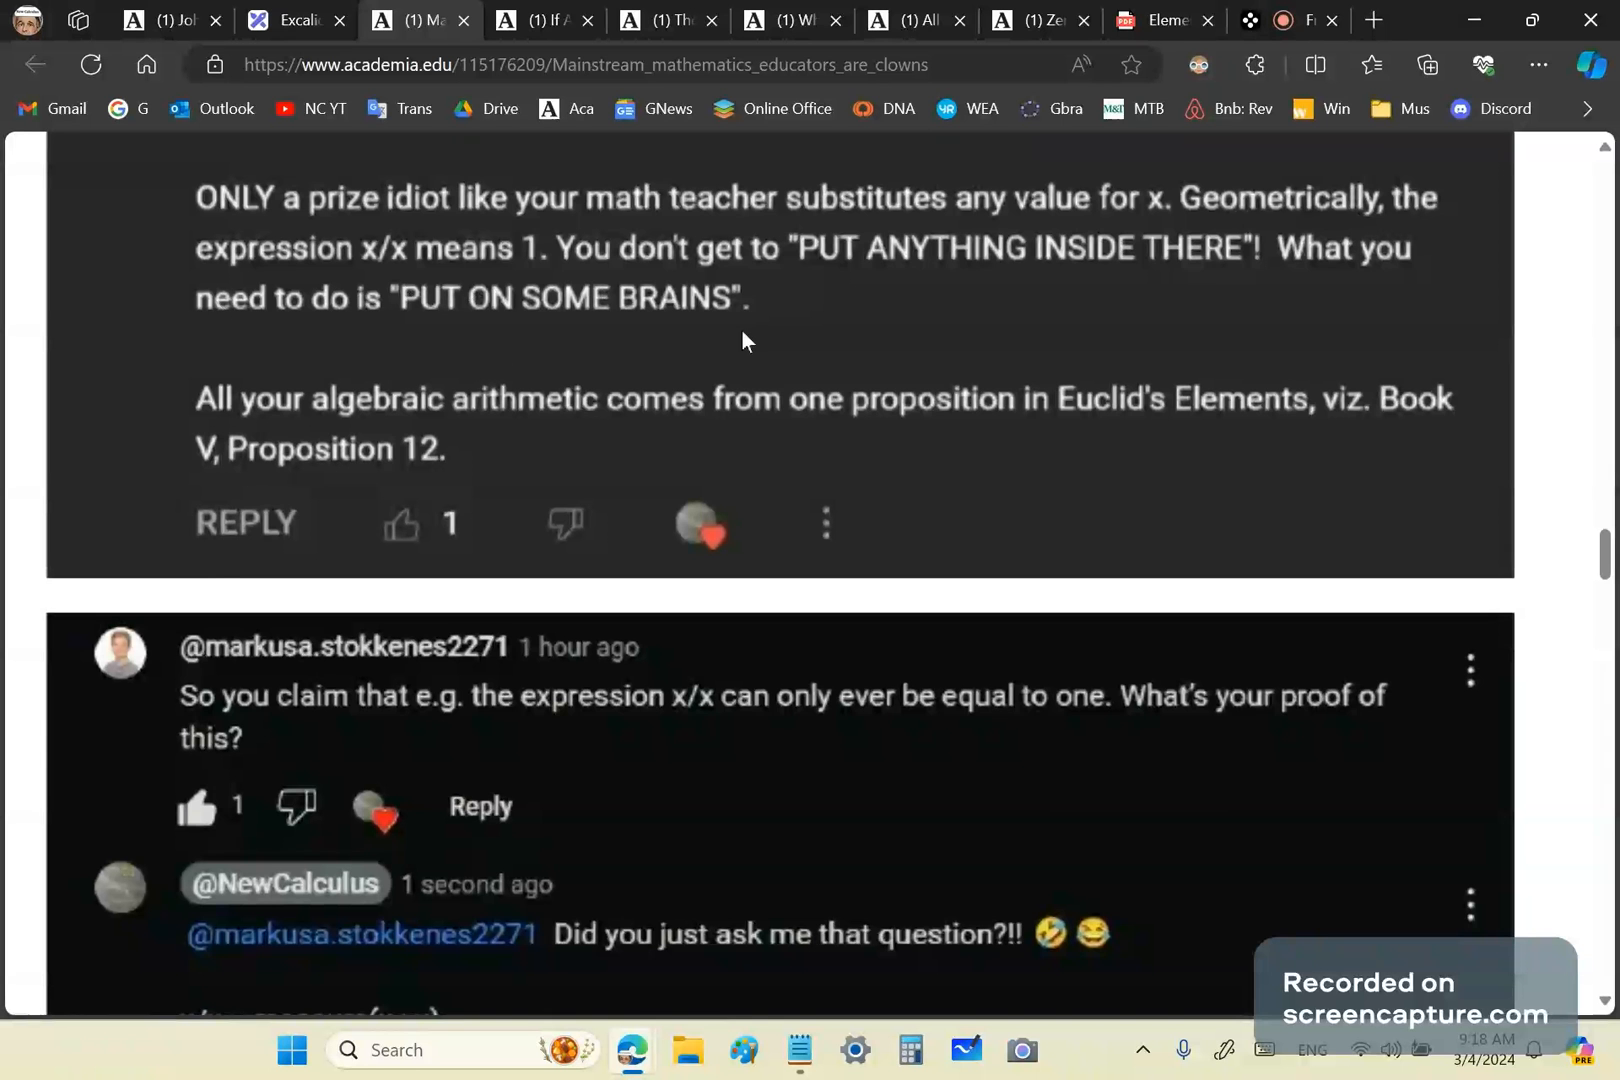
{"action": "mouse_move", "coordinate": [368, 414]}
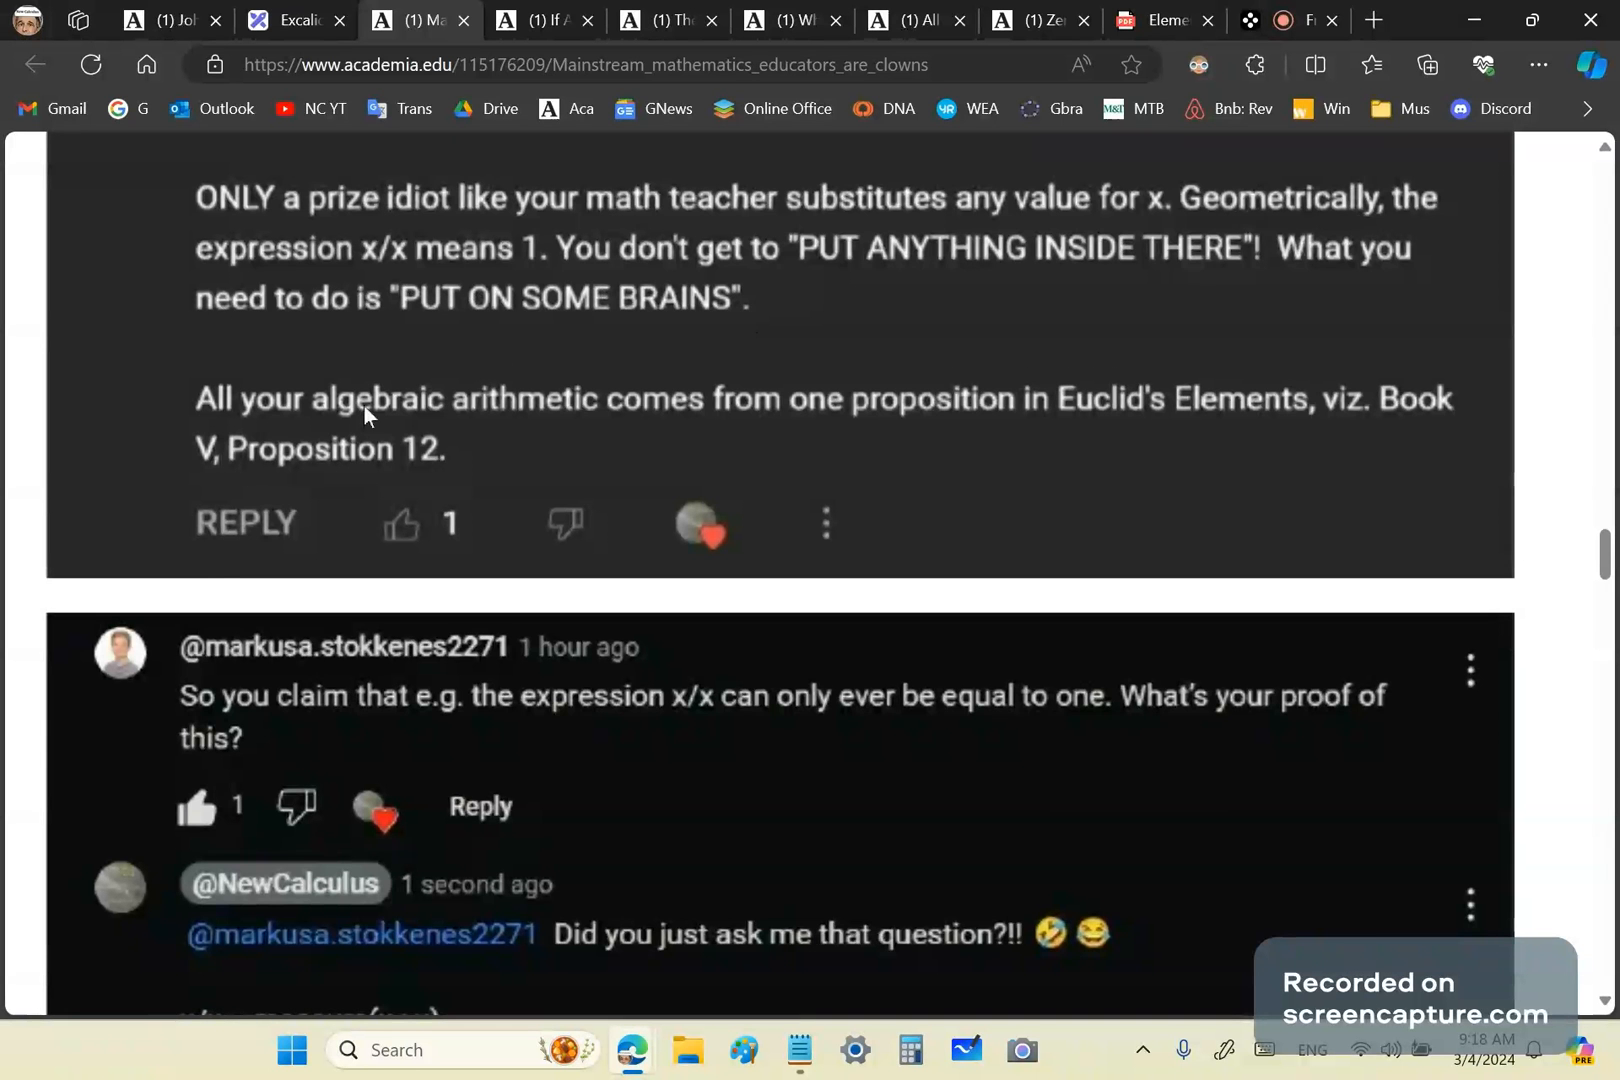
{"action": "mouse_move", "coordinate": [814, 466]}
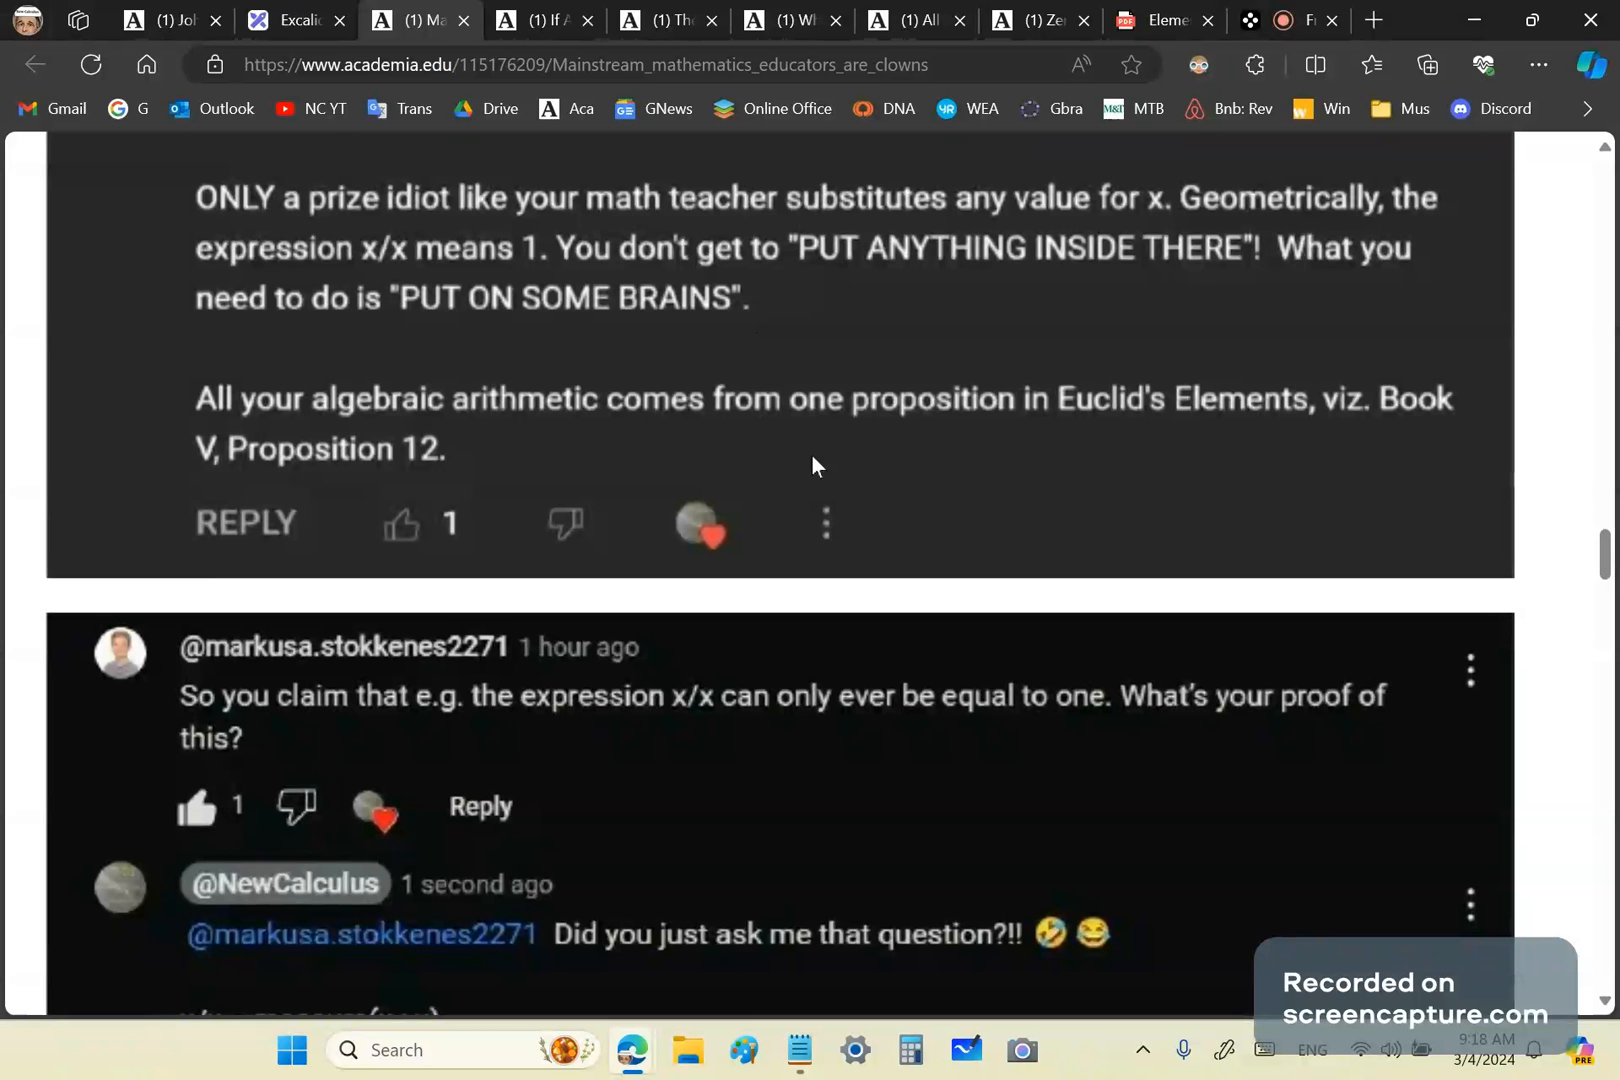
{"action": "mouse_move", "coordinate": [1478, 442]}
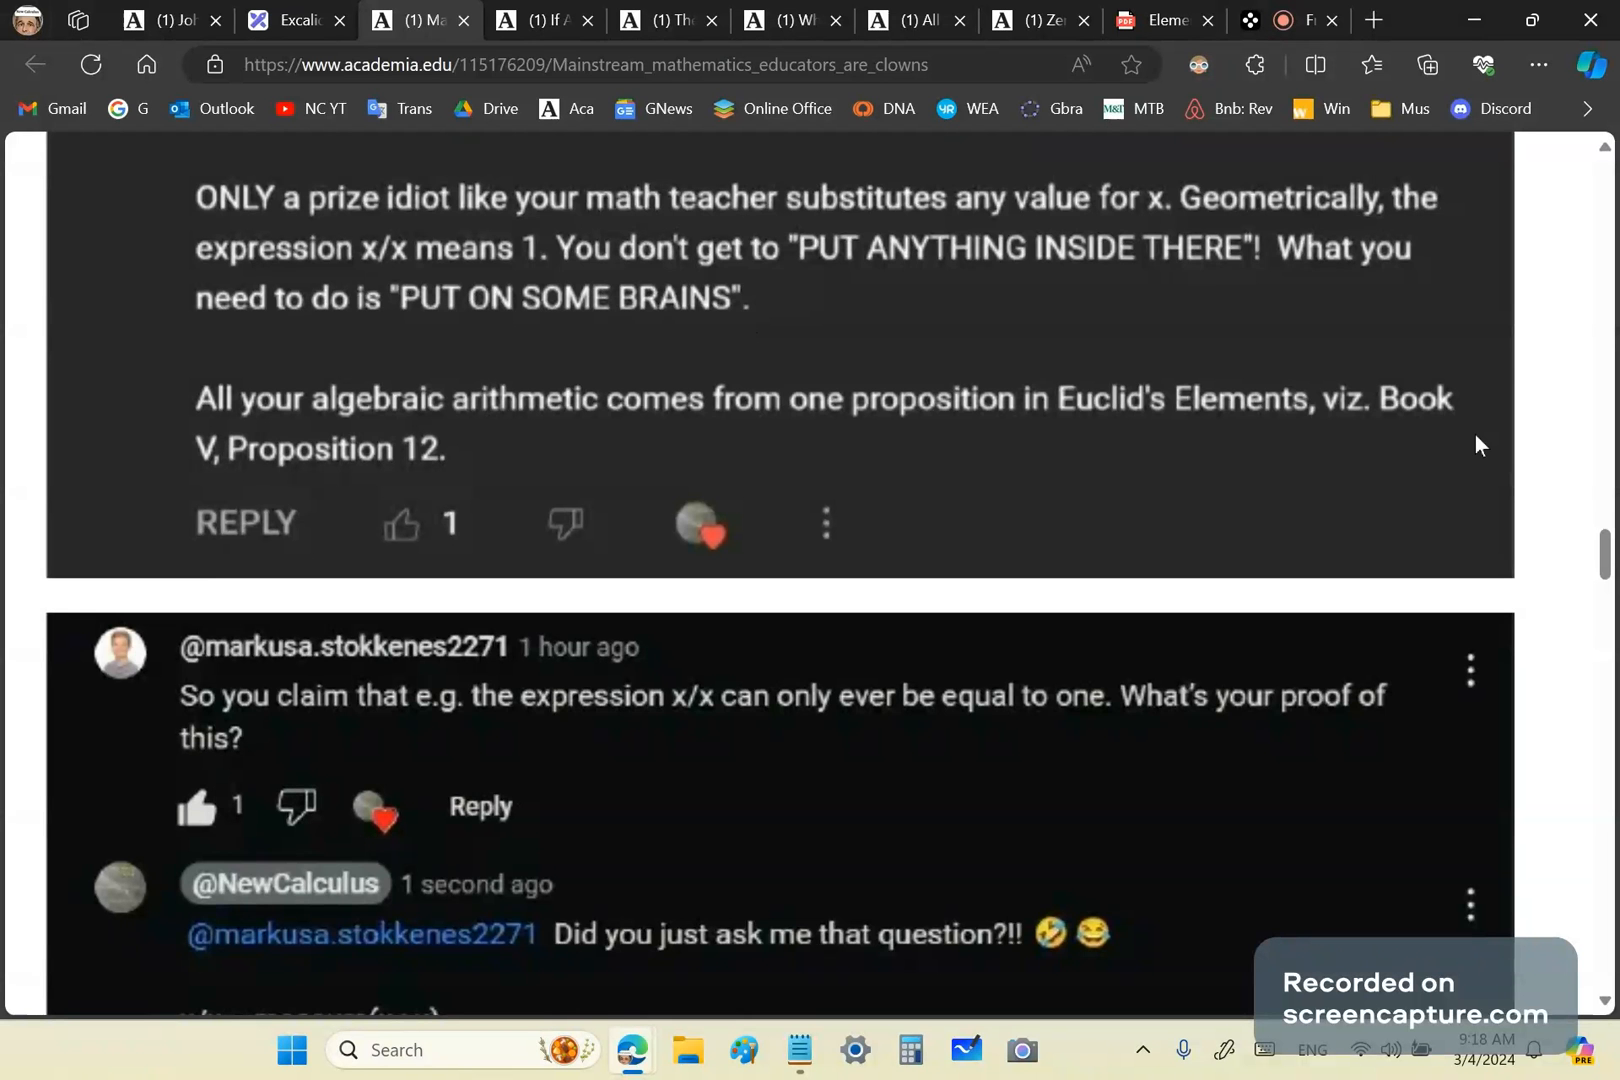
{"action": "left_click", "coordinate": [1160, 20]}
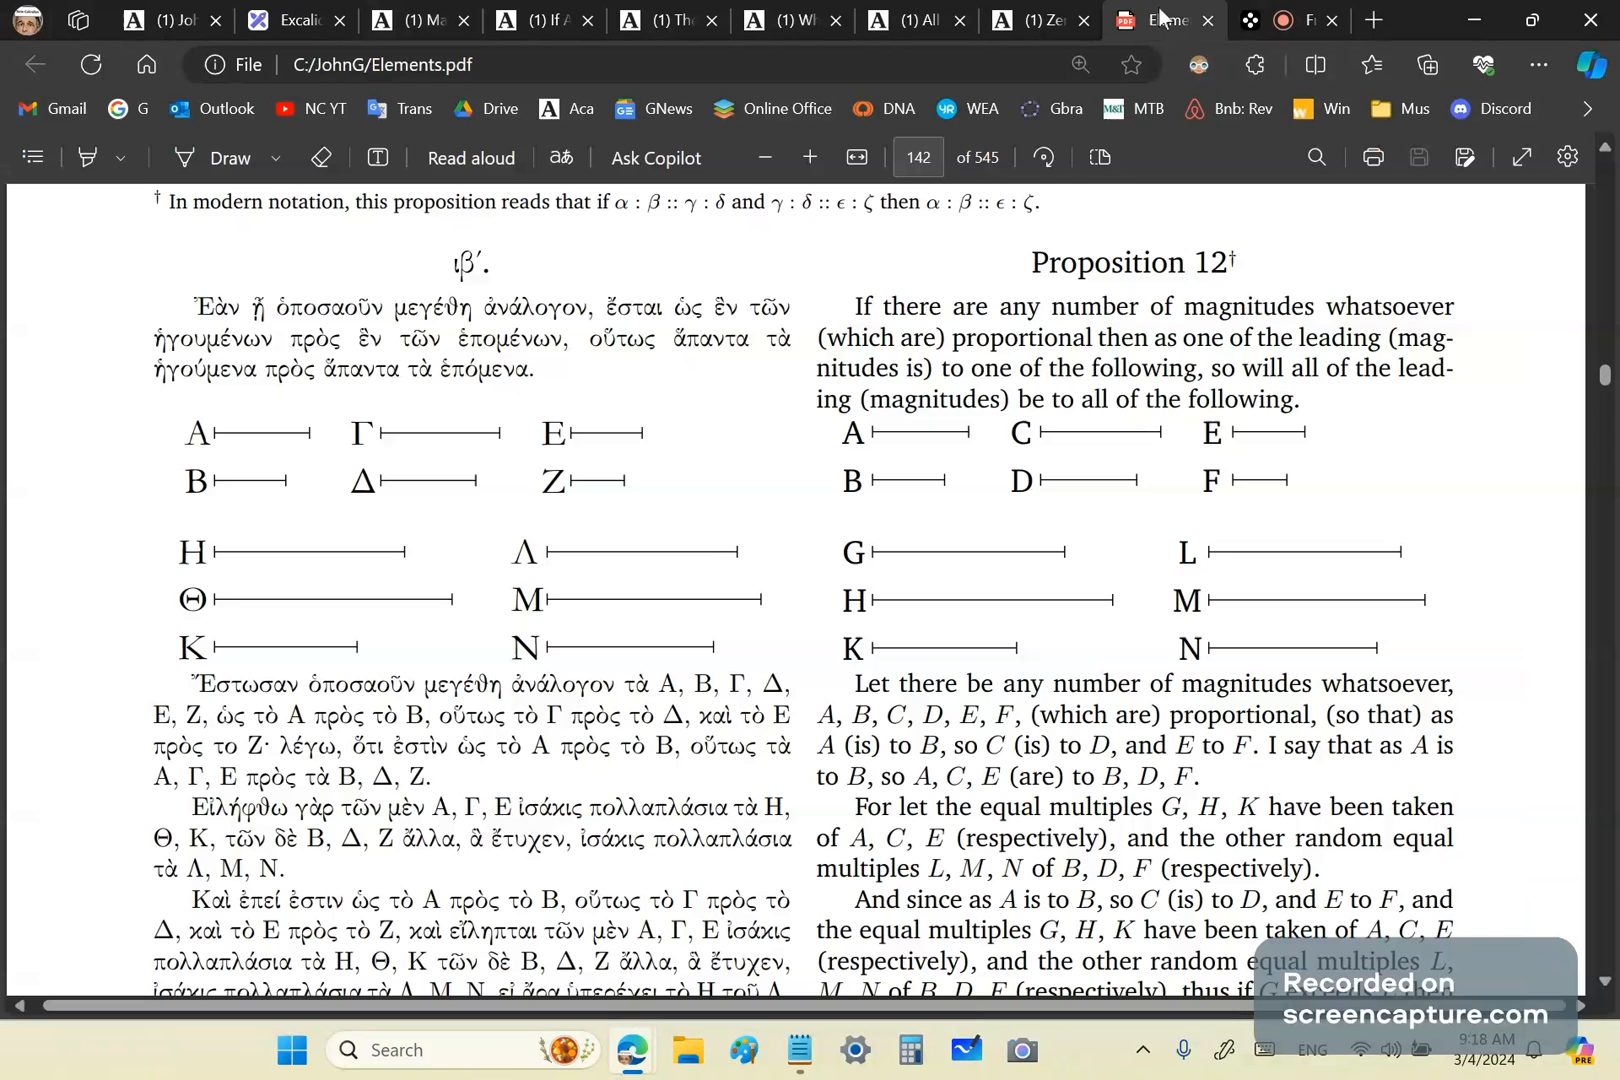
{"action": "scroll", "scroll_direction": "down", "scroll_amount": 3}
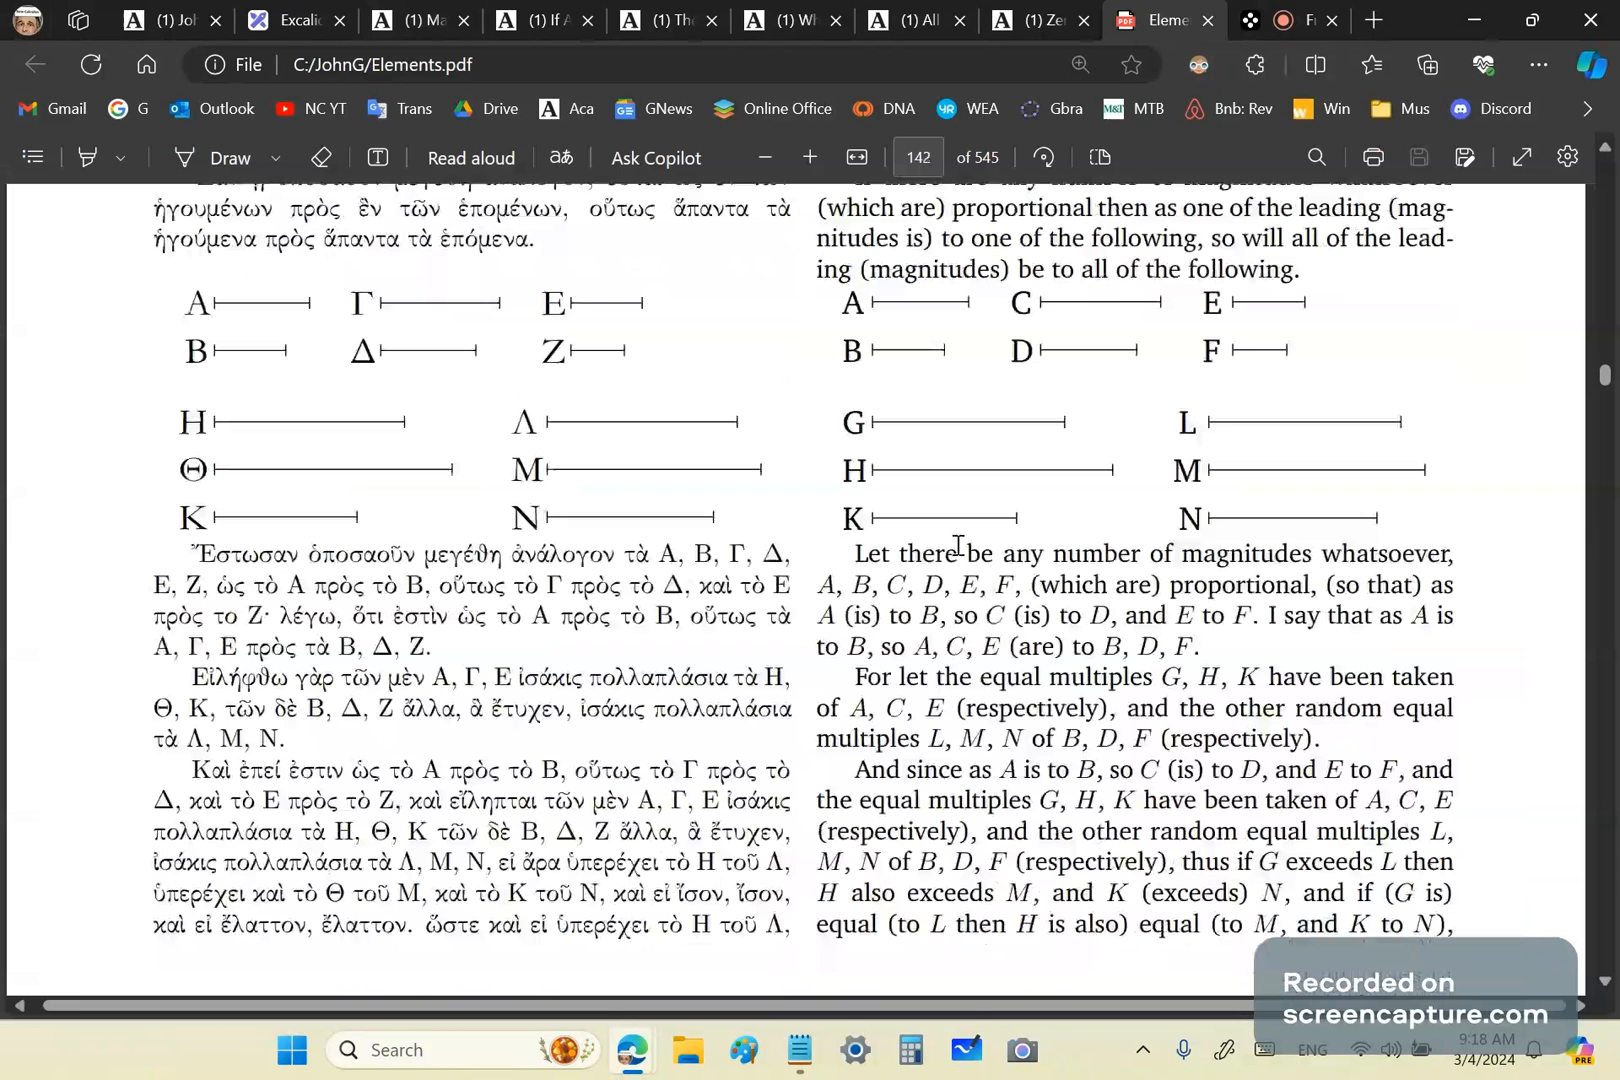
Return from the PDF to the comment thread and reach the reply defining x/x as measure(x : x) = 1/1.
{"action": "left_click", "coordinate": [412, 20]}
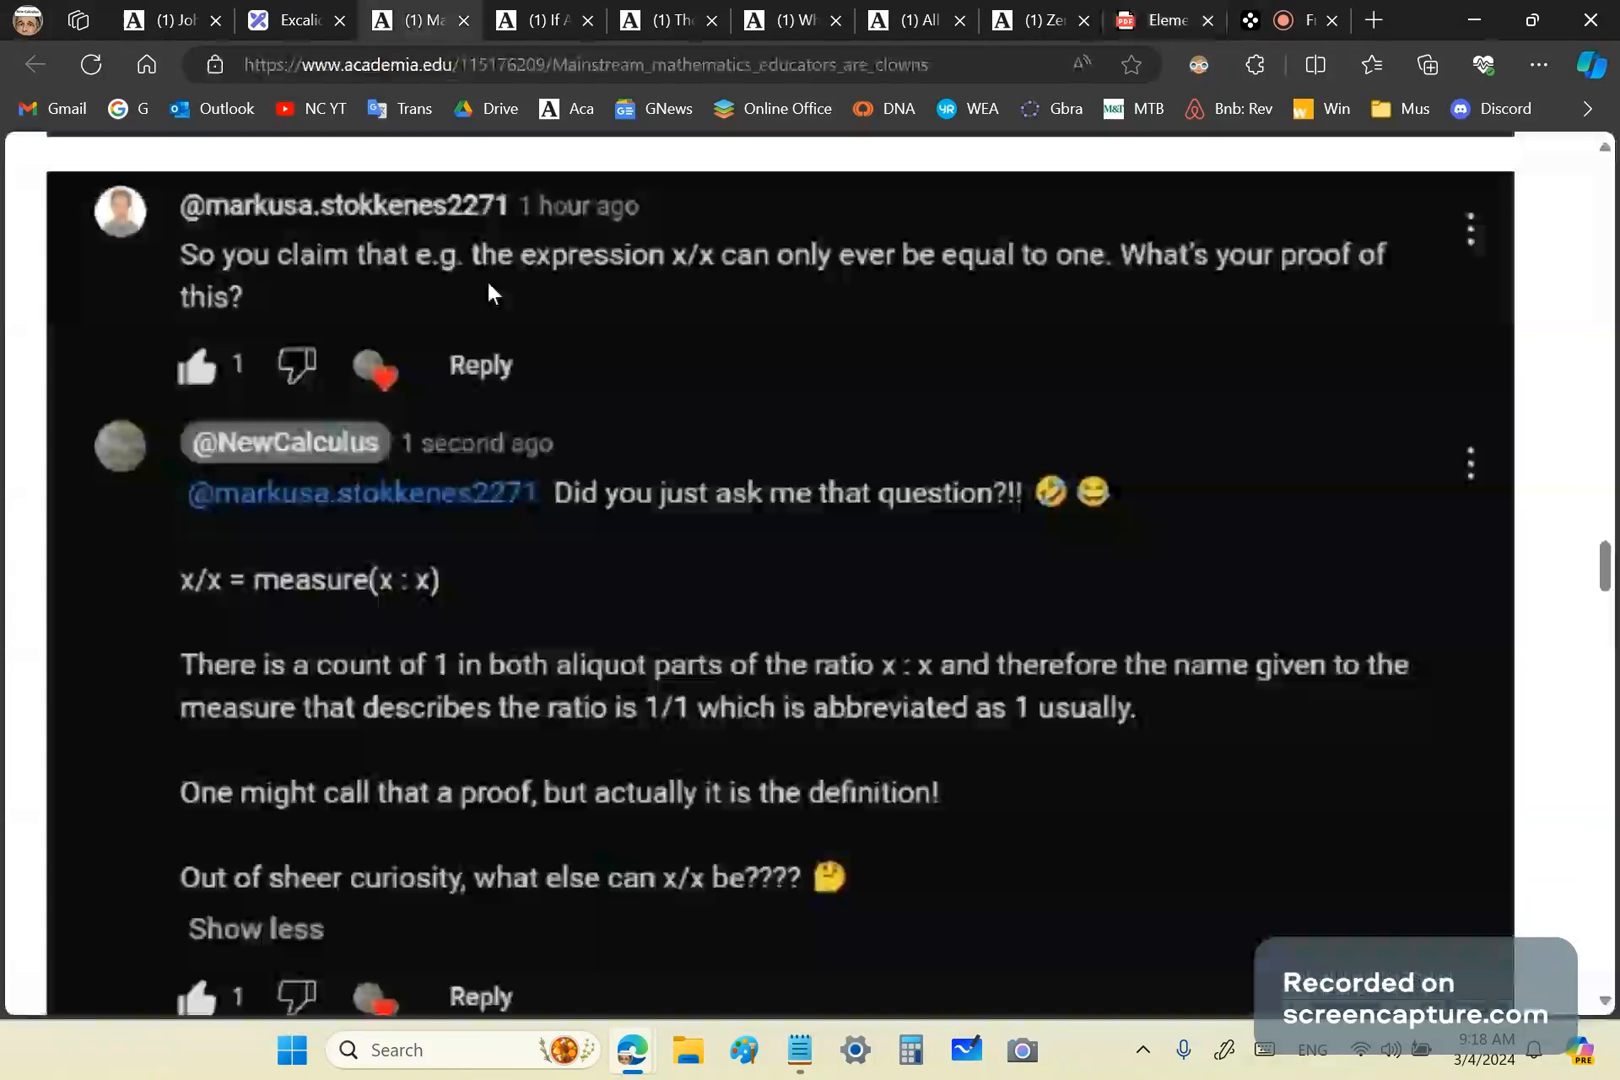
{"action": "mouse_move", "coordinate": [682, 506]}
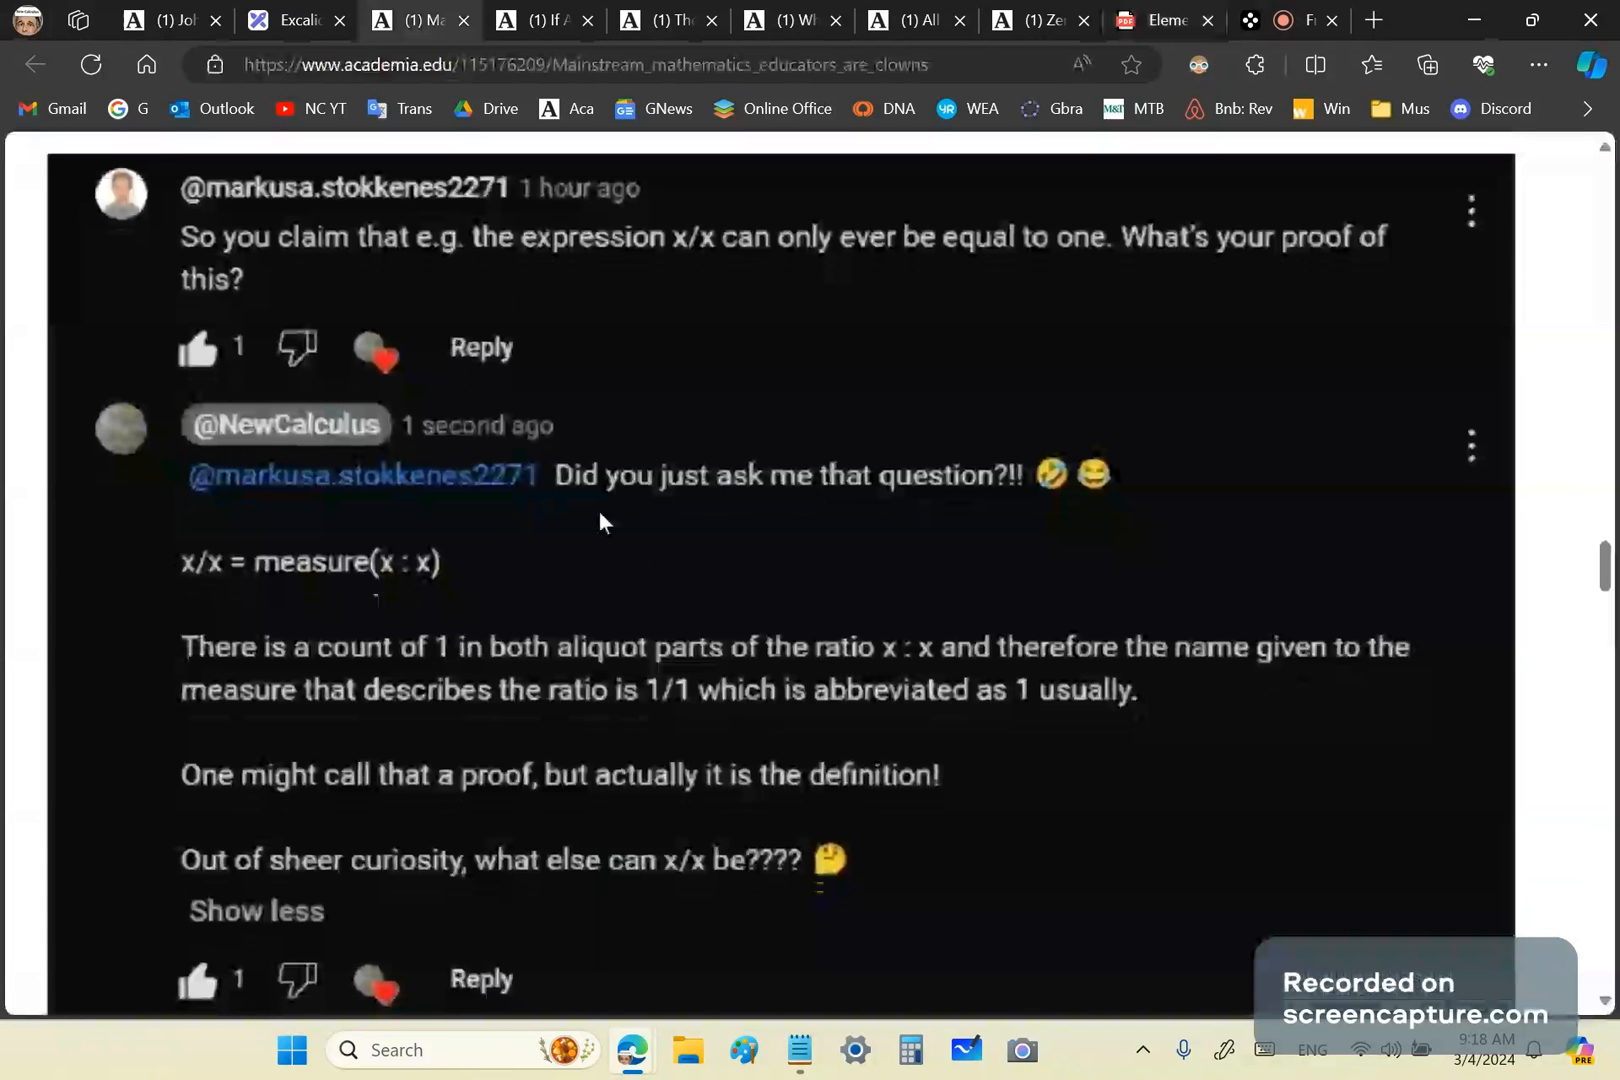
{"action": "mouse_move", "coordinate": [380, 618]}
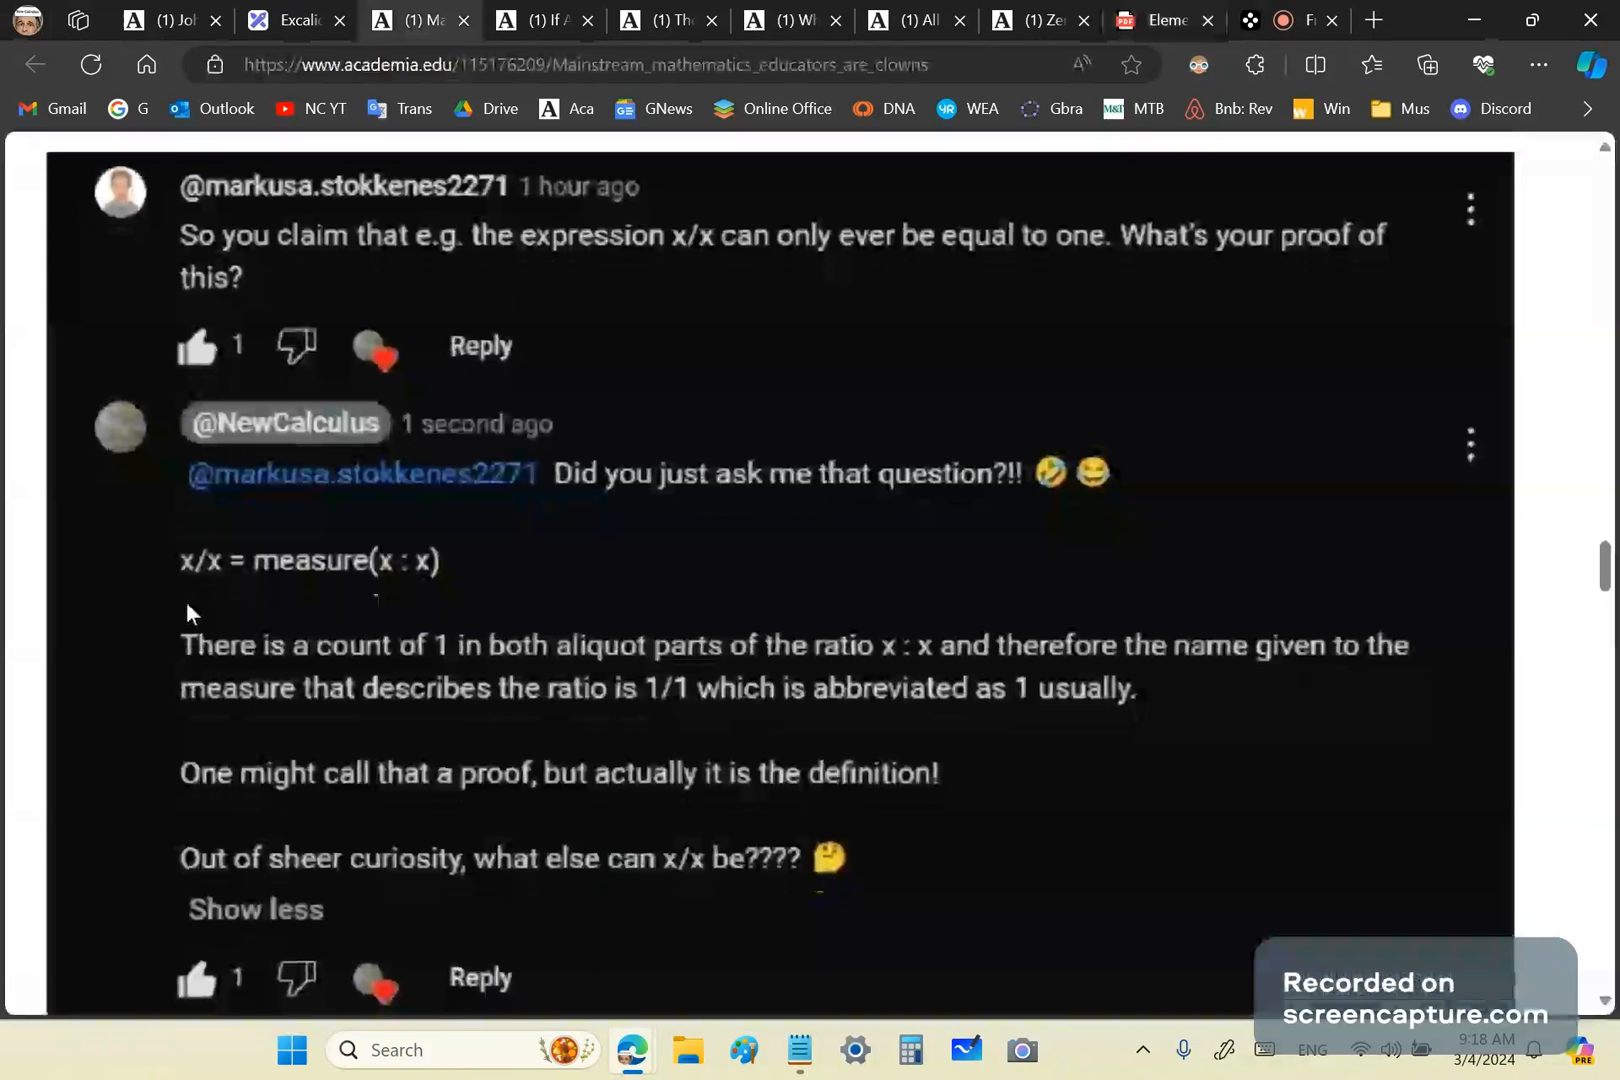
{"action": "scroll", "scroll_direction": "down", "scroll_amount": 3}
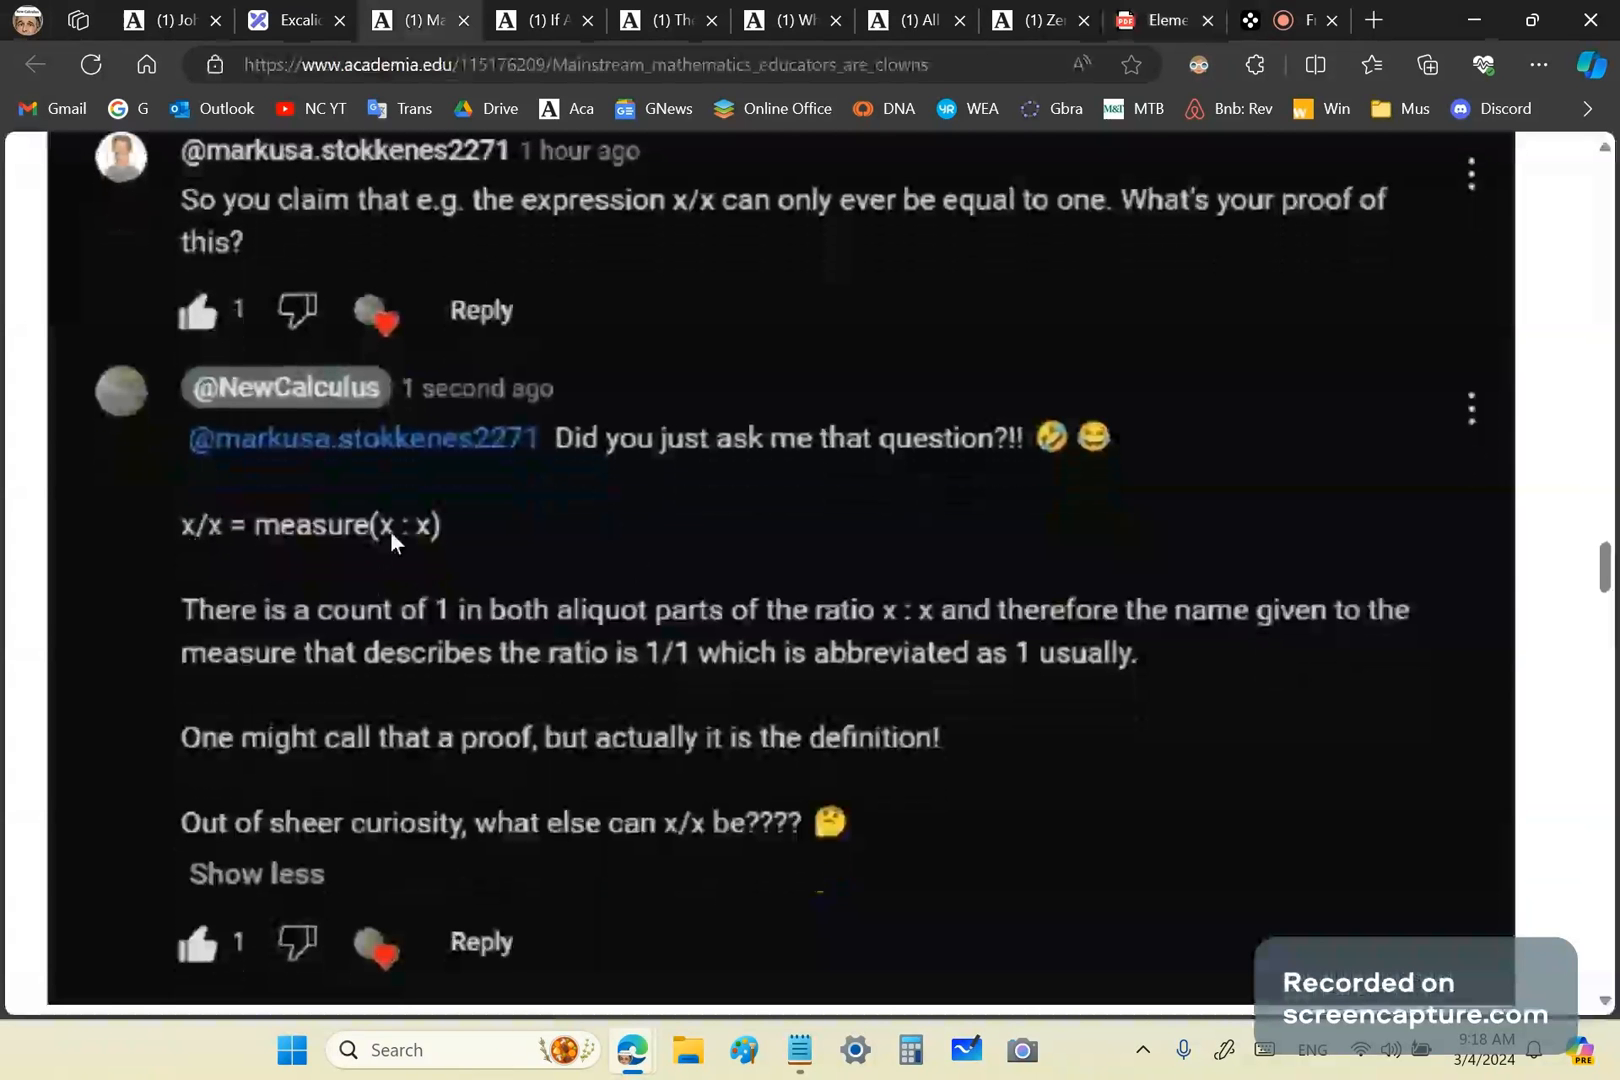
{"action": "mouse_move", "coordinate": [424, 640]}
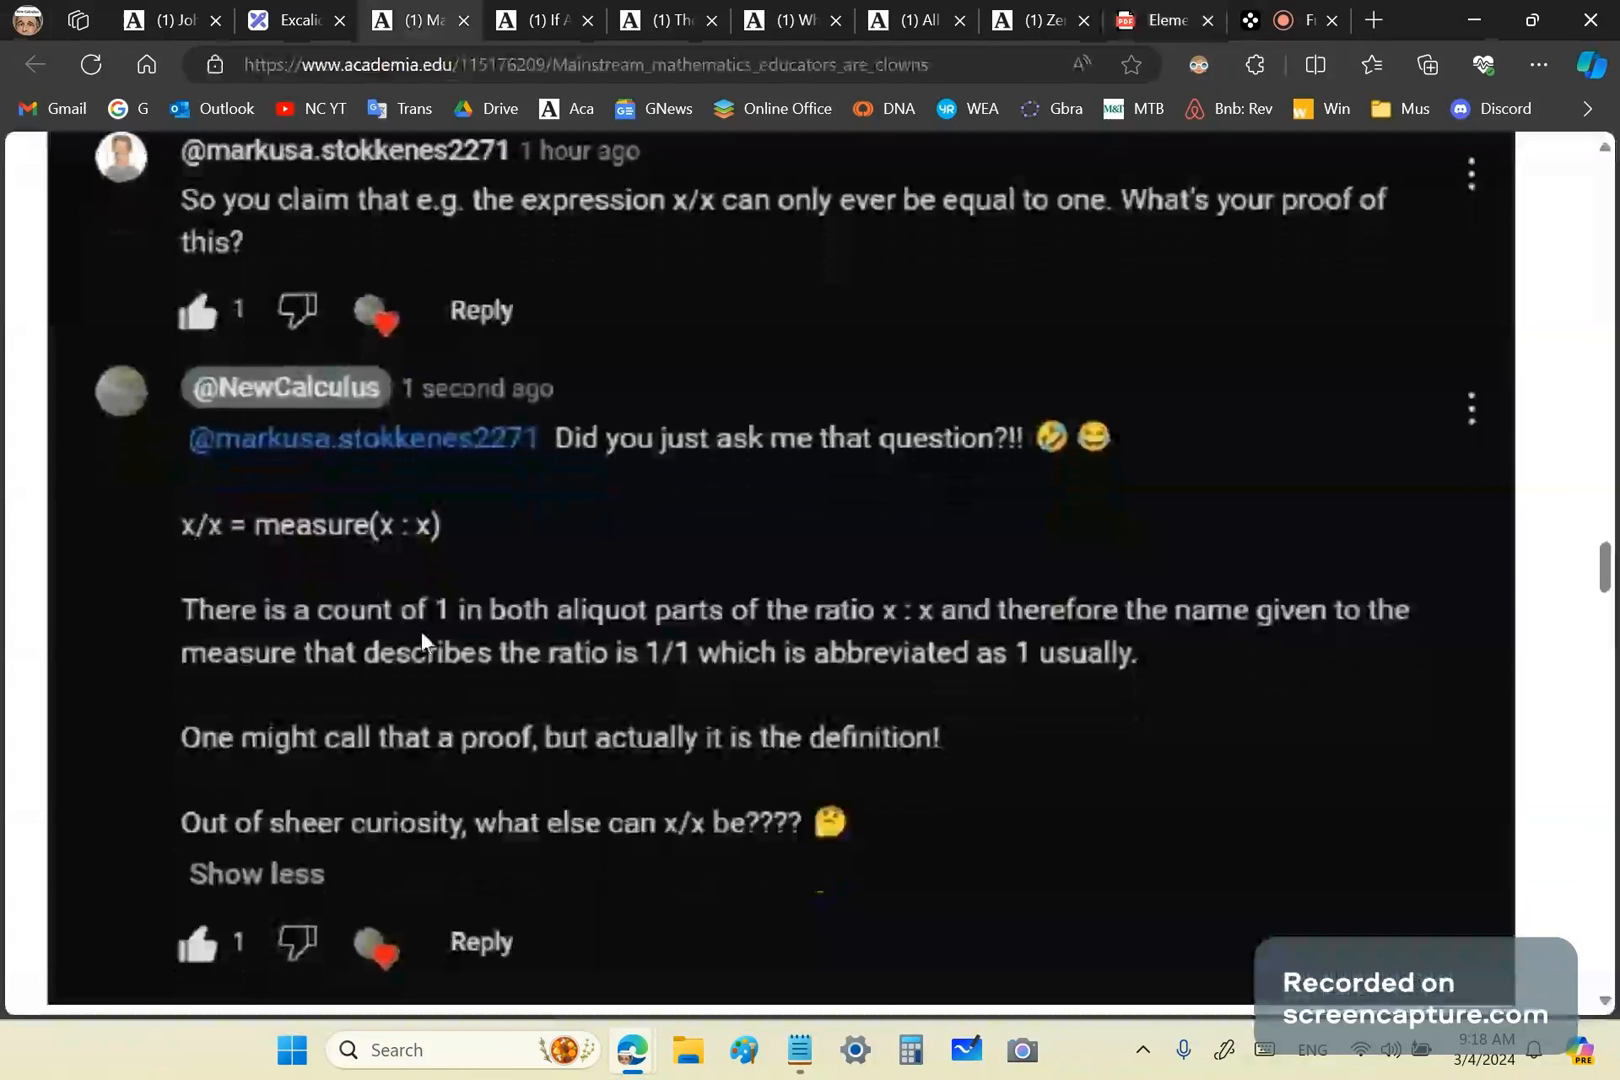
{"action": "mouse_move", "coordinate": [434, 548]}
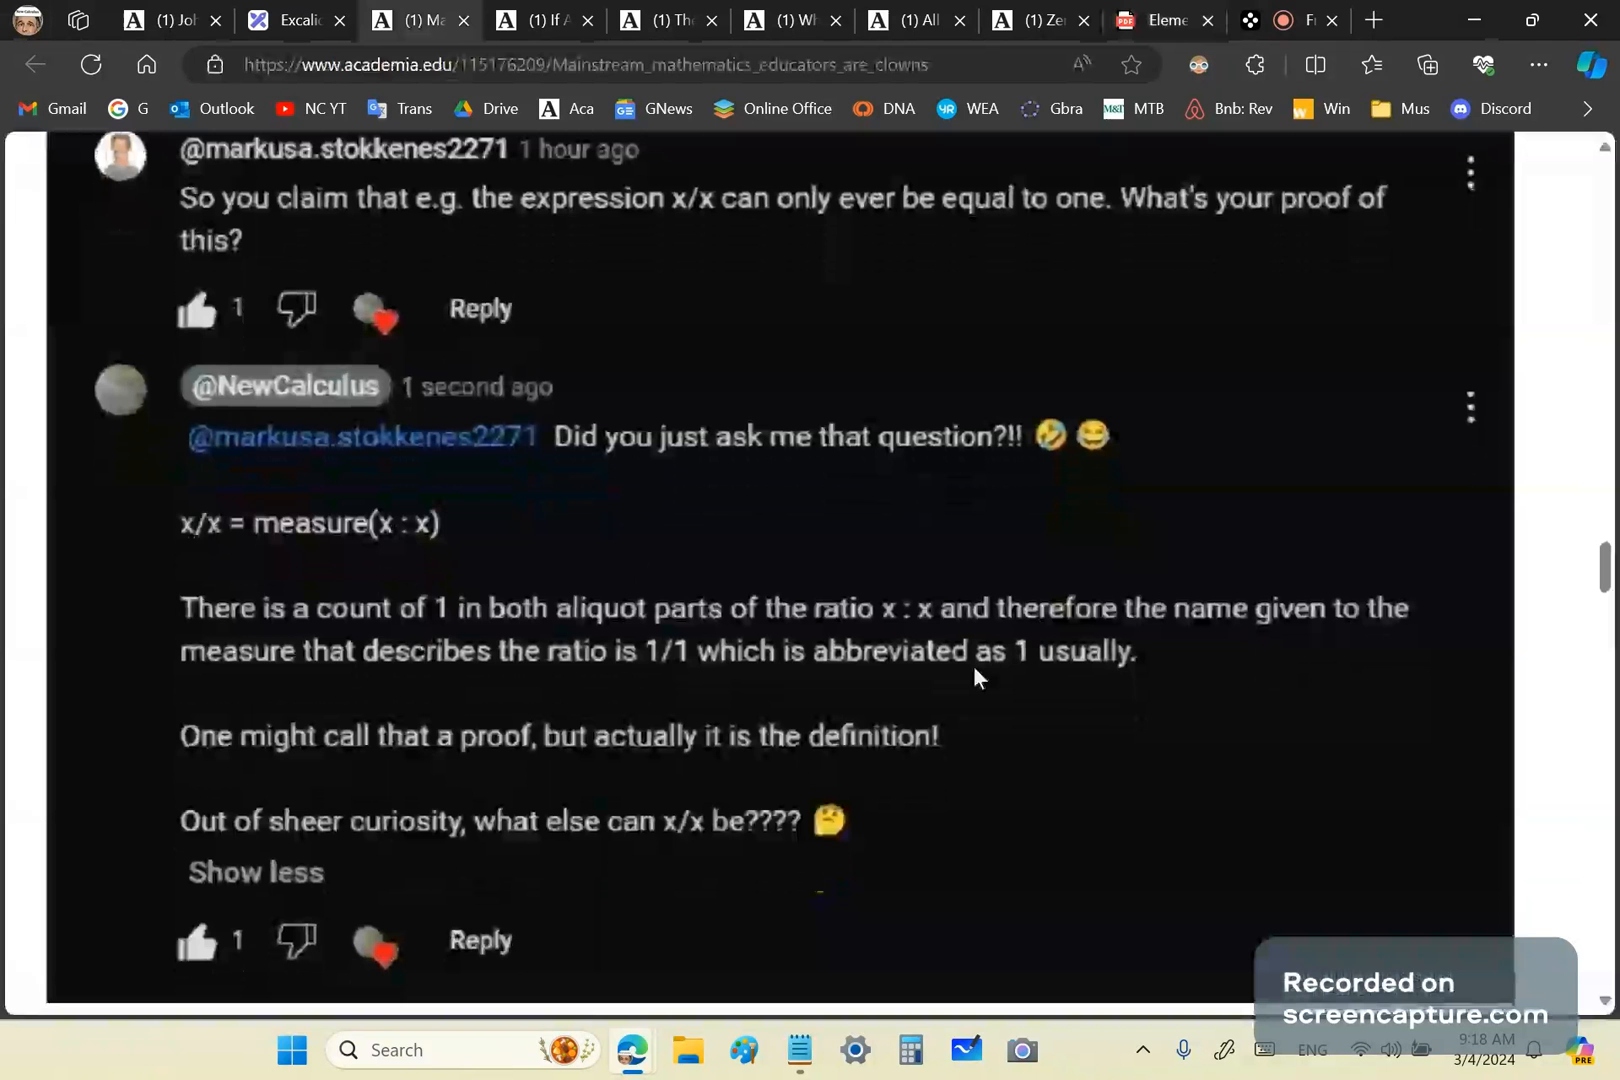
{"action": "mouse_move", "coordinate": [206, 548]}
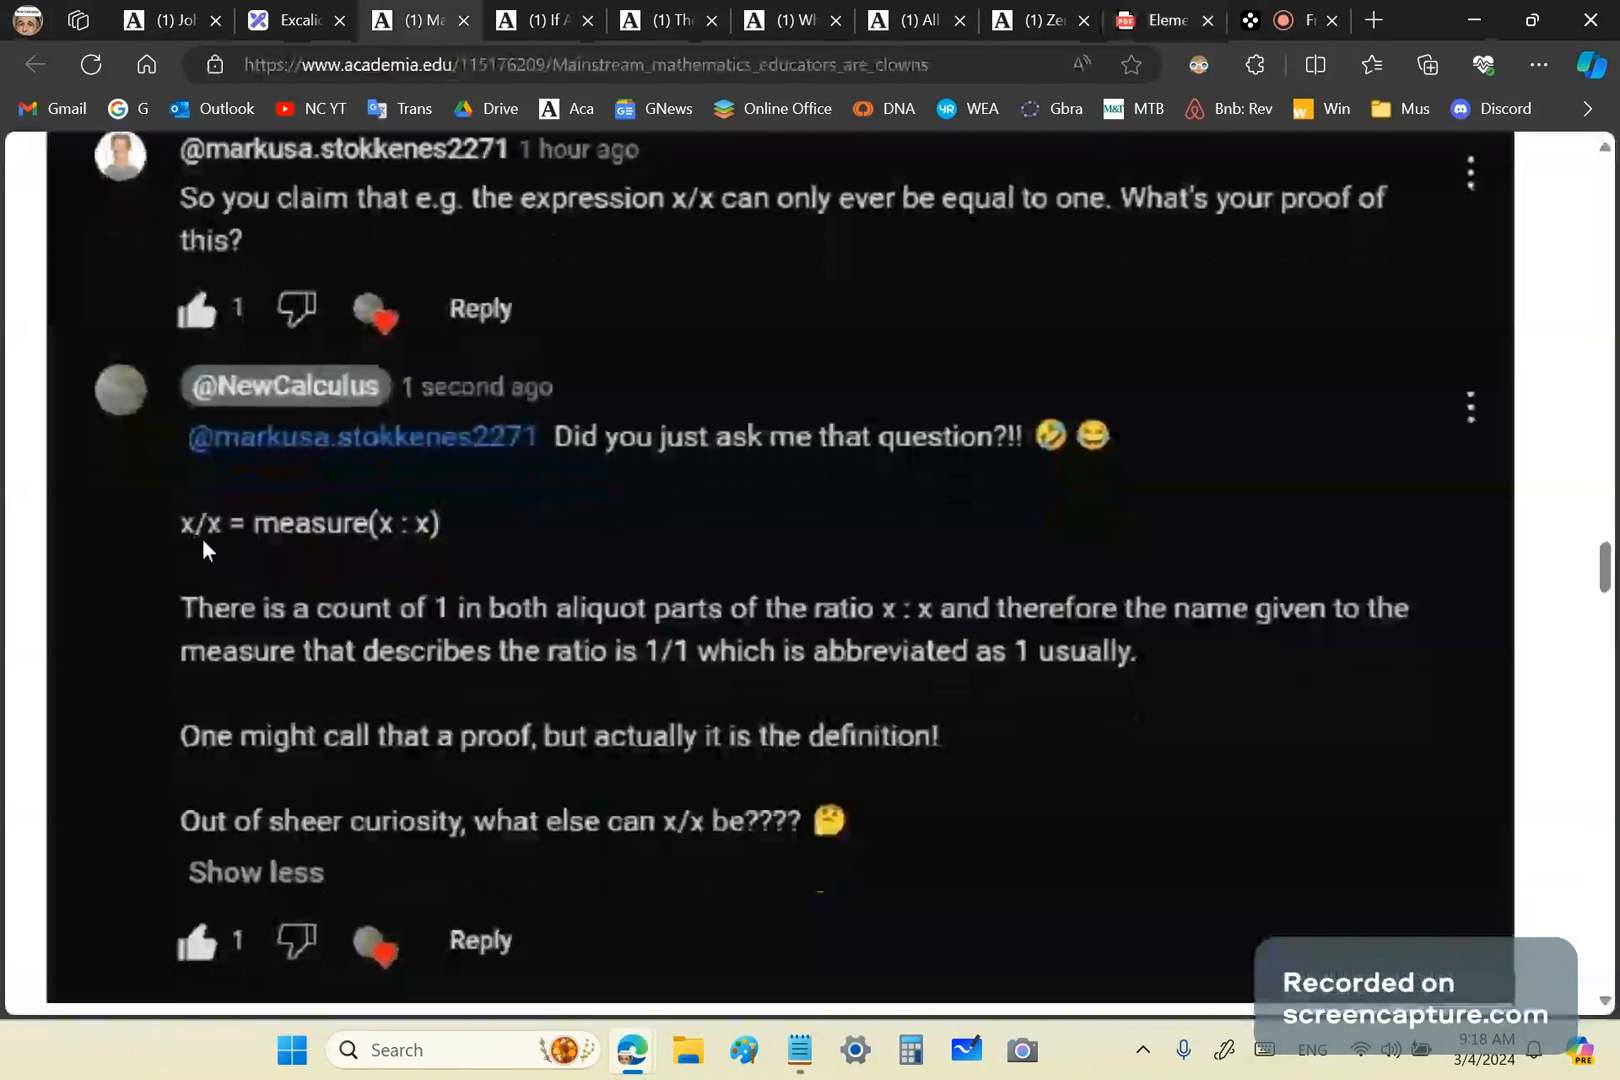
{"action": "mouse_move", "coordinate": [430, 564]}
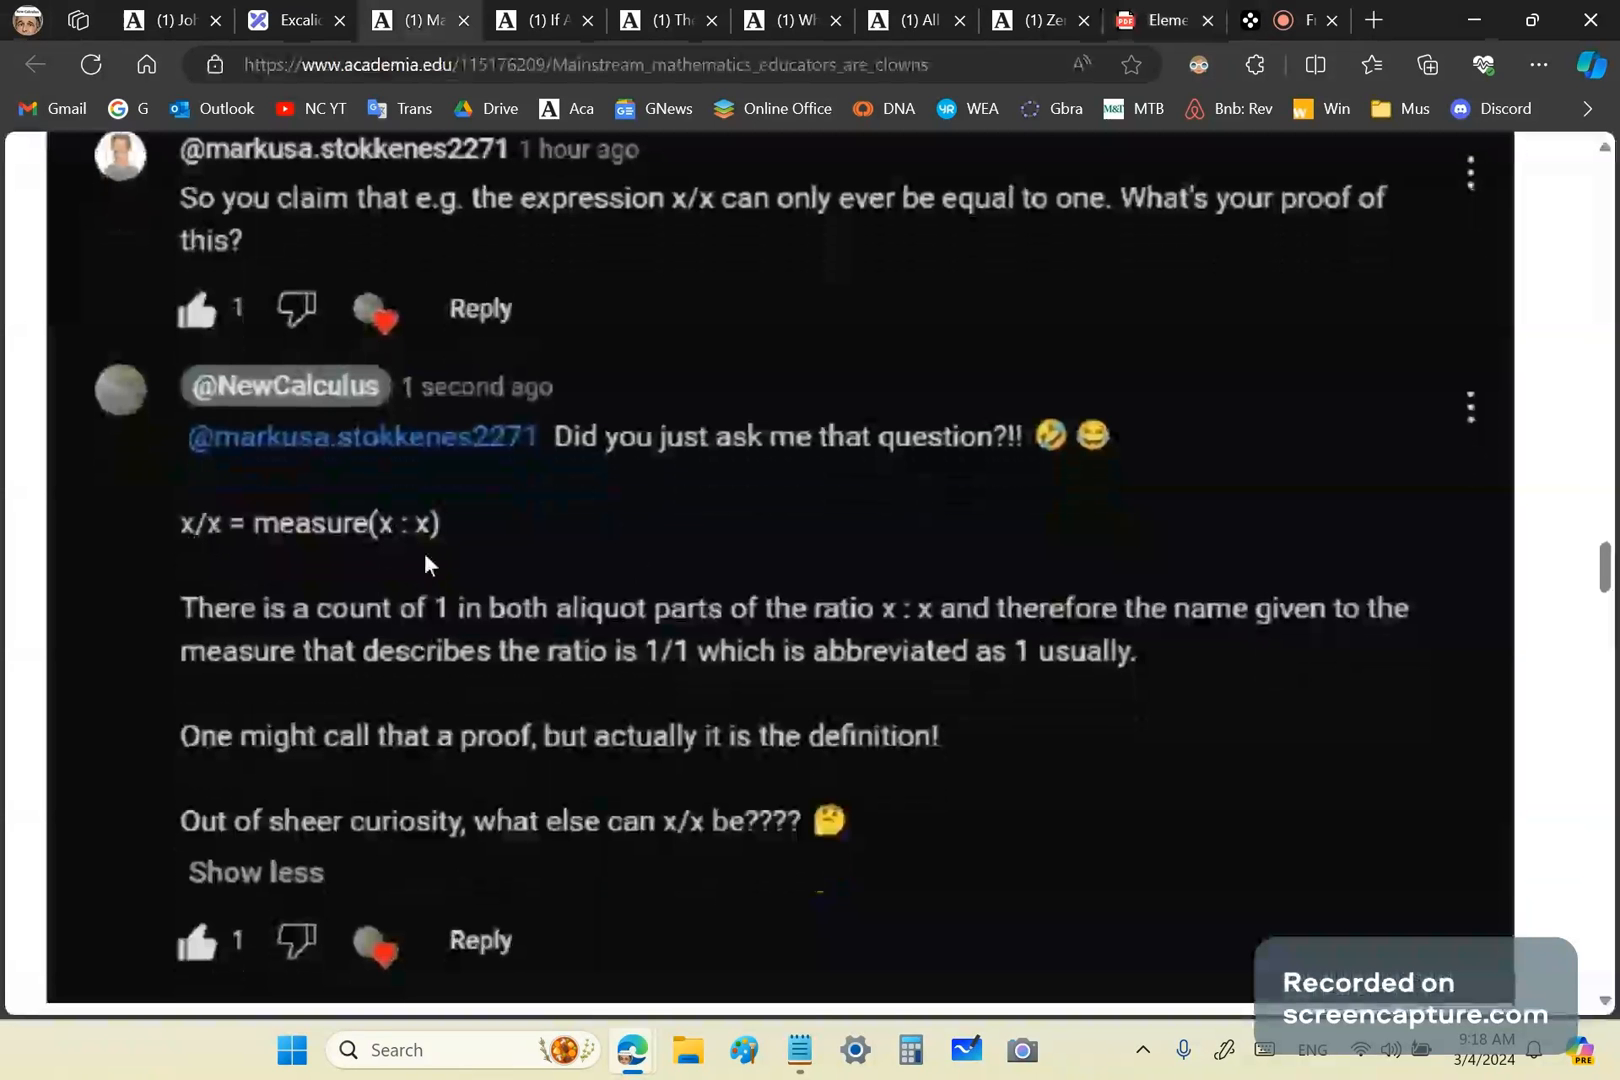
{"action": "mouse_move", "coordinate": [432, 624]}
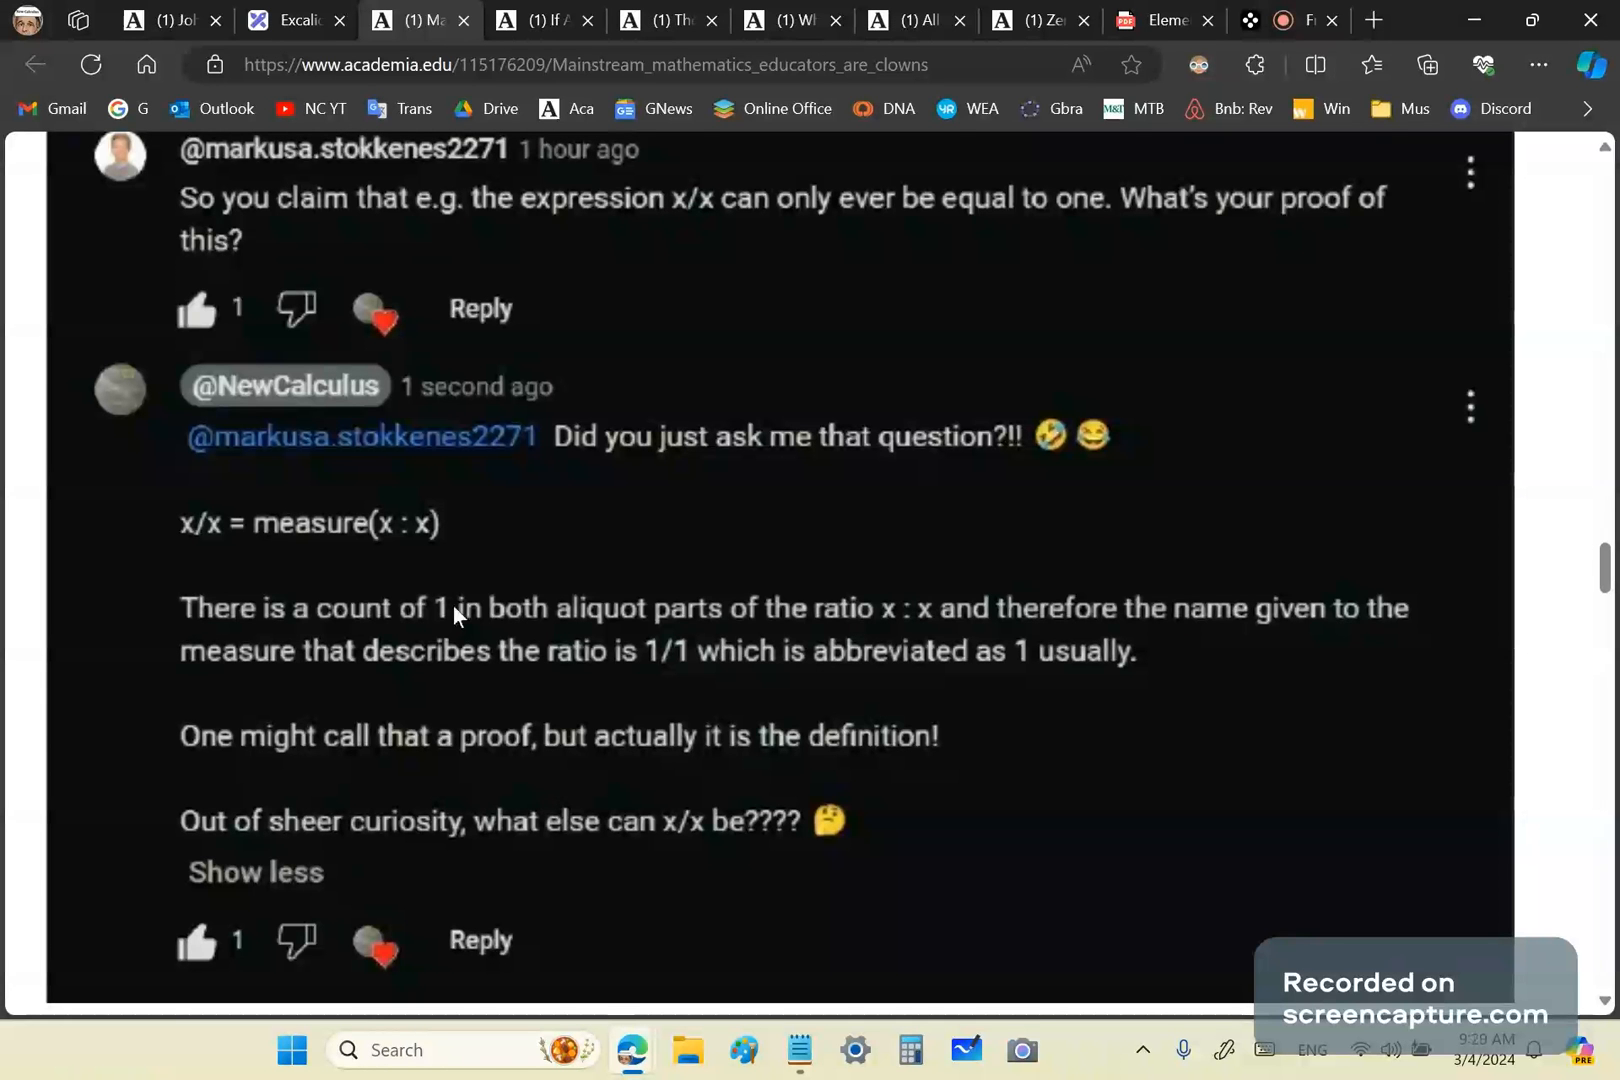
{"action": "mouse_move", "coordinate": [366, 628]}
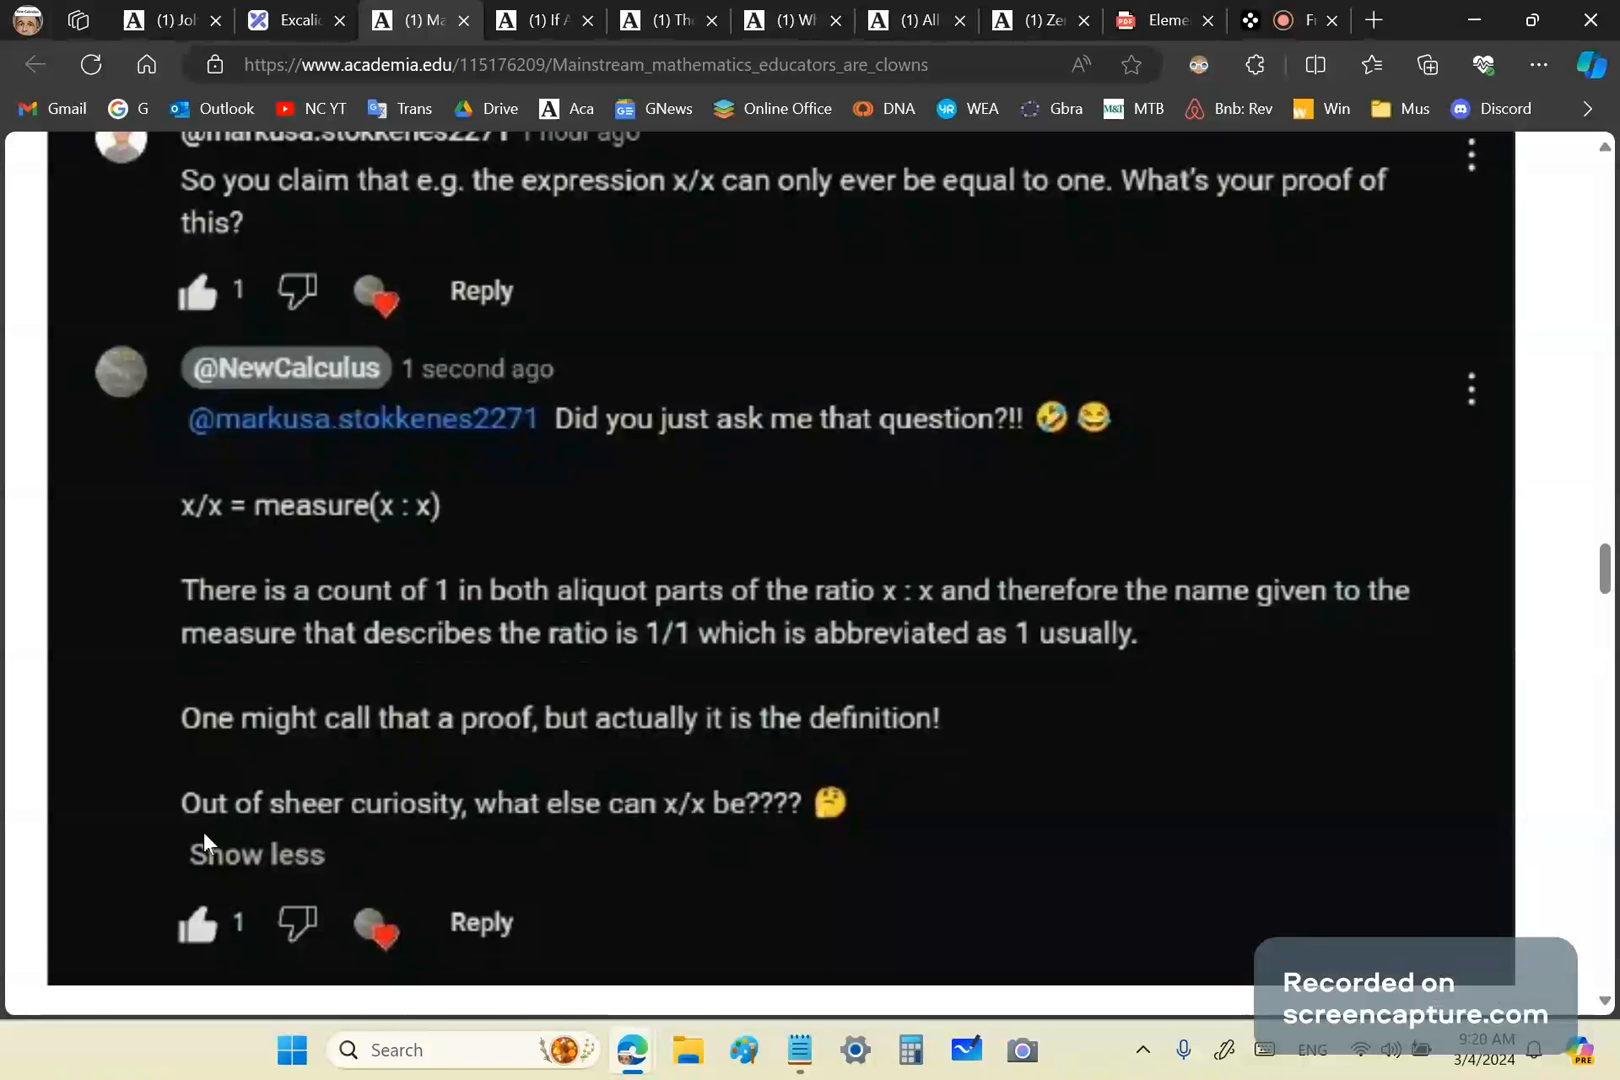
{"action": "scroll", "scroll_direction": "down", "scroll_amount": 3}
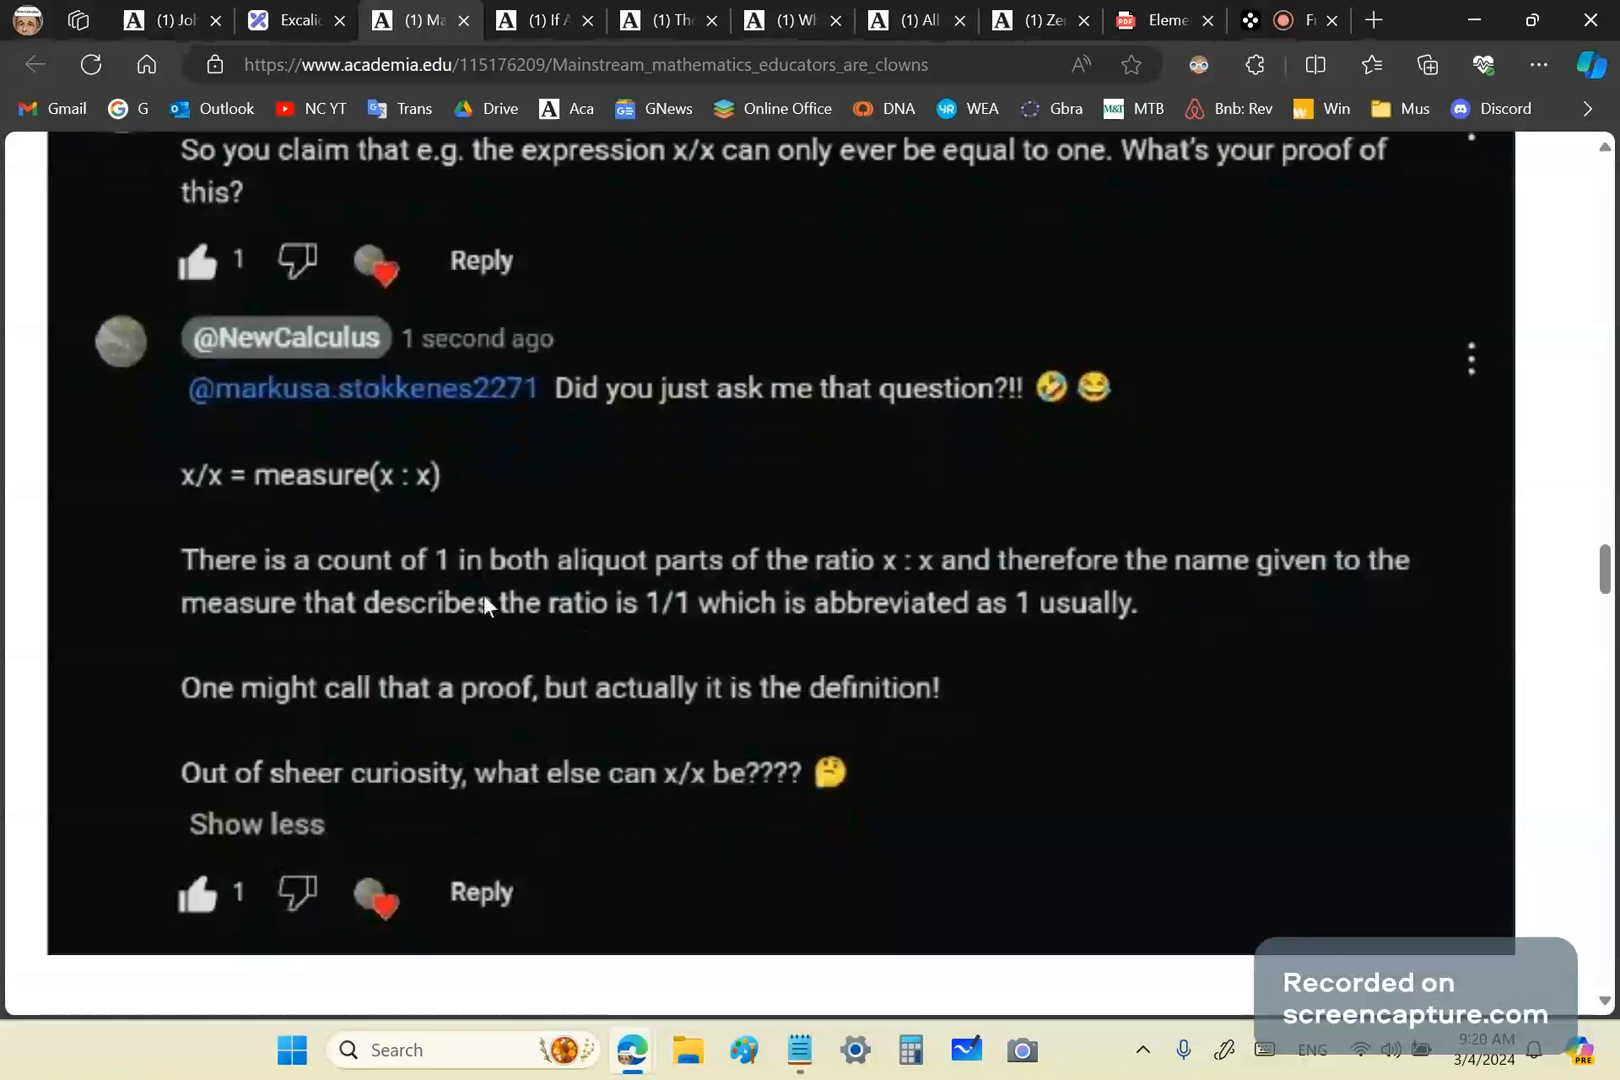
{"action": "scroll", "scroll_direction": "down", "scroll_amount": 3}
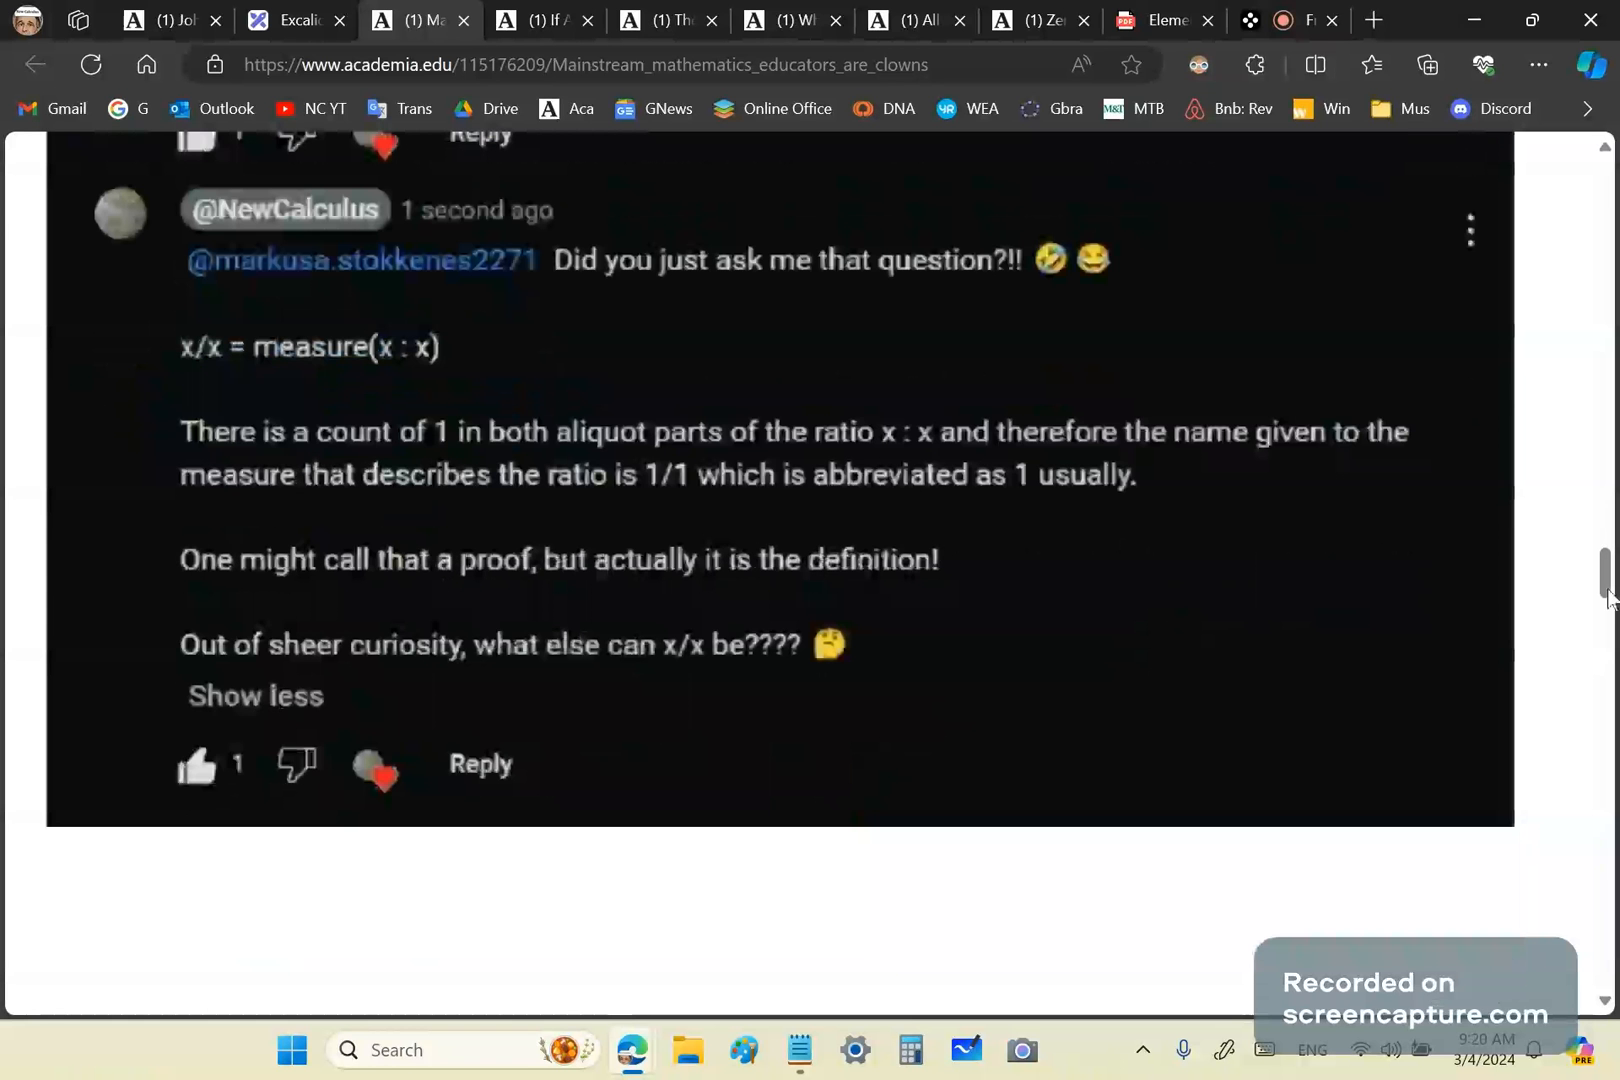
Bring up the comment asking how the measure function is defined and the reply calling 0/0 nonsense.
{"action": "scroll", "scroll_direction": "down", "scroll_amount": 3}
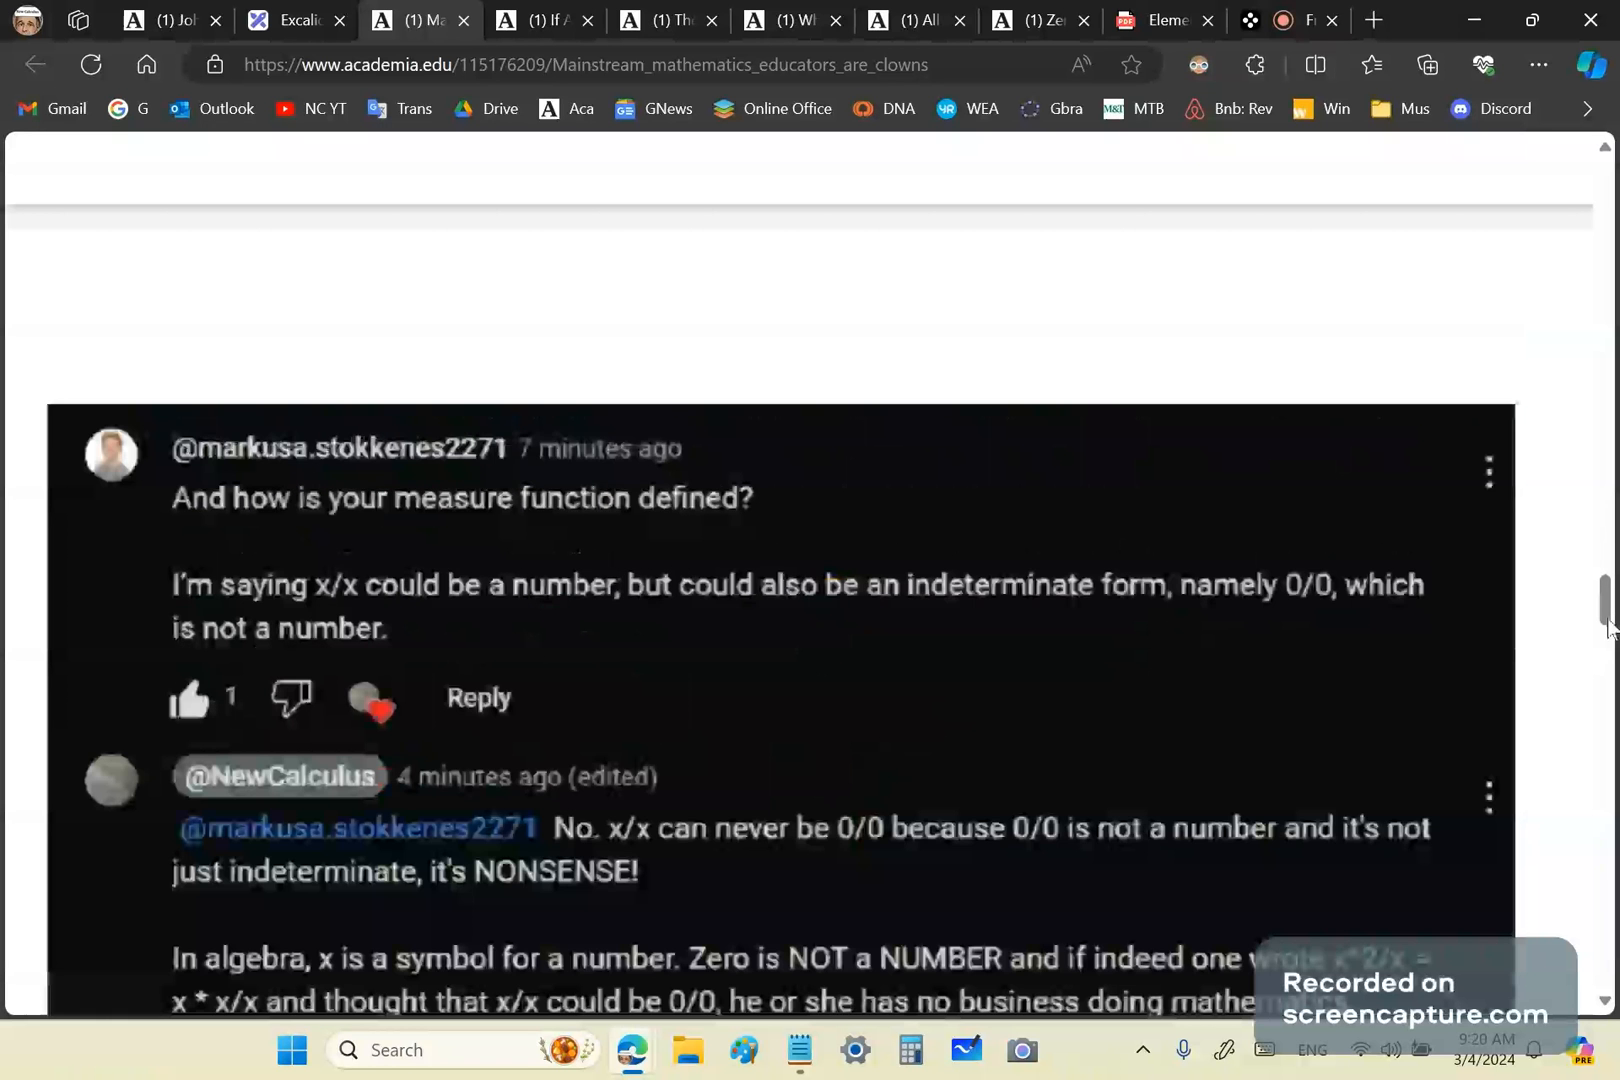
{"action": "scroll", "scroll_direction": "down", "scroll_amount": 3}
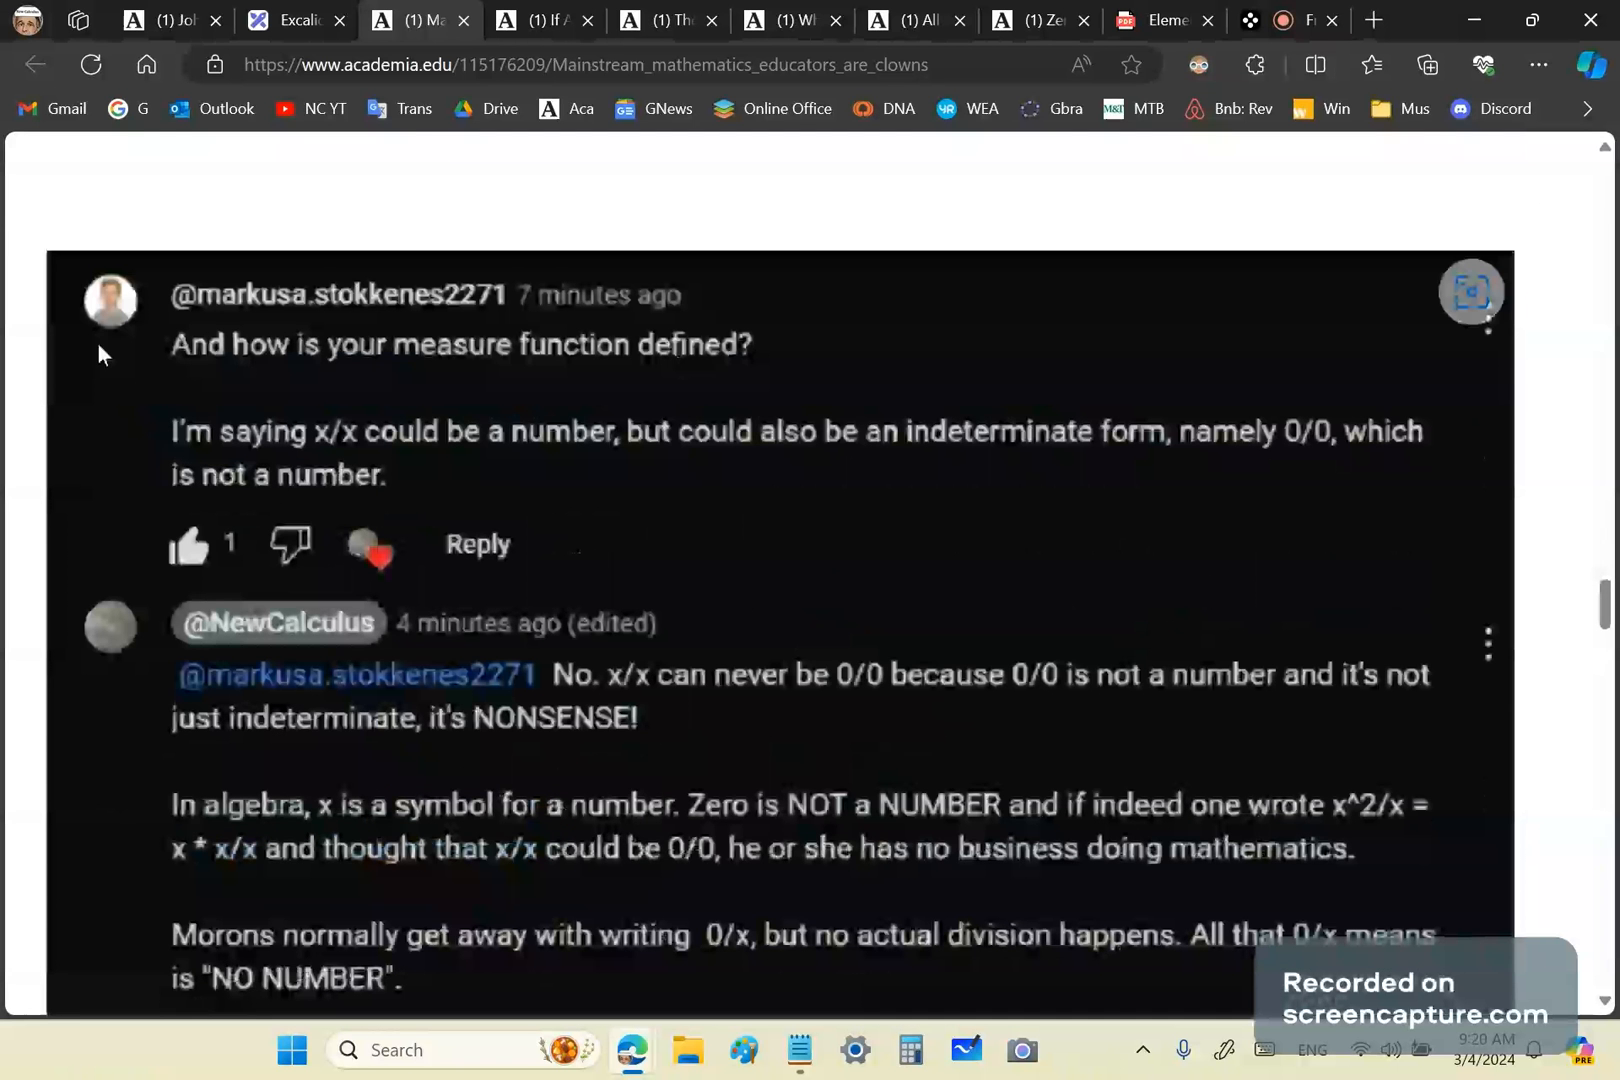
{"action": "mouse_move", "coordinate": [54, 420]}
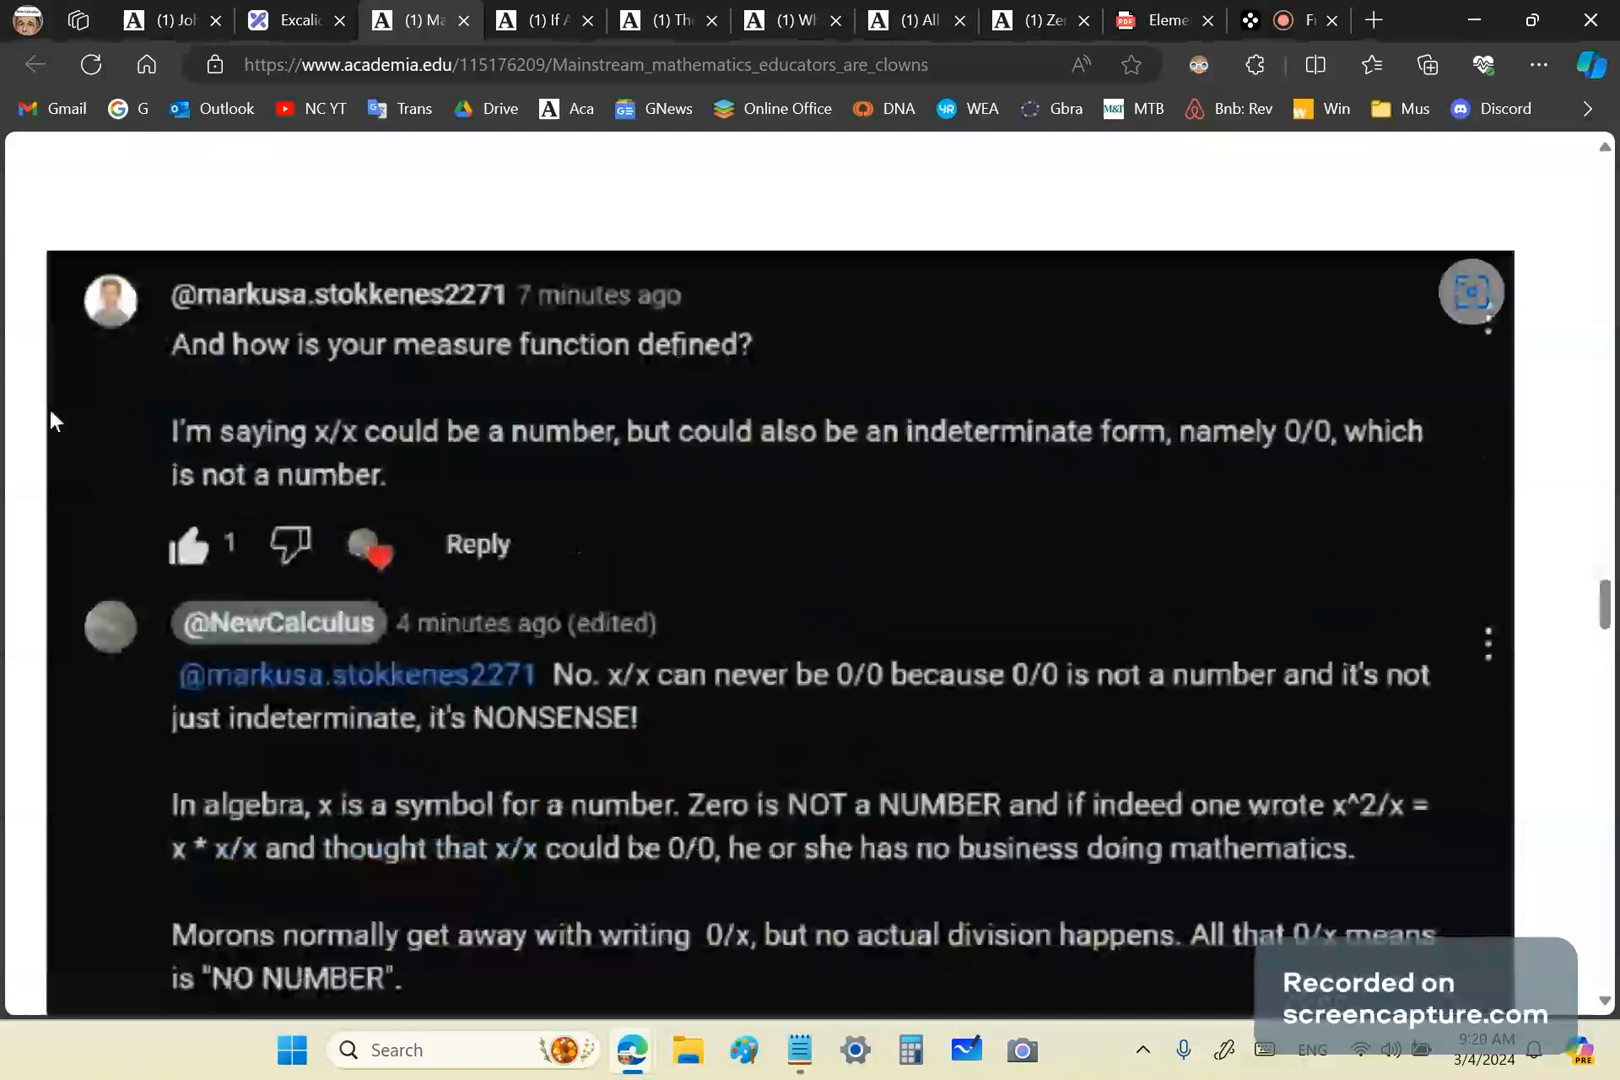
{"action": "mouse_move", "coordinate": [216, 484]}
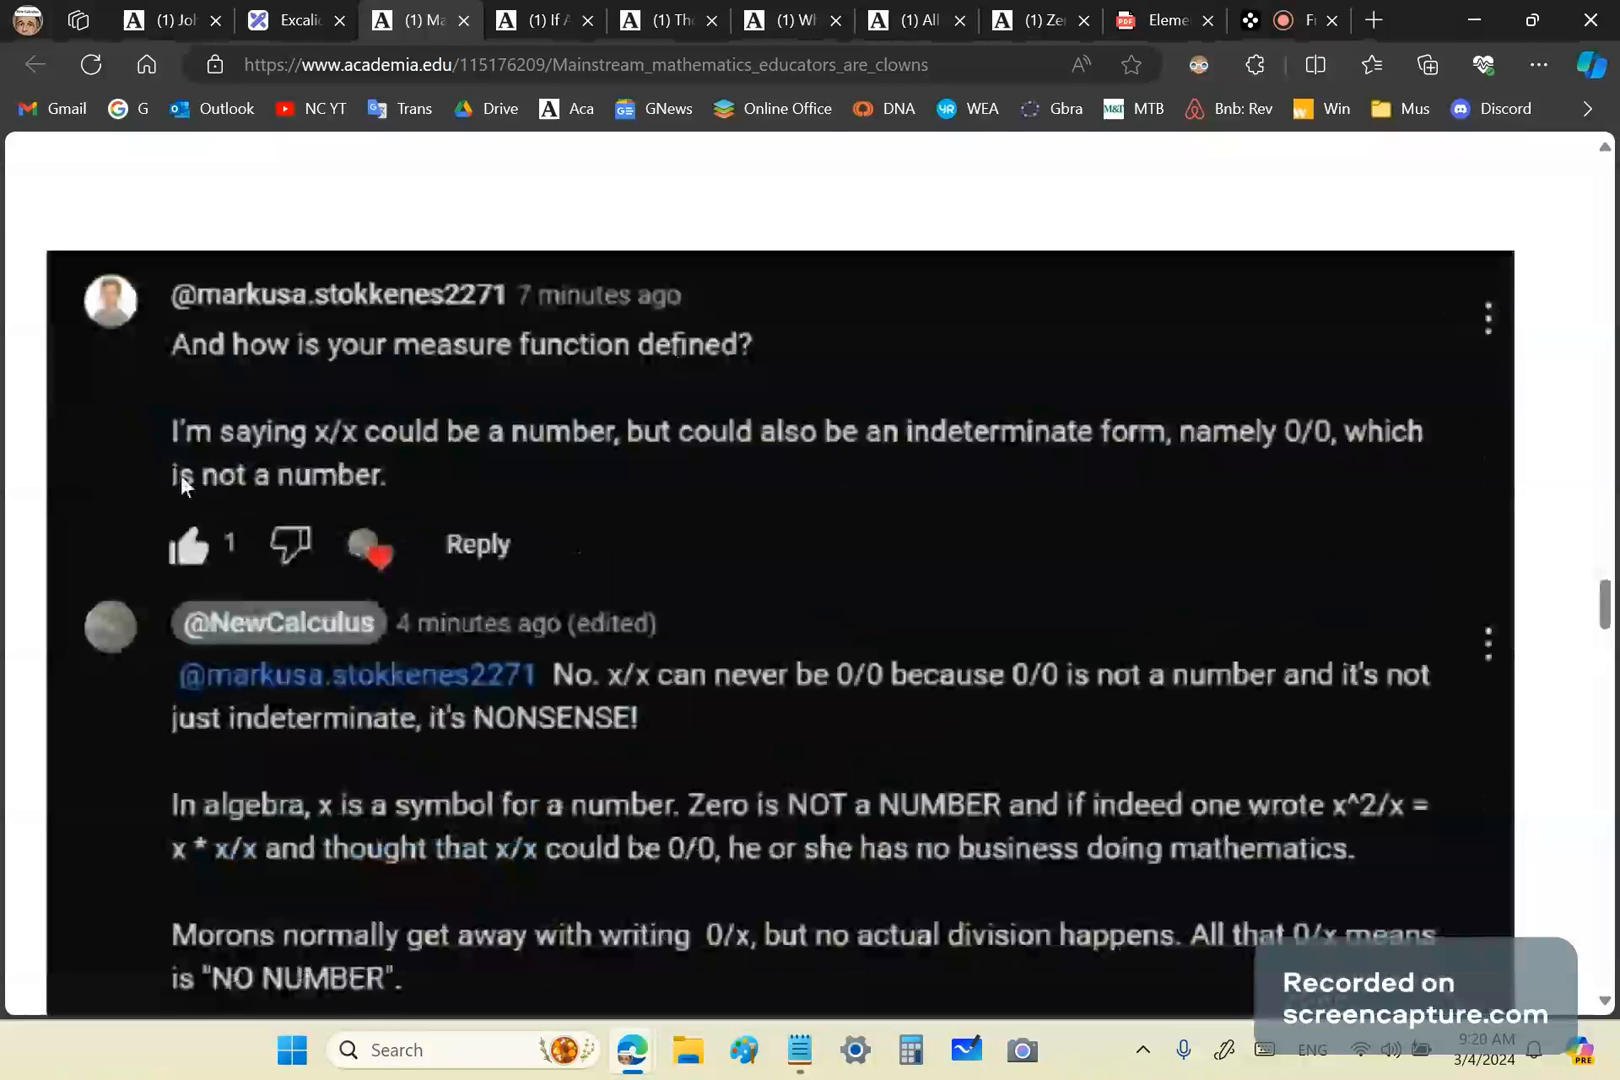
{"action": "mouse_move", "coordinate": [284, 522]}
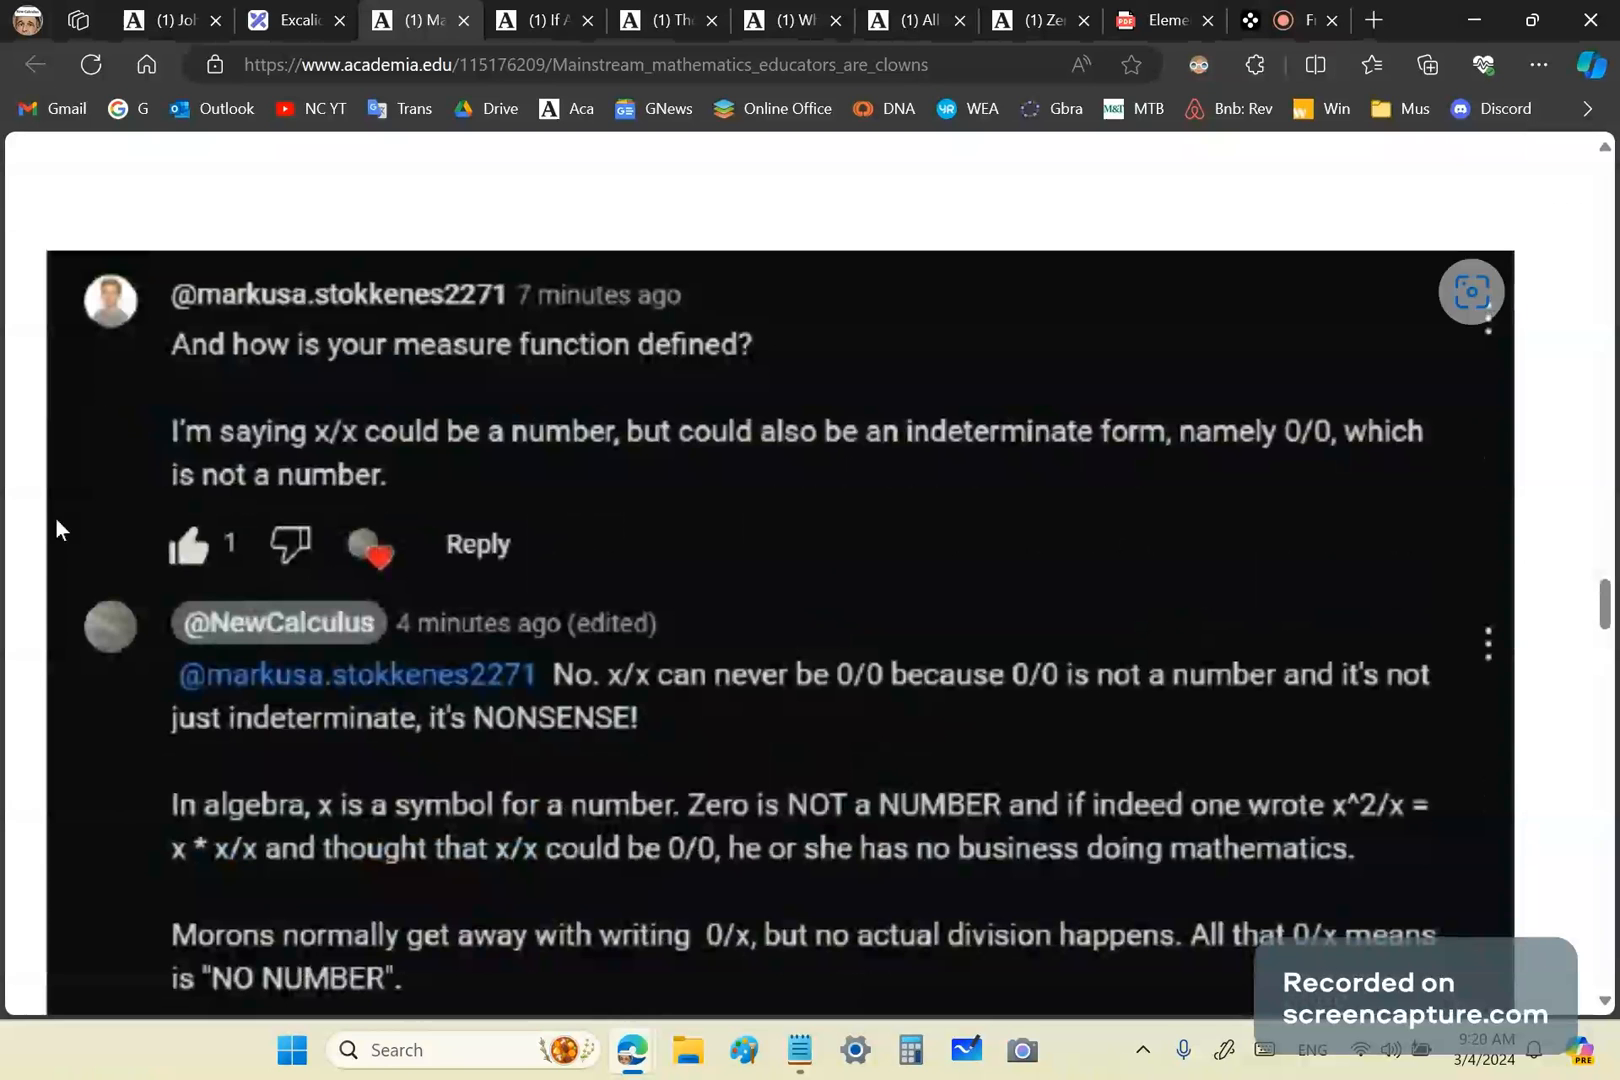
{"action": "scroll", "scroll_direction": "down", "scroll_amount": 3}
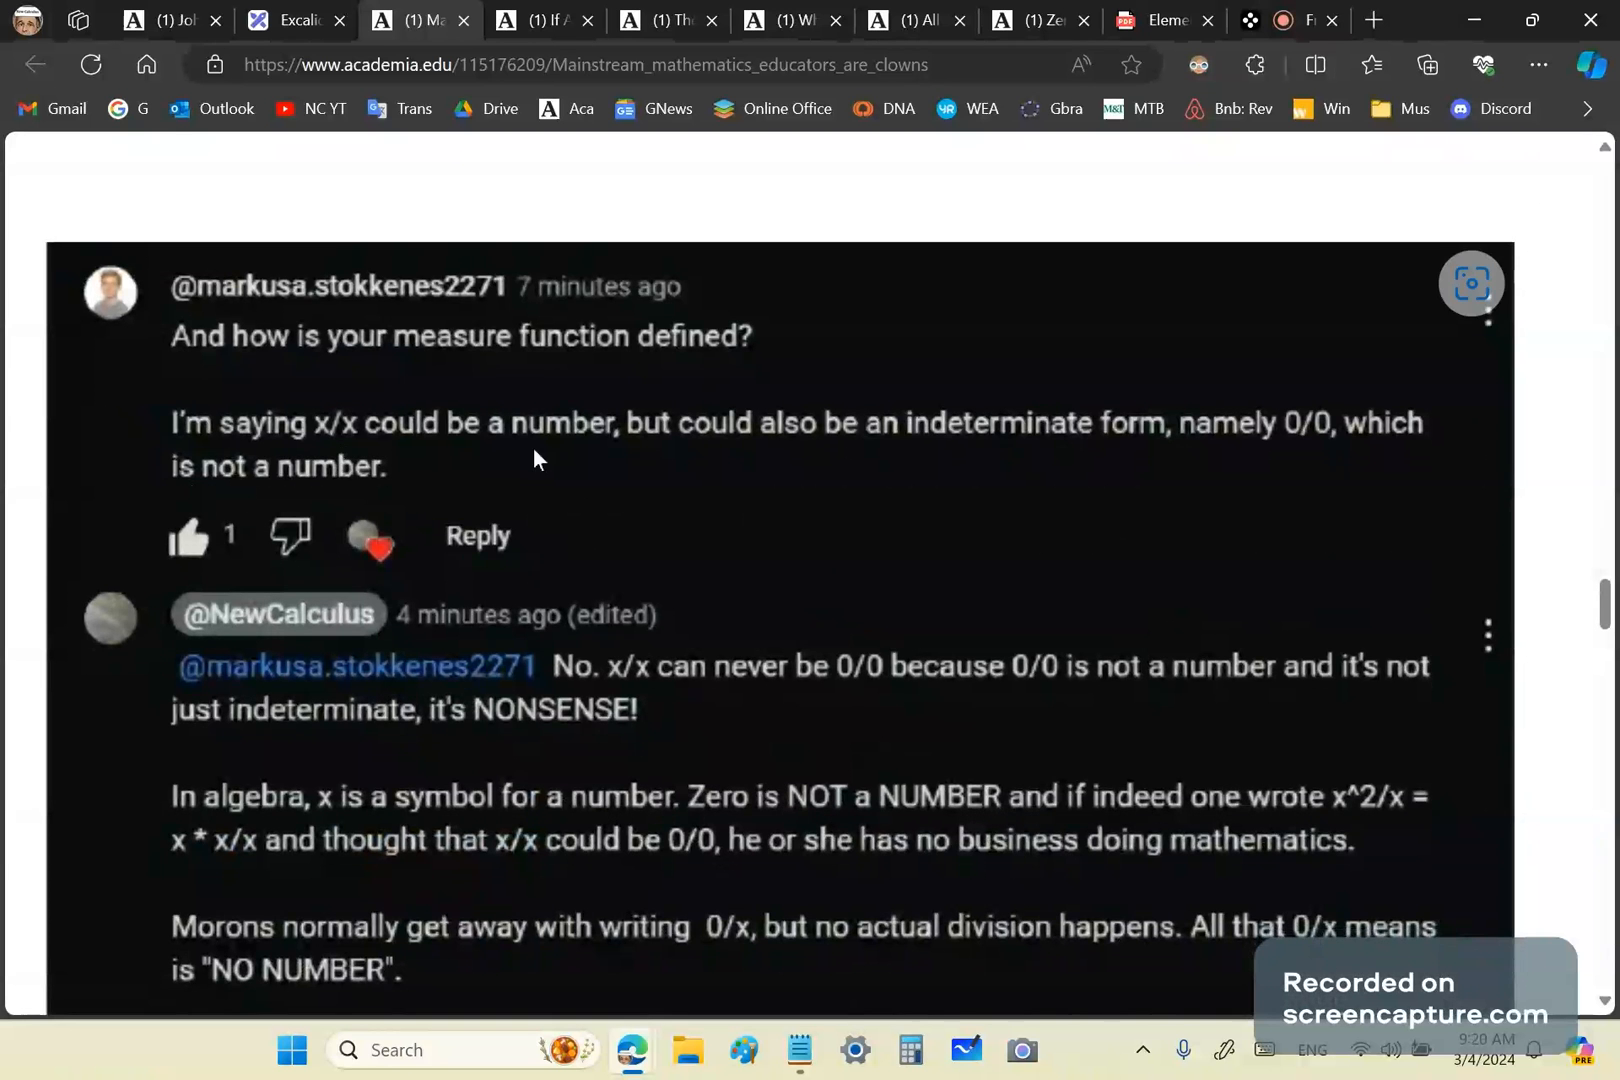
{"action": "mouse_move", "coordinate": [1128, 458]}
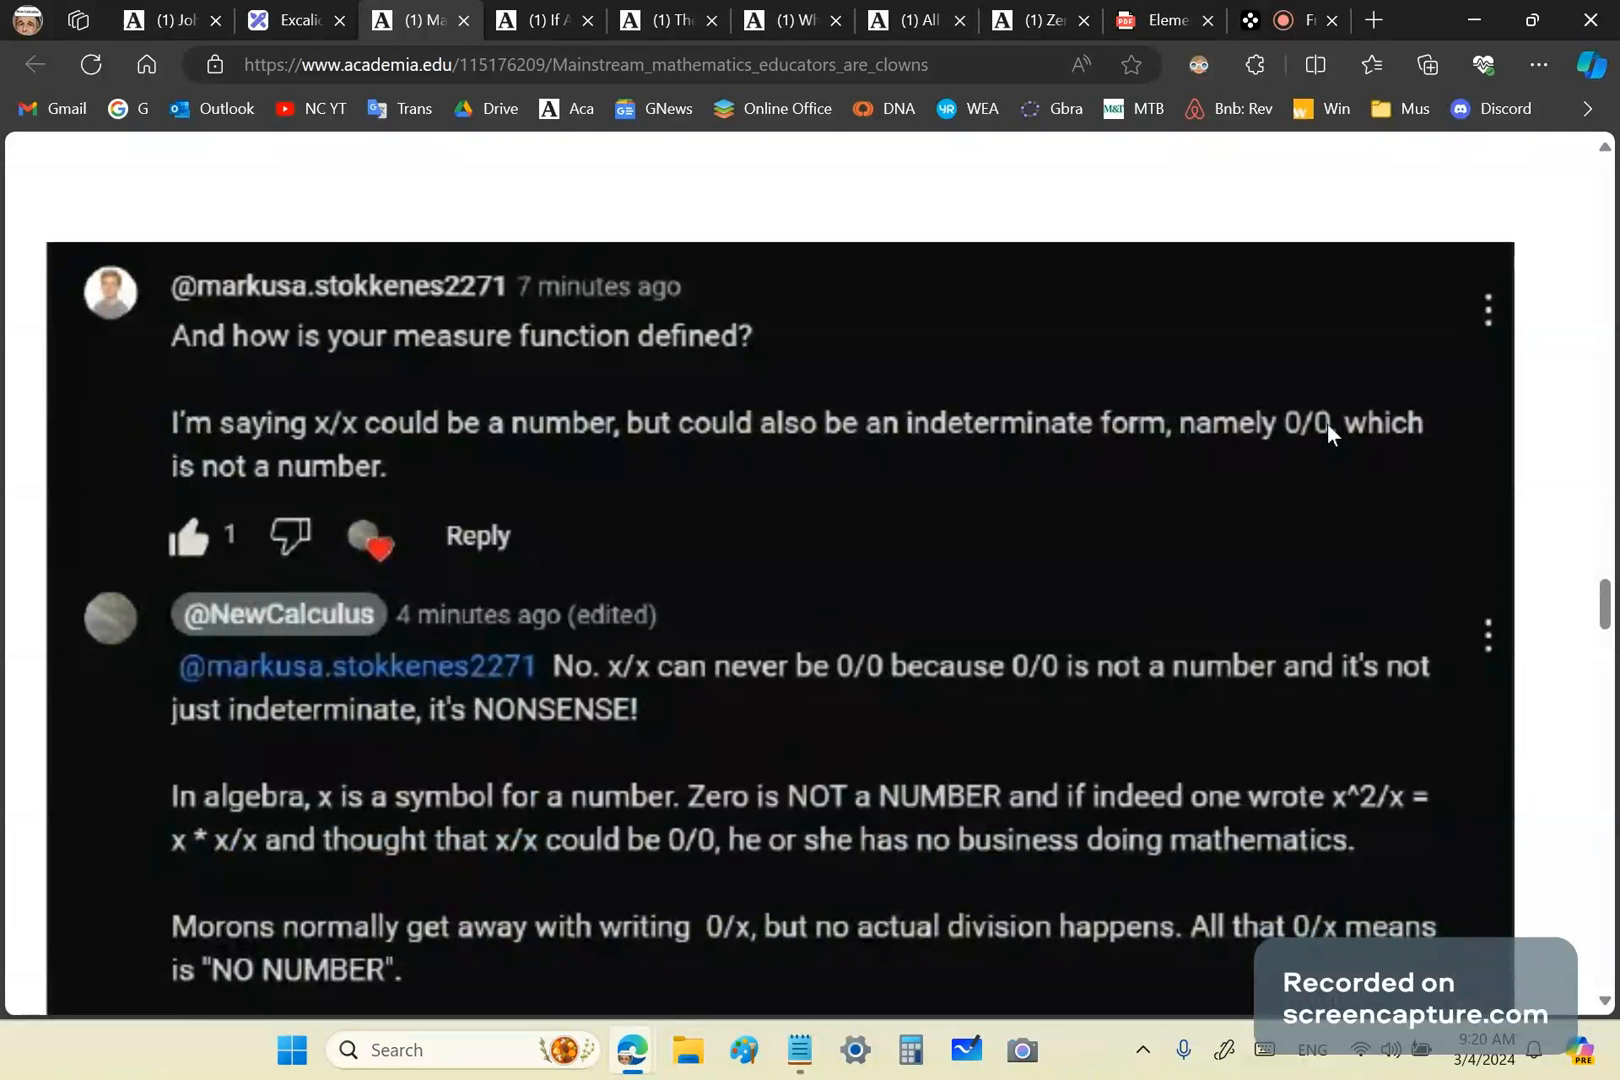
{"action": "mouse_move", "coordinate": [1320, 444]}
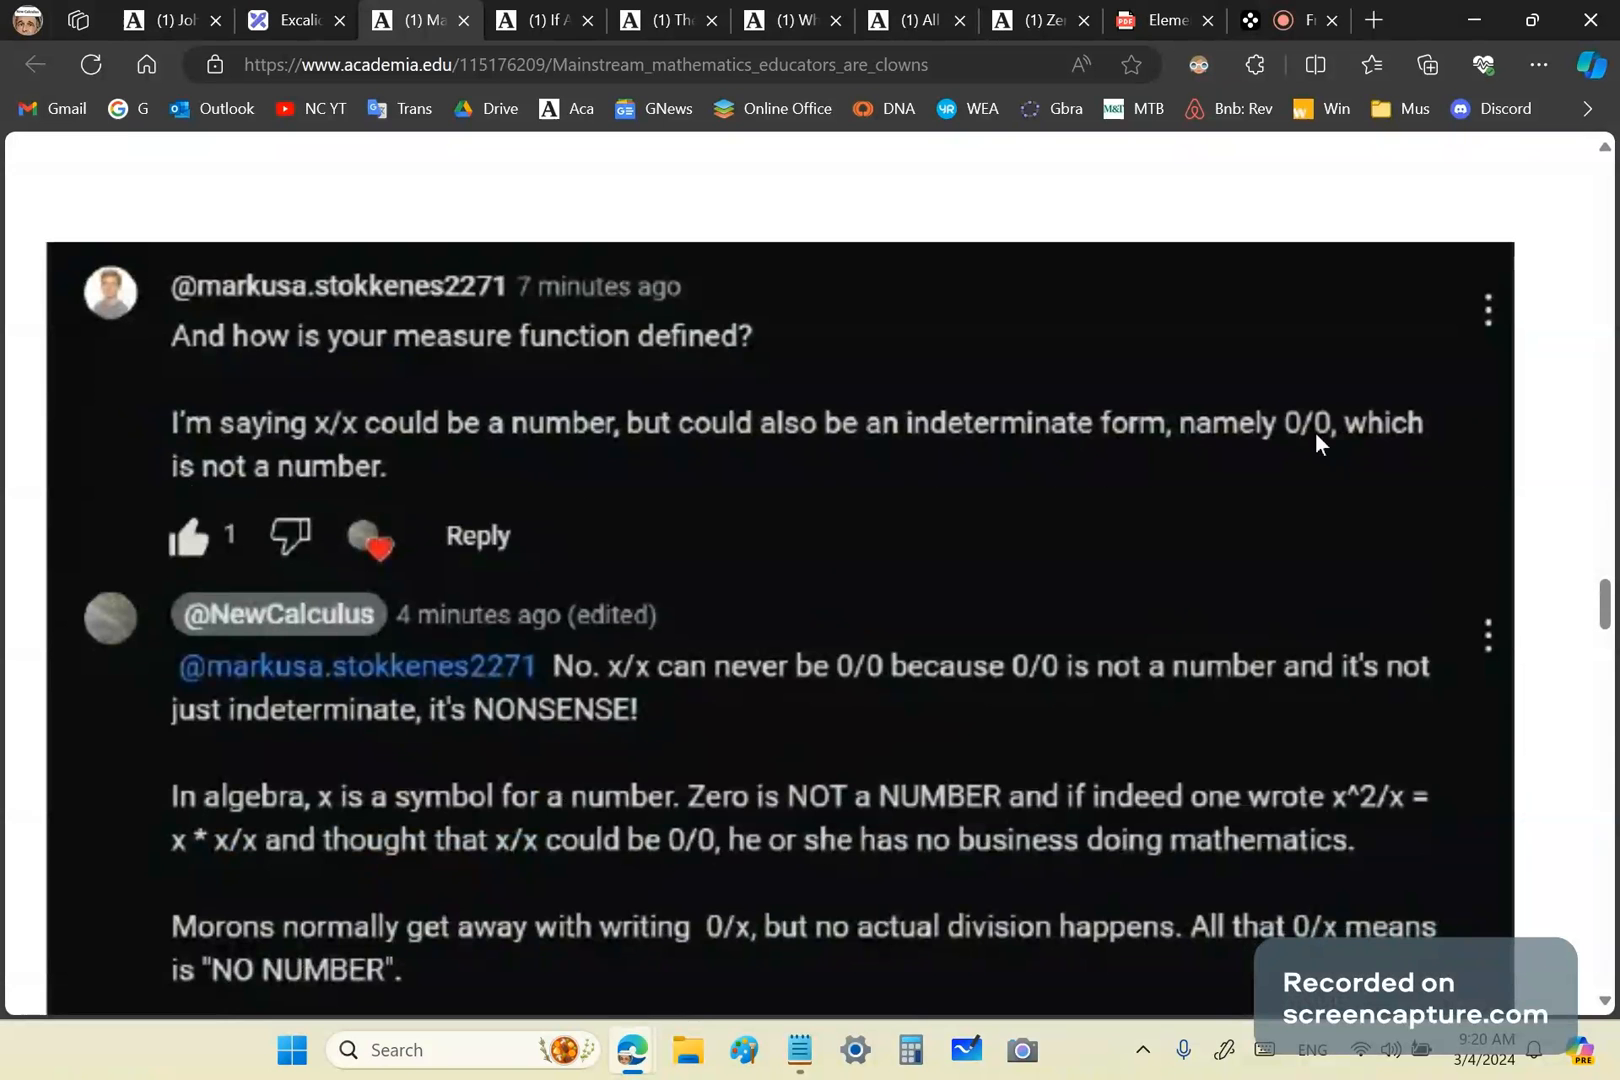
{"action": "mouse_move", "coordinate": [1356, 442]}
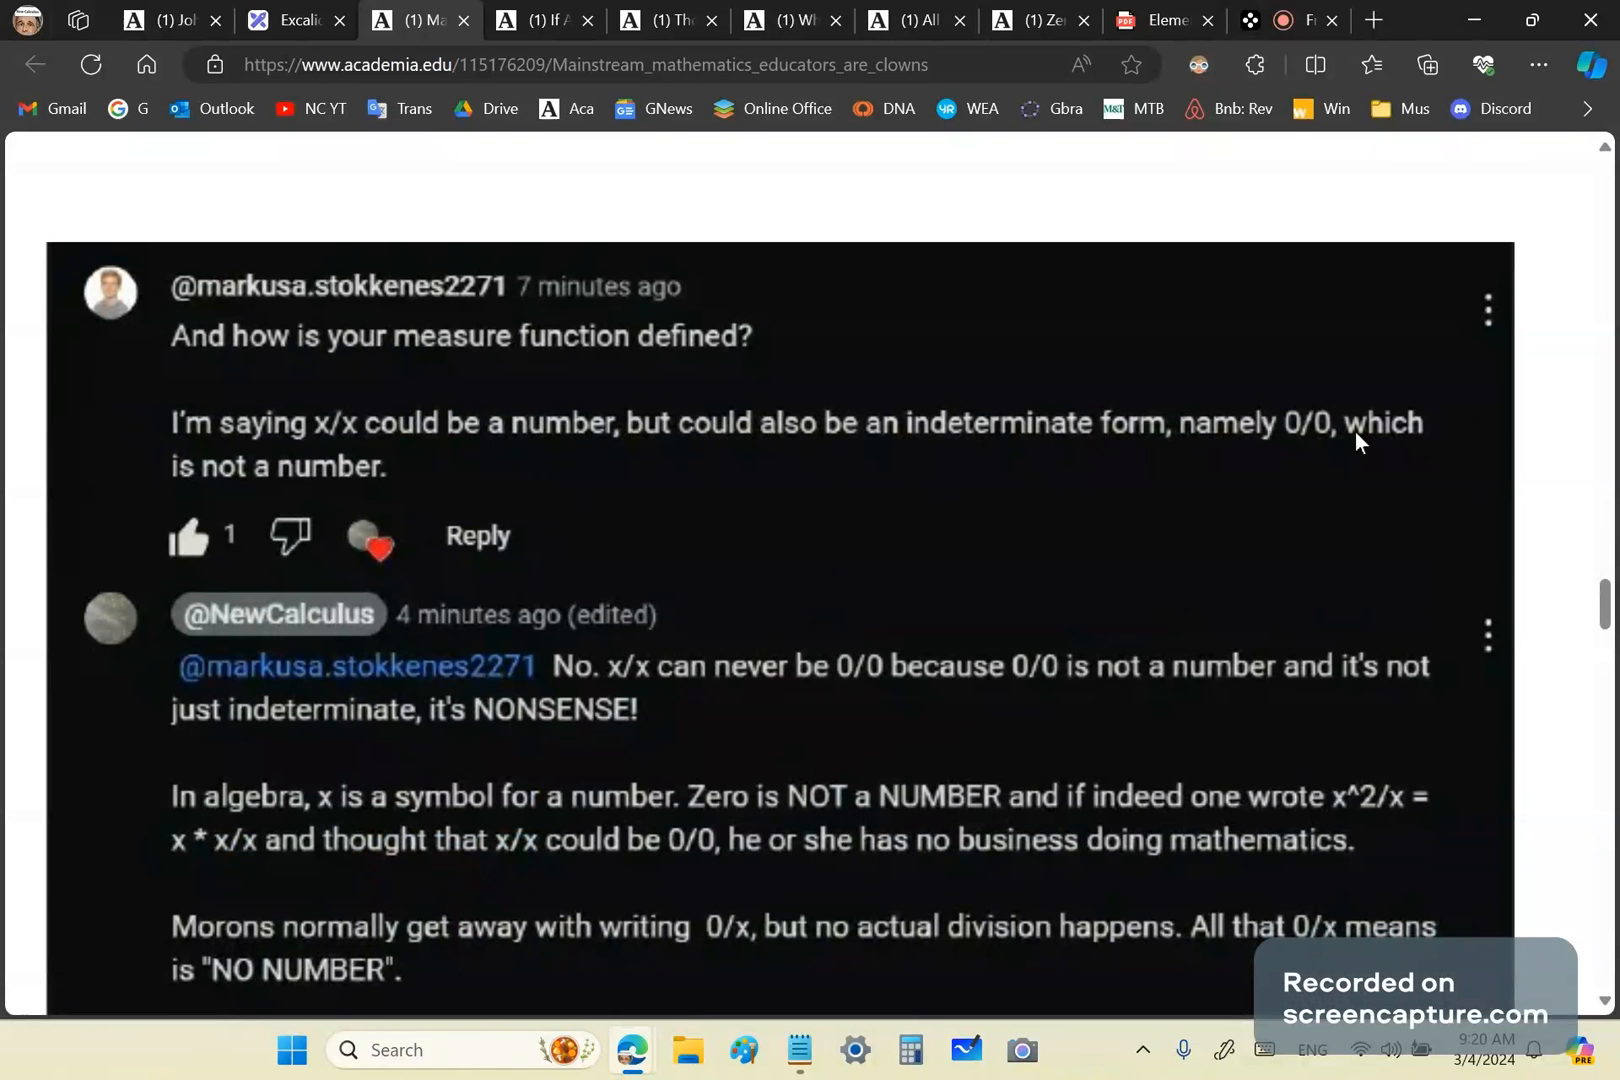
{"action": "mouse_move", "coordinate": [1308, 448]}
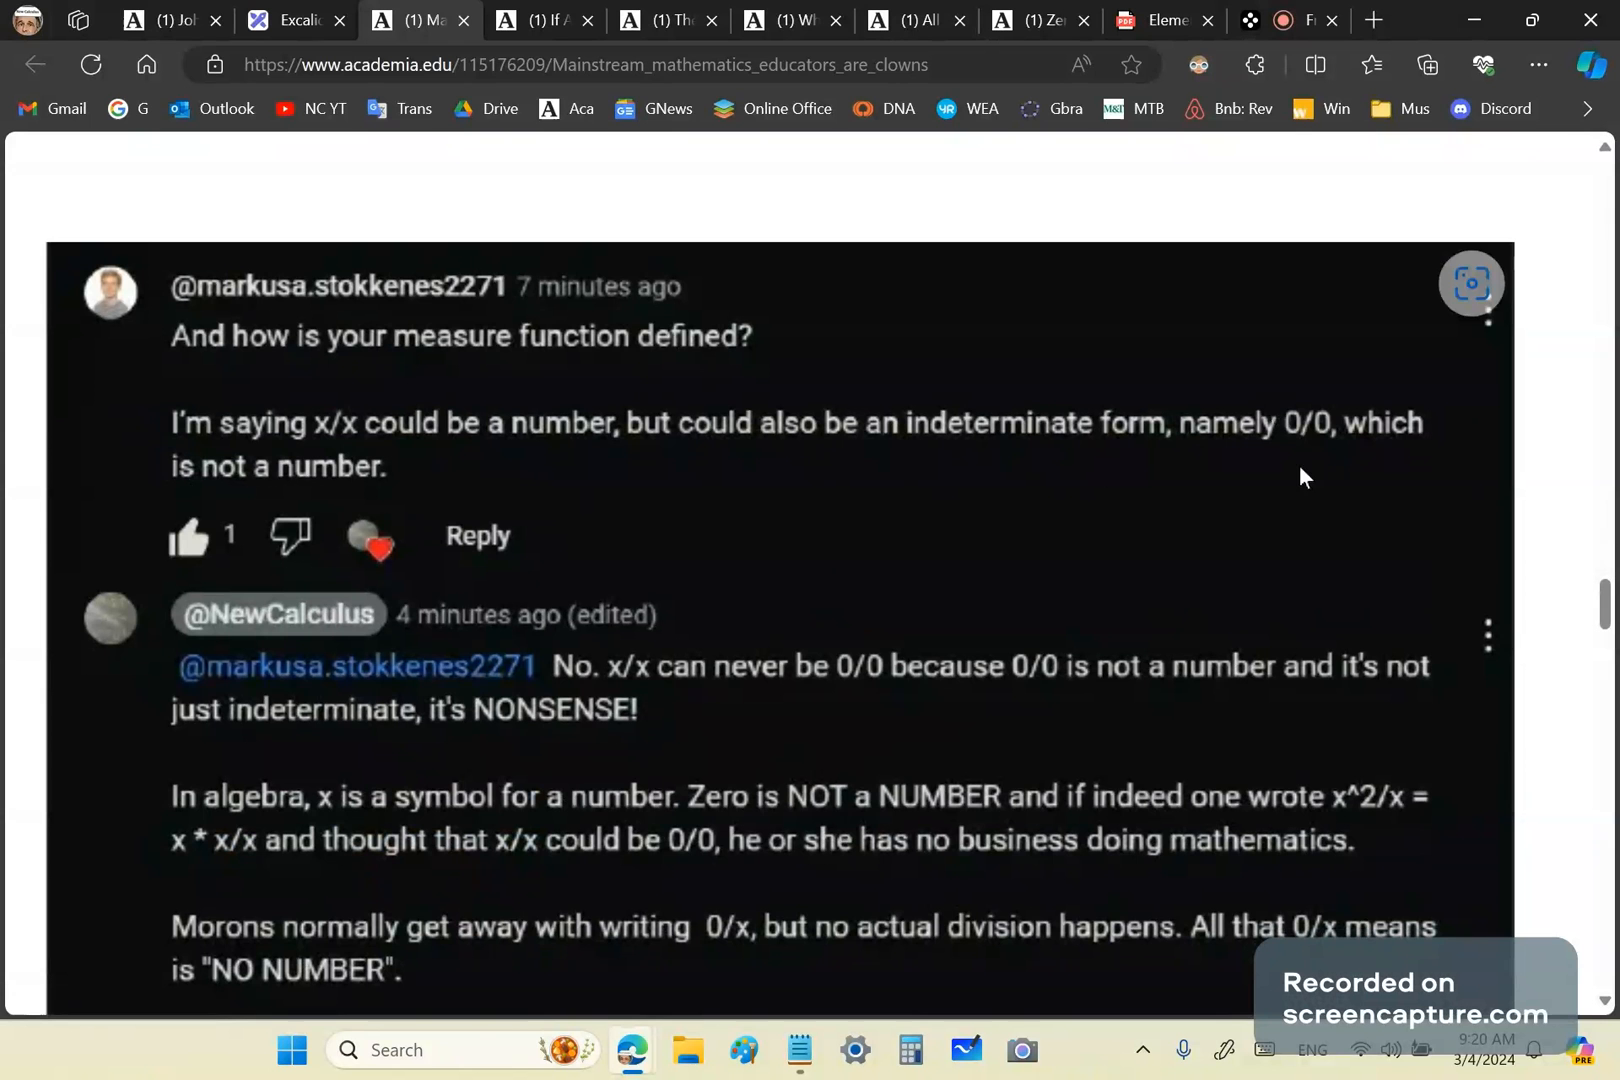
{"action": "mouse_move", "coordinate": [1288, 466]}
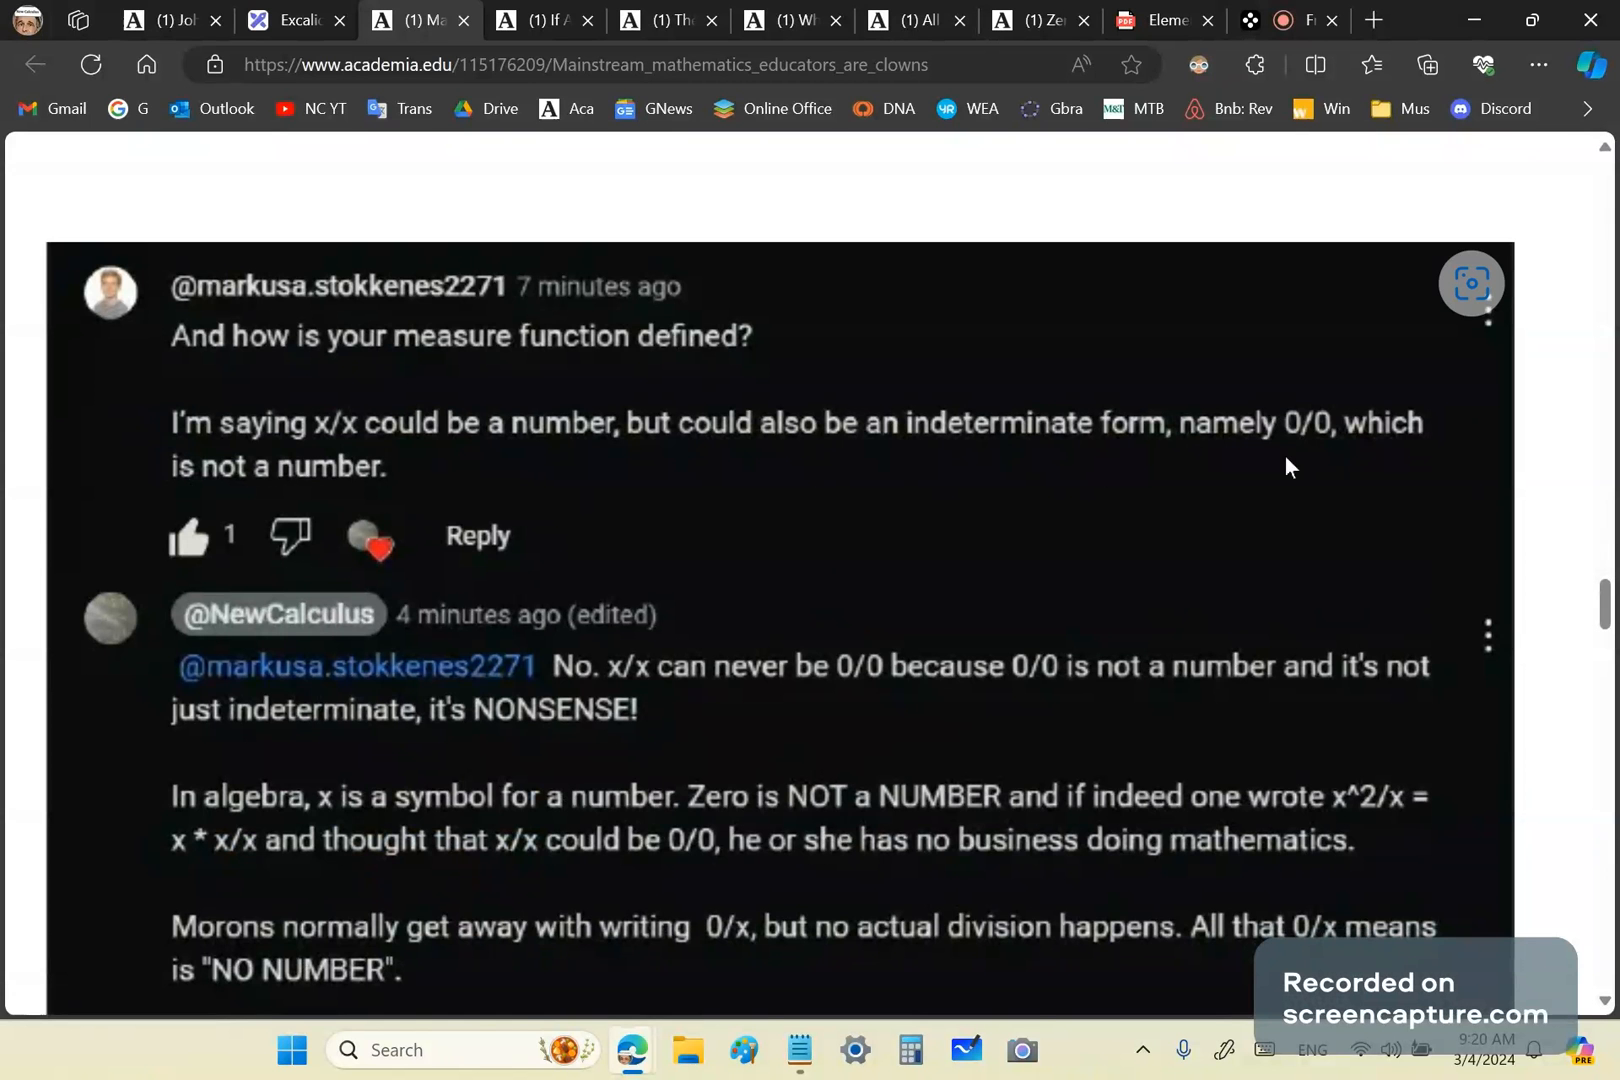
{"action": "mouse_move", "coordinate": [1258, 574]}
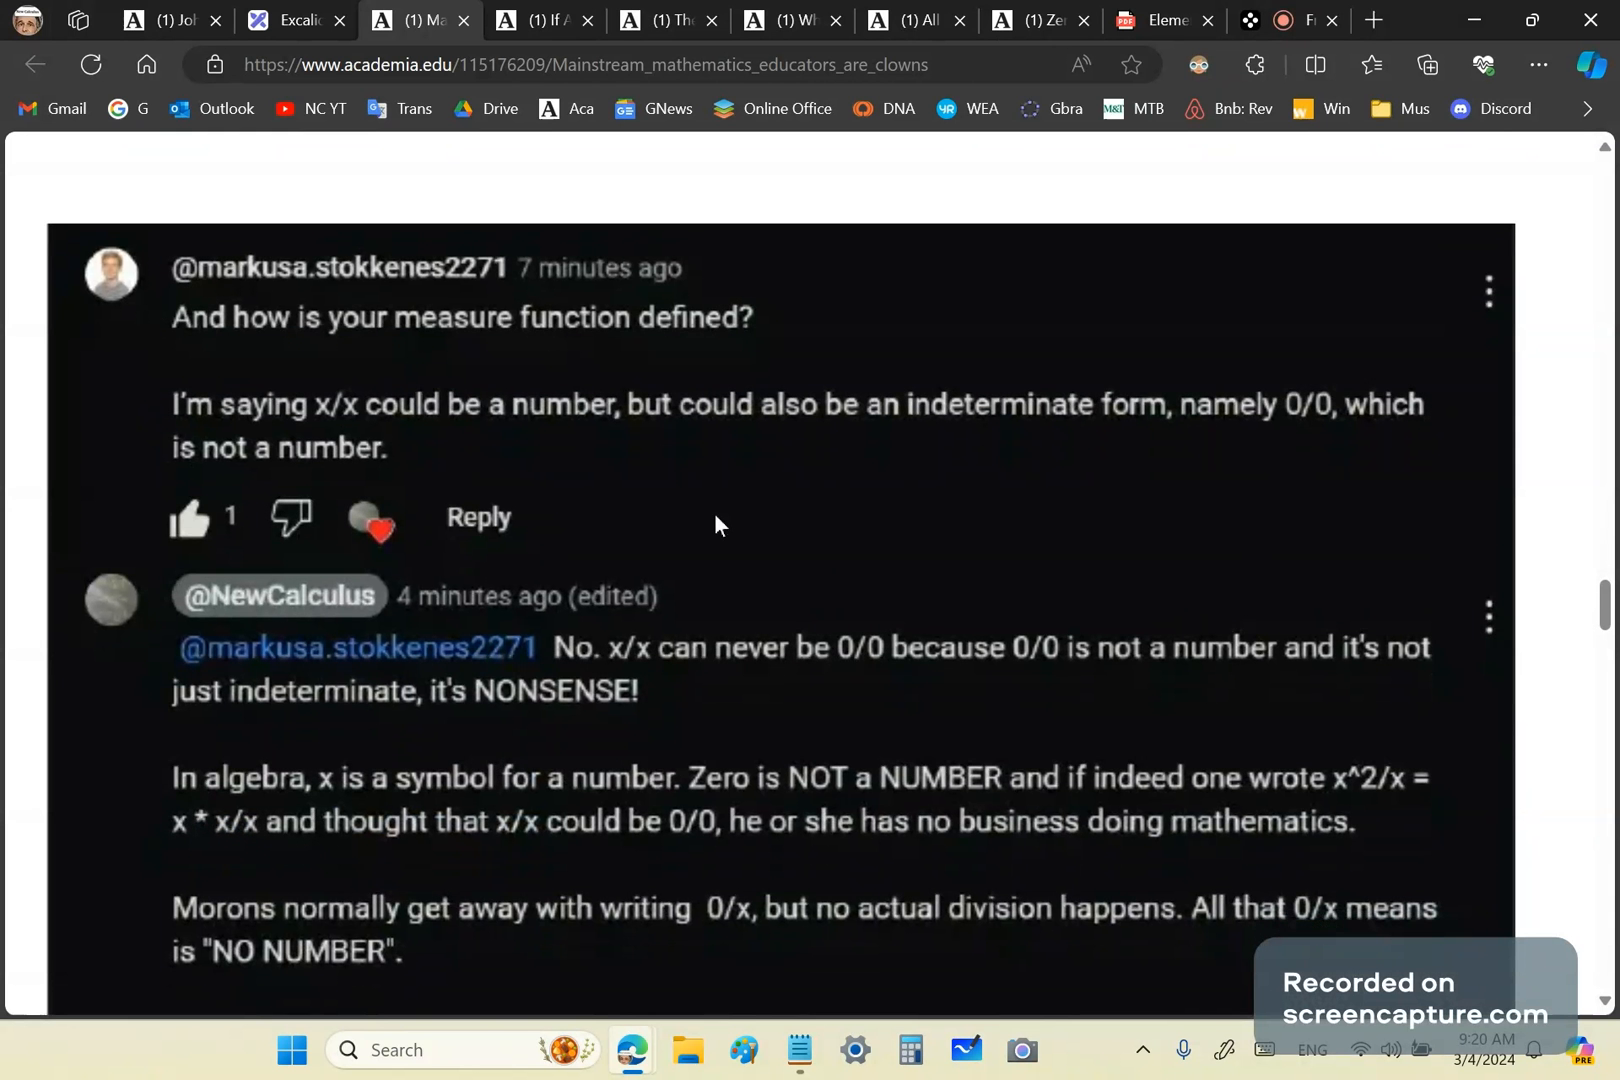
{"action": "scroll", "scroll_direction": "down", "scroll_amount": 3}
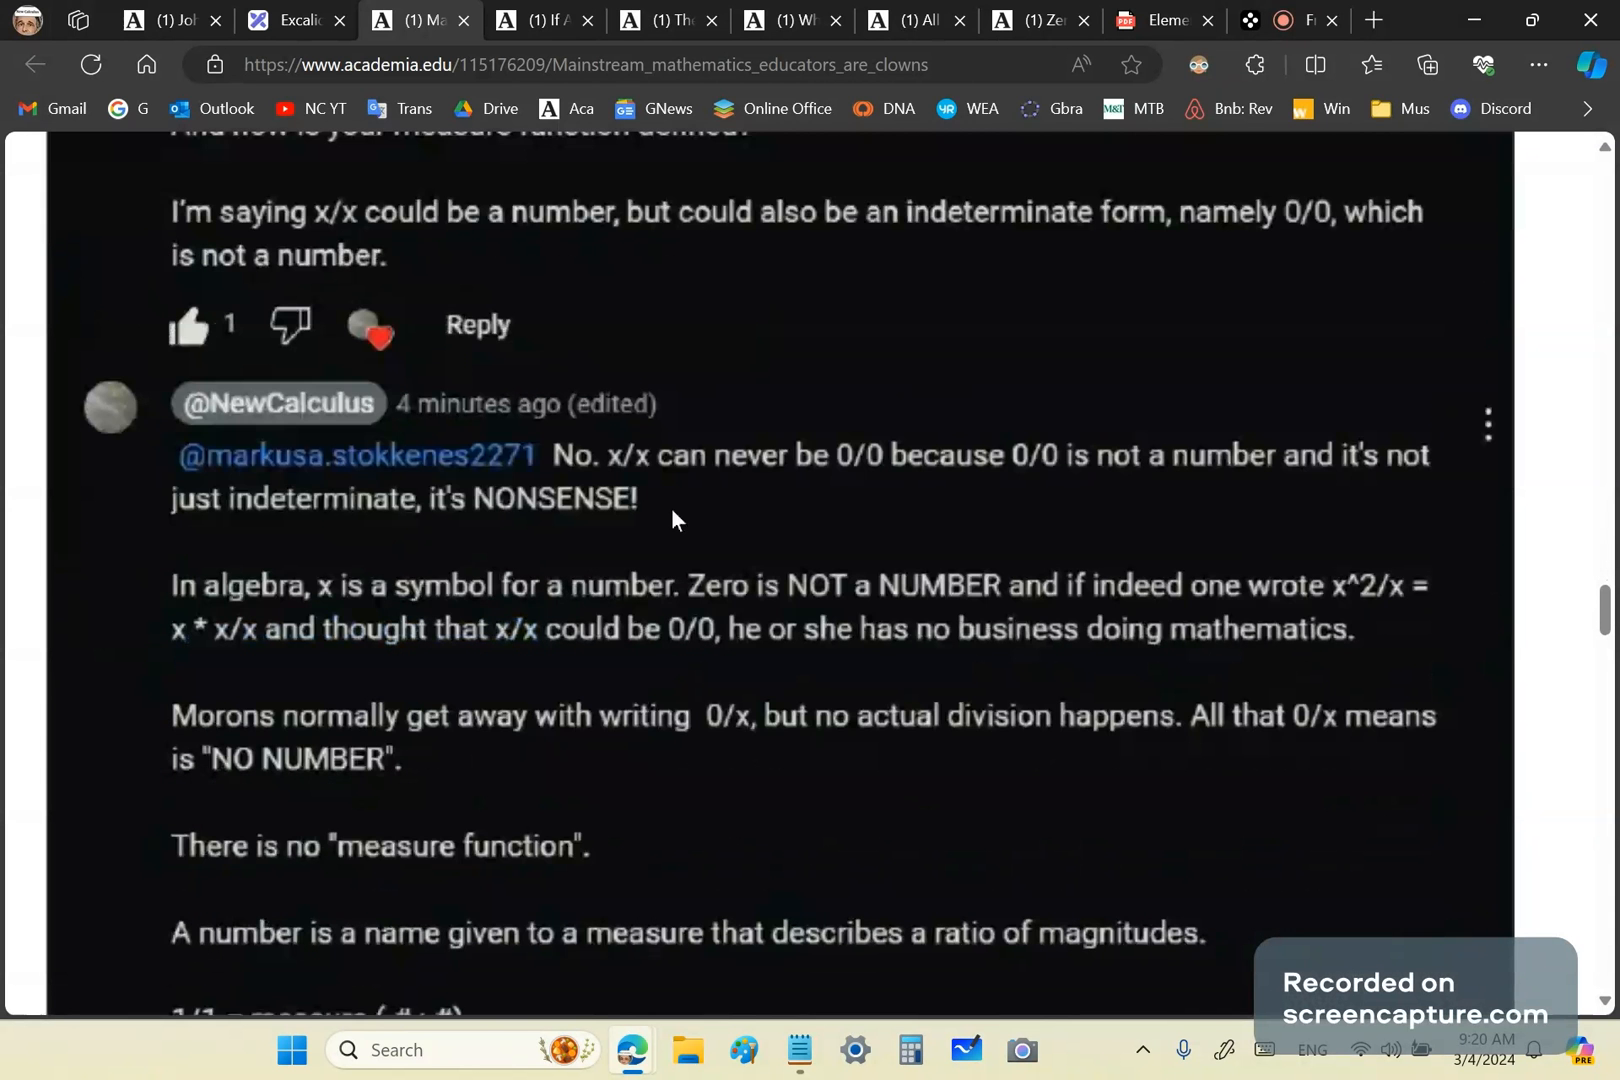
{"action": "mouse_move", "coordinate": [840, 478]}
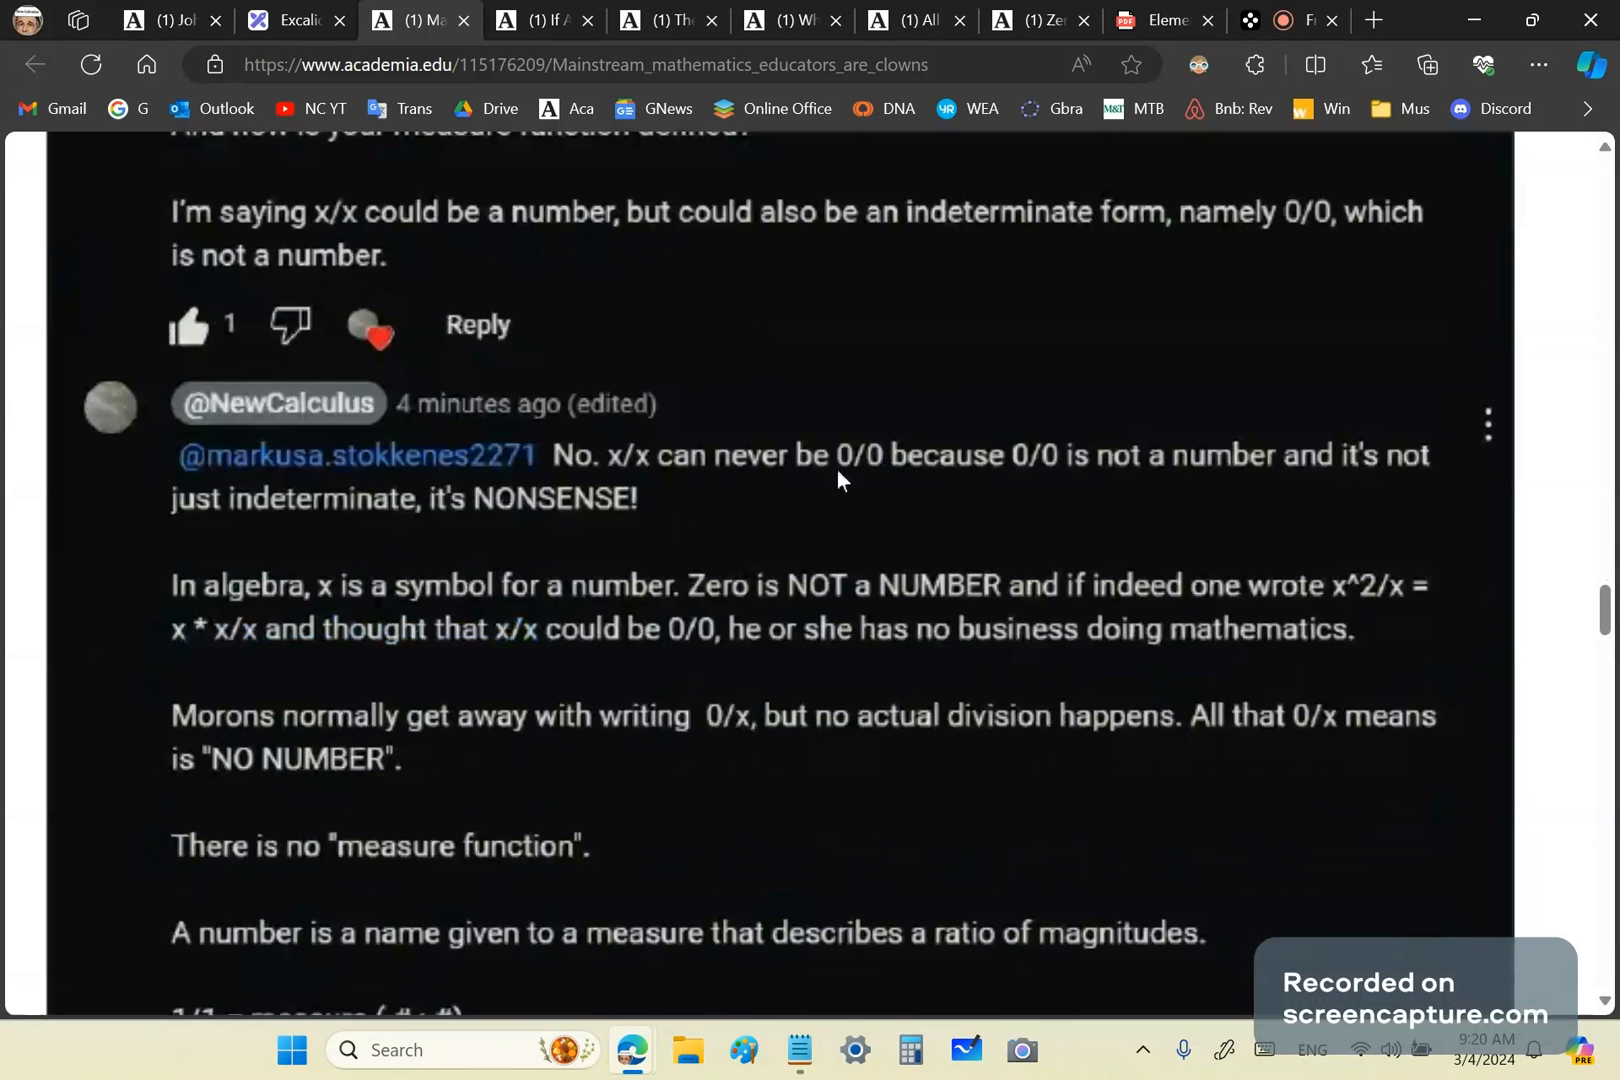
{"action": "mouse_move", "coordinate": [1230, 486]}
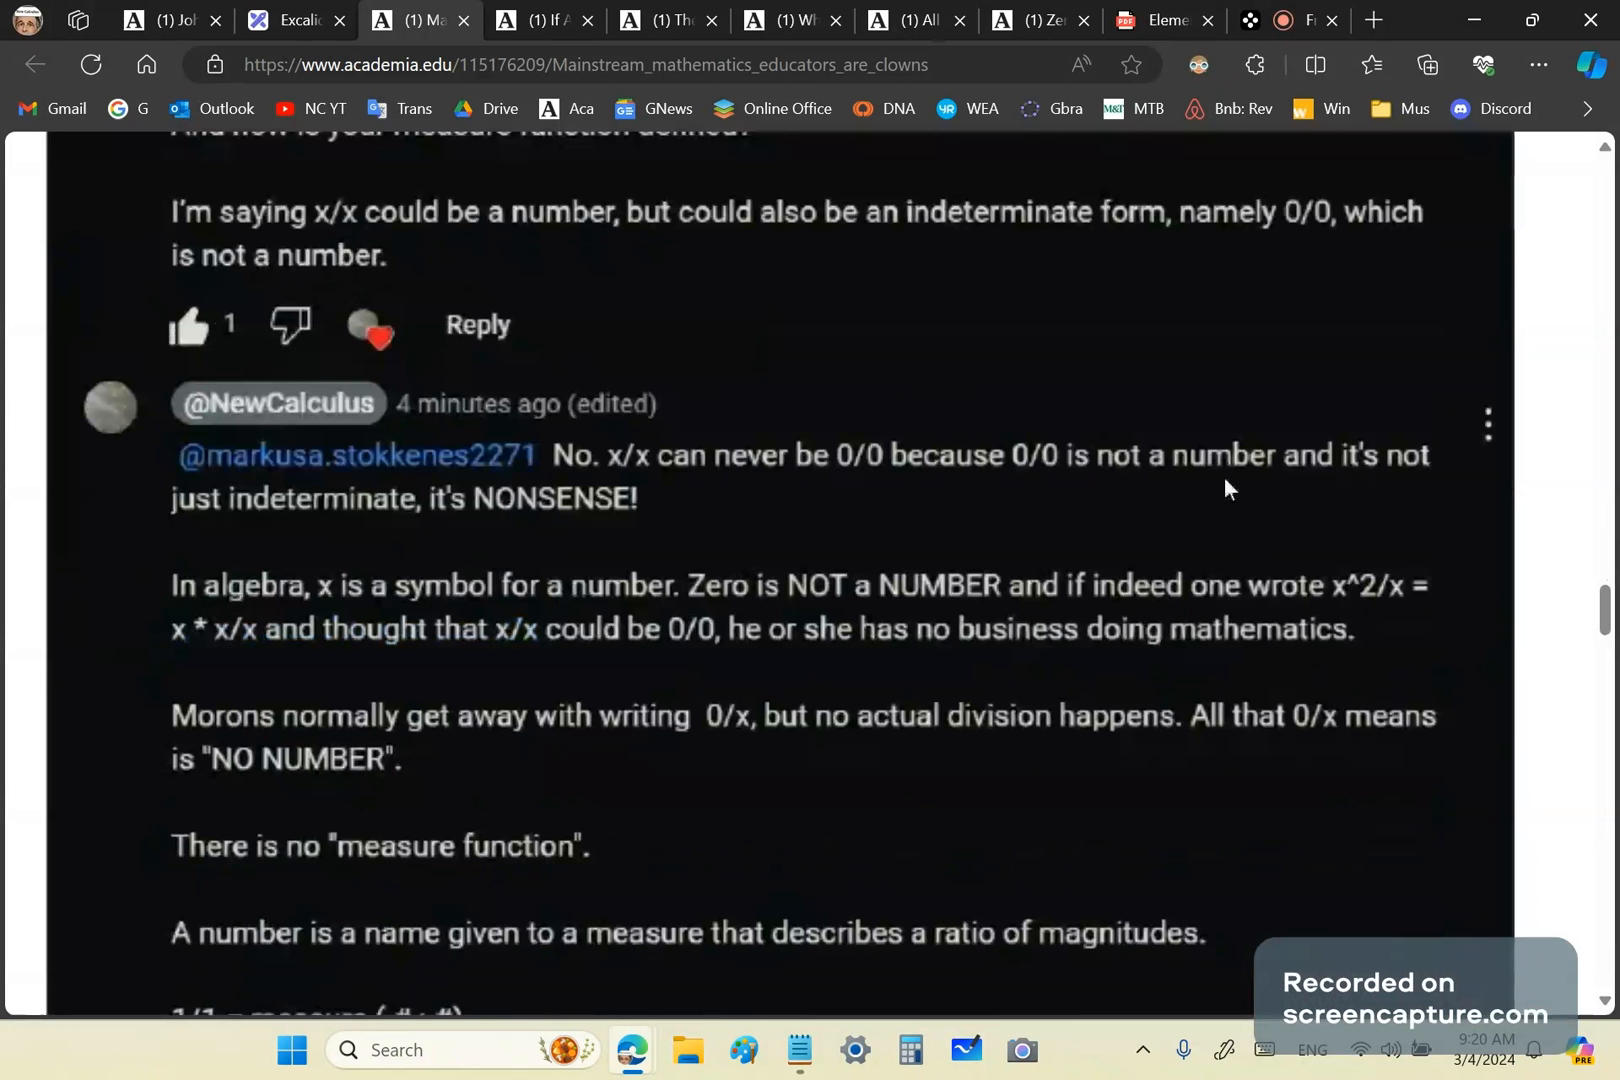
{"action": "mouse_move", "coordinate": [338, 516]}
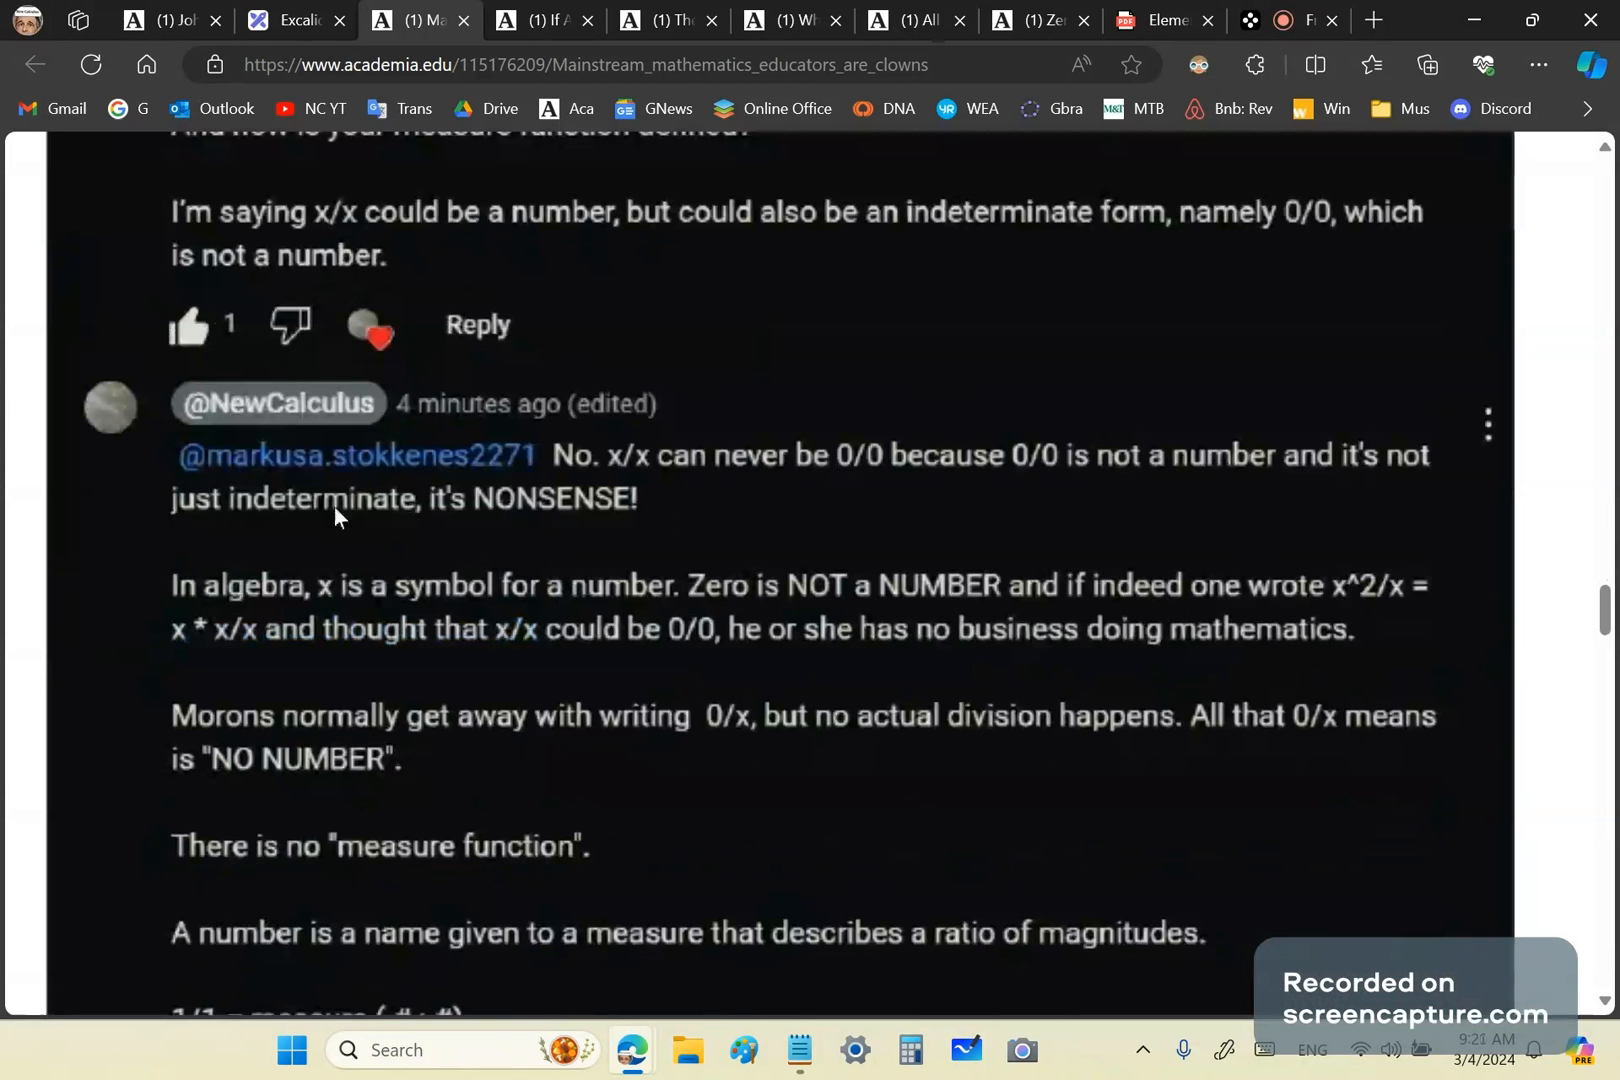
{"action": "scroll", "scroll_direction": "down", "scroll_amount": 3}
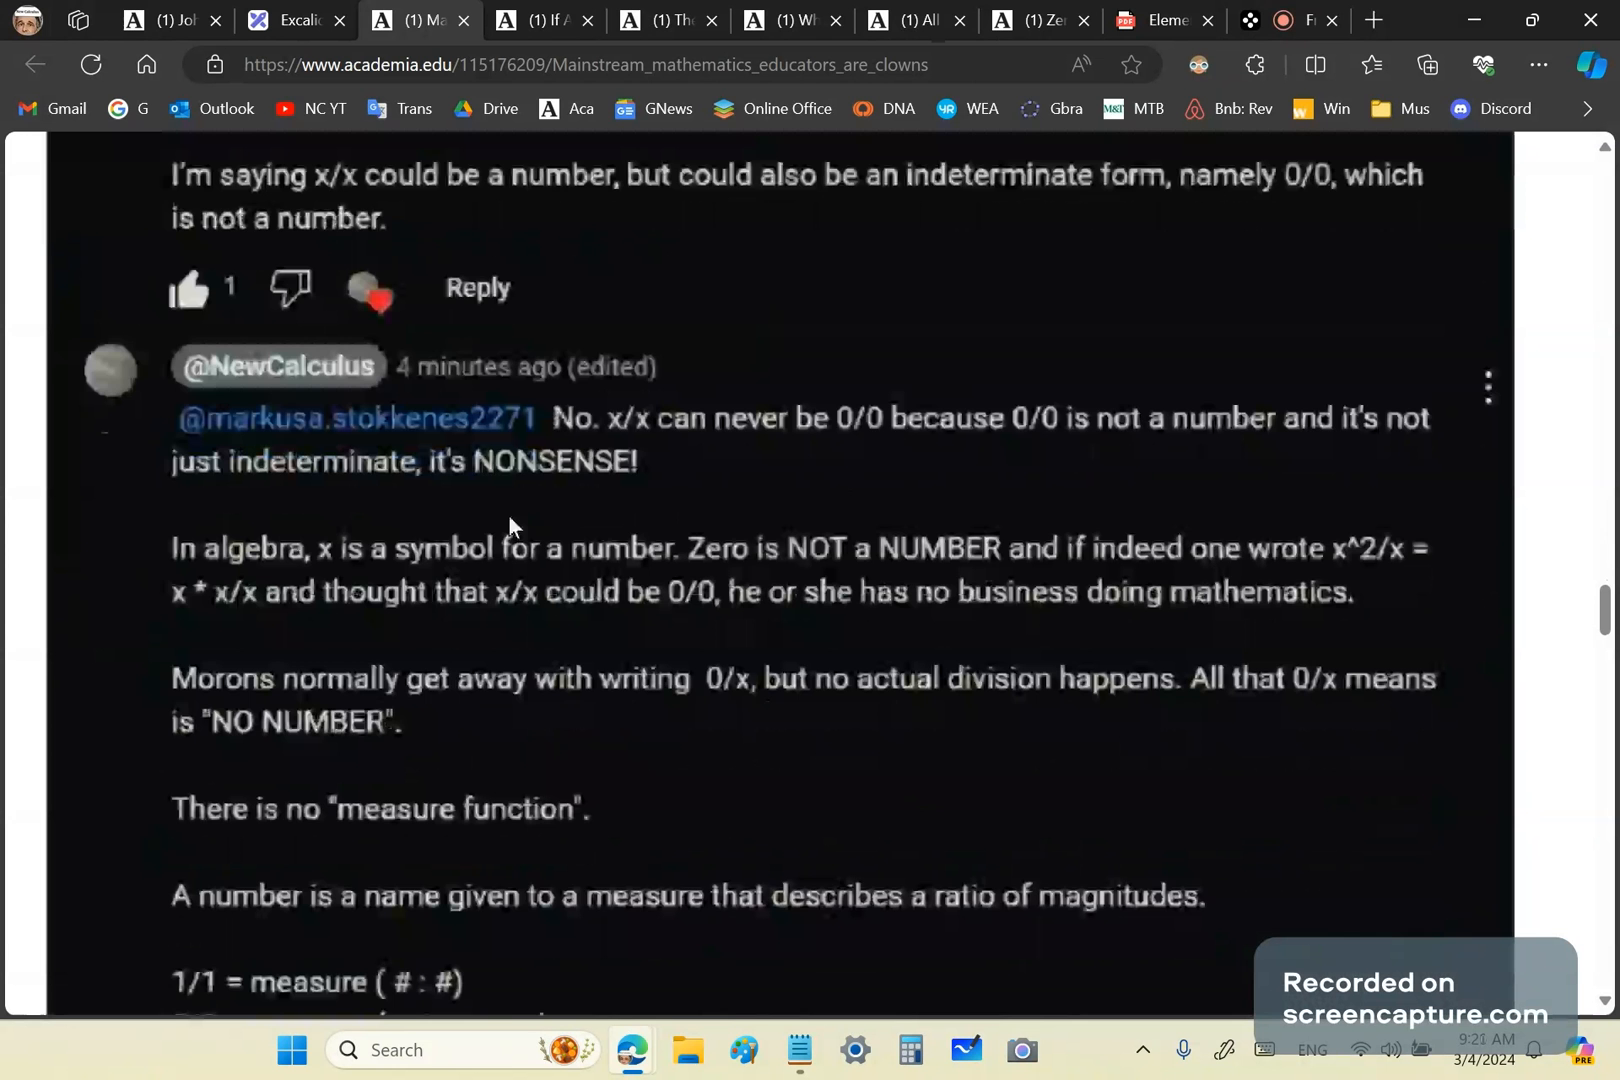
{"action": "scroll", "scroll_direction": "down", "scroll_amount": 3}
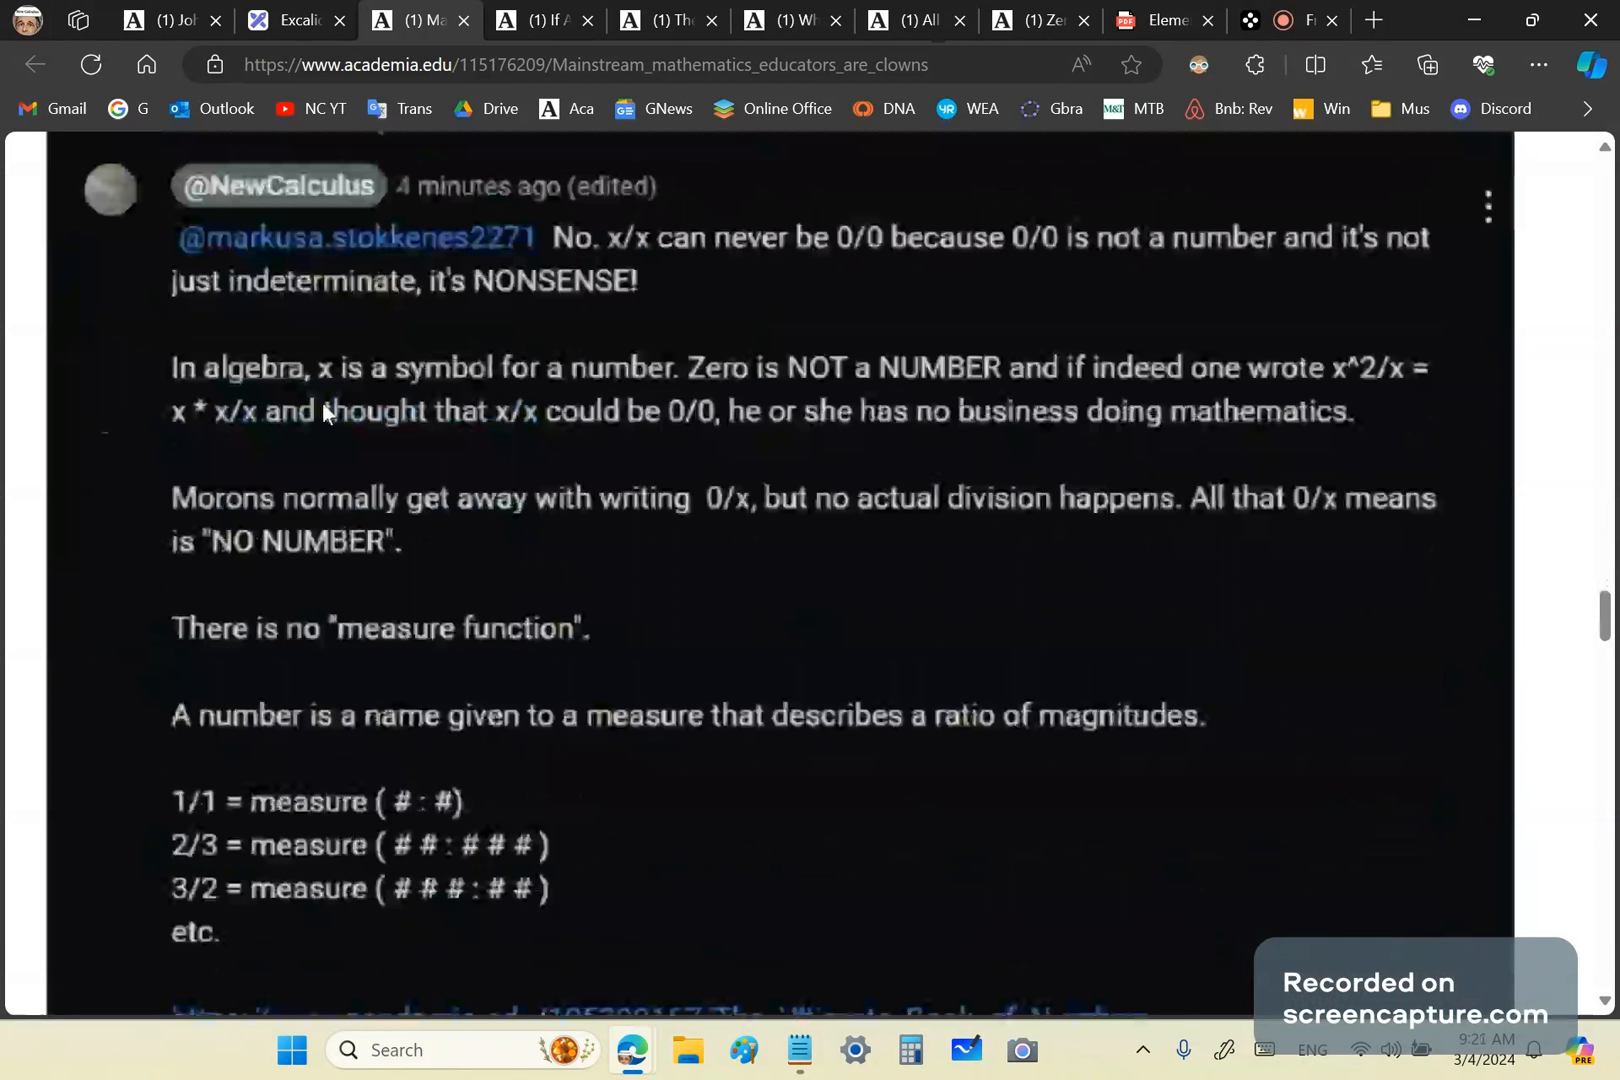
{"action": "mouse_move", "coordinate": [646, 404]}
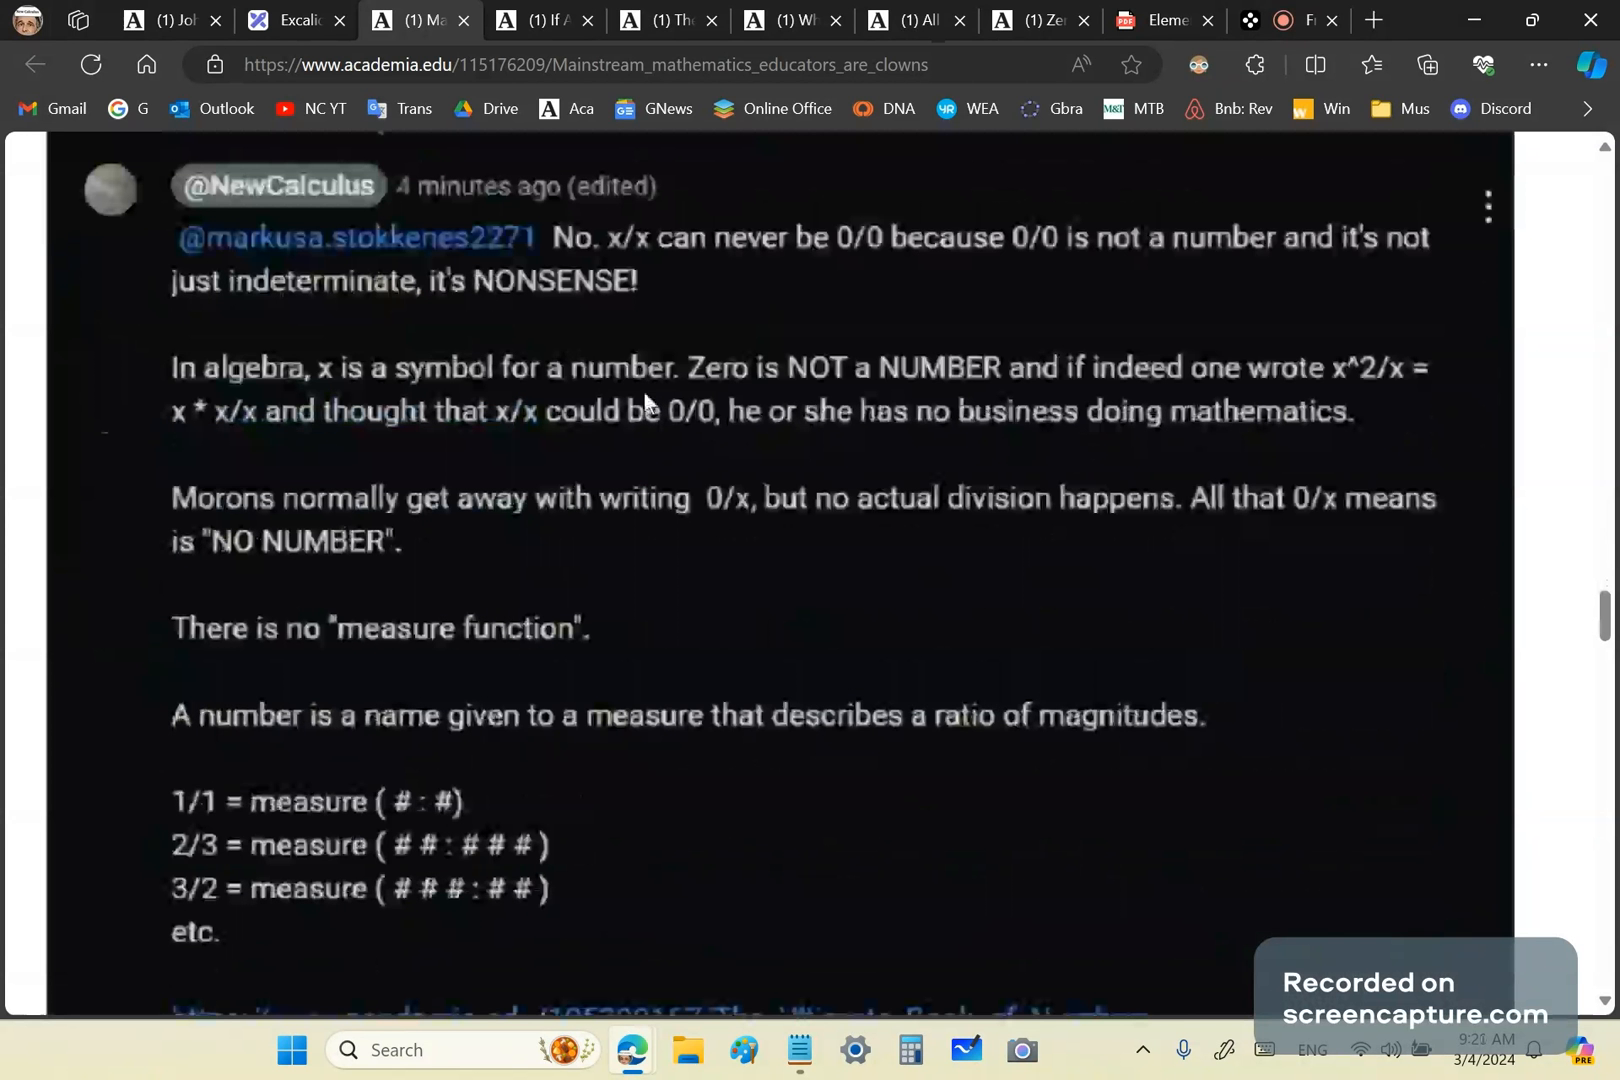
{"action": "mouse_move", "coordinate": [906, 392]}
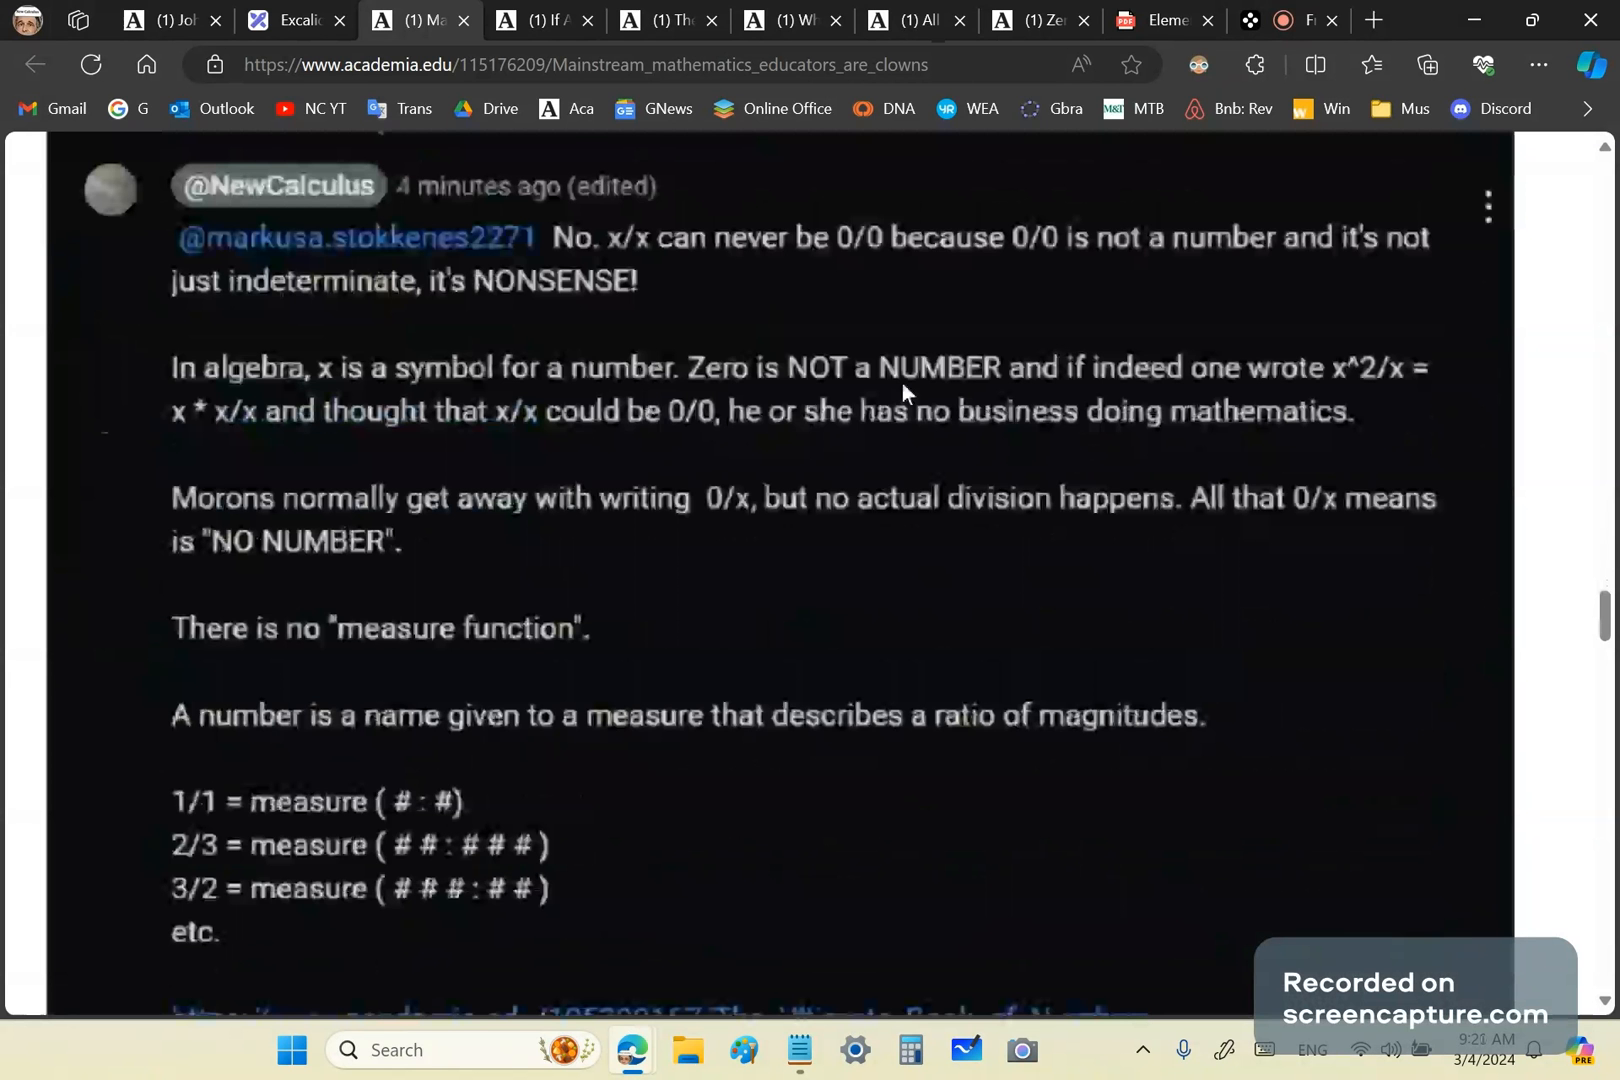
{"action": "mouse_move", "coordinate": [1364, 400]}
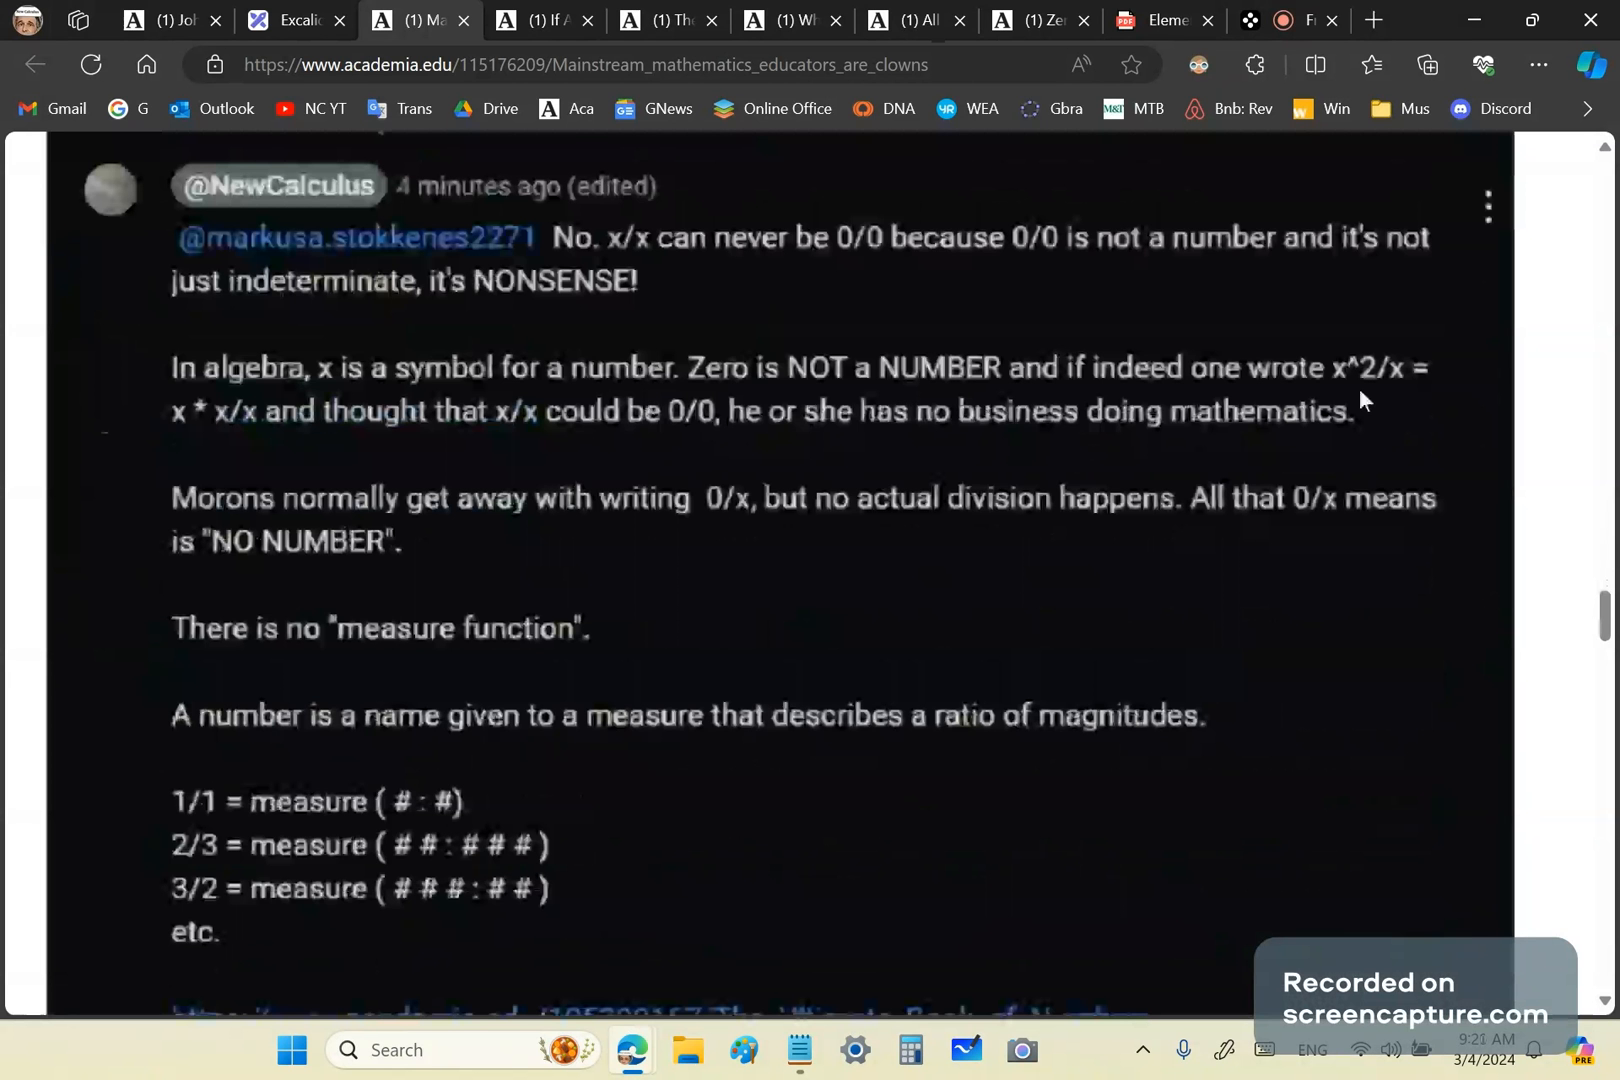
{"action": "mouse_move", "coordinate": [226, 440]}
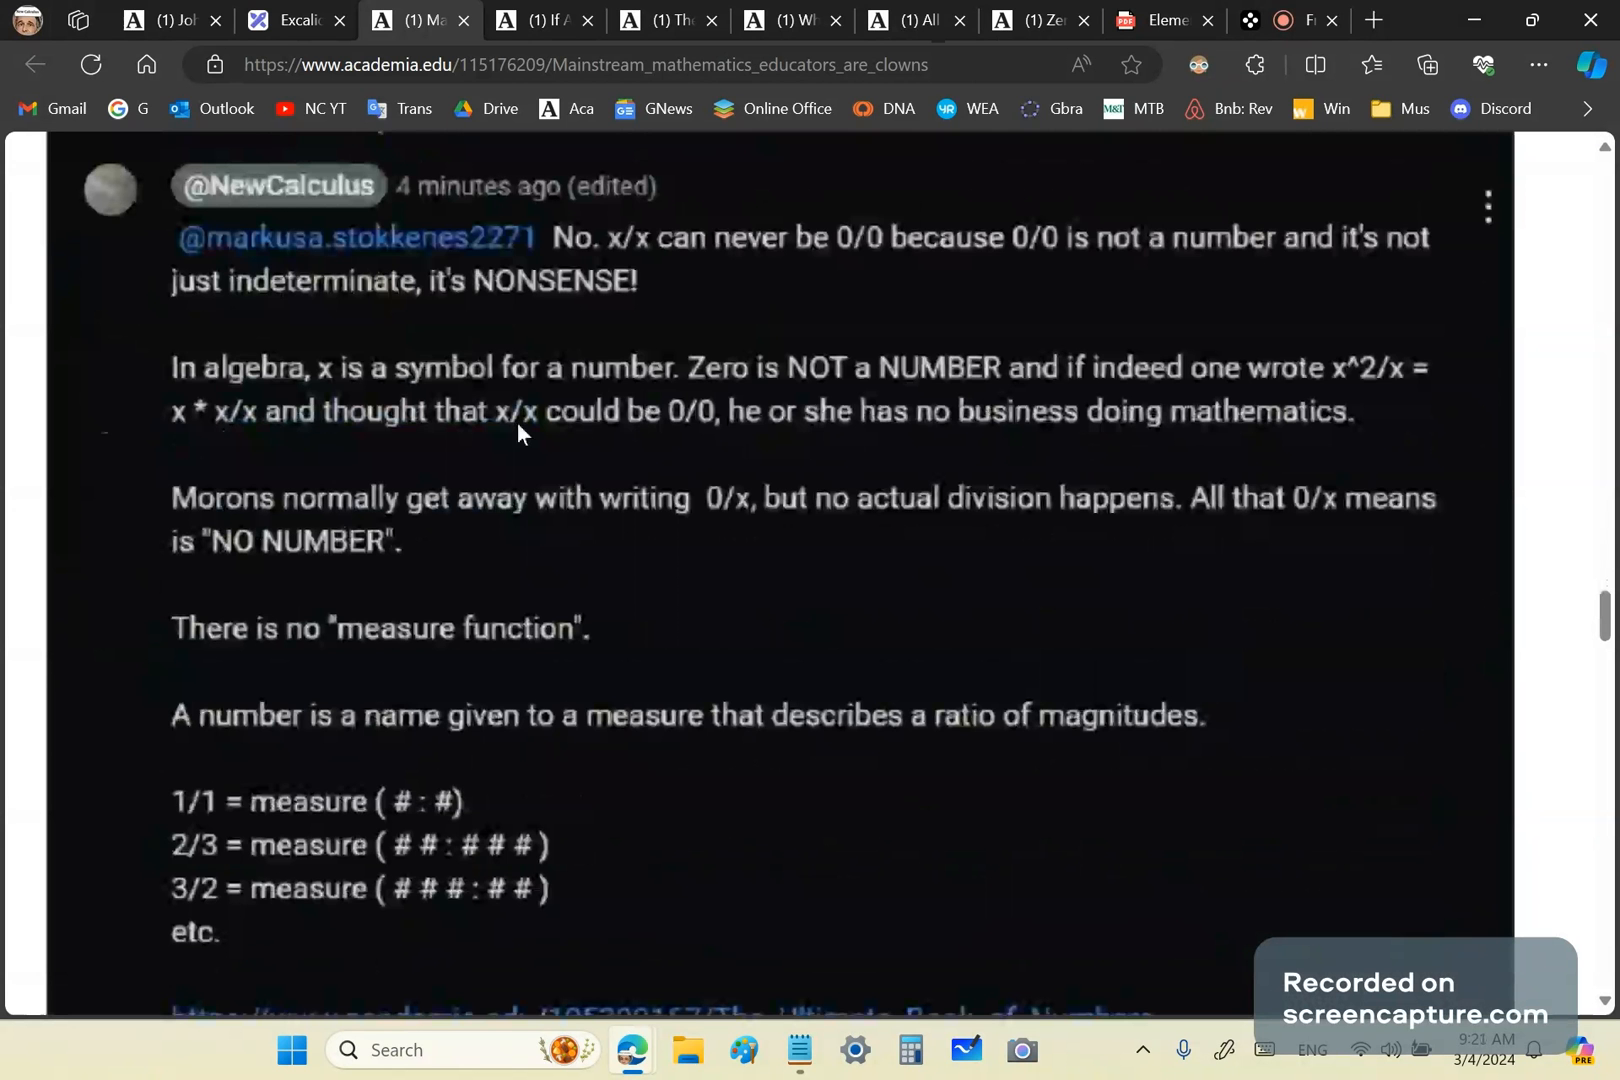
{"action": "mouse_move", "coordinate": [680, 462]}
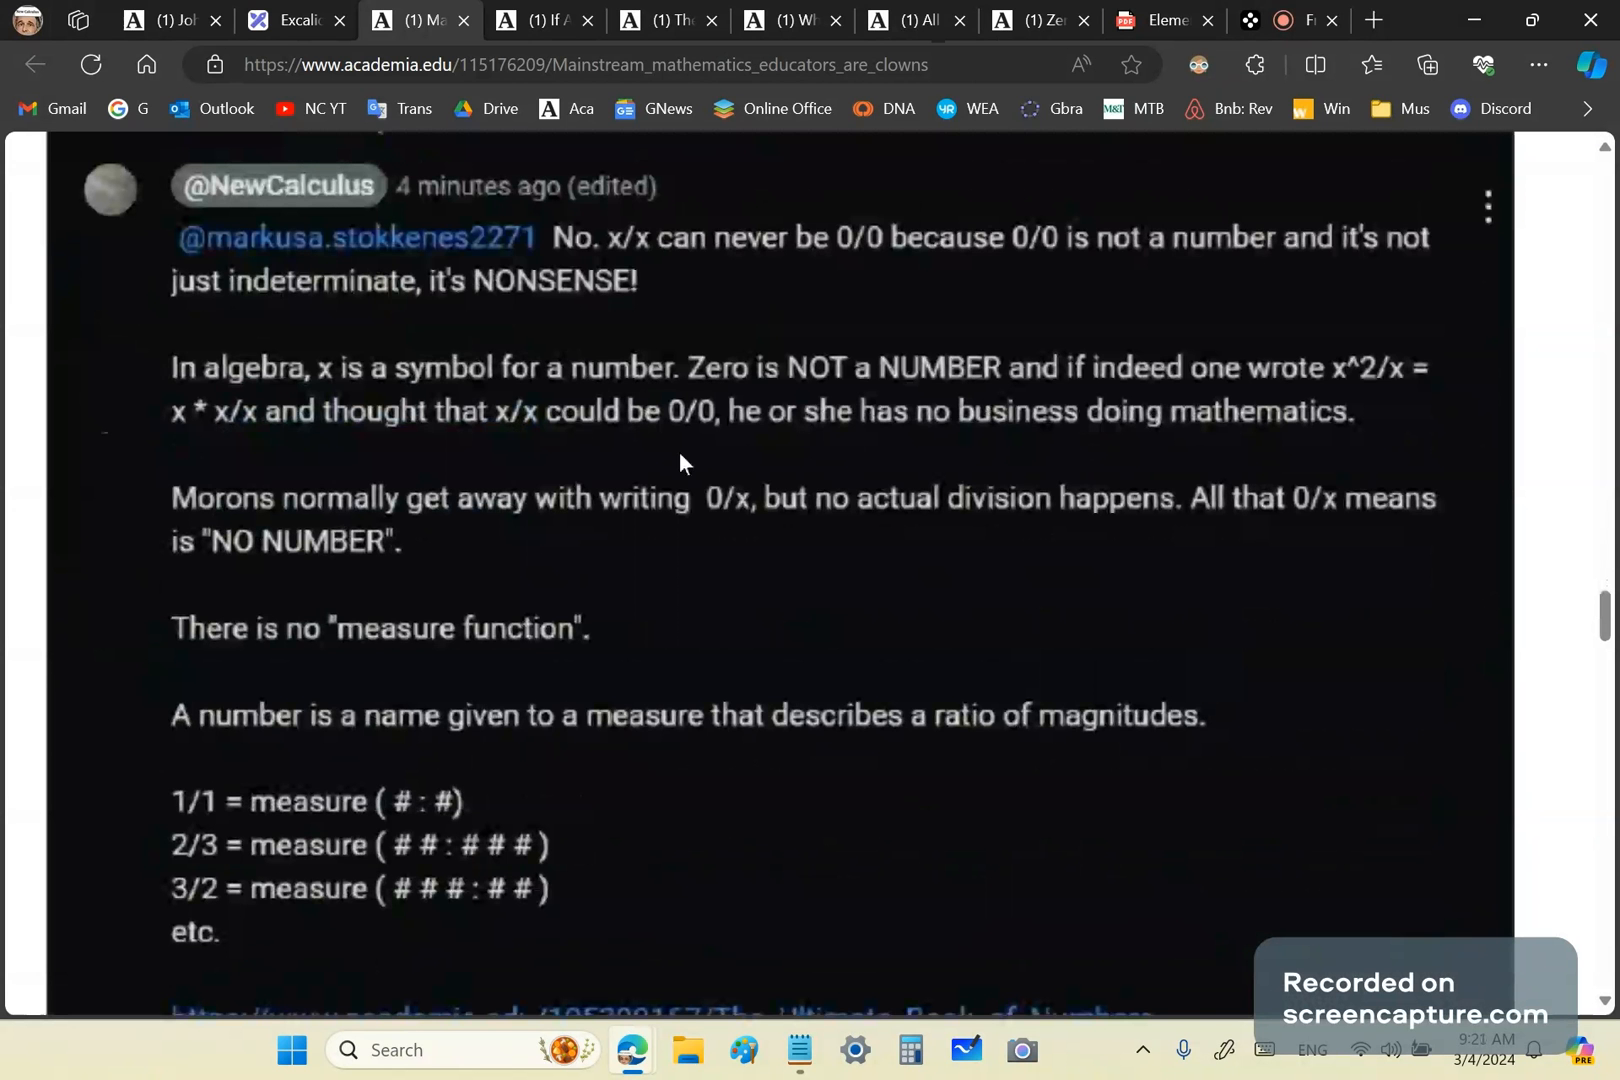
{"action": "mouse_move", "coordinate": [556, 614]}
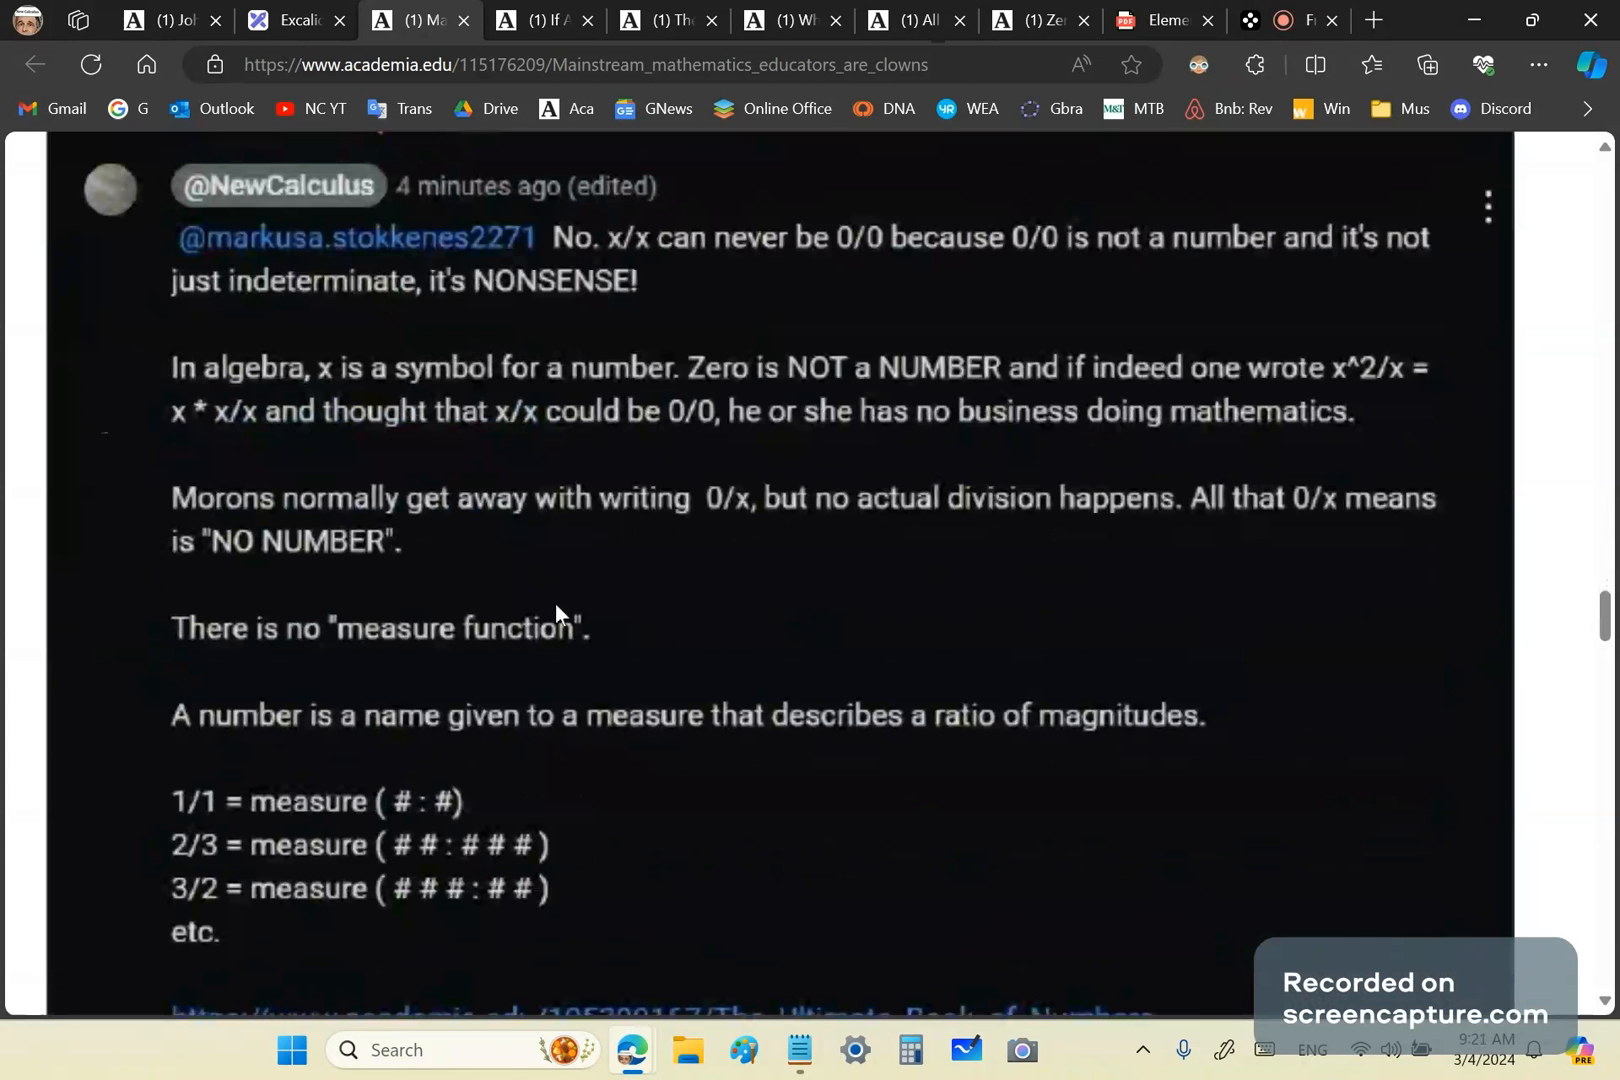
{"action": "mouse_move", "coordinate": [666, 540]}
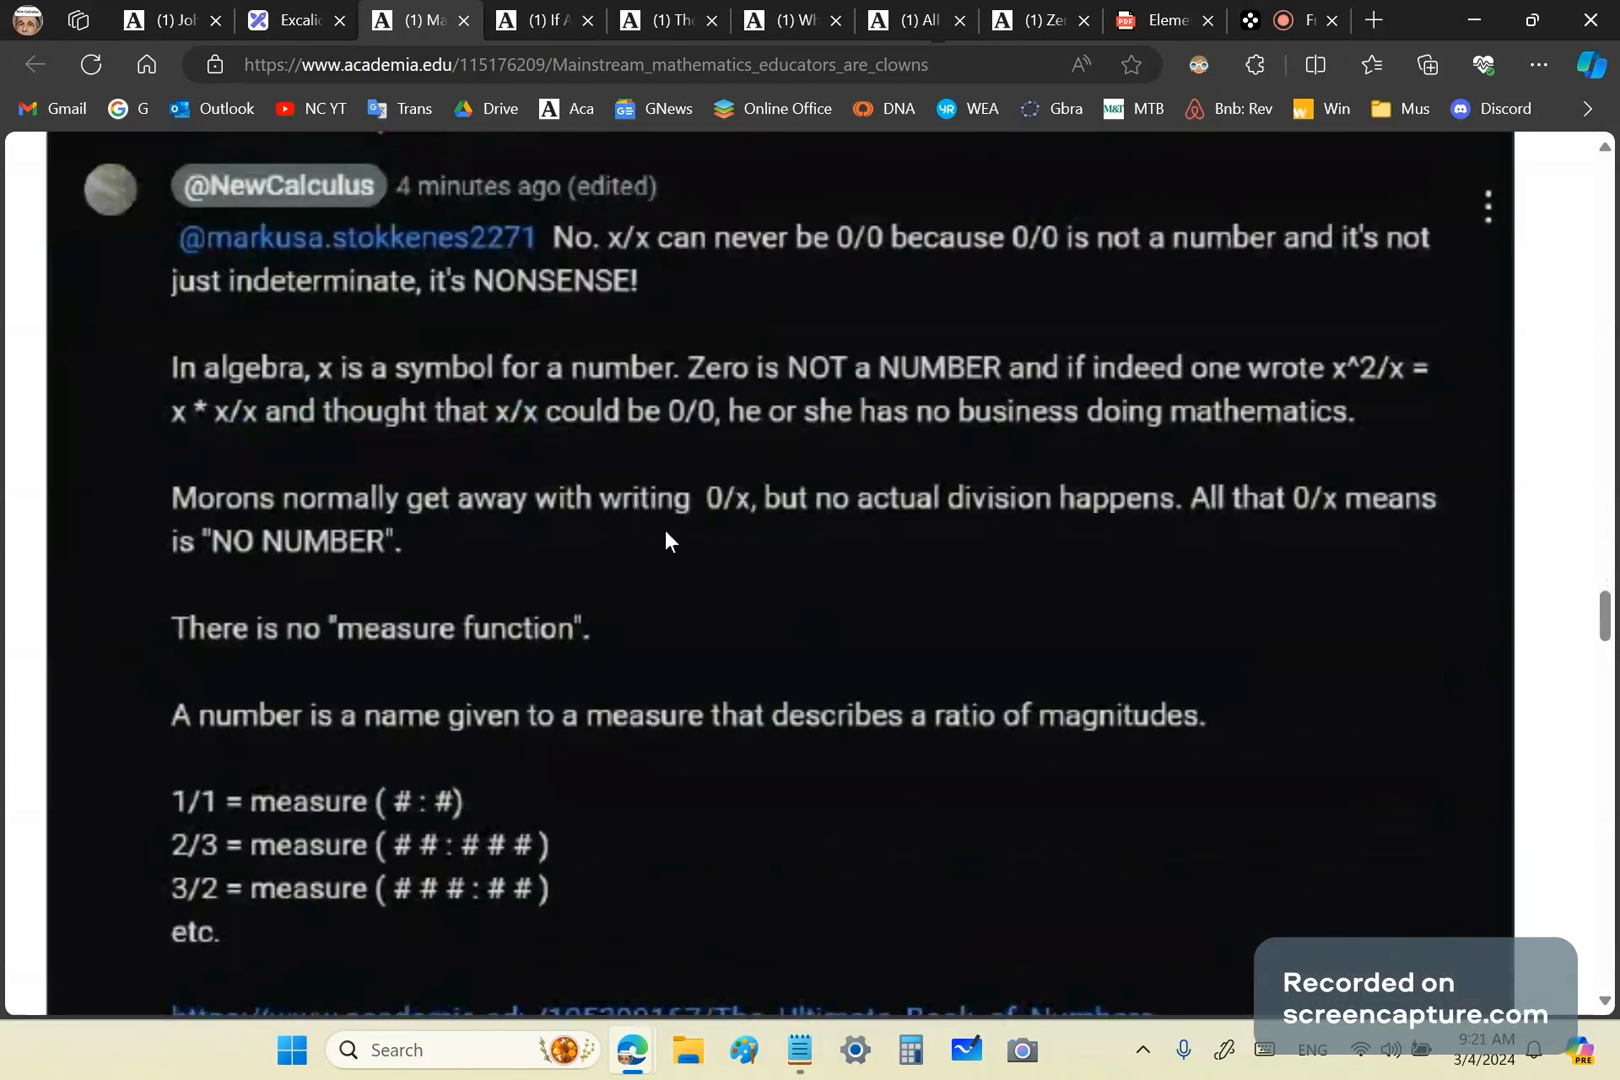
{"action": "scroll", "scroll_direction": "down", "scroll_amount": 3}
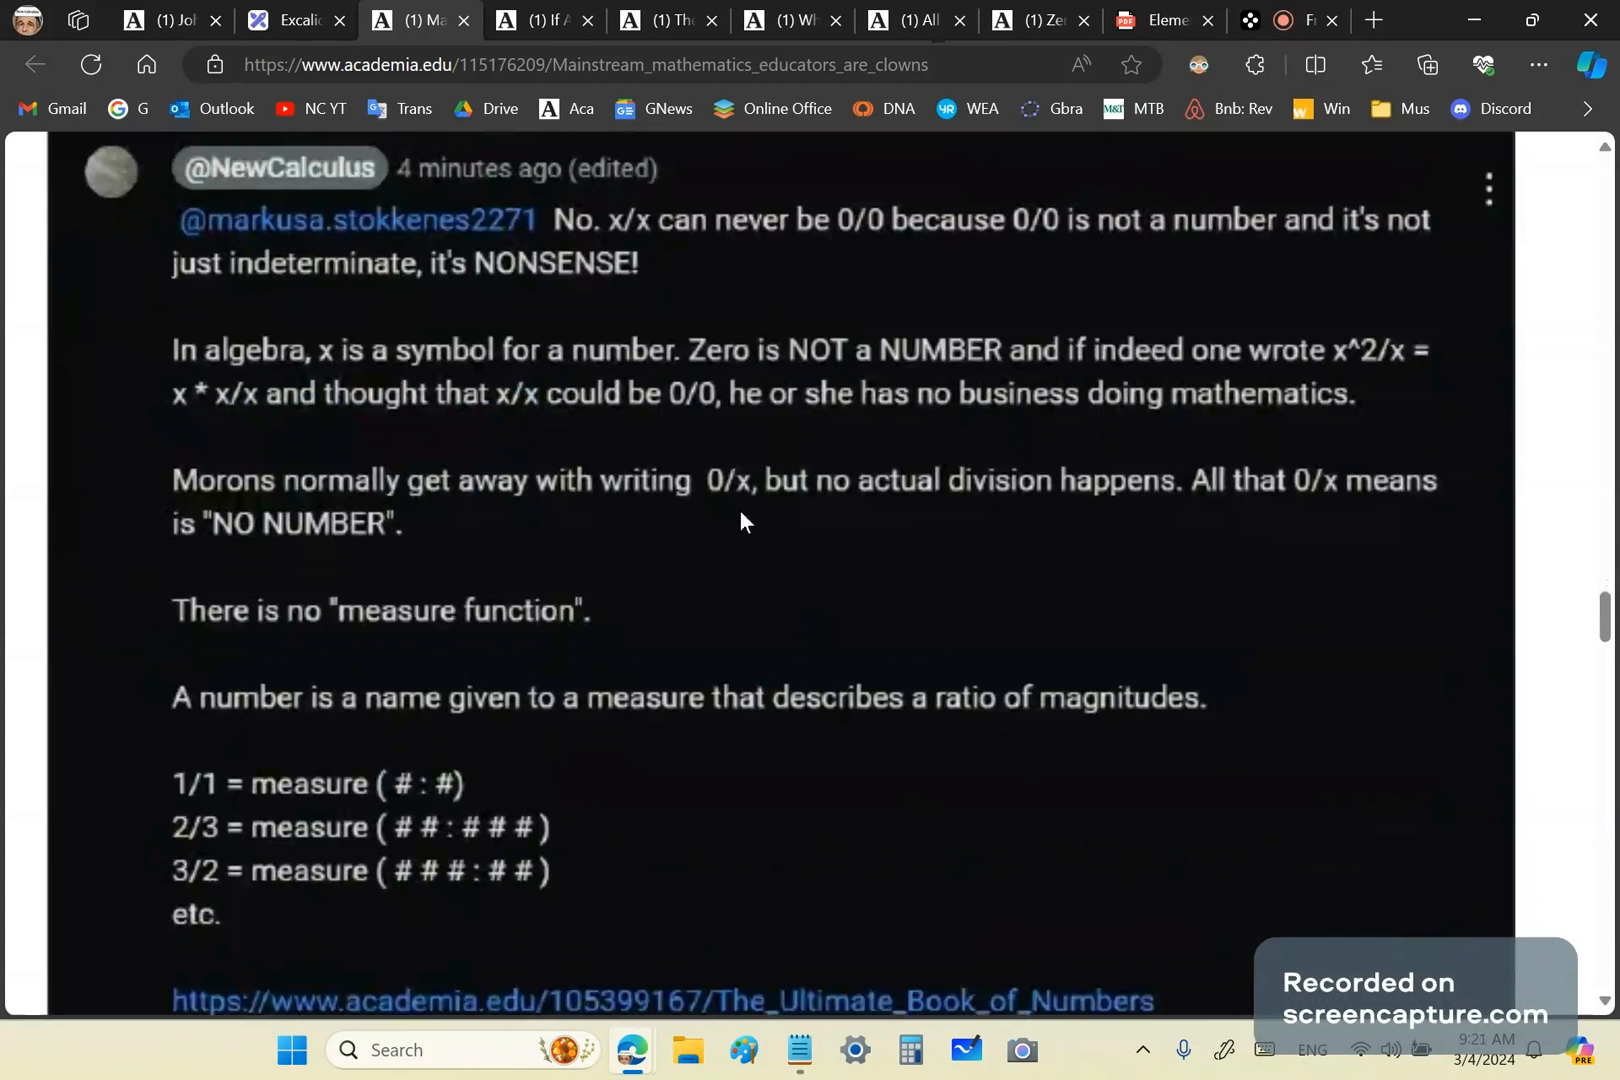
{"action": "mouse_move", "coordinate": [688, 566]}
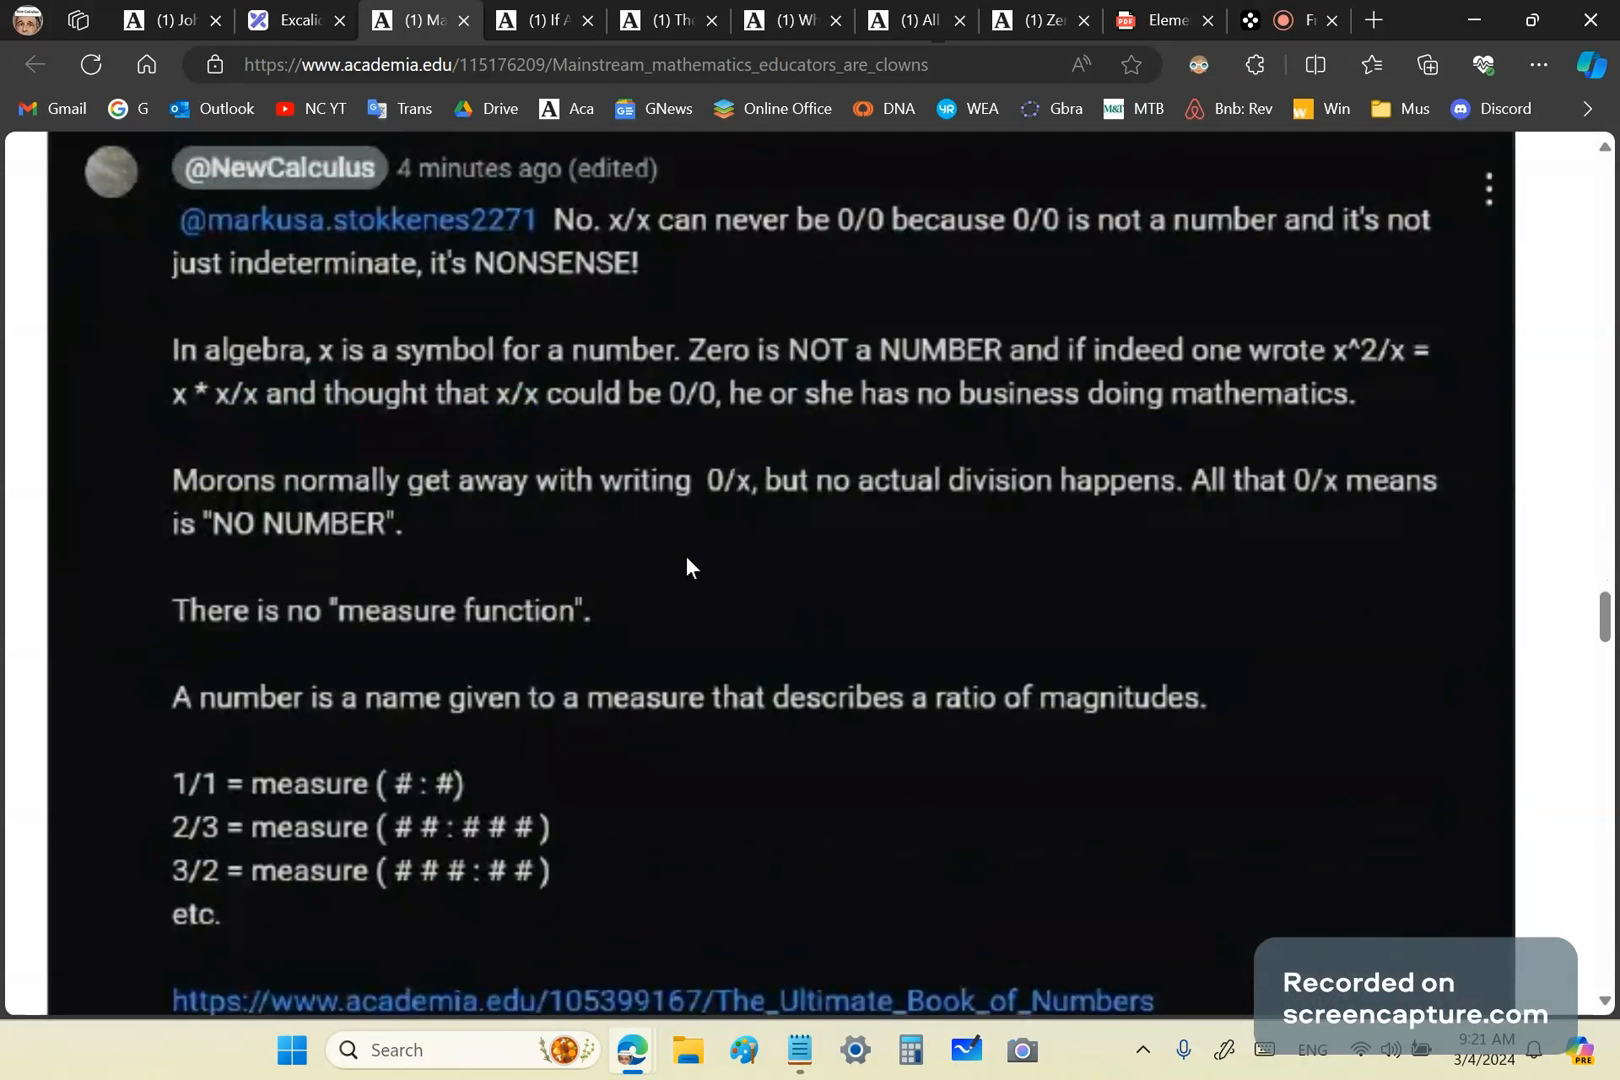
{"action": "mouse_move", "coordinate": [744, 488]}
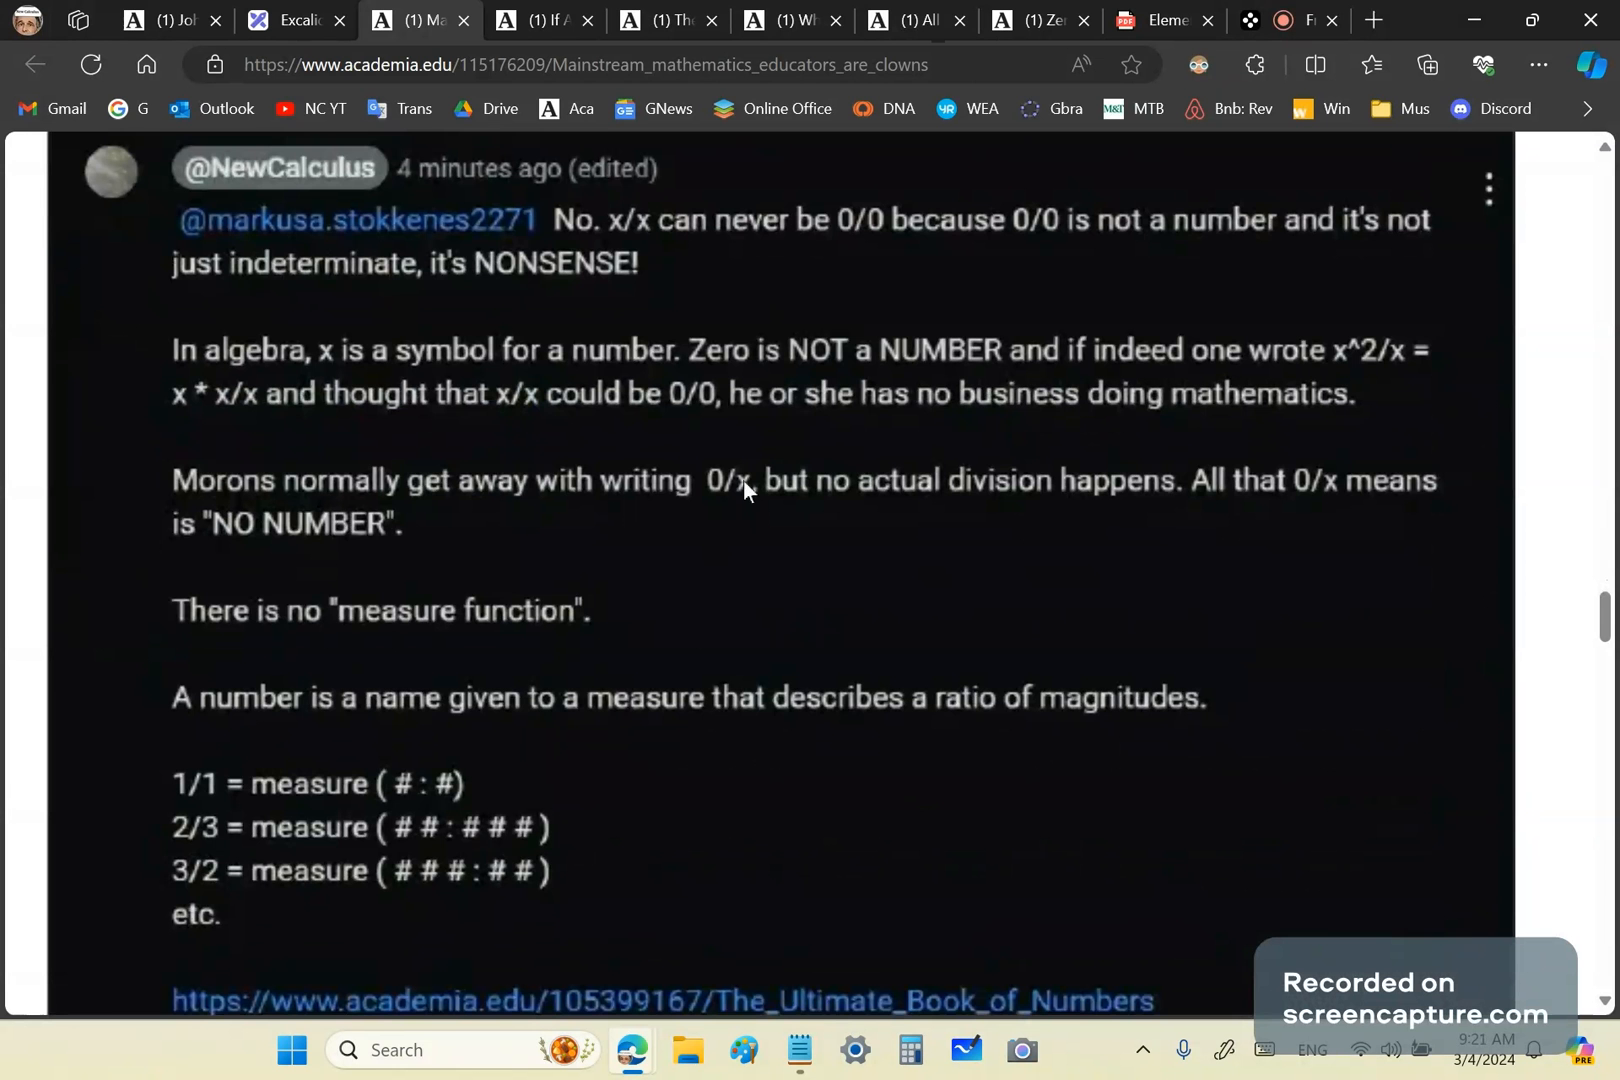
{"action": "mouse_move", "coordinate": [808, 520]}
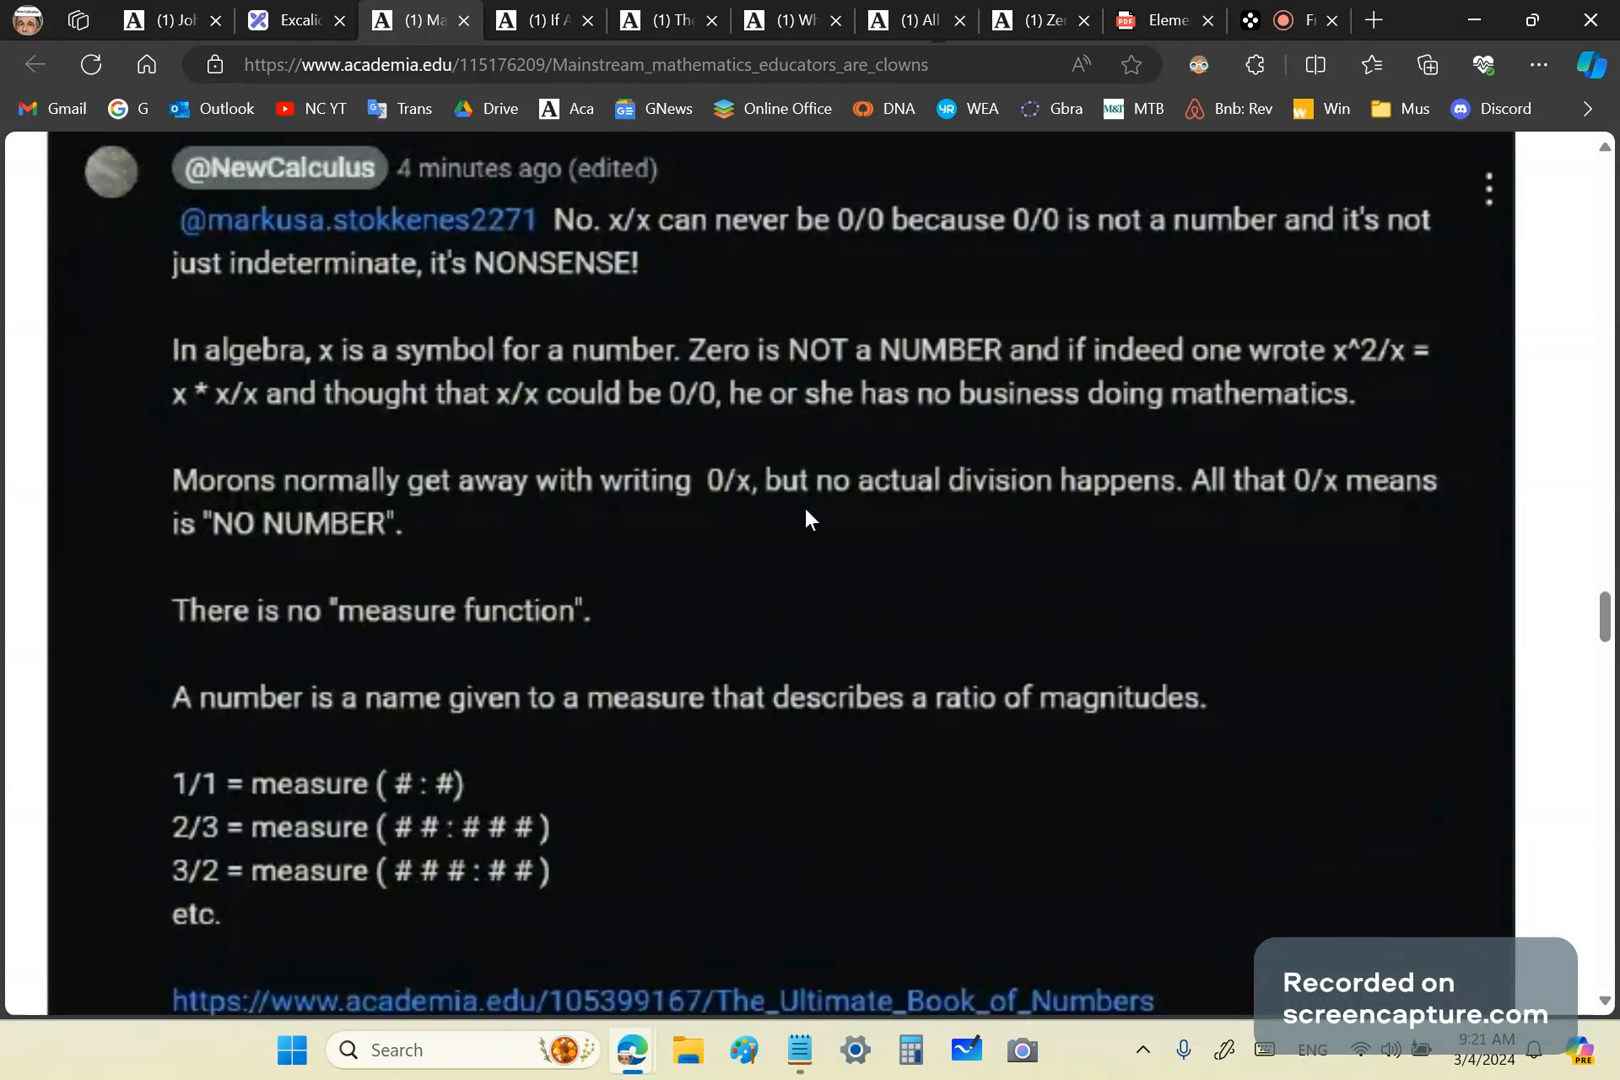
{"action": "mouse_move", "coordinate": [768, 568]}
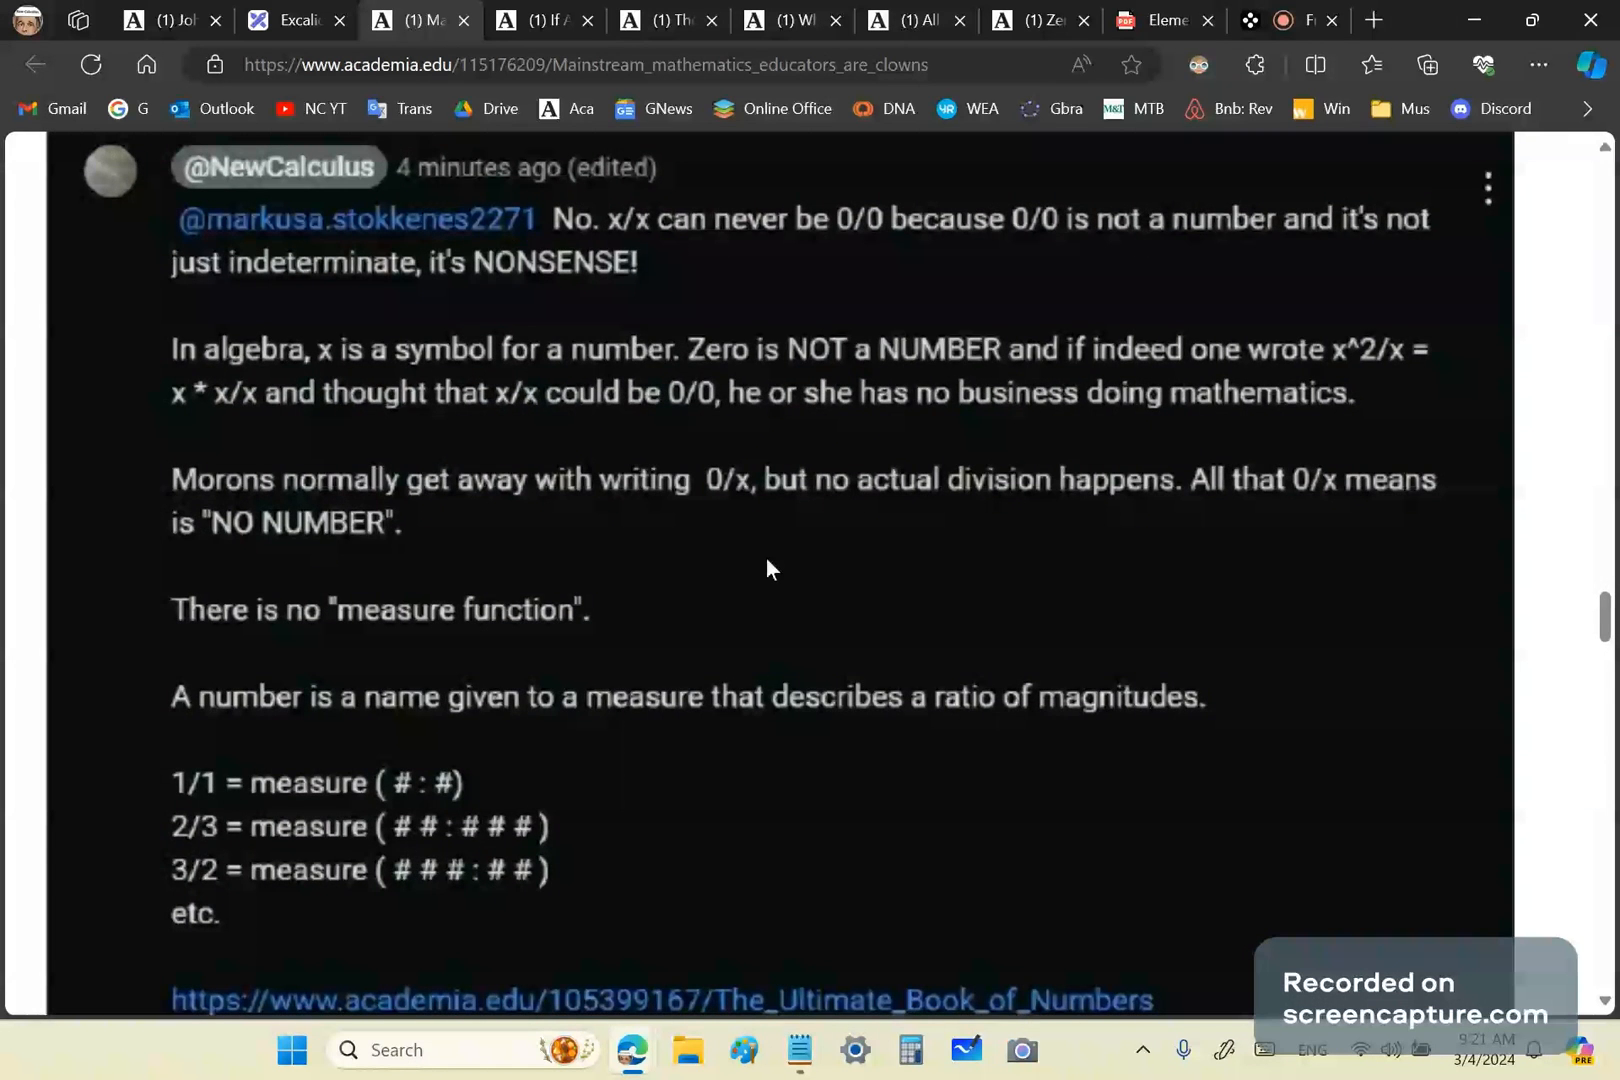
{"action": "mouse_move", "coordinate": [552, 582]}
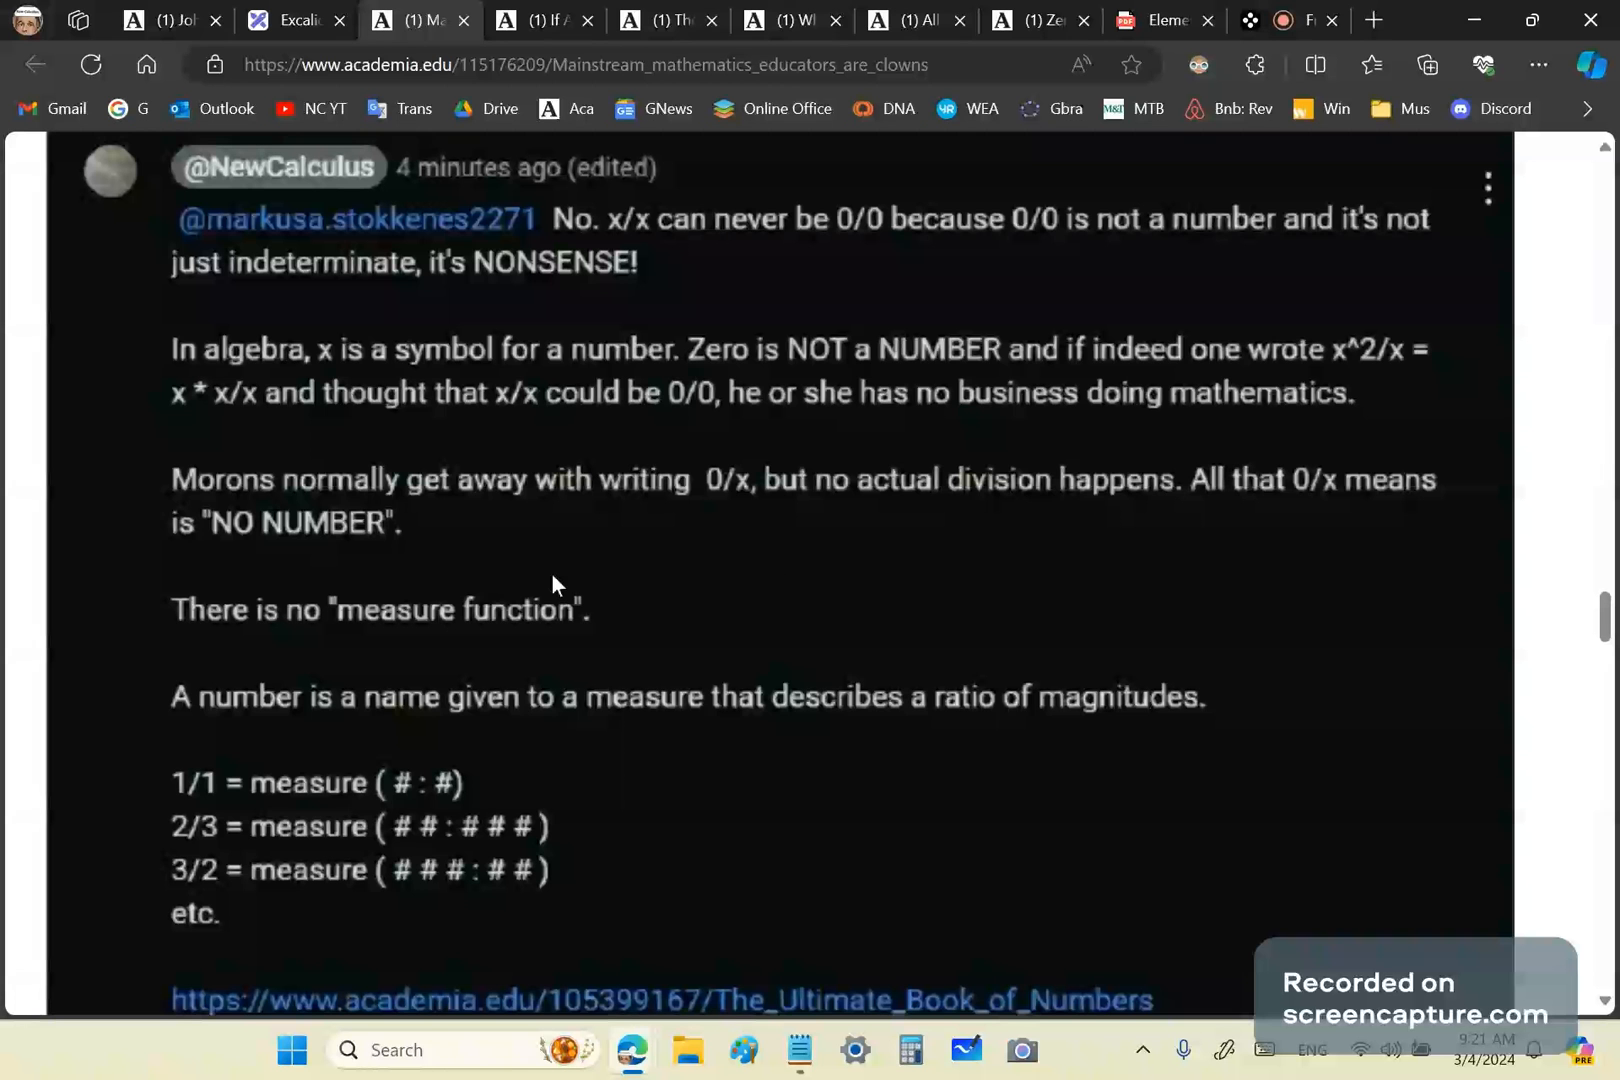
{"action": "mouse_move", "coordinate": [770, 544]}
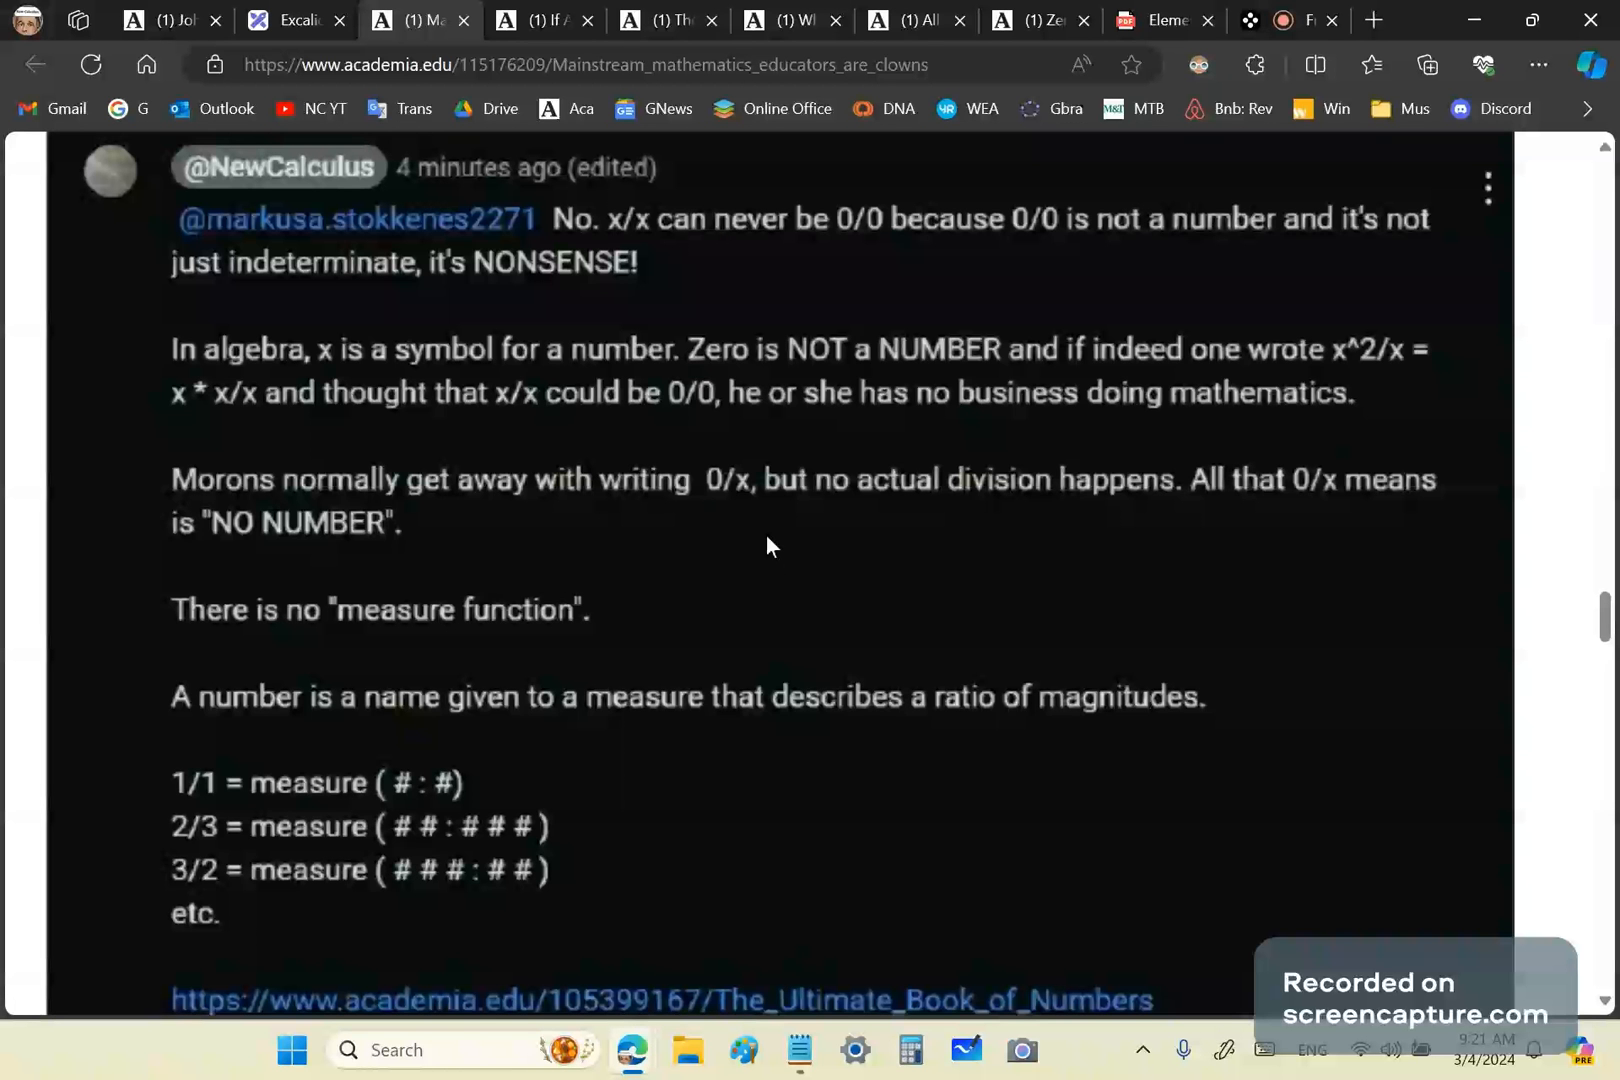
{"action": "mouse_move", "coordinate": [330, 542]}
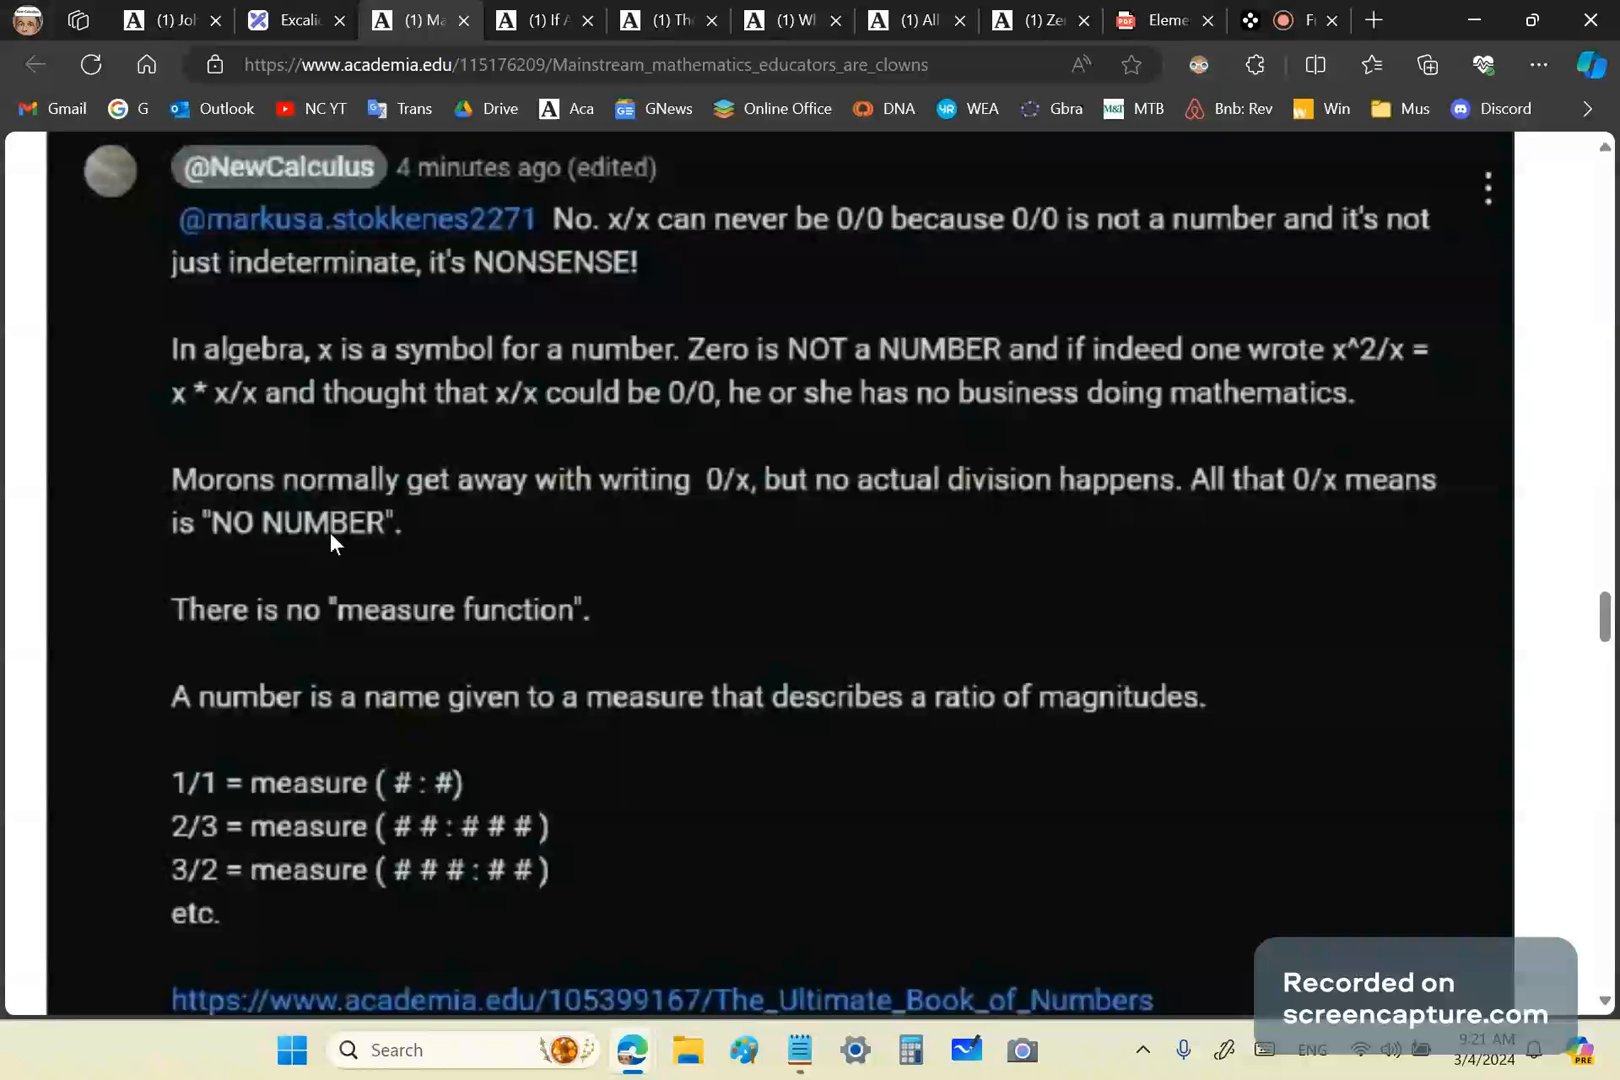
{"action": "mouse_move", "coordinate": [380, 536]}
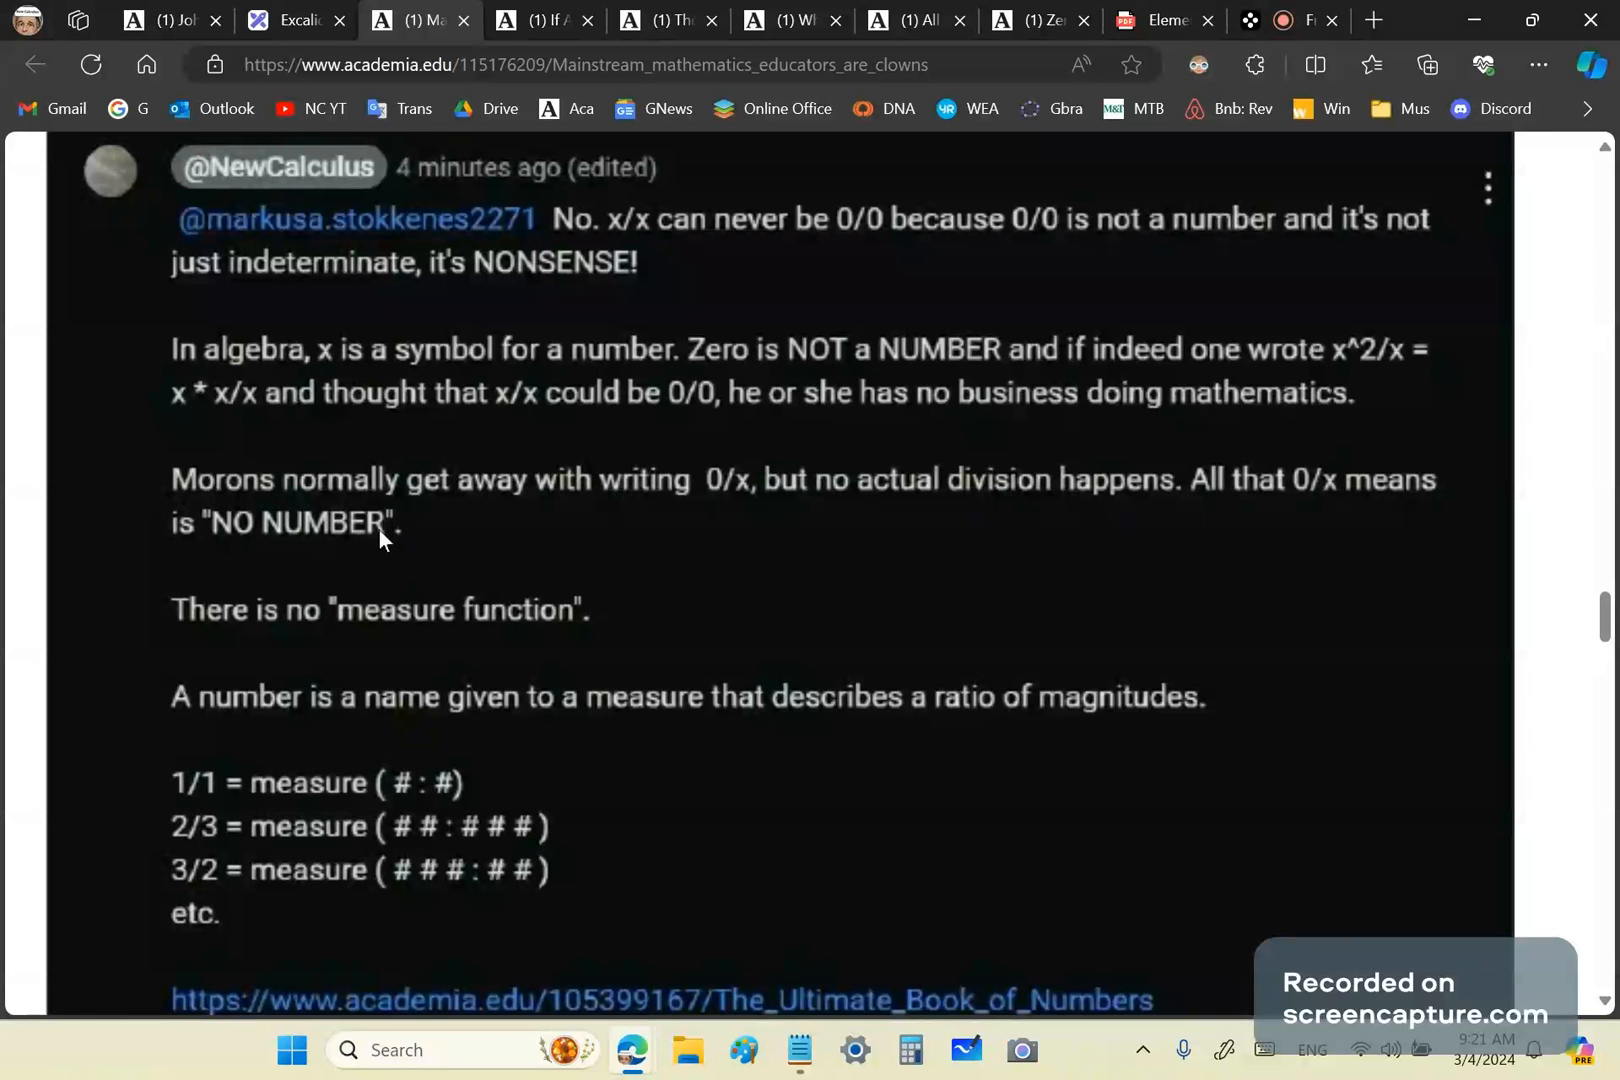
{"action": "mouse_move", "coordinate": [492, 516]}
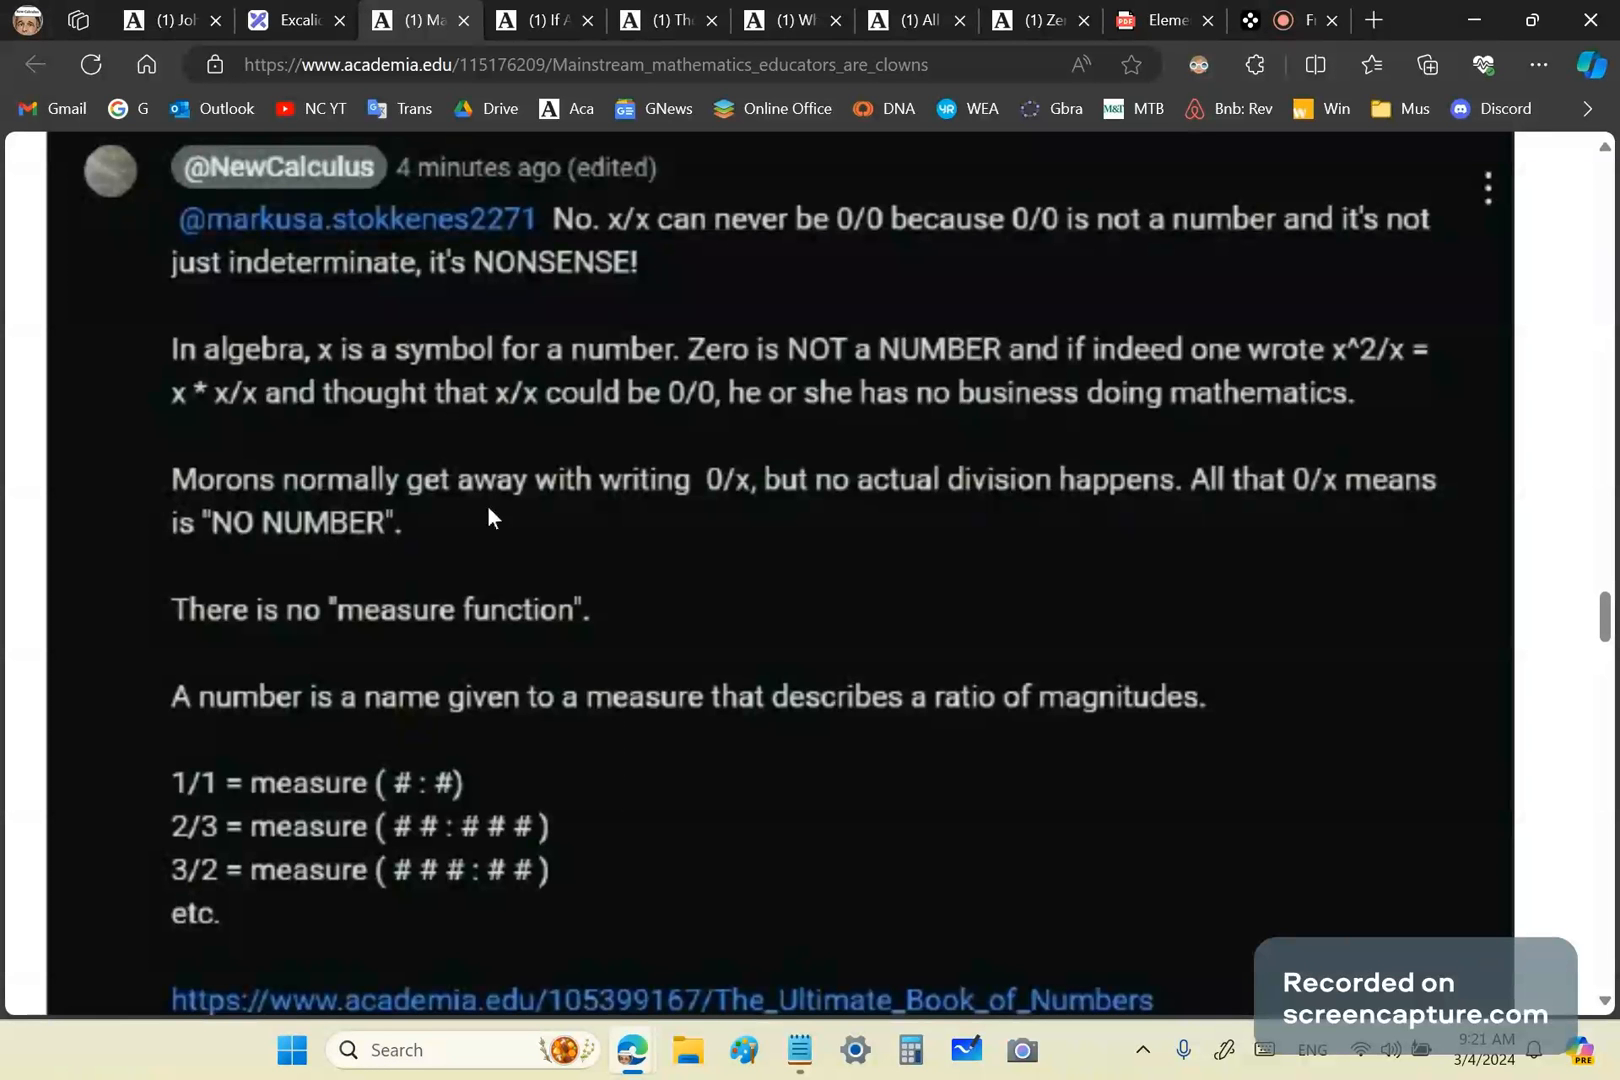
Switch to the Ancient Greeks and zero article and browse down to its fraction operation definitions.
{"action": "left_click", "coordinate": [534, 20]}
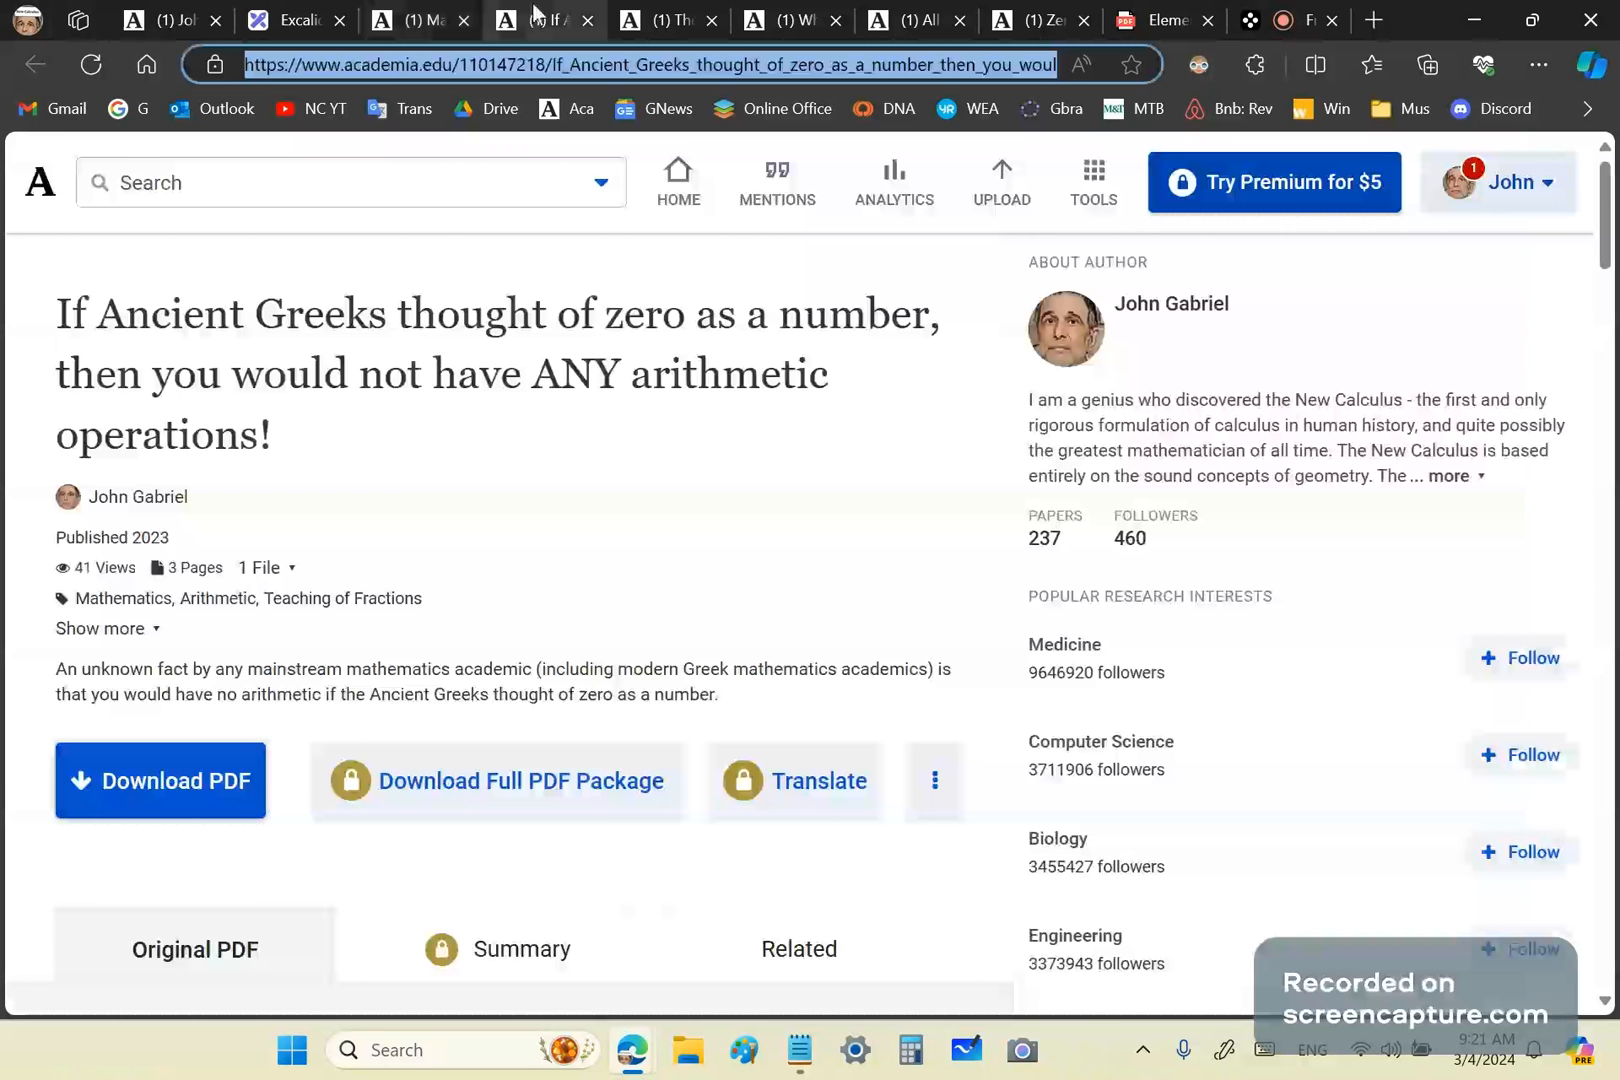
{"action": "scroll", "scroll_direction": "down", "scroll_amount": 3}
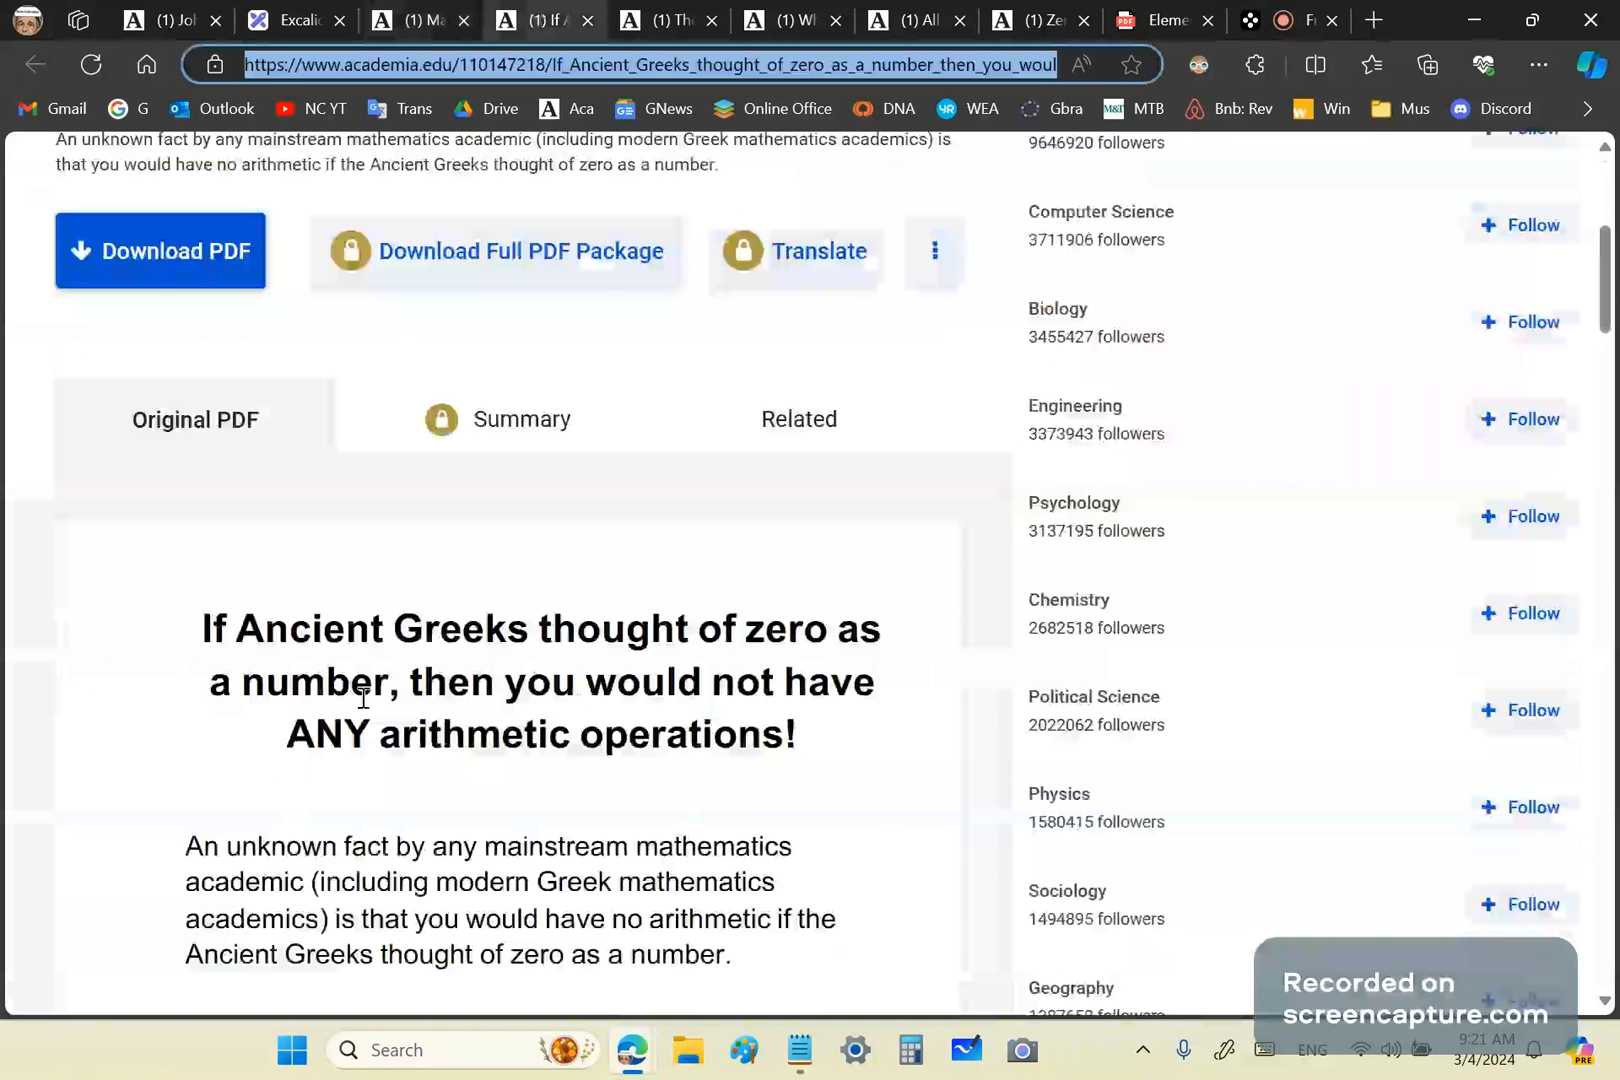
{"action": "scroll", "scroll_direction": "down", "scroll_amount": 3}
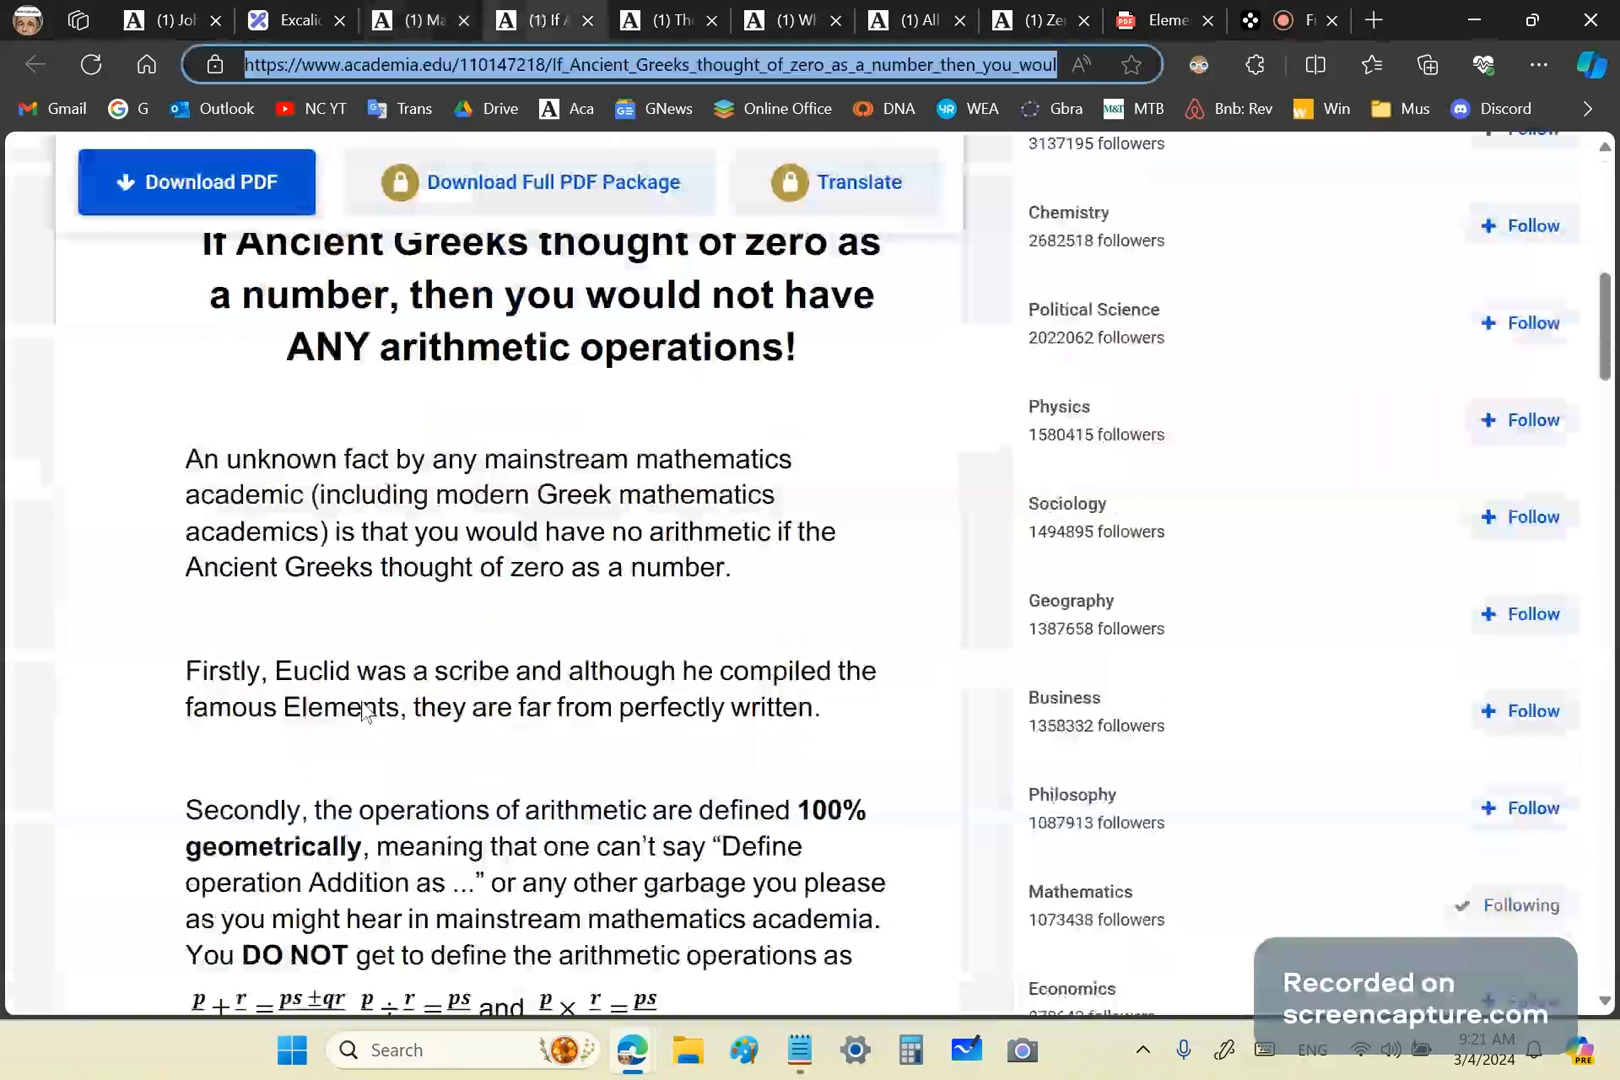
{"action": "scroll", "scroll_direction": "down", "scroll_amount": 3}
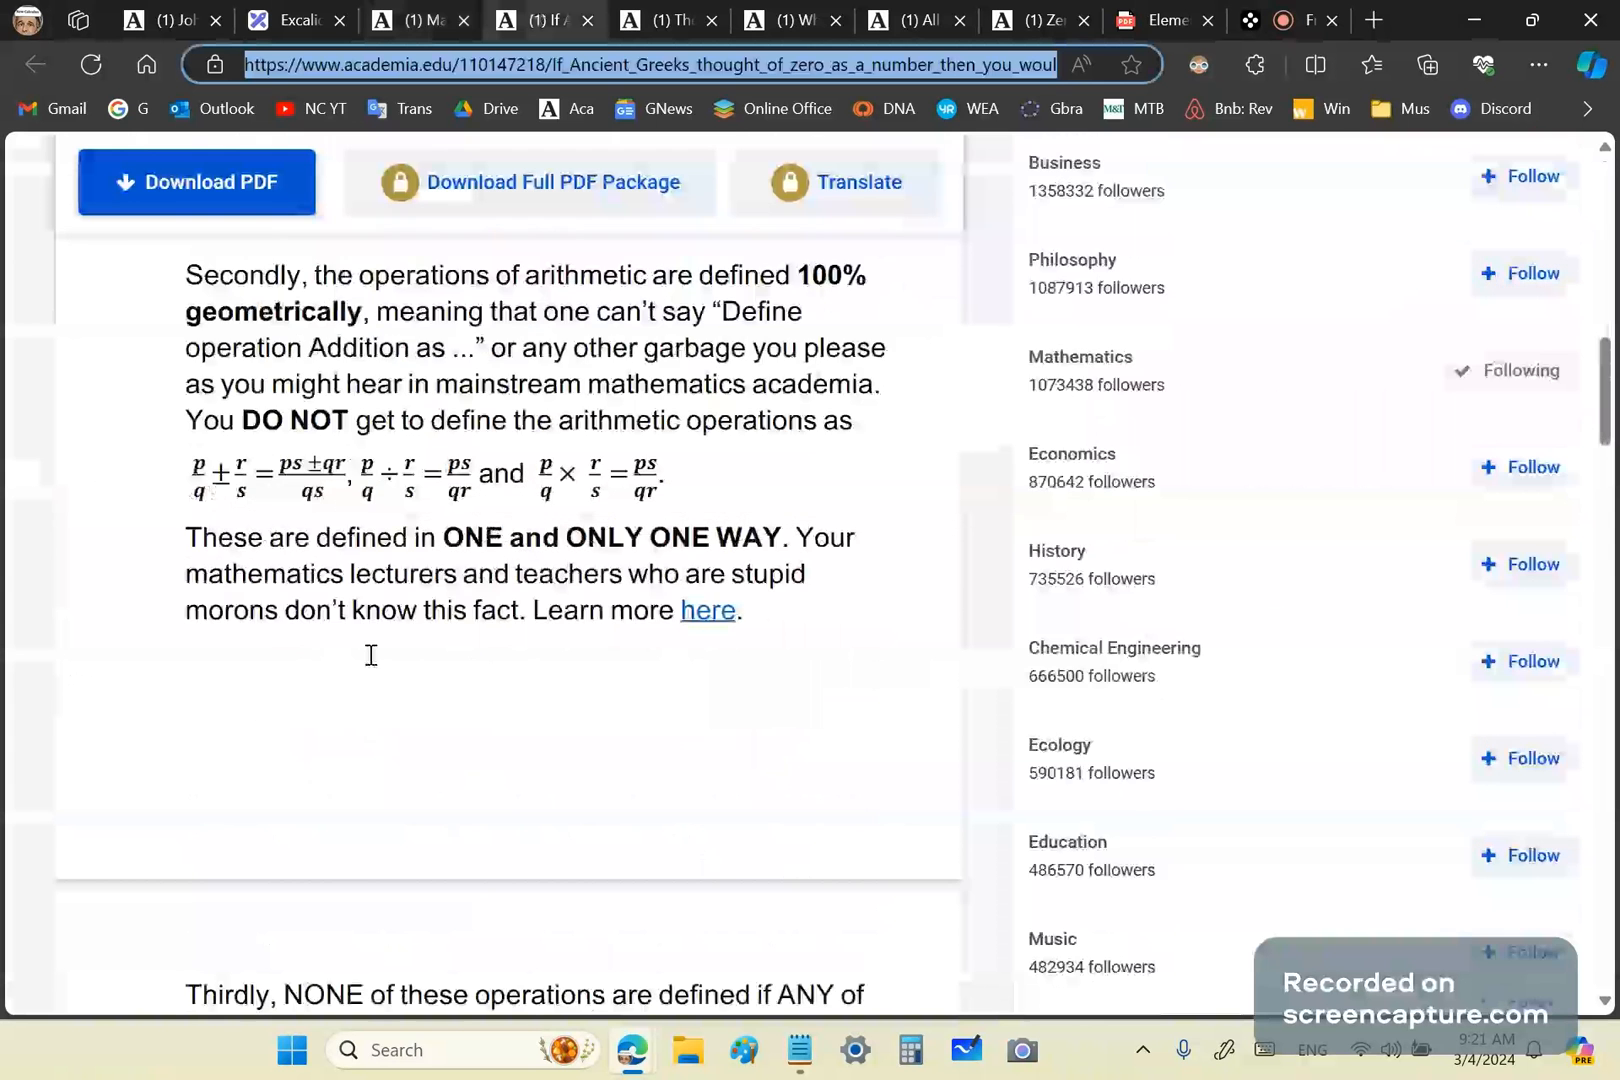
{"action": "scroll", "scroll_direction": "up", "scroll_amount": 3}
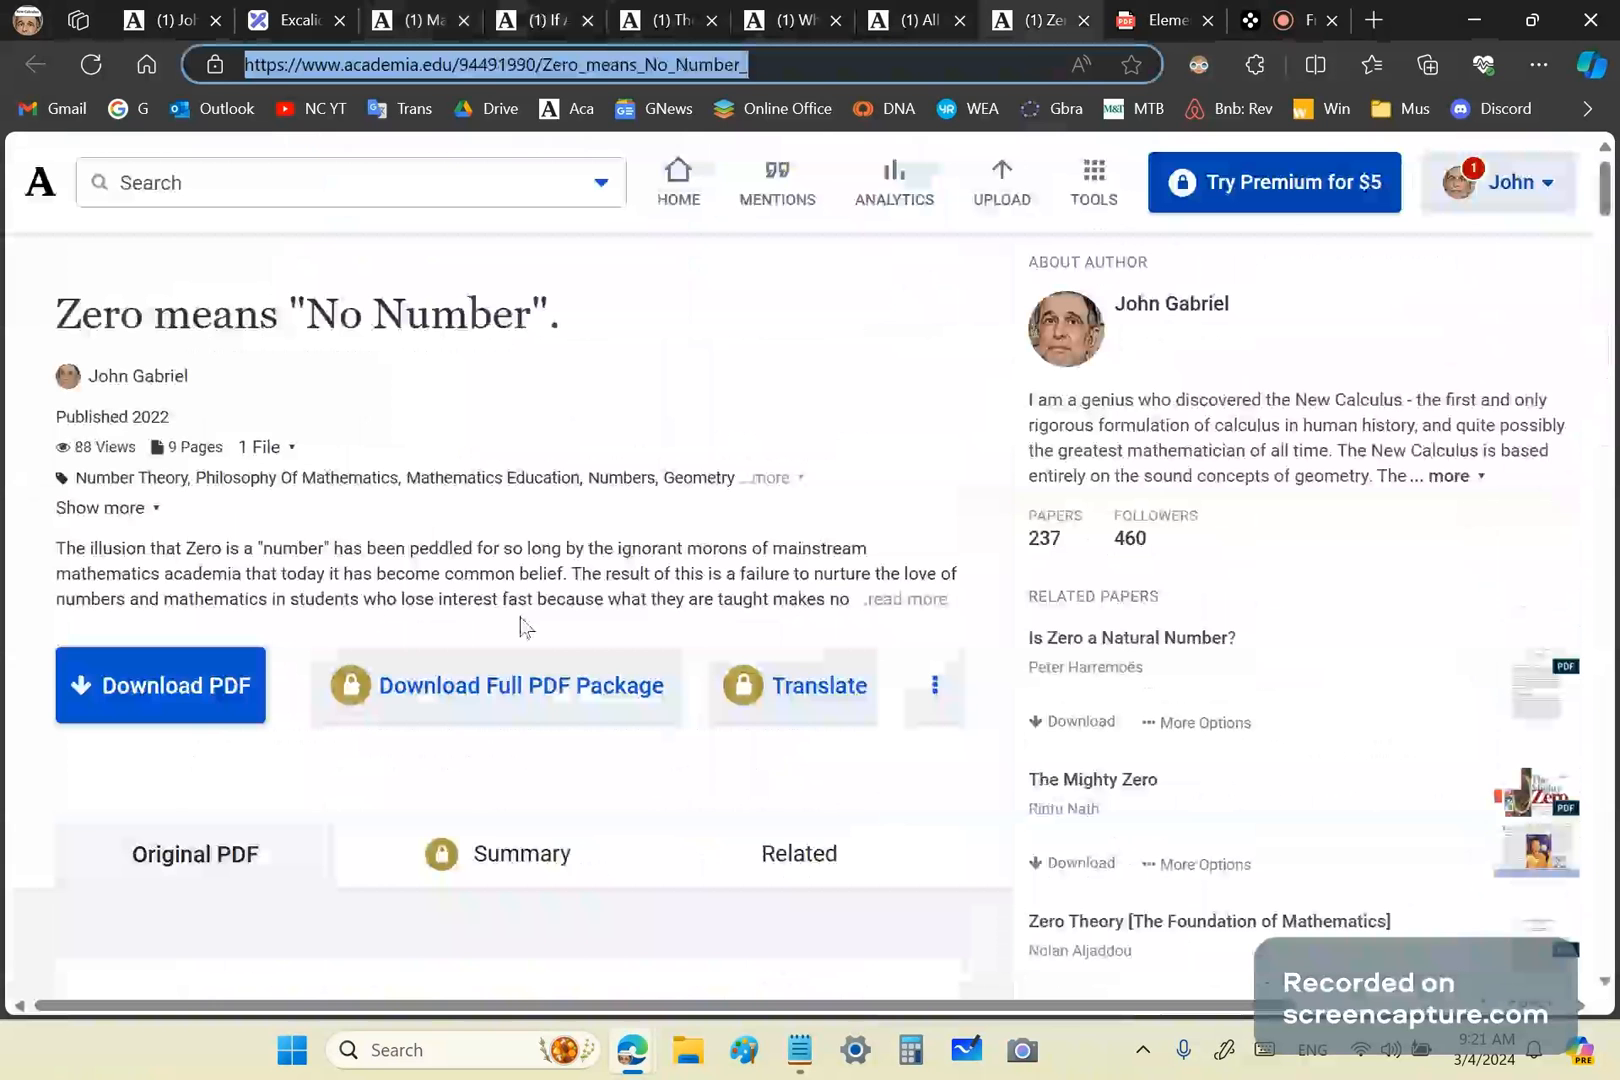
{"action": "mouse_move", "coordinate": [376, 426]}
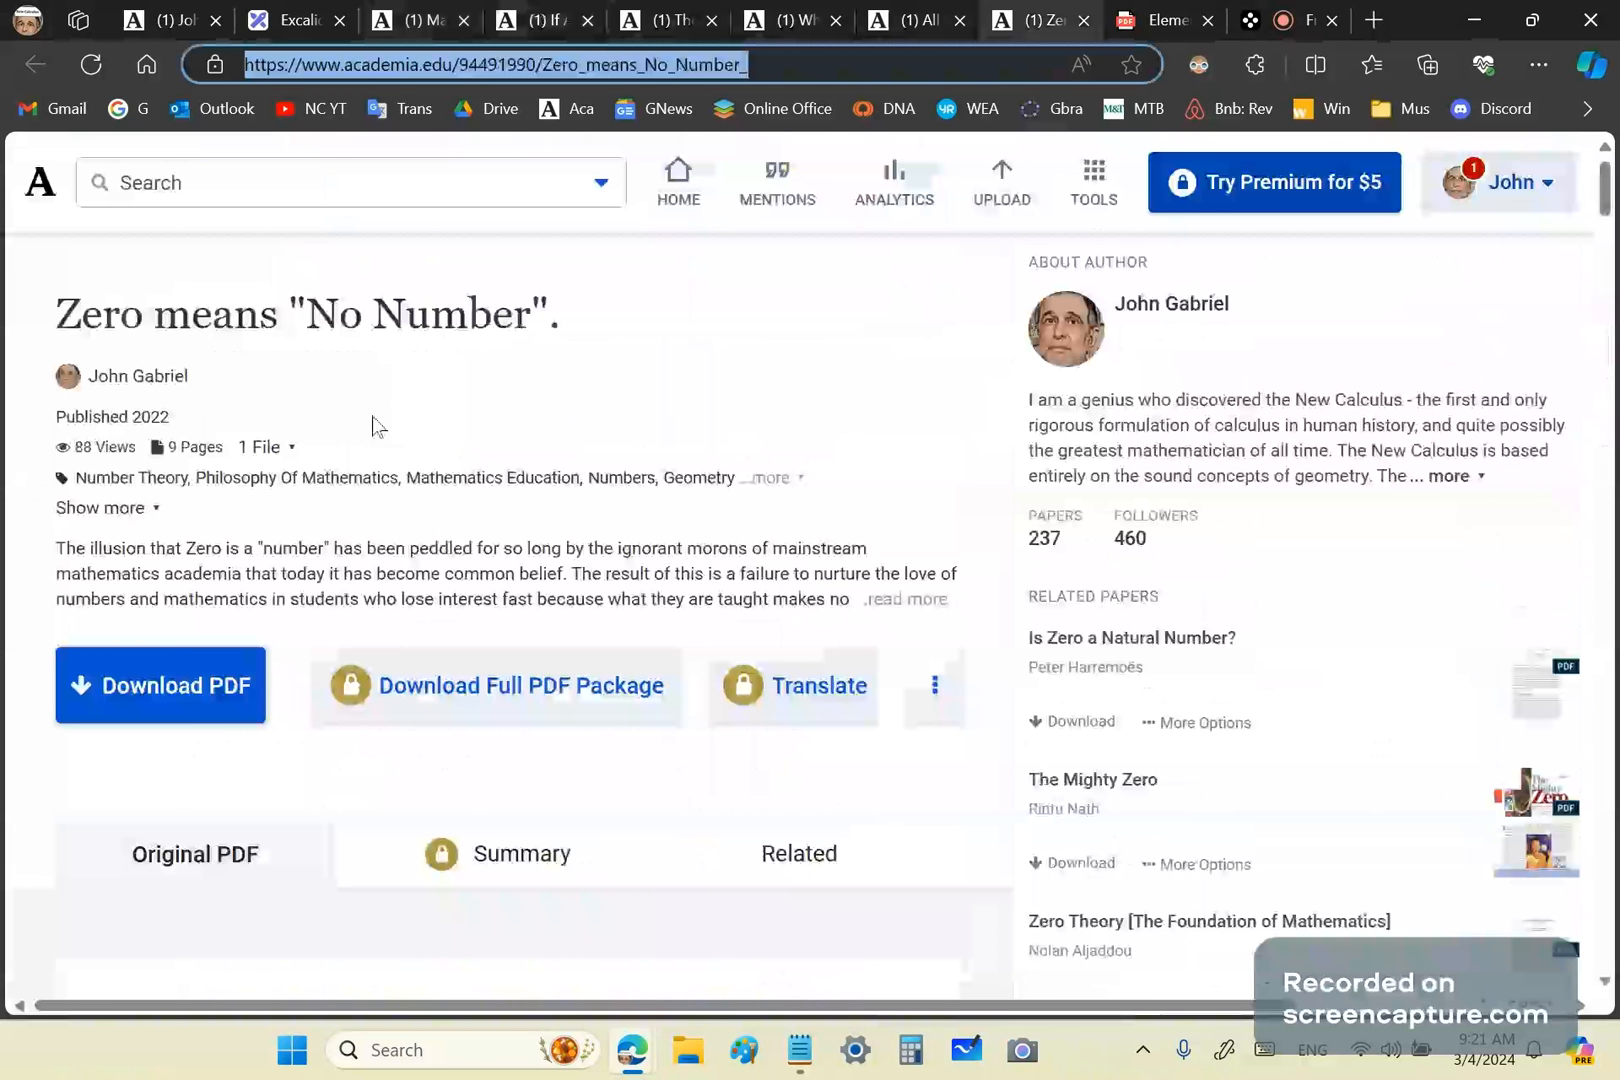
{"action": "mouse_move", "coordinate": [300, 596]}
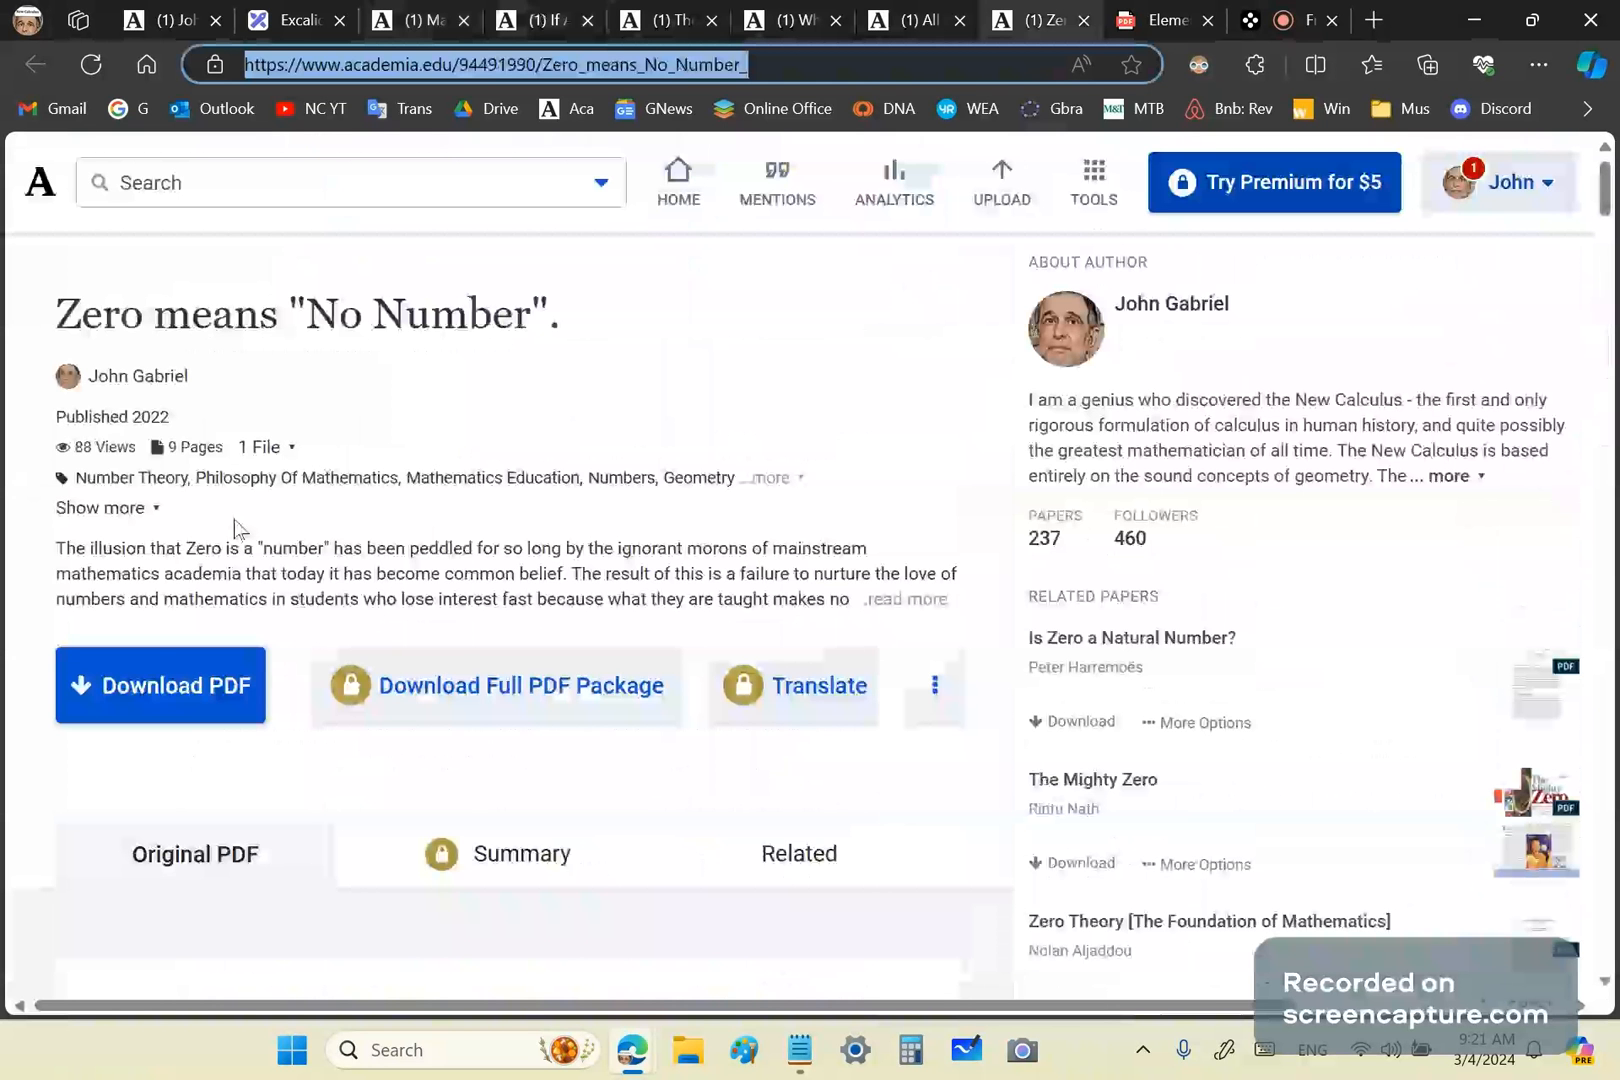
{"action": "mouse_move", "coordinate": [550, 600]}
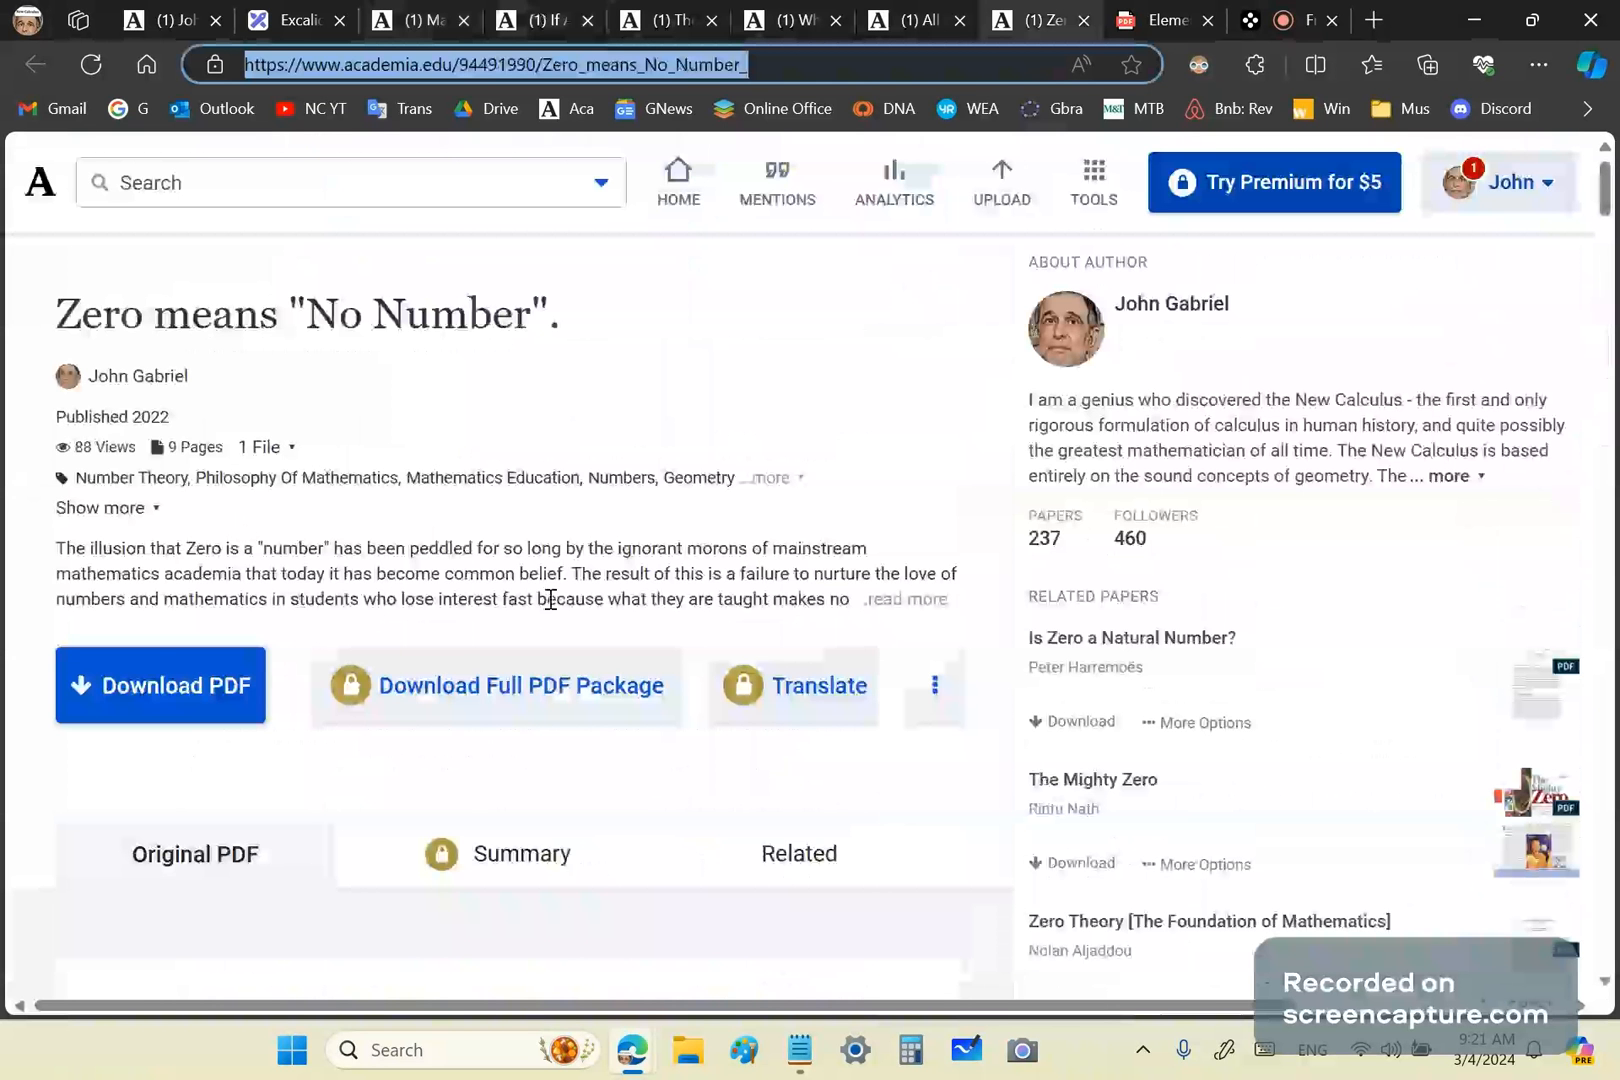
{"action": "mouse_move", "coordinate": [648, 652]}
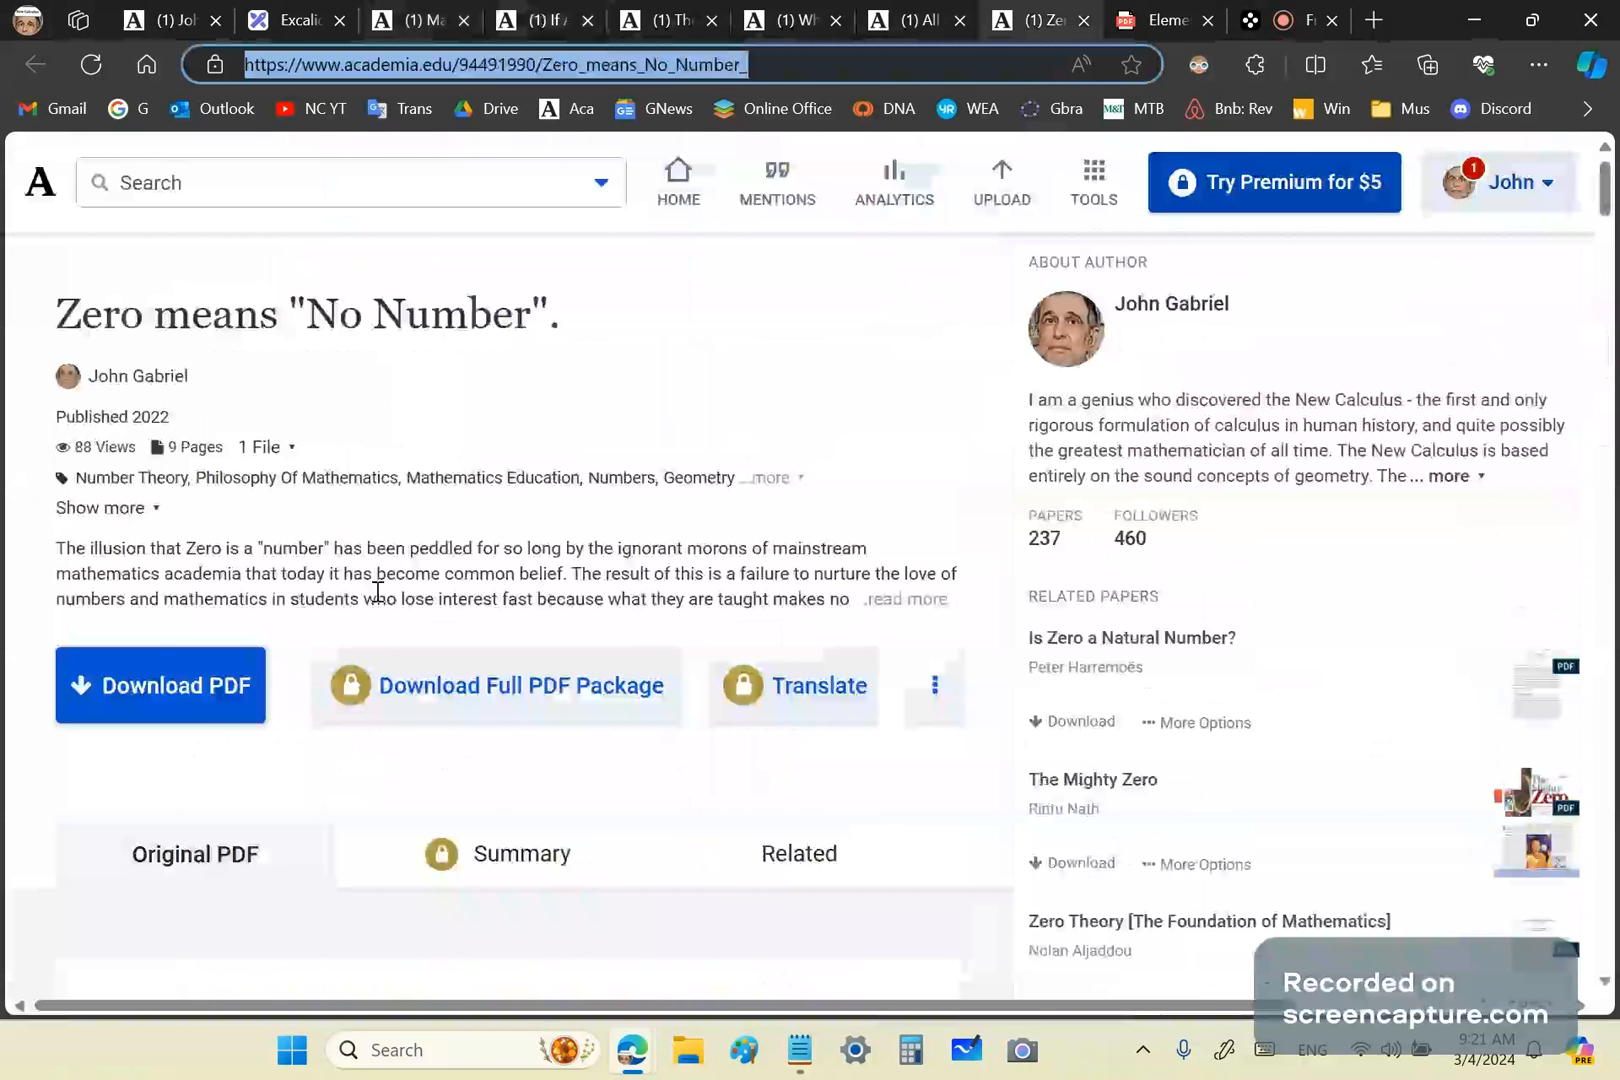
{"action": "mouse_move", "coordinate": [288, 468]}
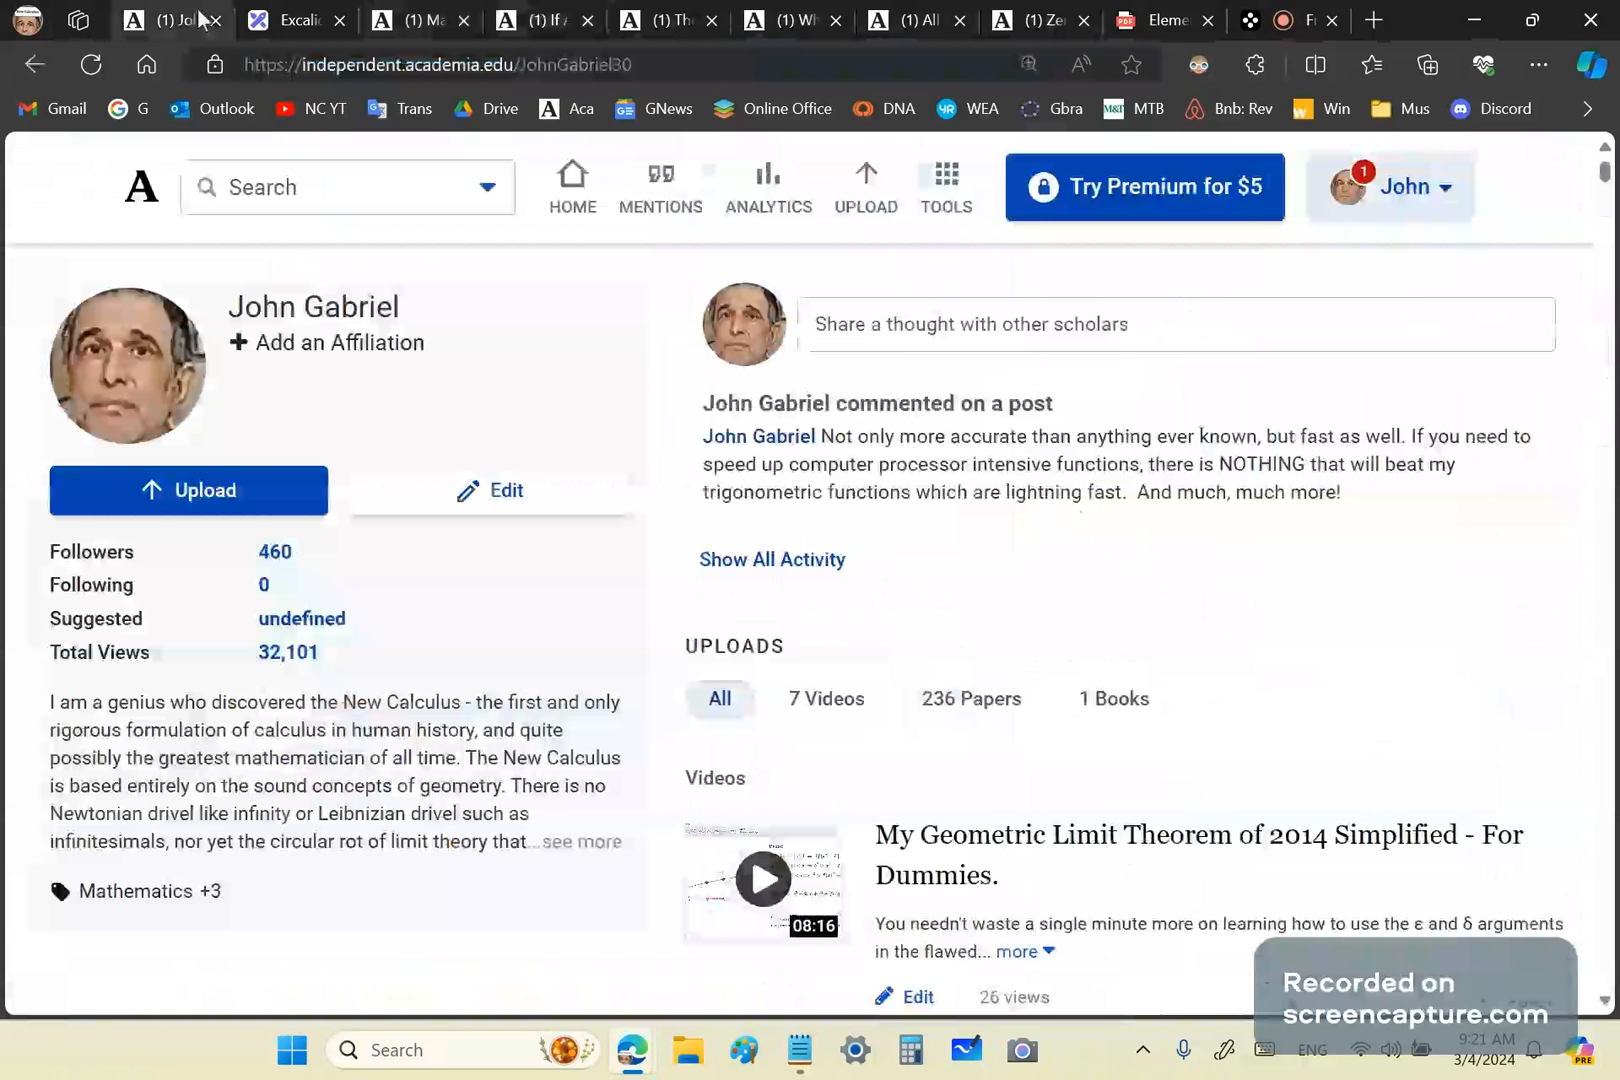
{"action": "mouse_move", "coordinate": [310, 704]}
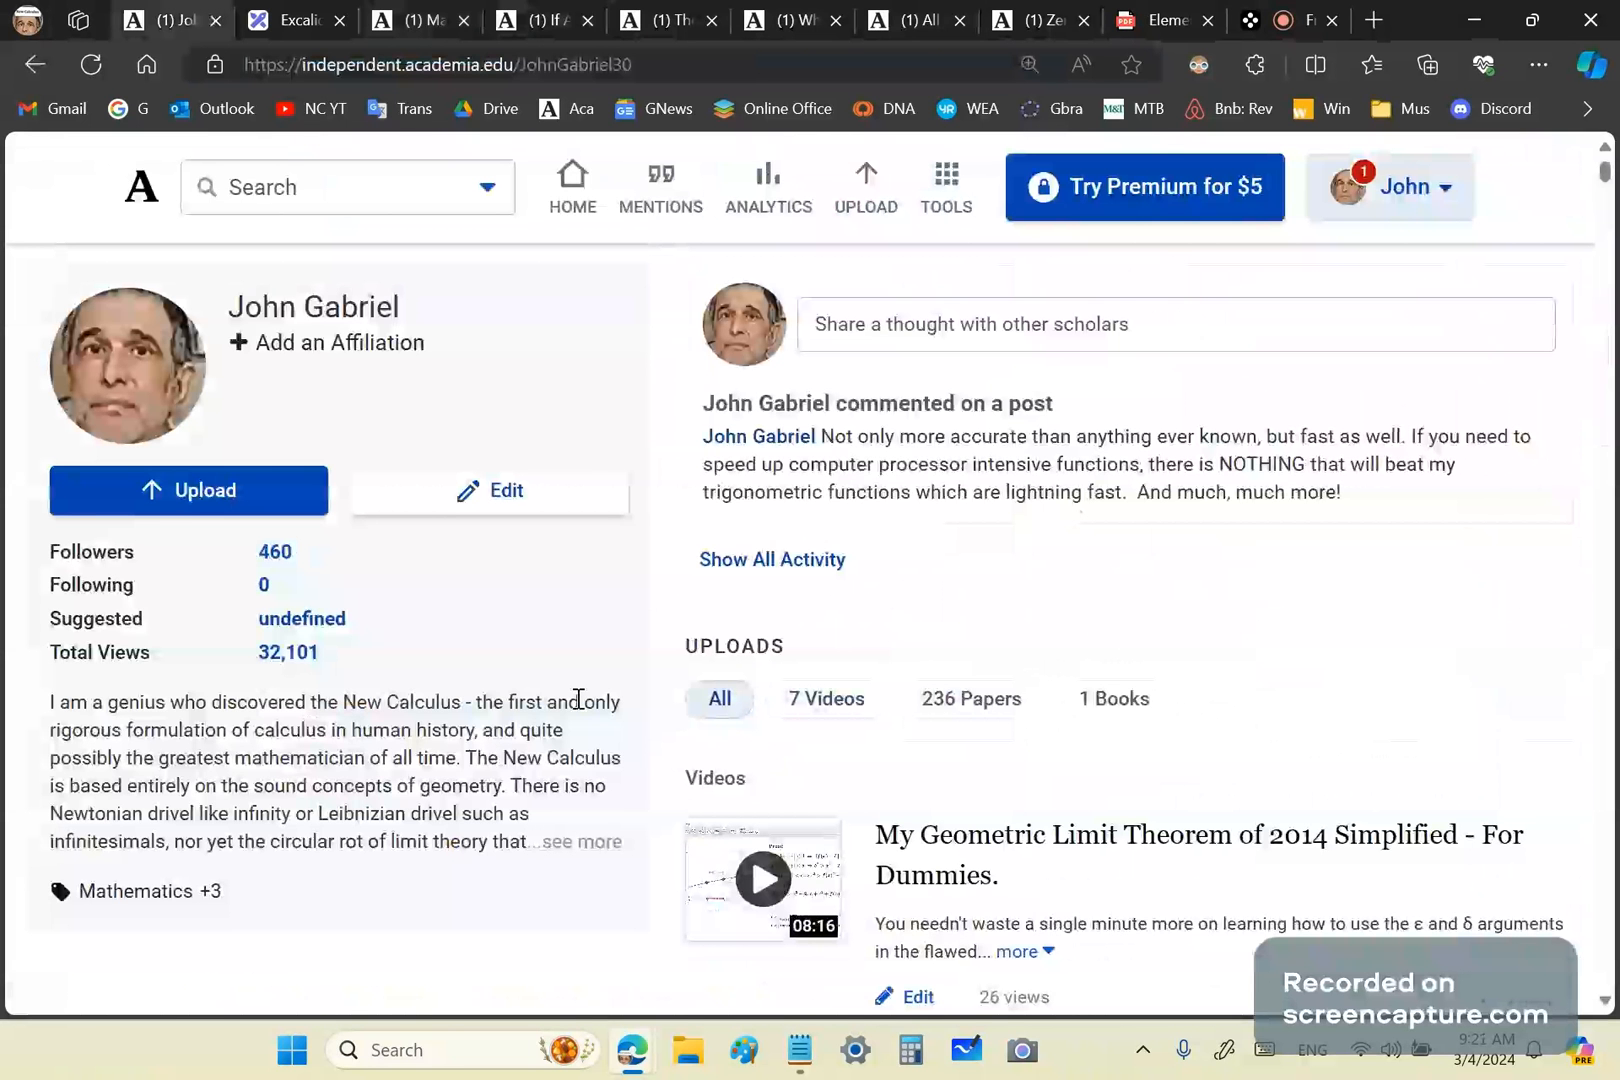
{"action": "mouse_move", "coordinate": [402, 784]}
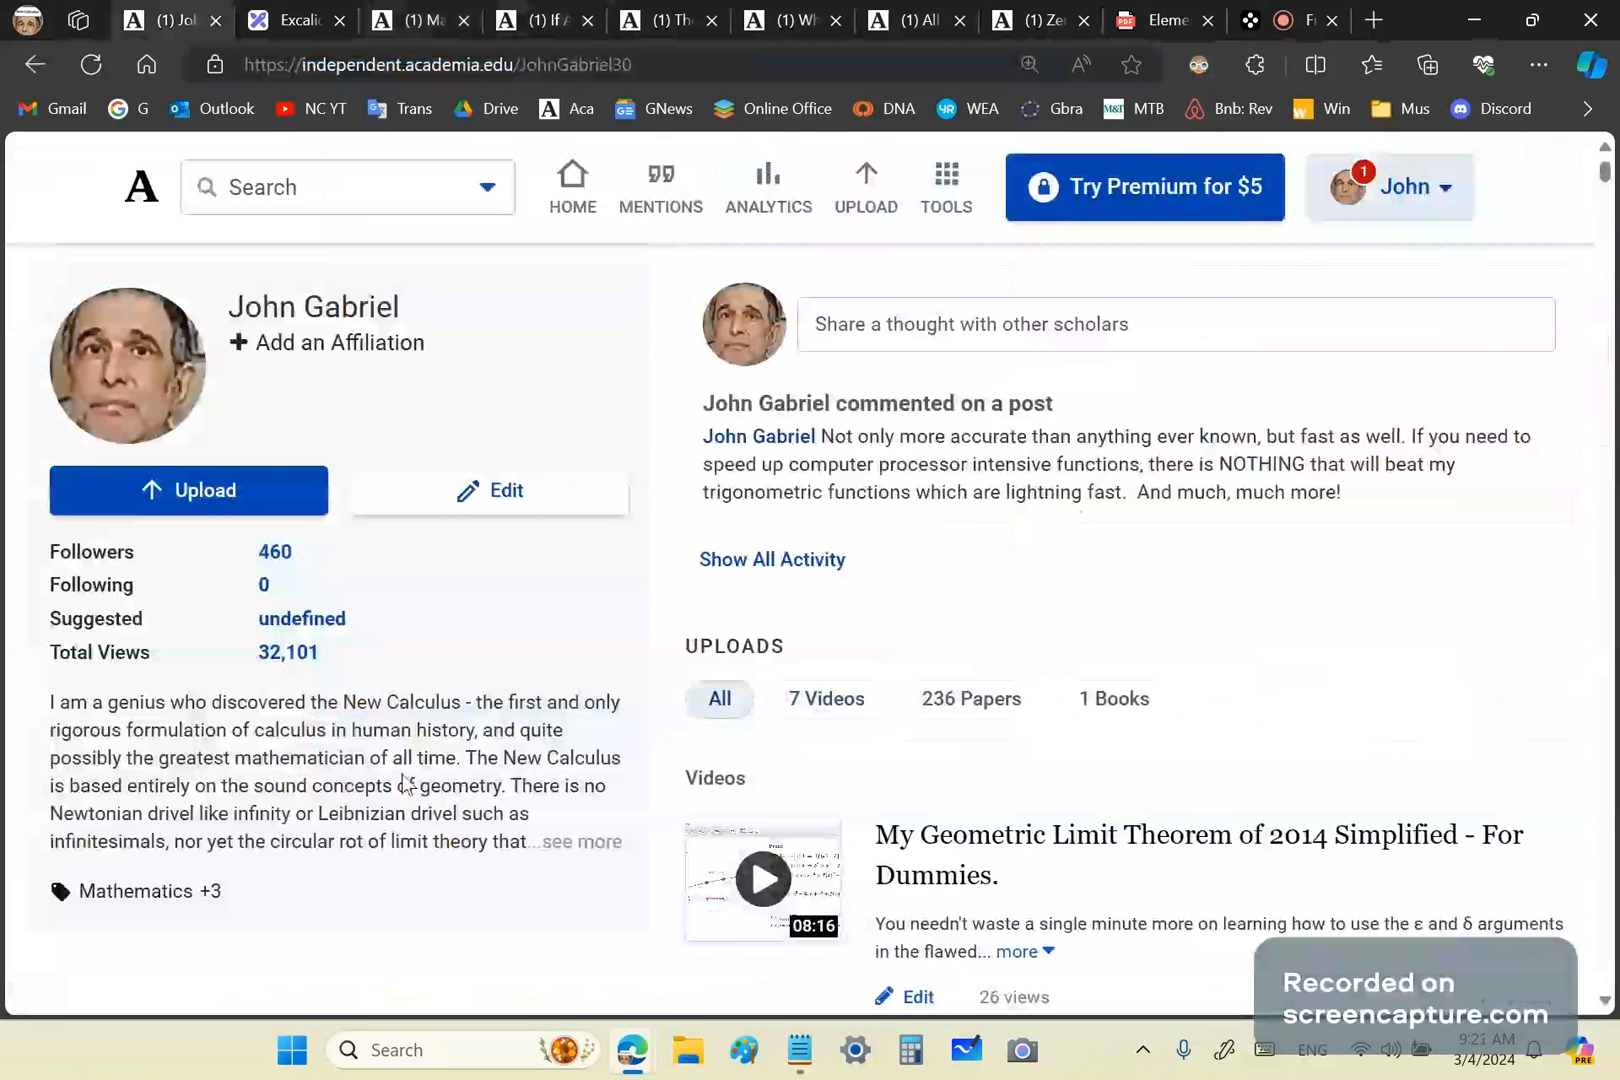
{"action": "mouse_move", "coordinate": [364, 778]}
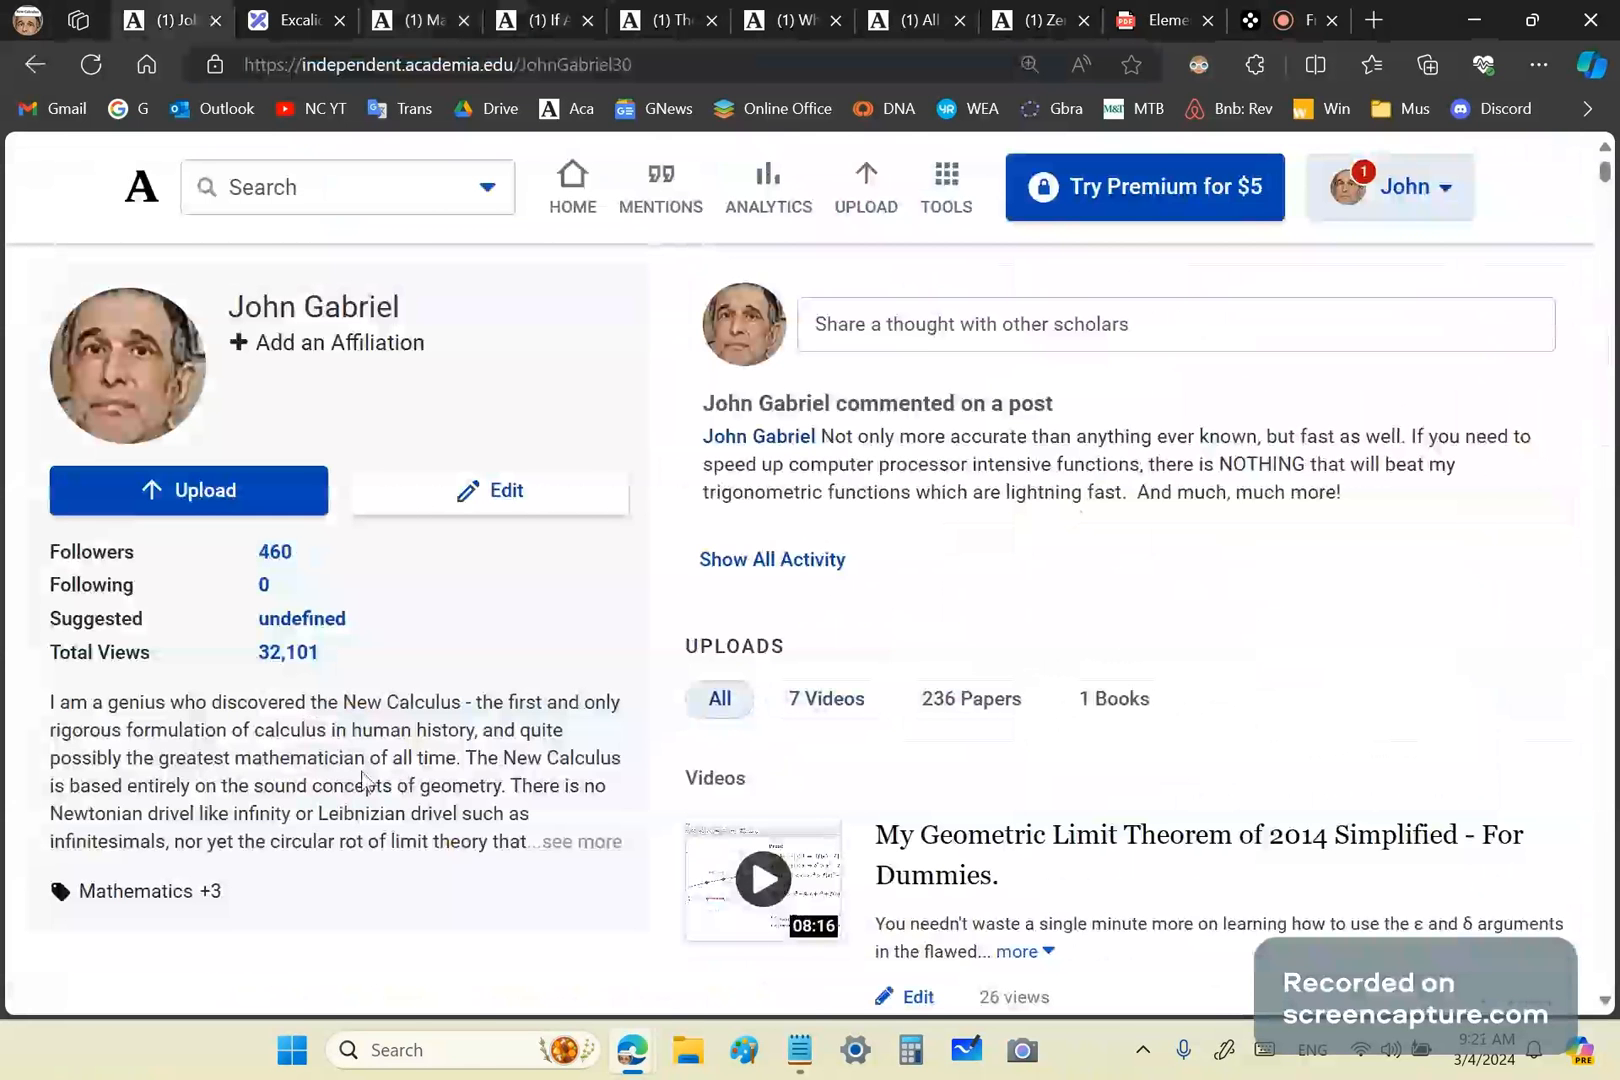